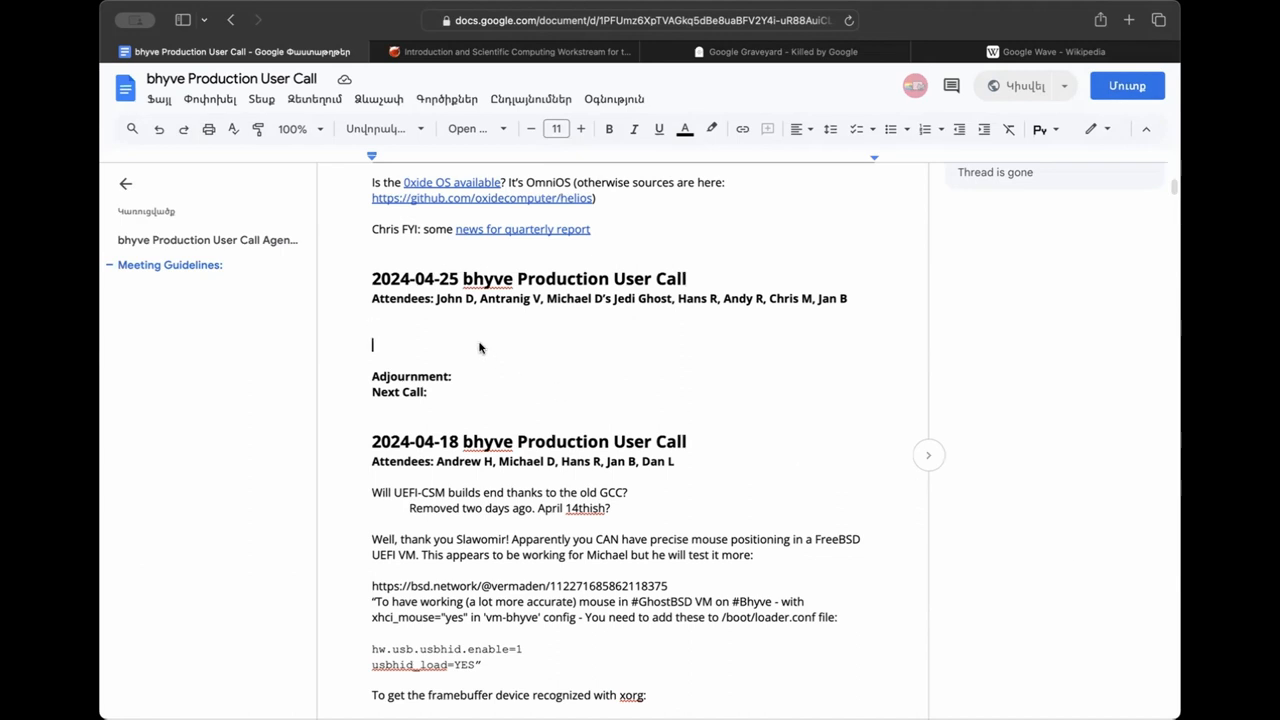
# Switch to the Safari tab showing Bugzilla bug 270966 on AMD IOMMU passthru failures.
pyautogui.click(1080, 52)
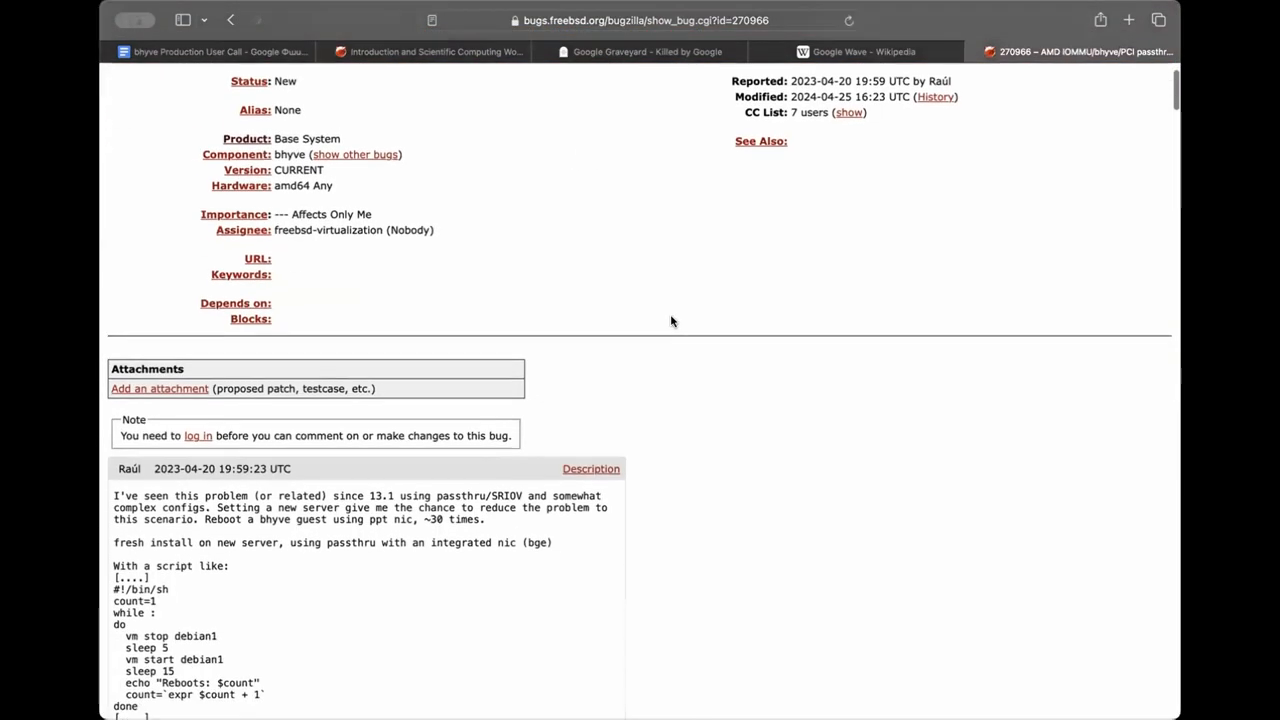
# Copy bug 270966's AMD IOMMU/bhyve/PCI passthru title into the 2024-04-25 notes and return to Bugzilla.
pyautogui.scroll(-3)
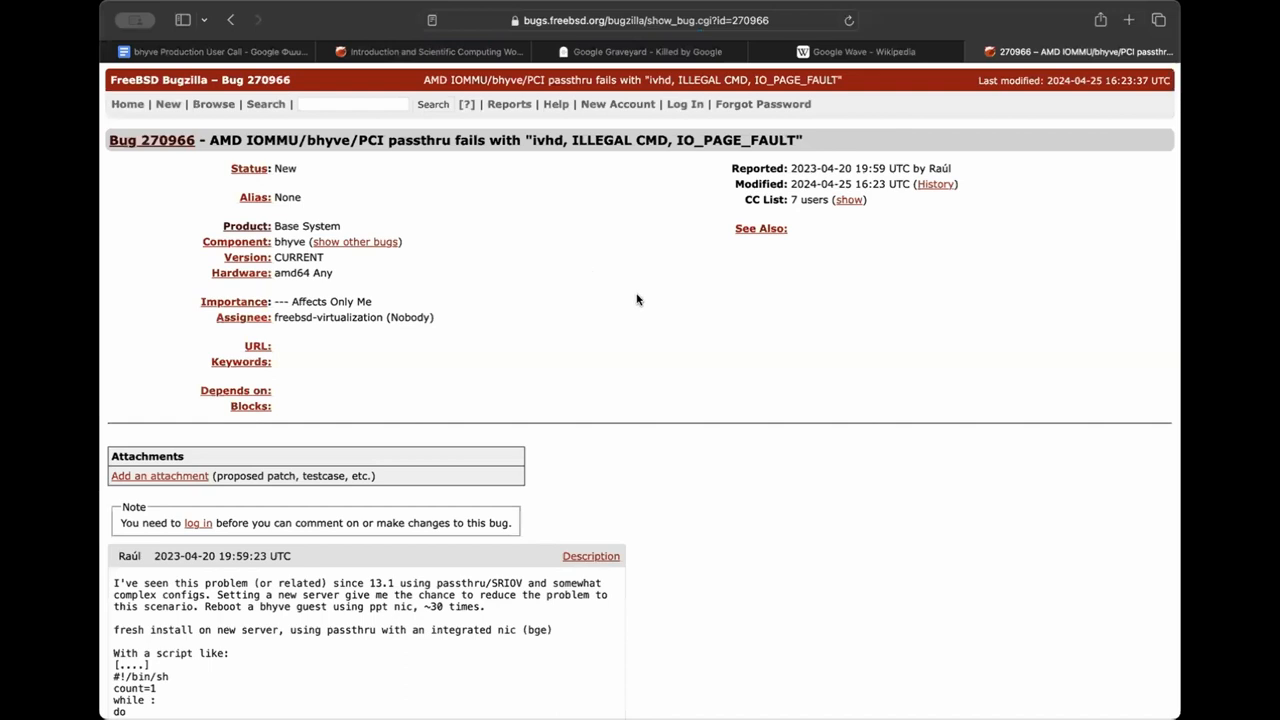
pyautogui.click(640, 20)
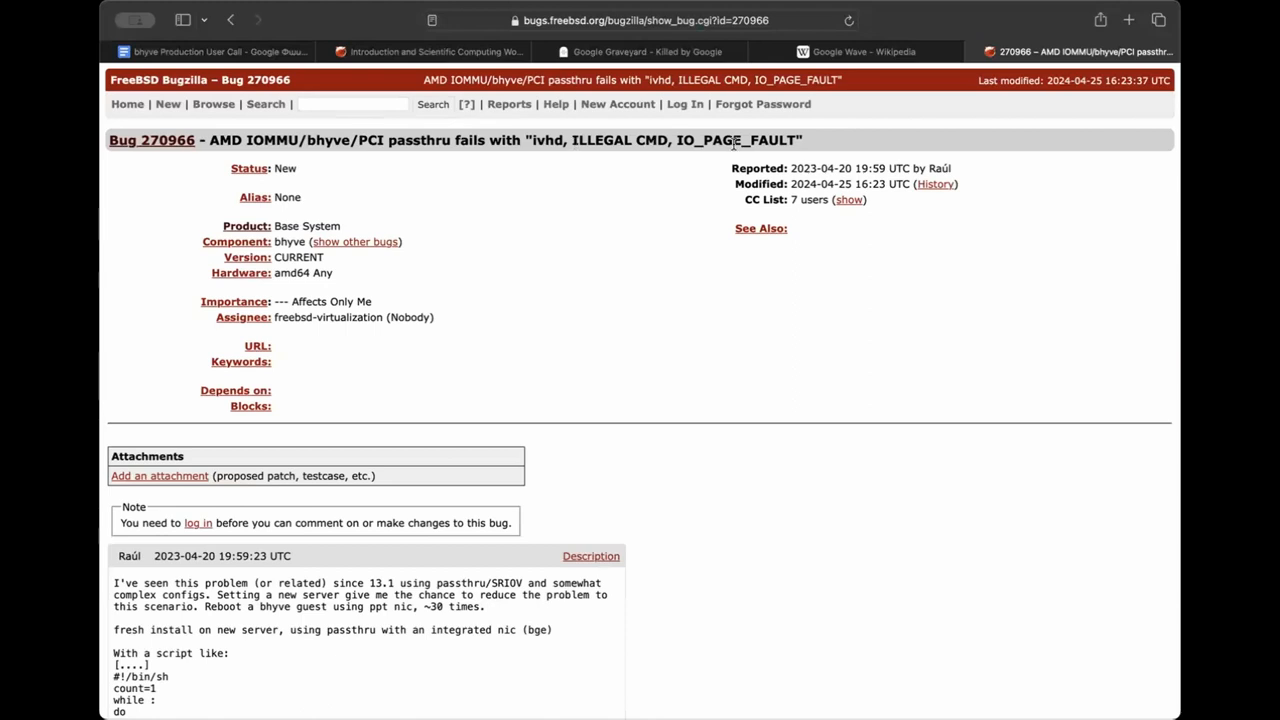
pyautogui.moveTo(518, 134)
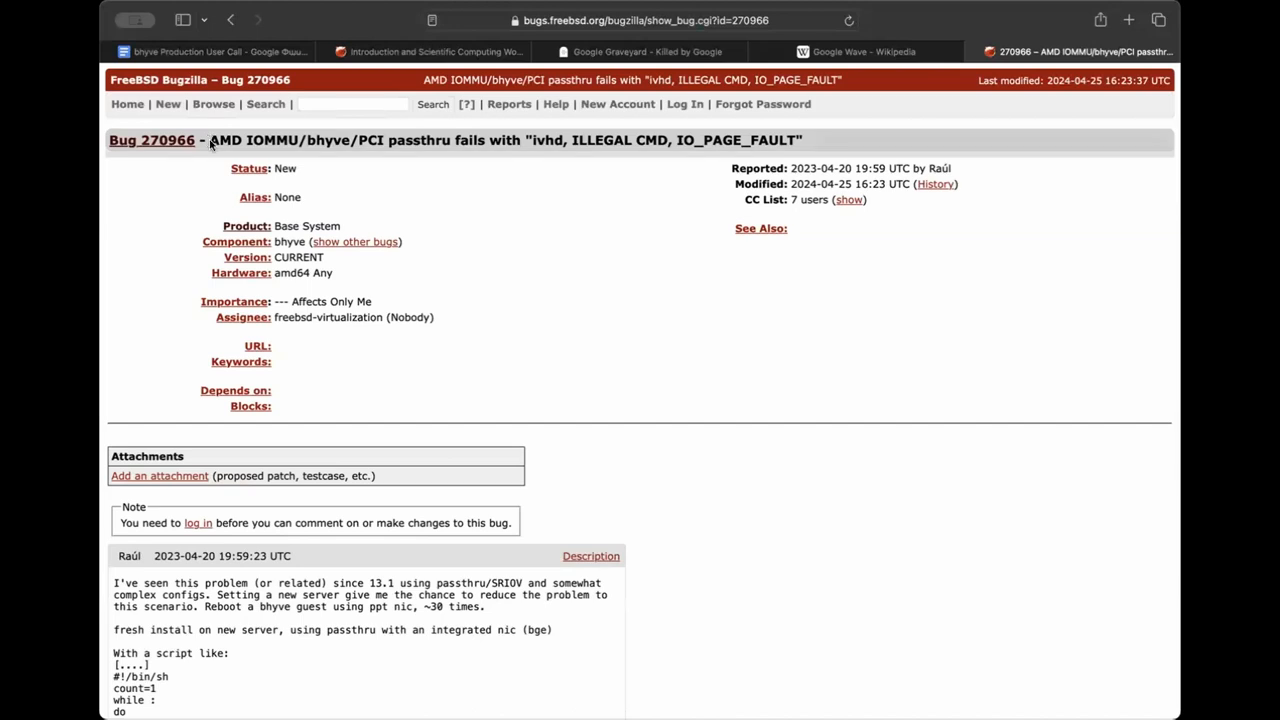
pyautogui.click(216, 52)
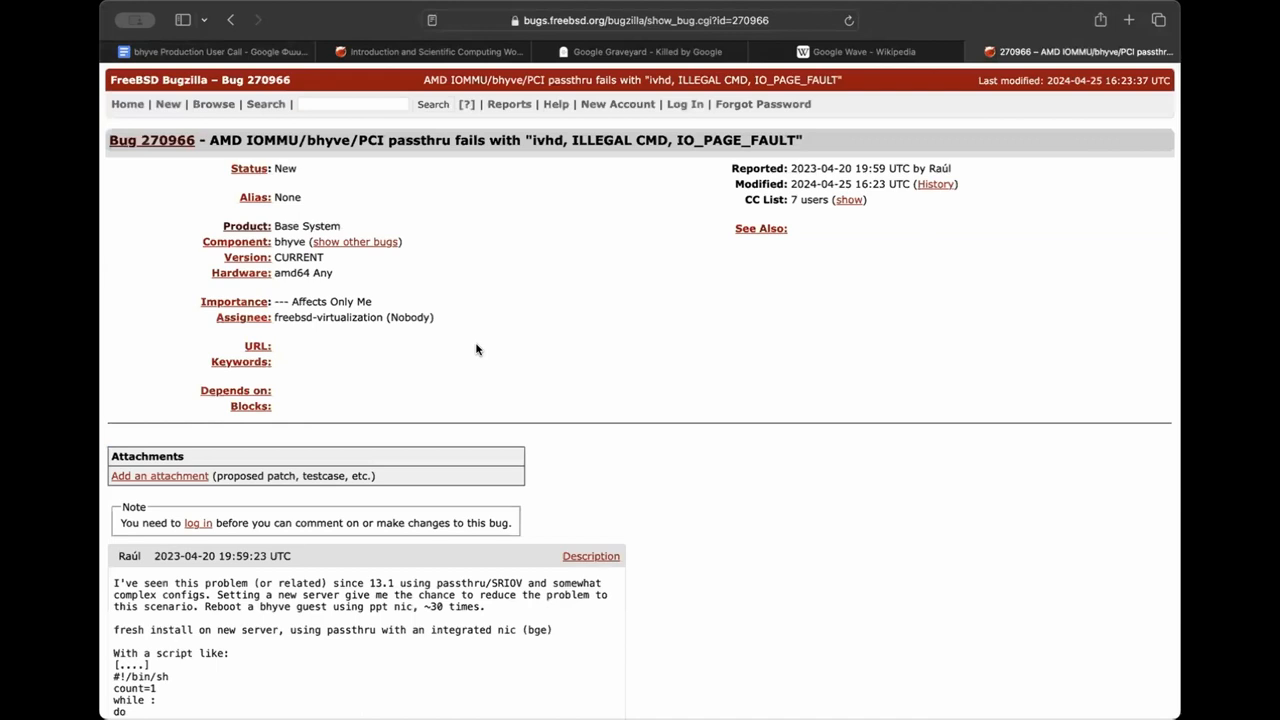
pyautogui.click(216, 52)
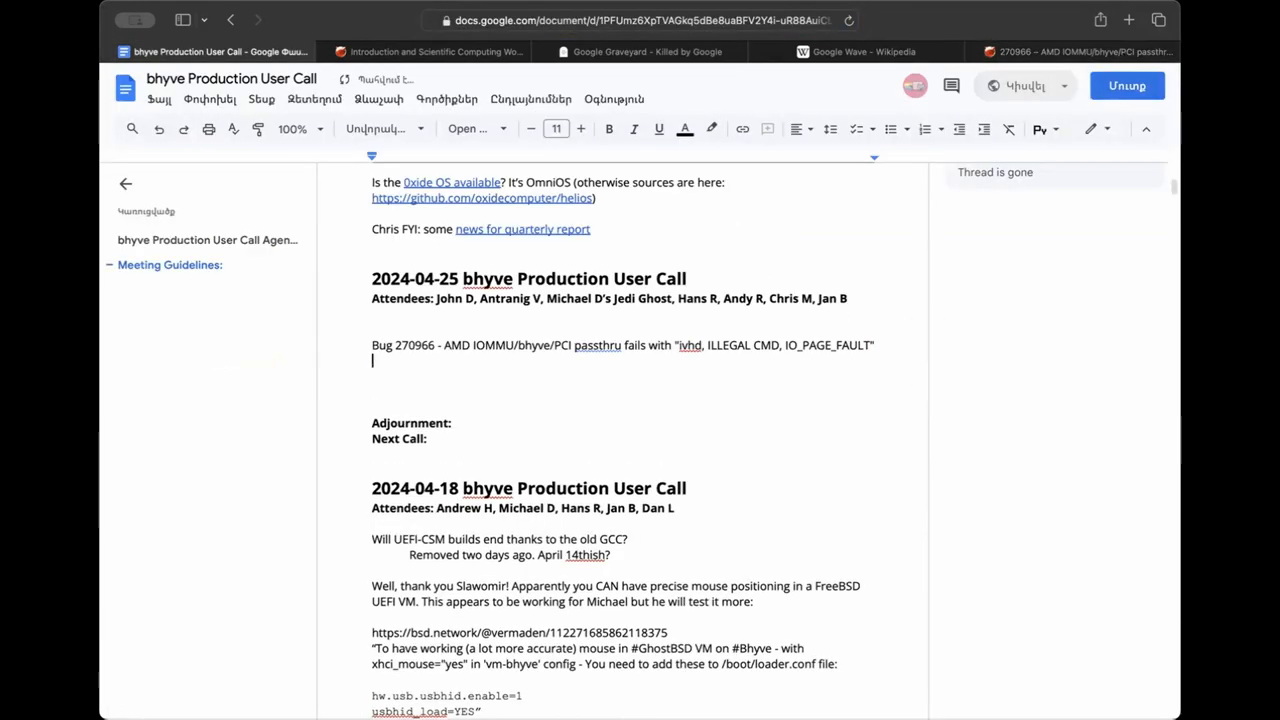
pyautogui.click(1076, 52)
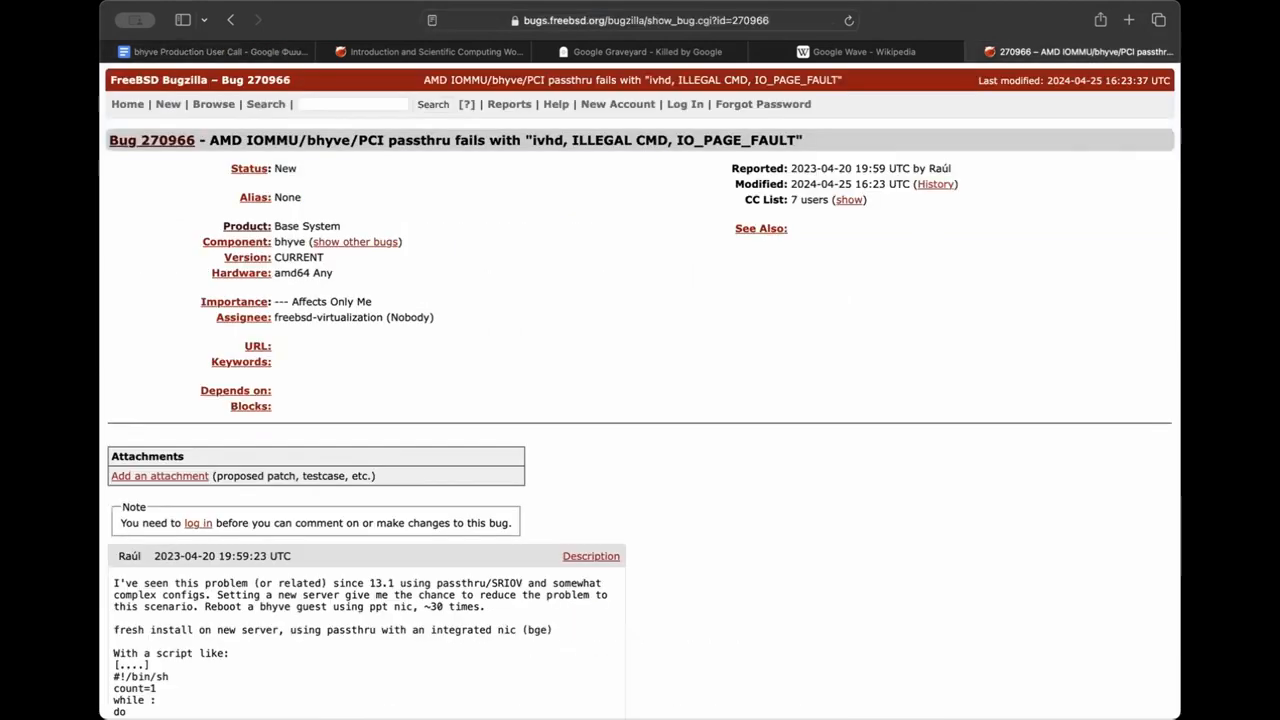
# Scroll the bug 270966 comment thread to the reporter's comments 12–15 on older releases and bisecting.
pyautogui.scroll(-3)
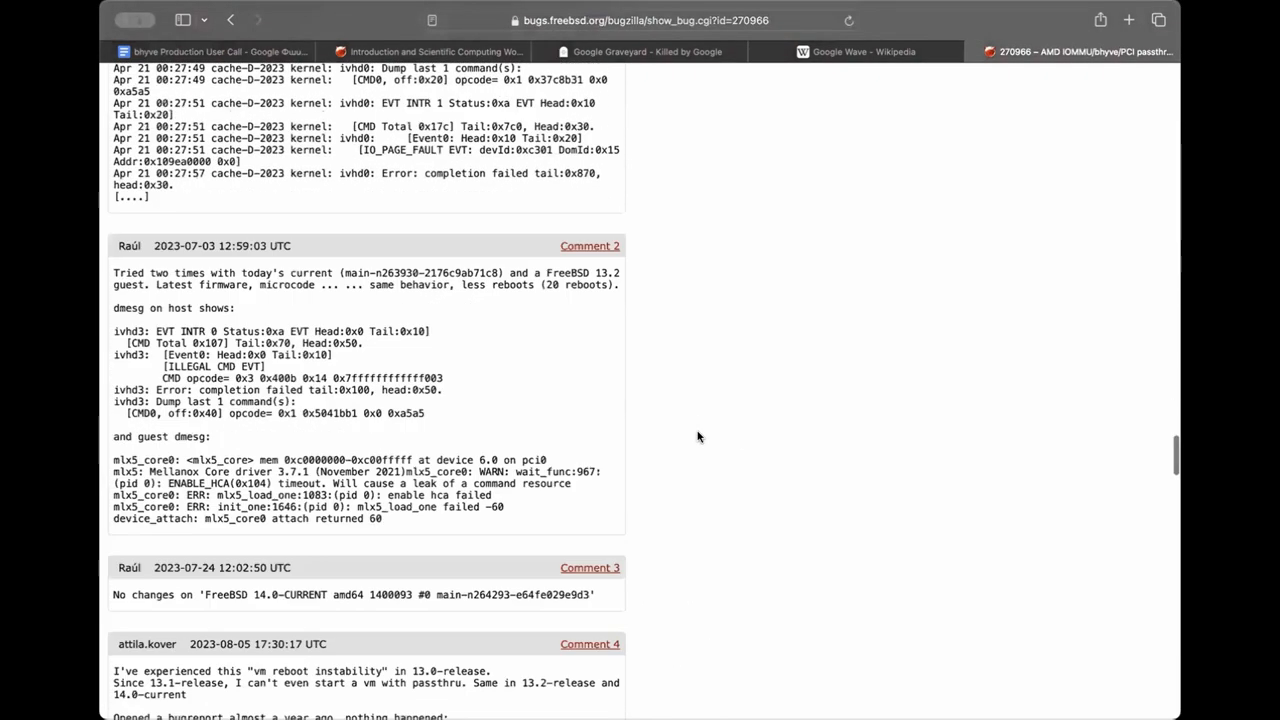
pyautogui.scroll(-3)
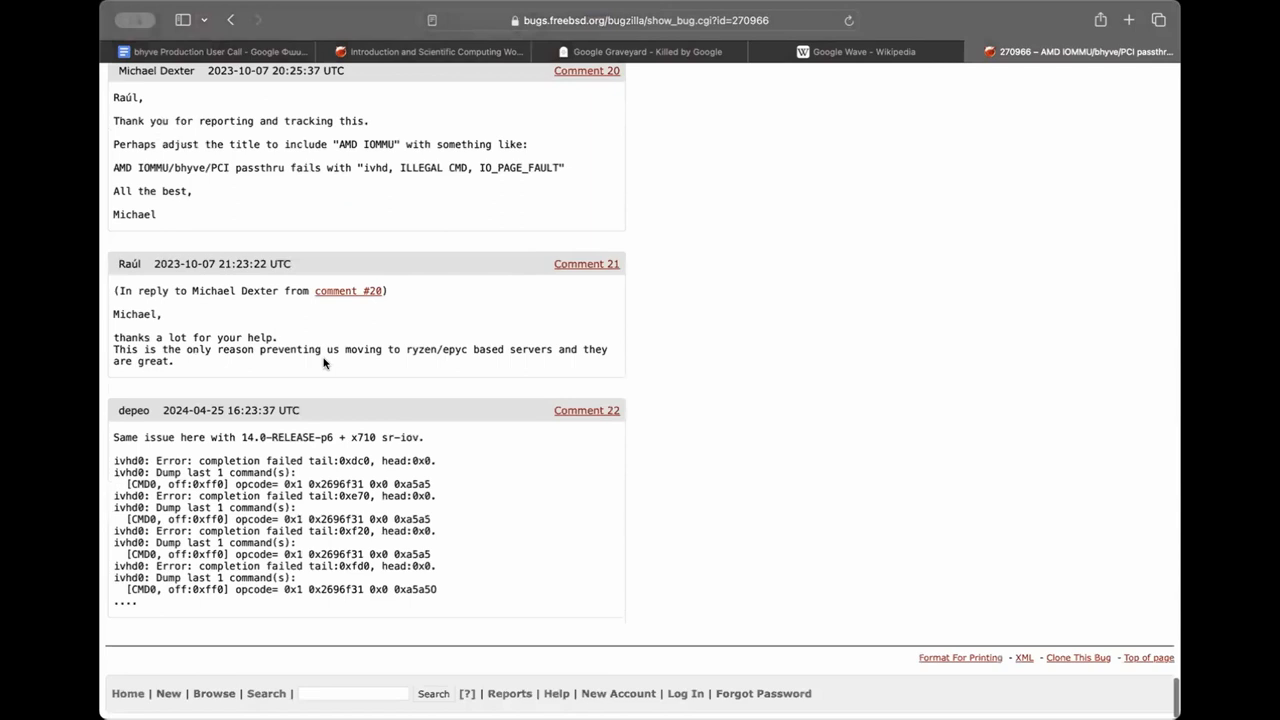
pyautogui.moveTo(228, 452)
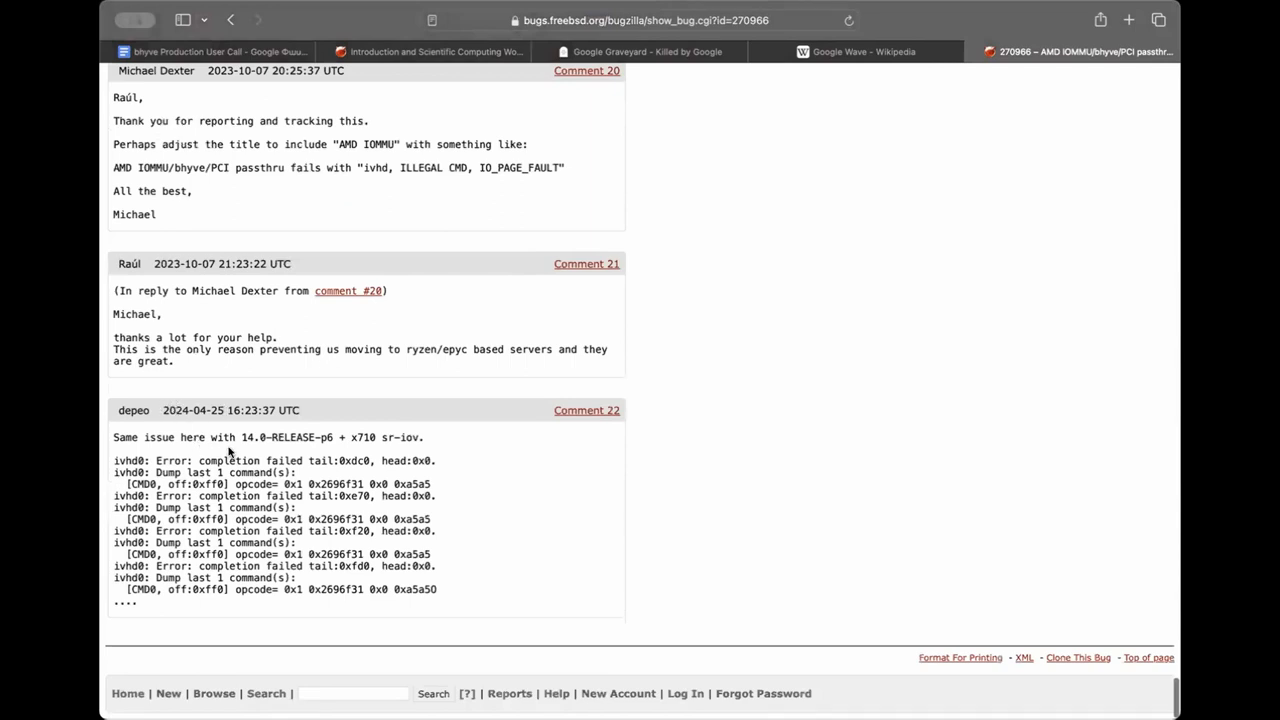
pyautogui.moveTo(294, 440)
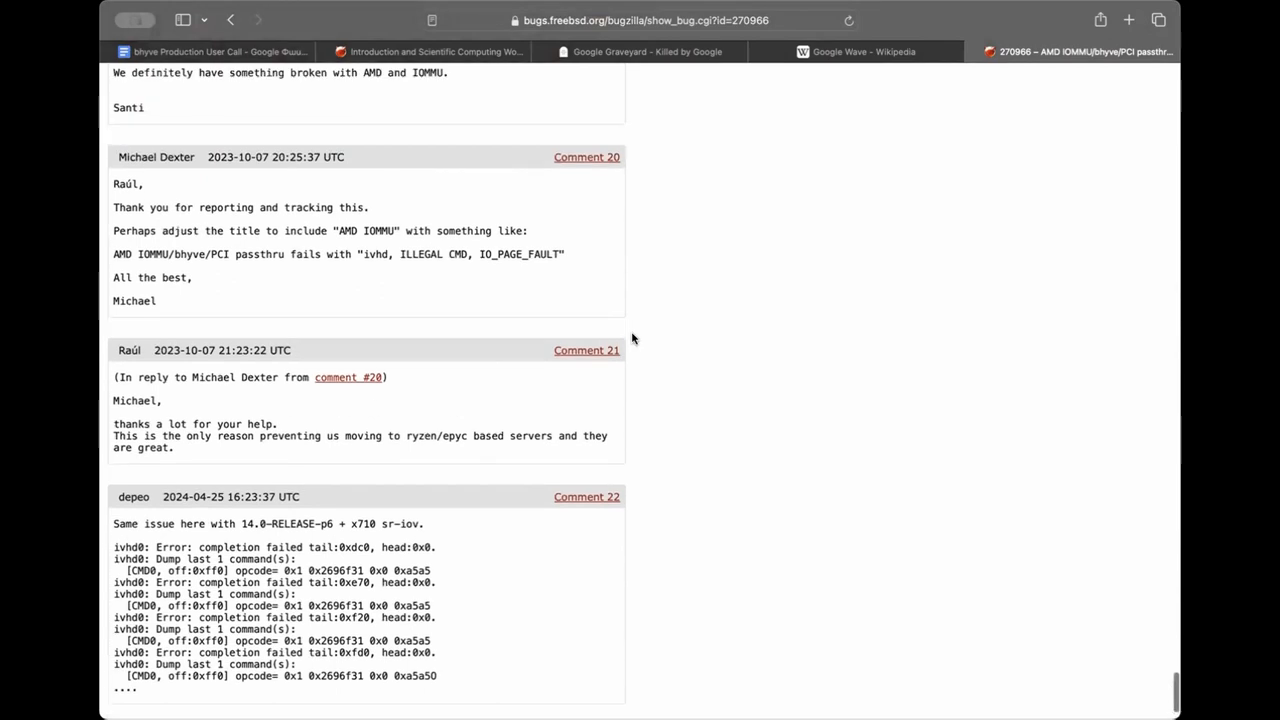
pyautogui.scroll(3)
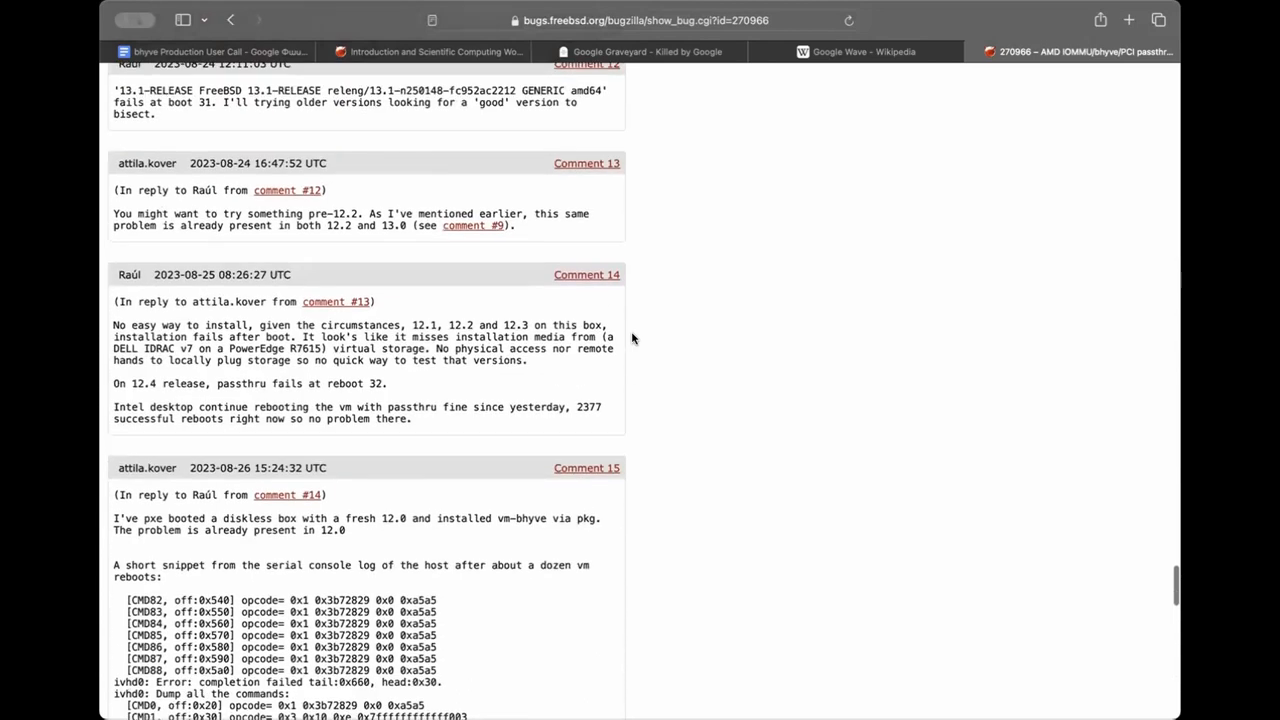
pyautogui.scroll(3)
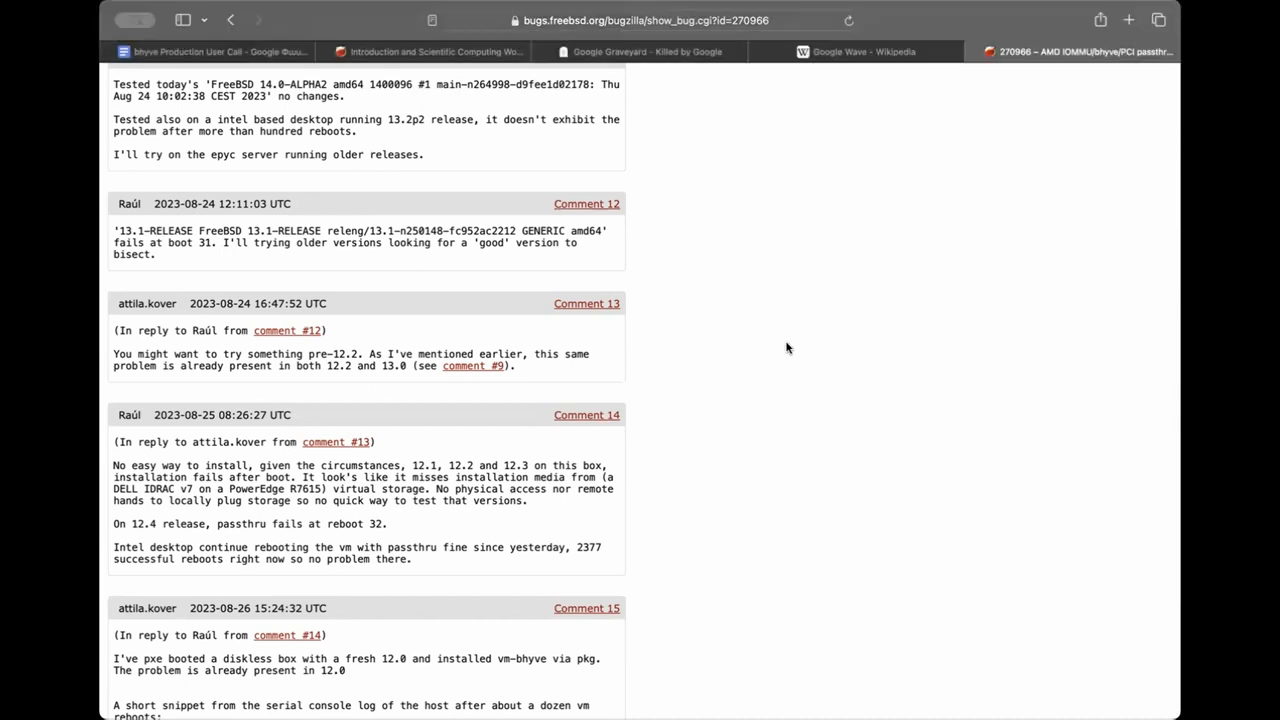
# Record that Antranig confirms no issue with hw.model: AMD EPYC 7702 64-Core Processor.
pyautogui.click(218, 52)
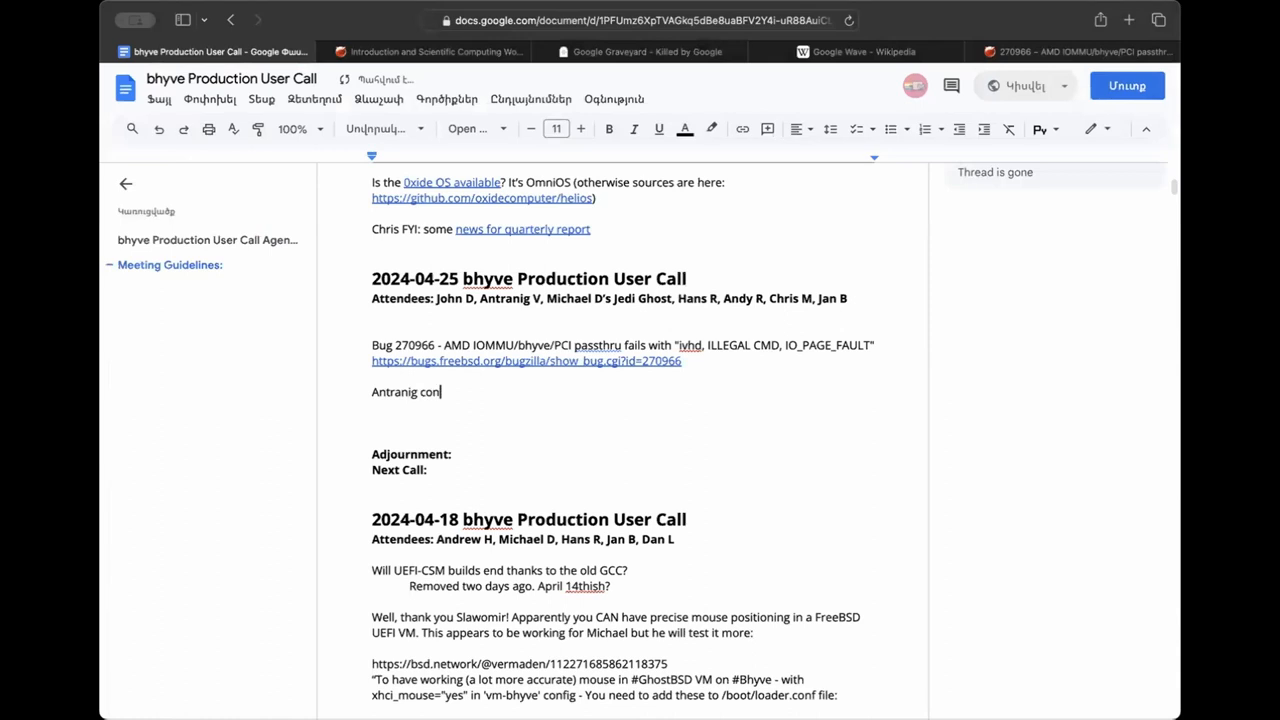
pyautogui.write('firms')
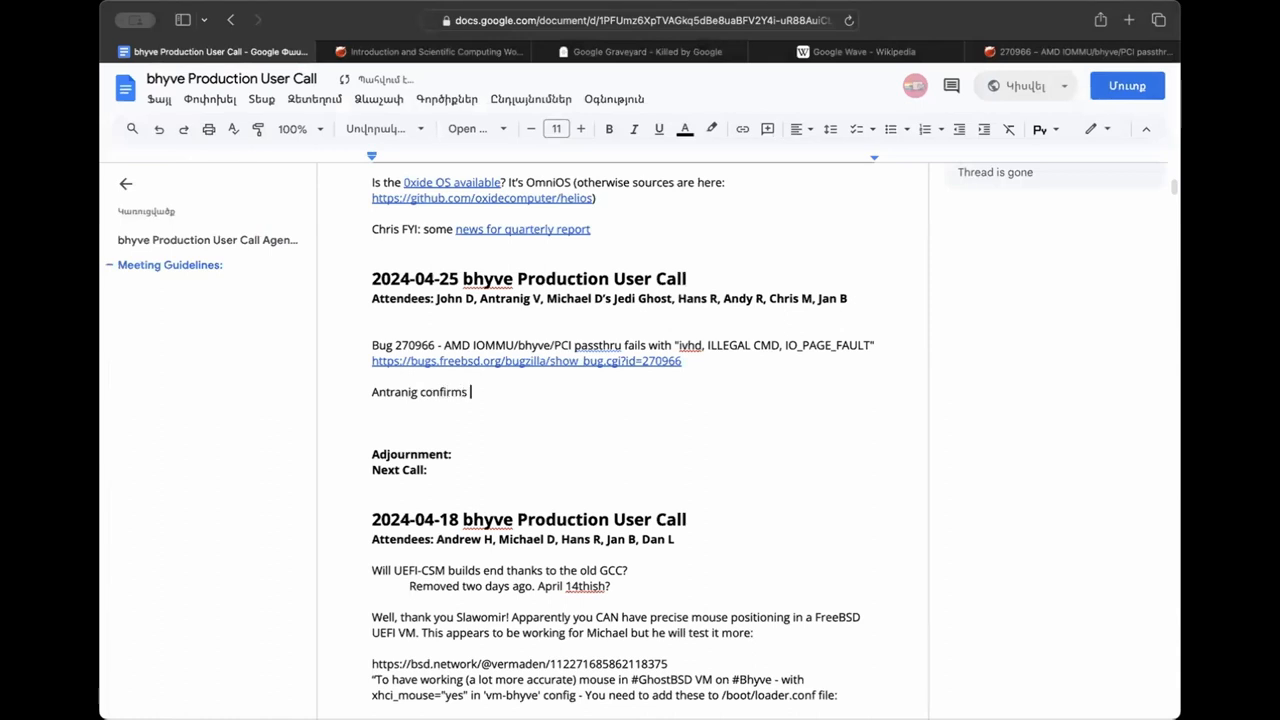
pyautogui.write('no issue with:')
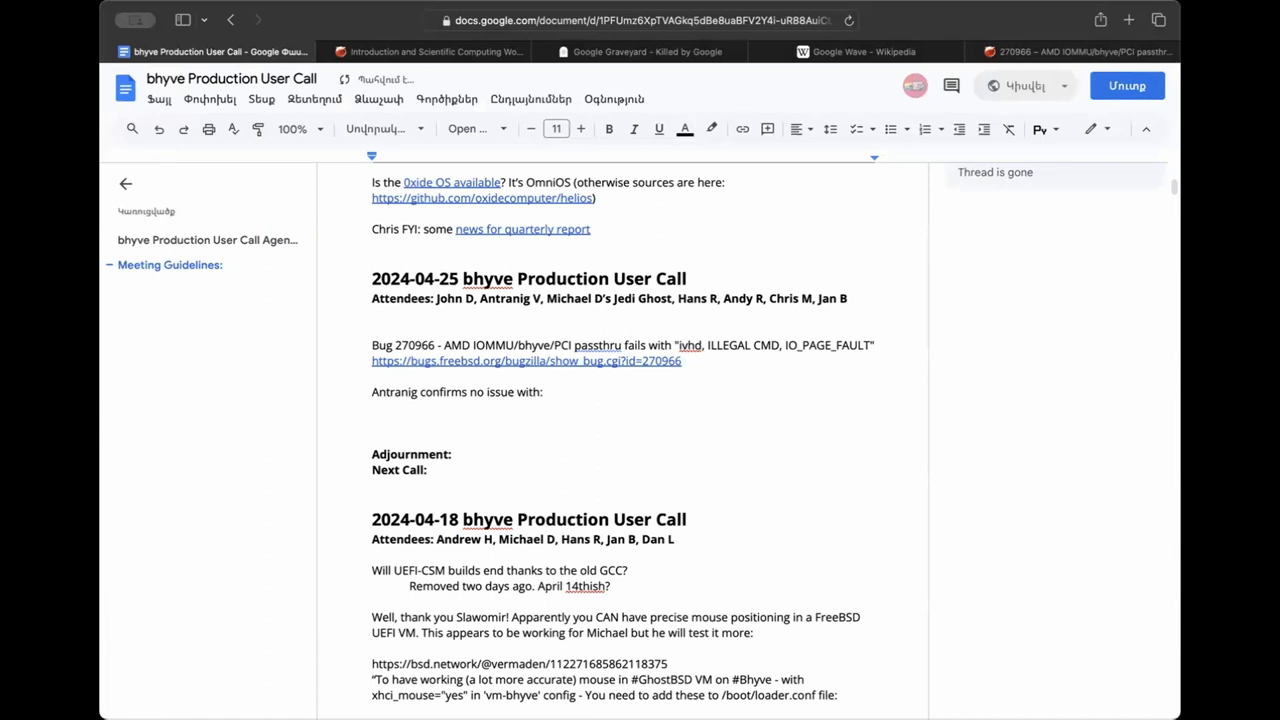
pyautogui.write('hw.model: AMD EPYC 7702 64-Core Processor')
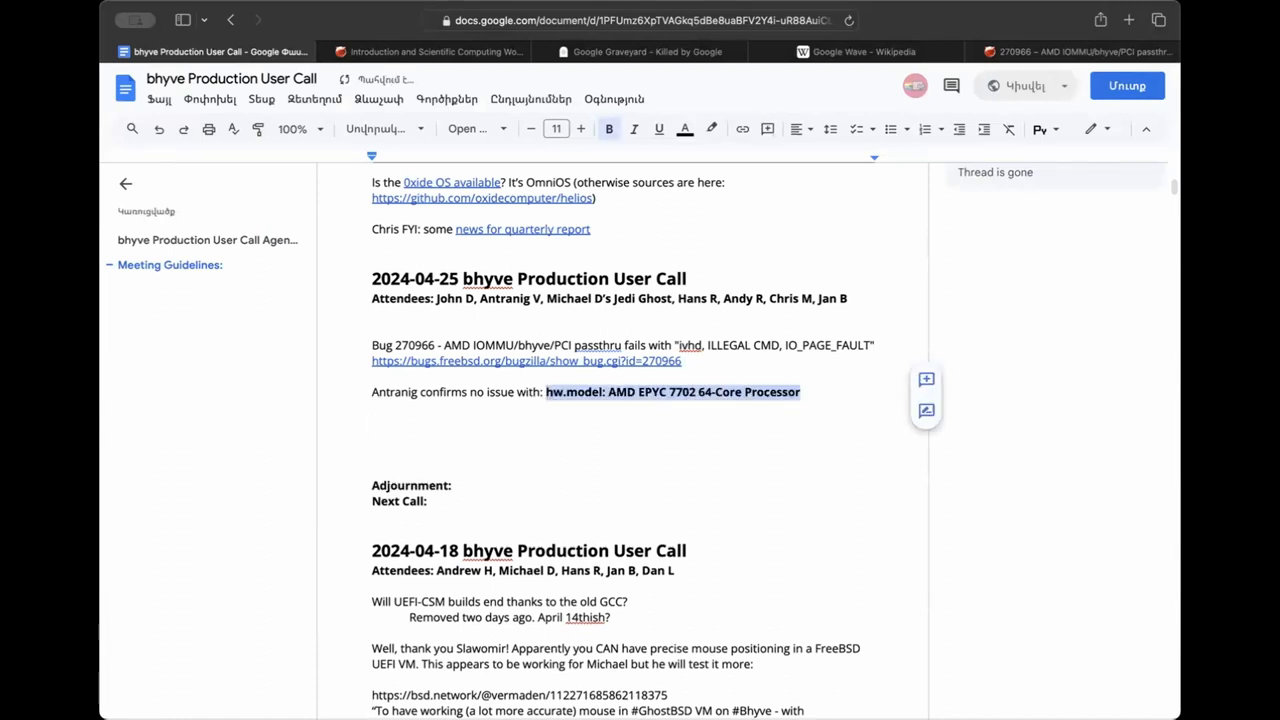
pyautogui.click(418, 422)
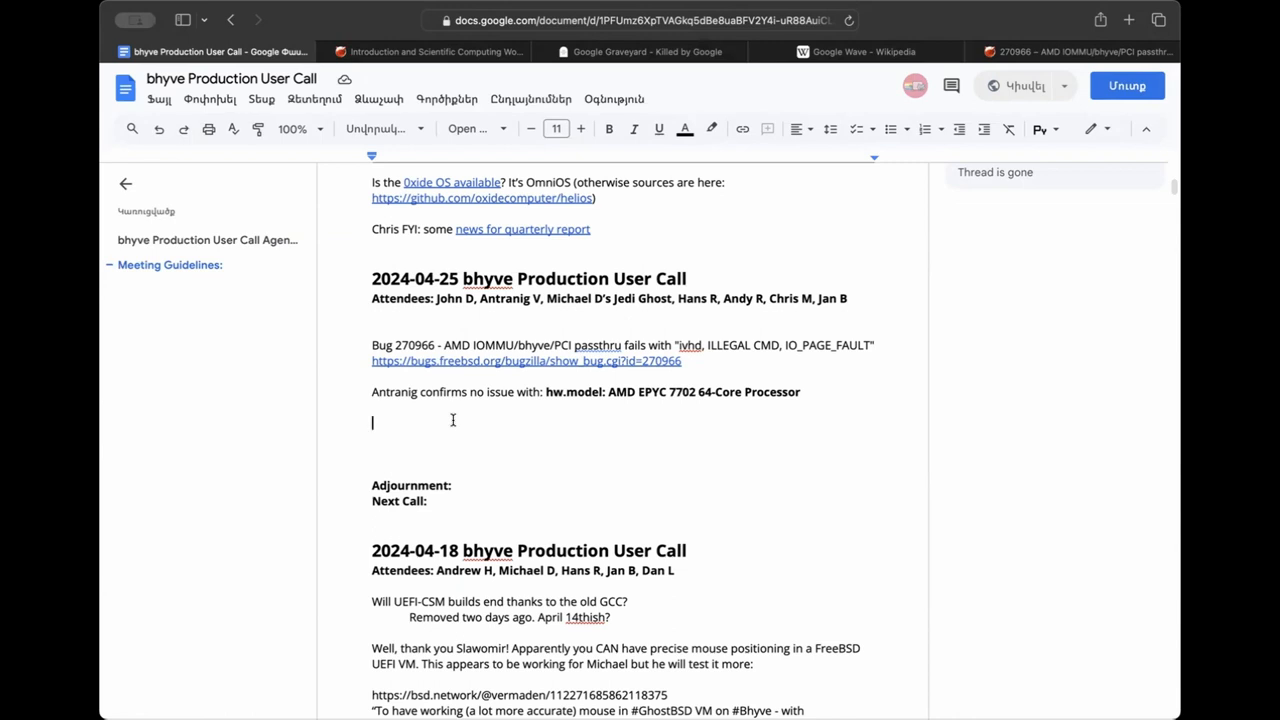
pyautogui.moveTo(408, 422)
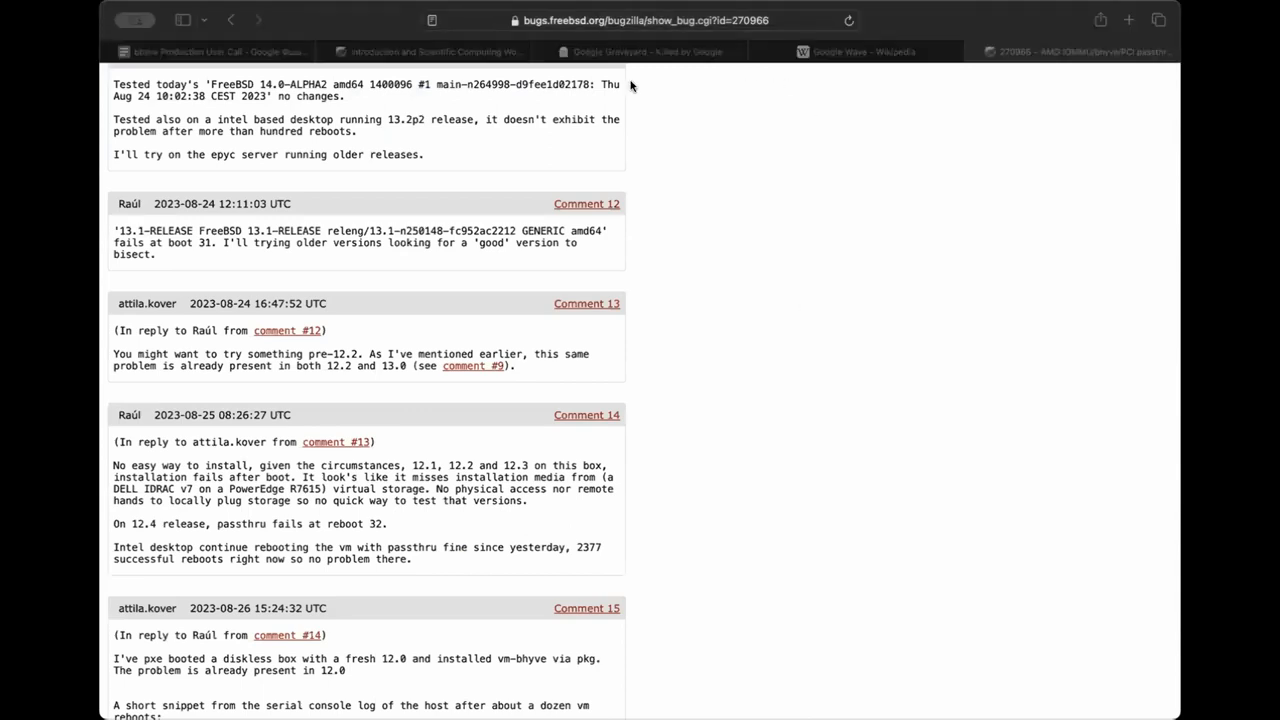
pyautogui.moveTo(492, 338)
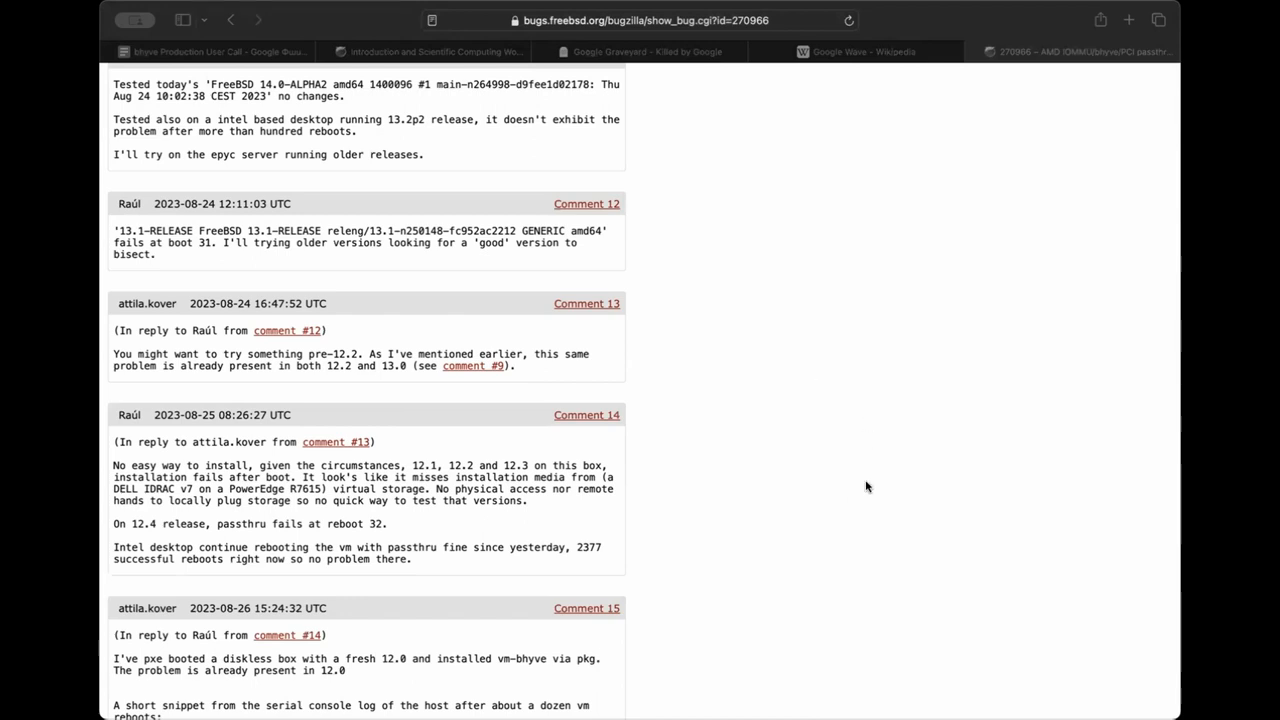
pyautogui.moveTo(936, 500)
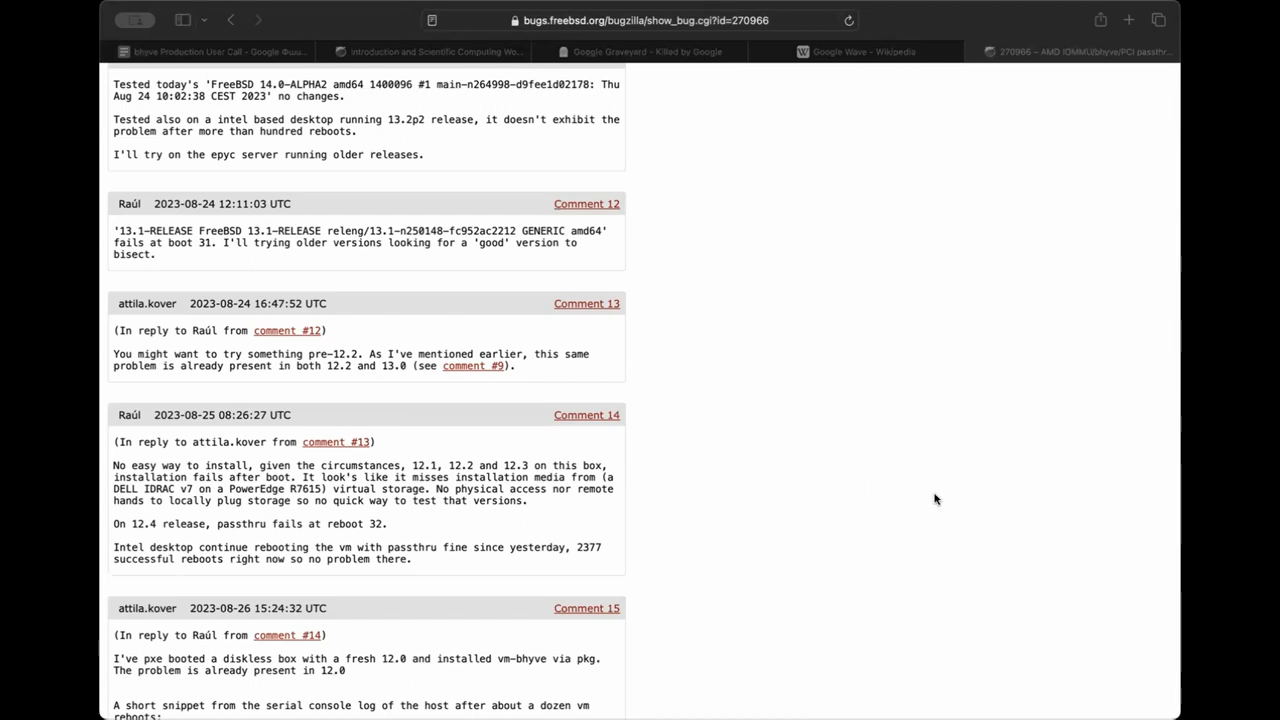
pyautogui.moveTo(940, 500)
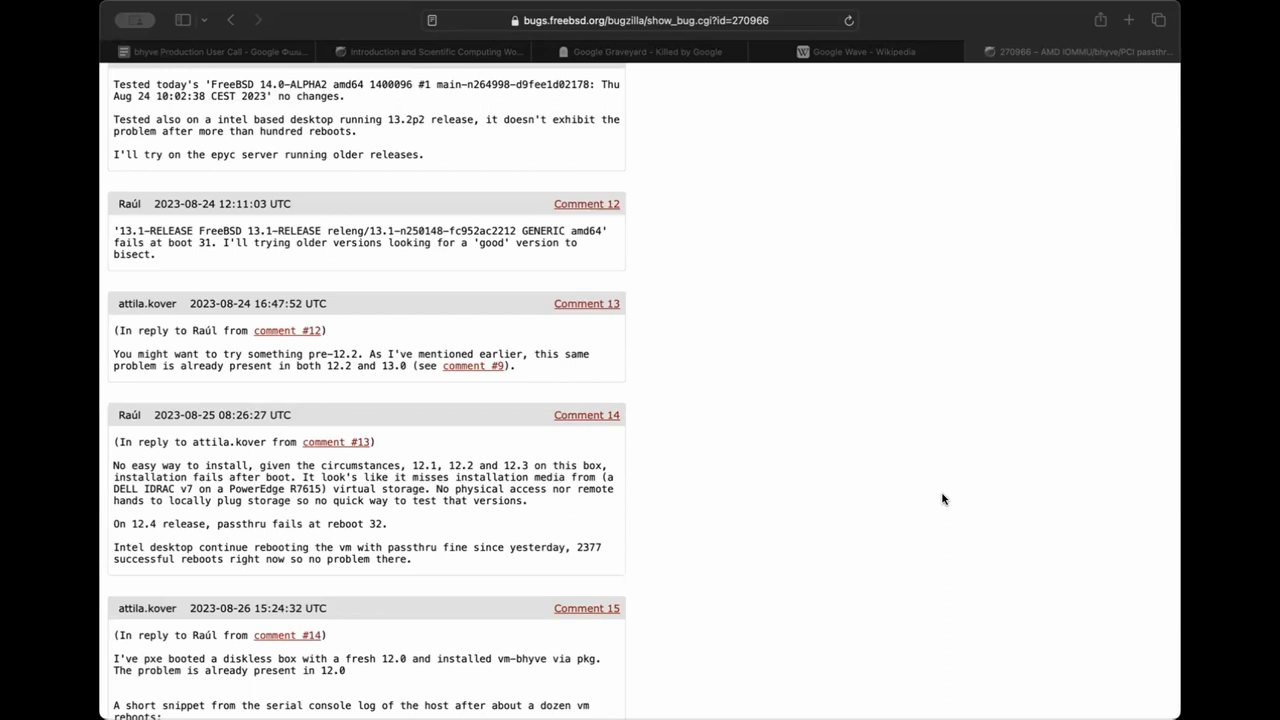
pyautogui.moveTo(518, 98)
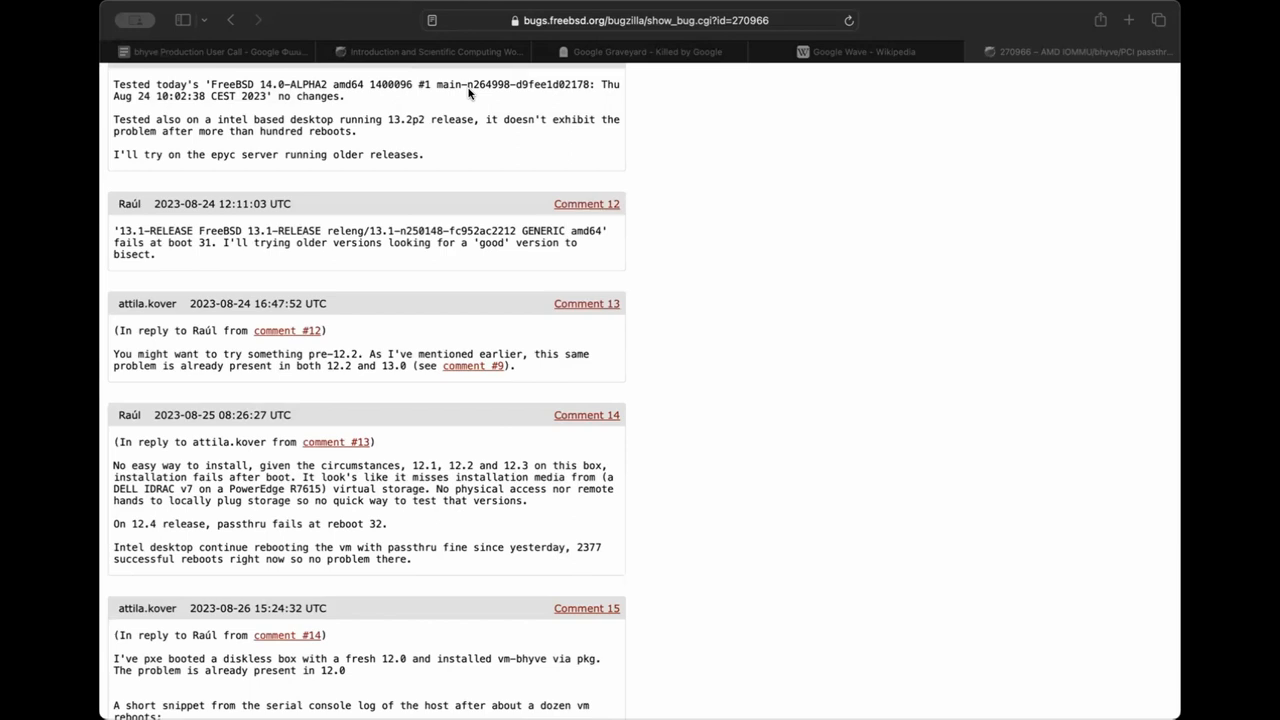
pyautogui.click(218, 52)
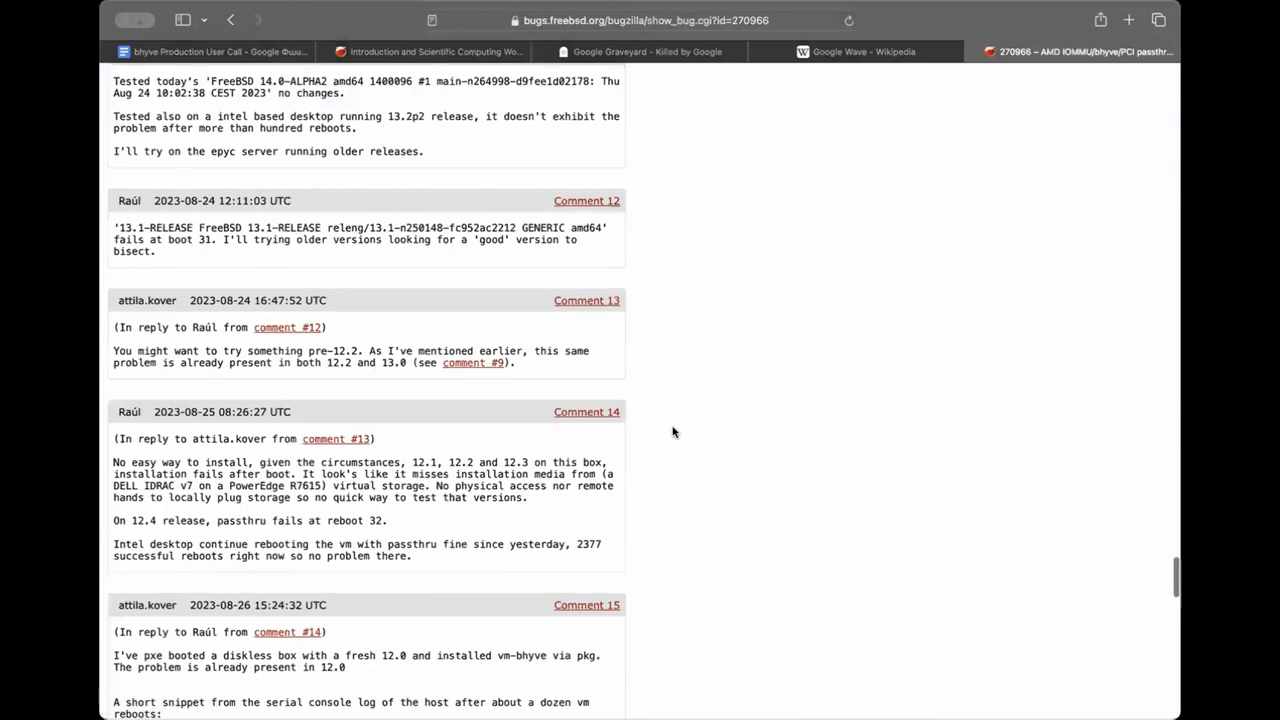
# Scroll down to comments 16–20 on later AMD EPYC passthru failures.
pyautogui.scroll(-3)
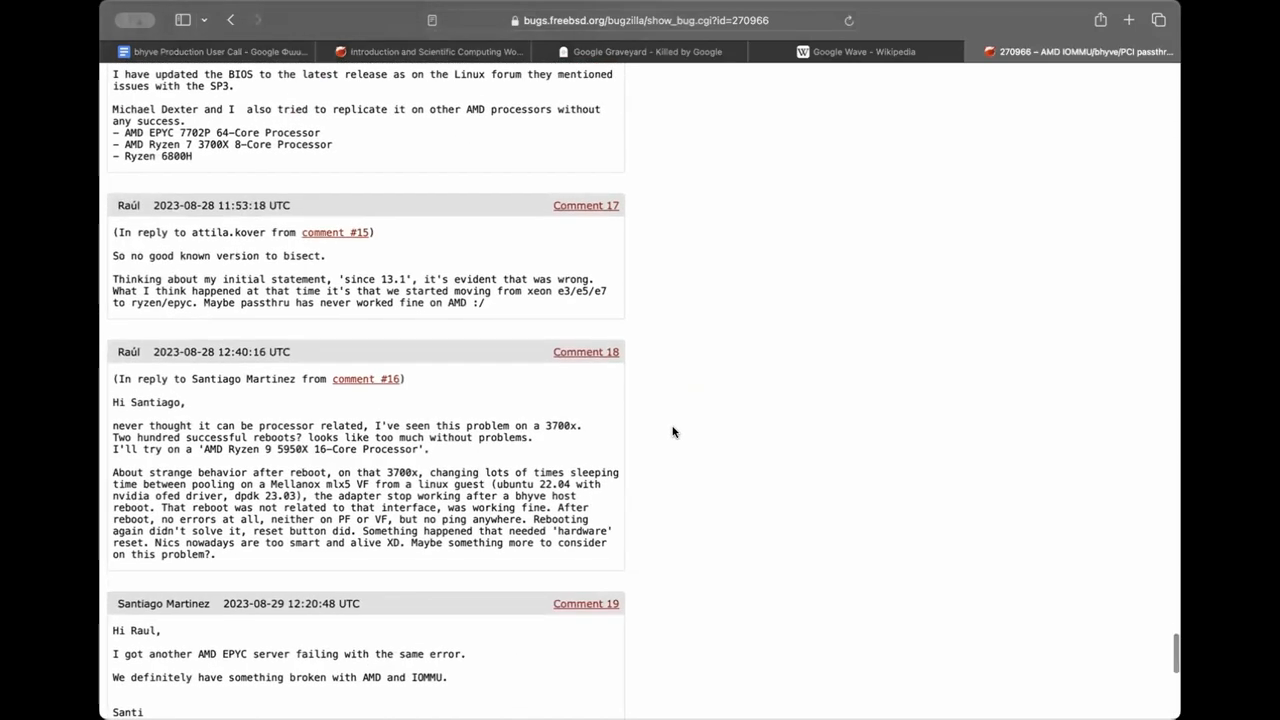
pyautogui.scroll(-3)
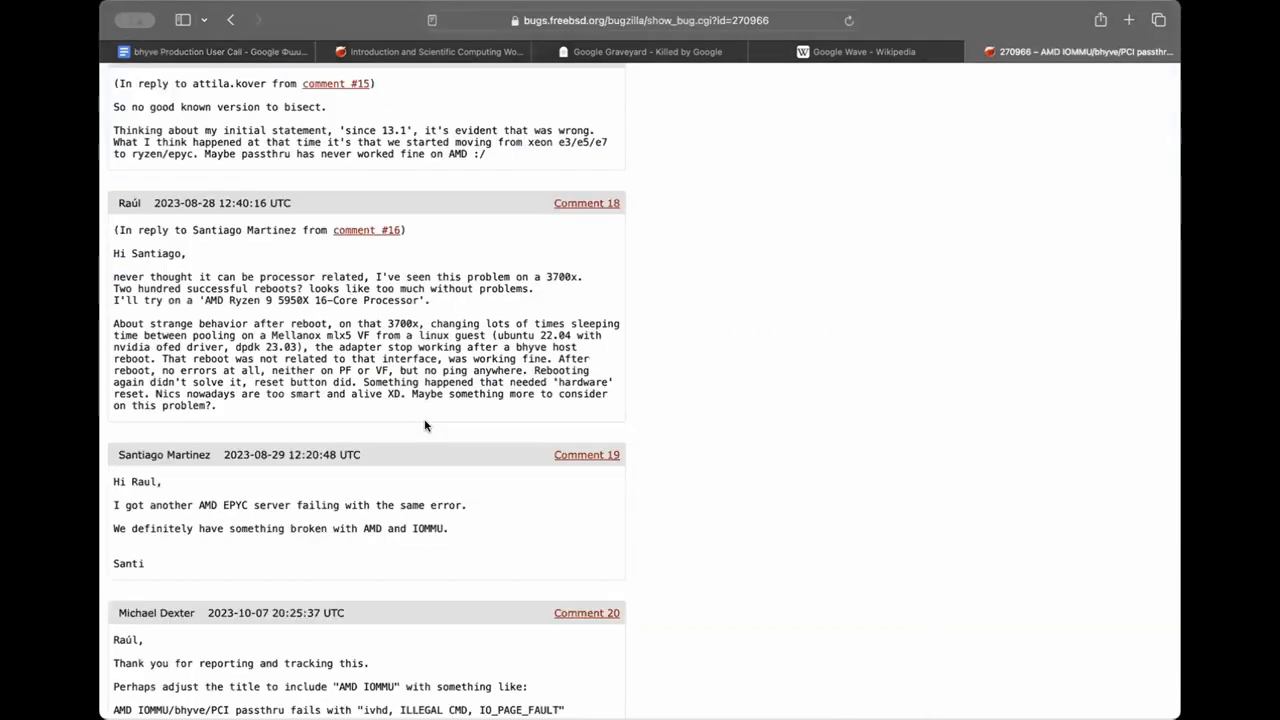
pyautogui.scroll(-3)
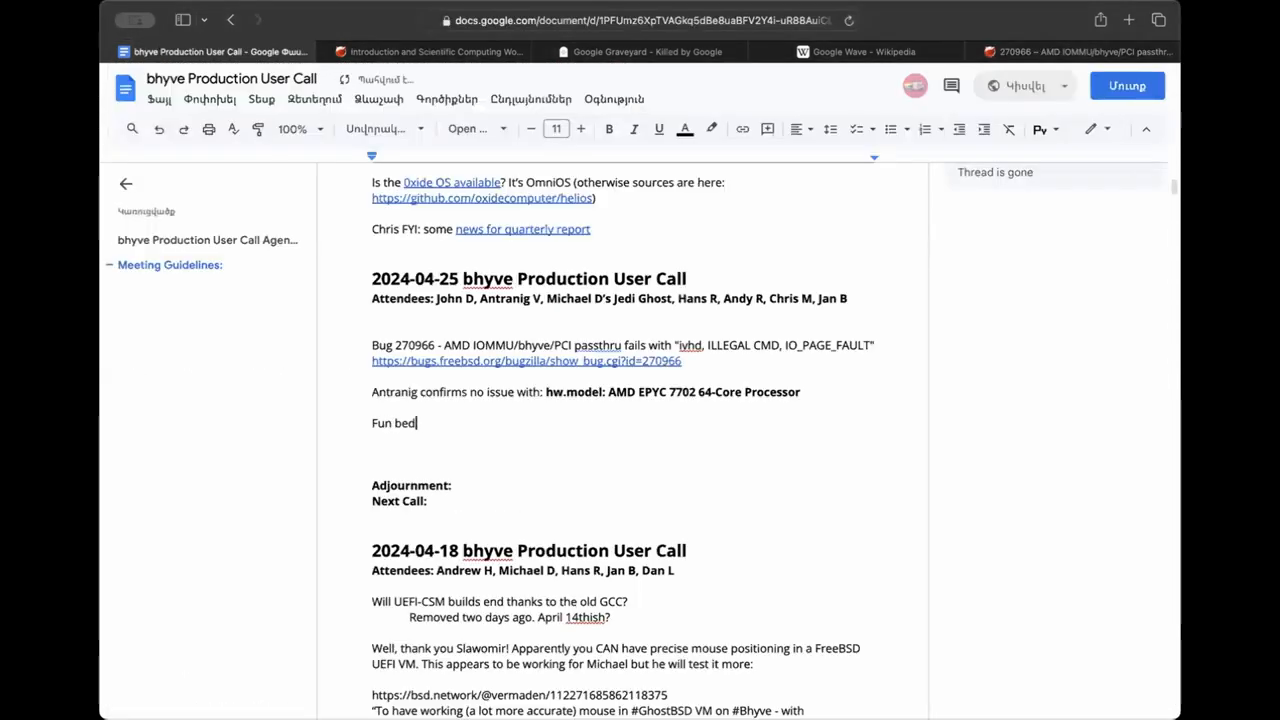
# Finish the killedbygoogle.com bedtime-reading line and start 'In case you missed it' above the bug entry.
pyautogui.write('time reading:')
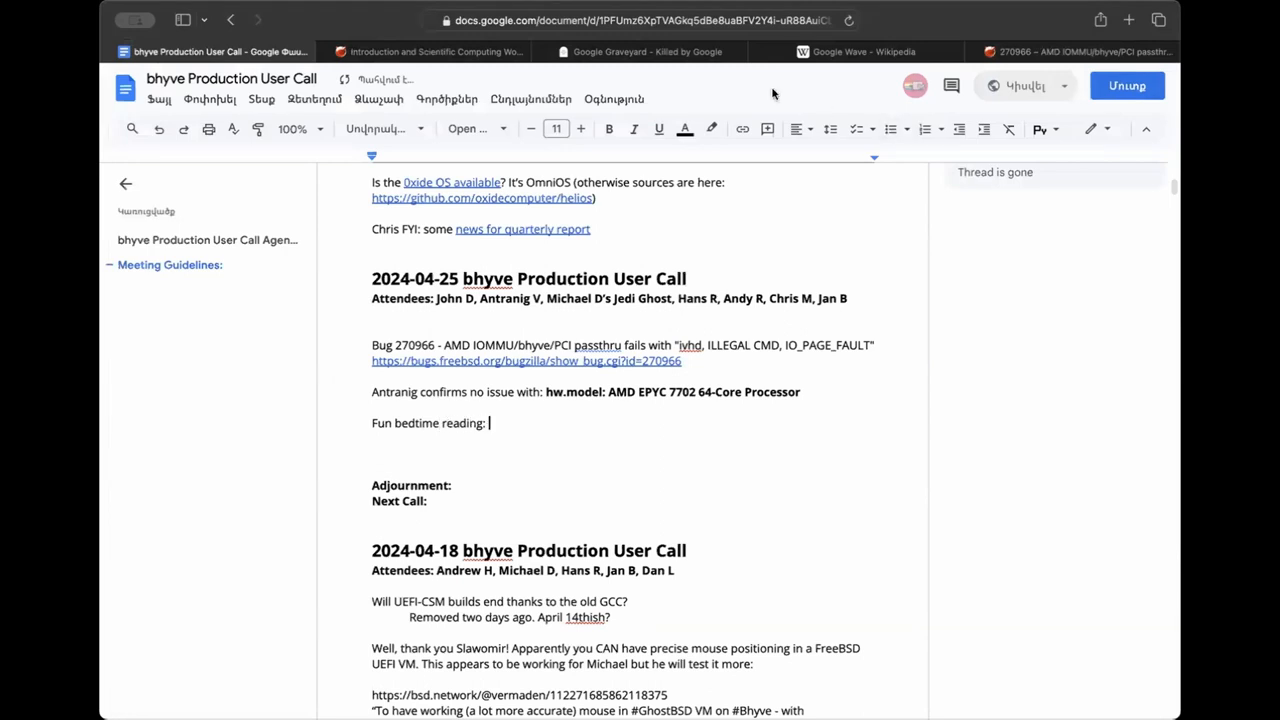
pyautogui.click(640, 52)
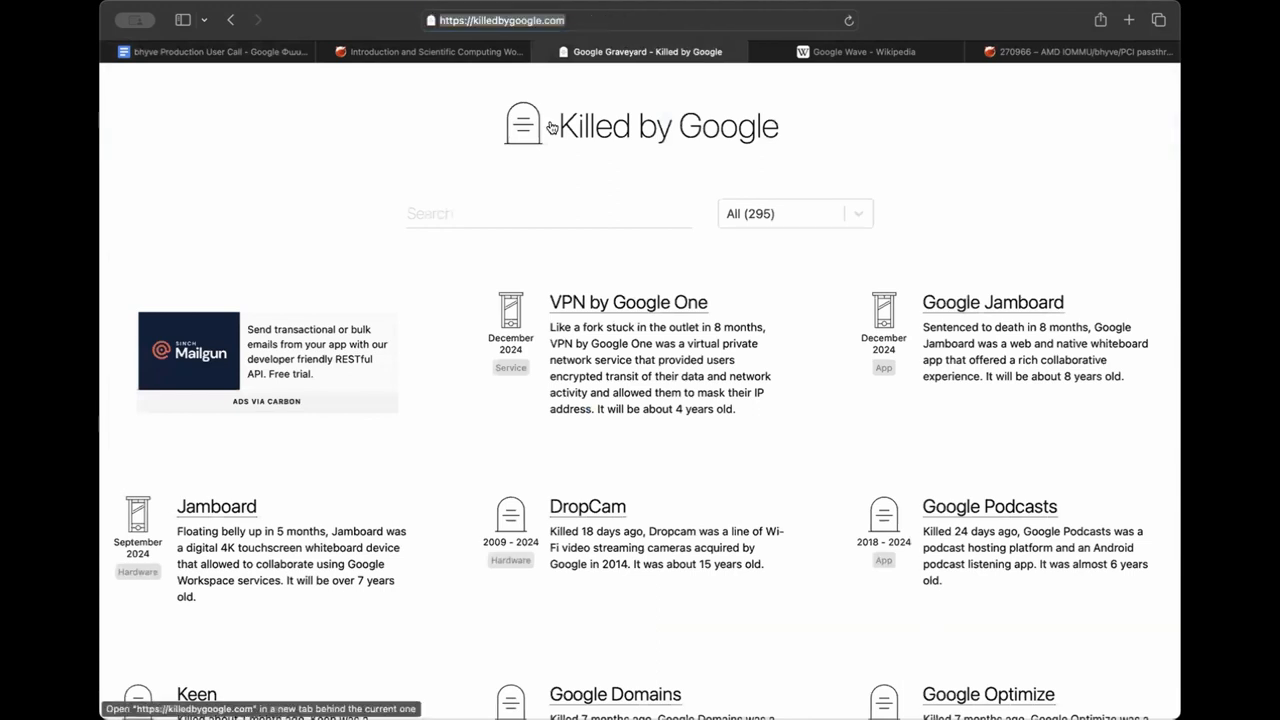
pyautogui.click(210, 52)
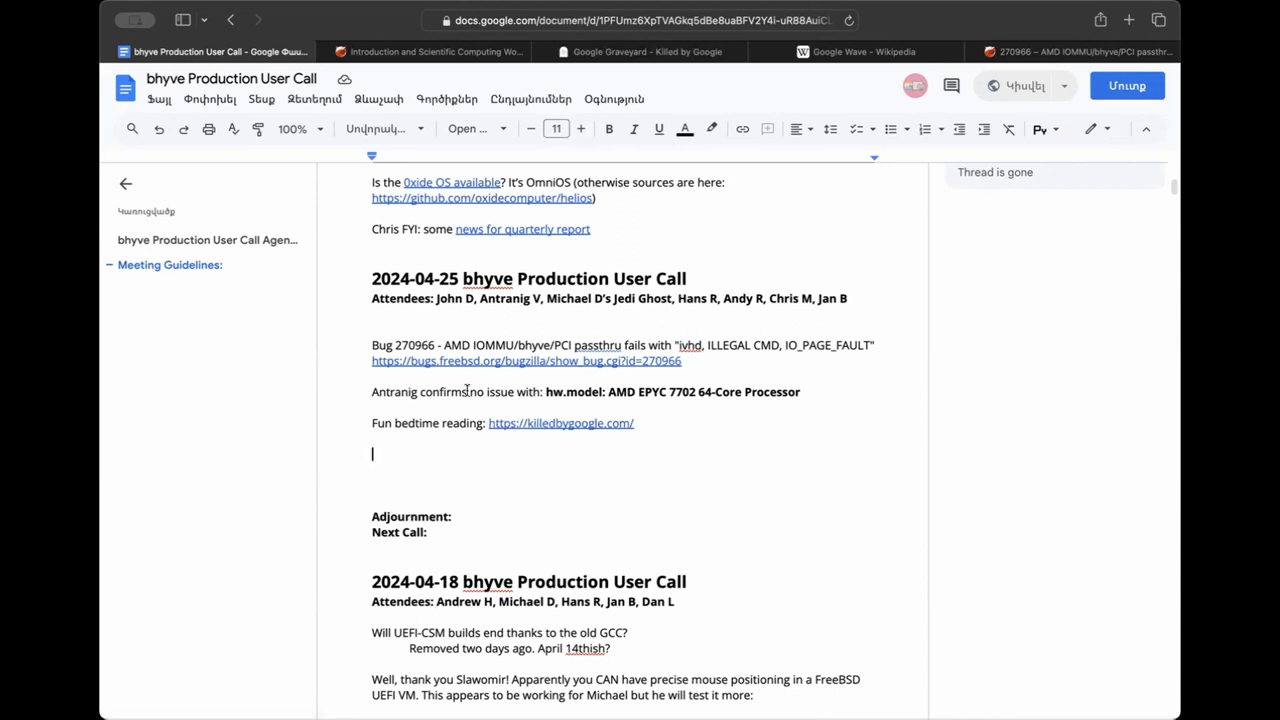
pyautogui.click(428, 52)
pyautogui.write('In case')
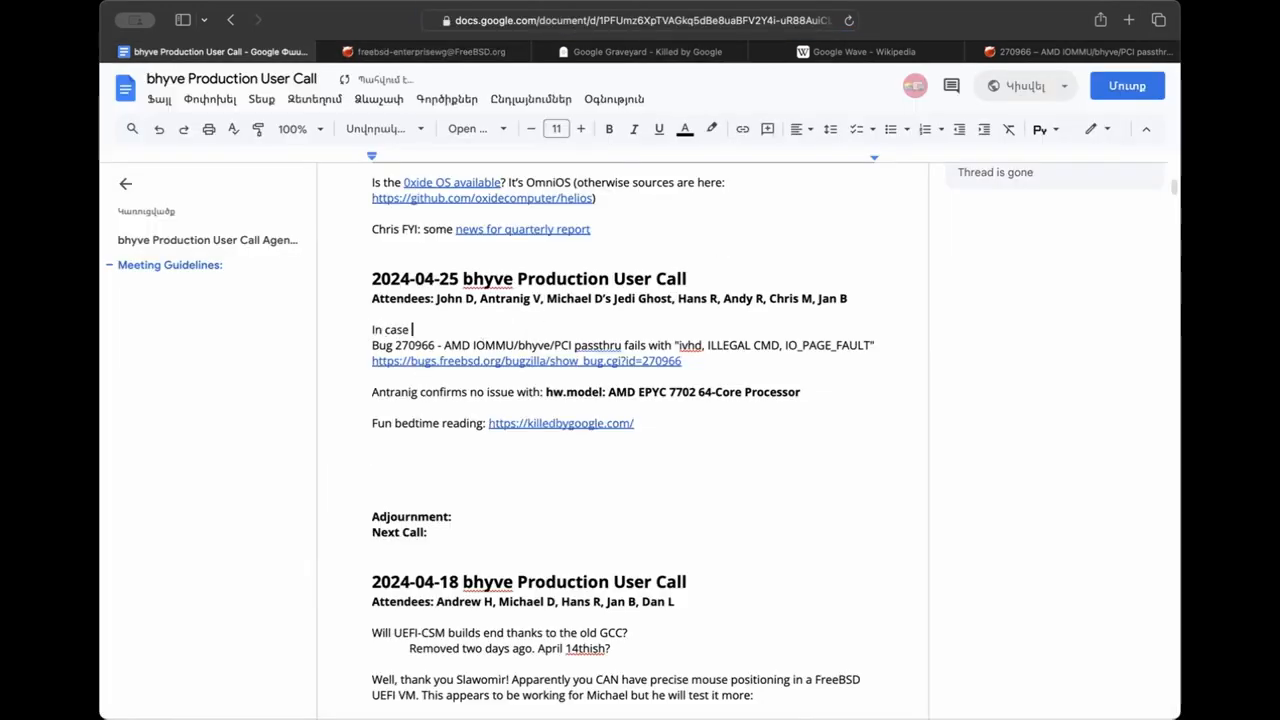
pyautogui.write('you missed it')
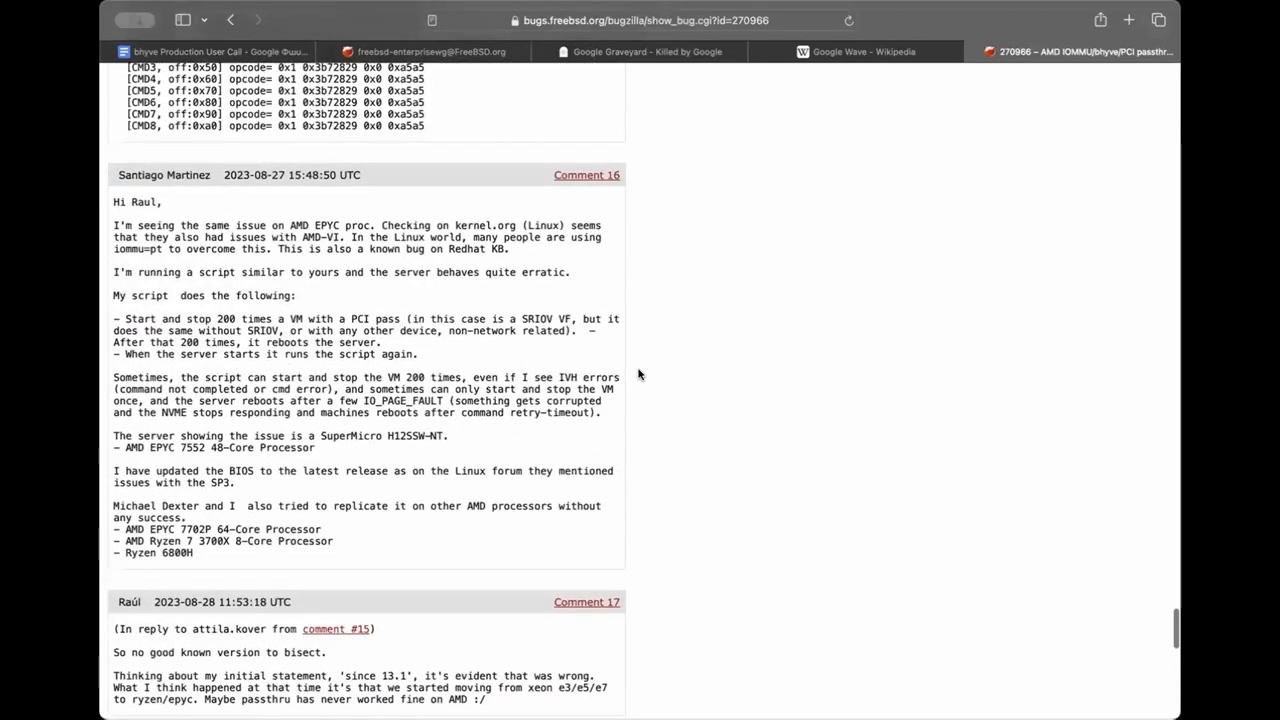
# Copy comment 14's last paragraphs: passthru fails at reboot 32 on 12.4, Intel desktop reboots fine.
pyautogui.scroll(-3)
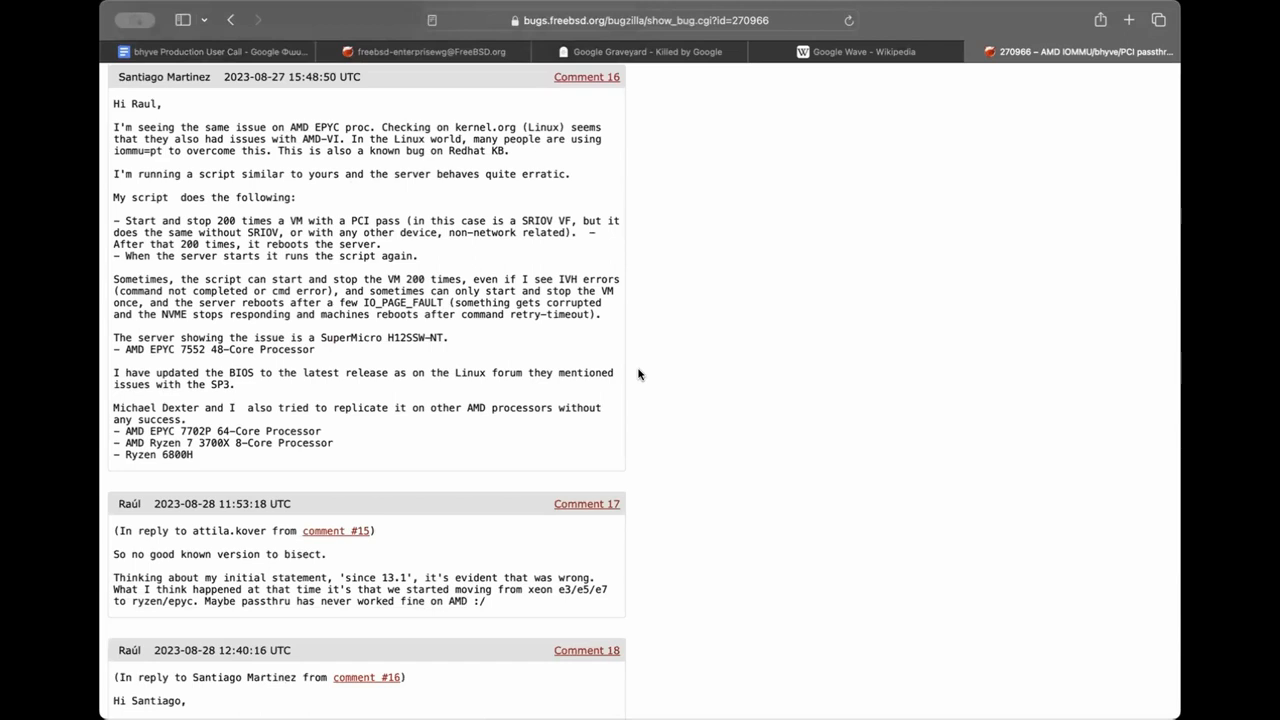
pyautogui.scroll(3)
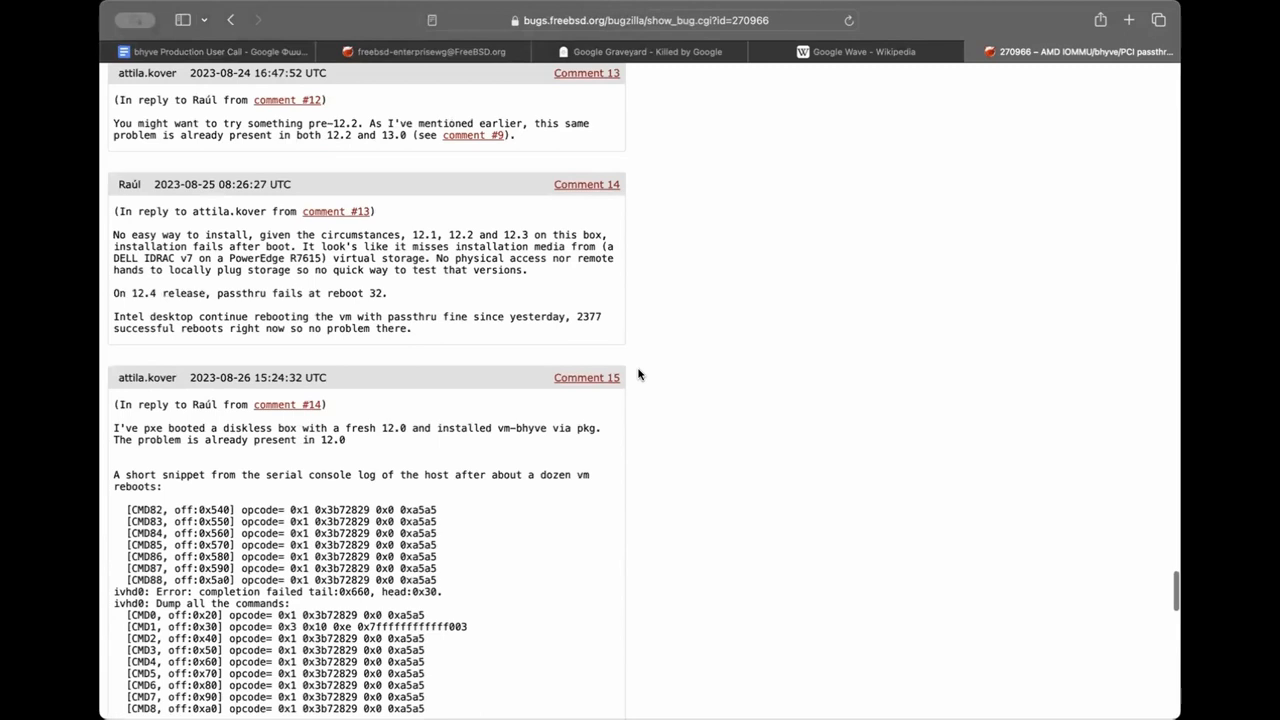
pyautogui.scroll(3)
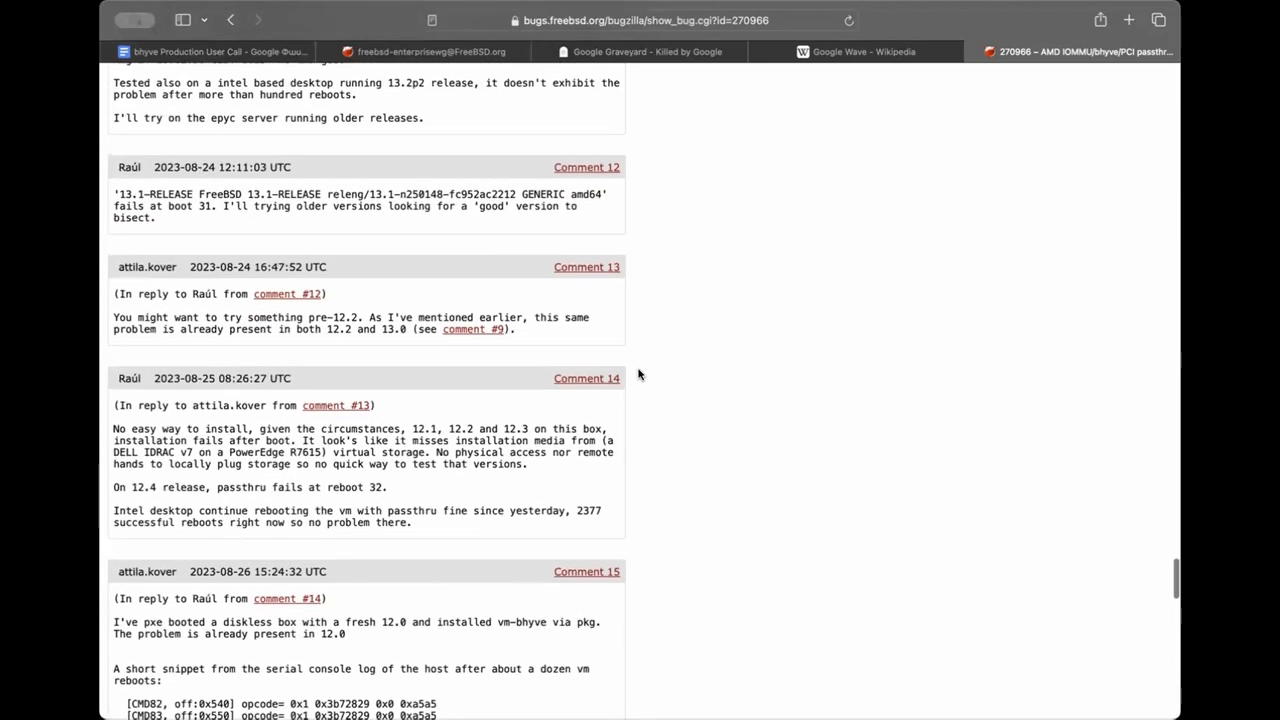
pyautogui.doubleClick(240, 488)
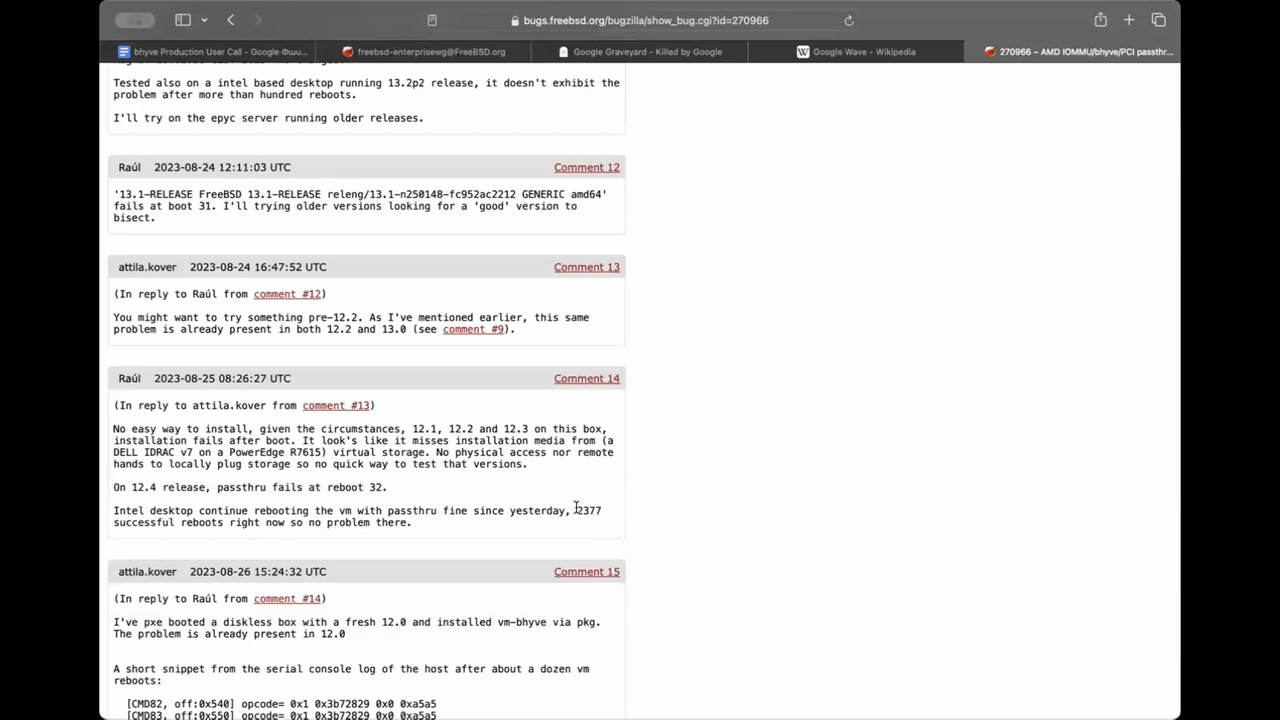
pyautogui.moveTo(618, 508)
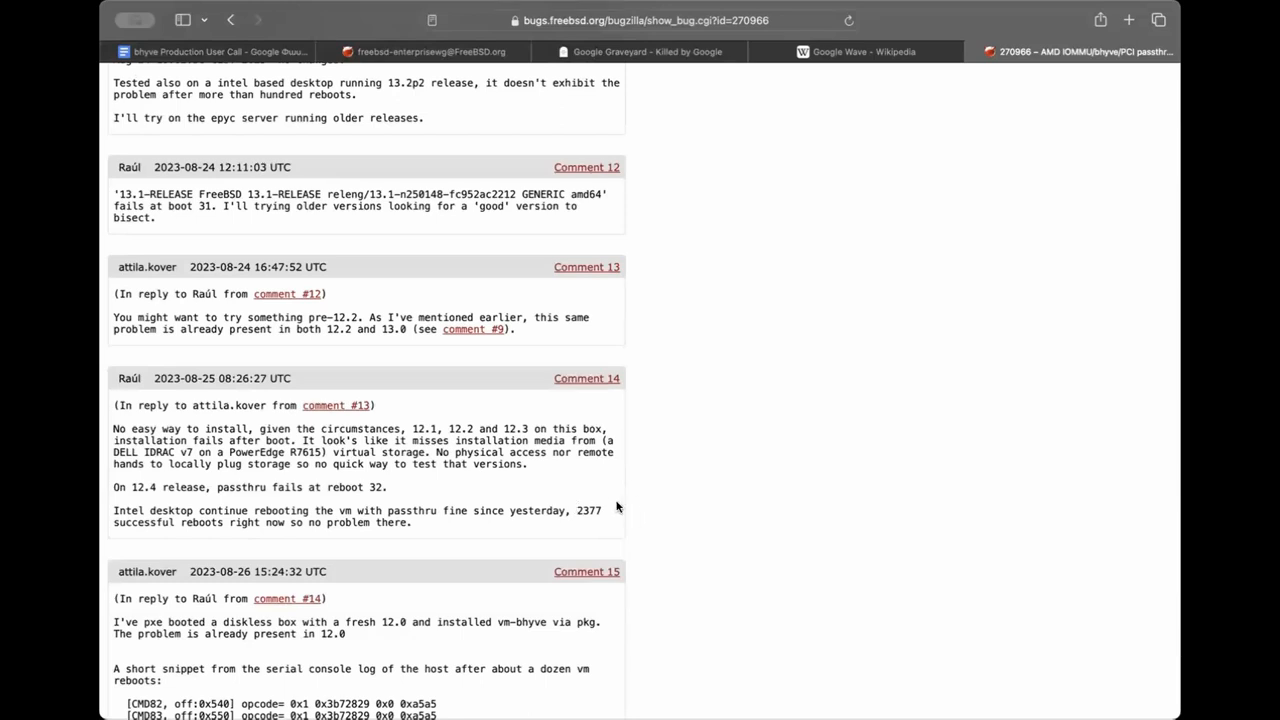
pyautogui.moveTo(668, 504)
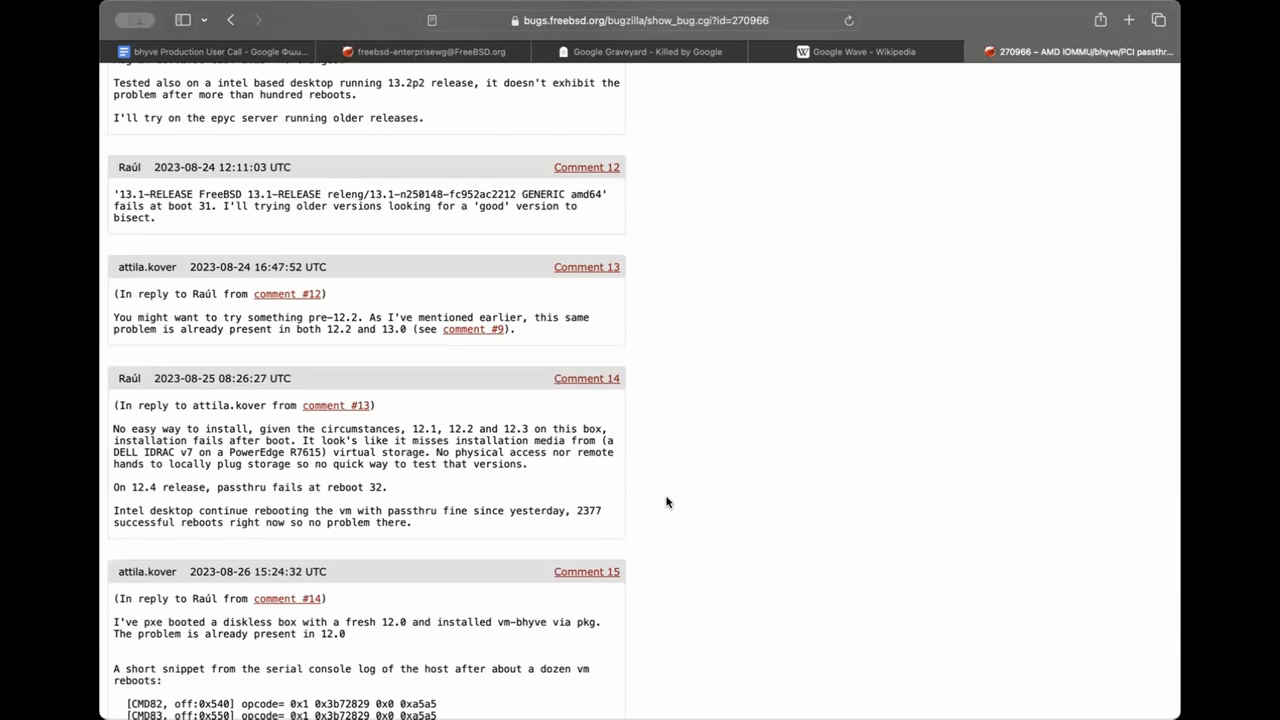
pyautogui.moveTo(228, 468)
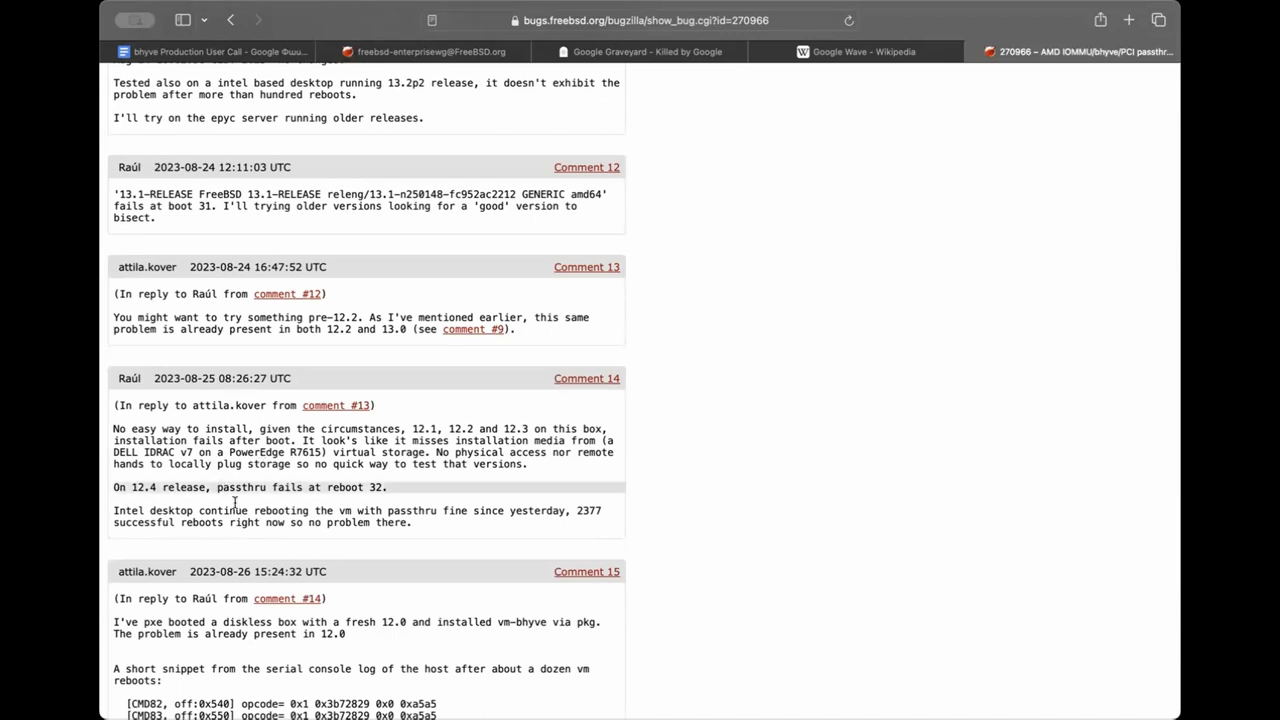
pyautogui.click(218, 52)
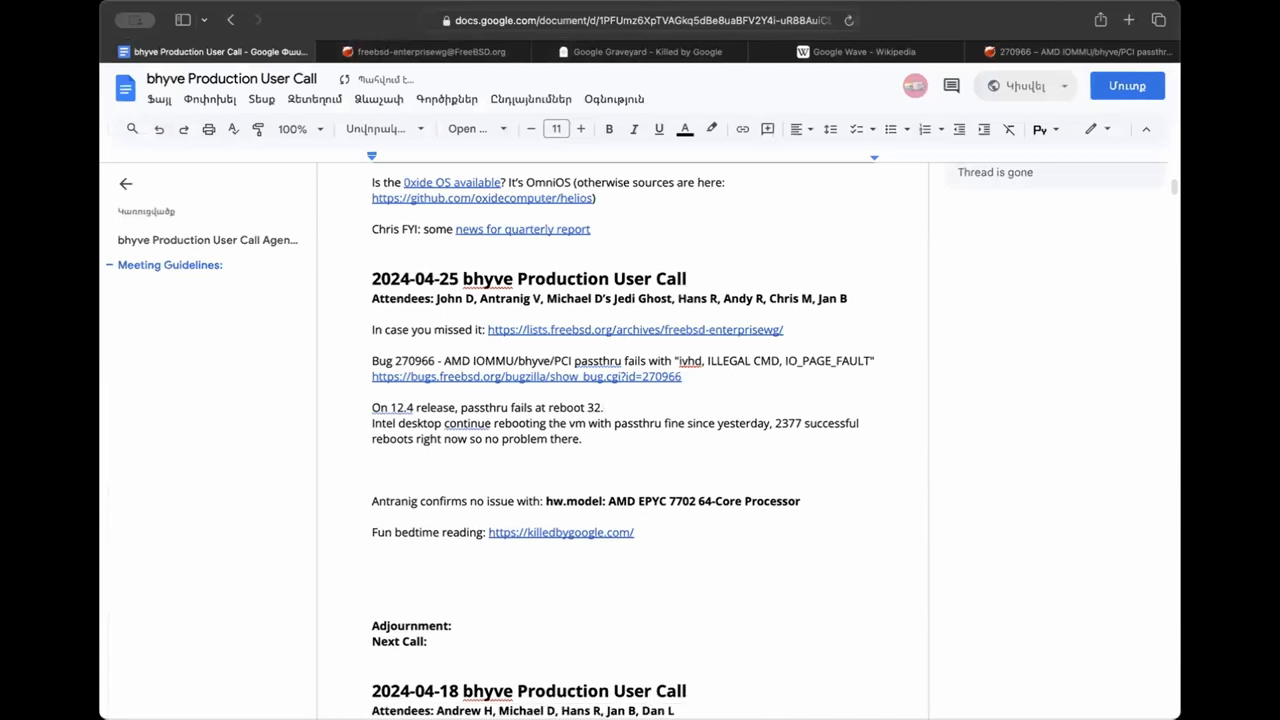
# Italicize the pasted comment 14 quote and reword Antranig's line to 'no (possible) issues'.
pyautogui.moveTo(372, 408); pyautogui.dragTo(582, 438)
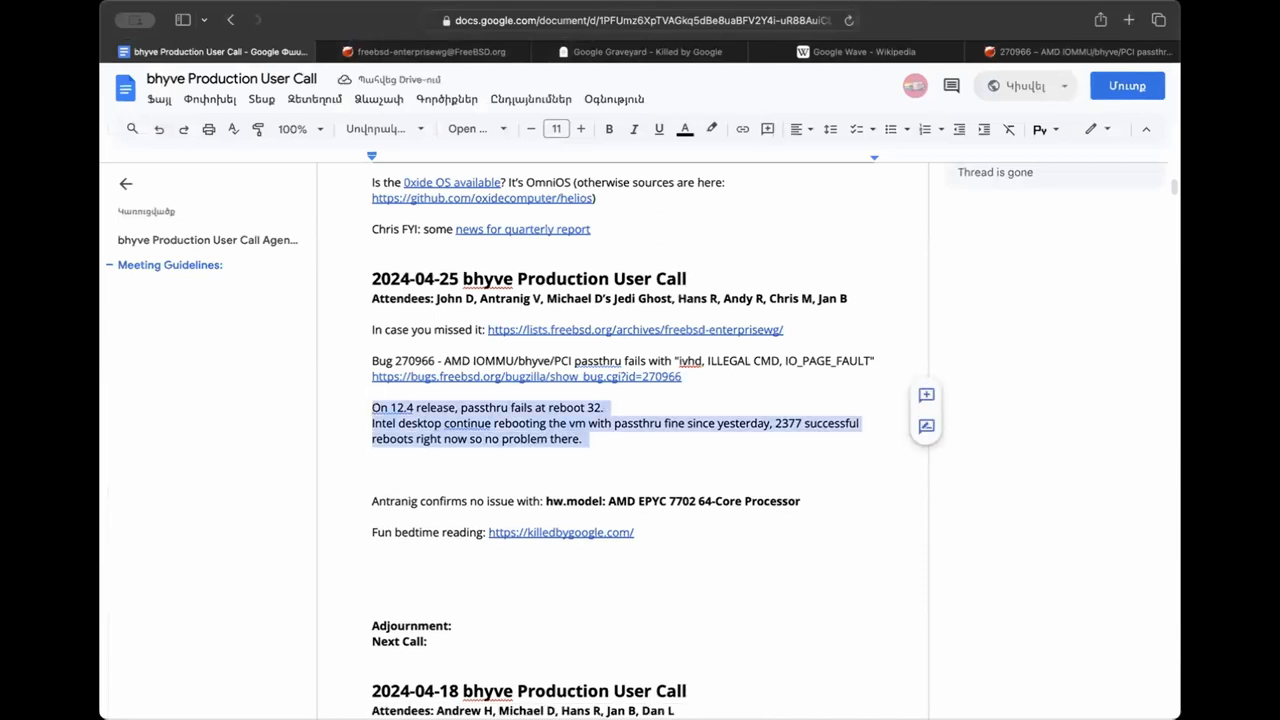
pyautogui.click(632, 128)
pyautogui.write('(')
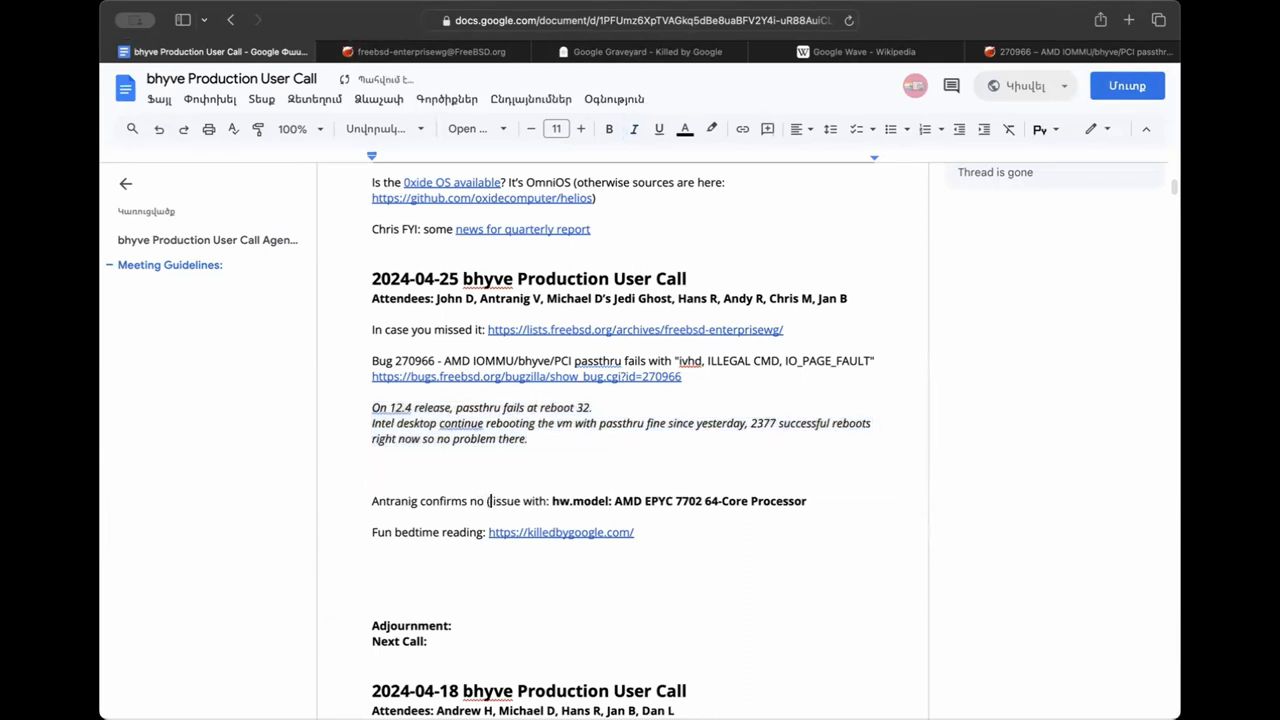
pyautogui.write('possible)')
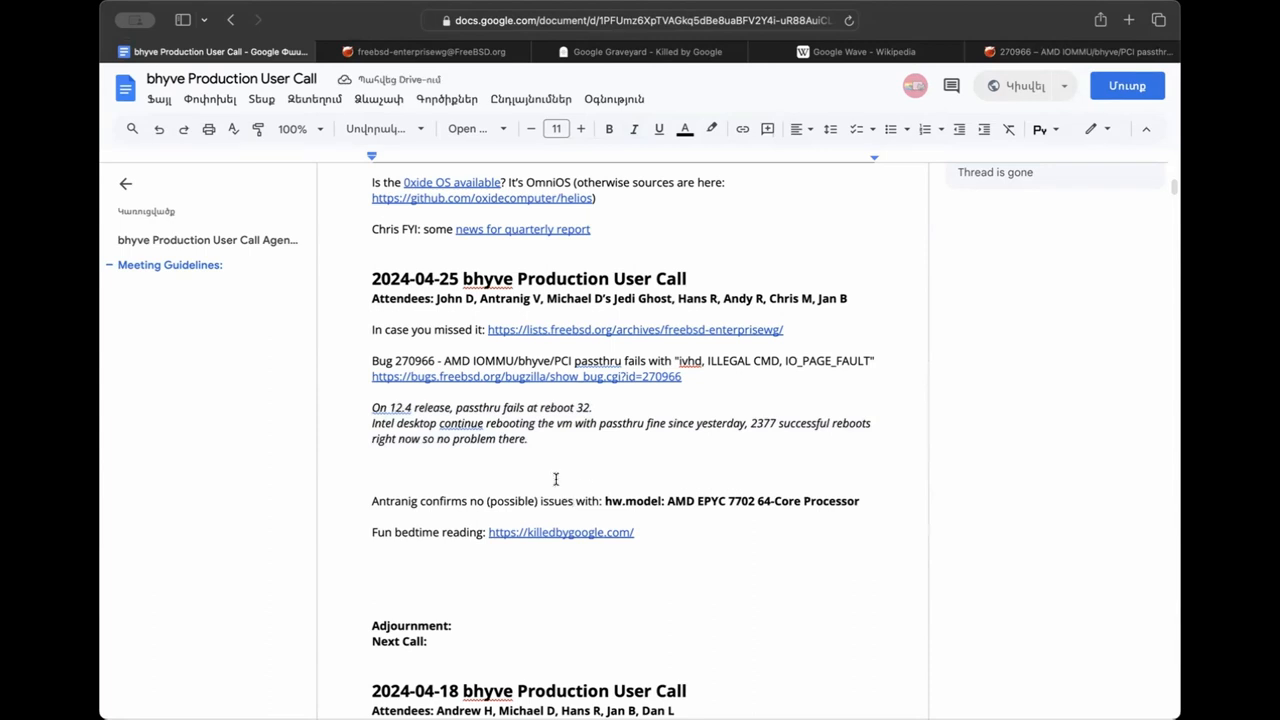
pyautogui.moveTo(492, 472)
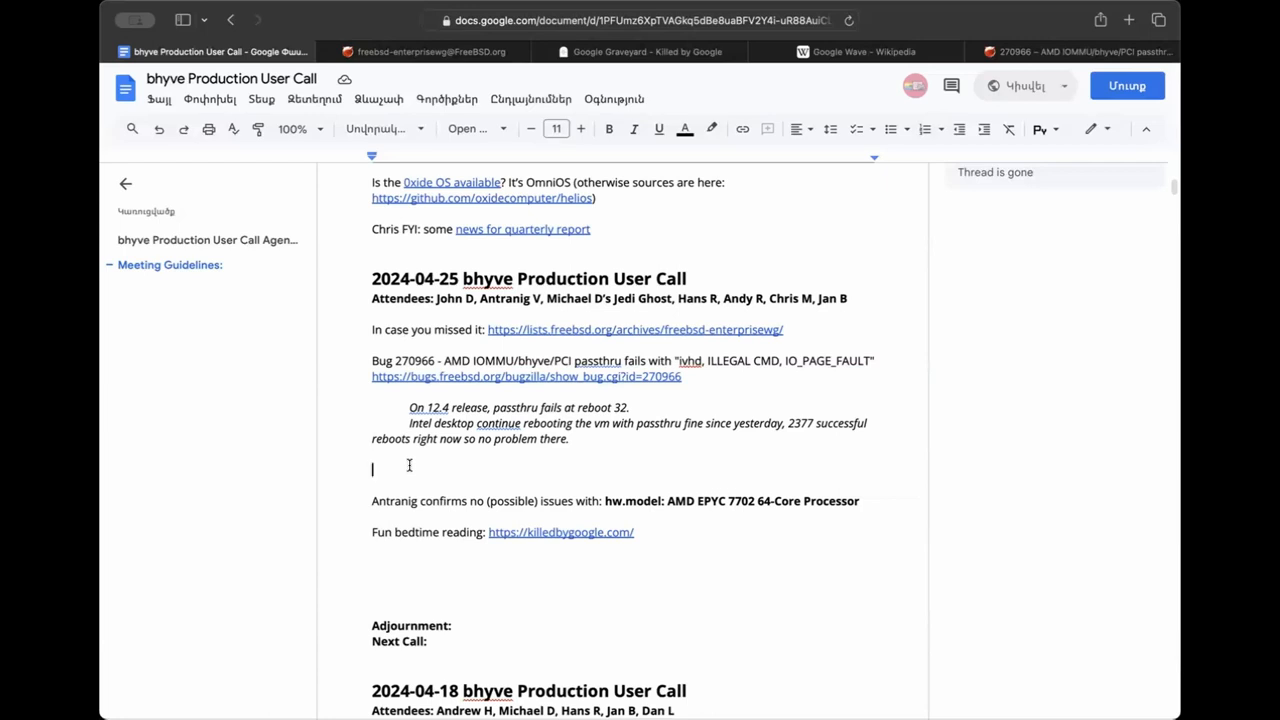
# Scroll bug 270966's comments, checking against the call notes in between.
pyautogui.click(1076, 52)
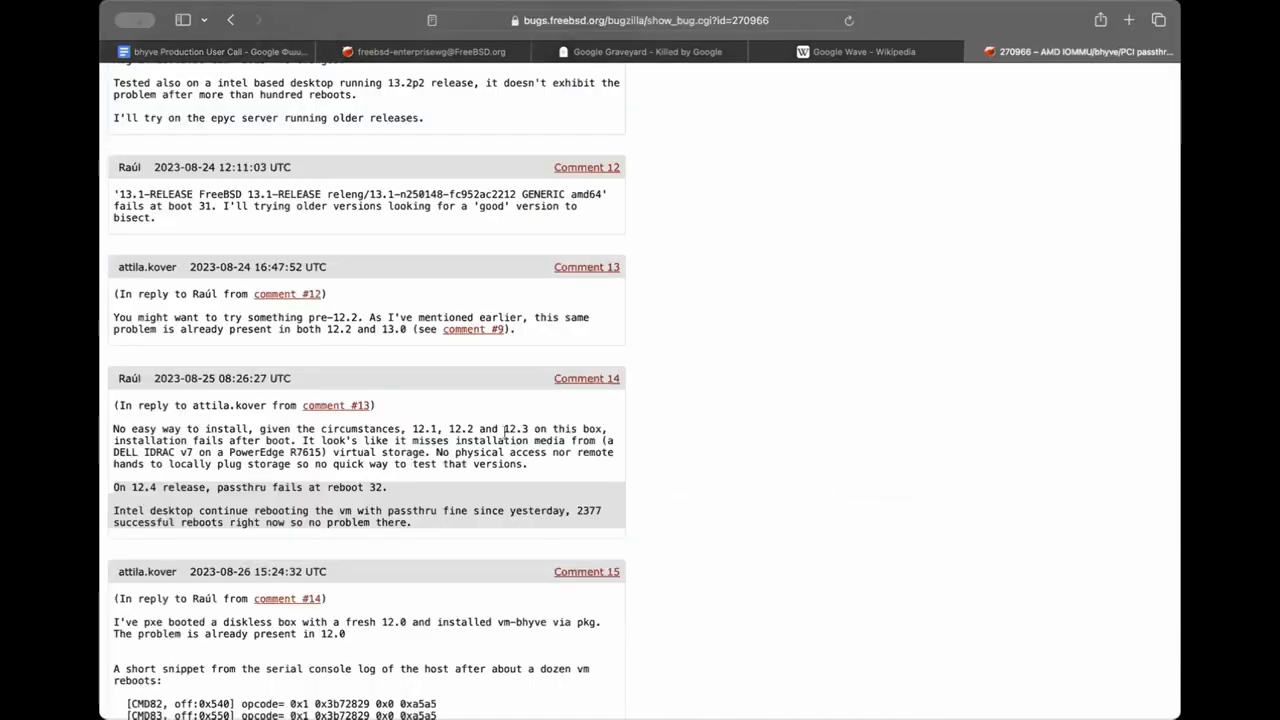
pyautogui.scroll(-3)
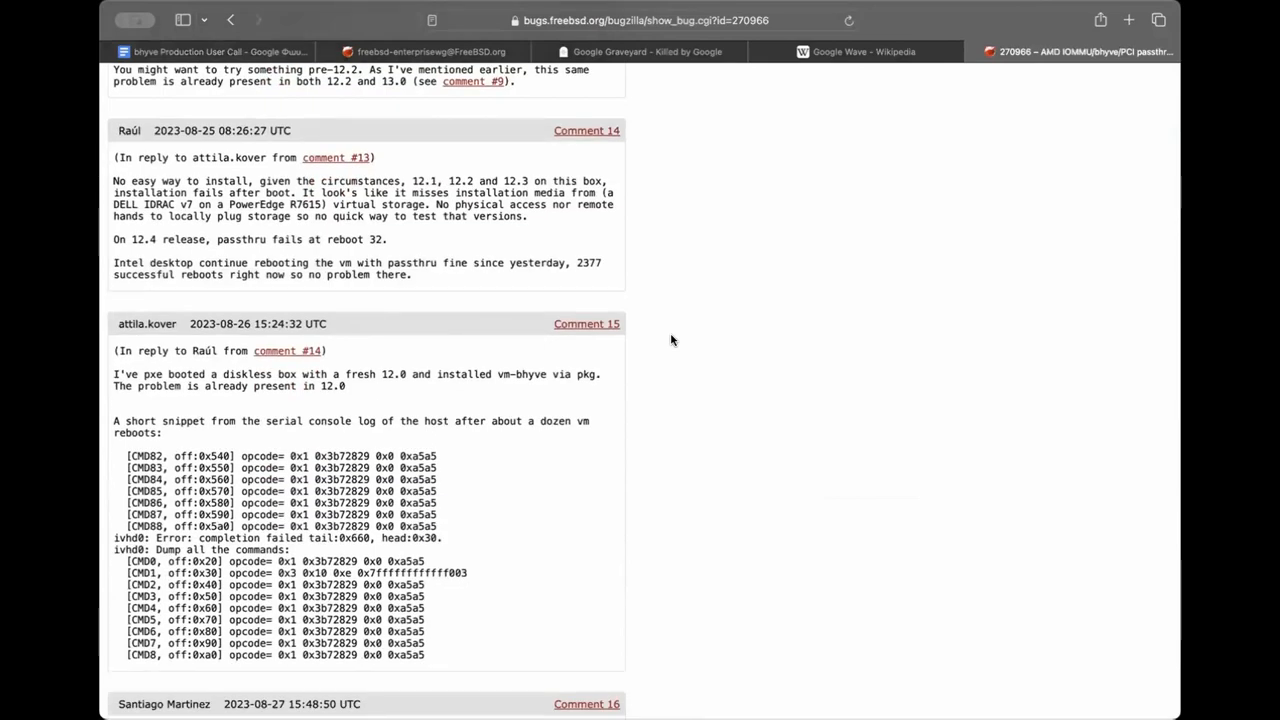
pyautogui.scroll(-3)
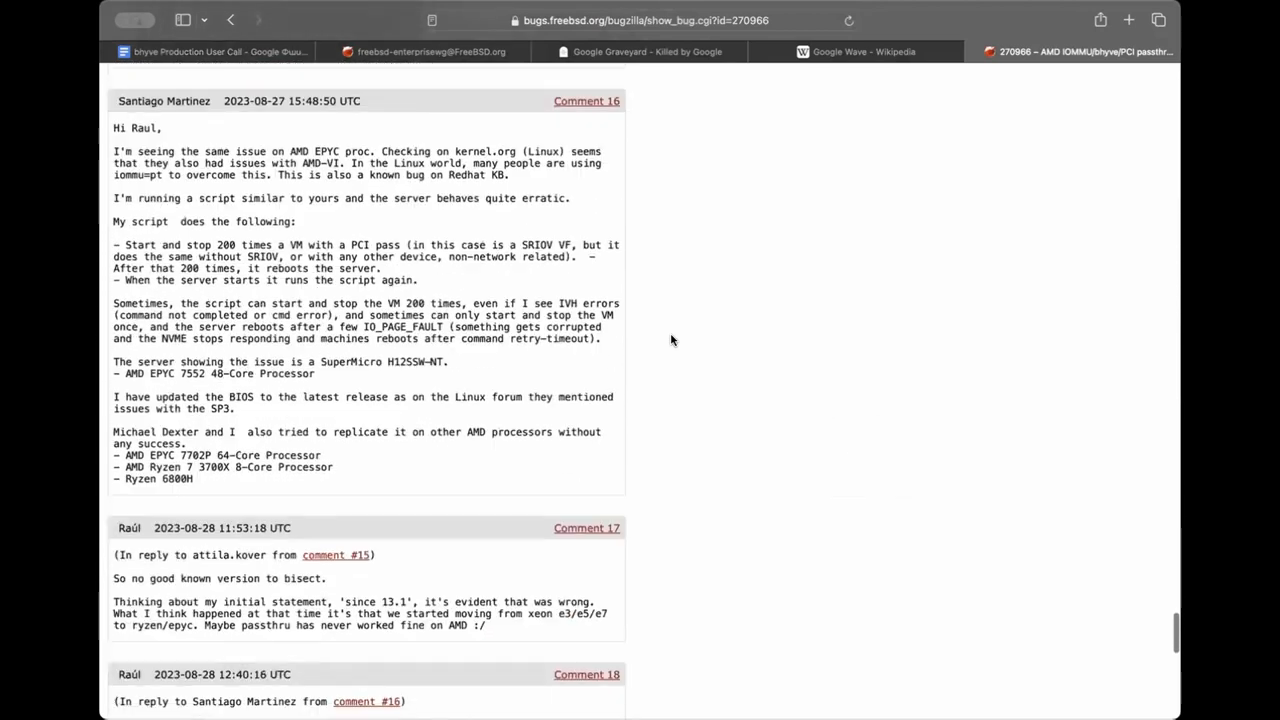
pyautogui.click(210, 52)
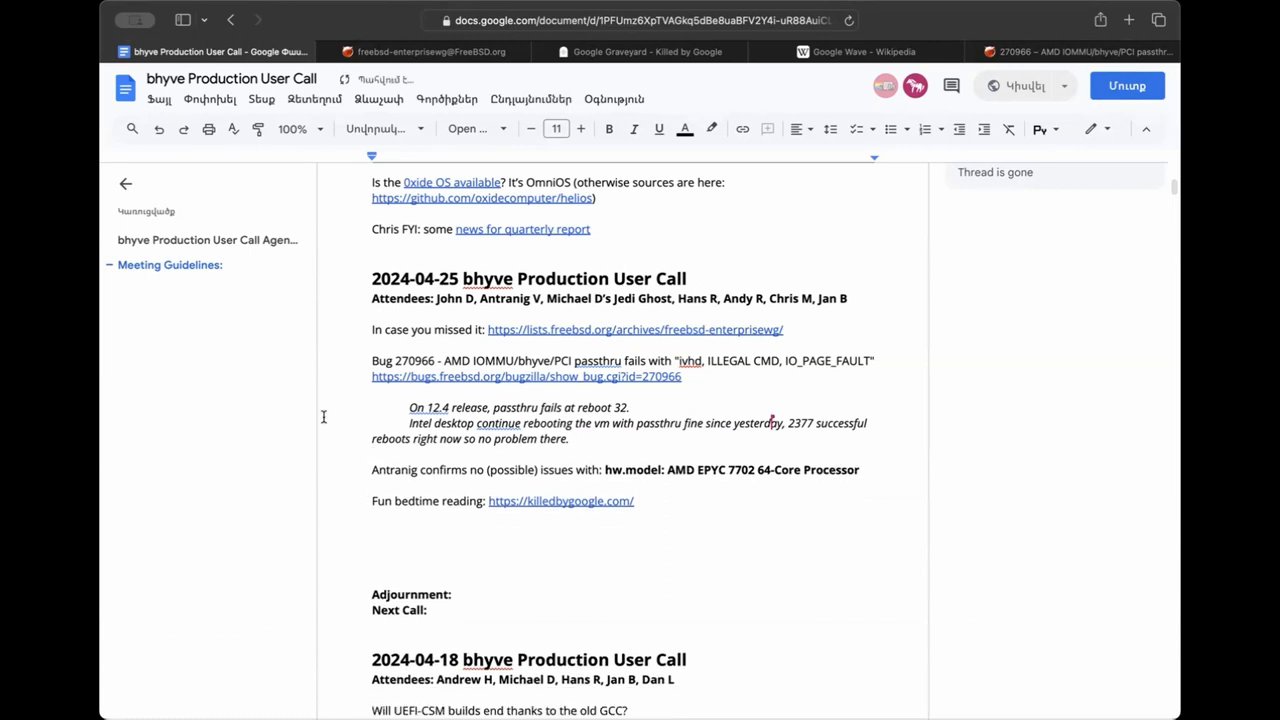
pyautogui.click(632, 128)
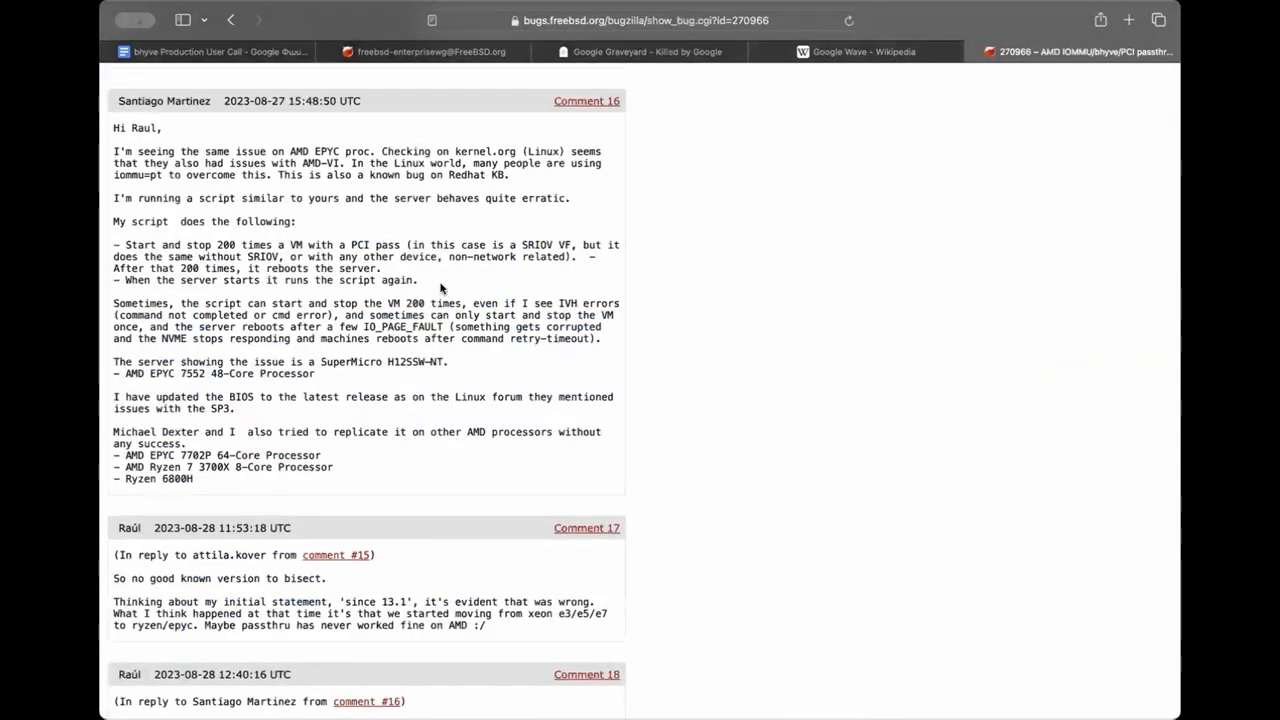
# Search the bug page for 'reboots' to land on comment 14 again.
pyautogui.scroll(-3)
pyautogui.write('32')
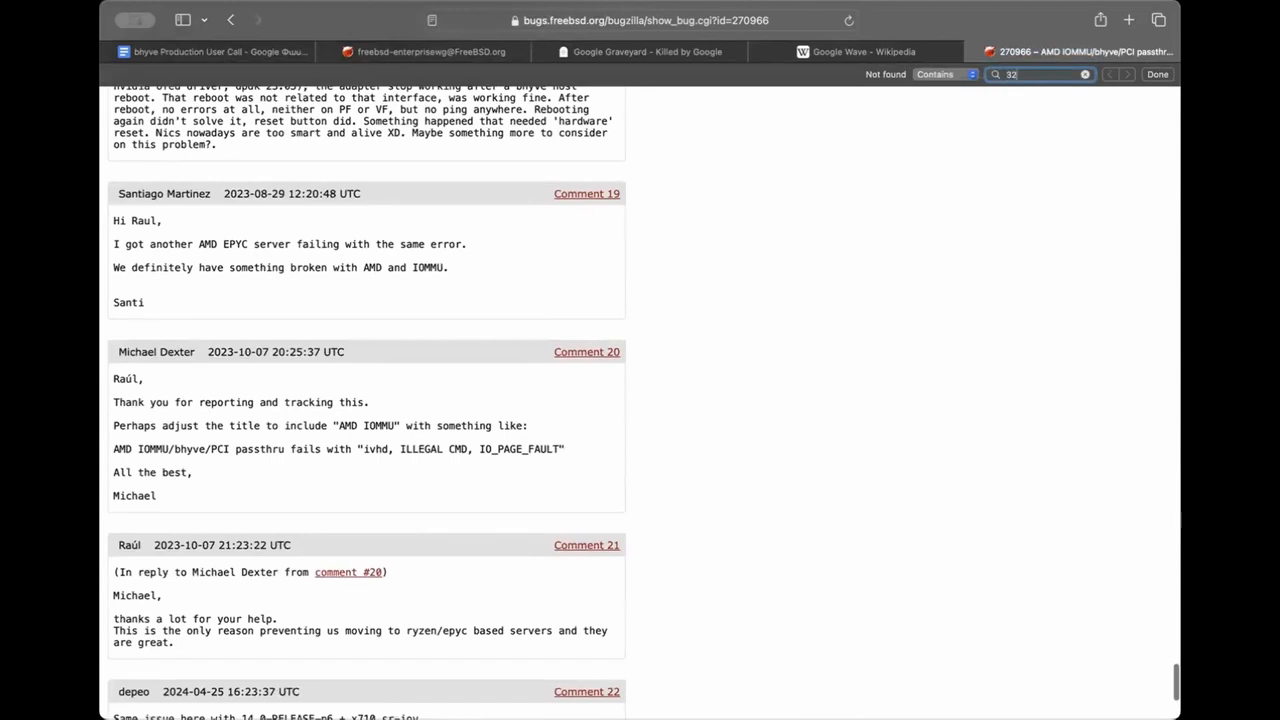
pyautogui.click(1128, 74)
pyautogui.write('reboots')
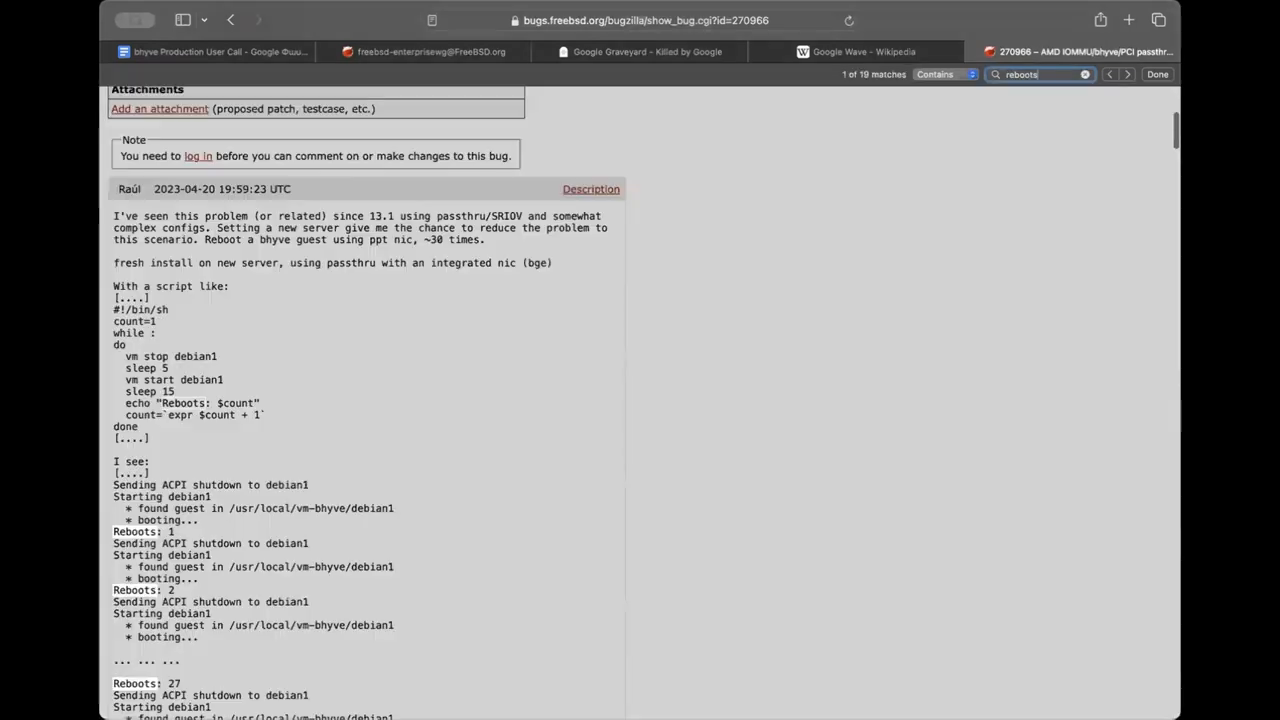
pyautogui.click(1128, 74)
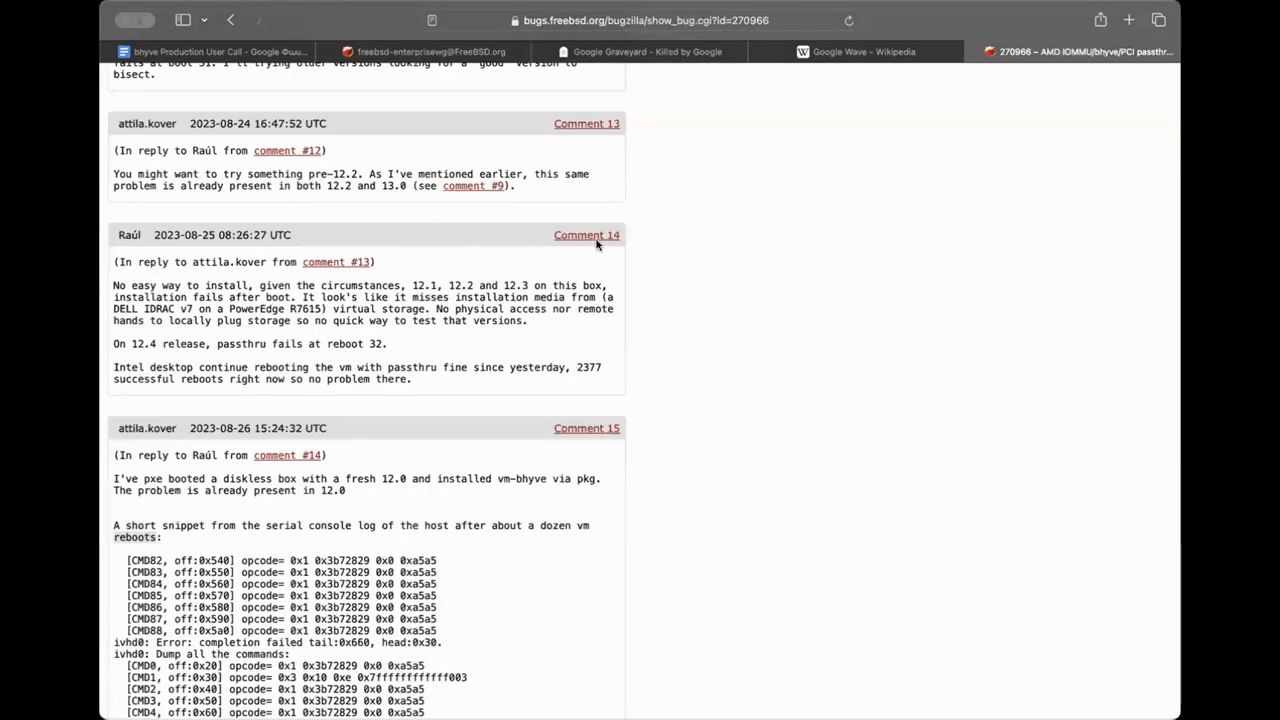
# Append a '– comment' reference linked to Comment 14 after the quoted reboot findings.
pyautogui.click(220, 52)
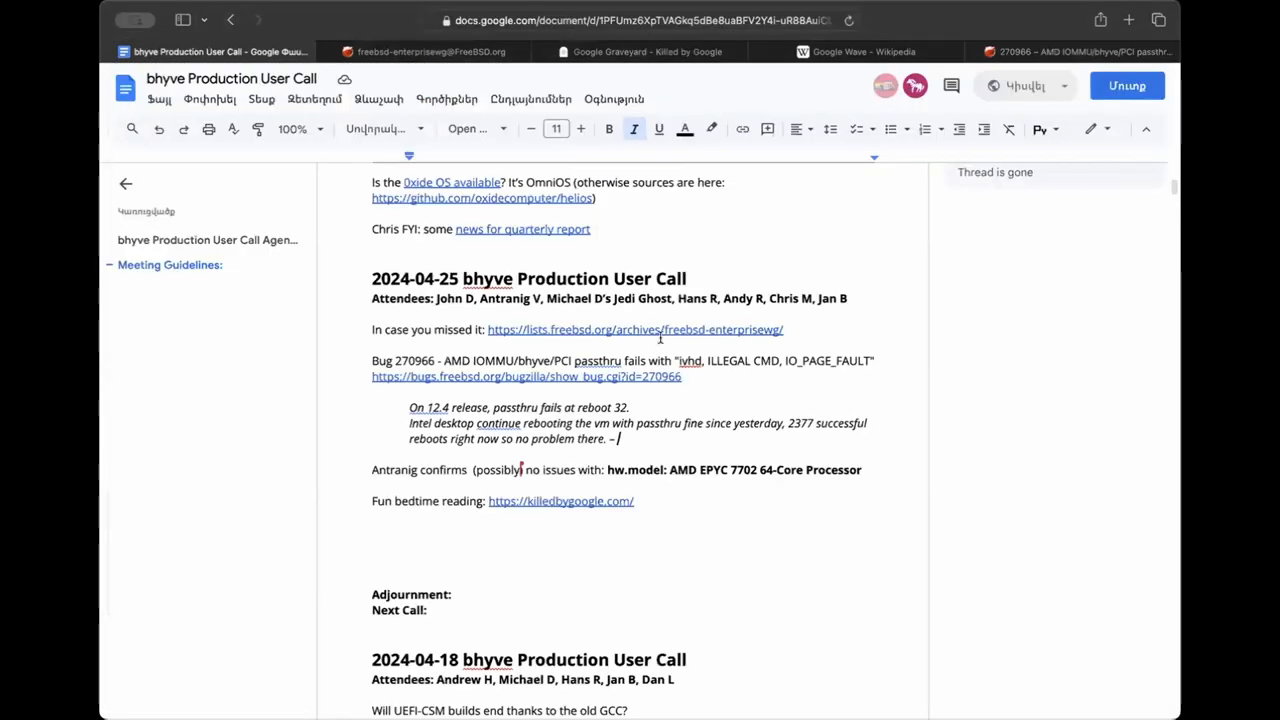
pyautogui.write('comment')
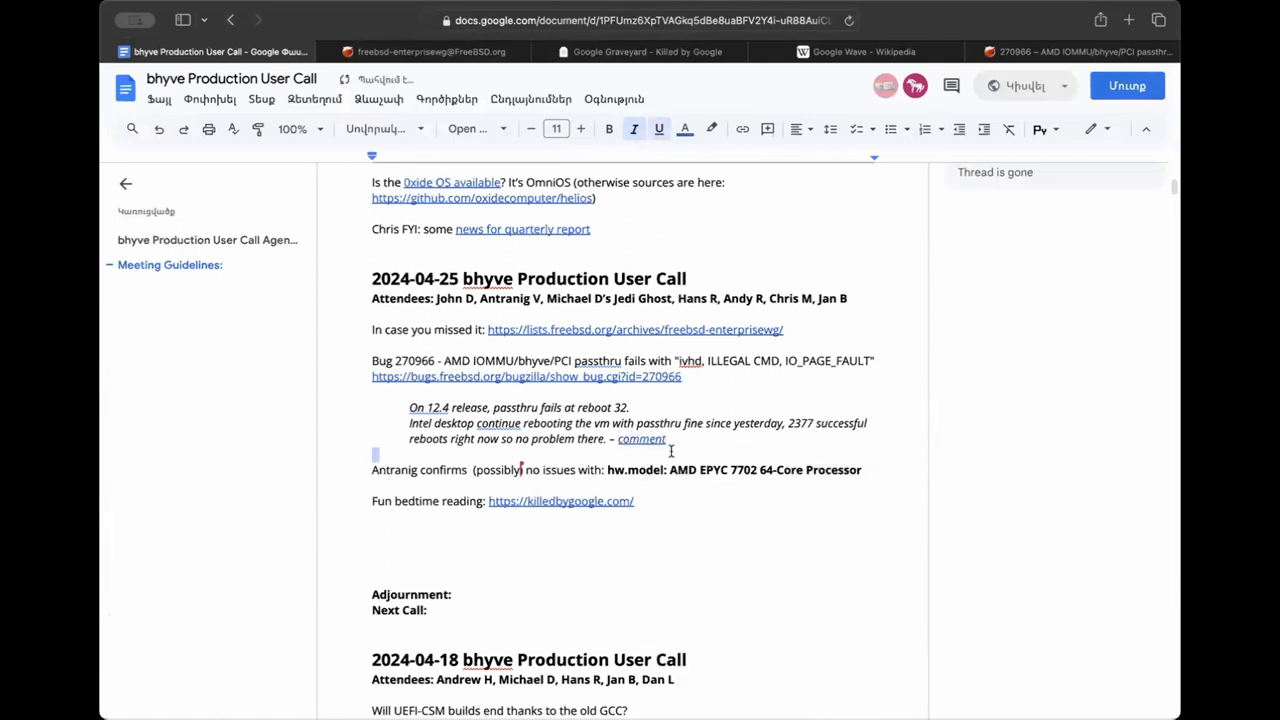
pyautogui.click(496, 524)
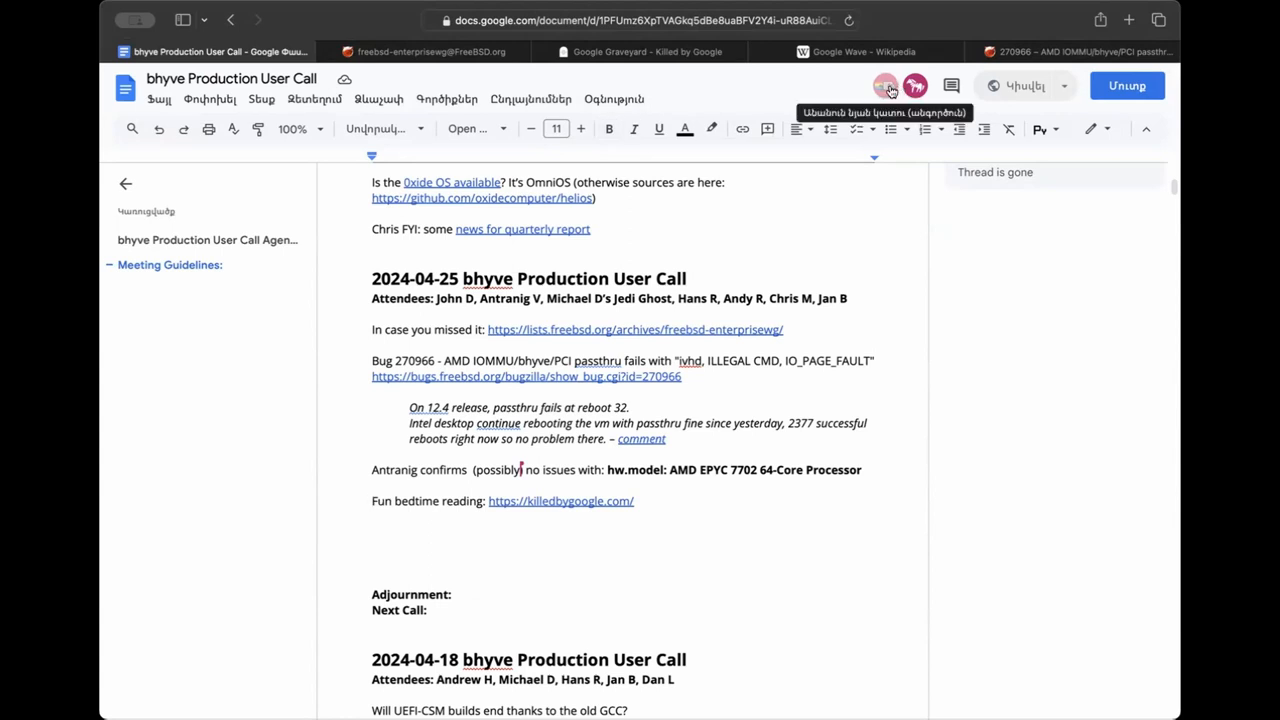
pyautogui.moveTo(196, 16)
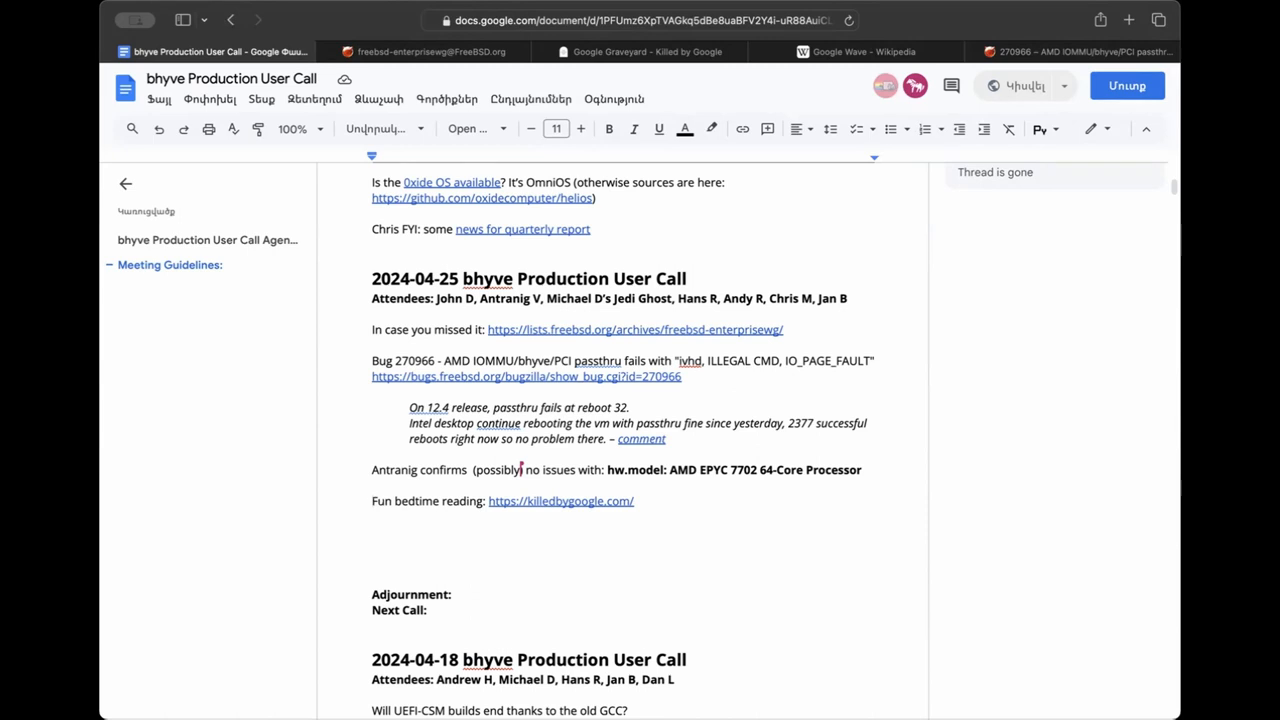
pyautogui.moveTo(406, 518)
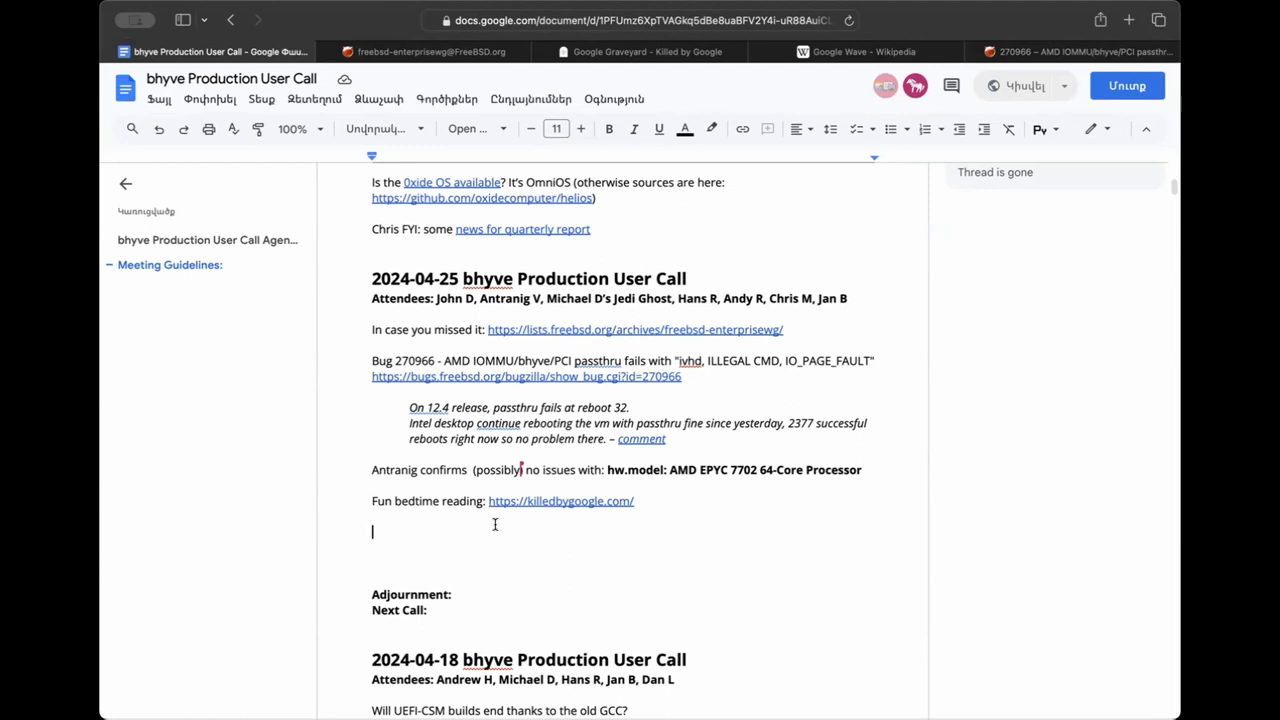
# Add a 'John D:' line noting a new NVidia RTX 4000 series GPU consuming only 70 Watts.
pyautogui.write('John')
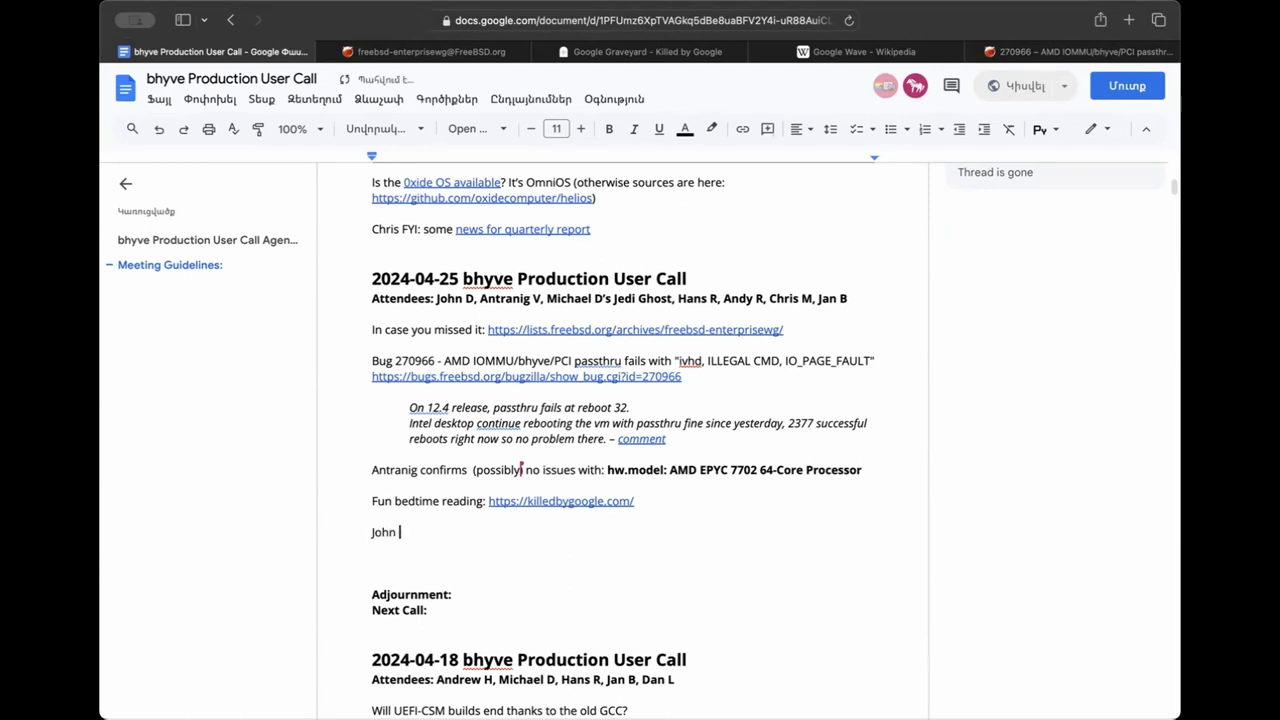
pyautogui.write('D:')
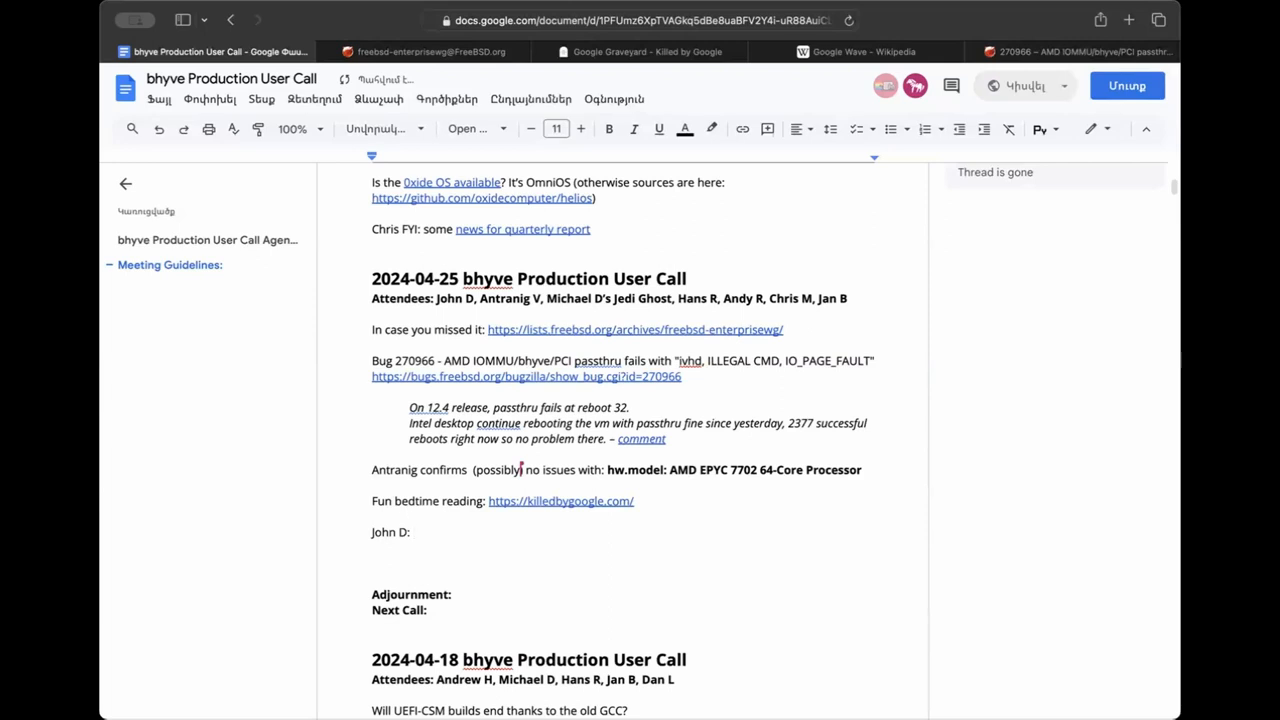
pyautogui.click(410, 532)
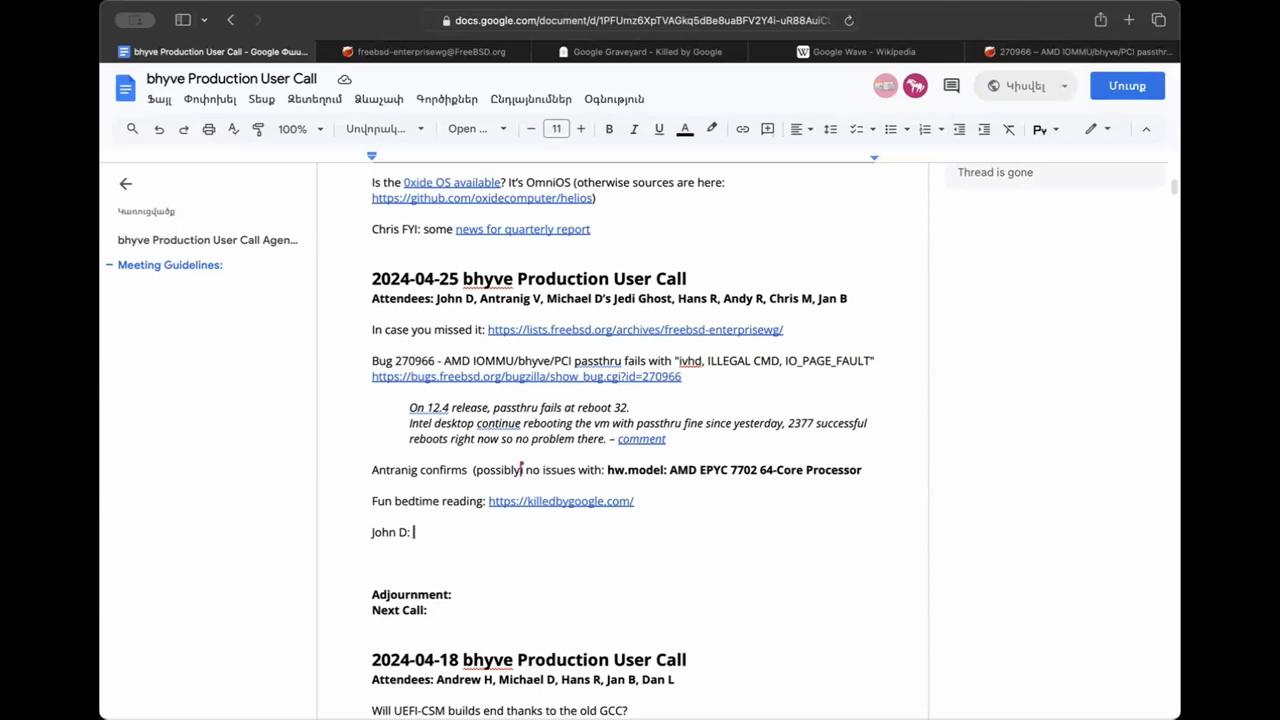
pyautogui.write("There's a new NVidia GP")
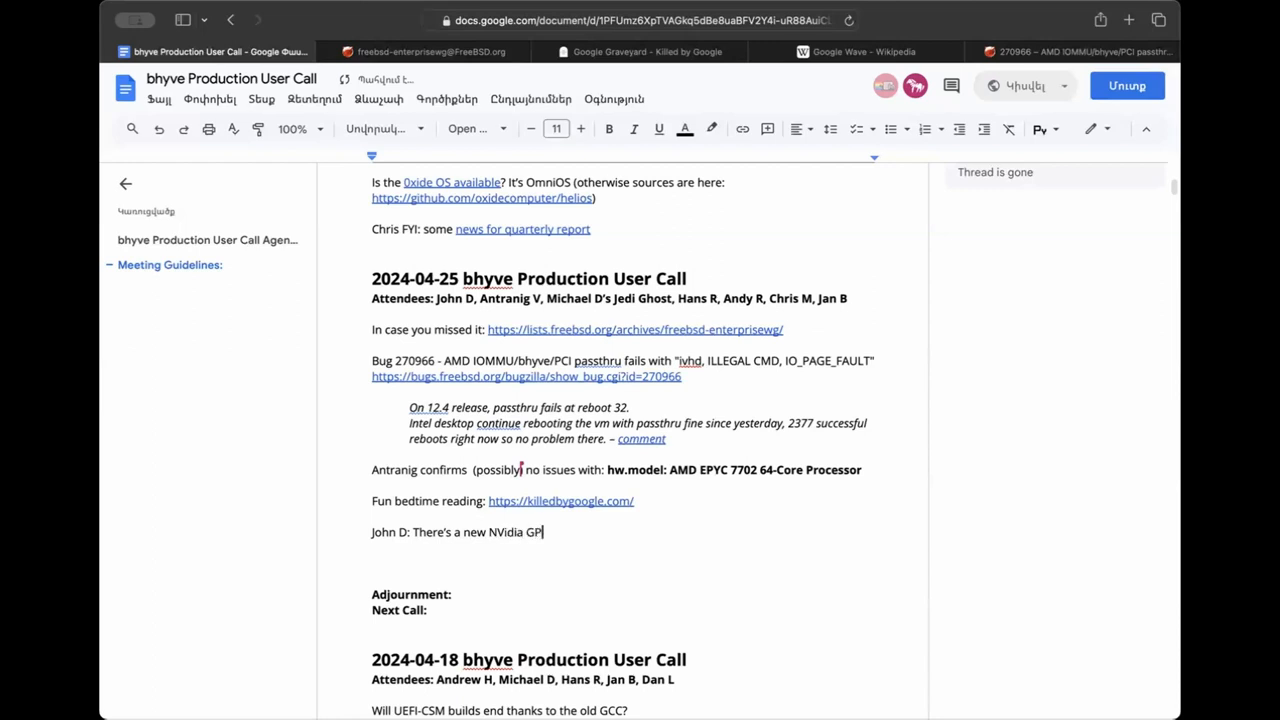
pyautogui.write(', RTX')
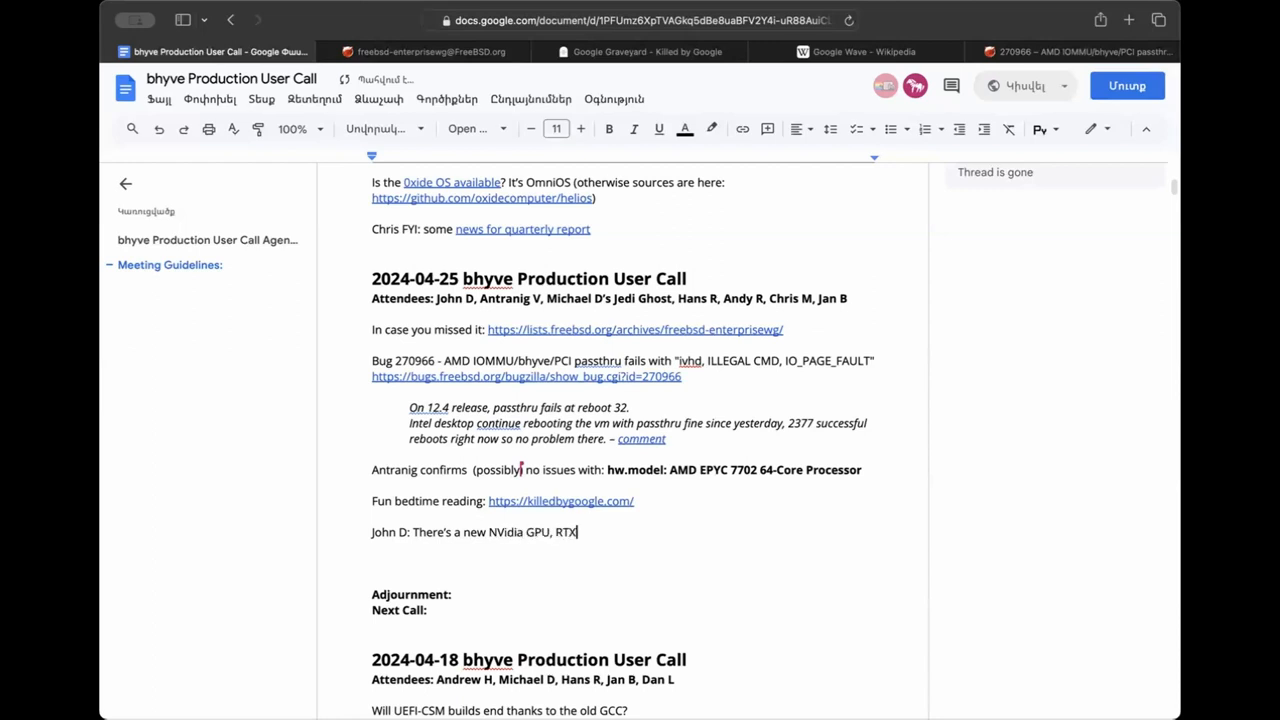
pyautogui.write('4000 series w')
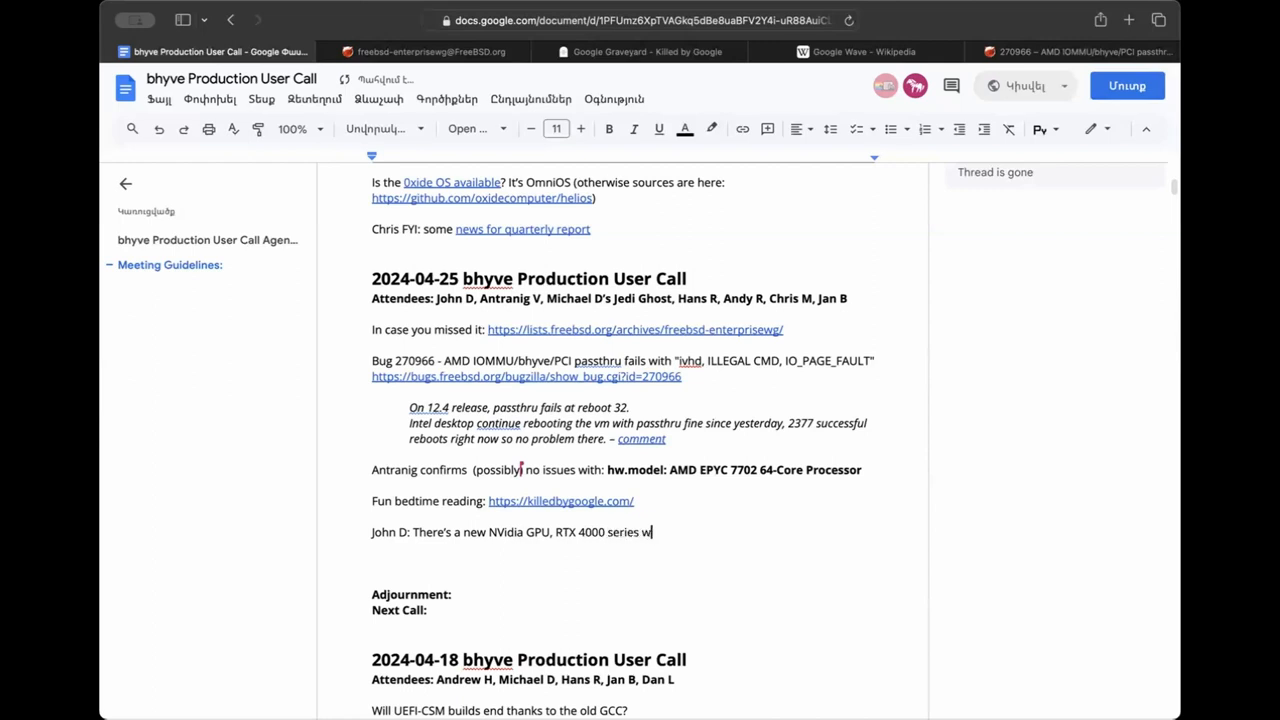
pyautogui.write('consuming only')
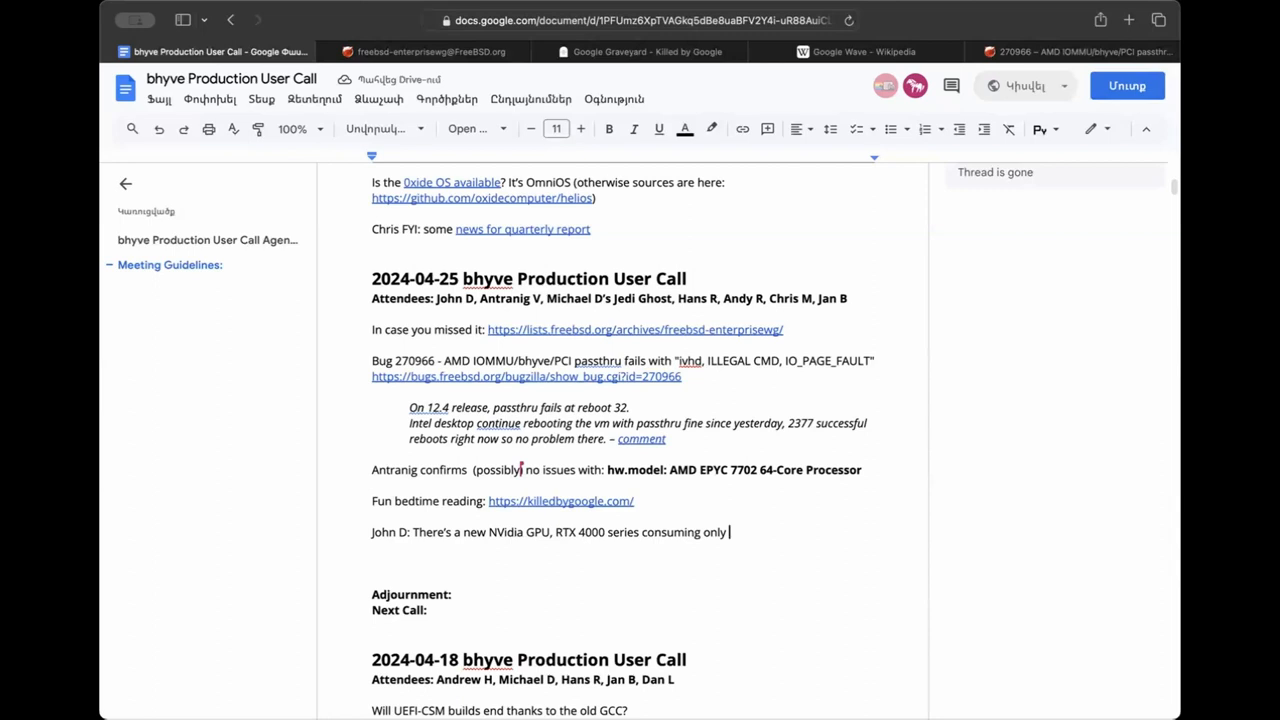
pyautogui.write('70')
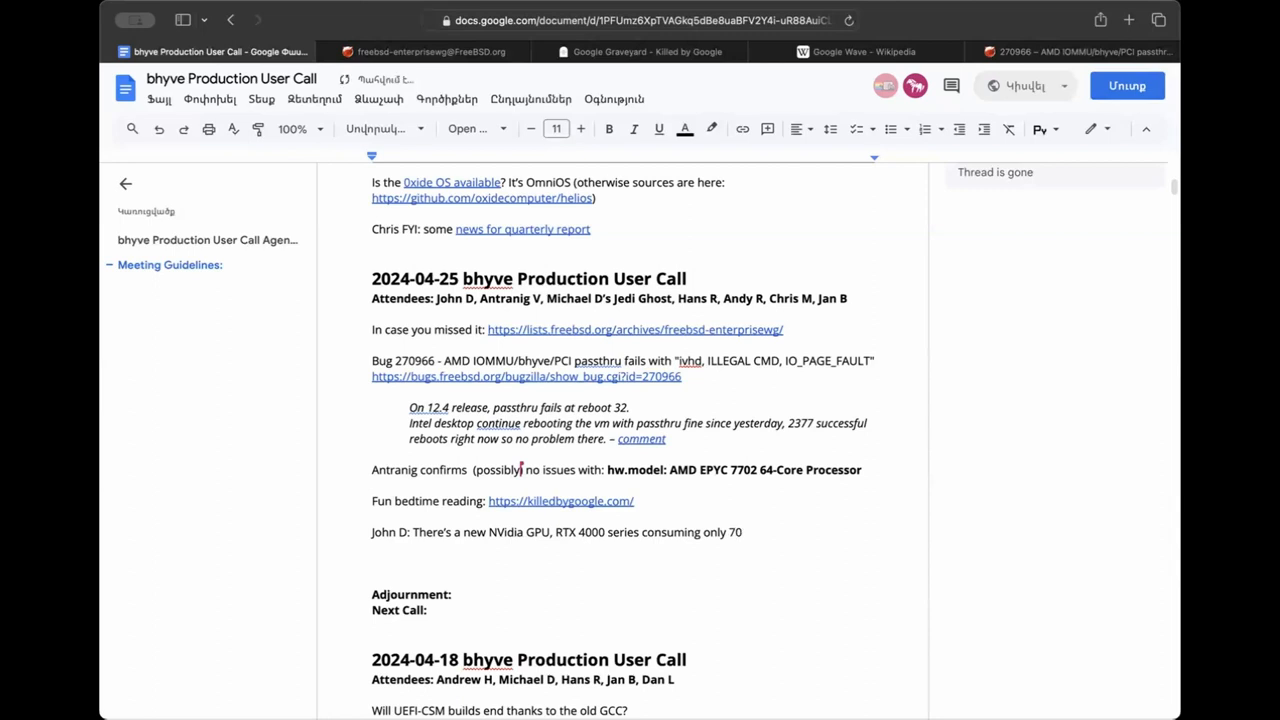
pyautogui.write('Watts')
pyautogui.write('g')
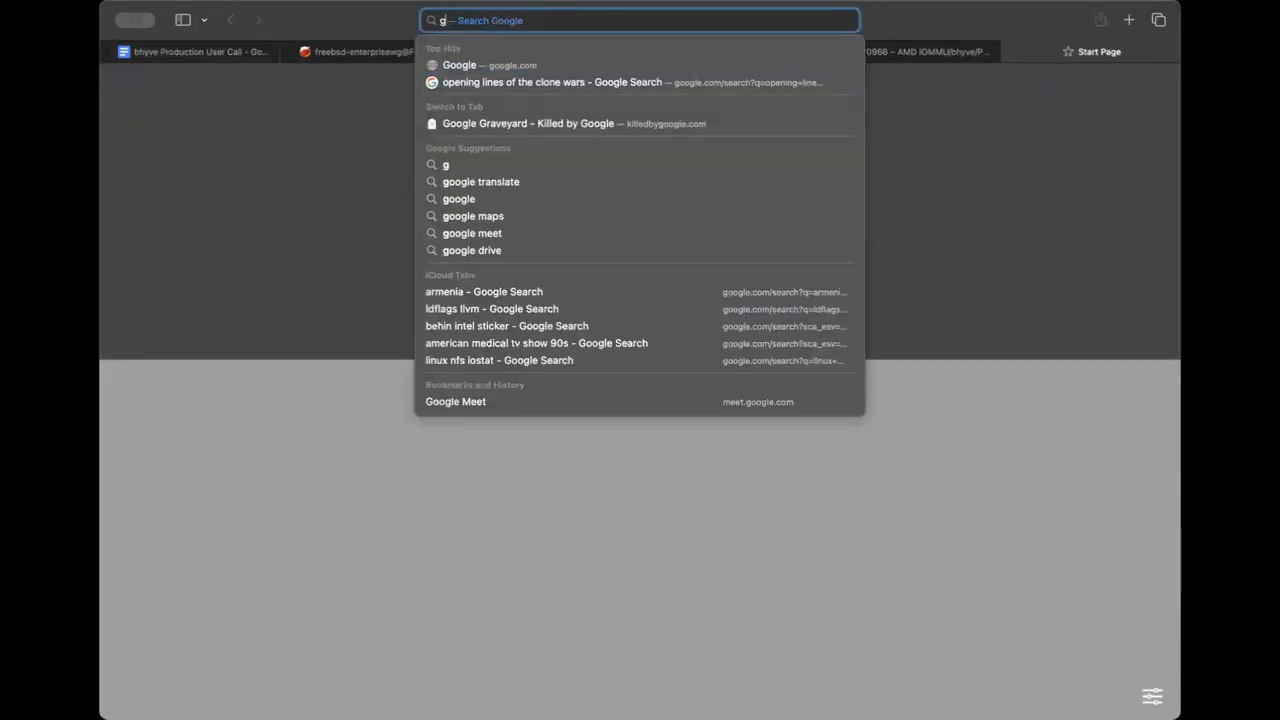
# Search Google for 'new nvidia 4000 70 watts', skim the results, and return to the notes.
pyautogui.write('new nvidia 4000')
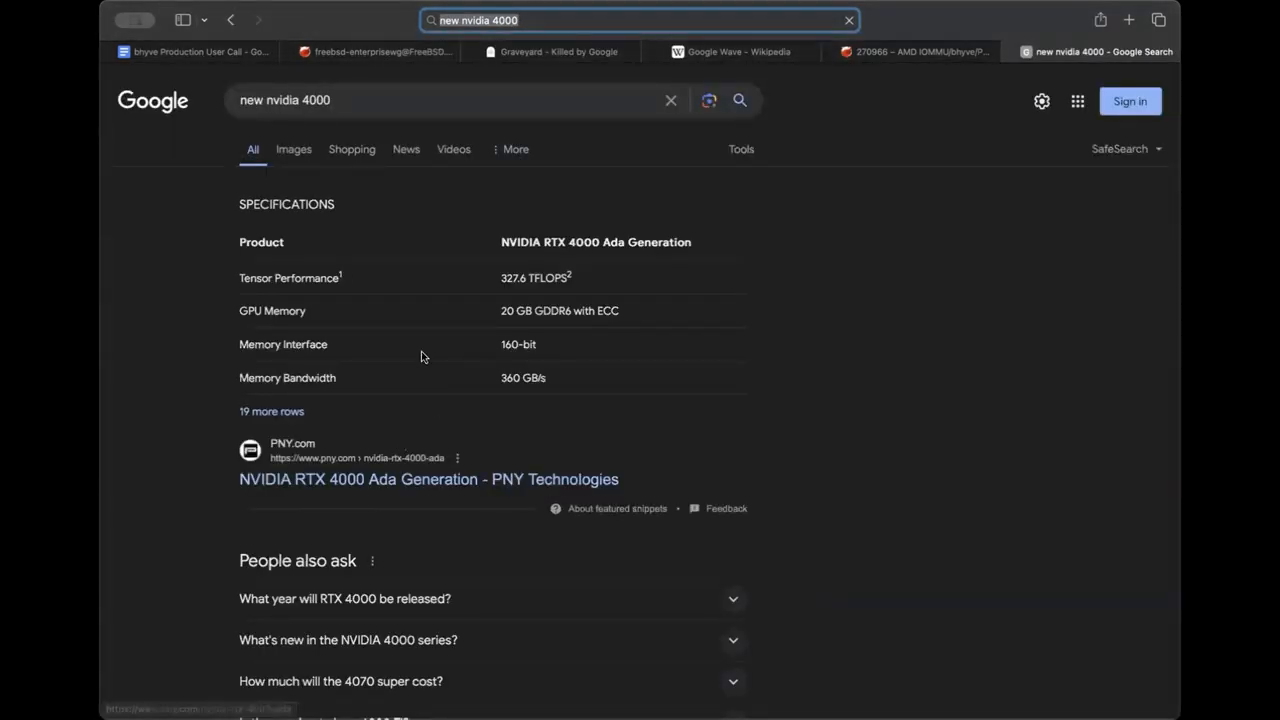
pyautogui.scroll(-3)
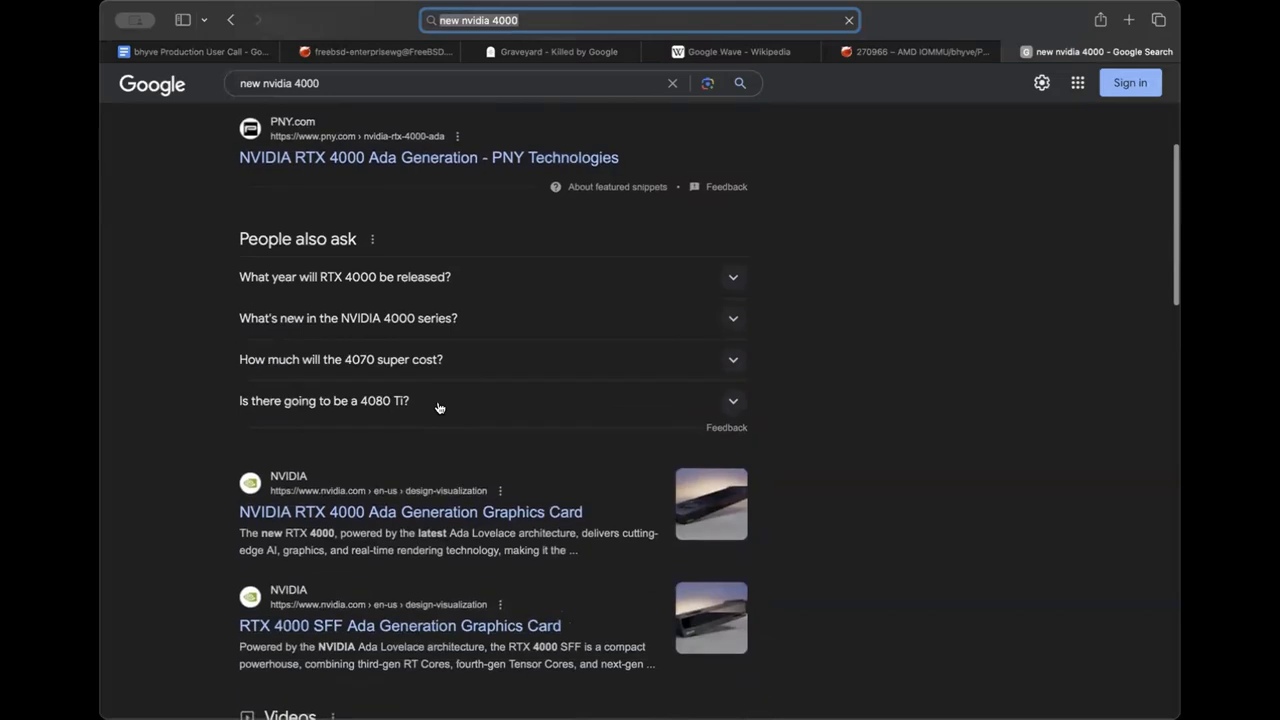
pyautogui.scroll(-3)
pyautogui.write(' 70 watts')
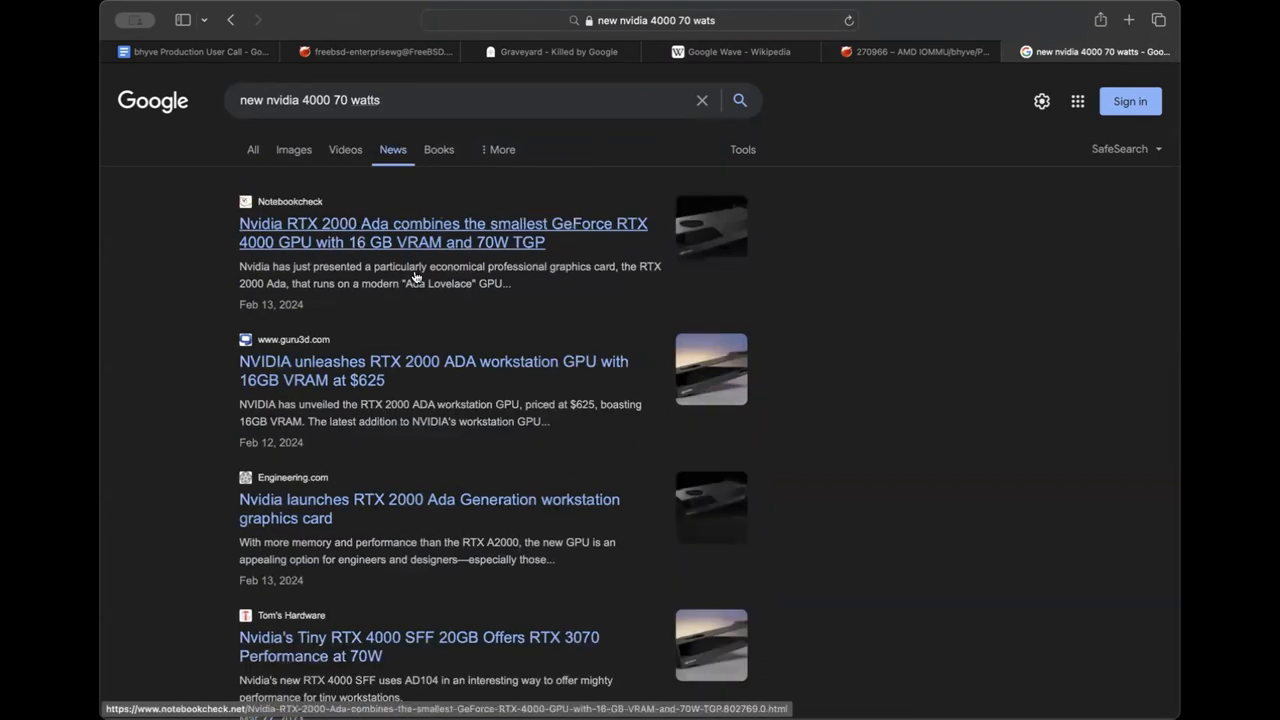
pyautogui.scroll(-3)
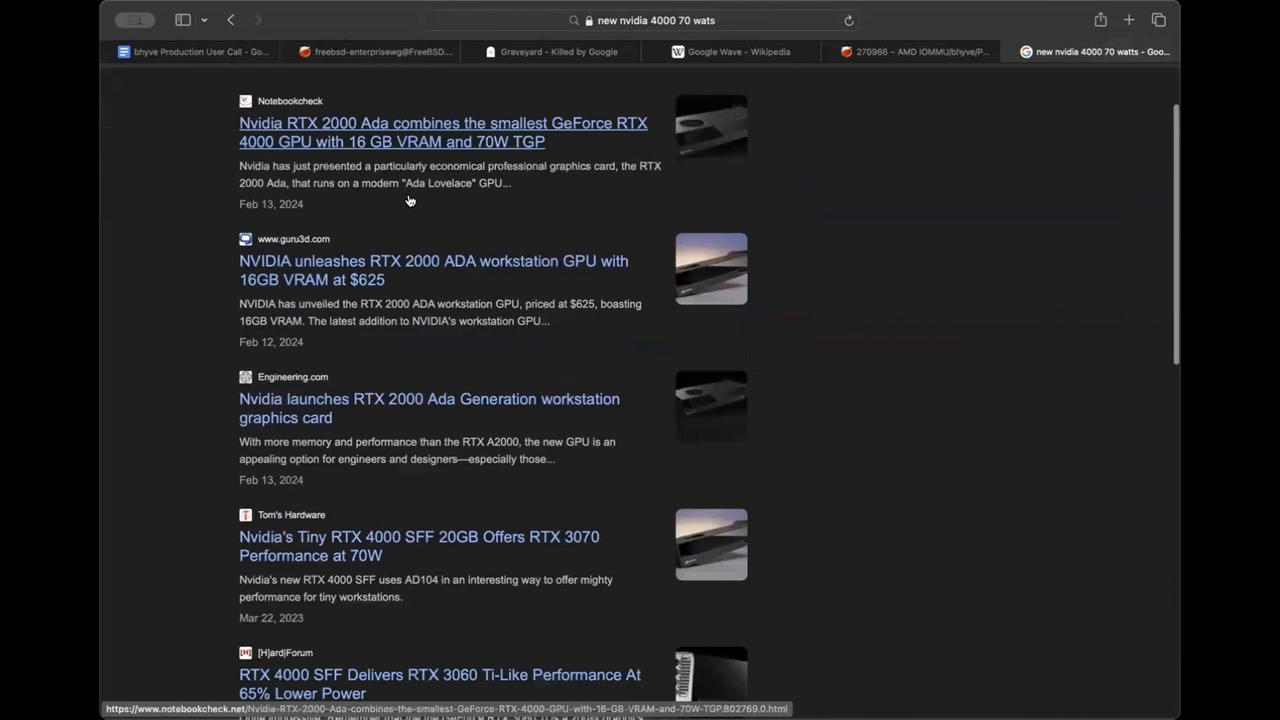
pyautogui.scroll(-3)
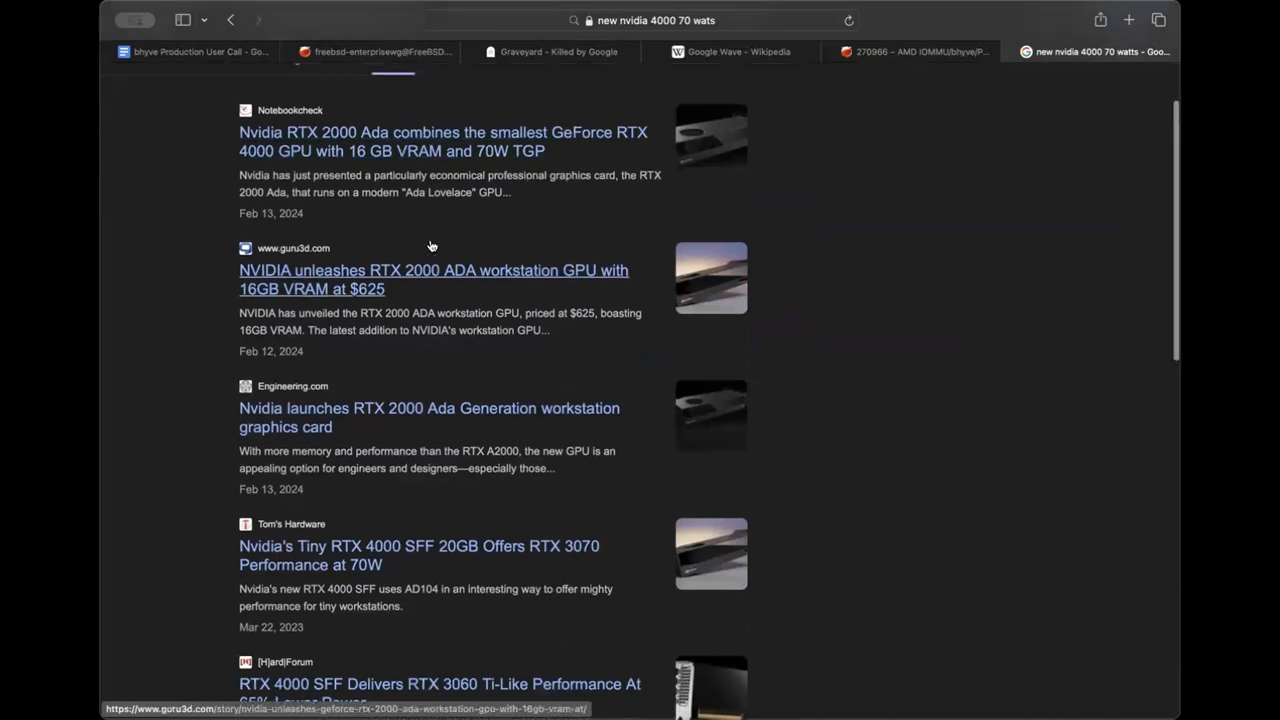
pyautogui.click(190, 52)
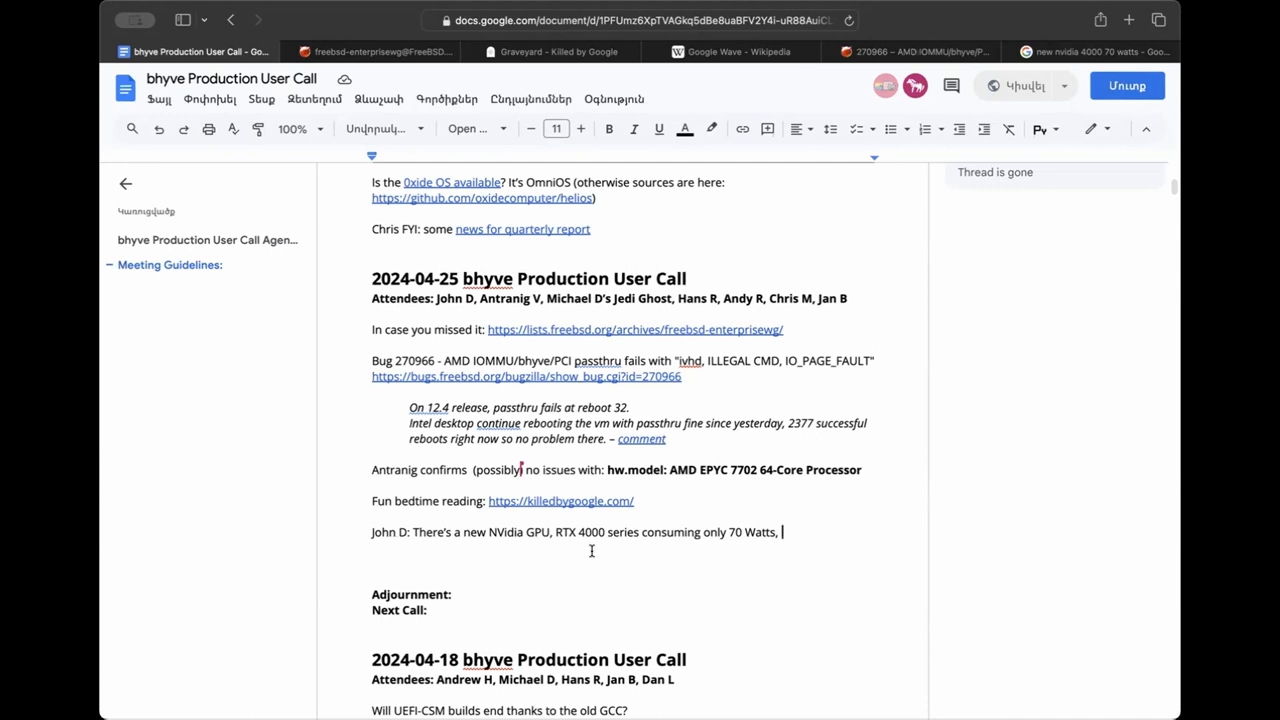
# End the GPU note with 'hopefully will get one to test with bhyve.' and start a new line.
pyautogui.write('hopefully will get one to test with')
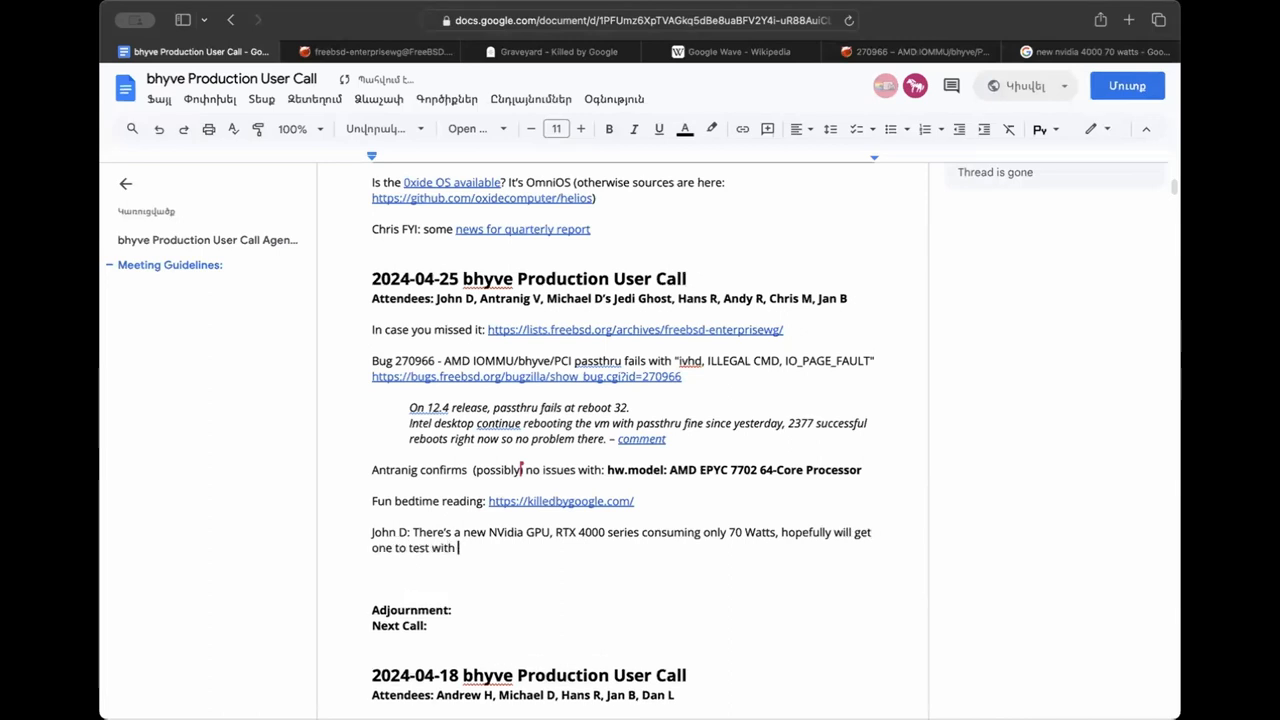
pyautogui.write('bhyve.')
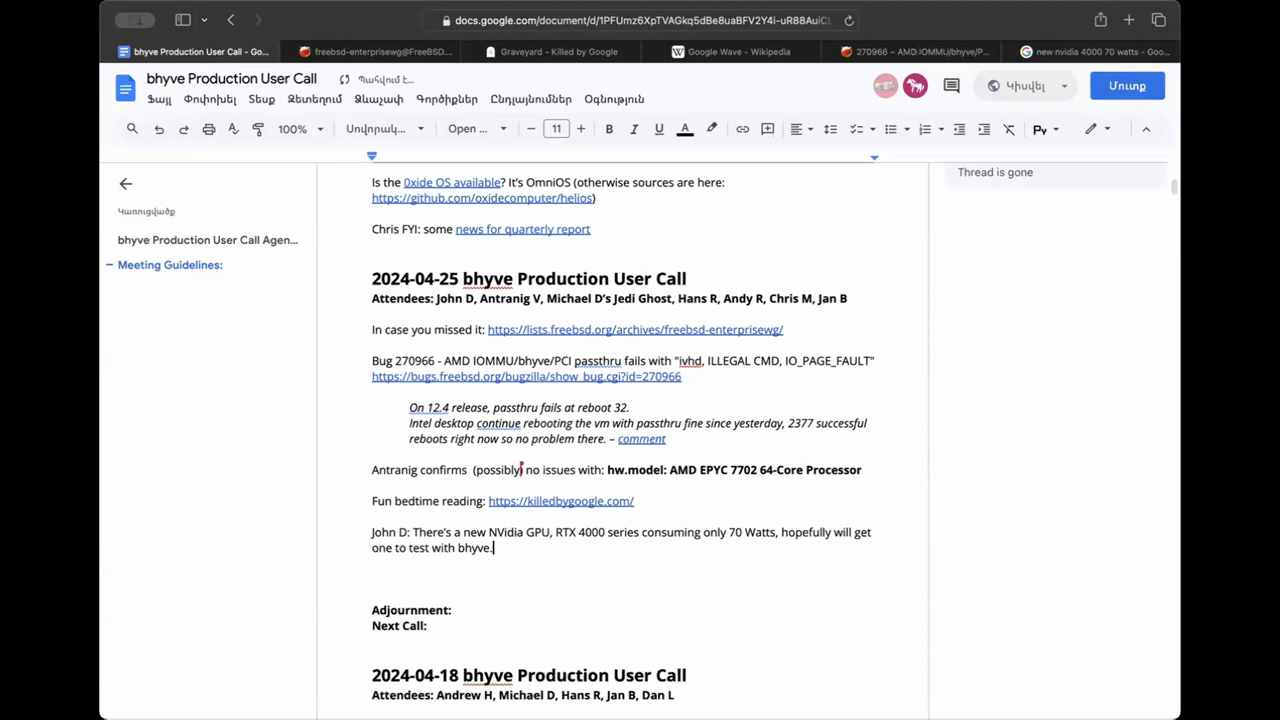
pyautogui.press('enter')
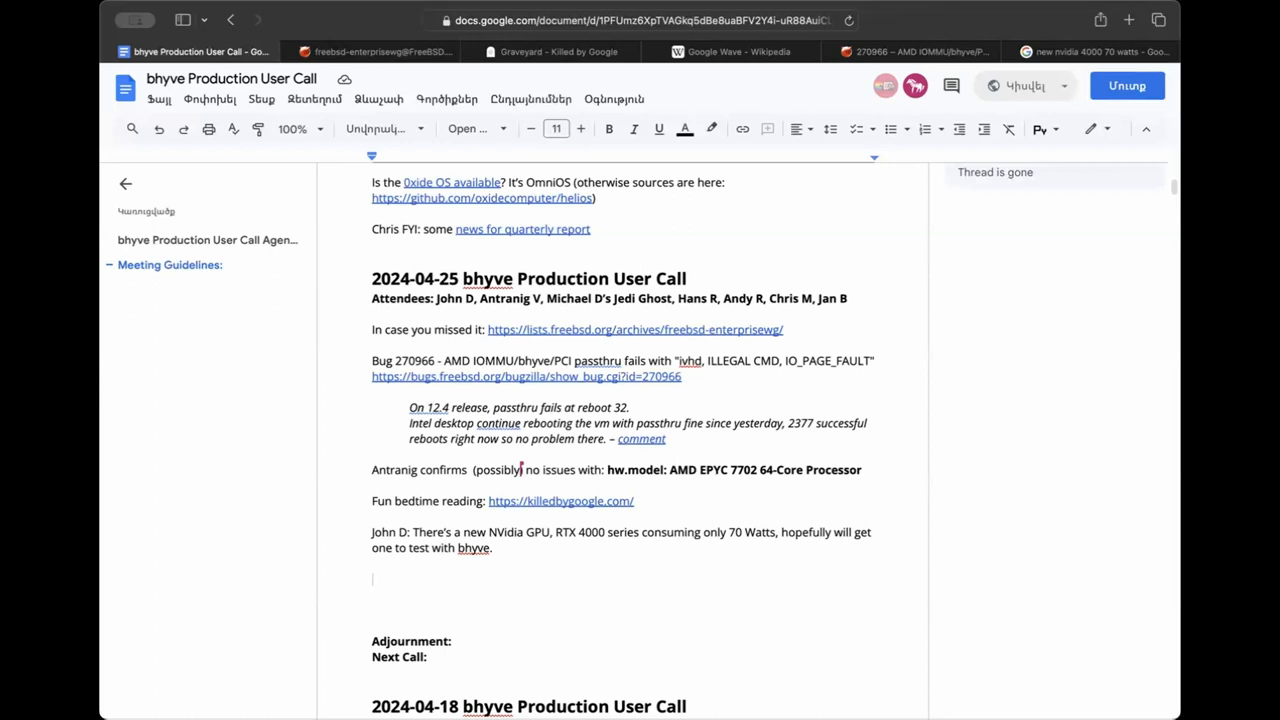
pyautogui.write('Antranig')
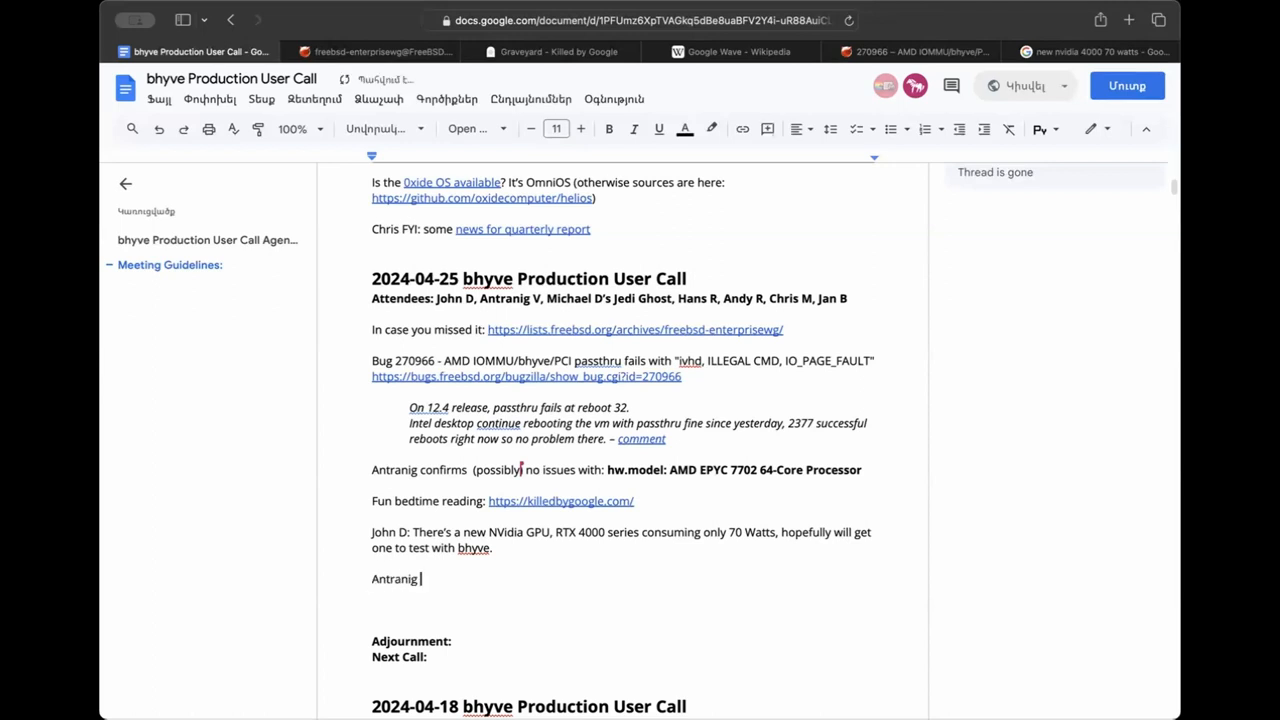
pyautogui.write('V: how')
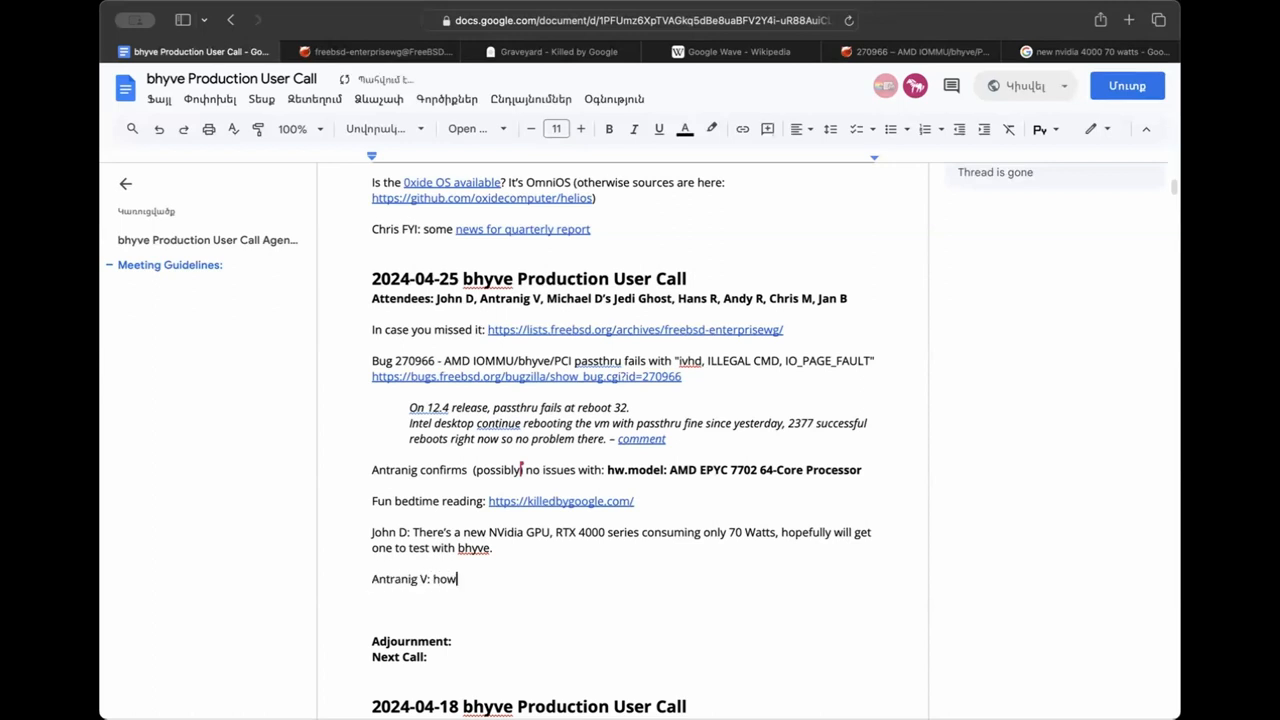
pyautogui.write("'s CUDA support on FreeBSD?")
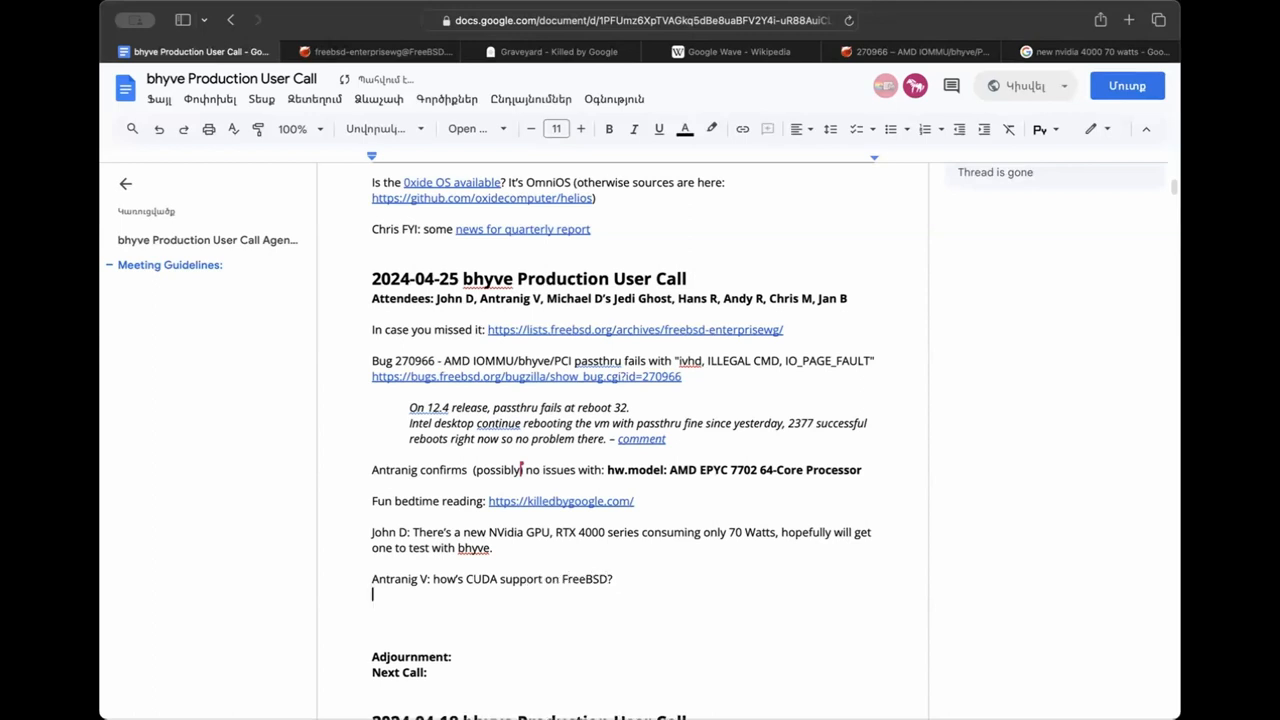
pyautogui.write('Chris:')
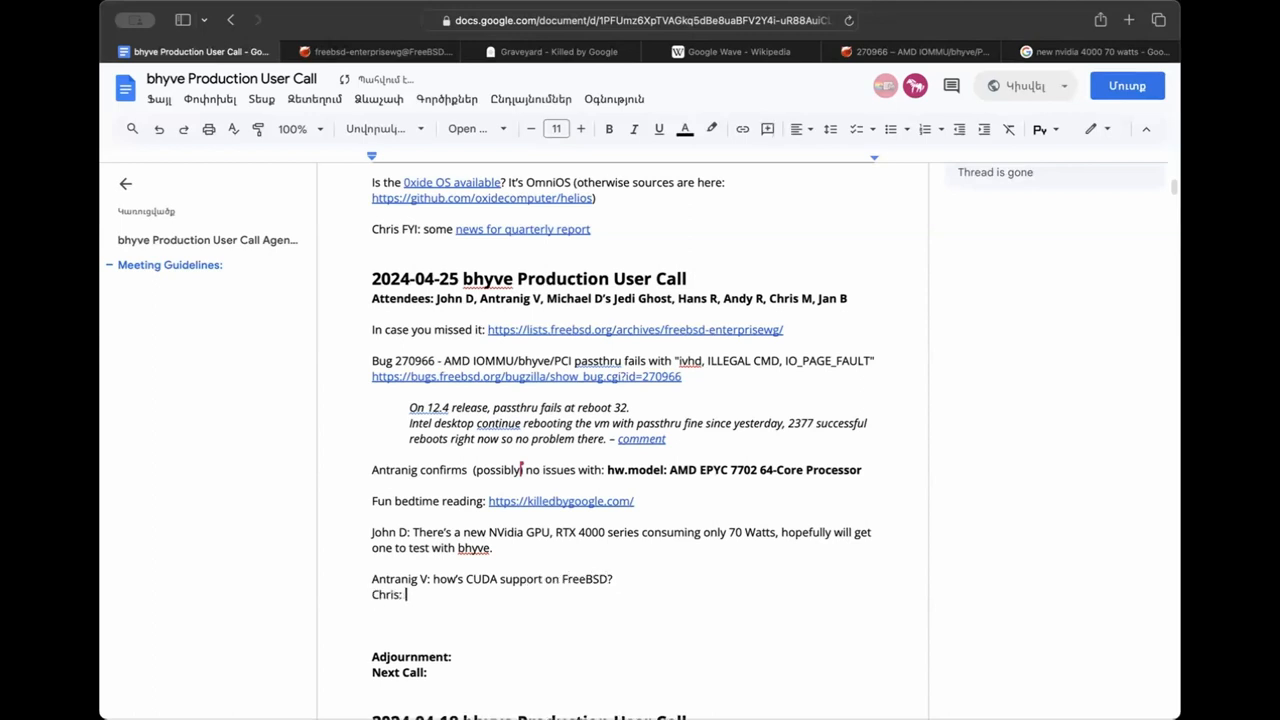
pyautogui.write('the')
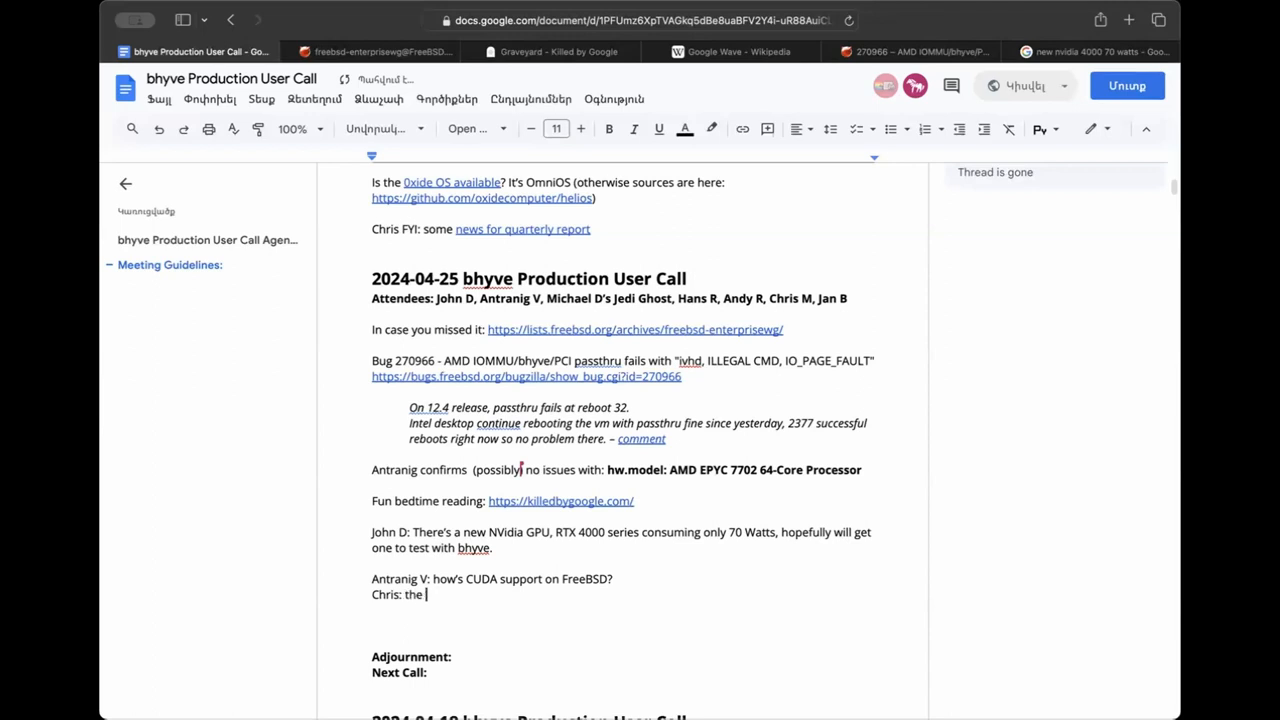
pyautogui.write('EWG on')
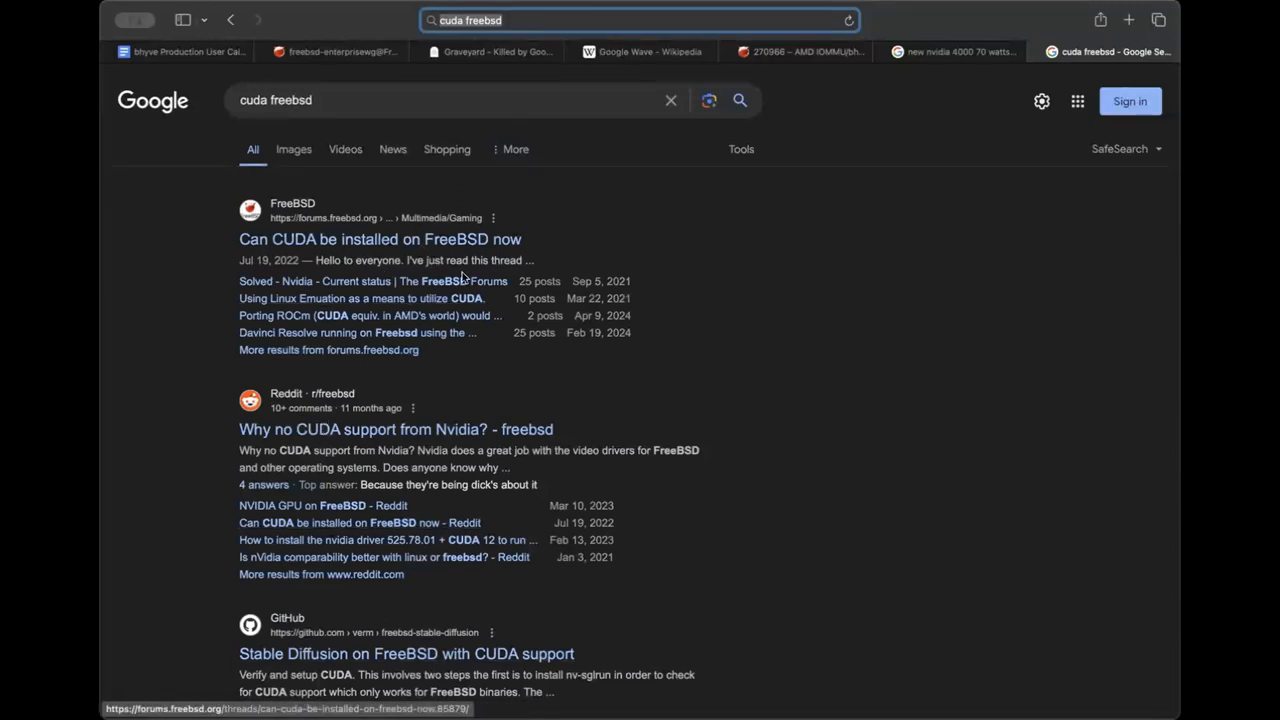
# Open the freebsd-stable-diffusion repository from the results, glancing at its owner's profile.
pyautogui.scroll(-3)
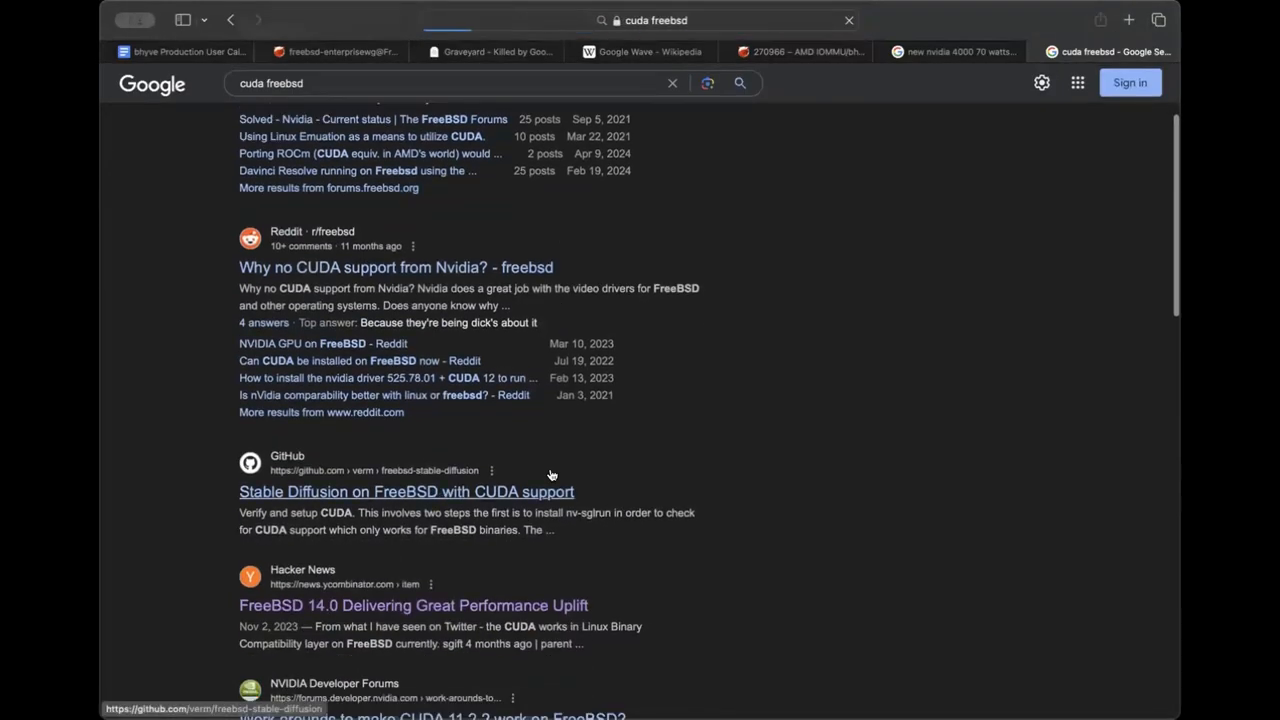
pyautogui.click(404, 492)
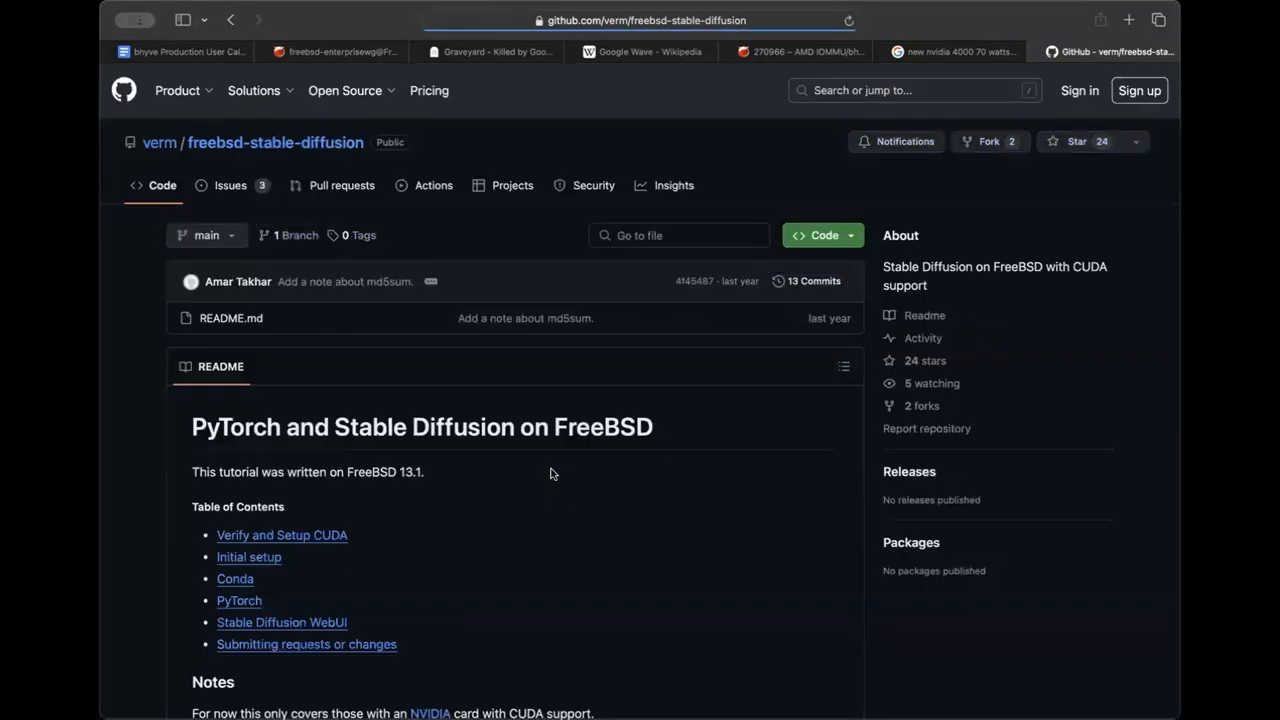
pyautogui.click(160, 142)
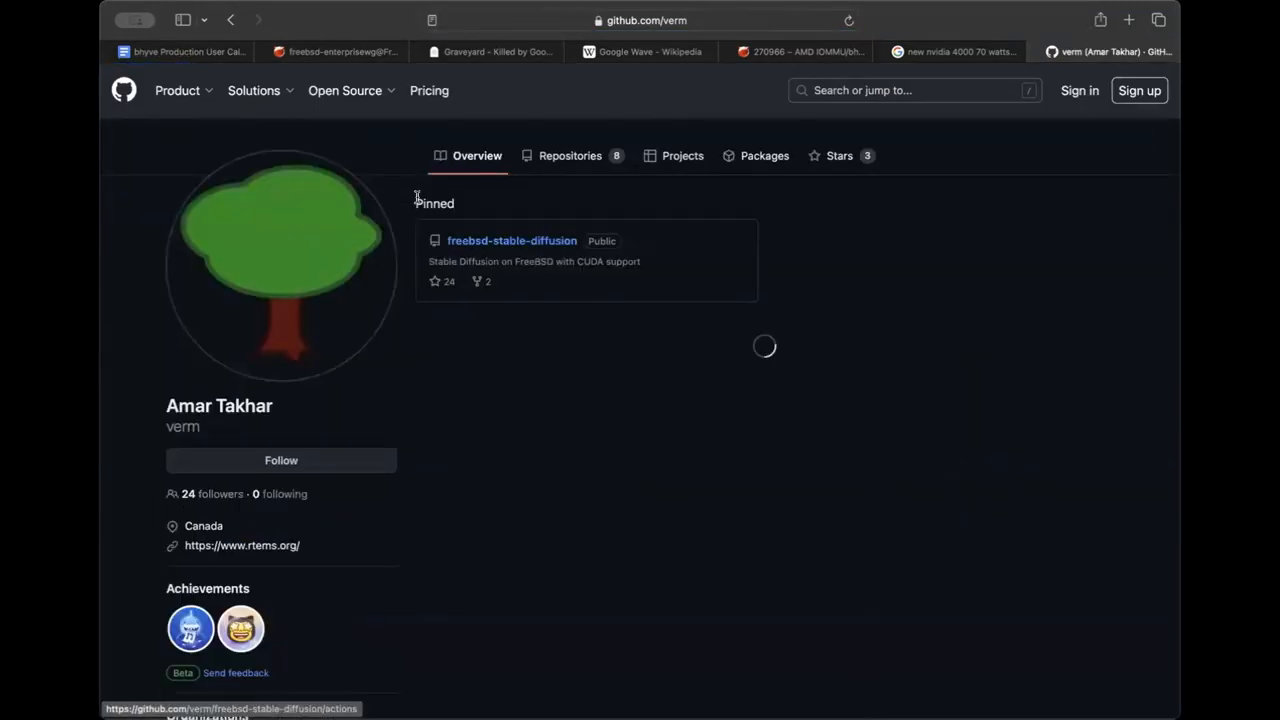
pyautogui.click(512, 240)
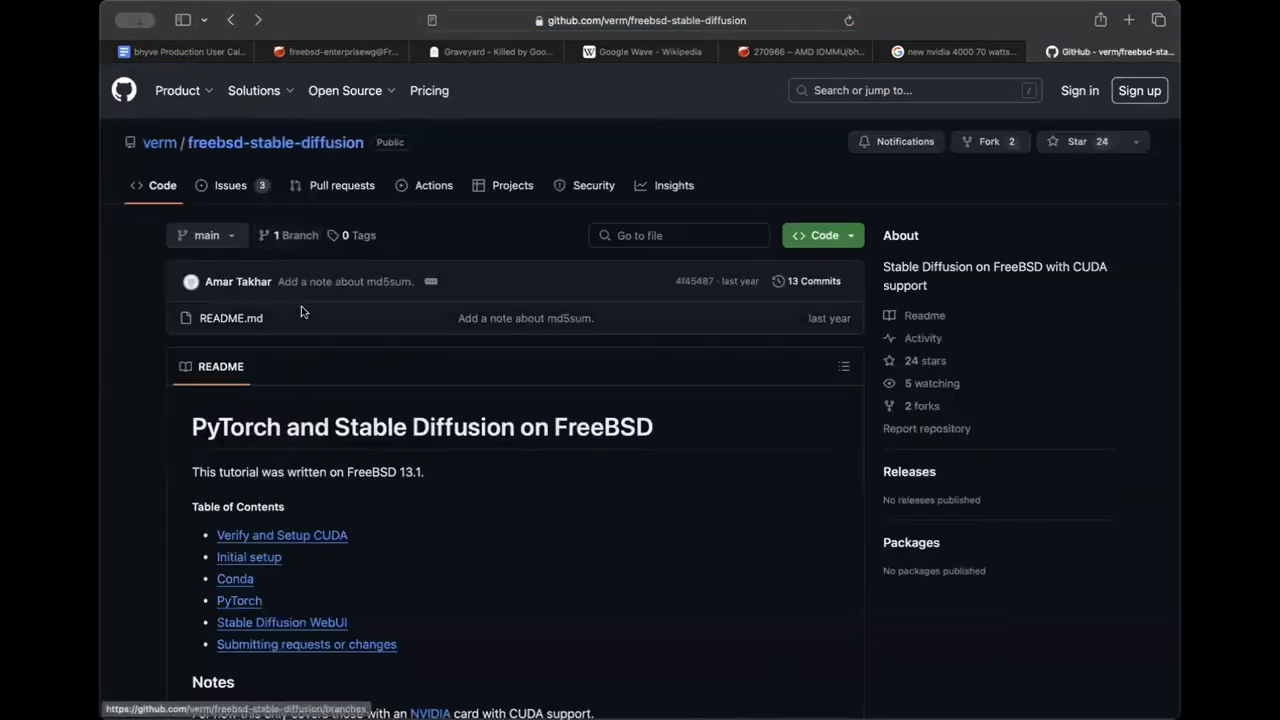
# Read through the README's CUDA, Conda and PyTorch setup steps, then return to the call notes.
pyautogui.scroll(-3)
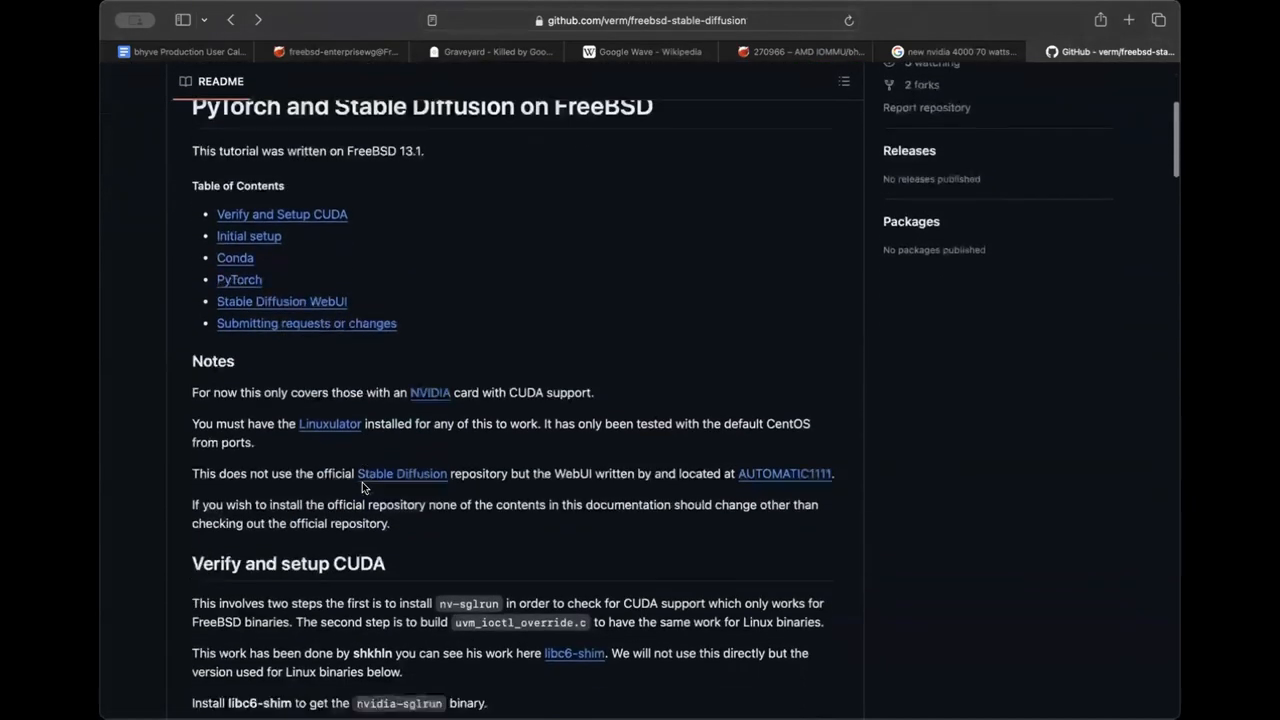
pyautogui.scroll(-3)
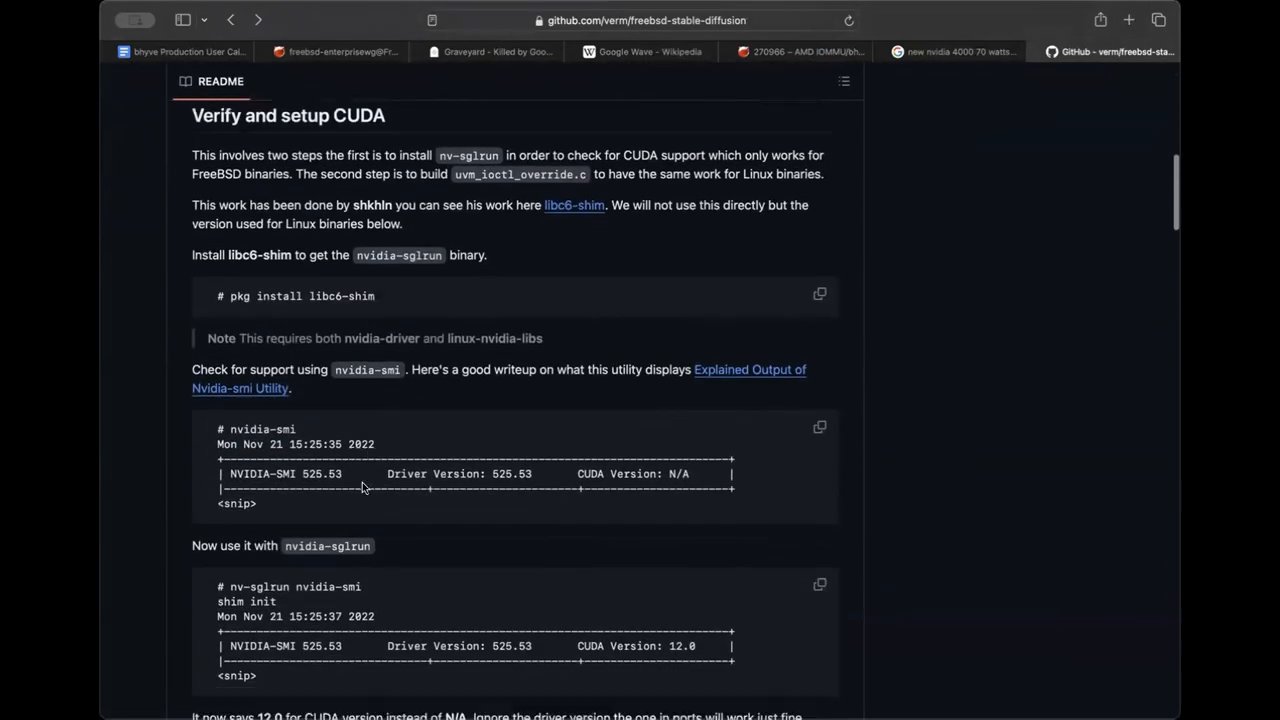
pyautogui.scroll(-3)
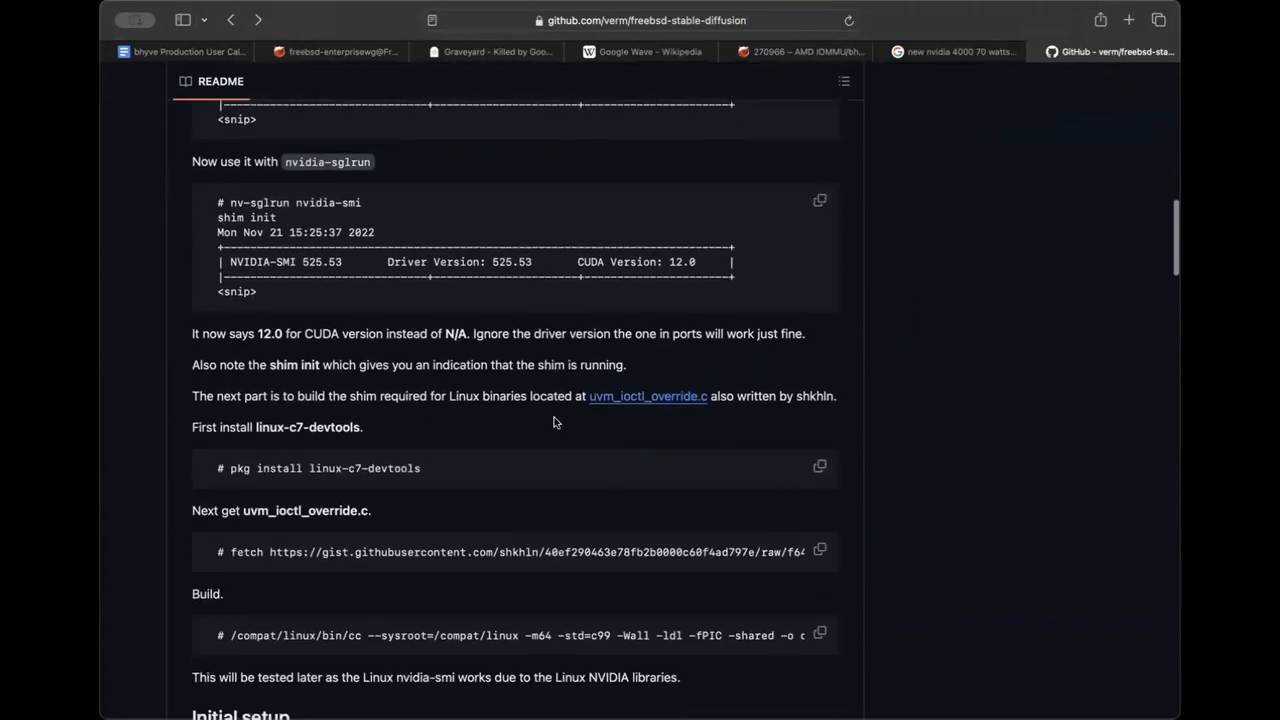
pyautogui.scroll(-3)
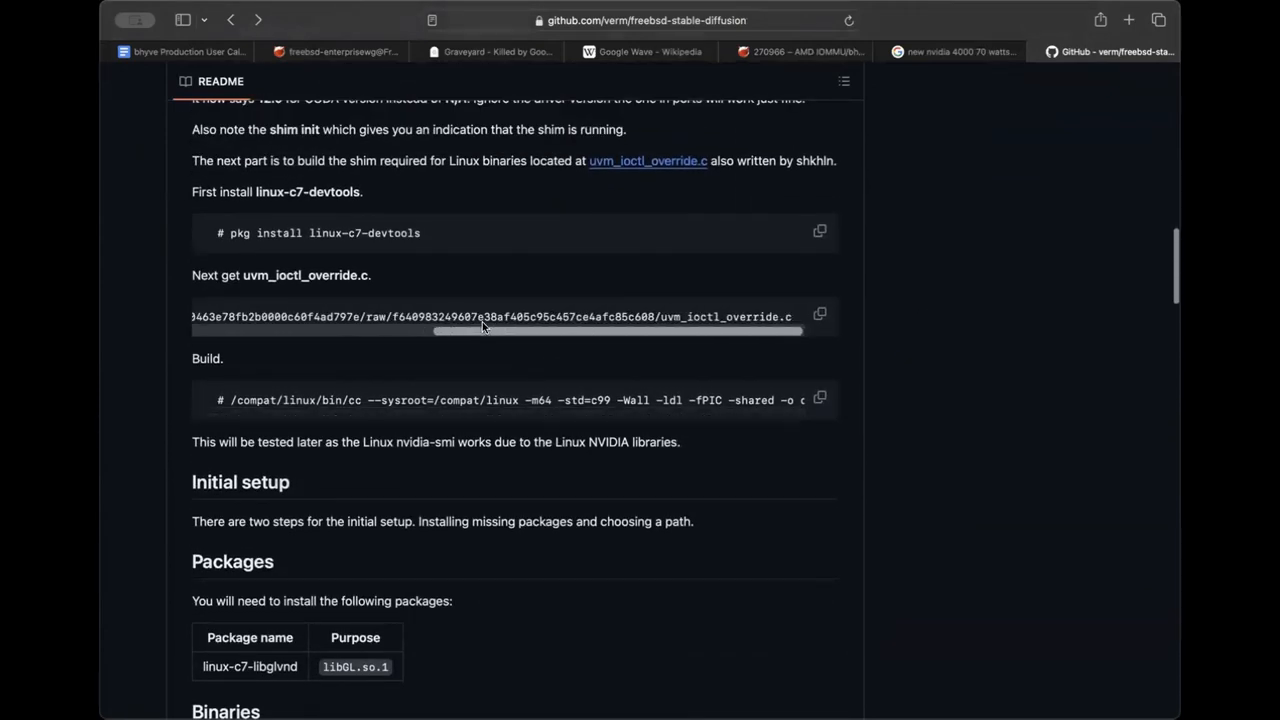
pyautogui.scroll(-3)
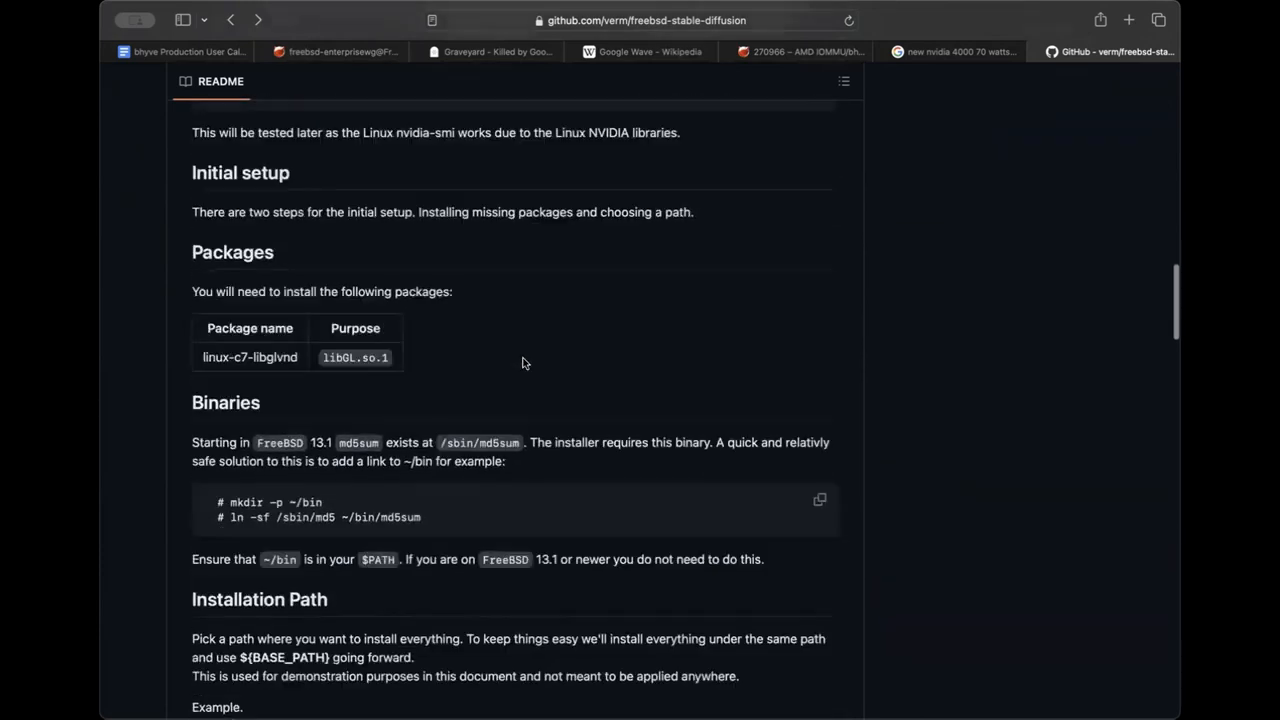
pyautogui.scroll(-3)
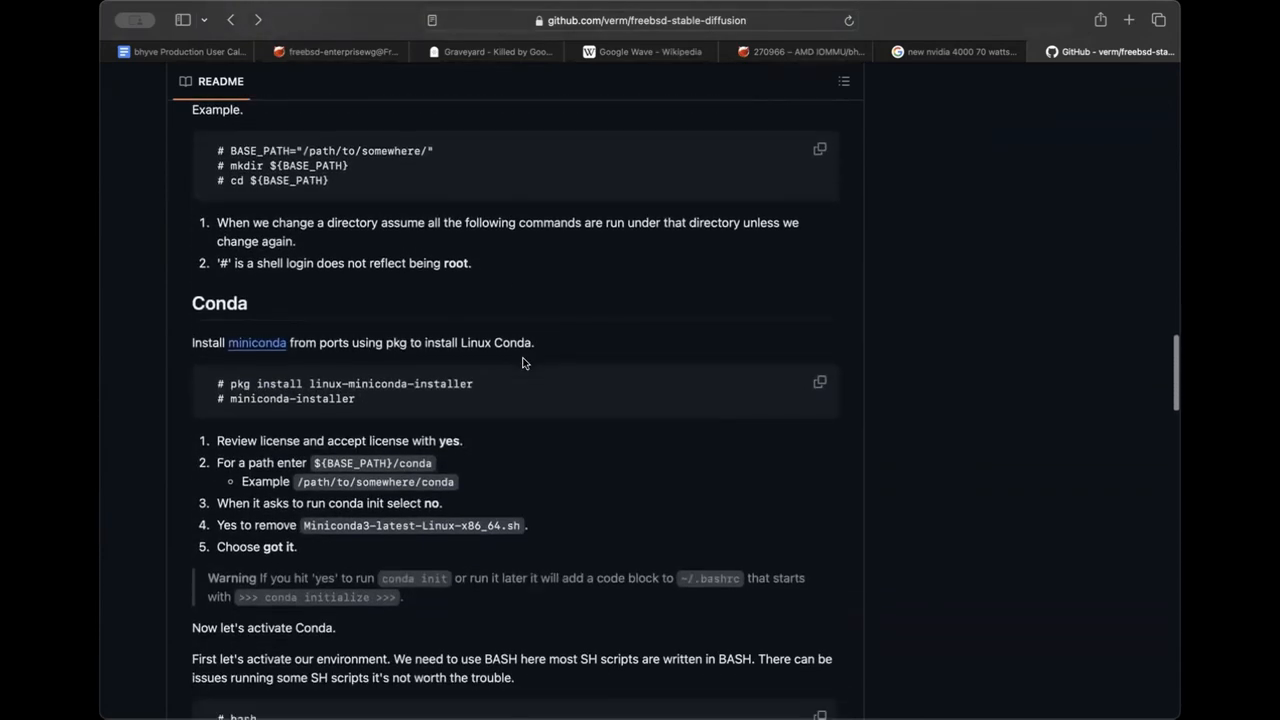
pyautogui.scroll(-3)
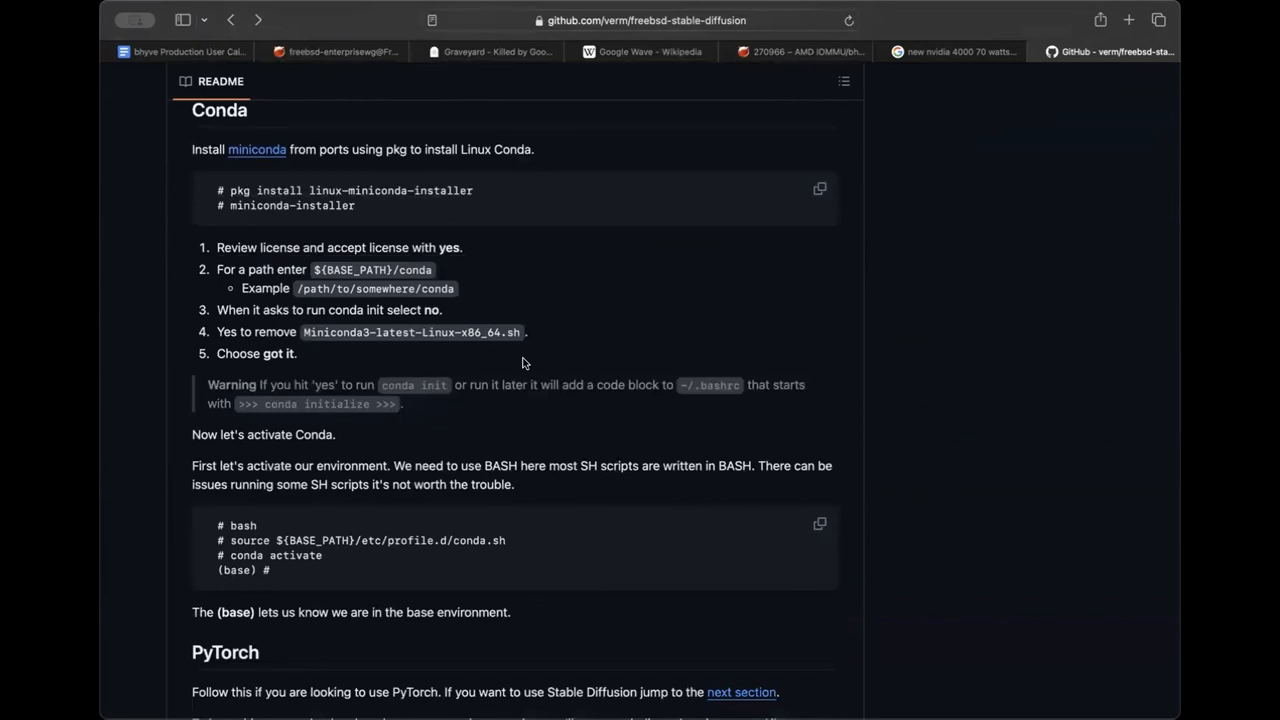
pyautogui.scroll(-3)
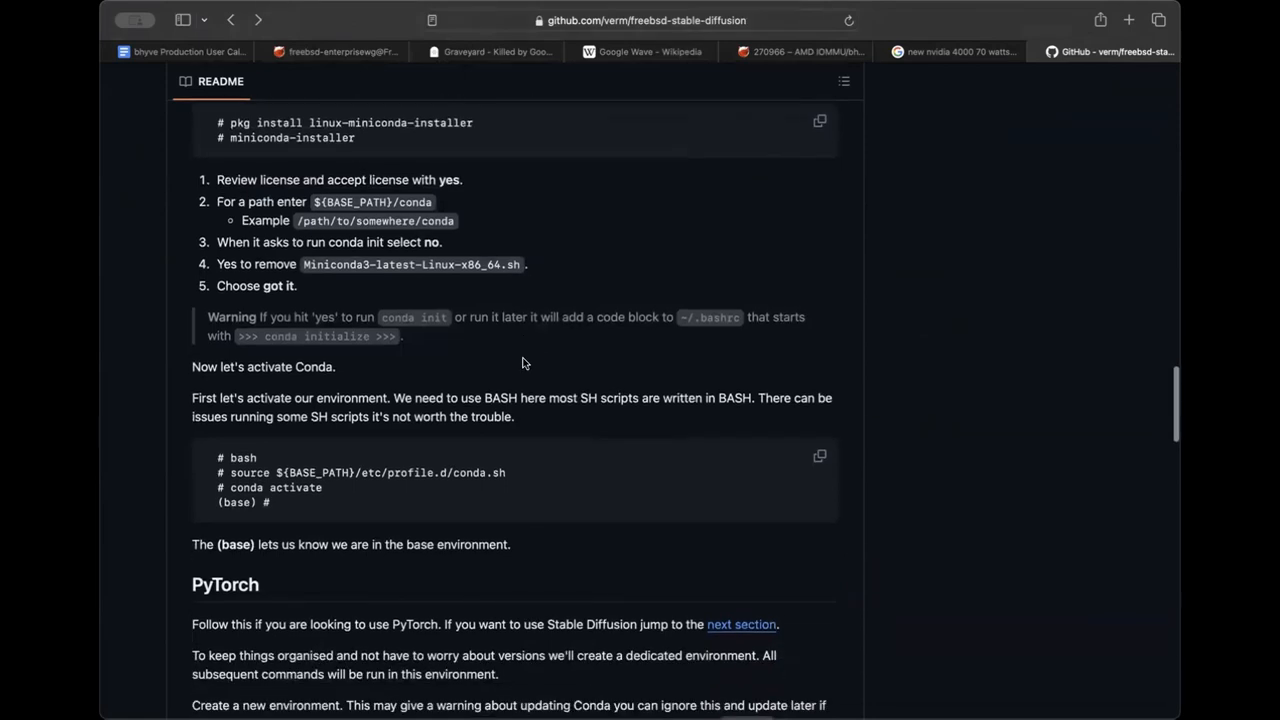
pyautogui.scroll(-3)
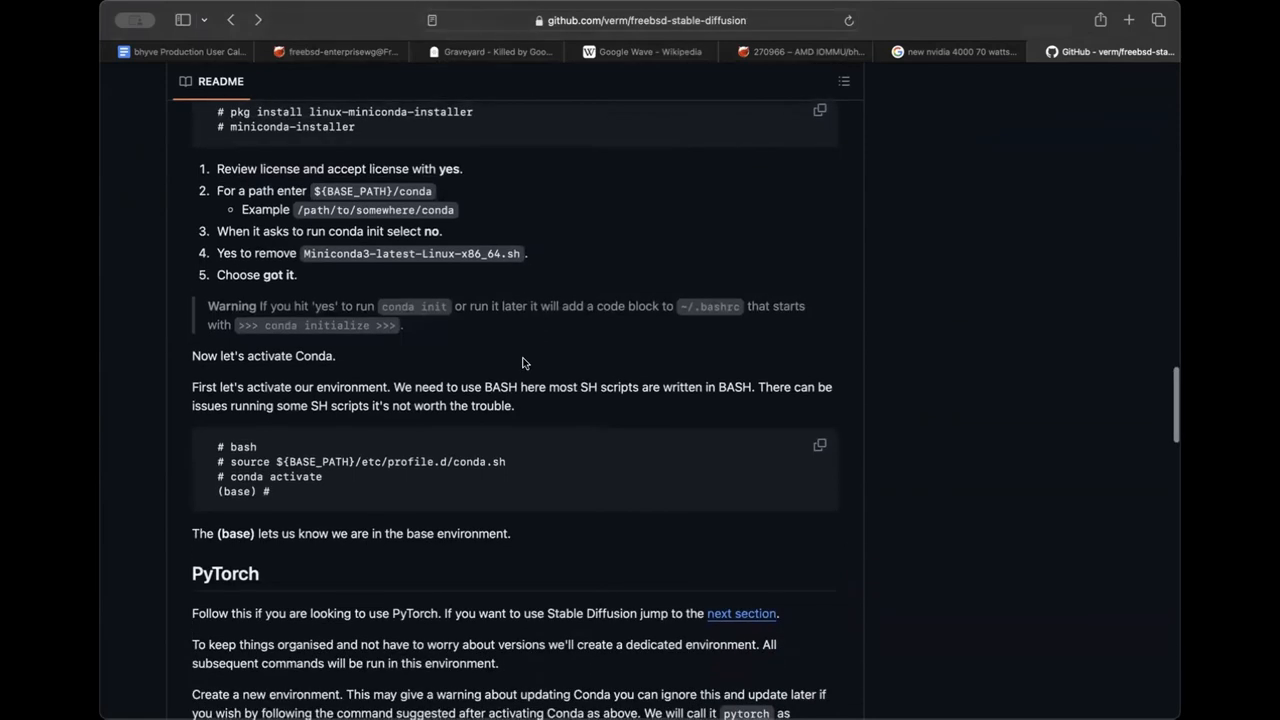
pyautogui.scroll(-3)
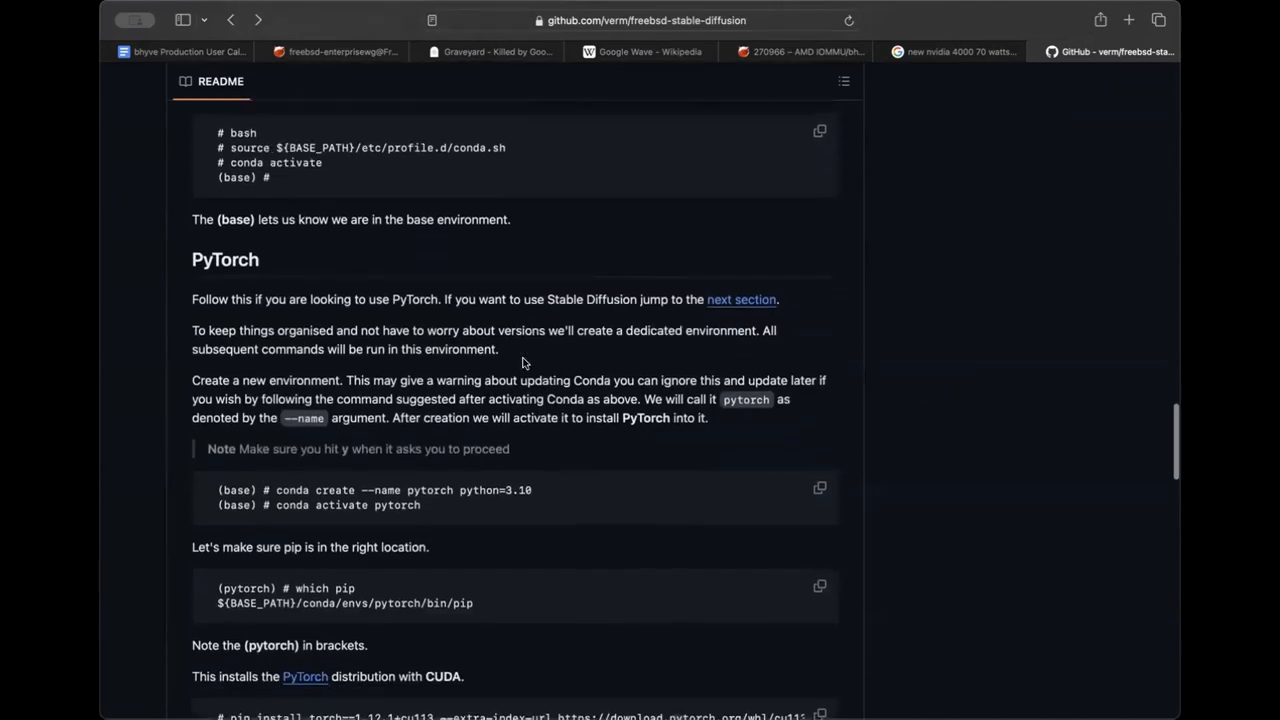
pyautogui.scroll(3)
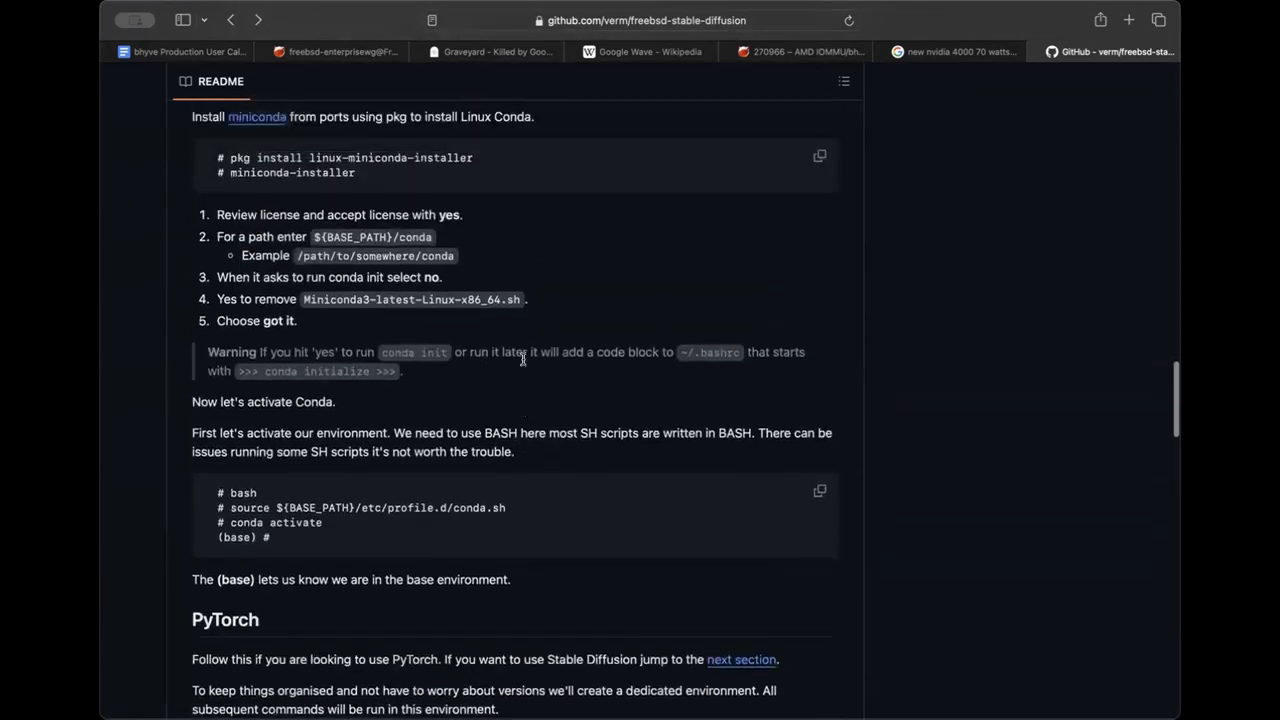
pyautogui.scroll(3)
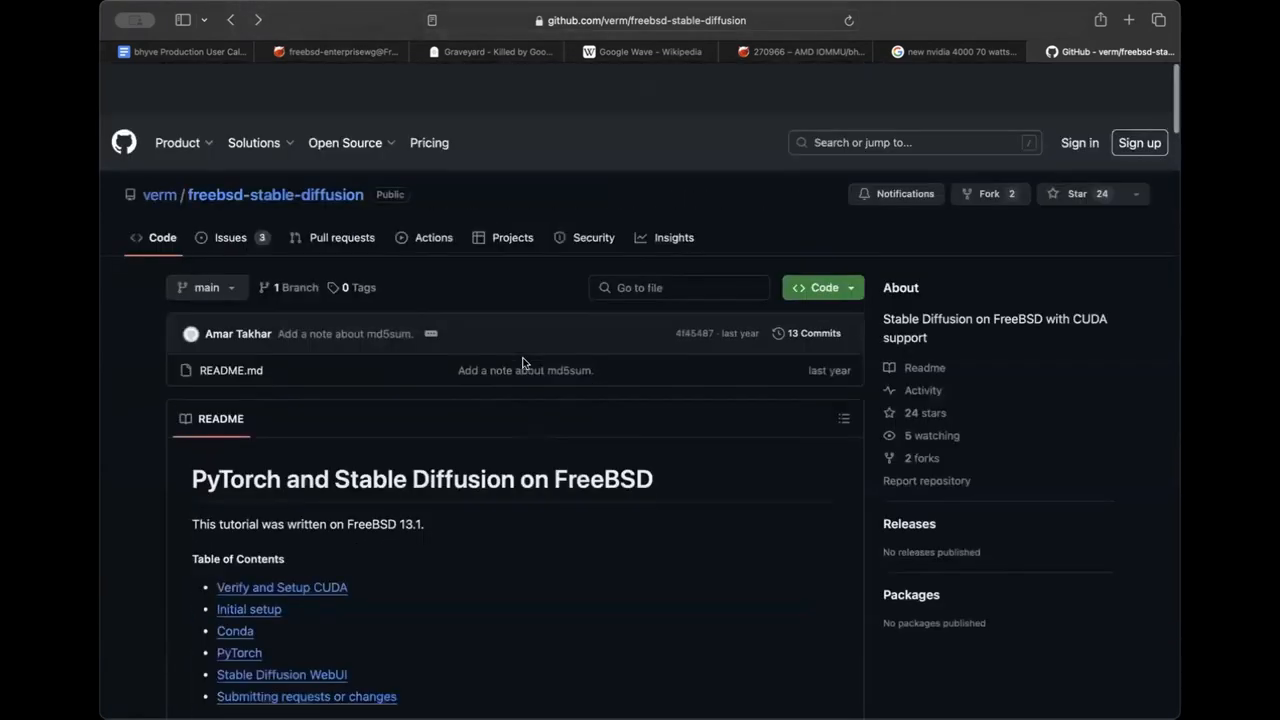
pyautogui.click(180, 52)
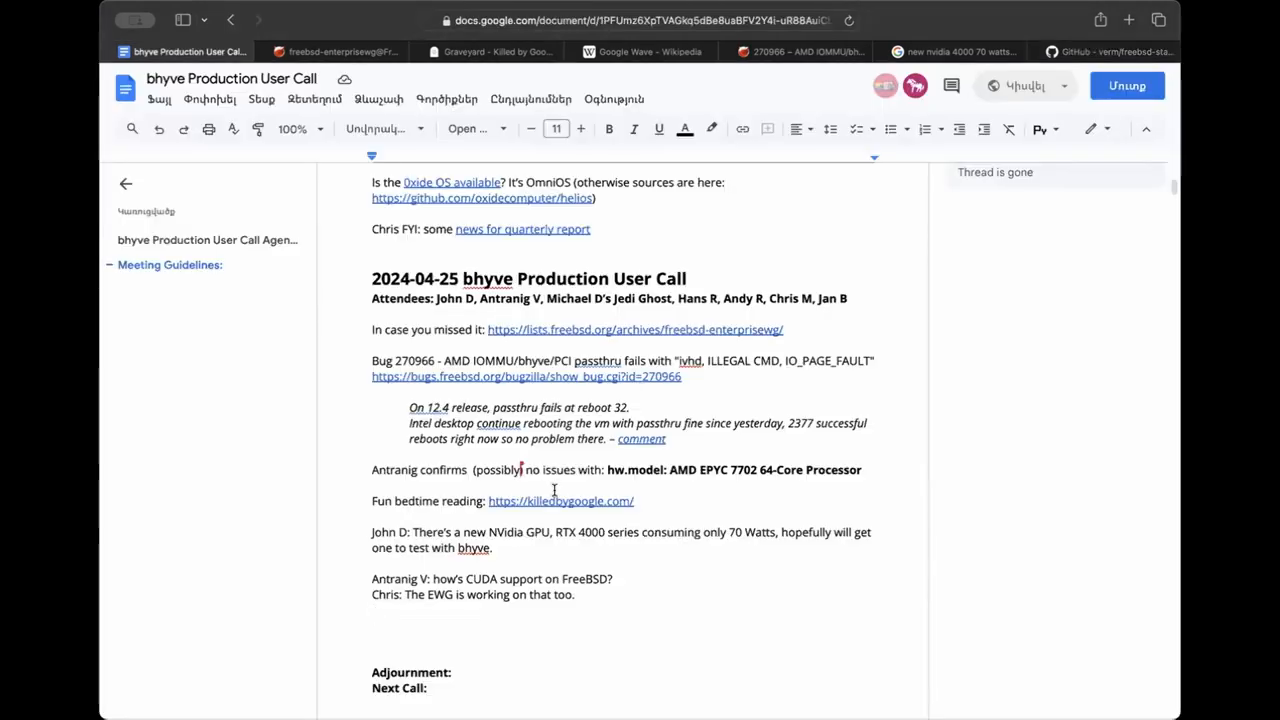
pyautogui.moveTo(712, 544)
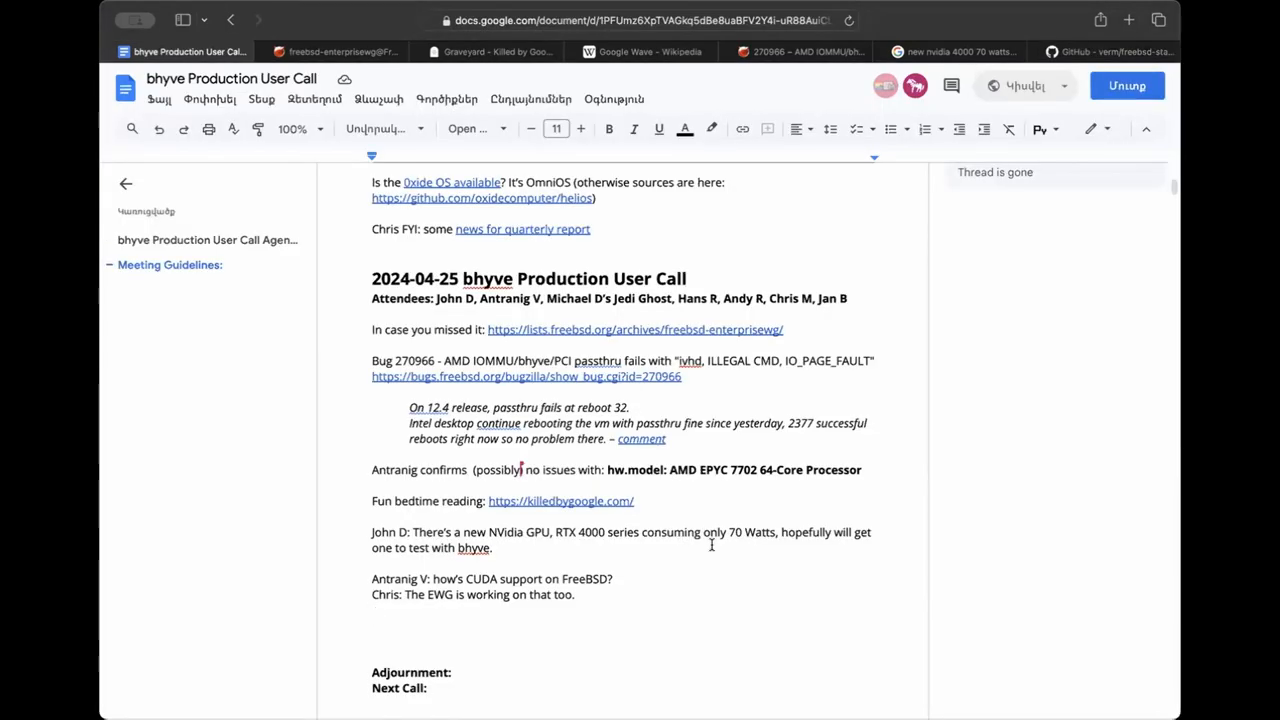
pyautogui.moveTo(712, 552)
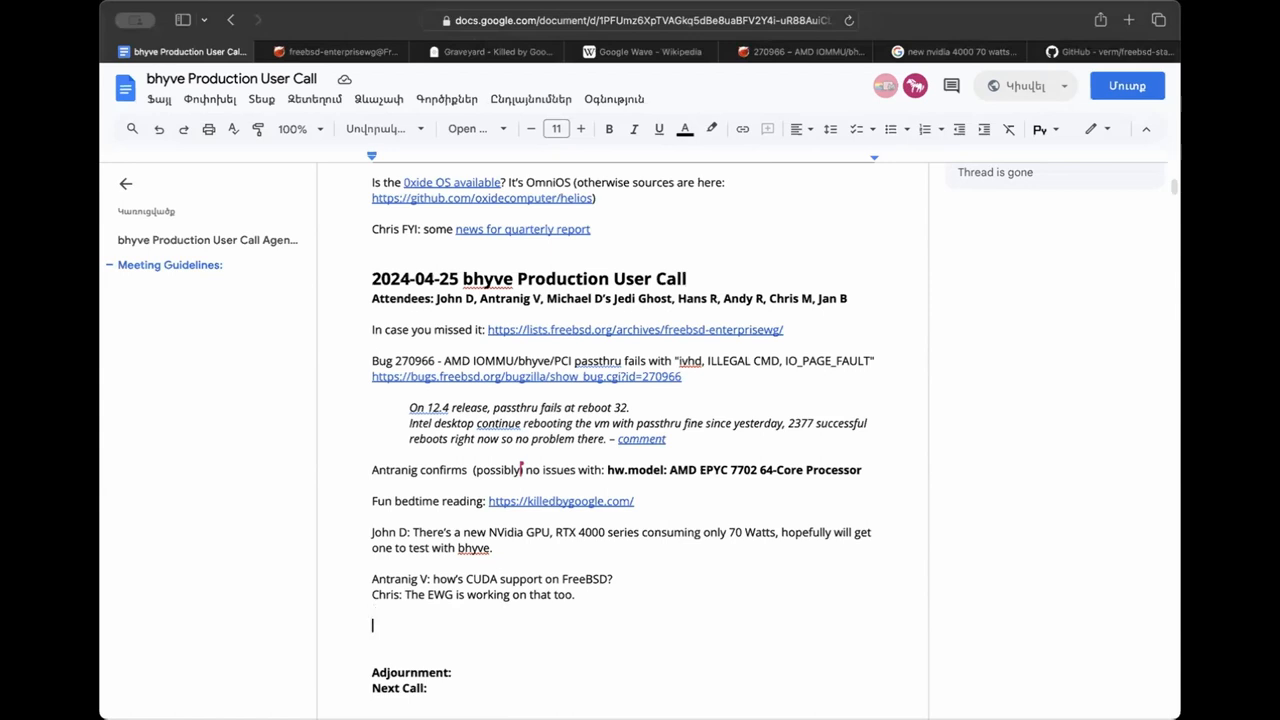
# Note Antranig's report that the big scientific server has been working fine for 1 month, solved by:.
pyautogui.write('Antranig reports: the')
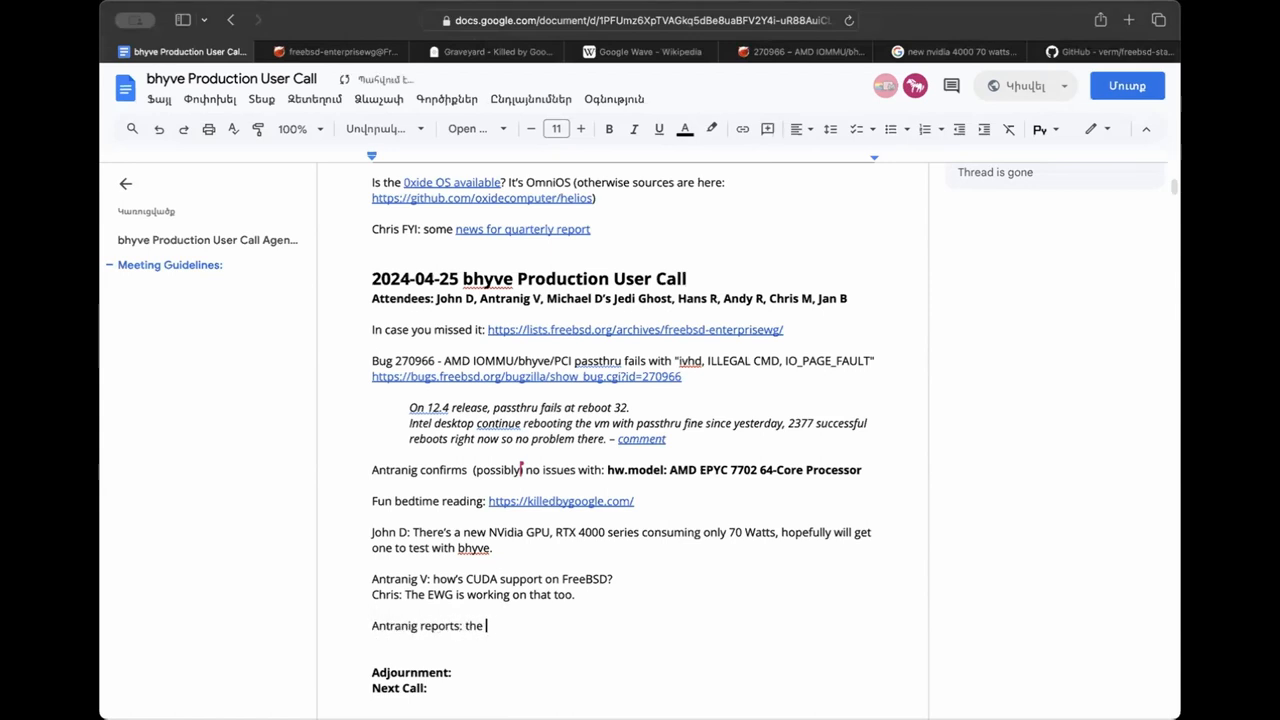
pyautogui.write('big fat scientific server has')
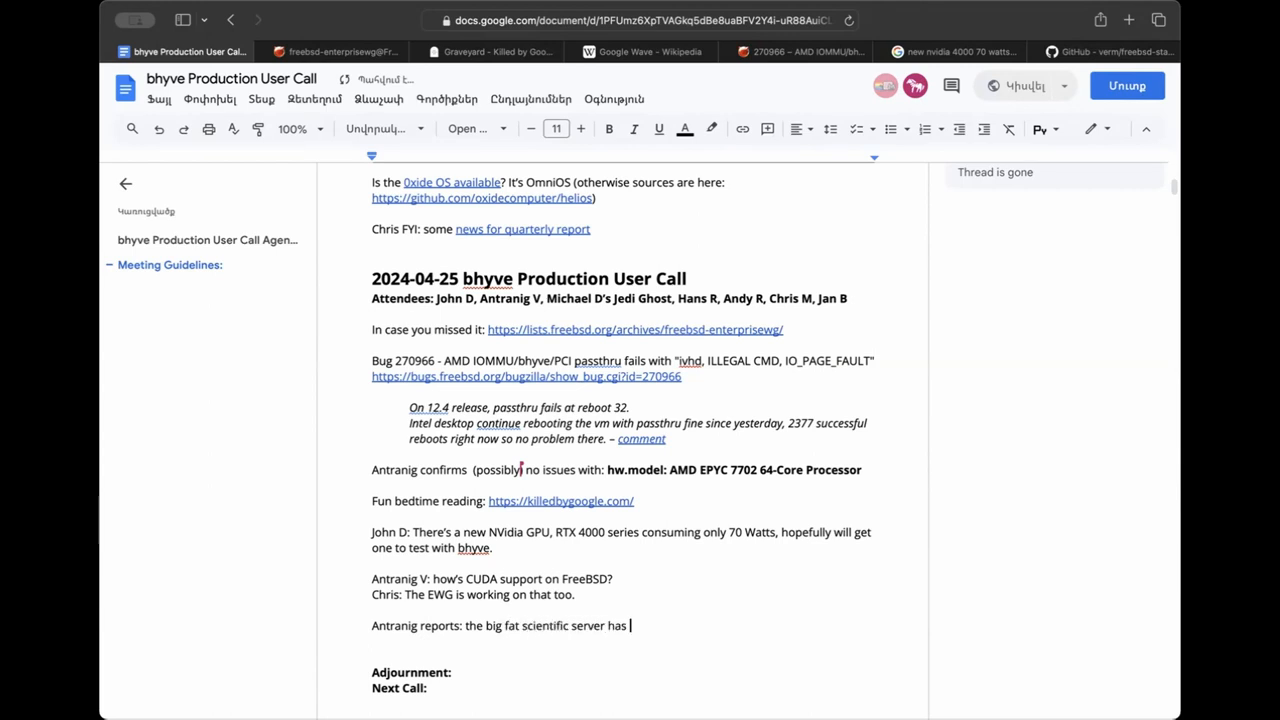
pyautogui.write('been working fine fo')
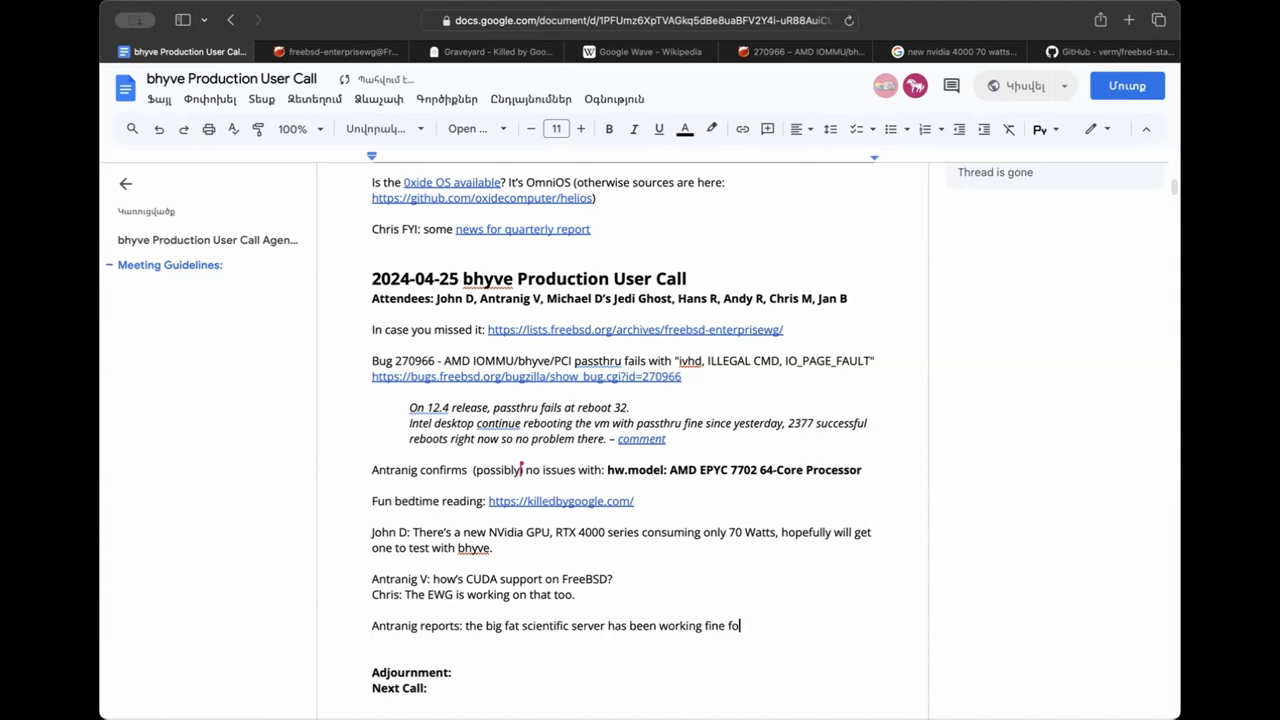
pyautogui.write('r 1 month now. common issues were')
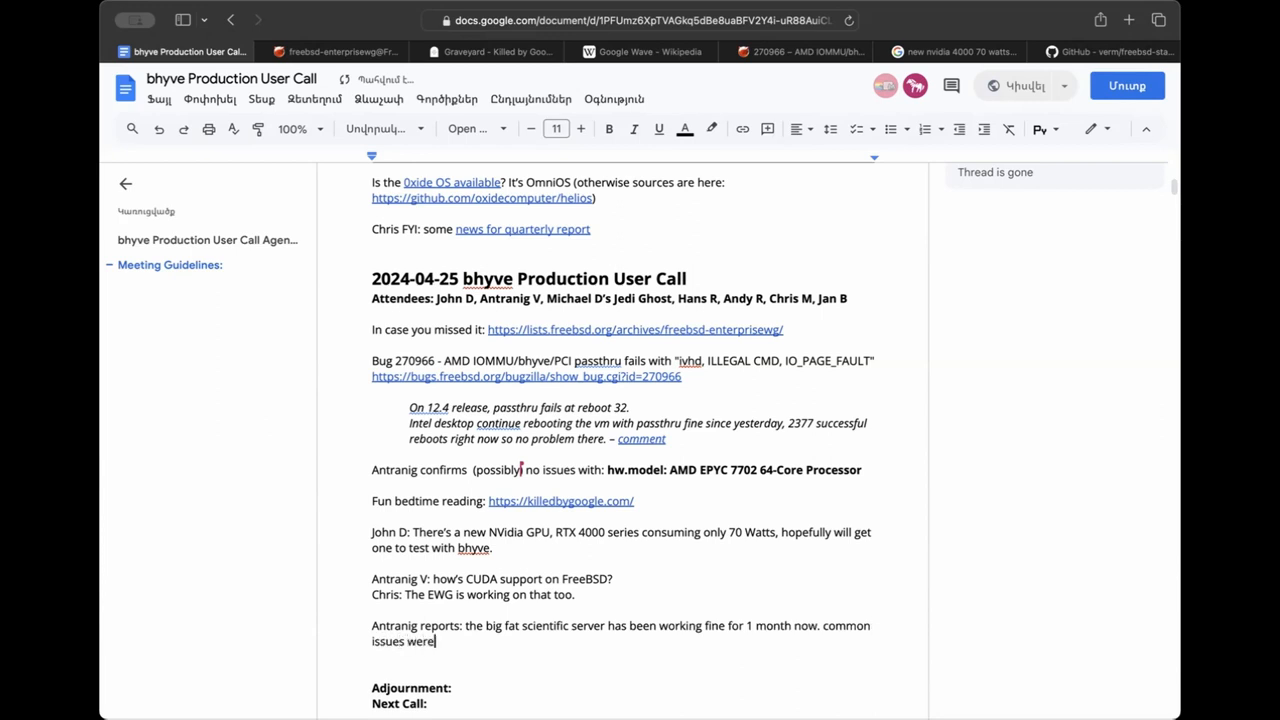
pyautogui.write(':')
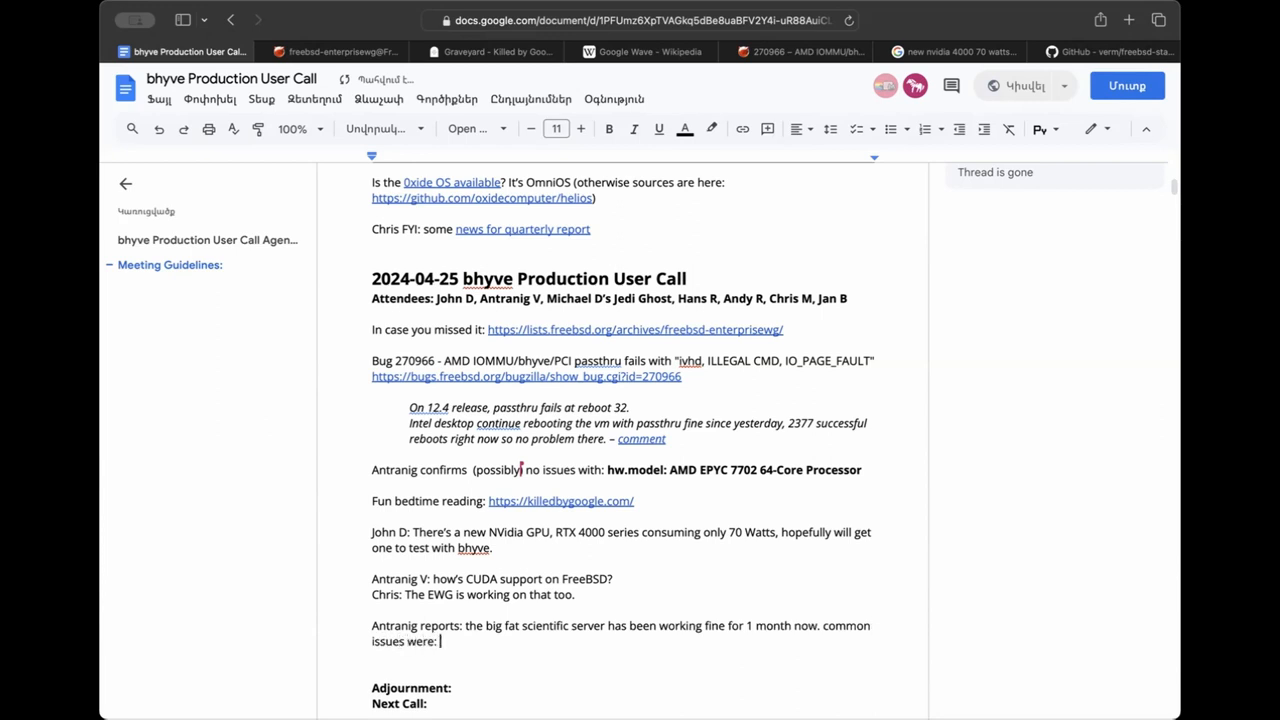
pyautogui.write('so')
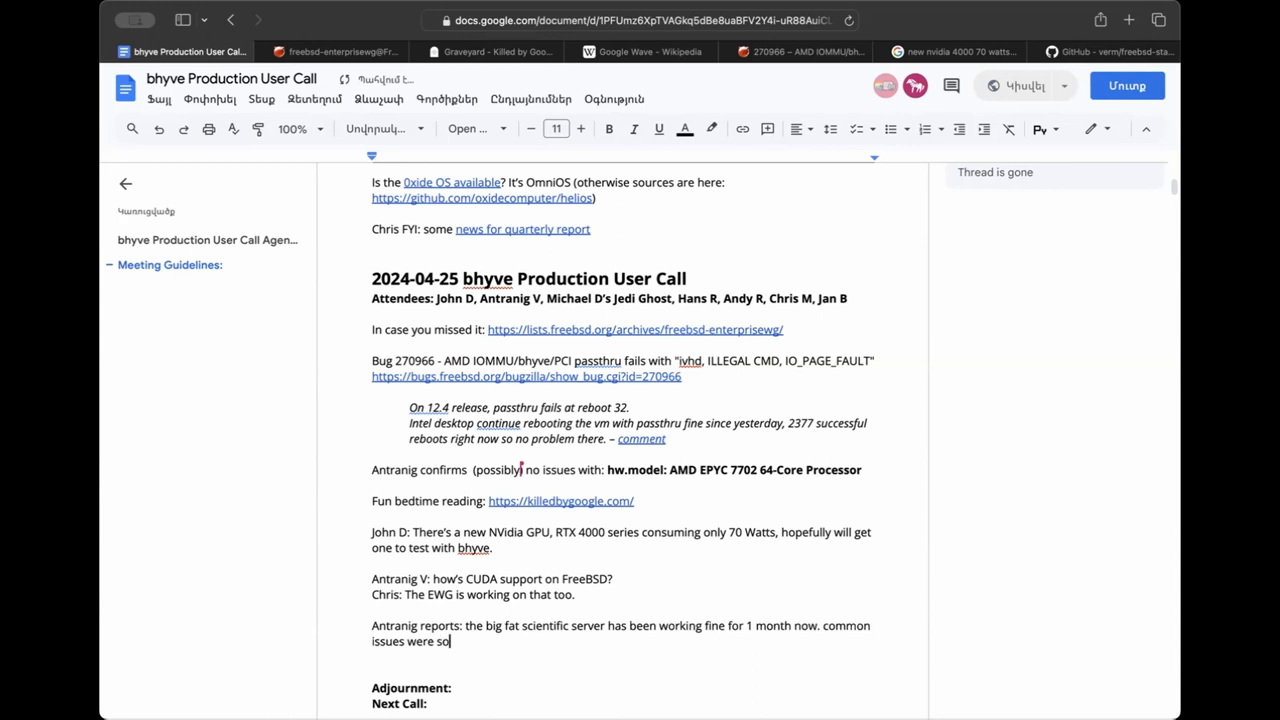
pyautogui.write('lved by:')
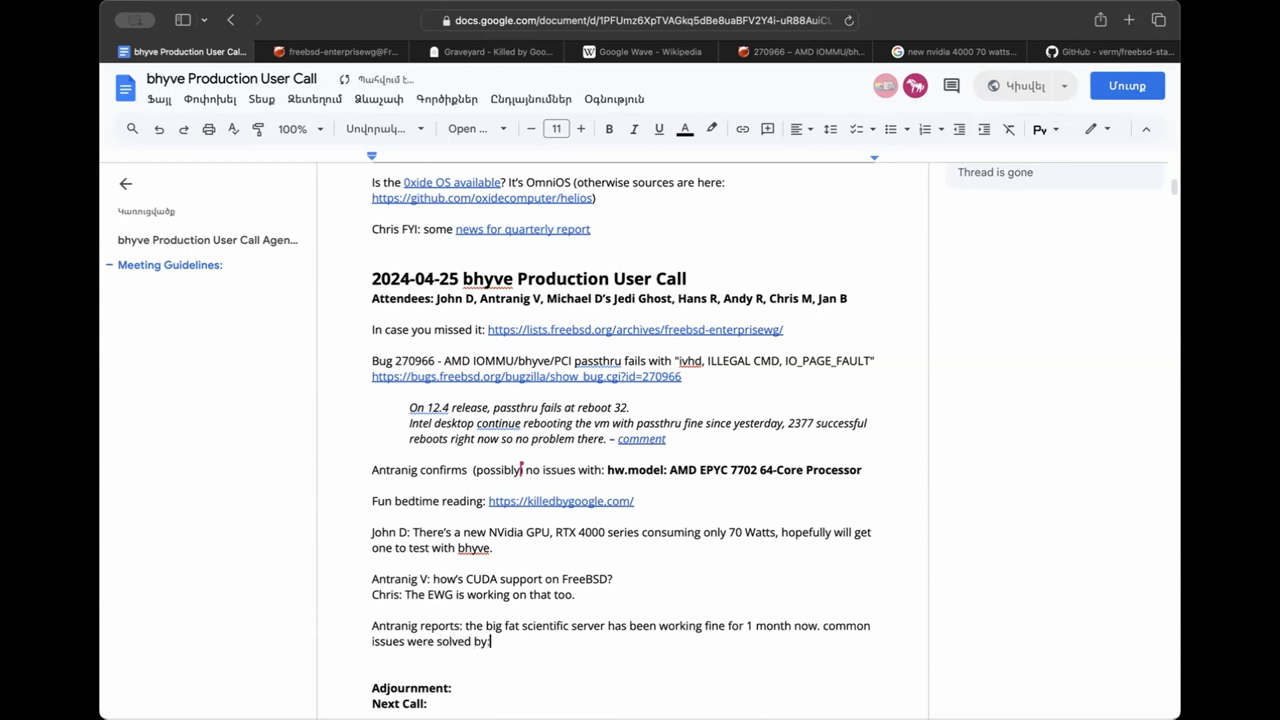
# List the fixes: replace Intel NIC with Chelsio, replace RAID cards with HBA.
pyautogui.write('replace Intel NIC to Chel')
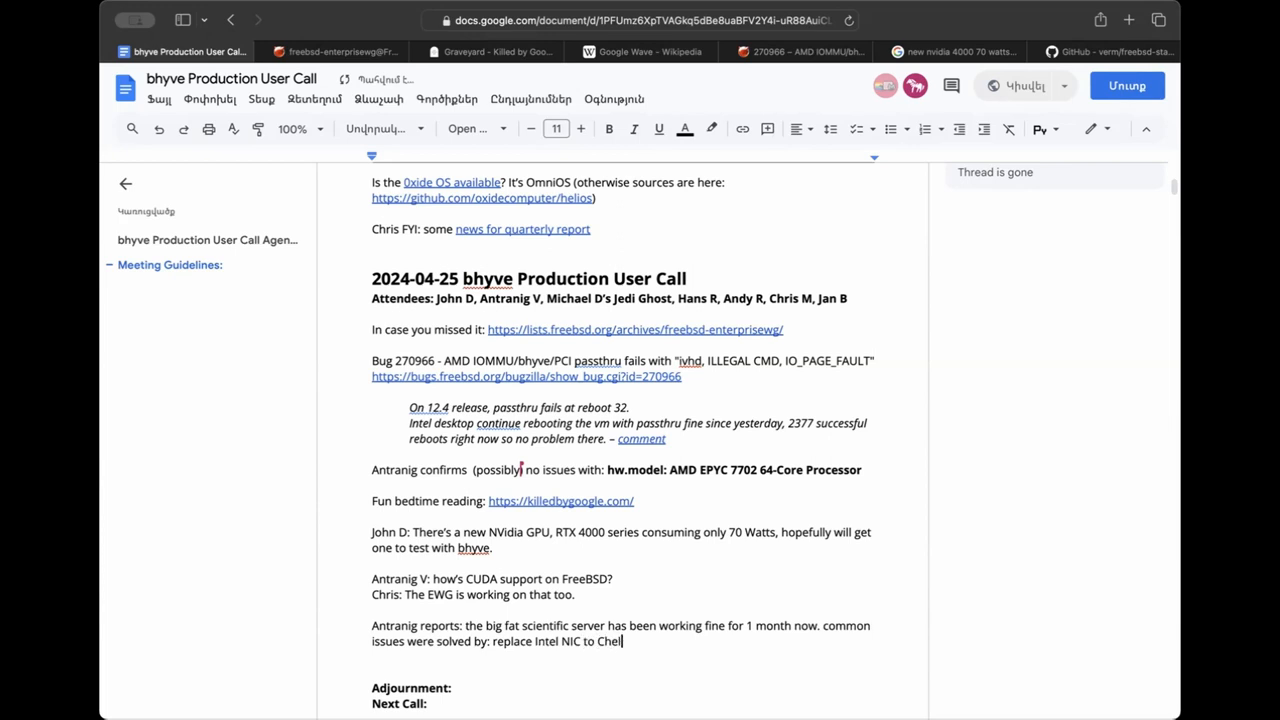
pyautogui.write('sio, replace')
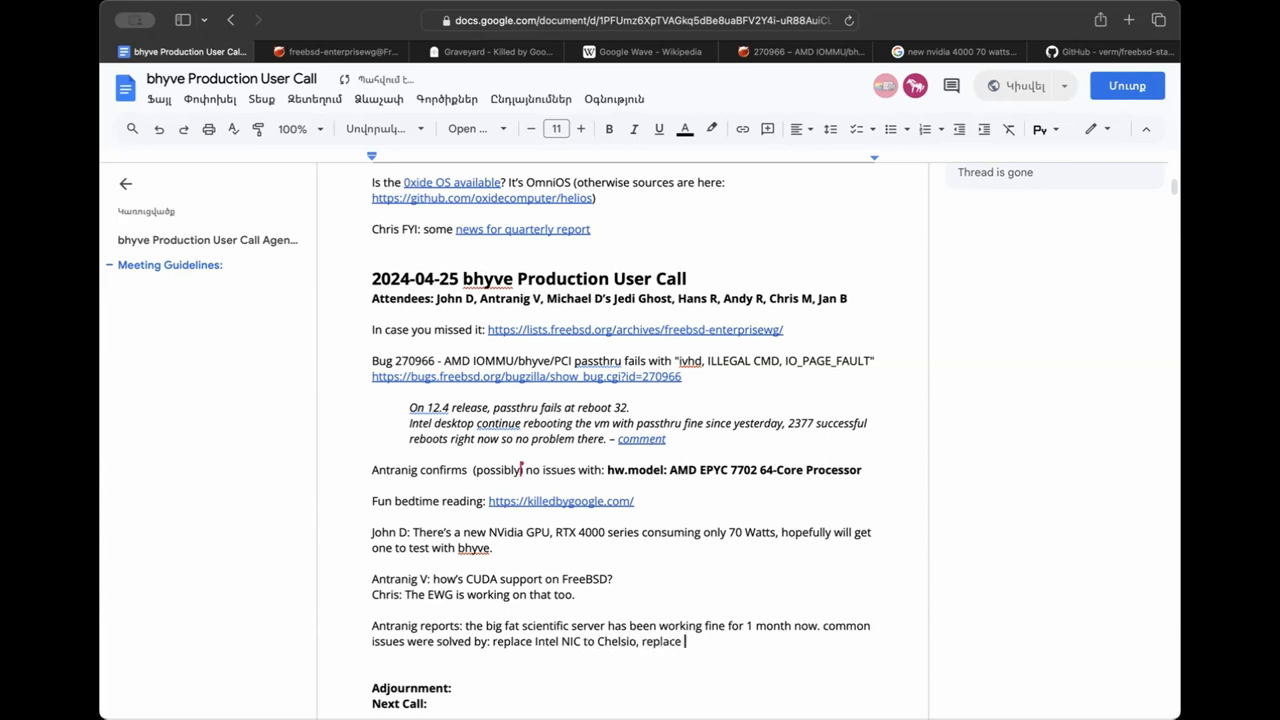
pyautogui.write('RAID')
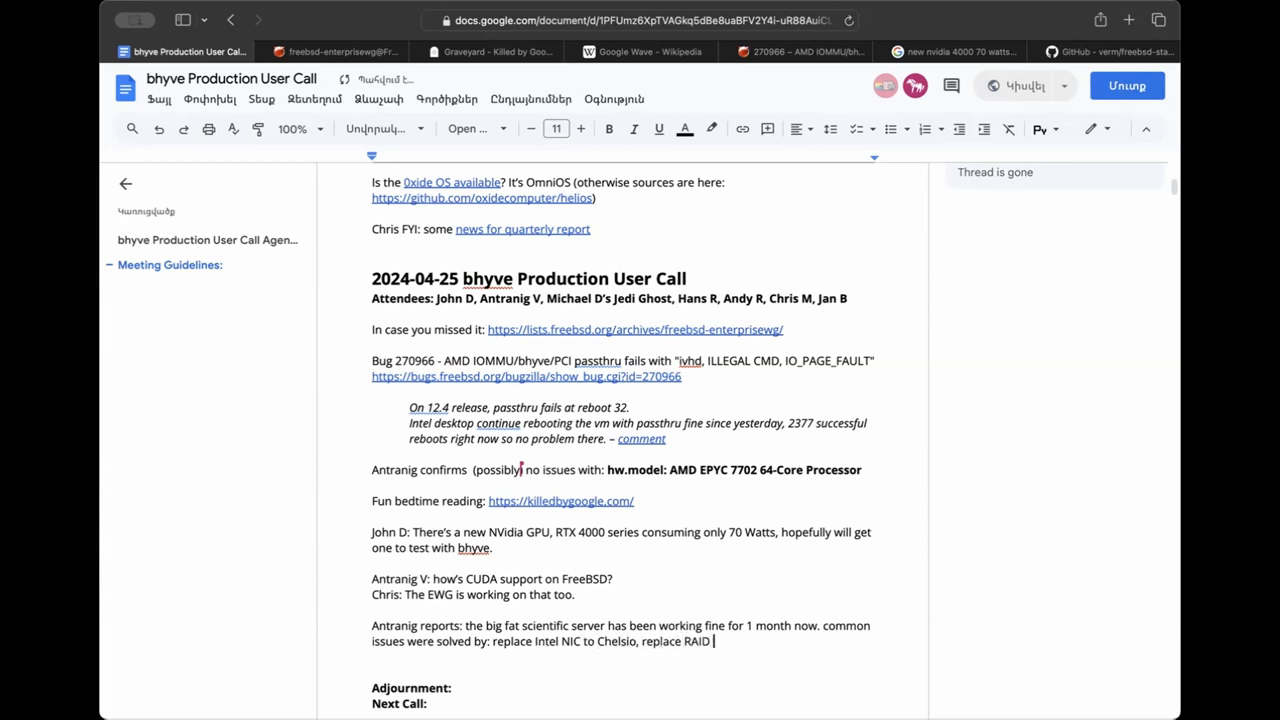
pyautogui.write('cards with')
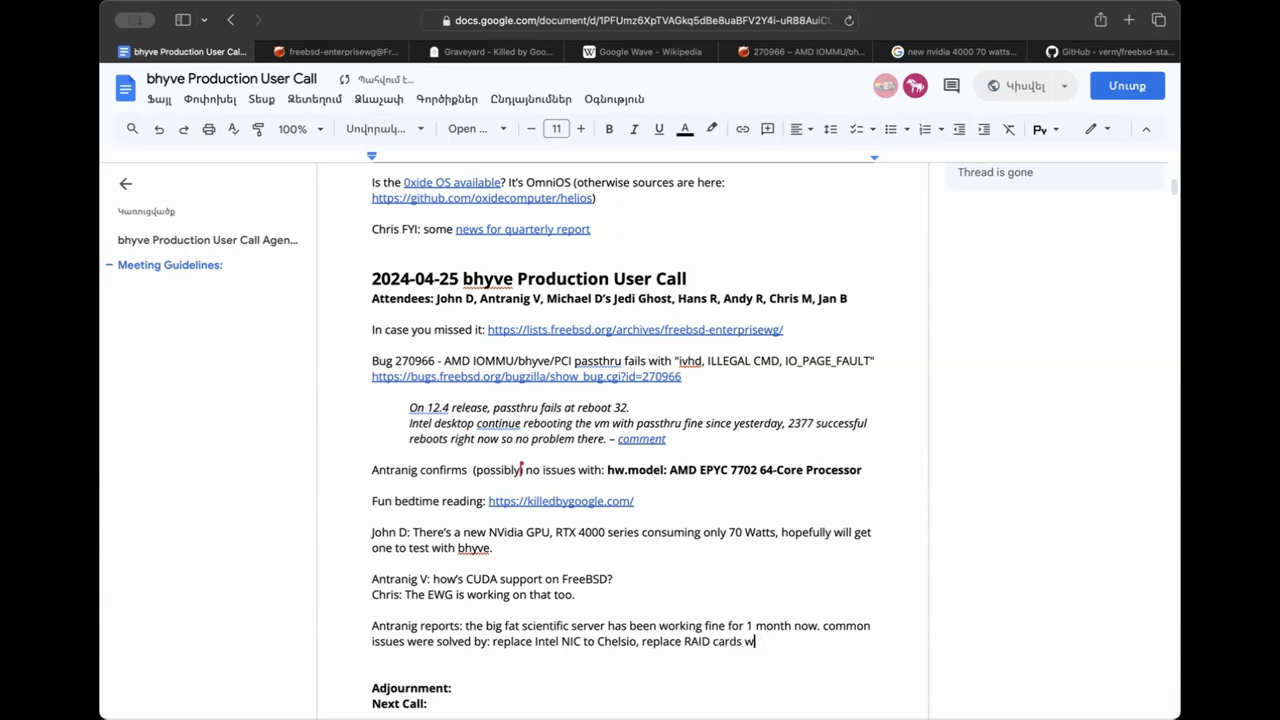
pyautogui.write('to')
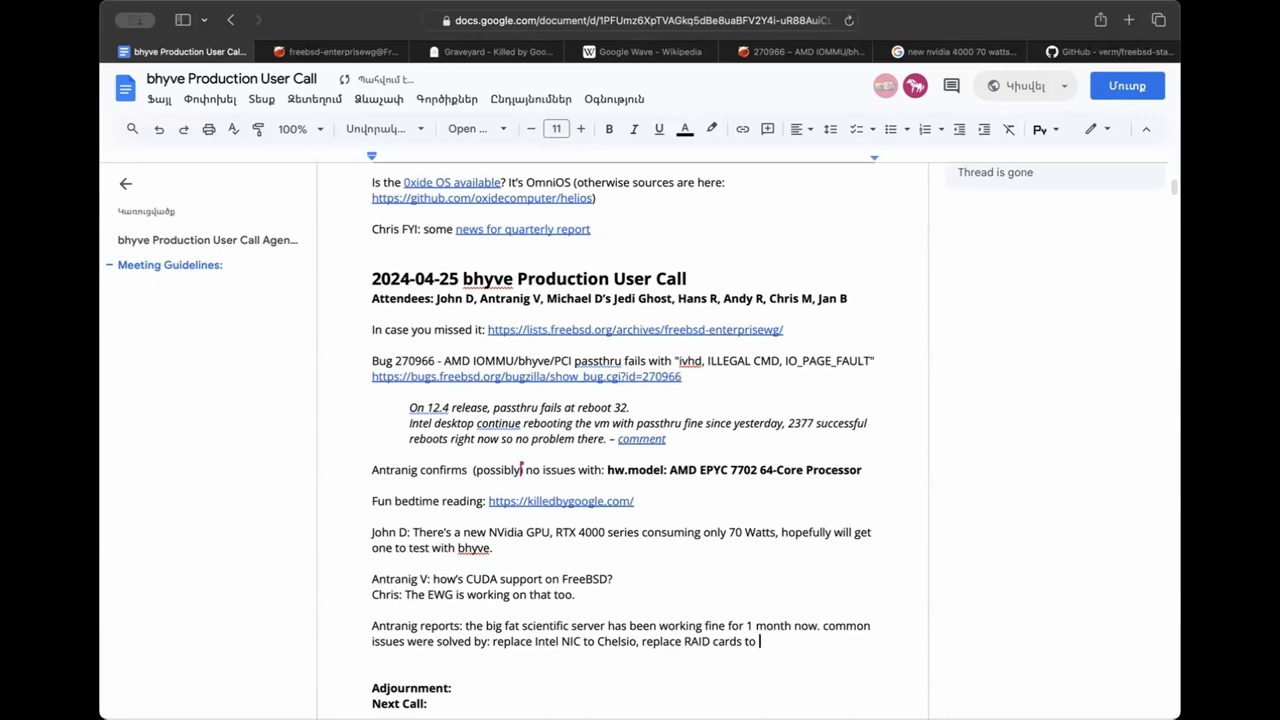
pyautogui.write('HBA.')
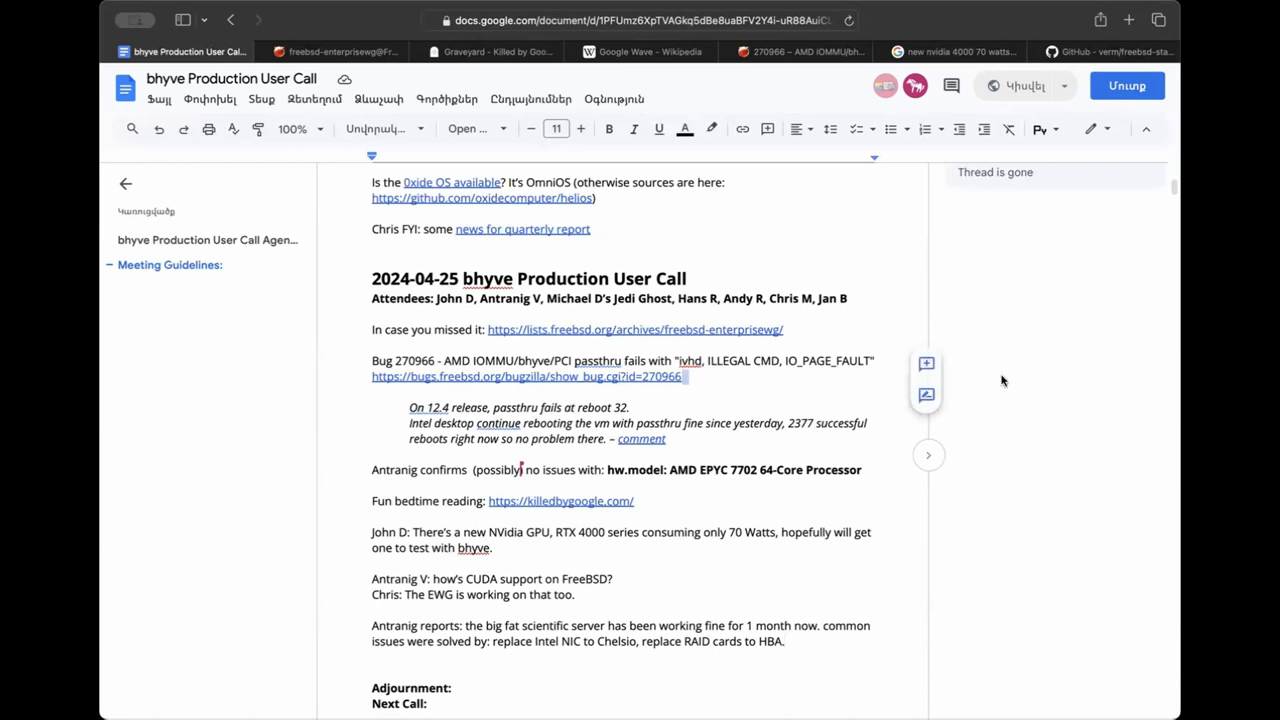
# In the Davinci Resolve forum thread, find 'cuda' among the replies, then go back to the notes.
pyautogui.click(1116, 52)
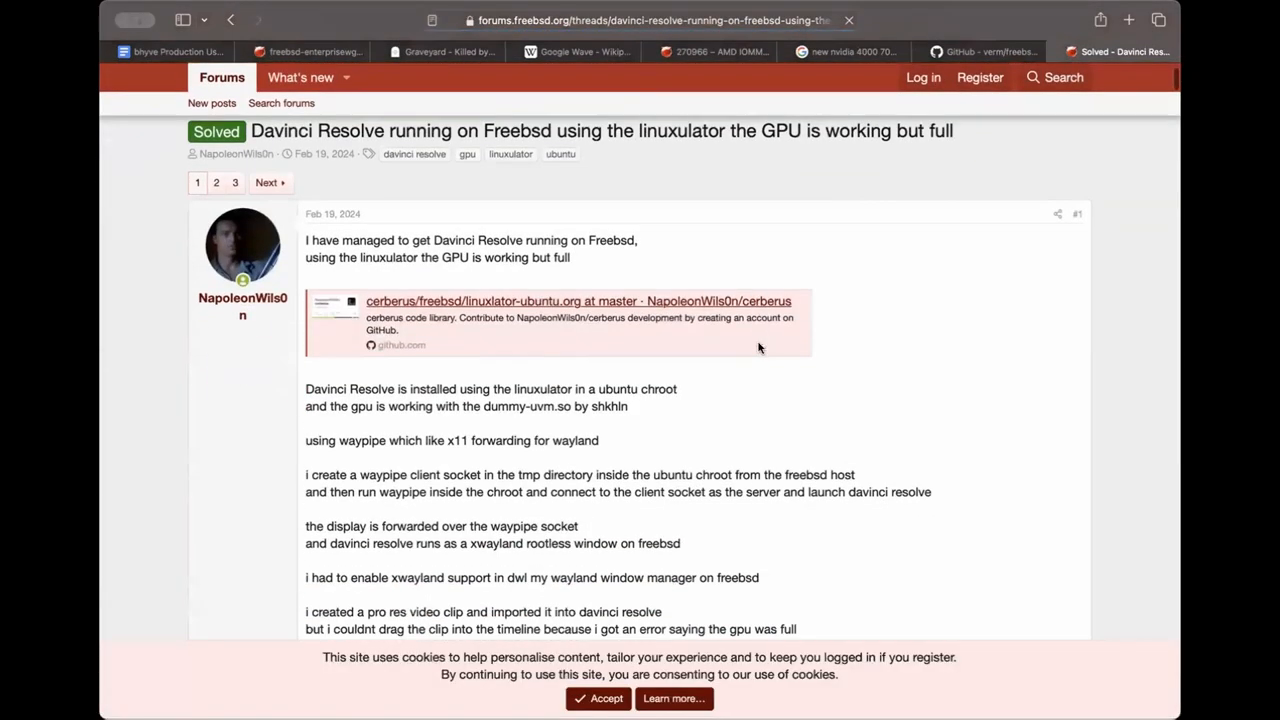
pyautogui.scroll(-3)
pyautogui.write('reboots')
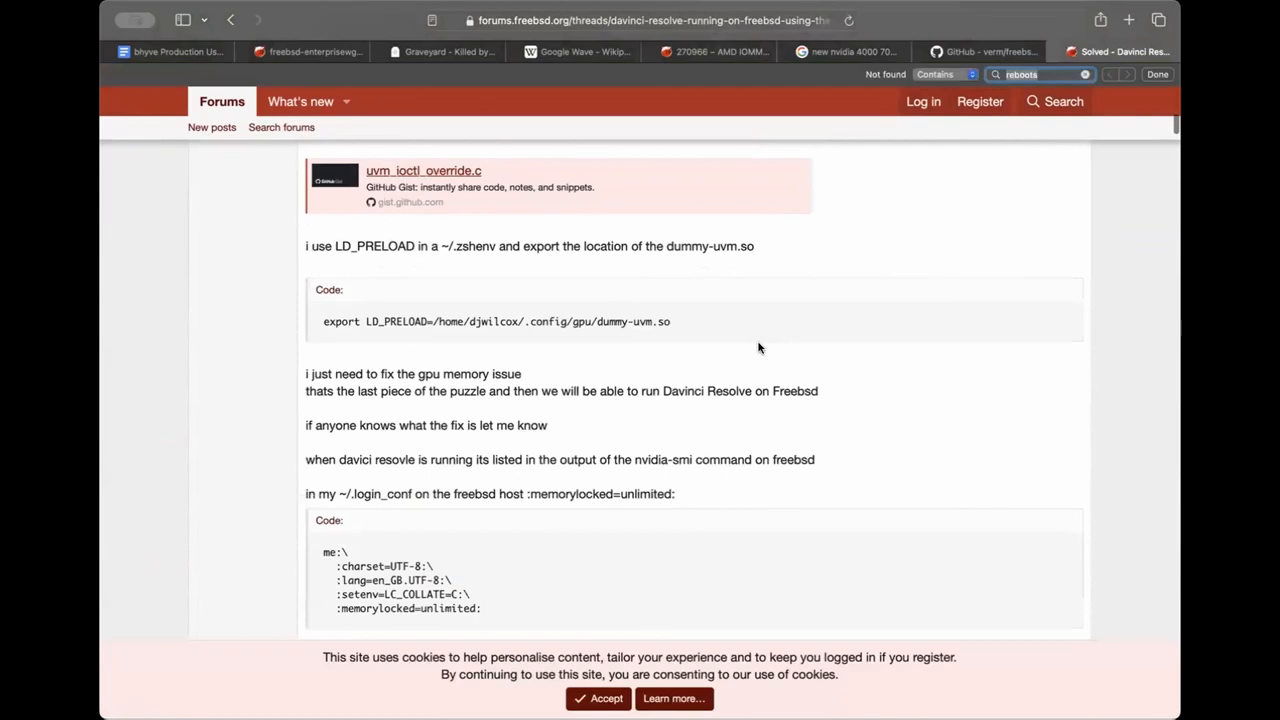
pyautogui.write('cuda')
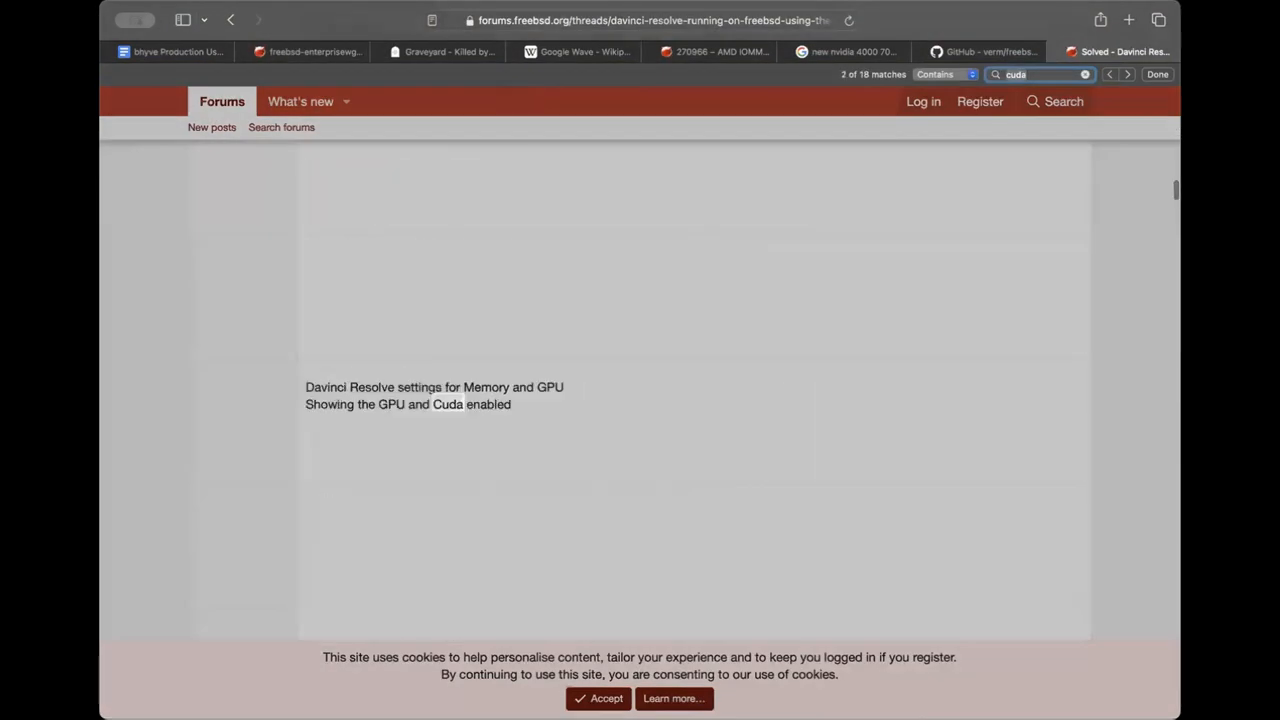
pyautogui.rightClick(596, 388)
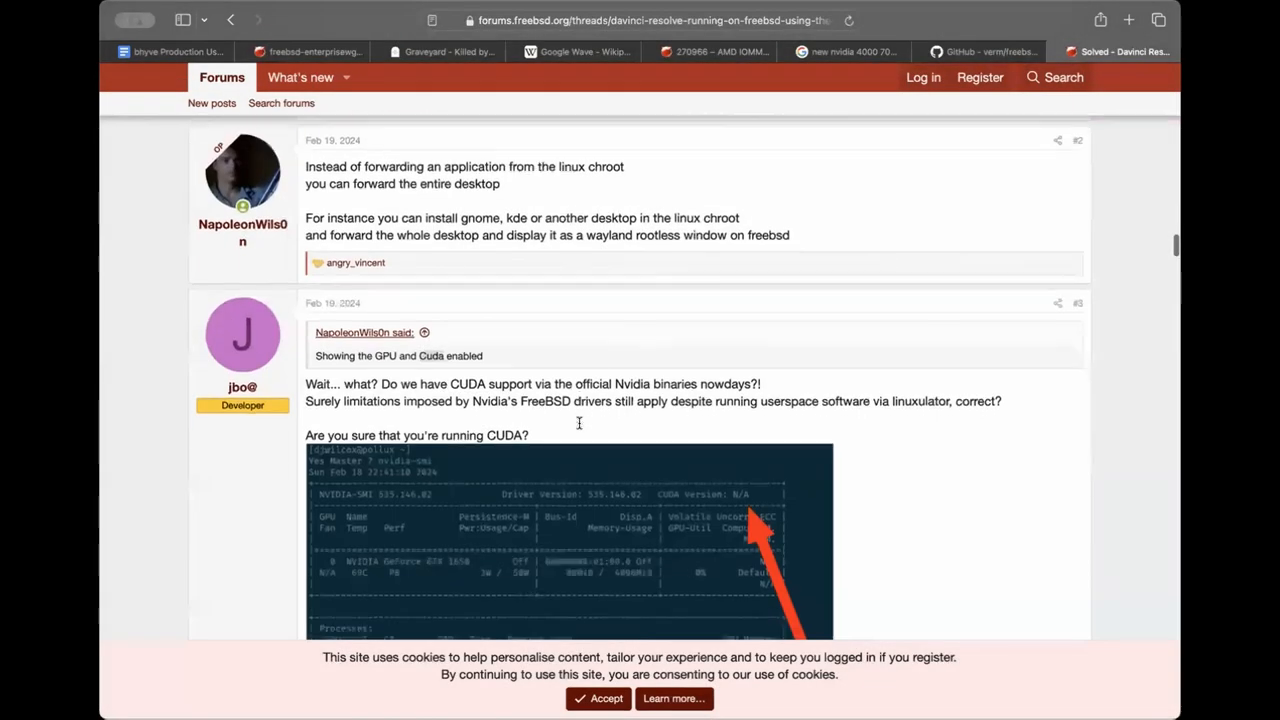
pyautogui.scroll(-3)
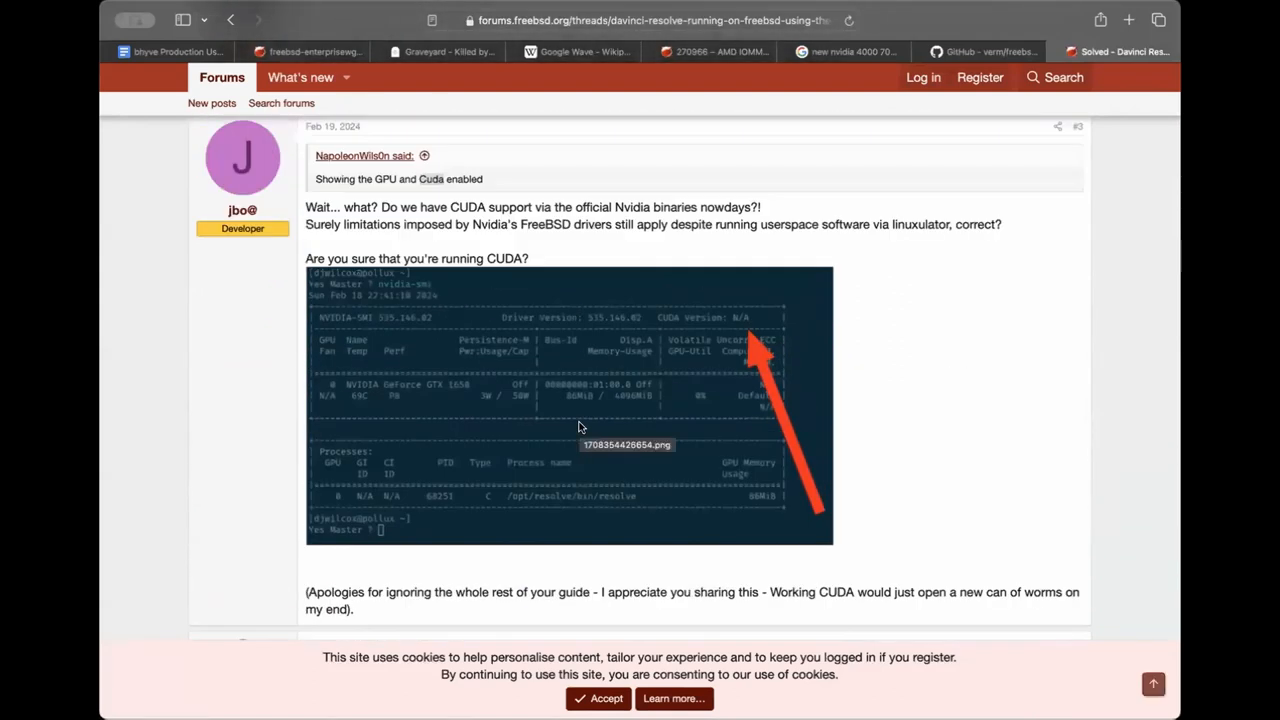
pyautogui.scroll(-3)
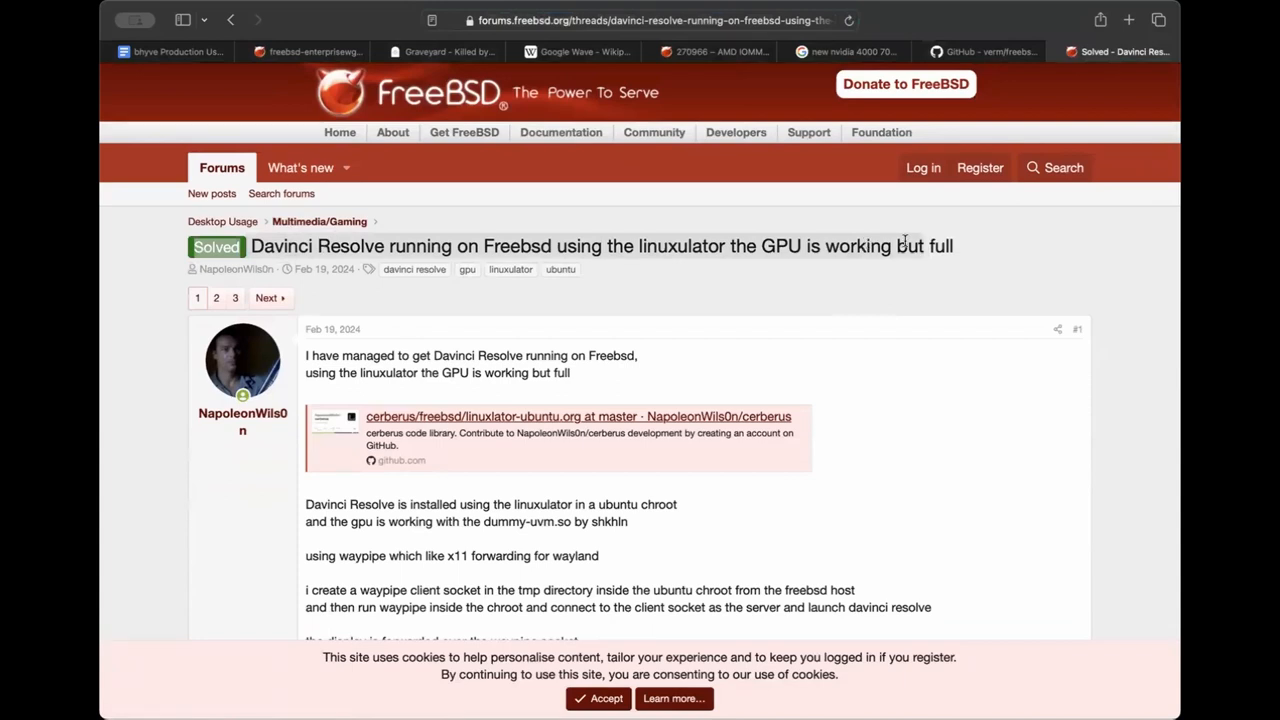
pyautogui.click(170, 52)
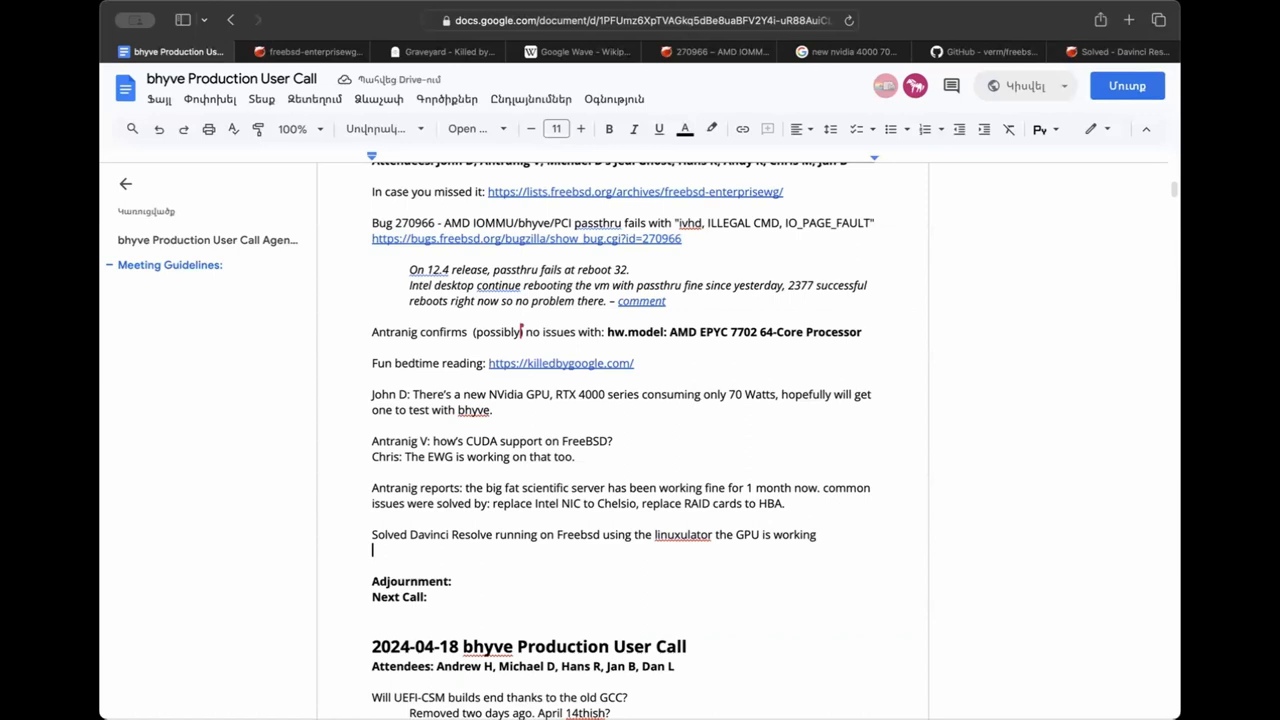
# Paste the forums.freebsd.org Davinci Resolve thread URL under the note, then switch to the Bugzilla tab.
pyautogui.write('https://forums.freebsd.org/threads/davinci-resolve-running-on-freebsd-using-the-linuxulator-the-gpu-is-working-but-full.92402/')
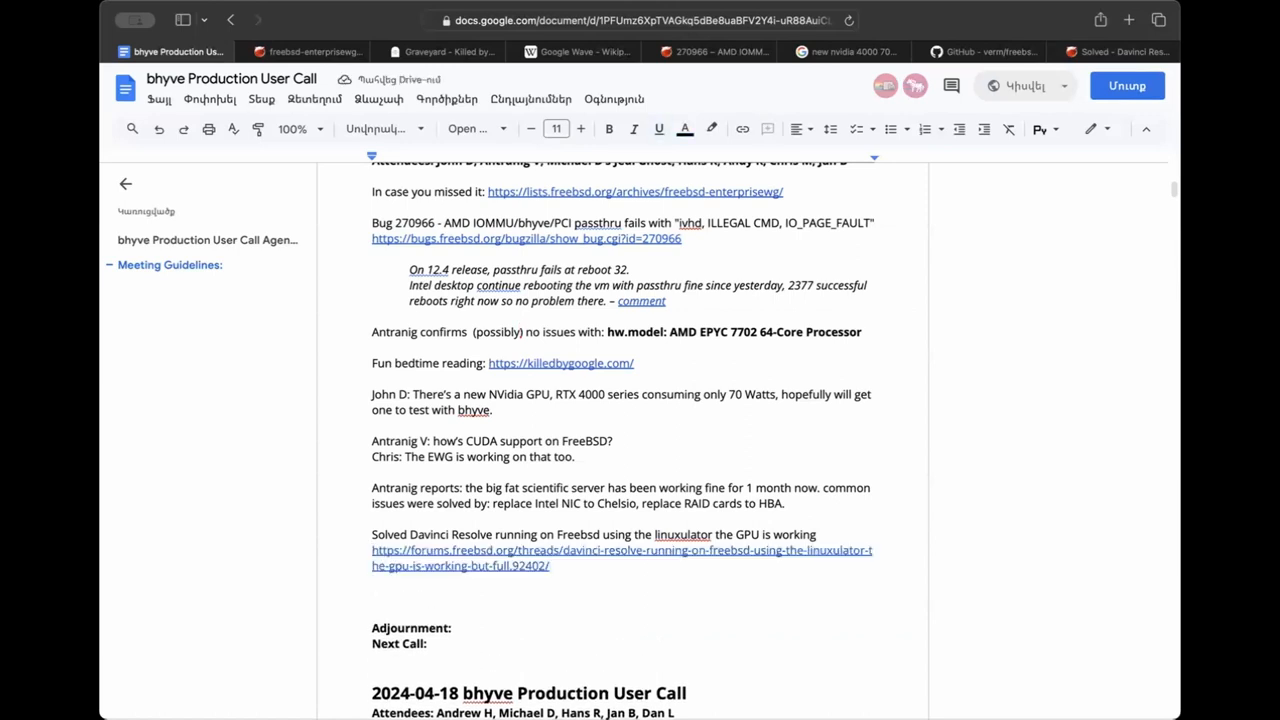
pyautogui.click(372, 596)
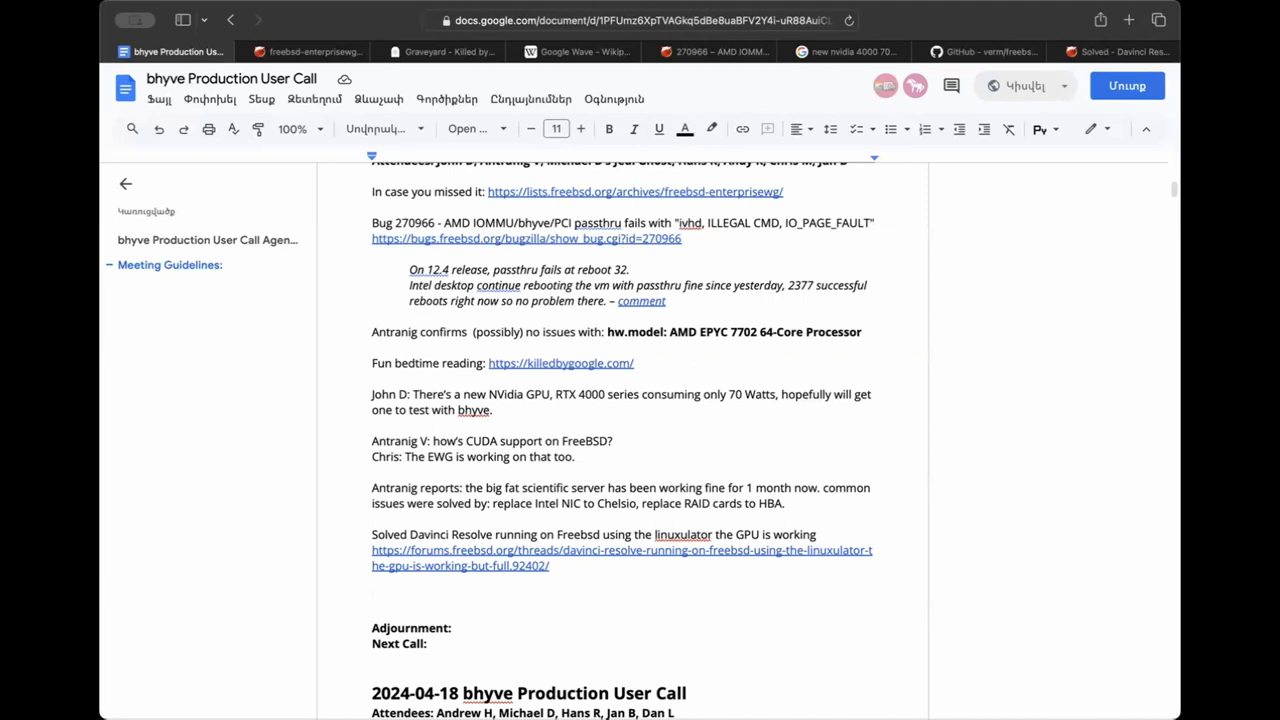
pyautogui.click(372, 596)
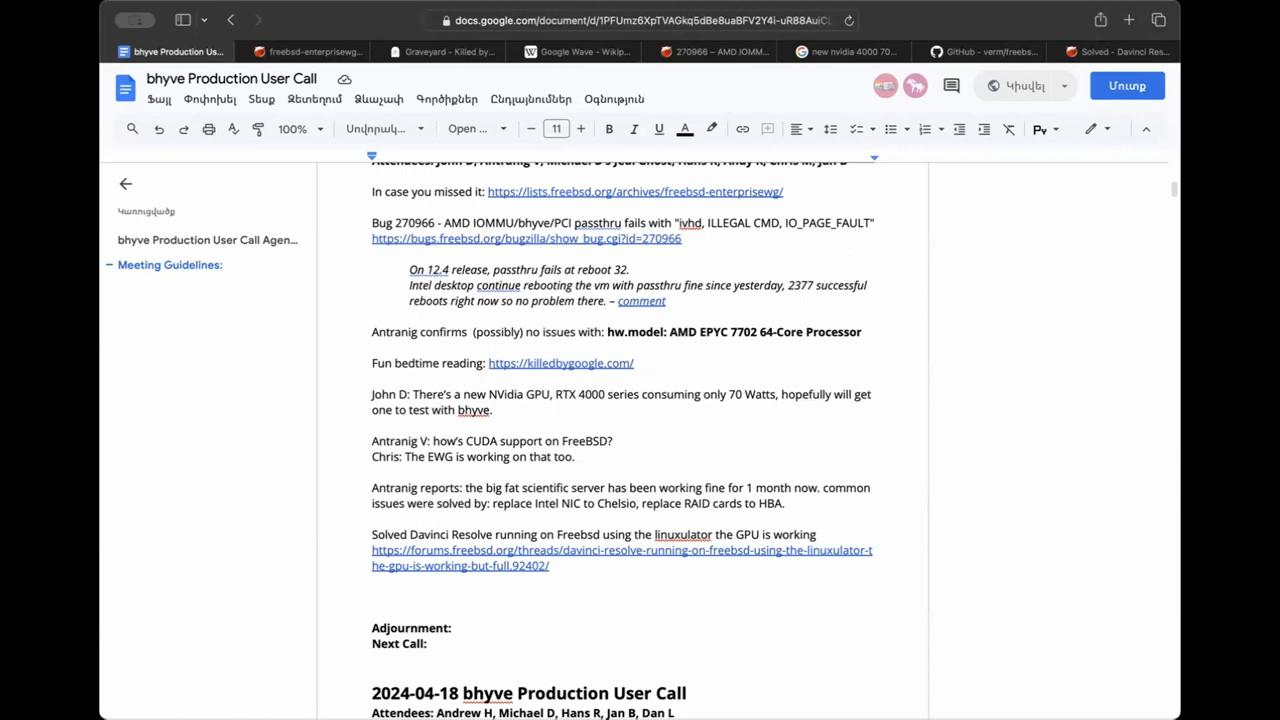
pyautogui.click(710, 52)
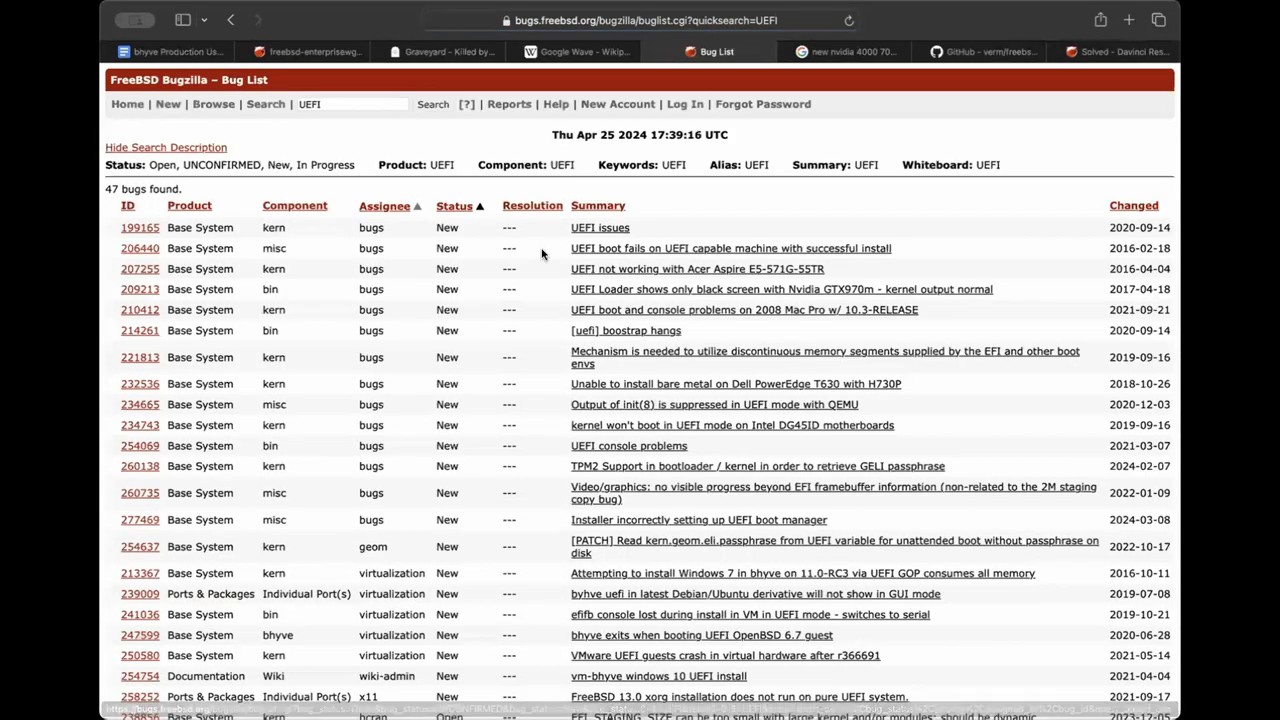
# Scroll through the Bugzilla UEFI bug list.
pyautogui.scroll(-3)
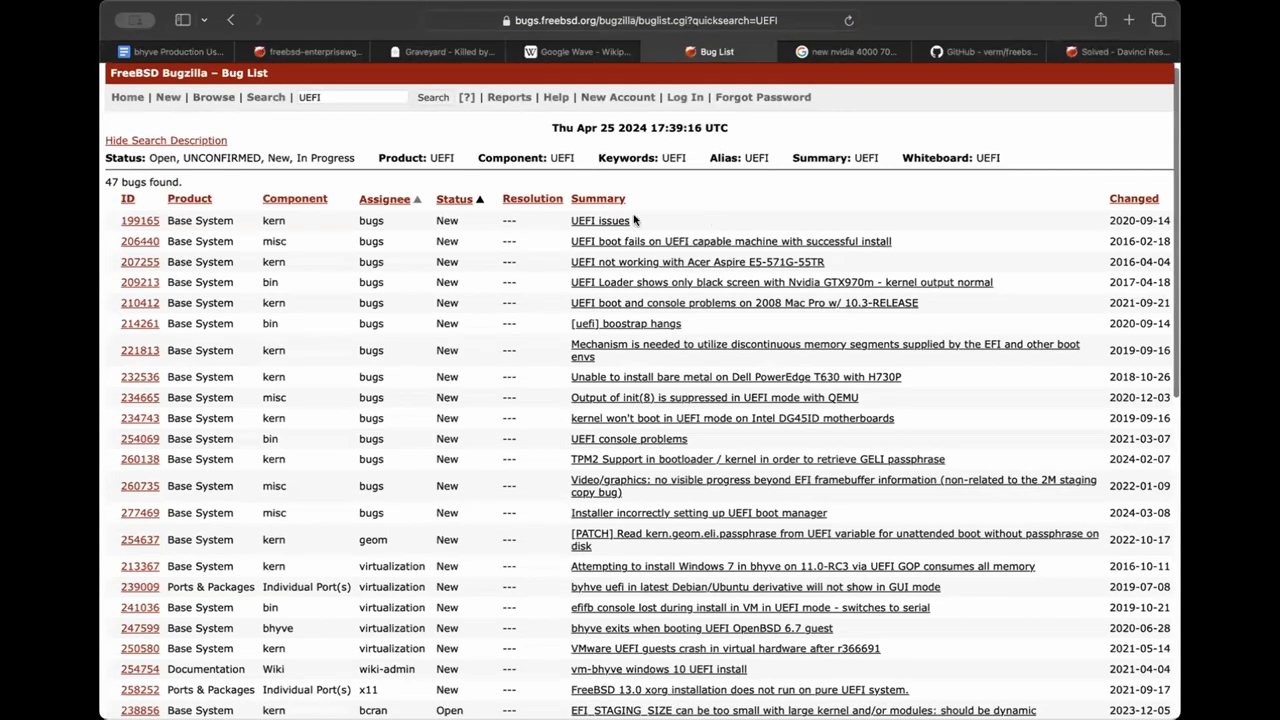
pyautogui.scroll(-3)
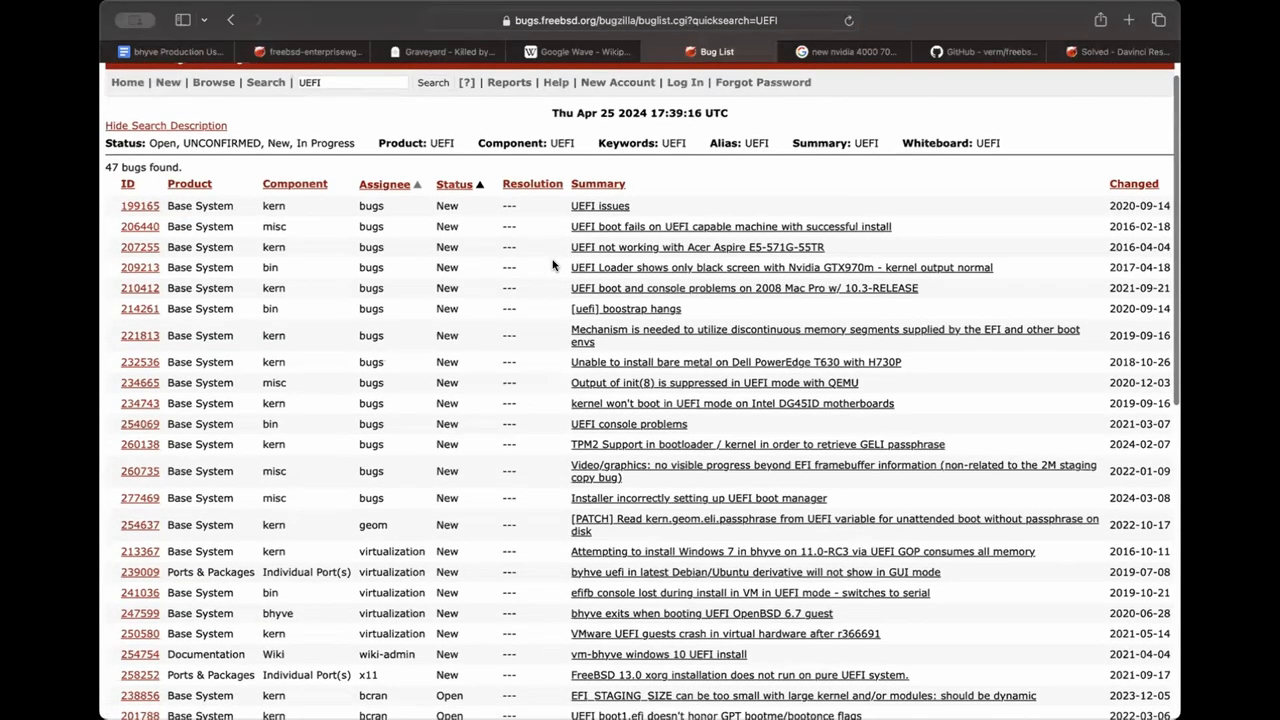
pyautogui.scroll(-3)
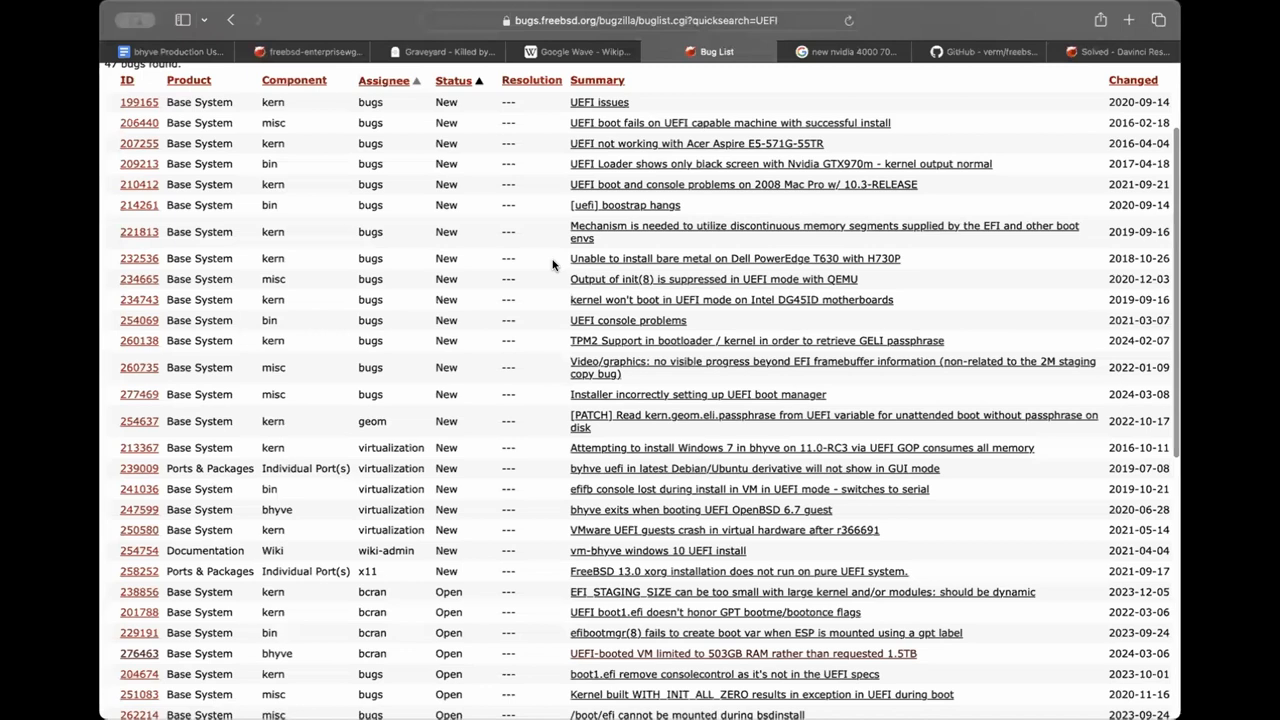
pyautogui.scroll(-3)
pyautogui.write('UEFI memory')
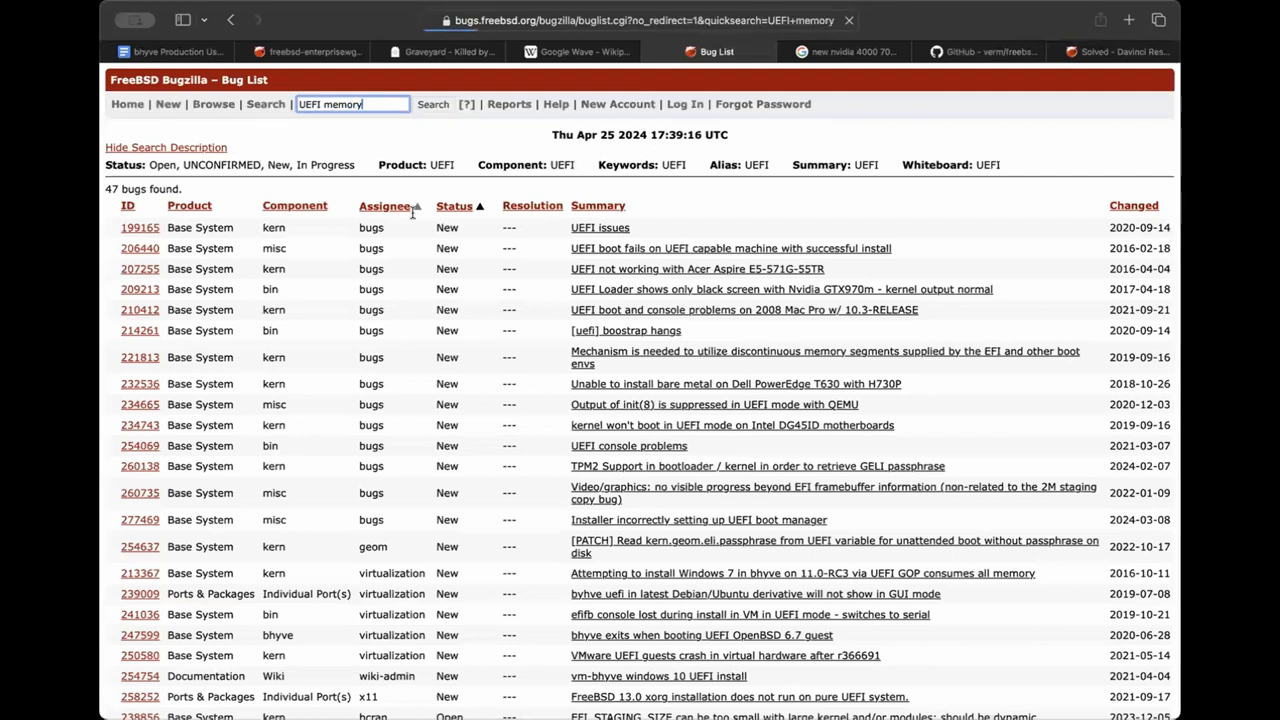
pyautogui.scroll(-3)
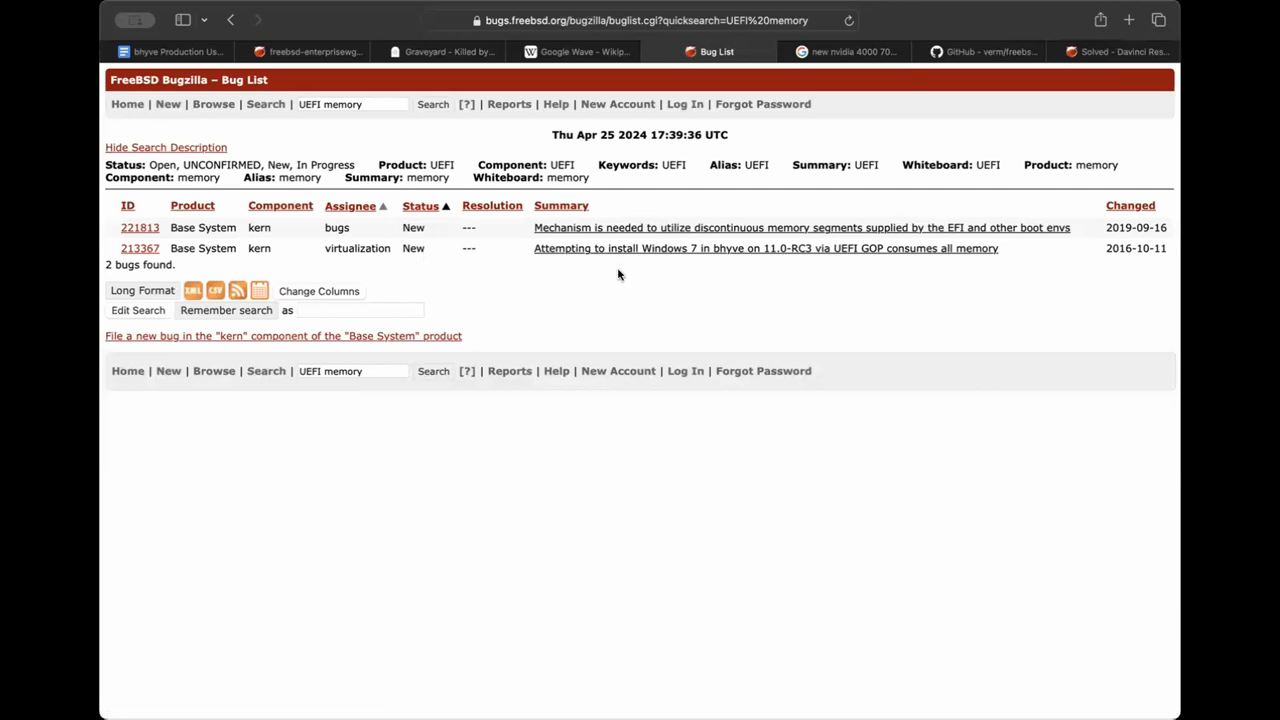
pyautogui.moveTo(604, 270)
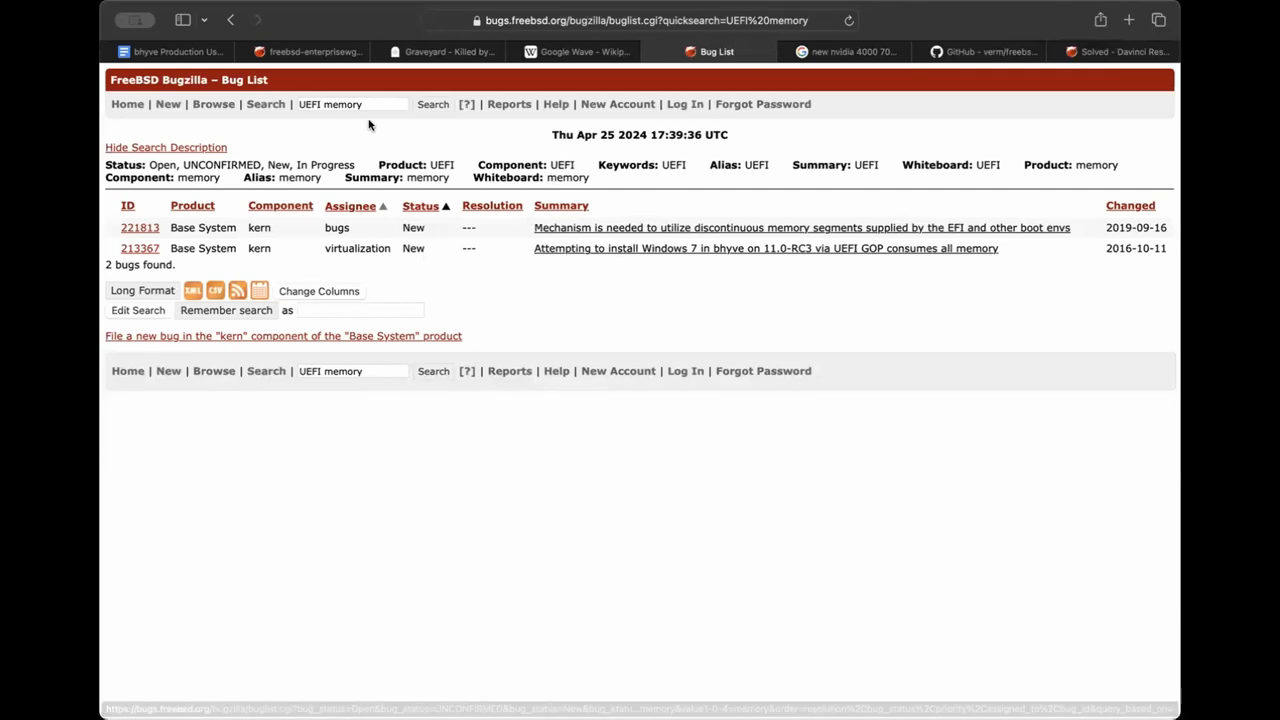
# Search Bugzilla for 'bhyve uefi' and open bug 276463 about the UEFI-booted VM RAM limit.
pyautogui.click(350, 104)
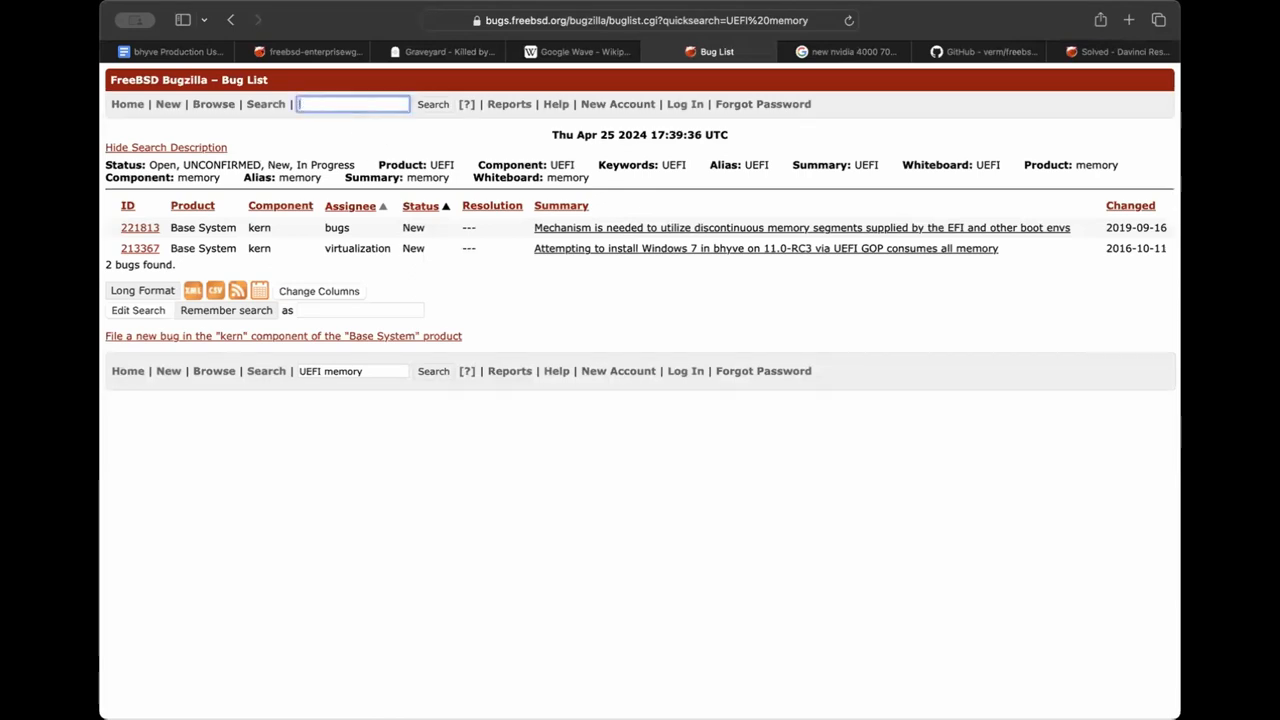
pyautogui.write('bhyve uefi')
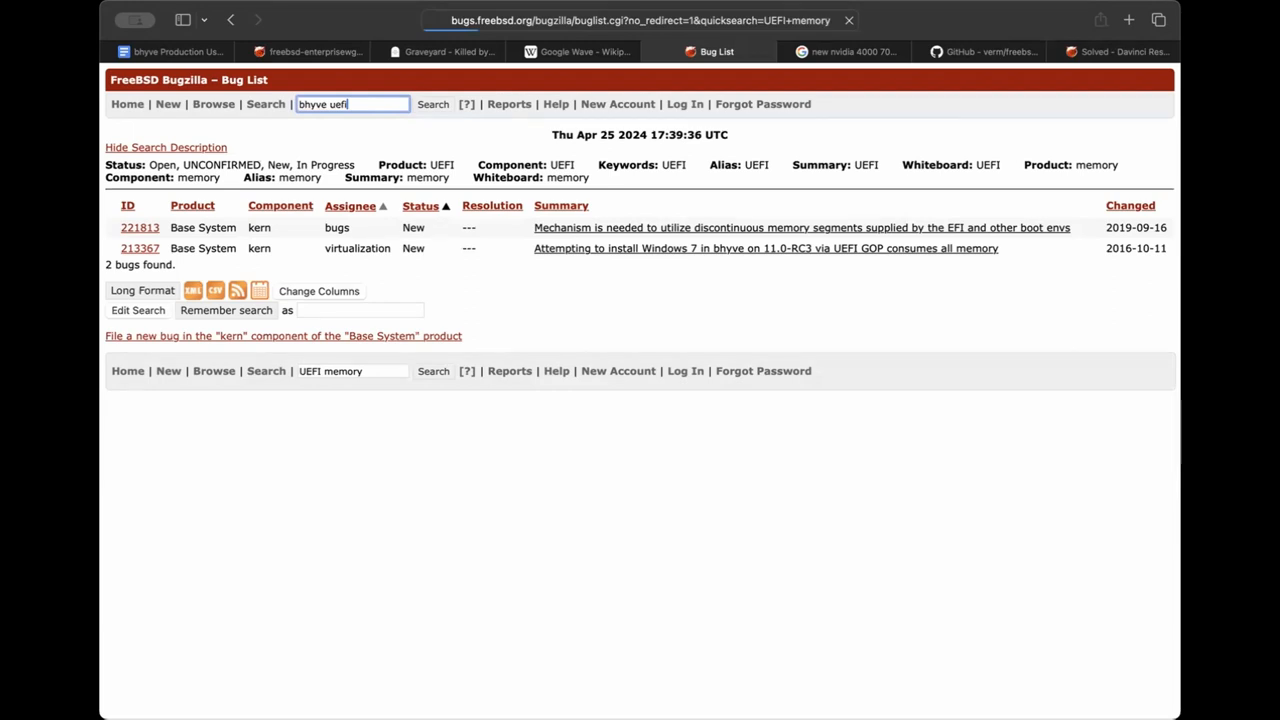
pyautogui.click(432, 104)
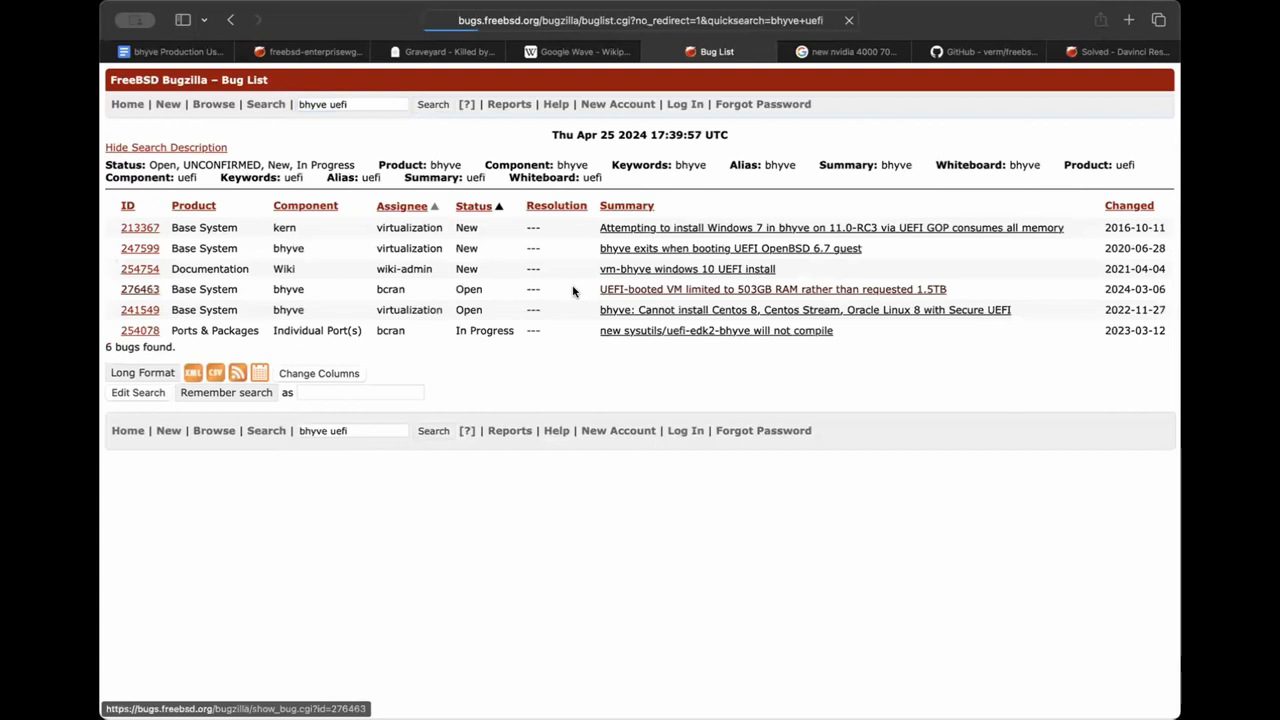
pyautogui.click(772, 288)
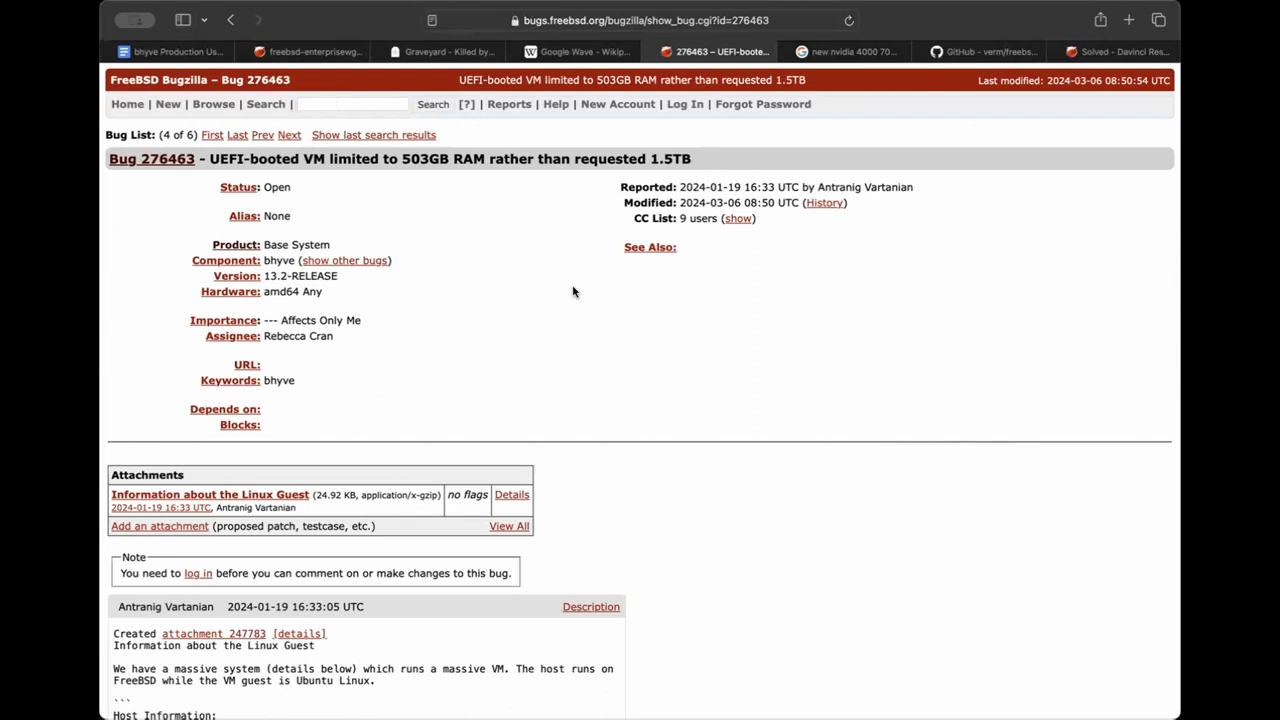
pyautogui.moveTo(666, 244)
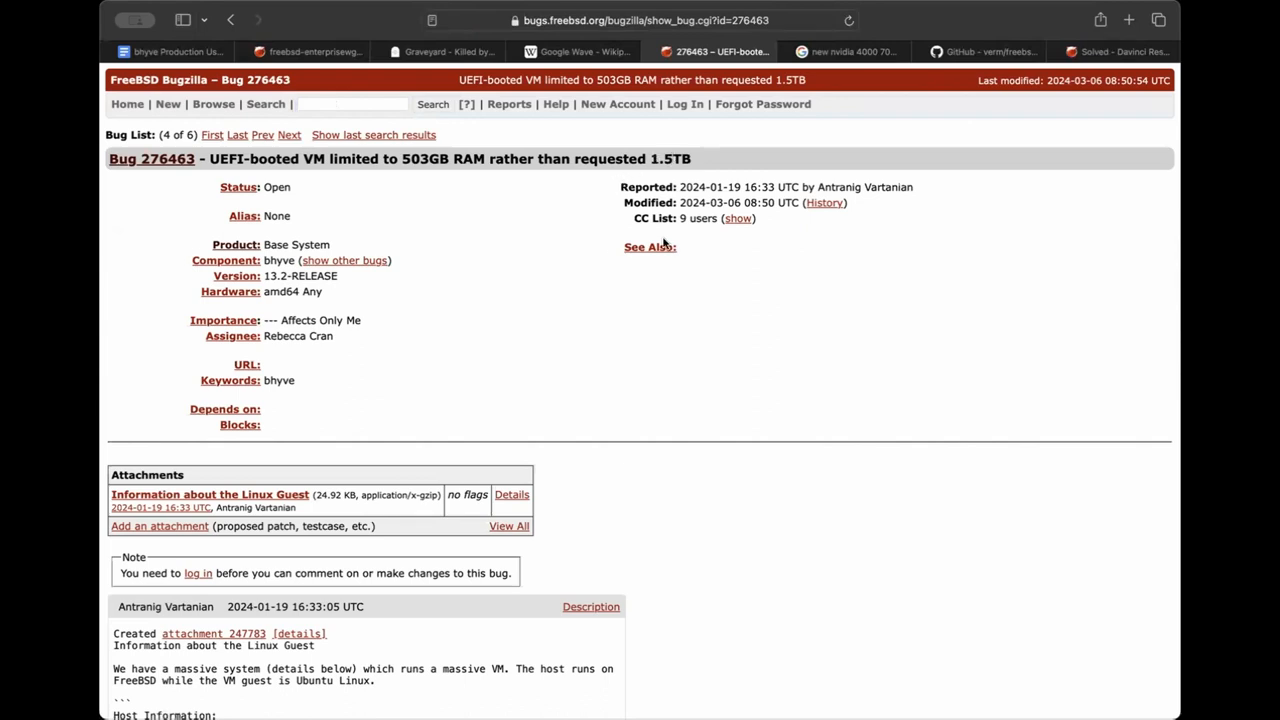
pyautogui.moveTo(680, 374)
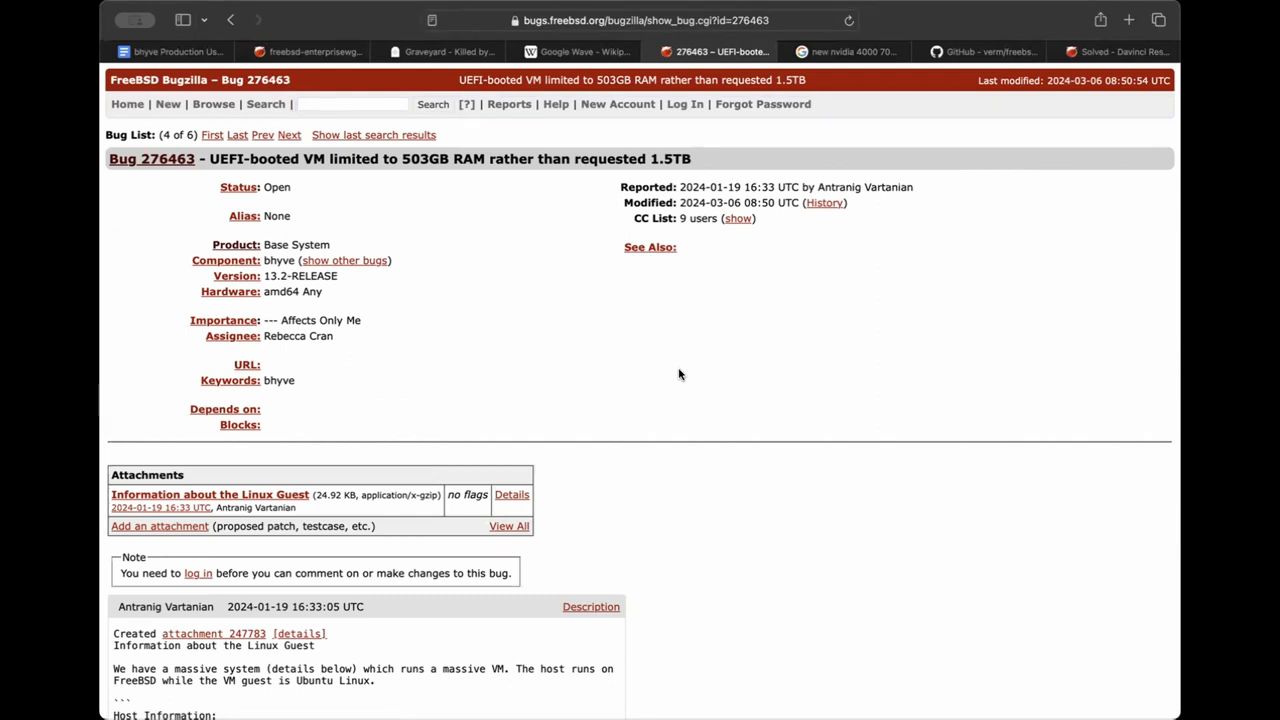
pyautogui.scroll(-3)
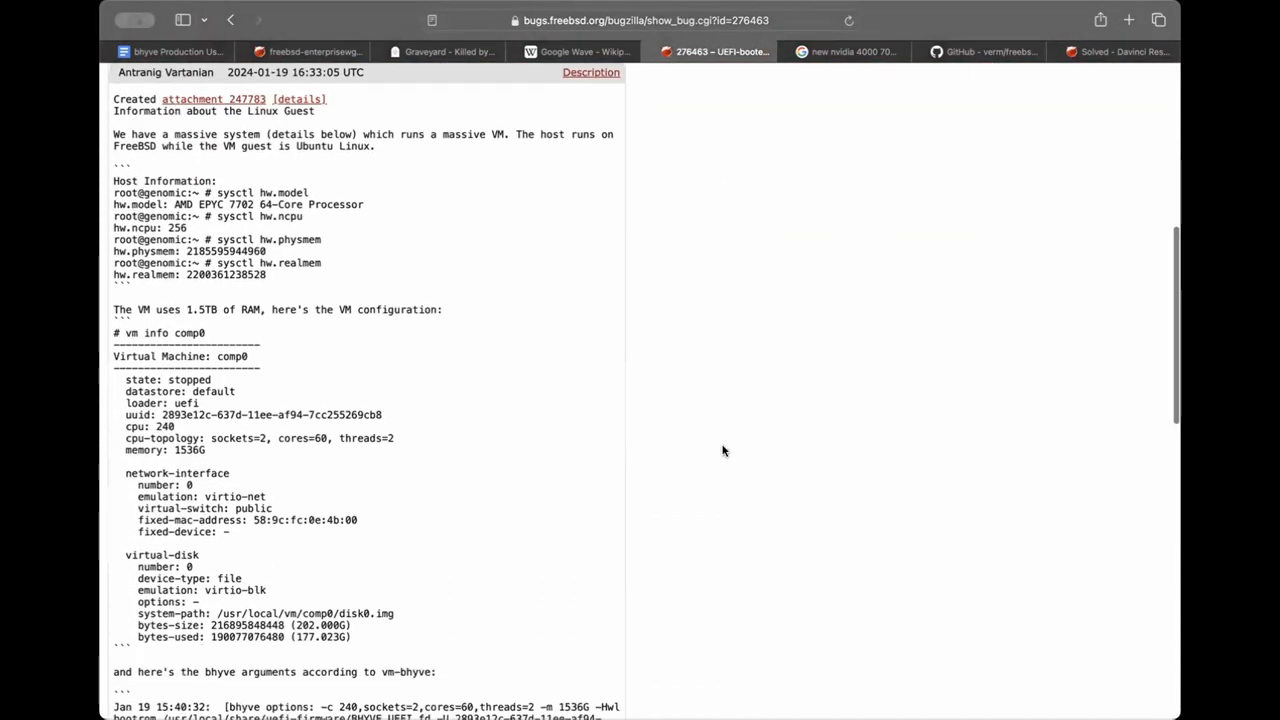
pyautogui.scroll(-3)
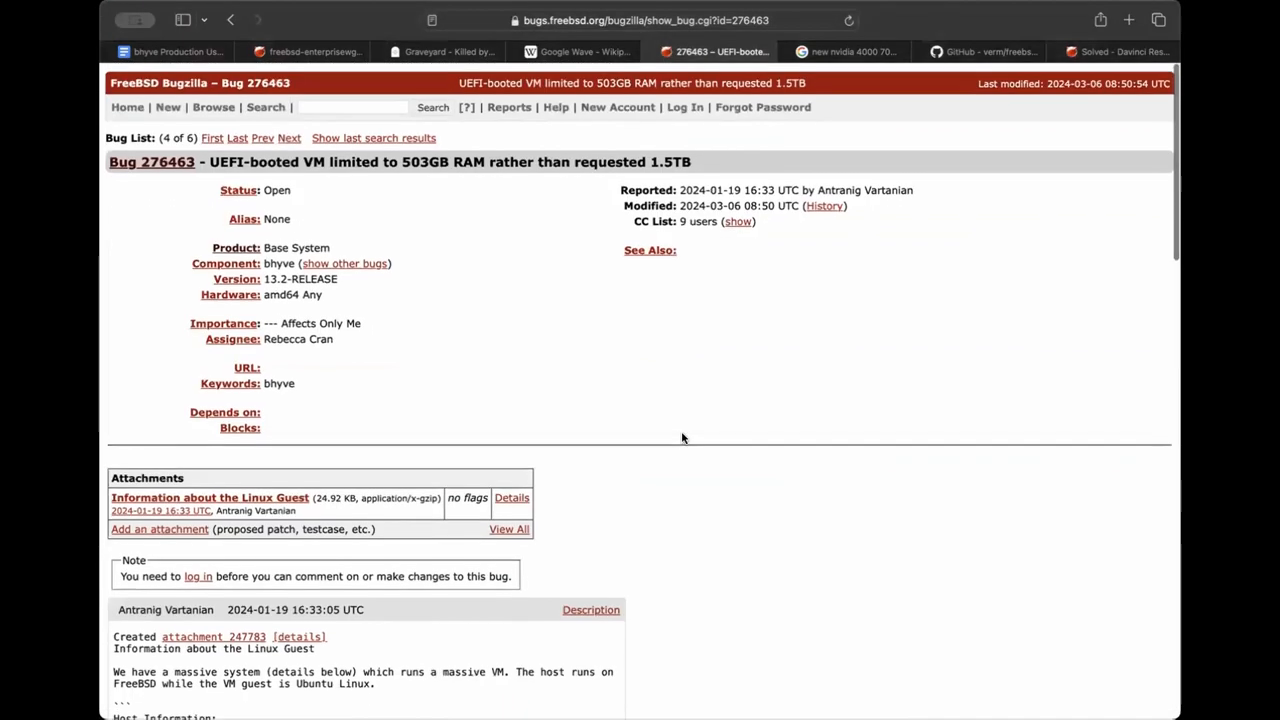
pyautogui.scroll(-3)
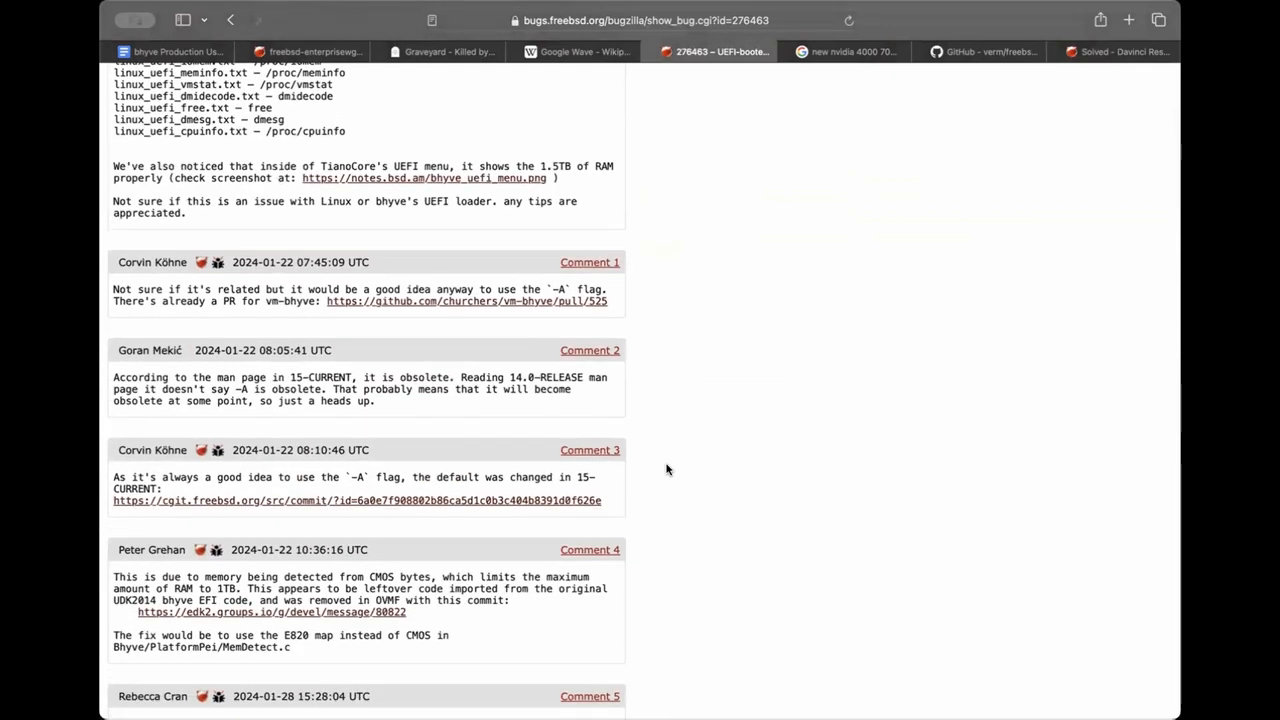
pyautogui.scroll(-3)
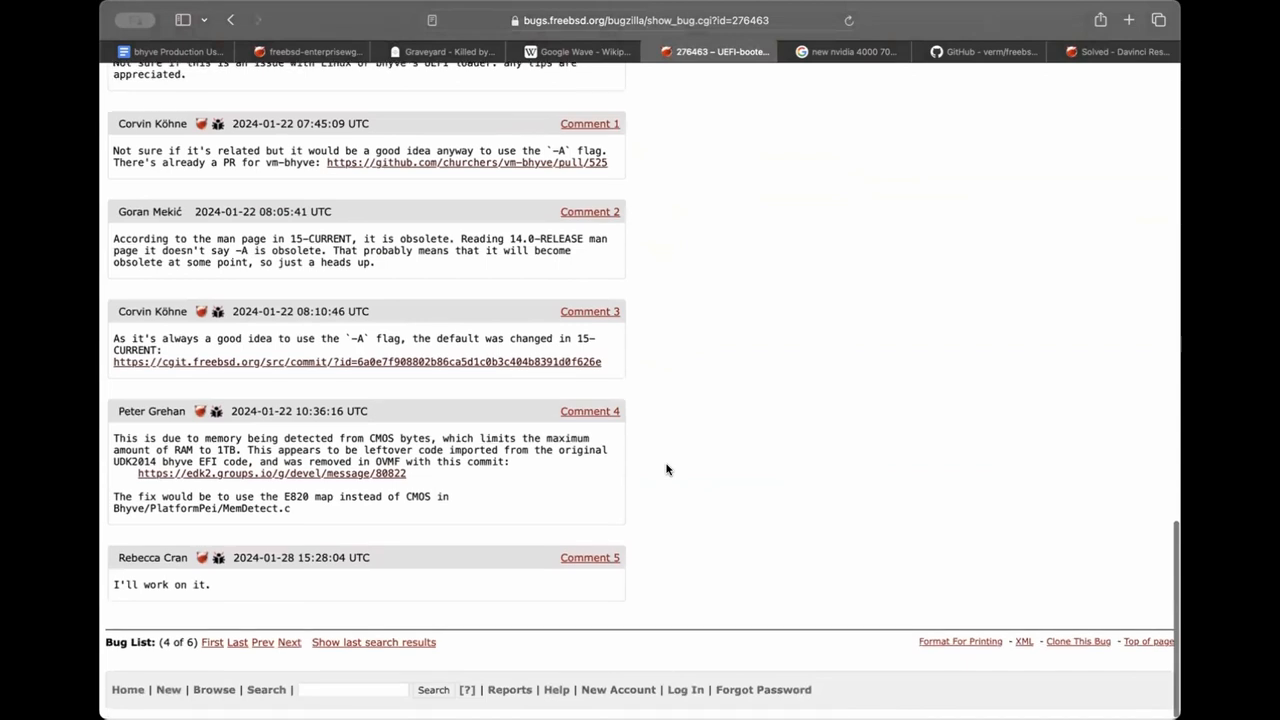
pyautogui.scroll(-3)
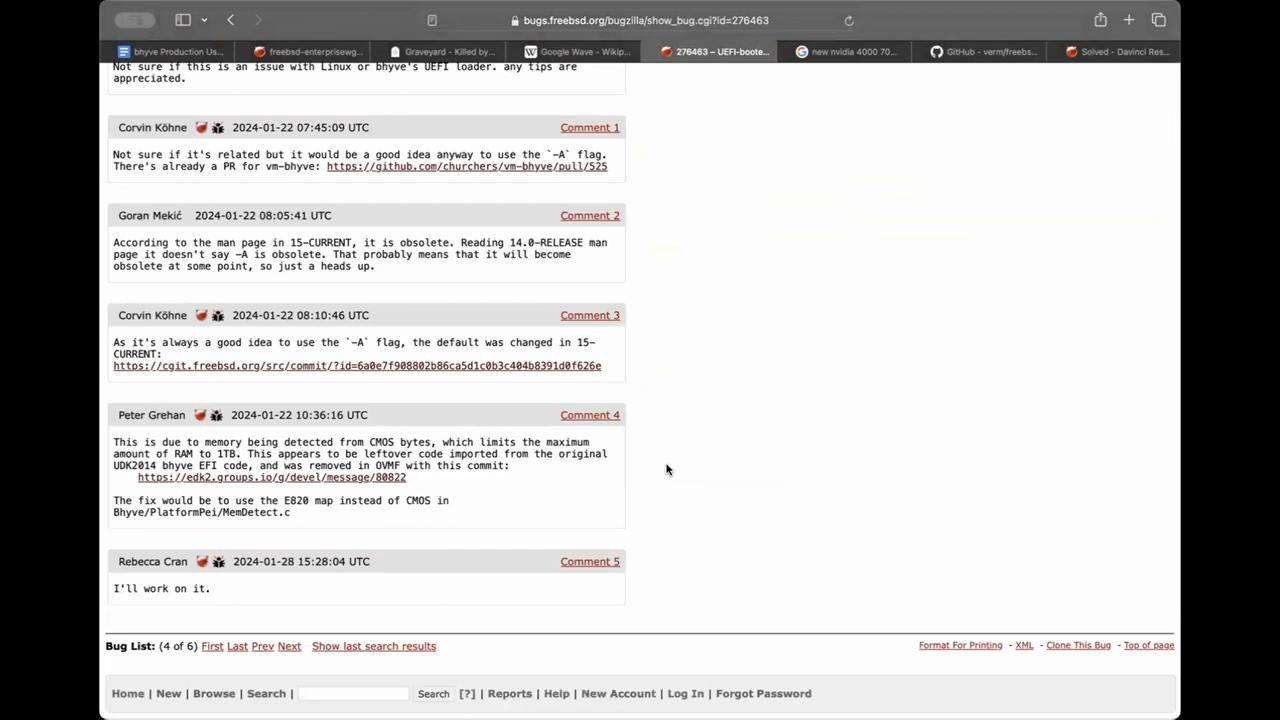
pyautogui.scroll(3)
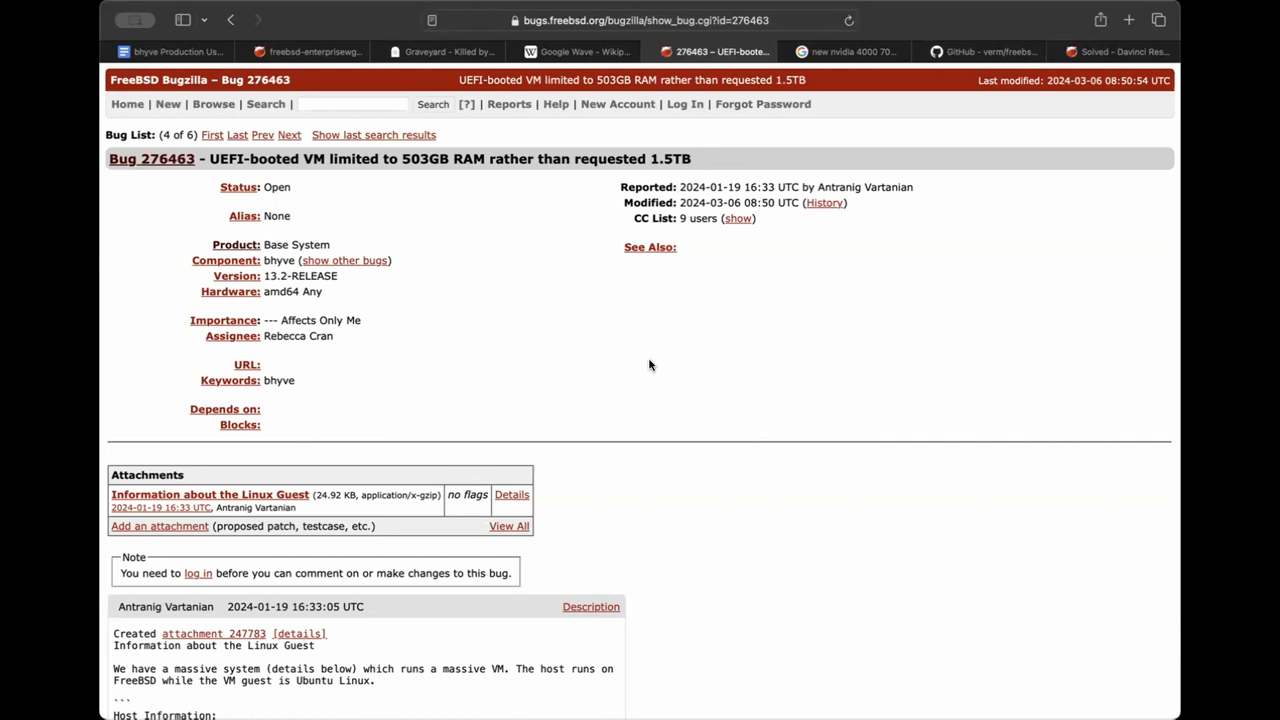
pyautogui.scroll(-3)
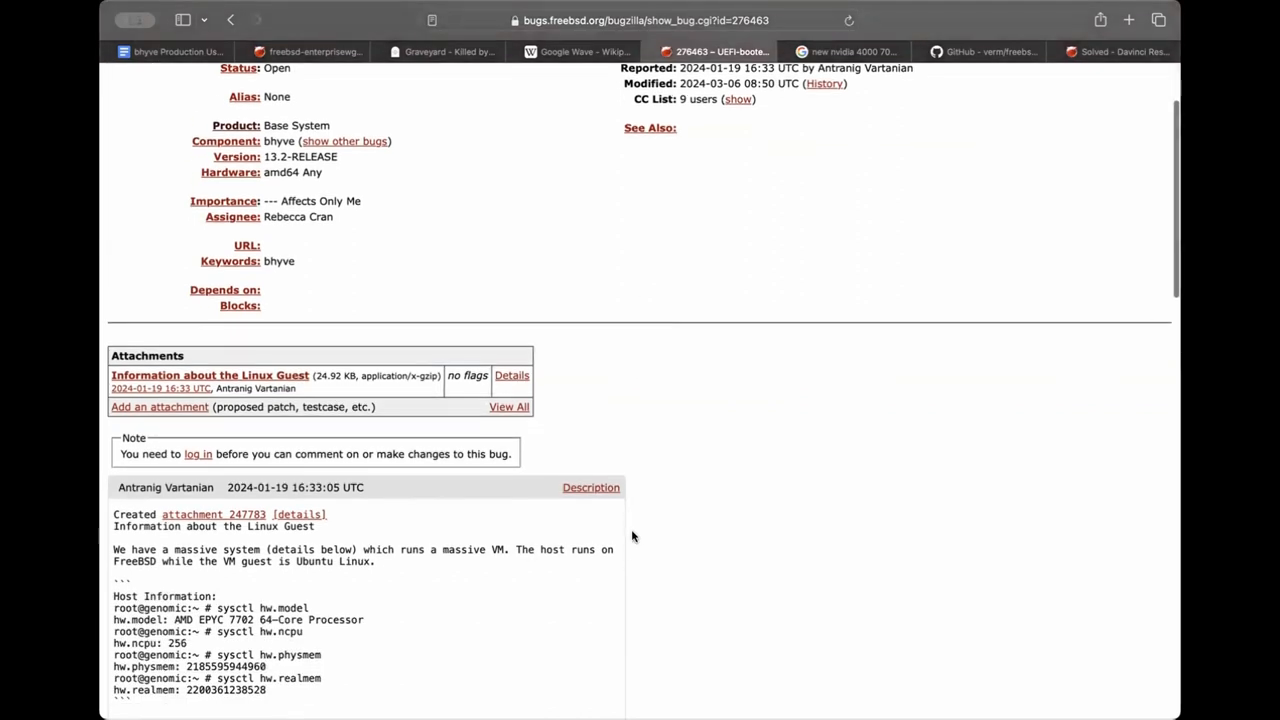
pyautogui.scroll(-3)
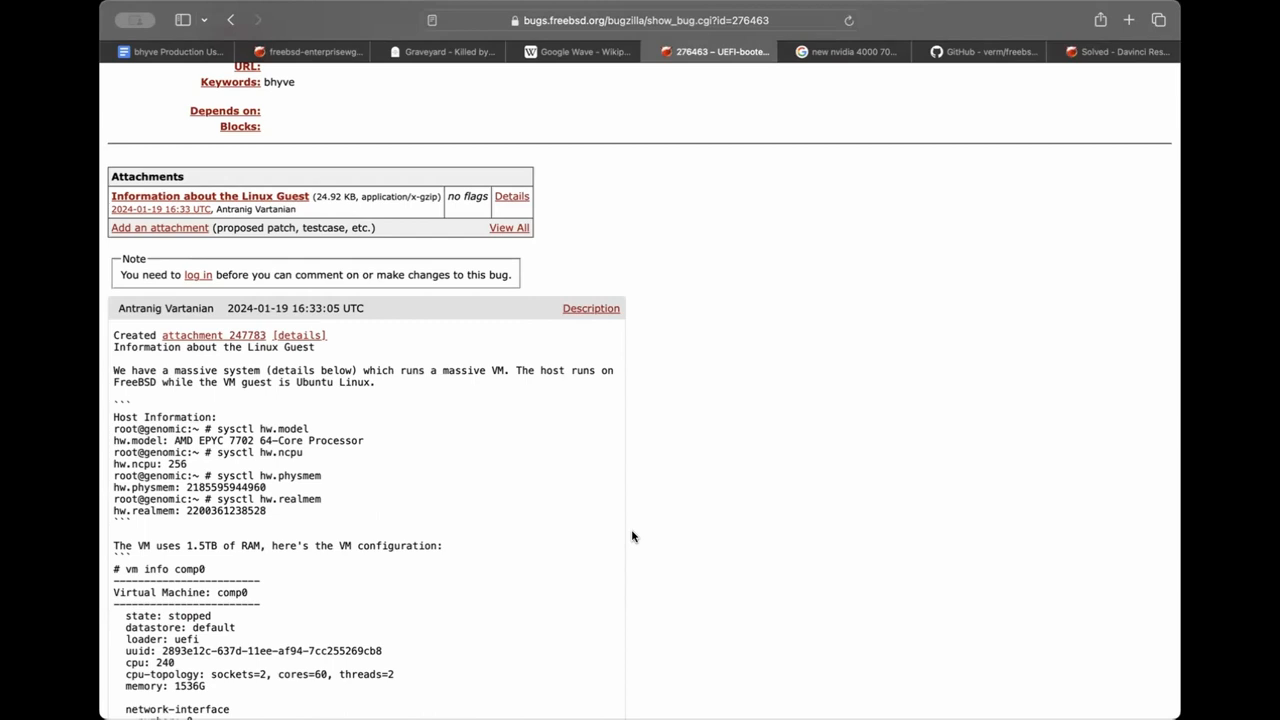
pyautogui.scroll(3)
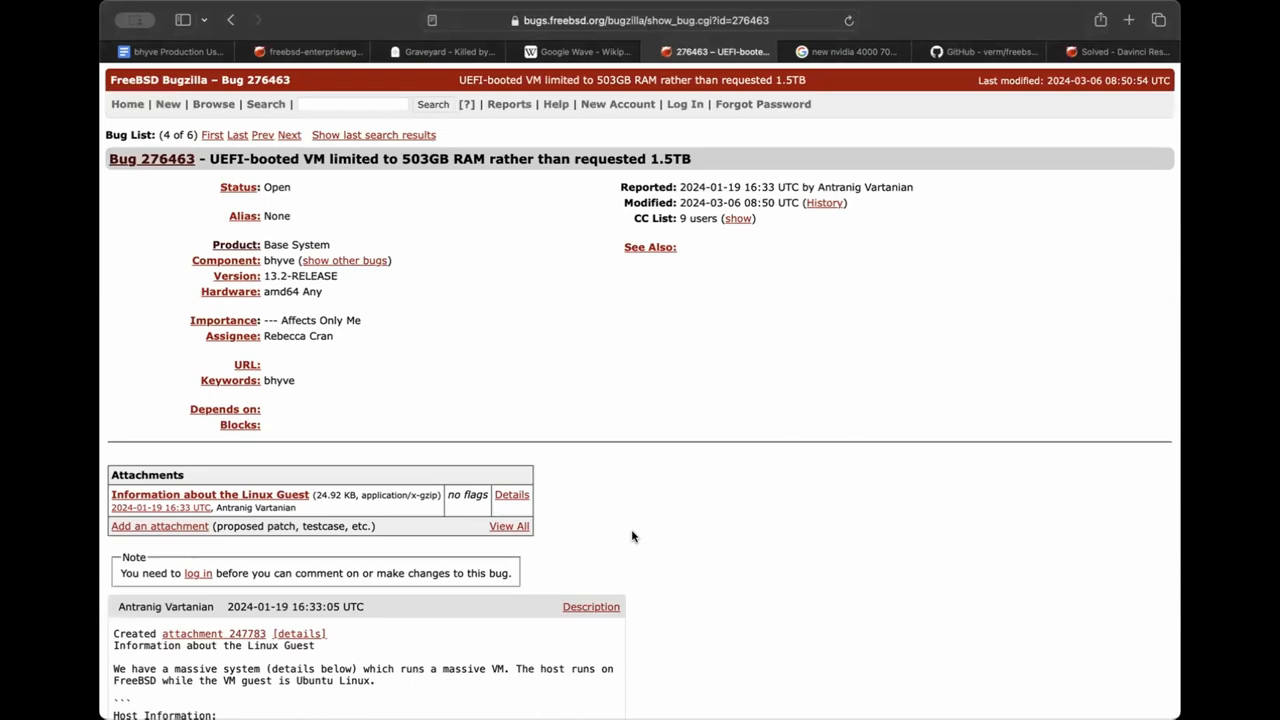
pyautogui.scroll(-3)
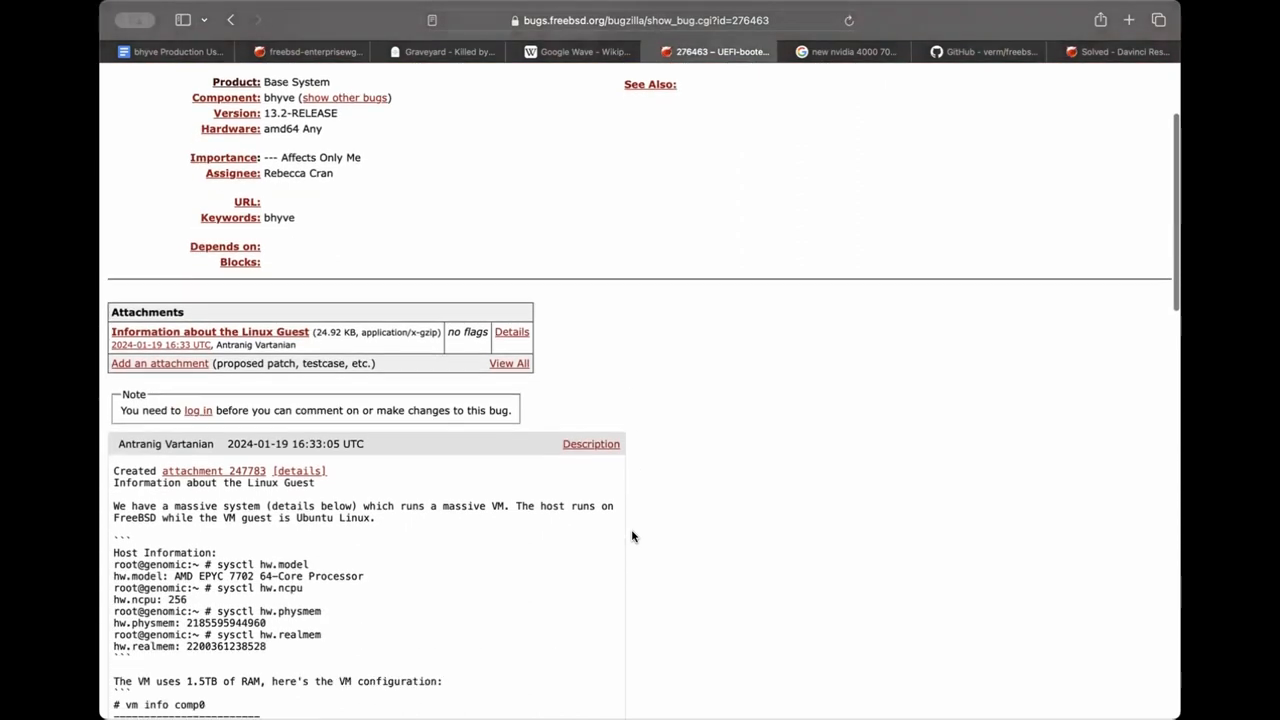
pyautogui.scroll(-3)
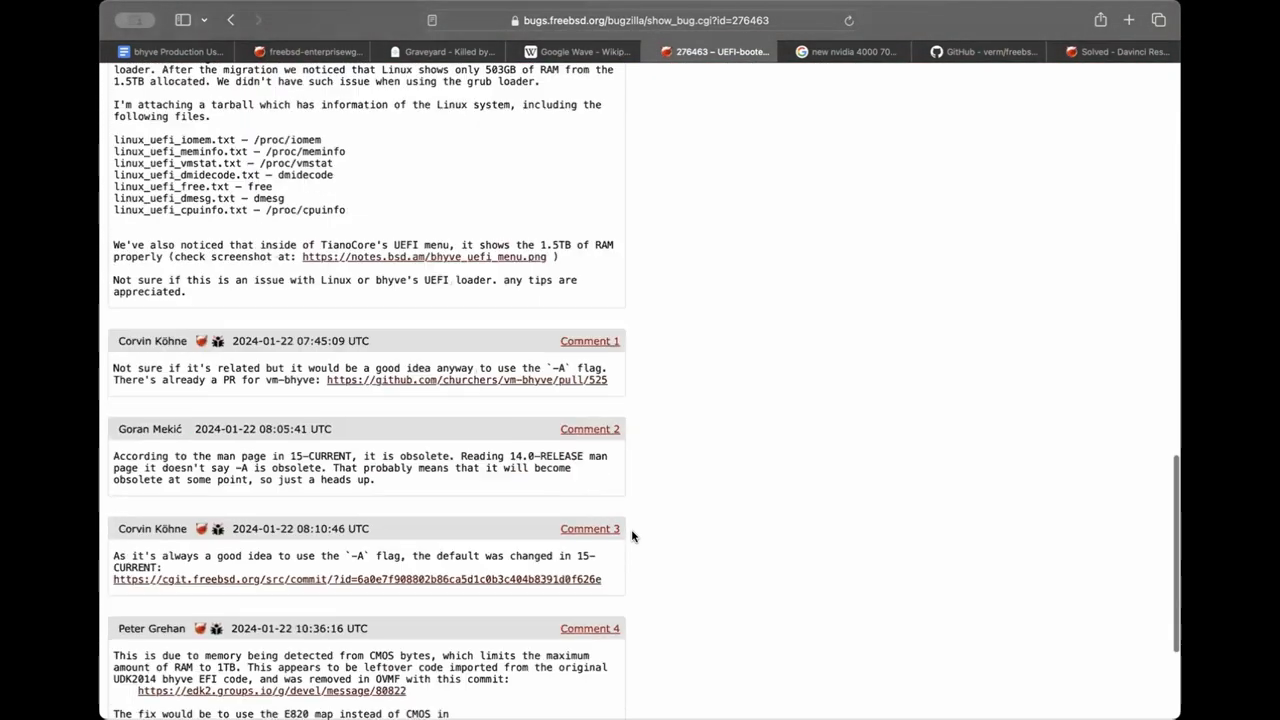
pyautogui.scroll(-3)
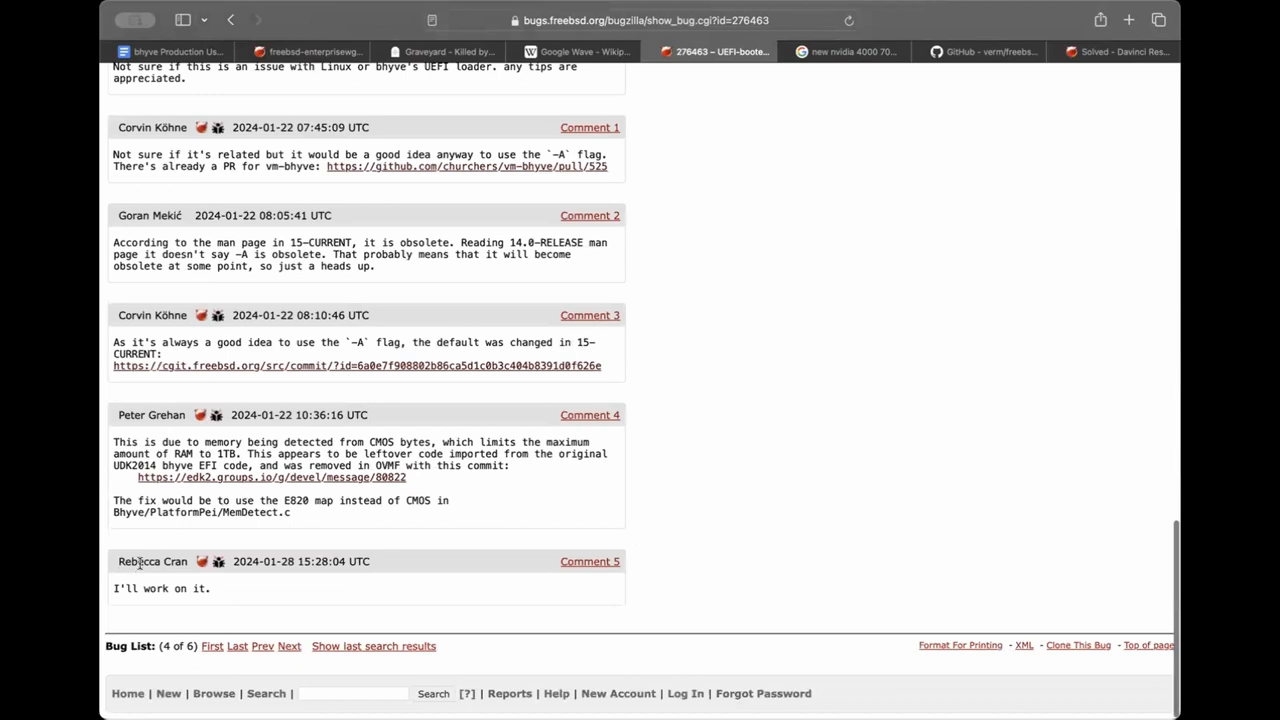
pyautogui.moveTo(664, 440)
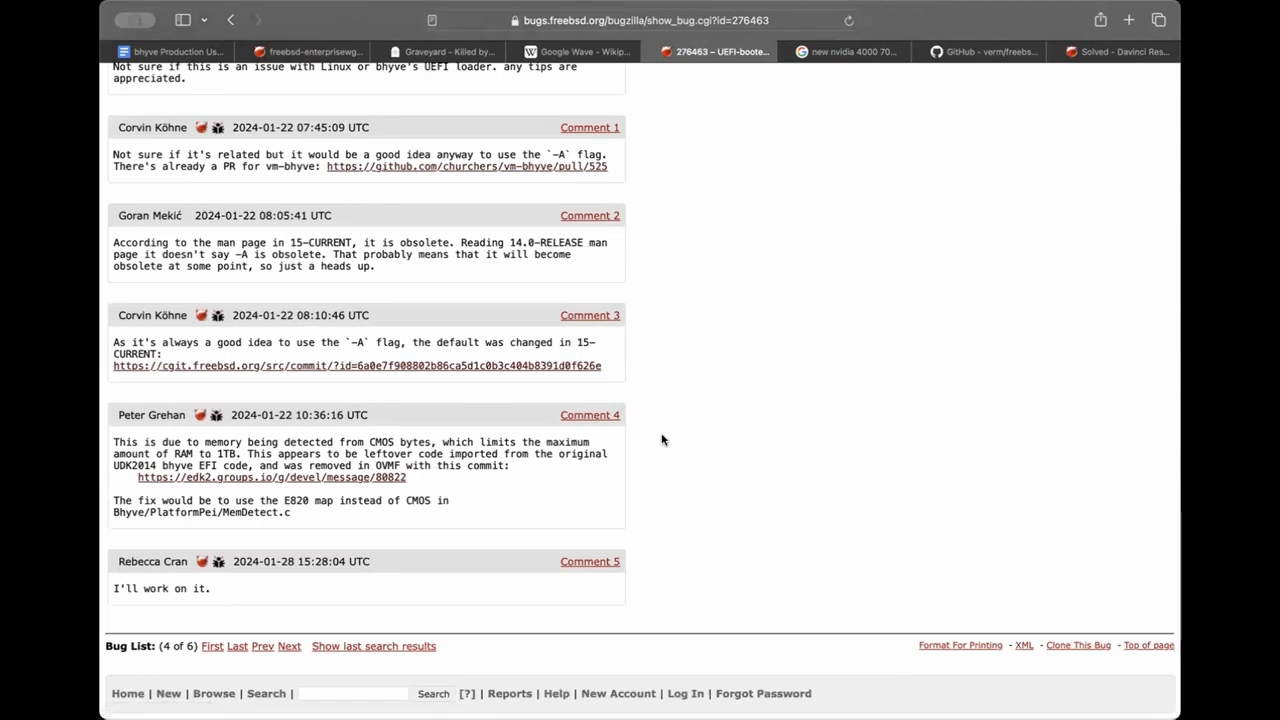
pyautogui.moveTo(636, 448)
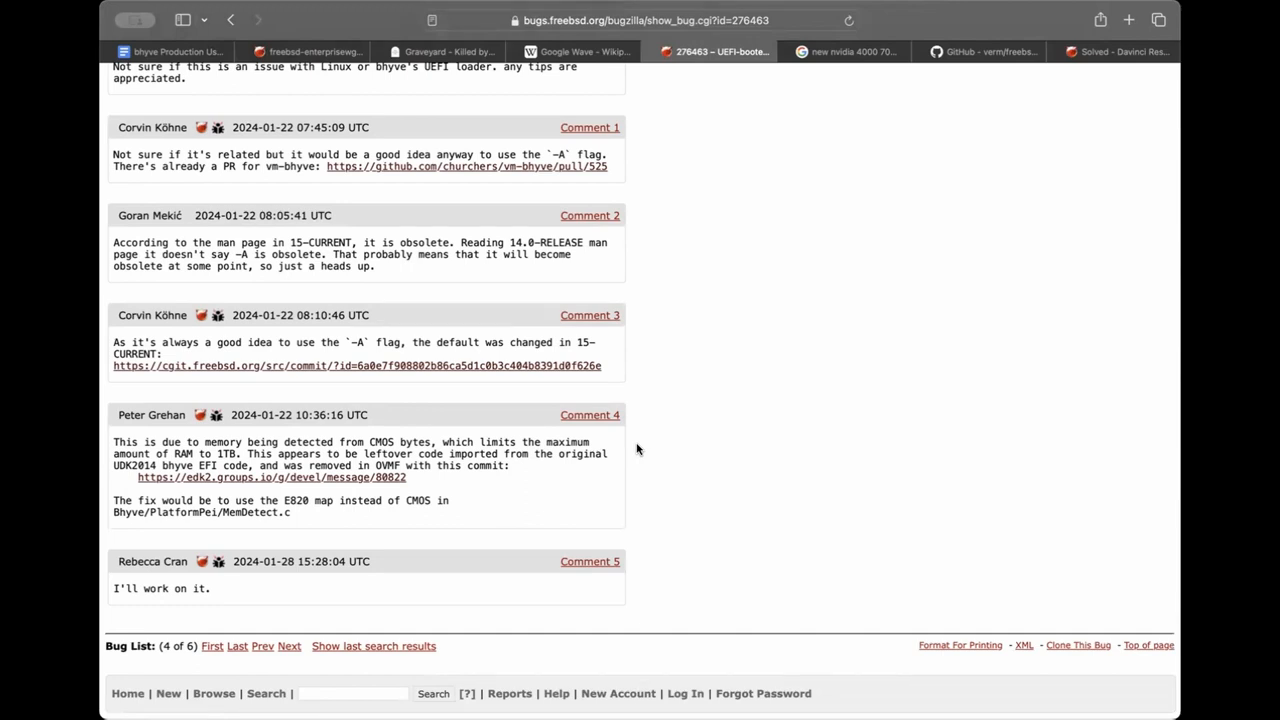
pyautogui.scroll(3)
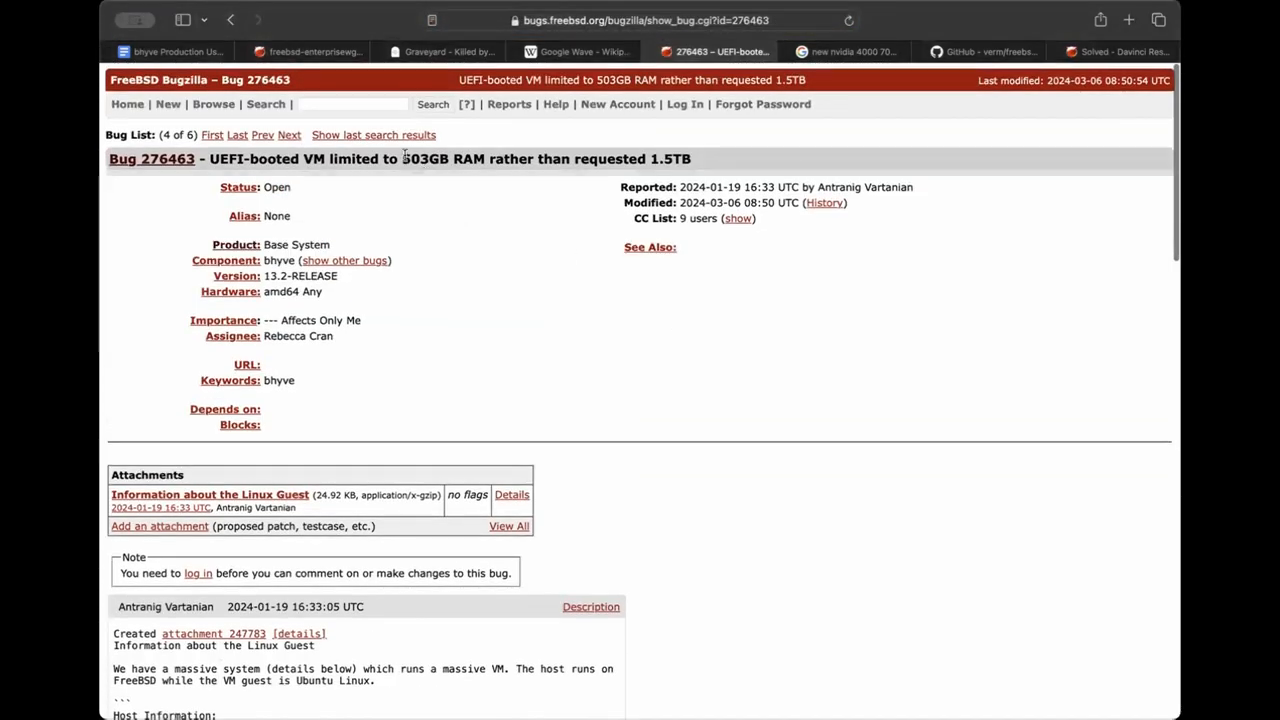
# Add a notes line 'Bug 276463 - UEFI-booted VM limited to 503GB RAM rather than requested 1.5TB'.
pyautogui.click(170, 52)
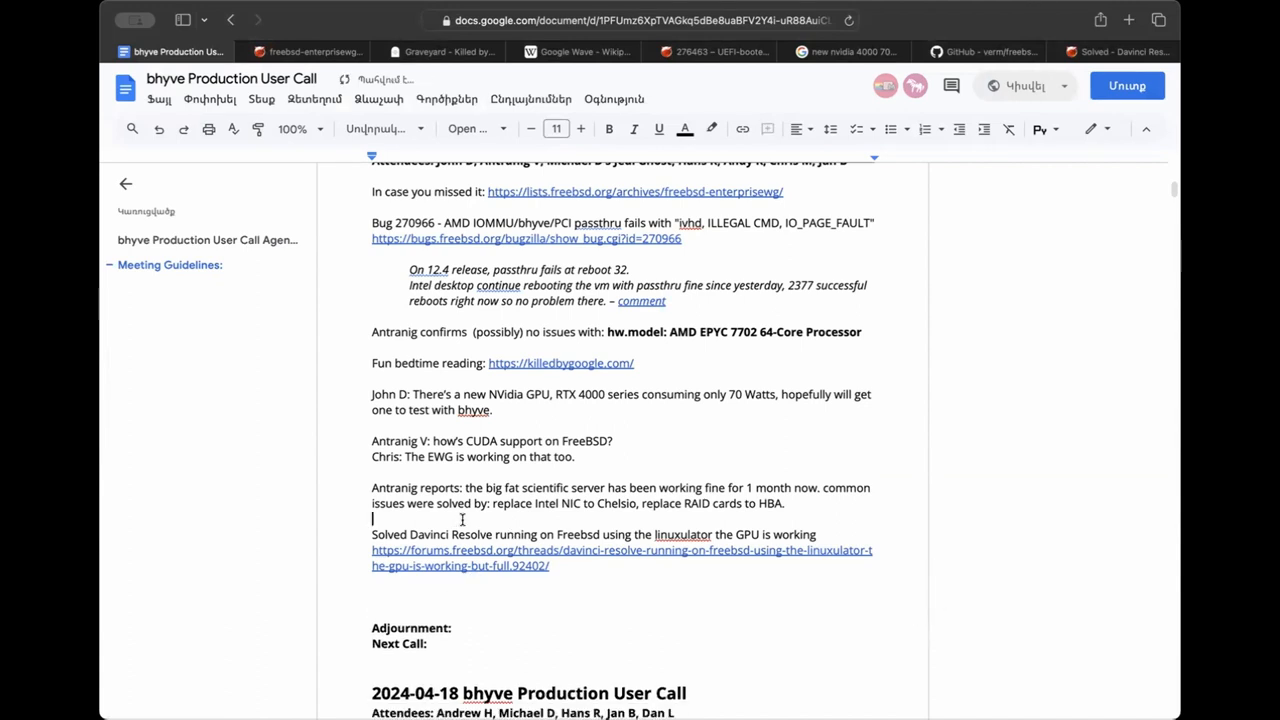
pyautogui.press('enter')
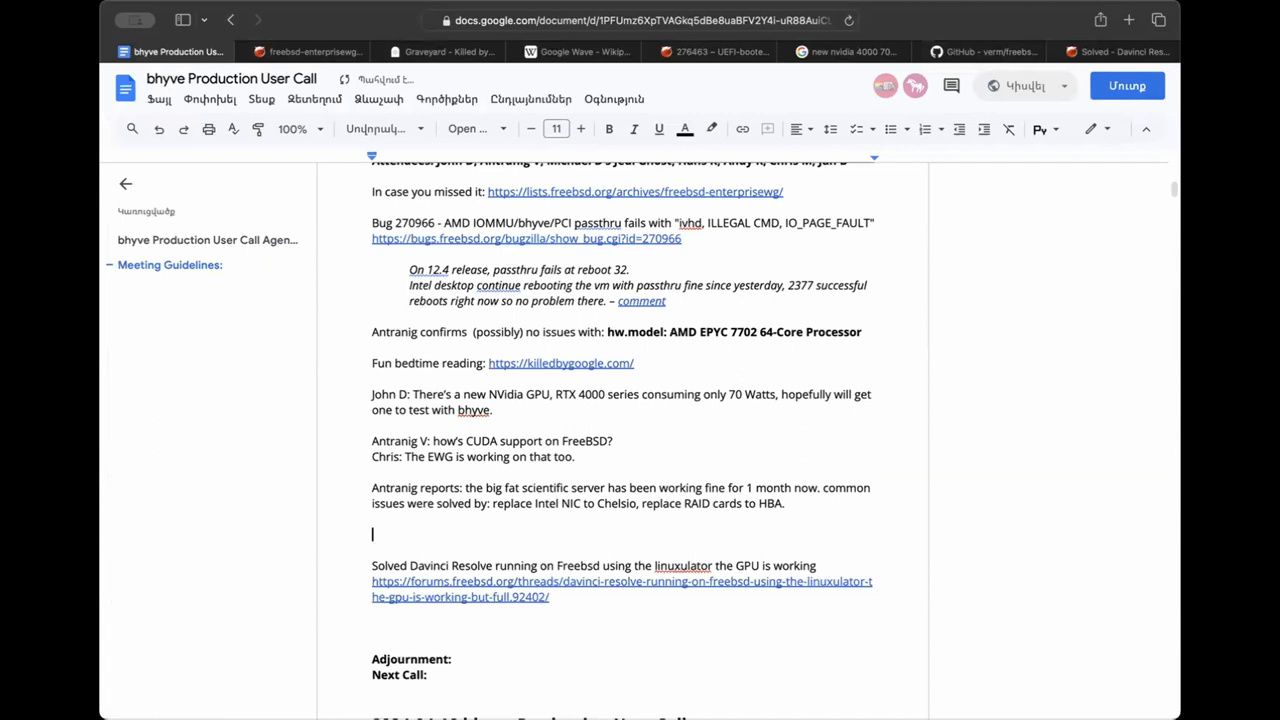
pyautogui.write('Bug 276463 - UEFI-booted VM limited to 503GB RAM rather than requested 1.5TB')
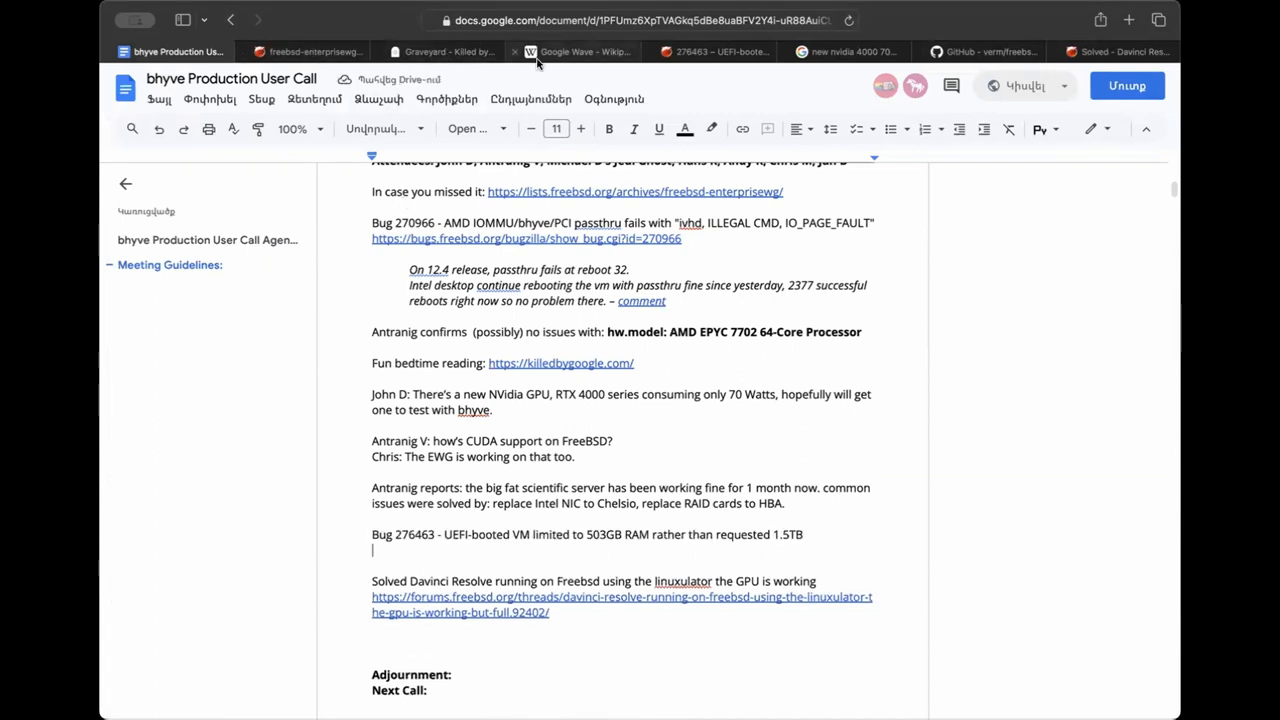
# Copy the Bugzilla report URL and link the bug title line to it.
pyautogui.click(720, 52)
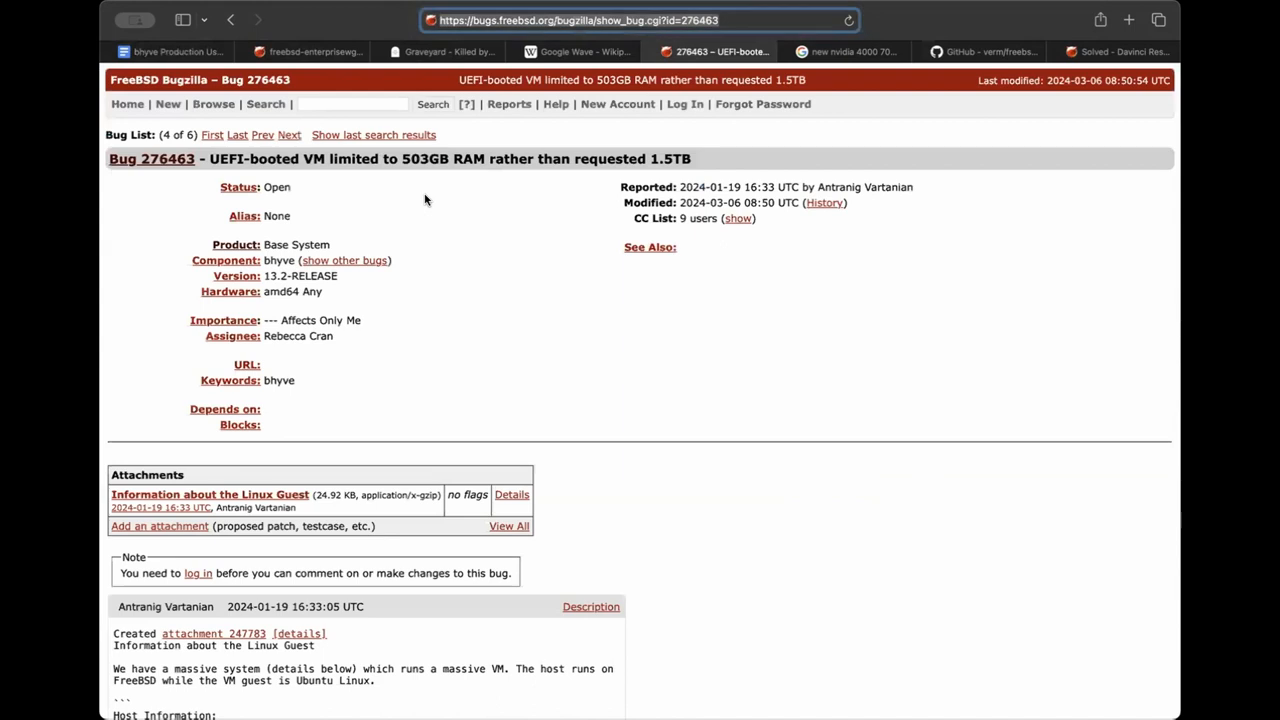
pyautogui.click(170, 52)
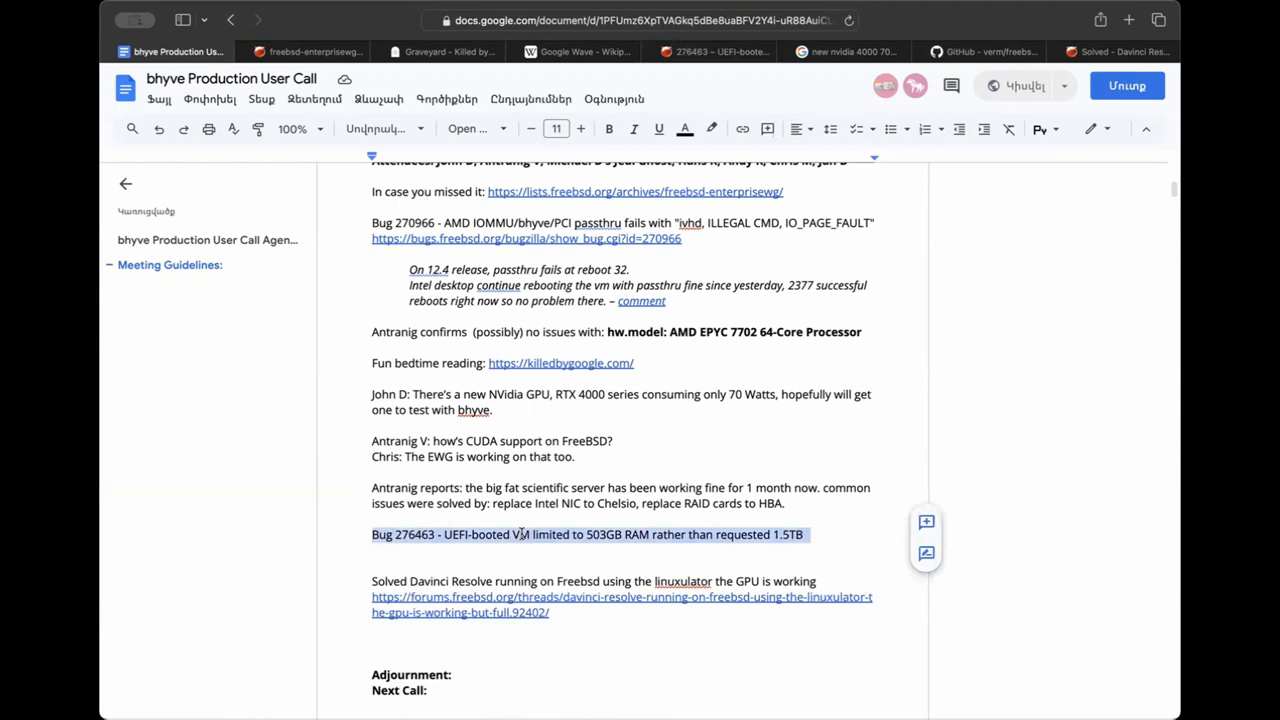
pyautogui.click(500, 534)
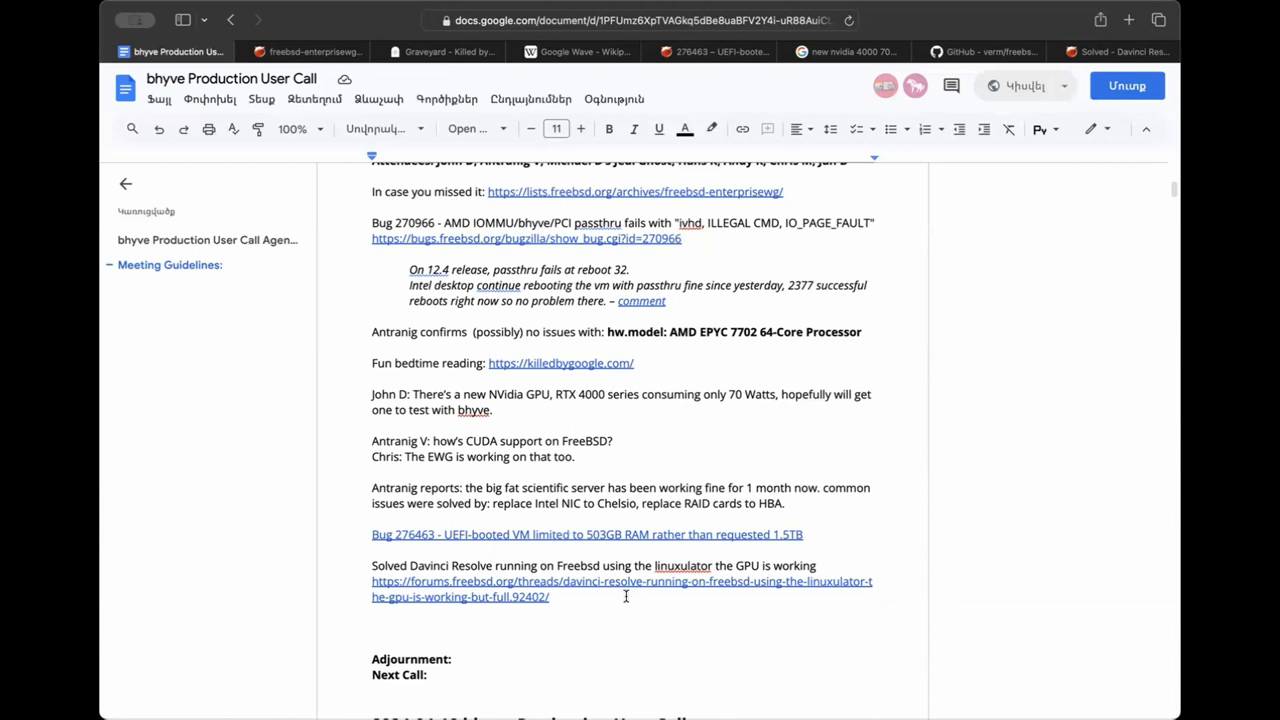
pyautogui.moveTo(724, 596)
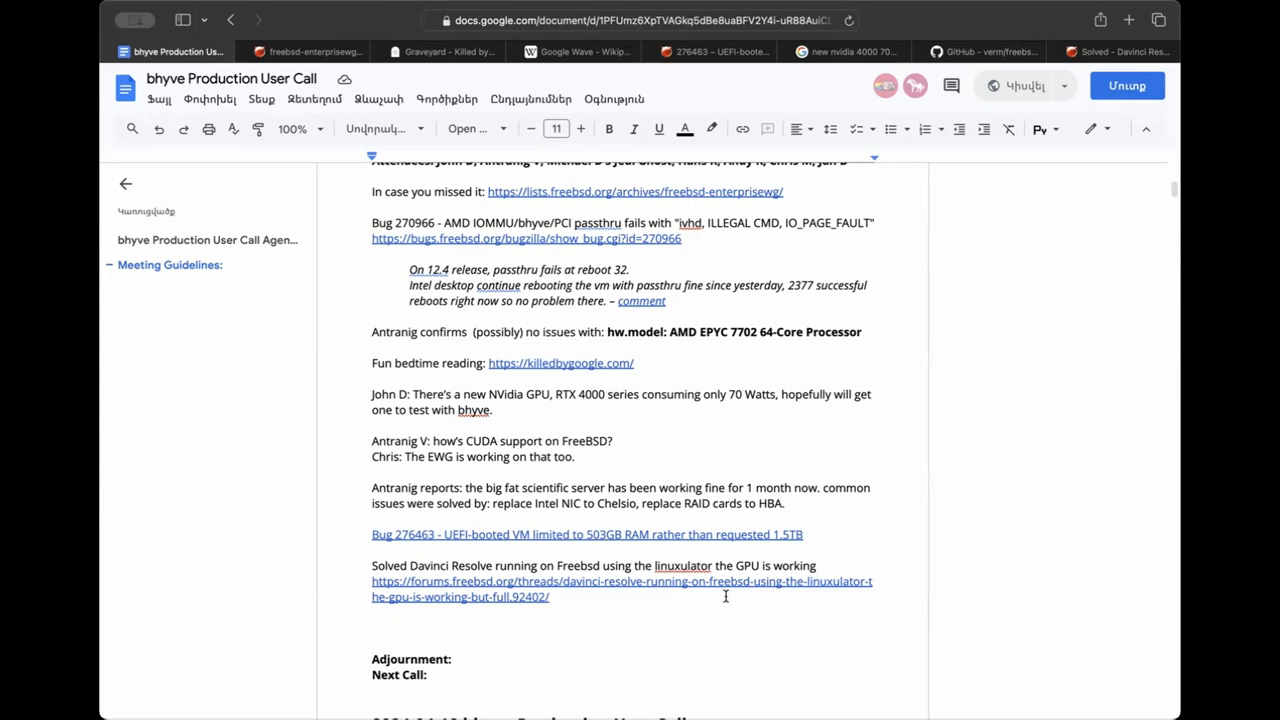
pyautogui.click(372, 628)
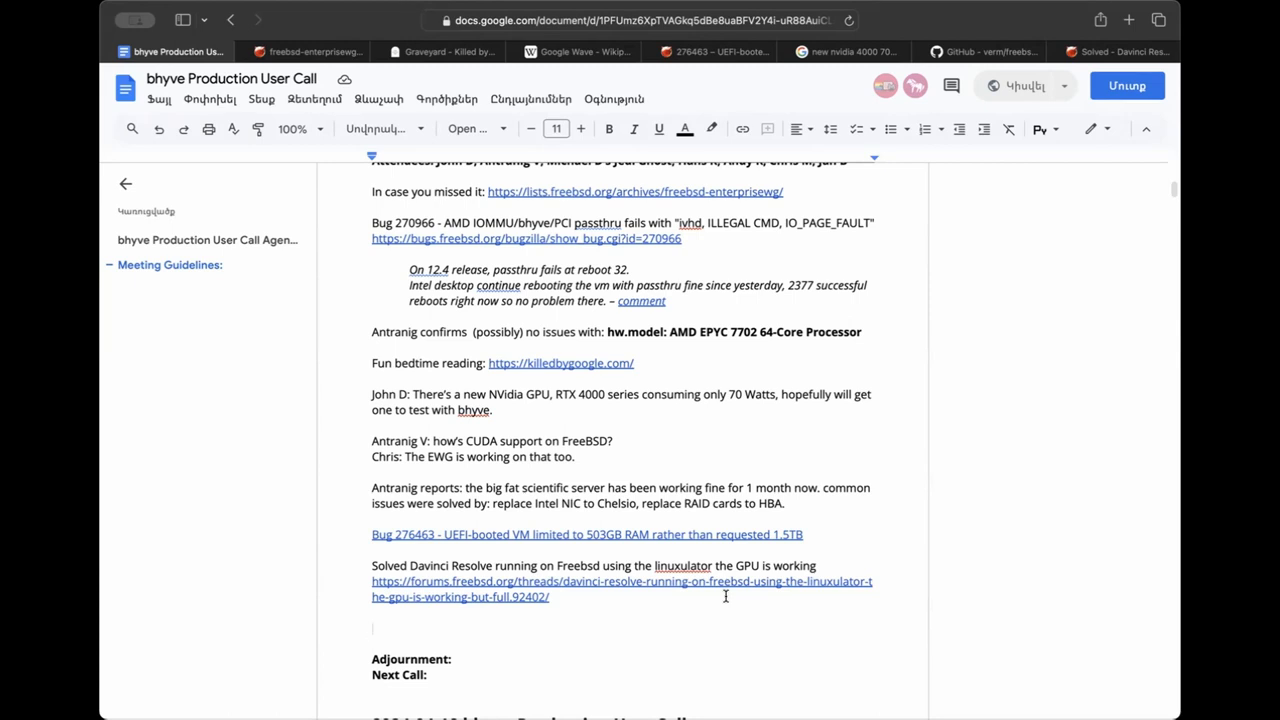
pyautogui.click(372, 628)
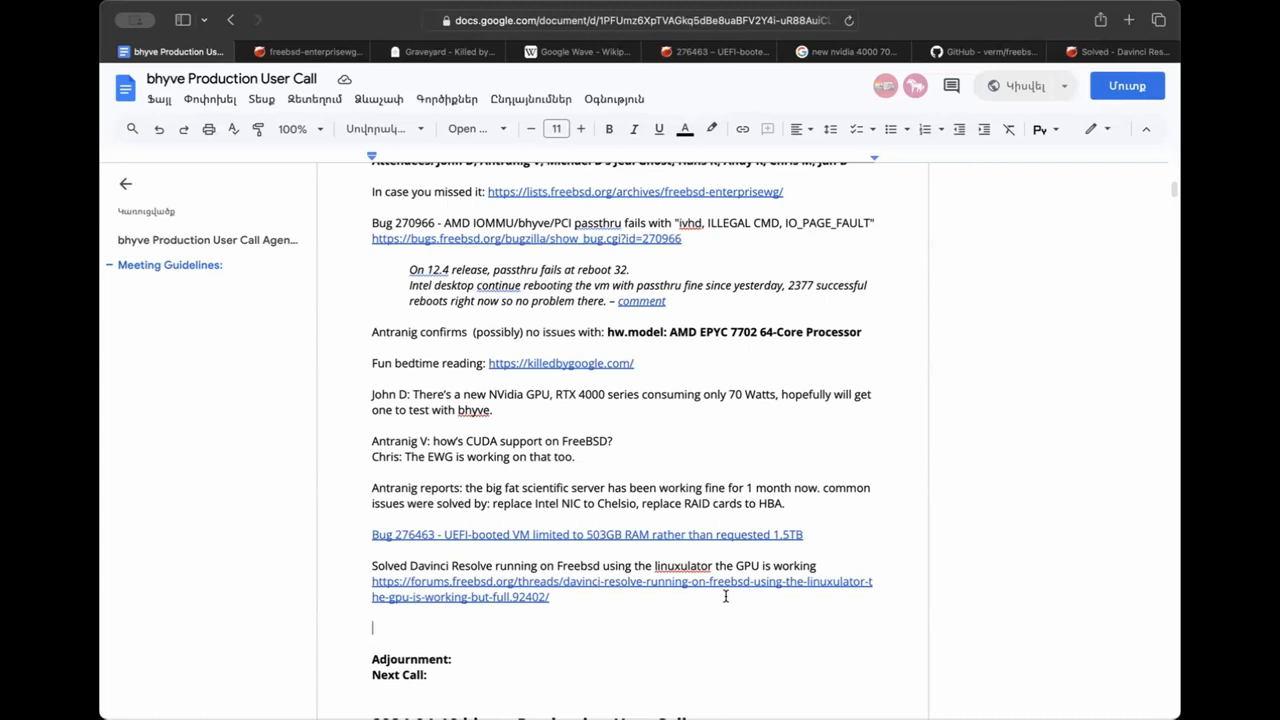
# Note Jan's p9fs question and Antranig's p9fs permission issue on a nested ZFS dataset, otherwise perfect.
pyautogui.write('Jan: how')
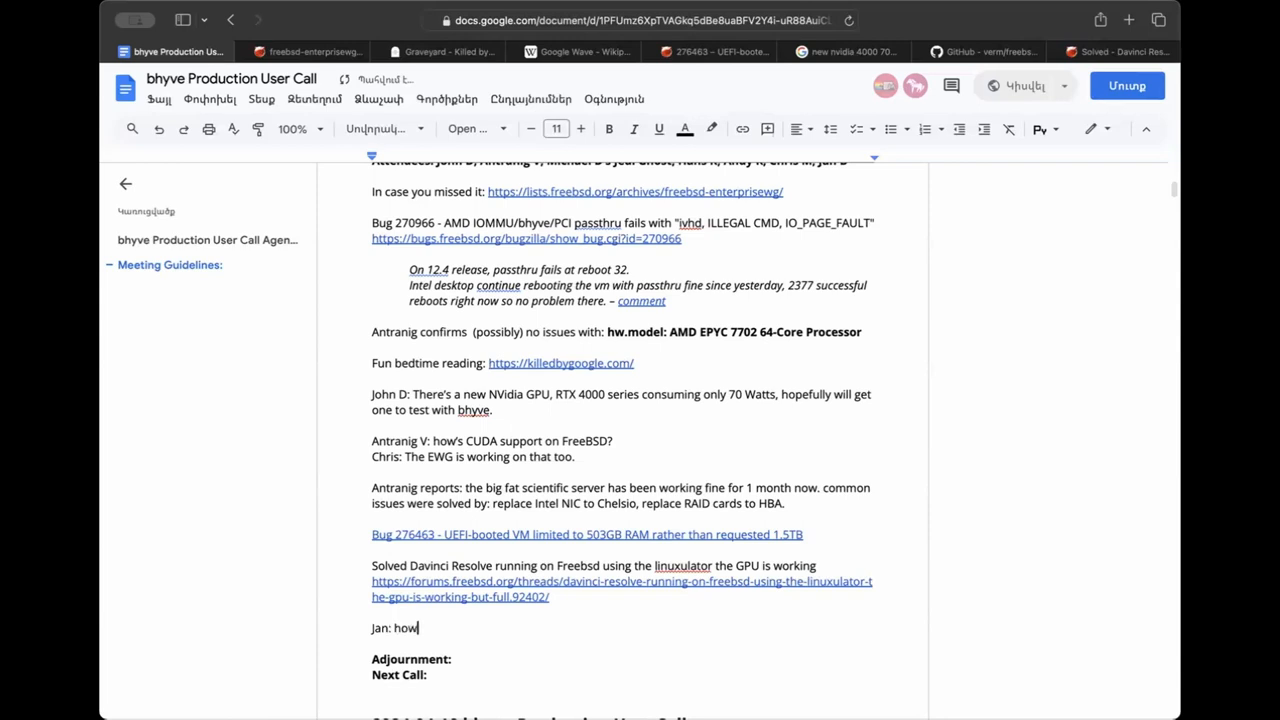
pyautogui.write("'s p9fs?")
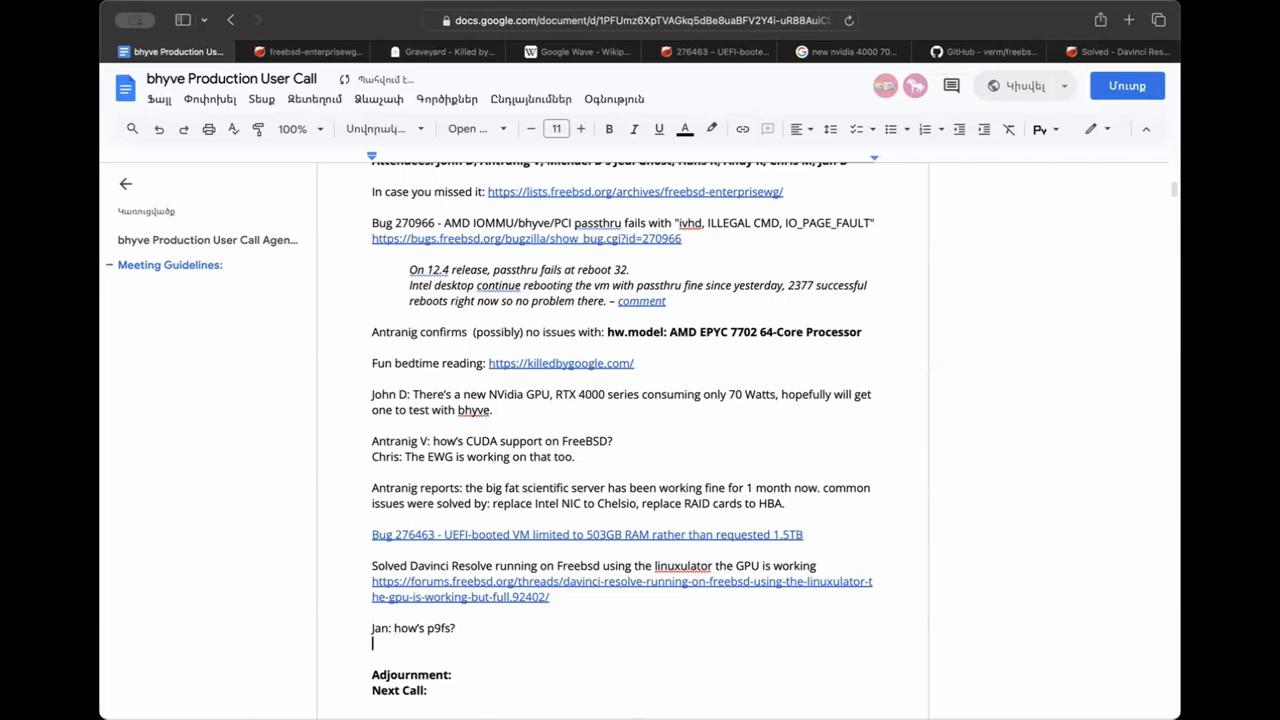
pyautogui.write('Antranig')
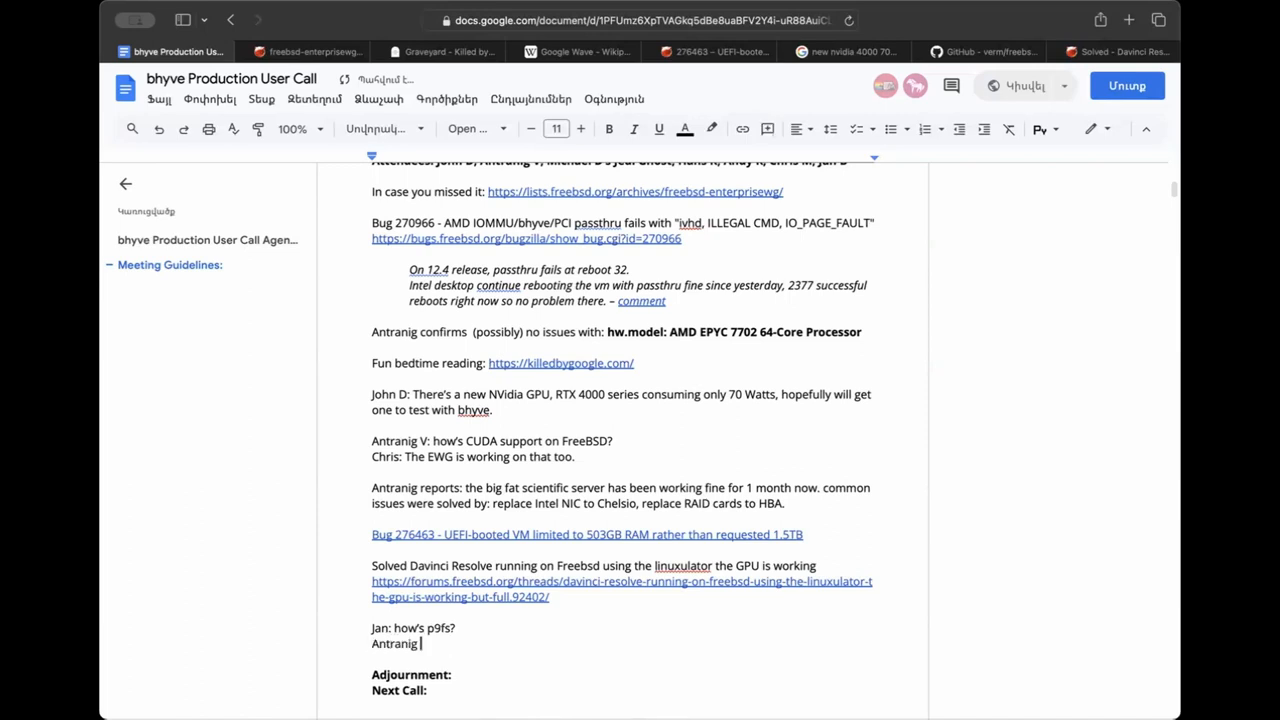
pyautogui.write('we tried')
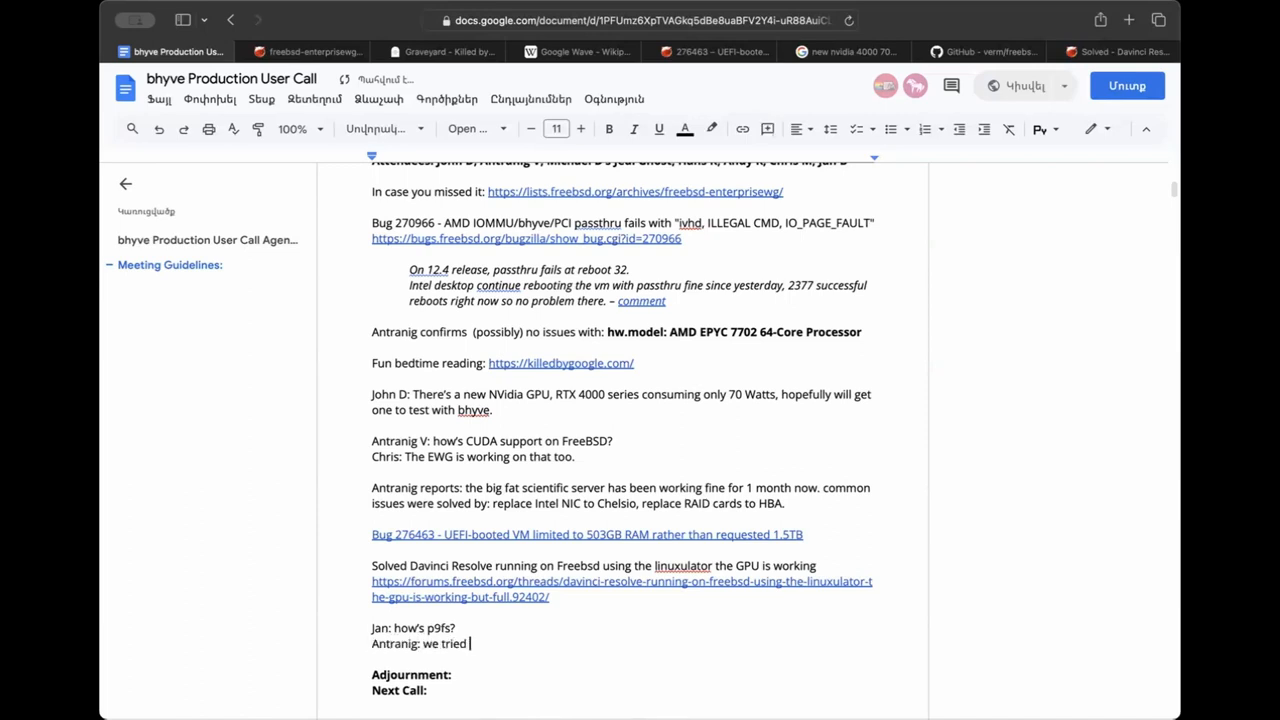
pyautogui.write('p9fs, had')
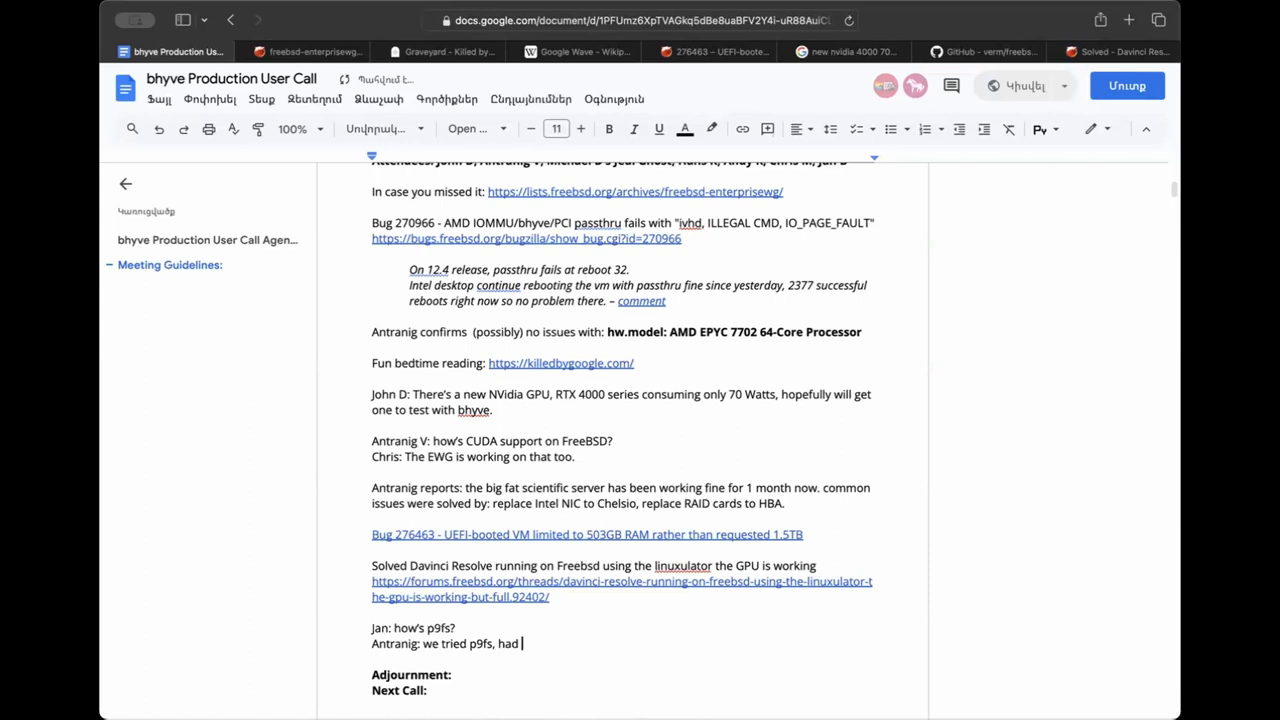
pyautogui.write('permission issues with nested')
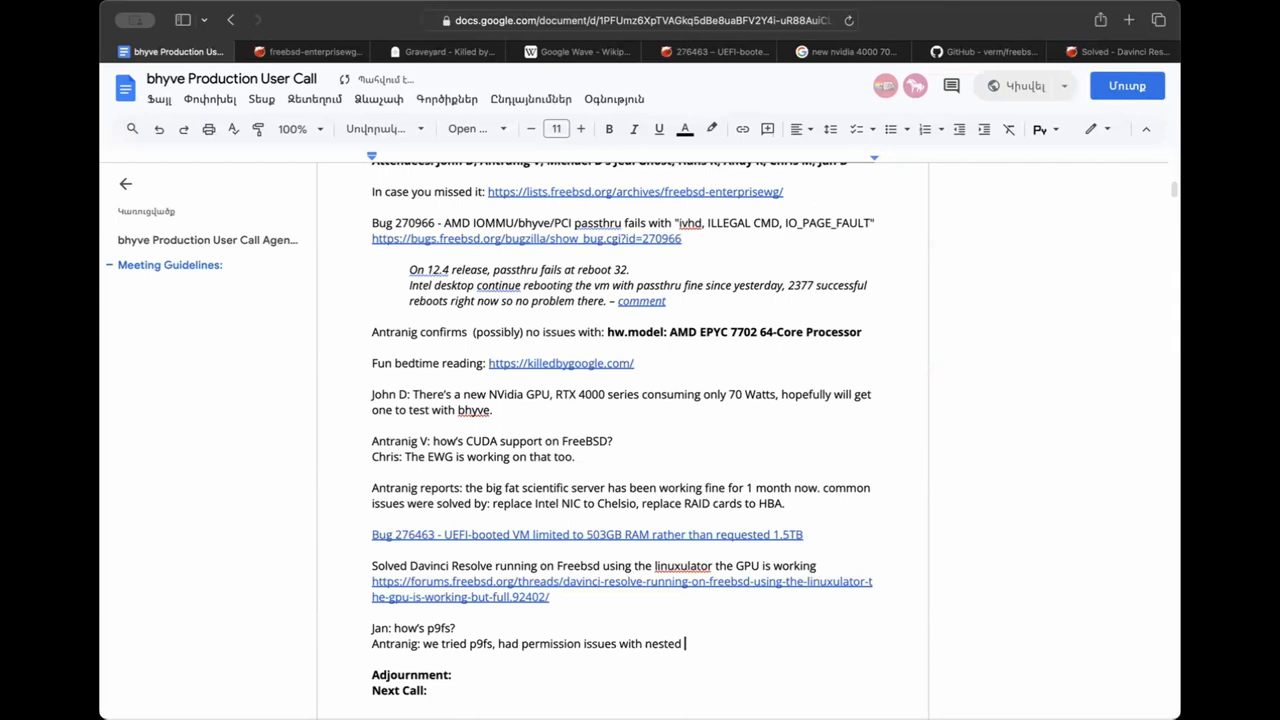
pyautogui.write('ZFS dataset, otherwise the performance i')
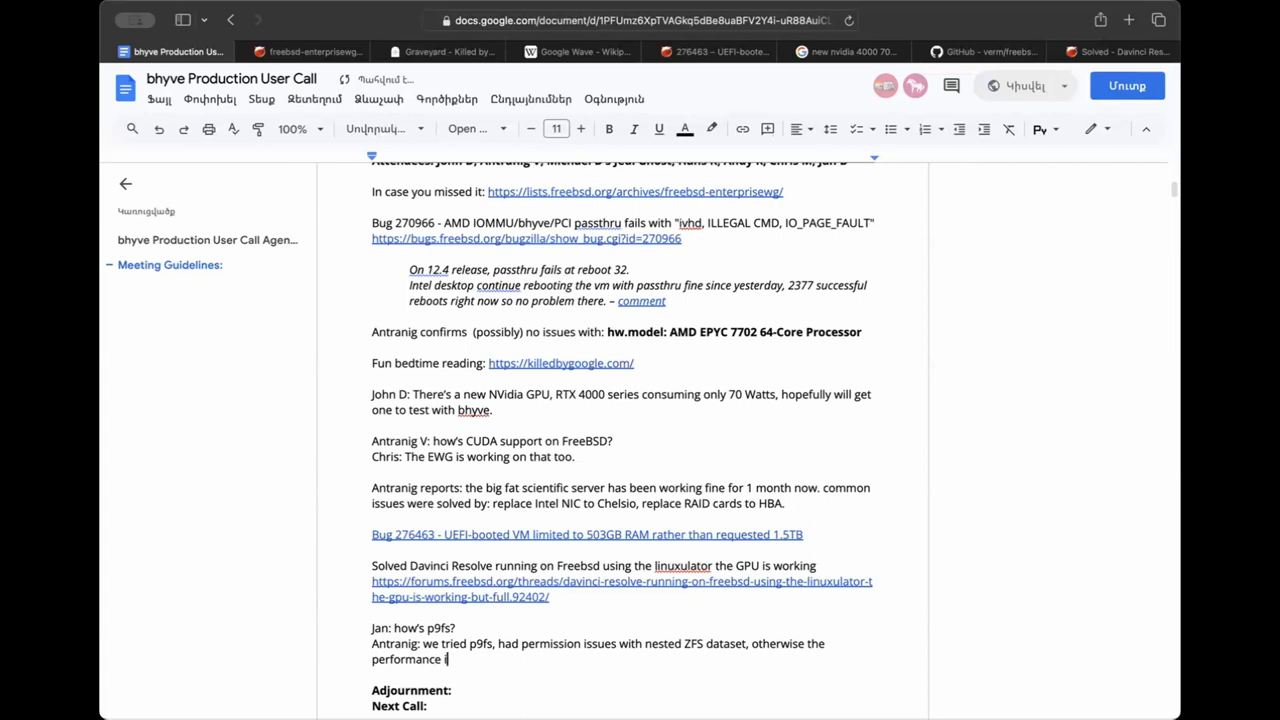
pyautogui.write('was')
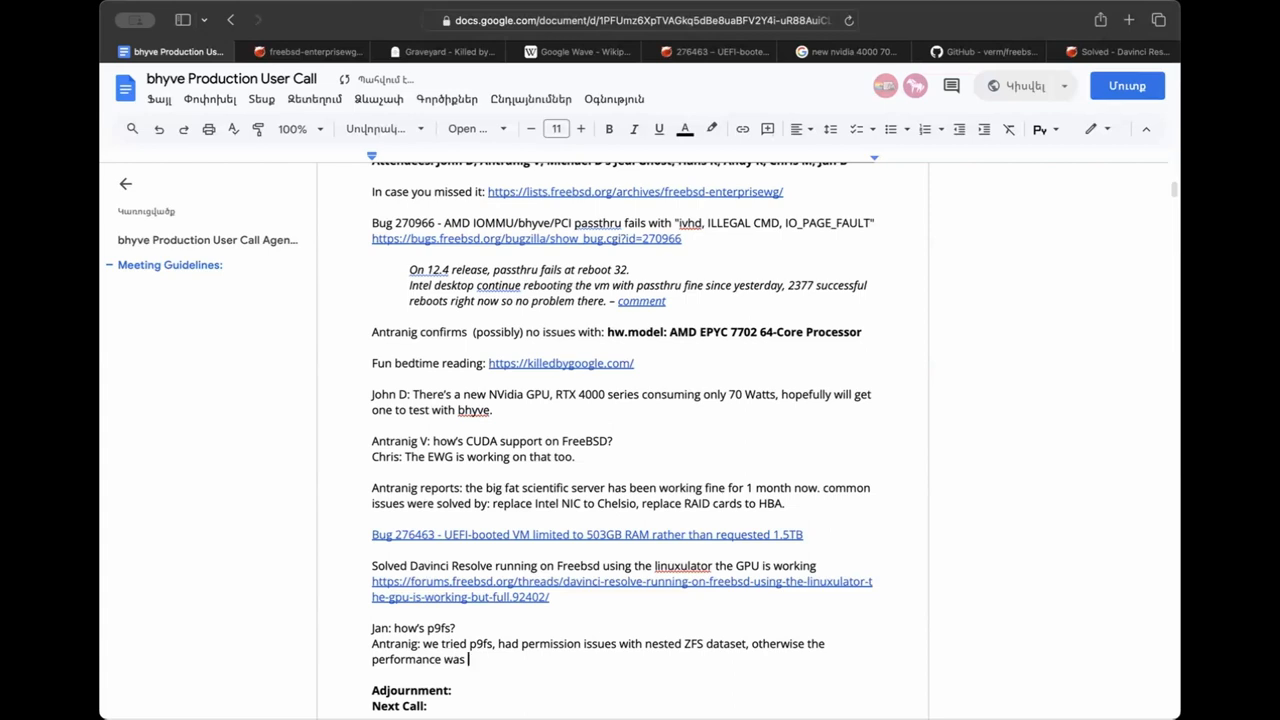
pyautogui.write('perfect.')
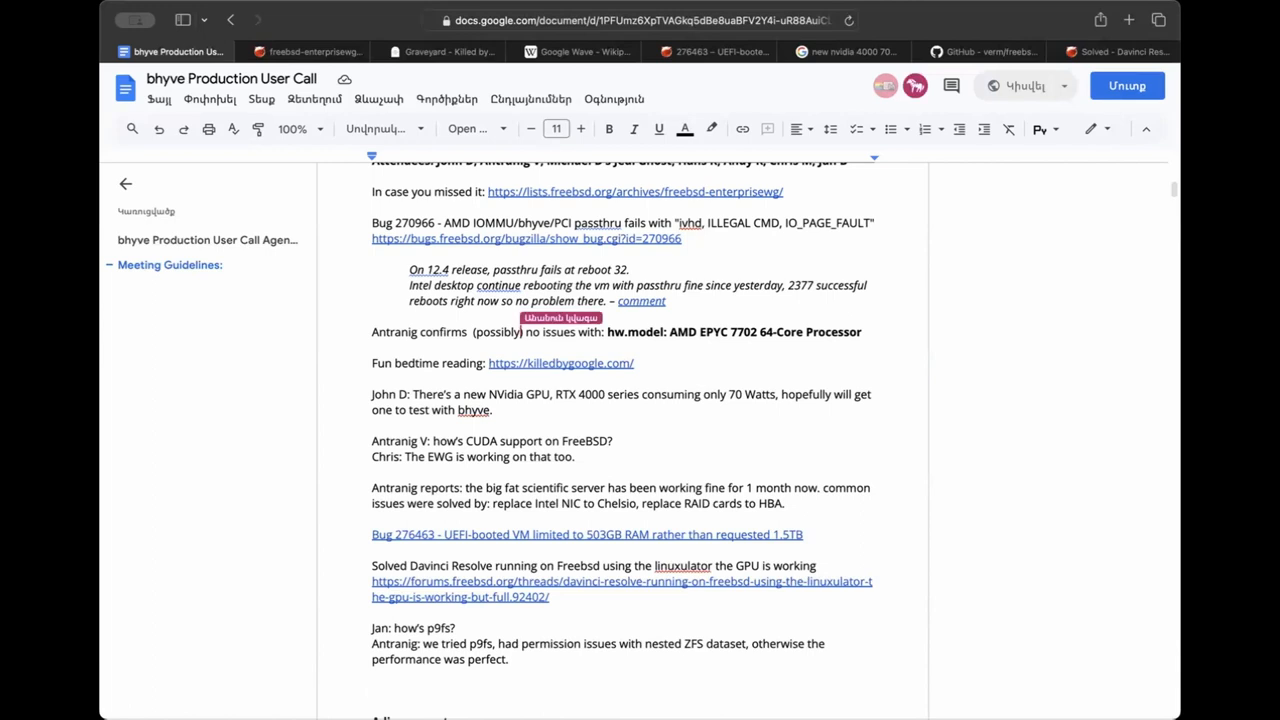
# Add 'Any takers on this one?' with the bugs.freebsd.org link for bug 278448.
pyautogui.write('An')
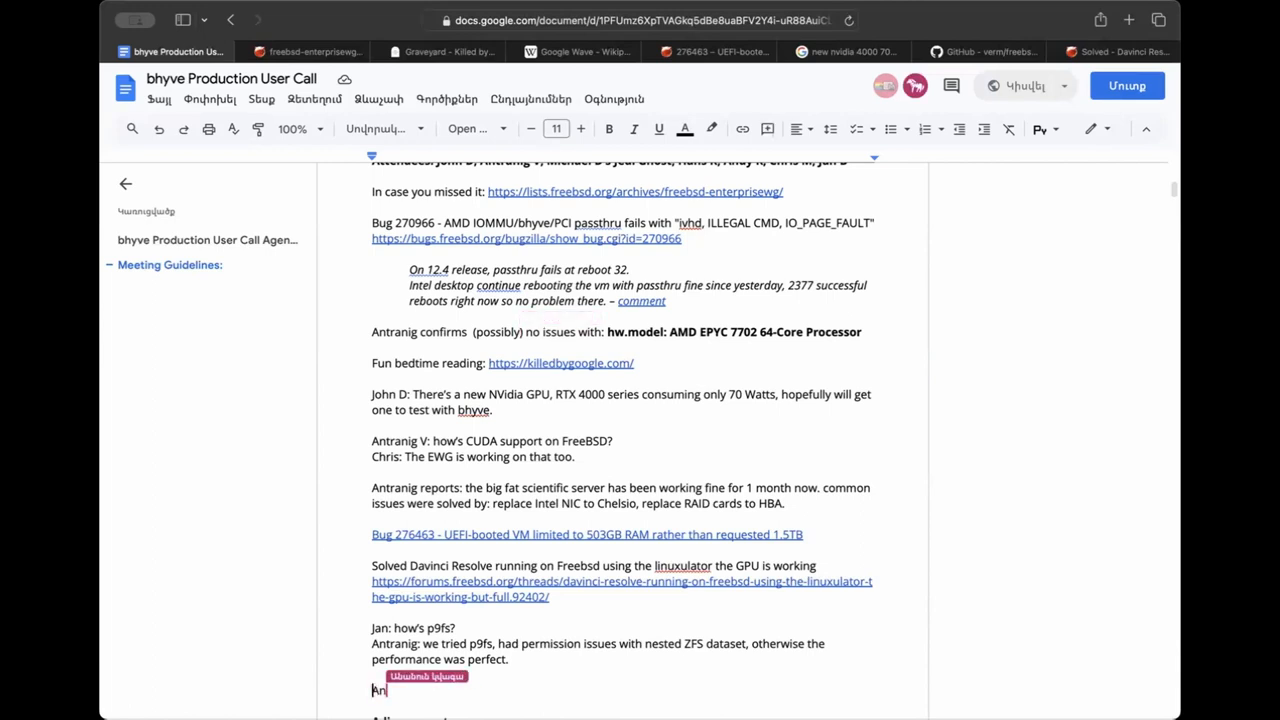
pyautogui.write('y')
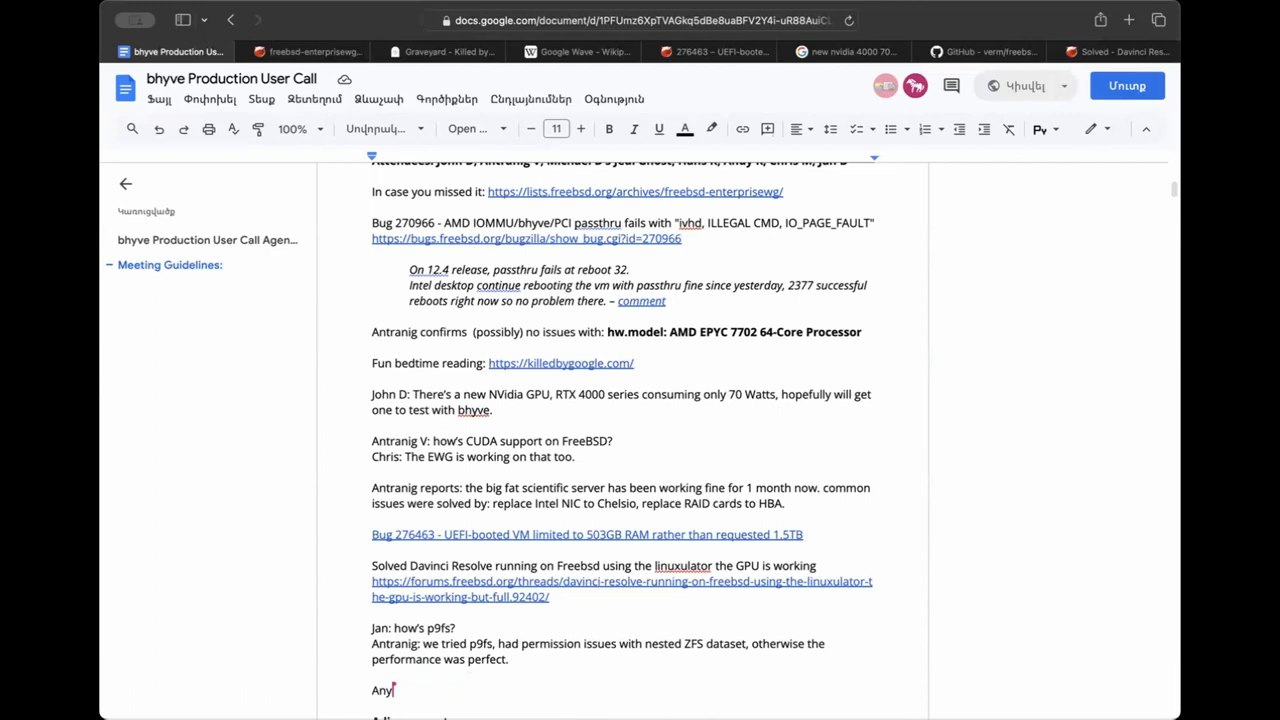
pyautogui.write('takers o')
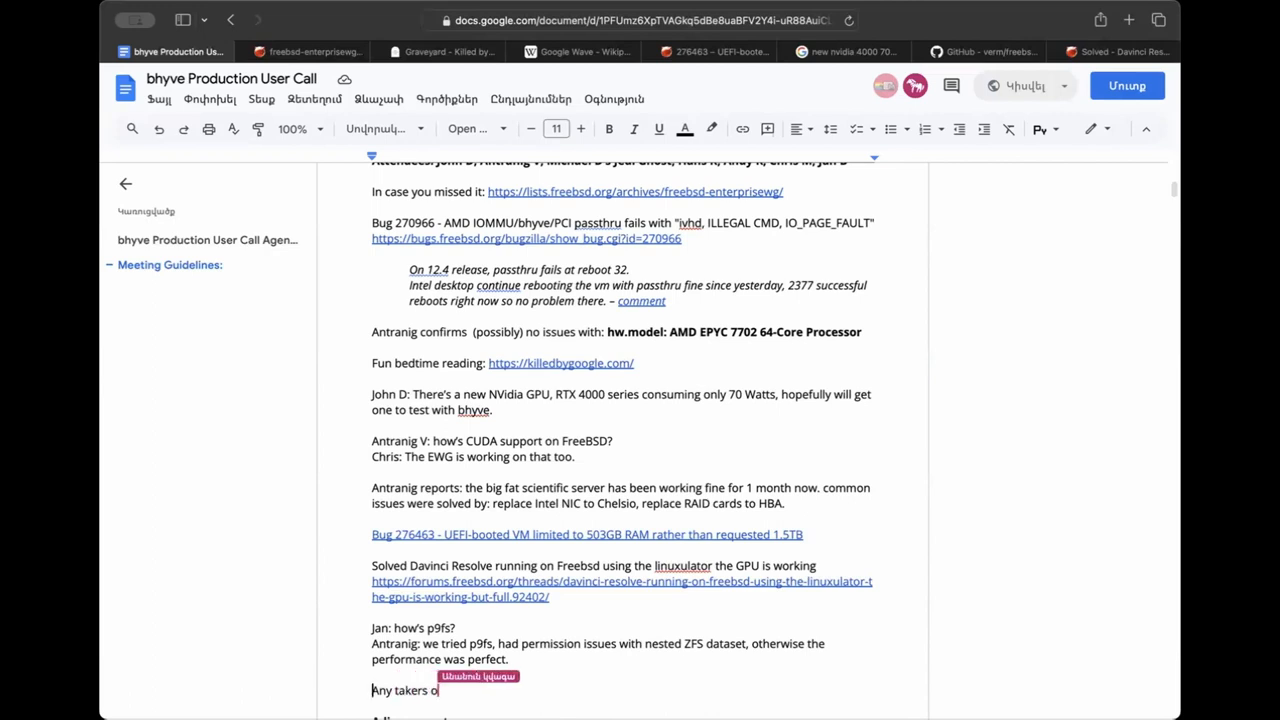
pyautogui.write('n this one? https://bugs.freebsd.org/bugzilla/show_bug.cgi?id=278448')
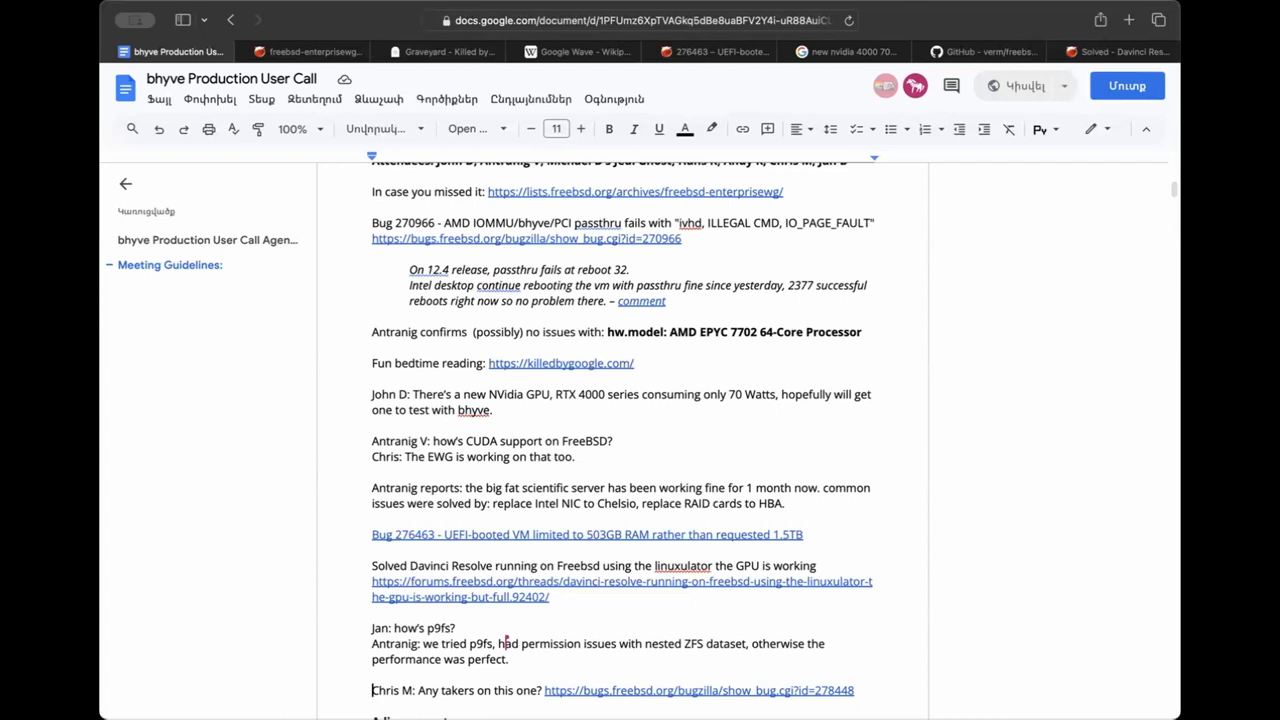
pyautogui.scroll(-3)
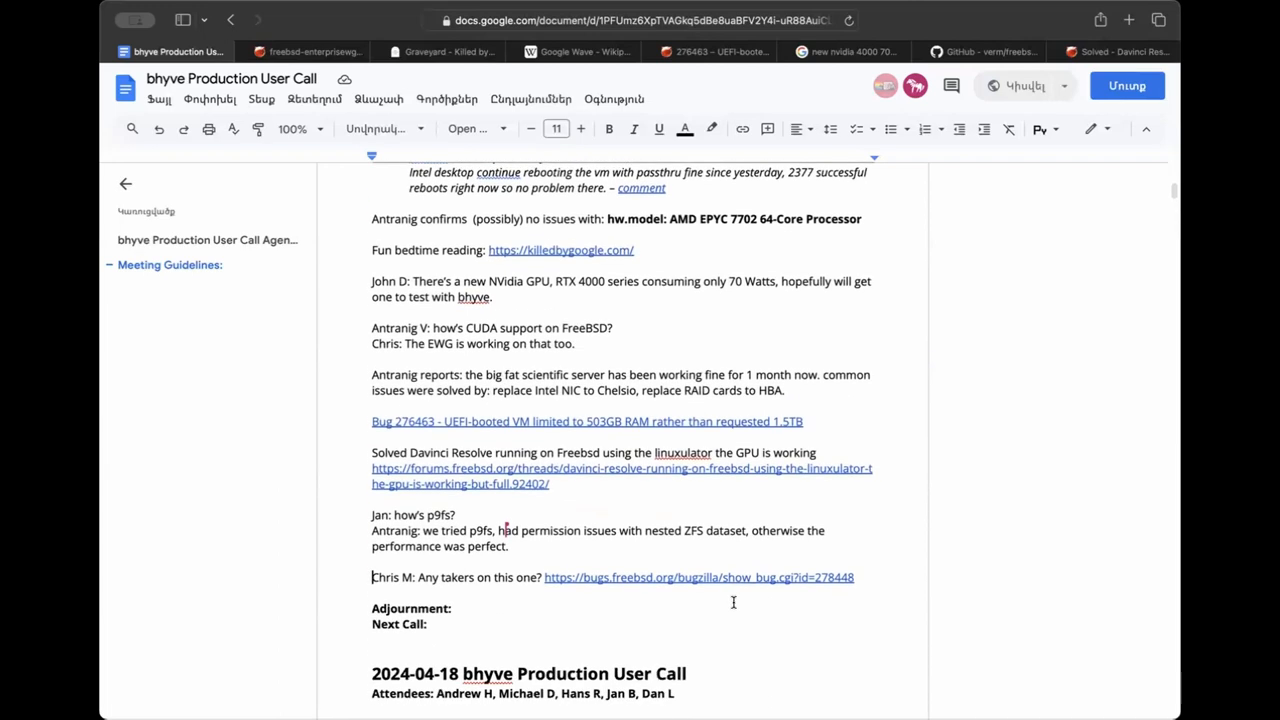
# Follow the notes link to Bugzilla bug 278448 and reload until the page loads.
pyautogui.click(700, 576)
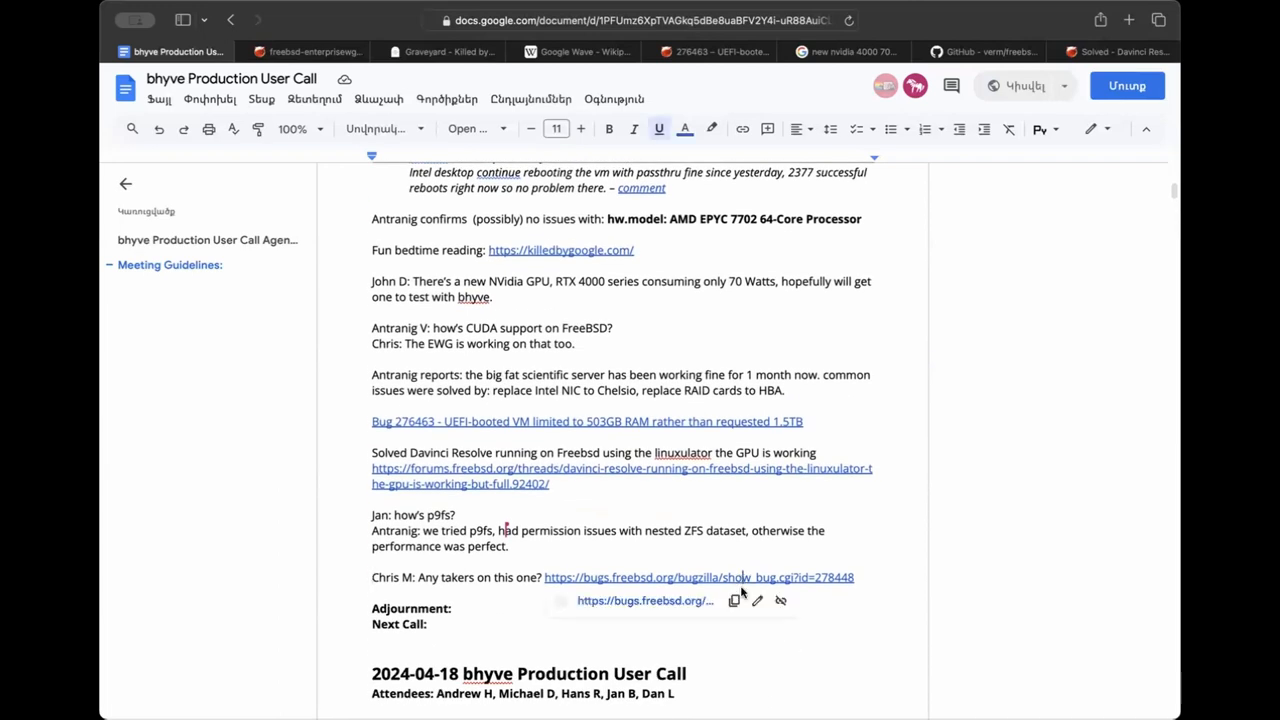
pyautogui.click(698, 576)
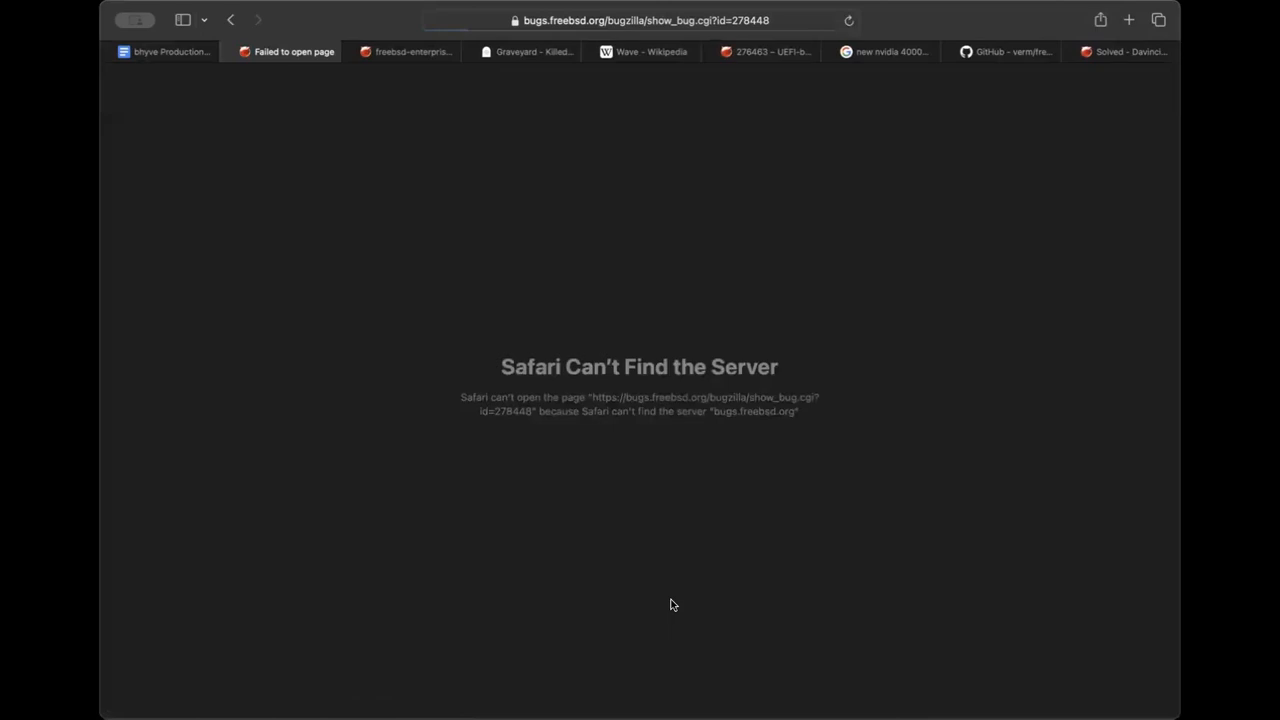
pyautogui.click(848, 20)
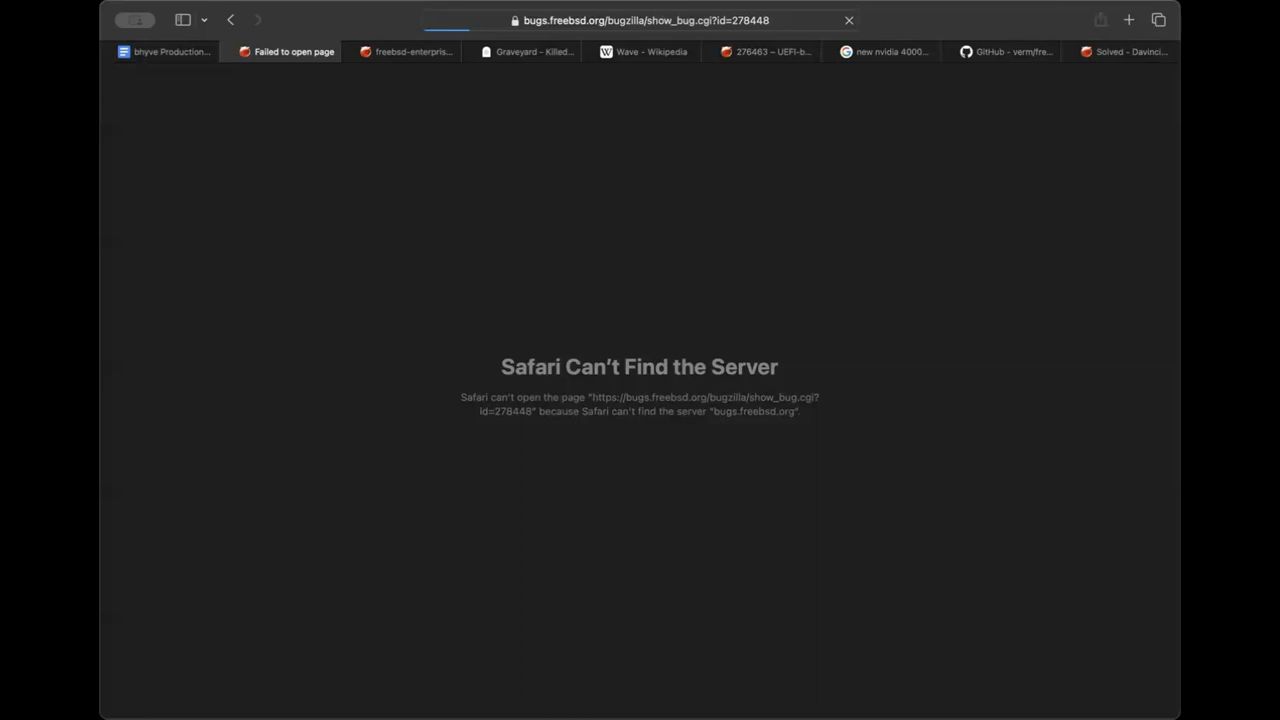
pyautogui.click(848, 20)
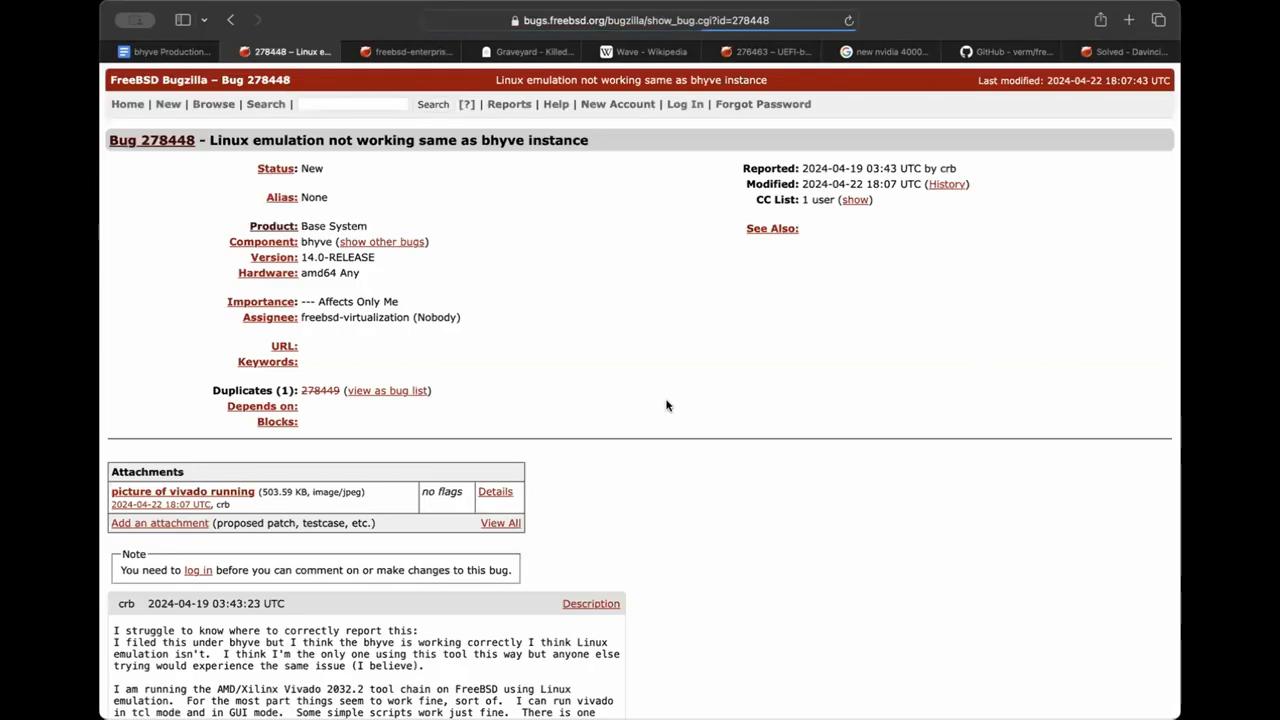
pyautogui.moveTo(704, 354)
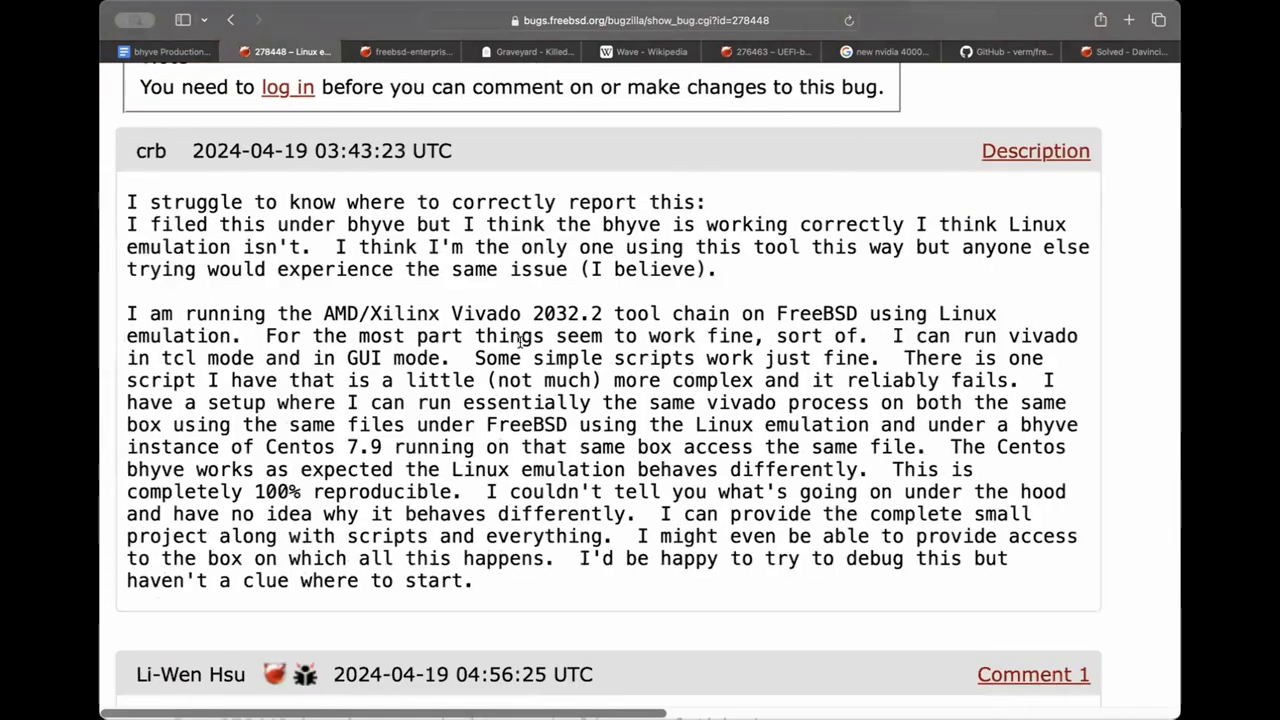
pyautogui.scroll(-3)
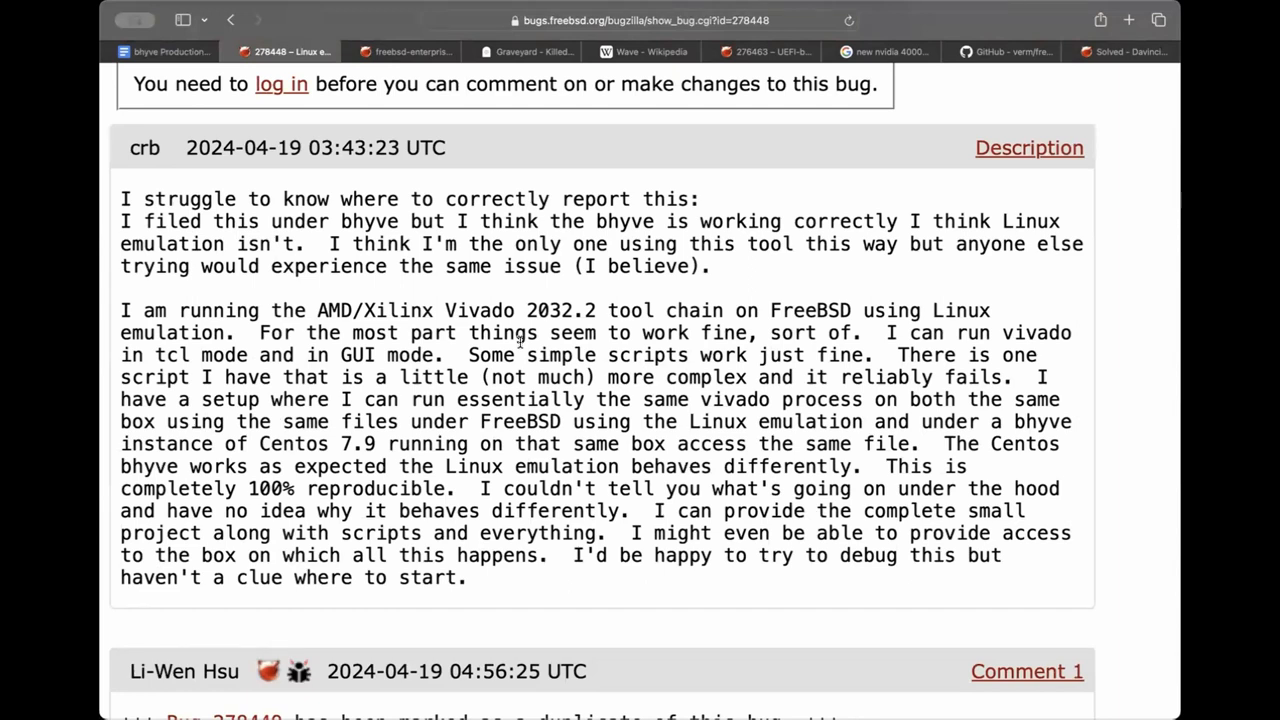
pyautogui.scroll(-3)
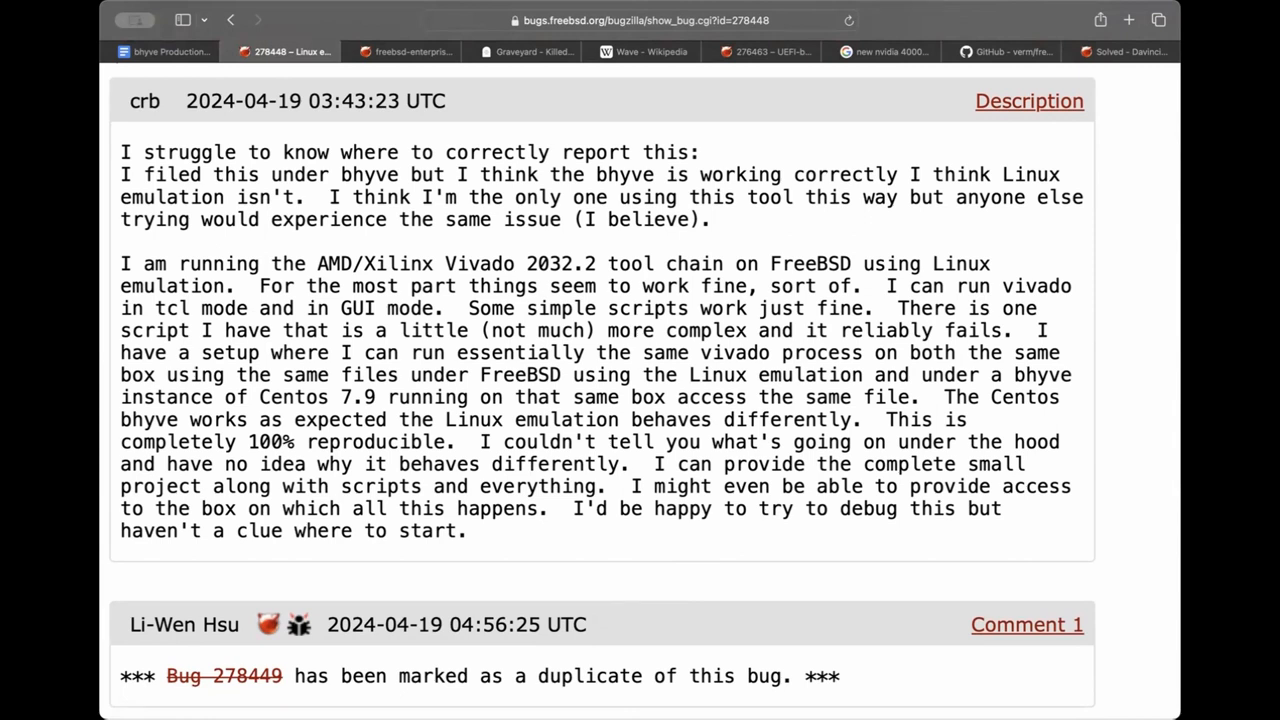
pyautogui.scroll(-3)
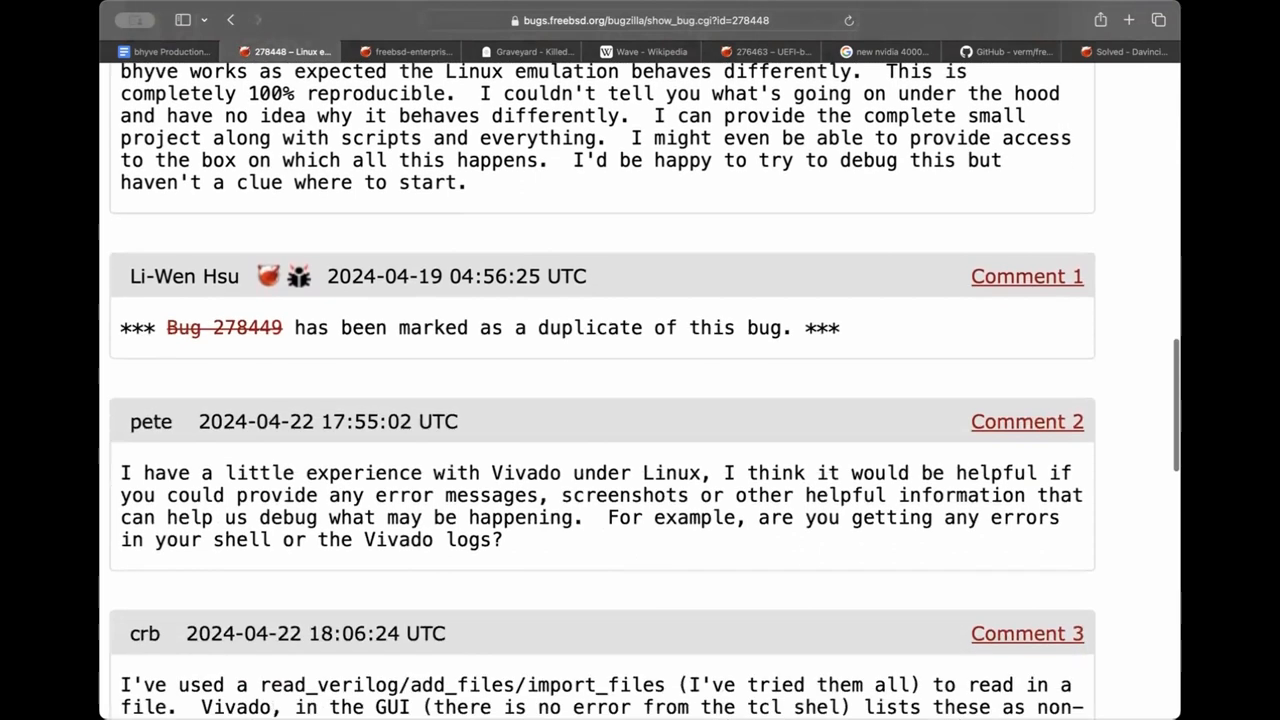
pyautogui.scroll(-3)
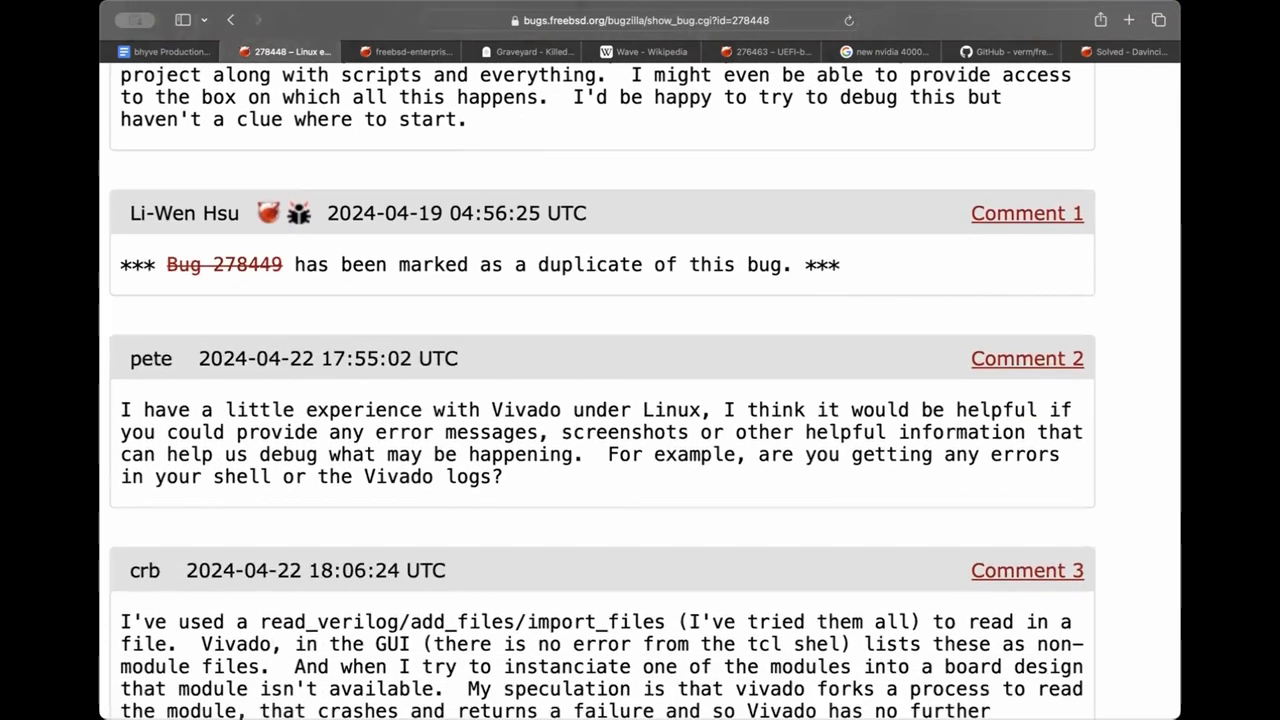
pyautogui.scroll(-3)
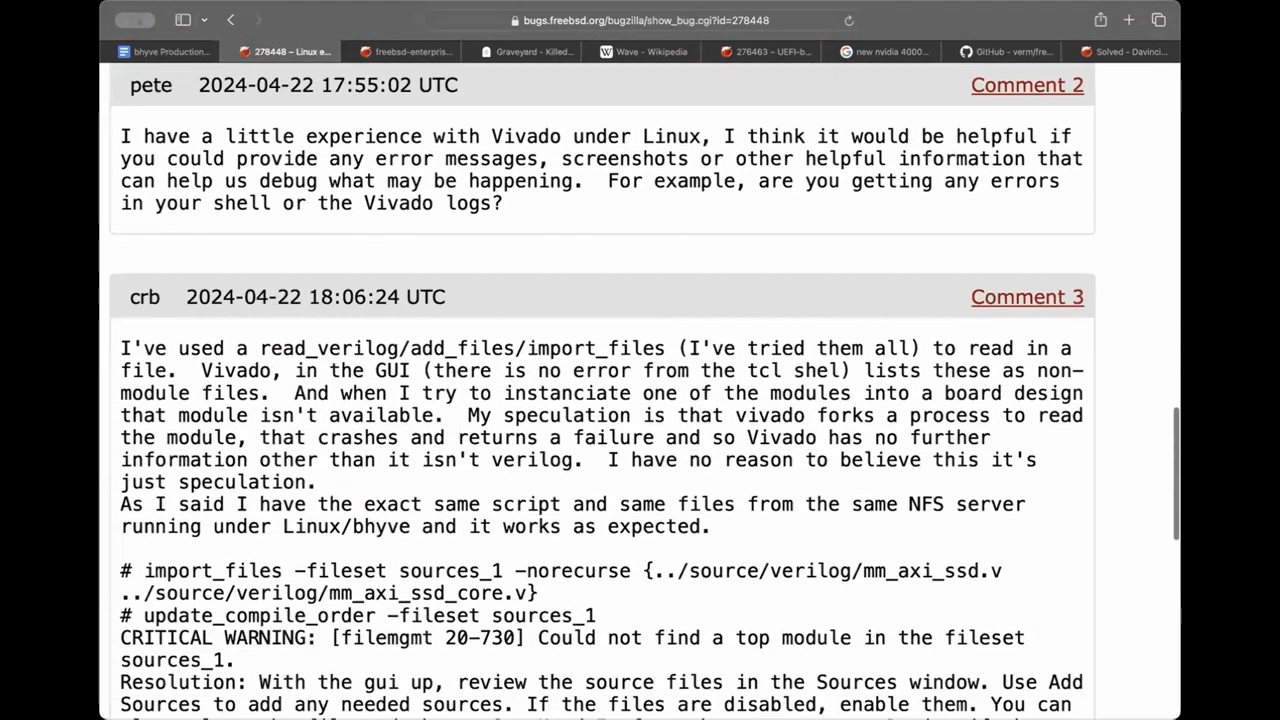
pyautogui.scroll(-3)
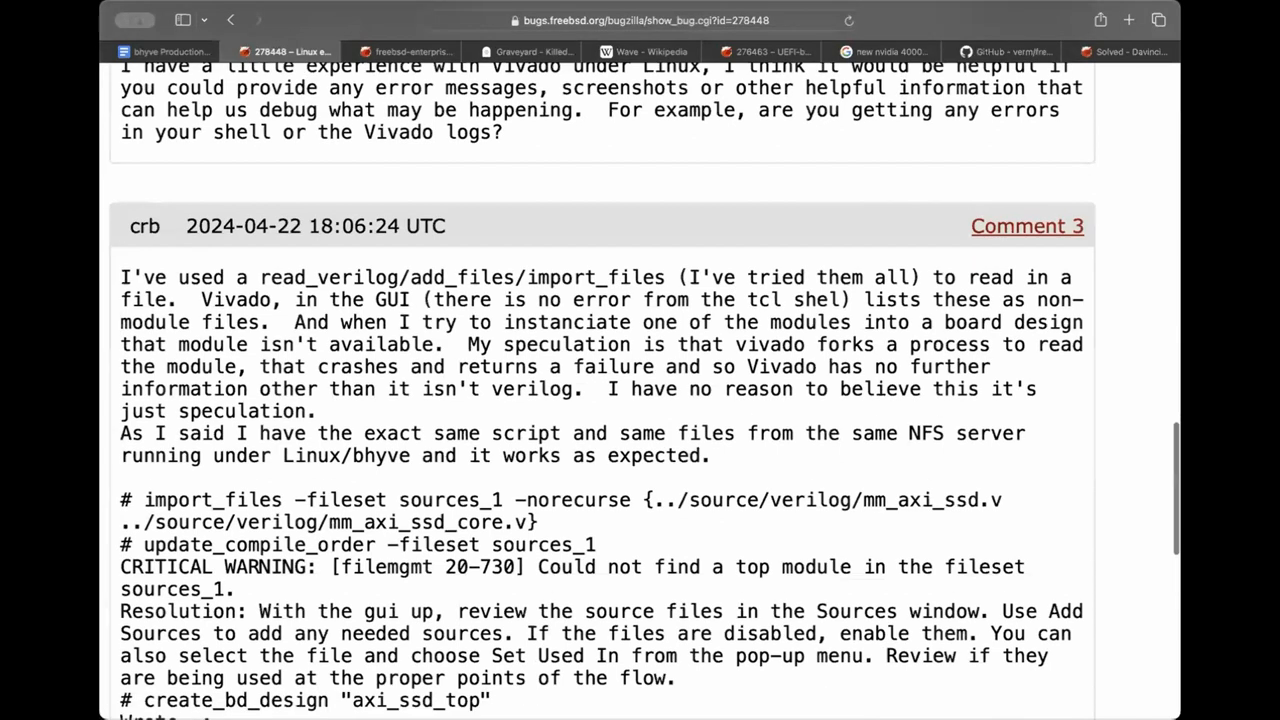
pyautogui.scroll(-3)
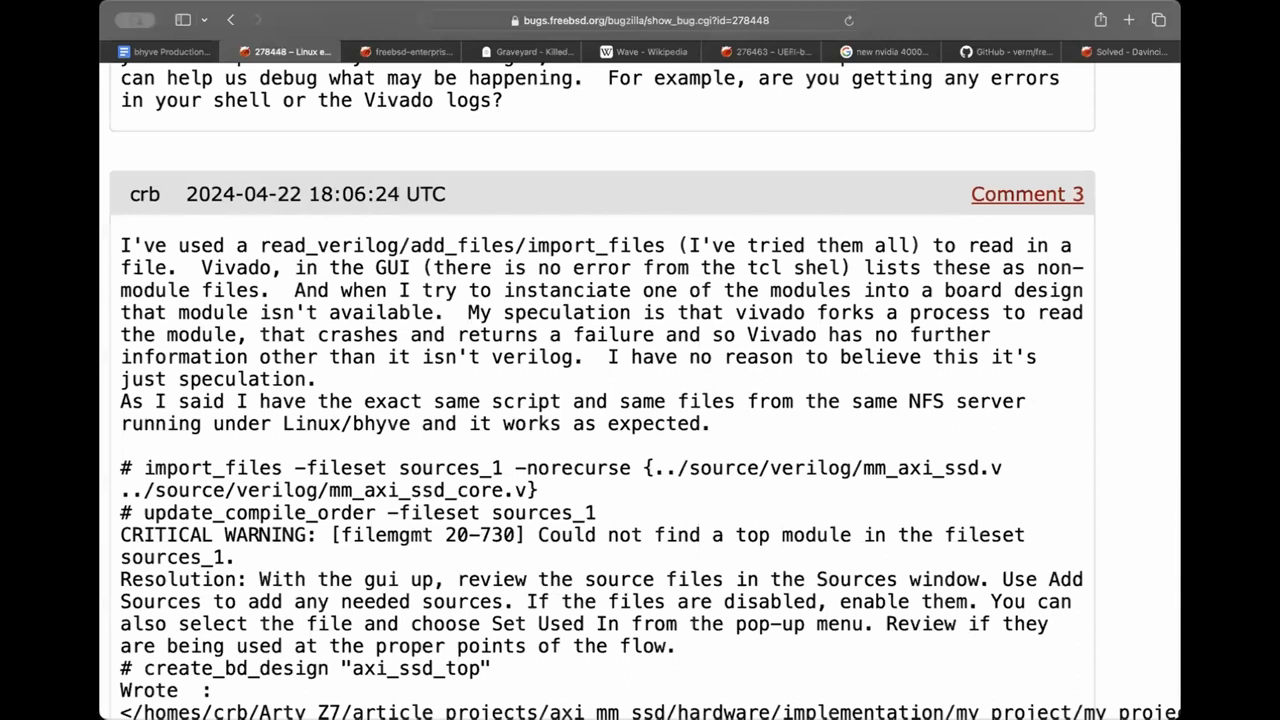
pyautogui.scroll(-3)
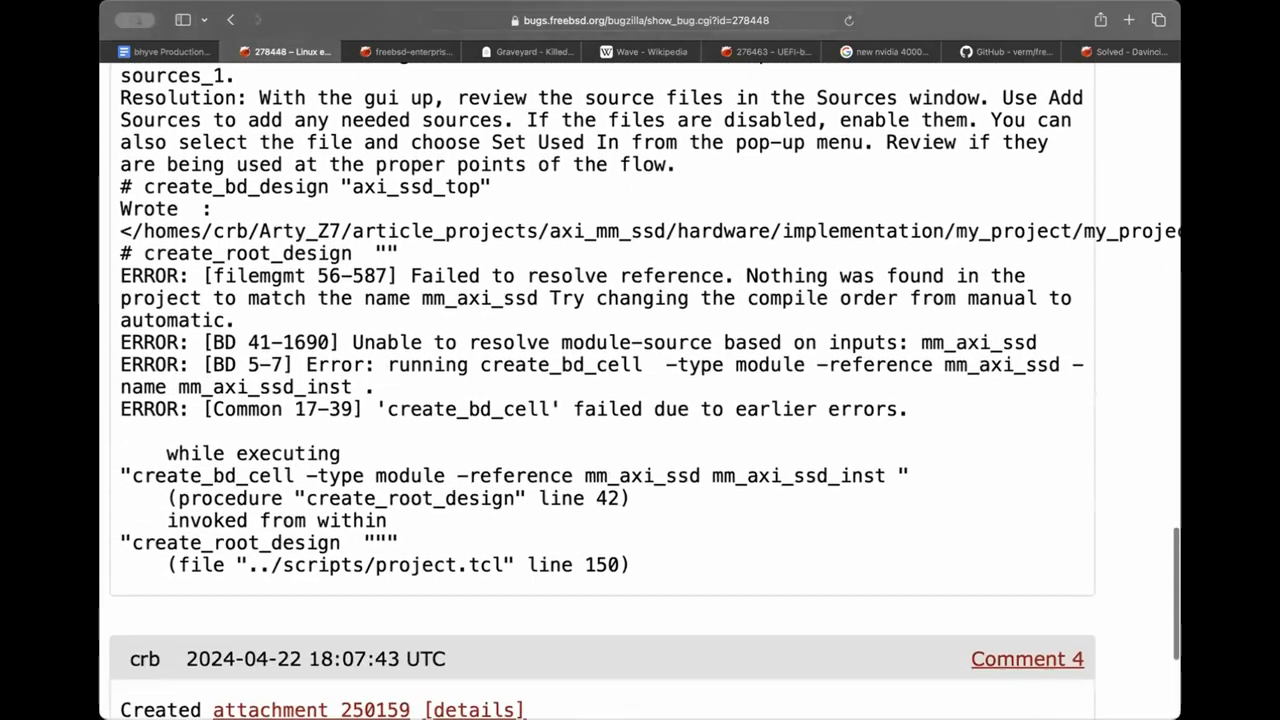
pyautogui.scroll(-3)
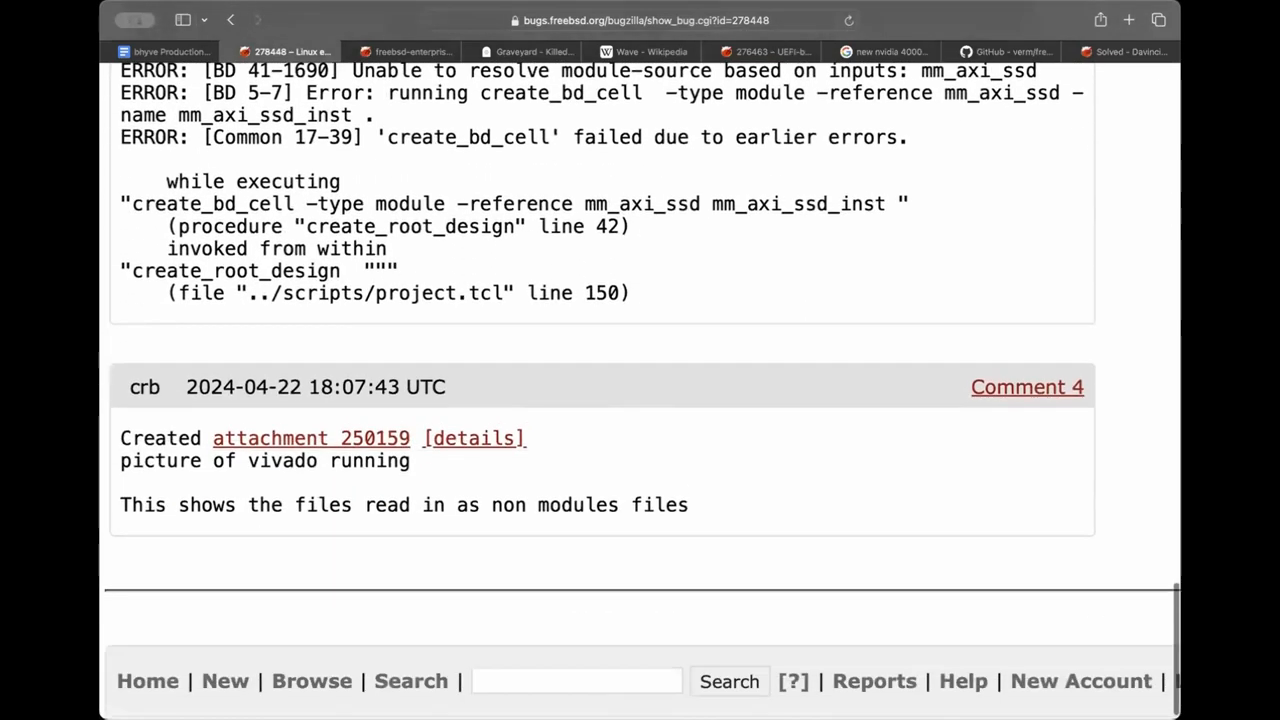
pyautogui.scroll(3)
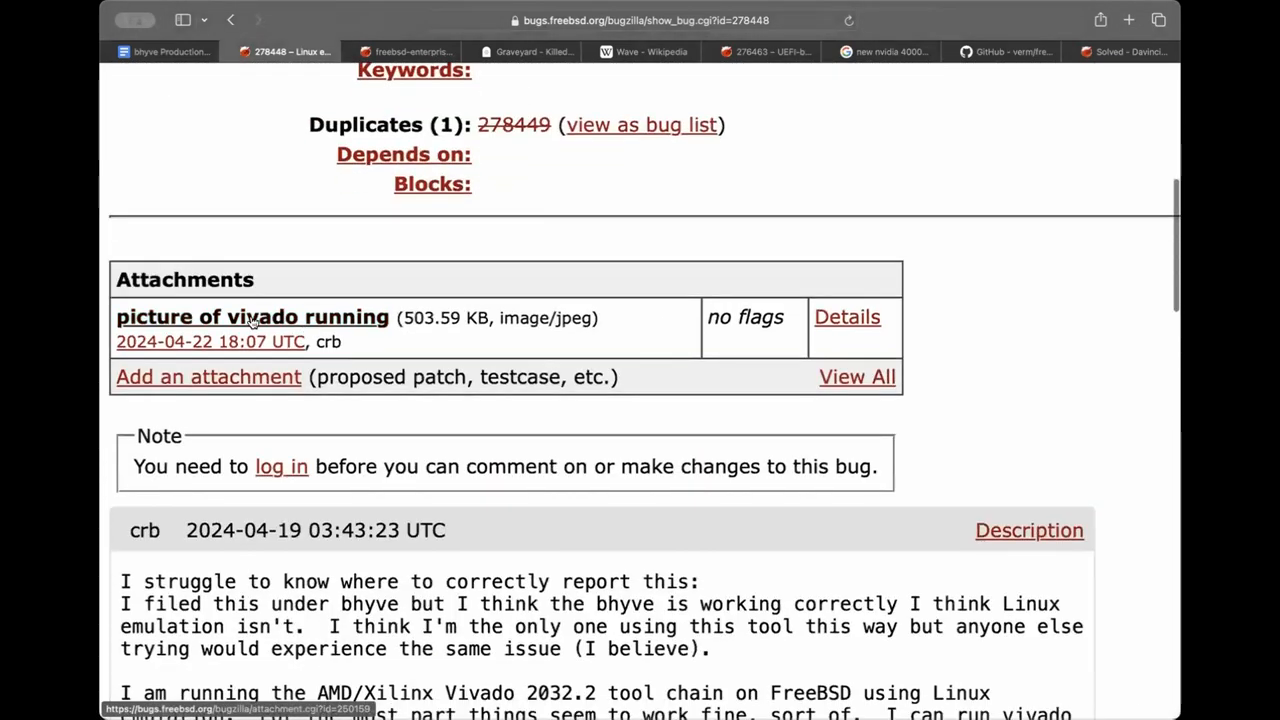
pyautogui.click(252, 316)
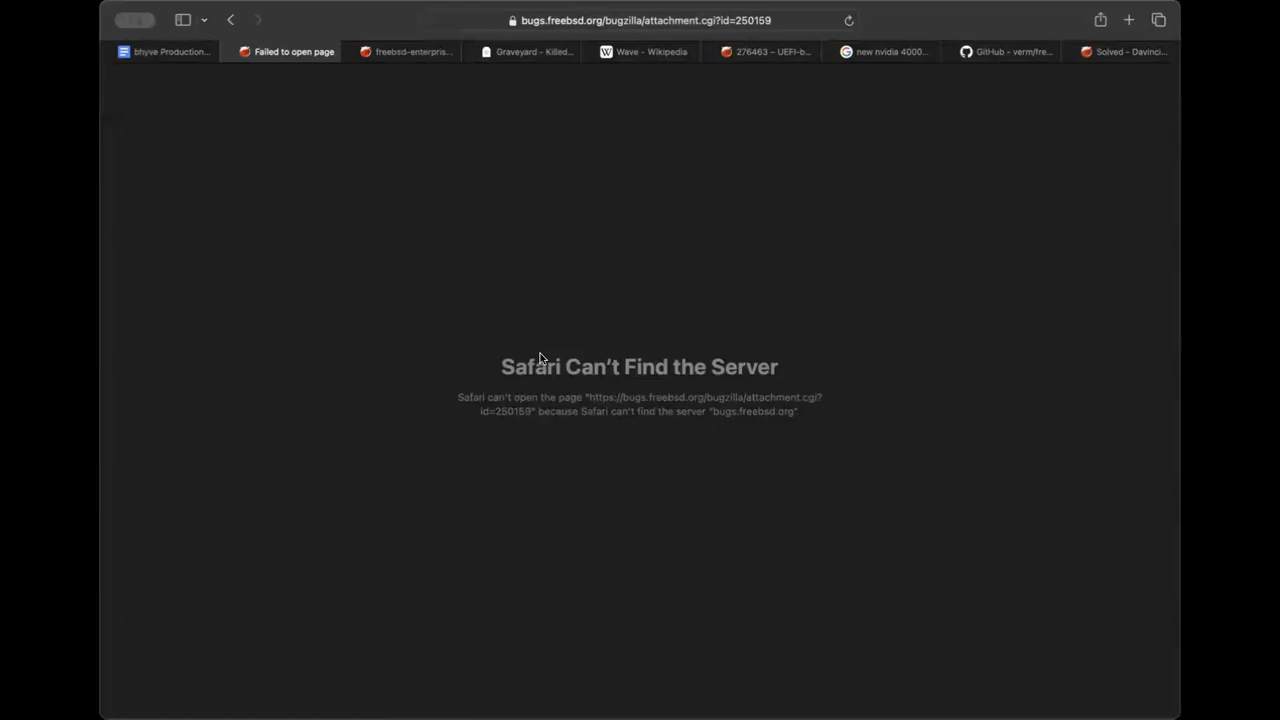
pyautogui.click(848, 20)
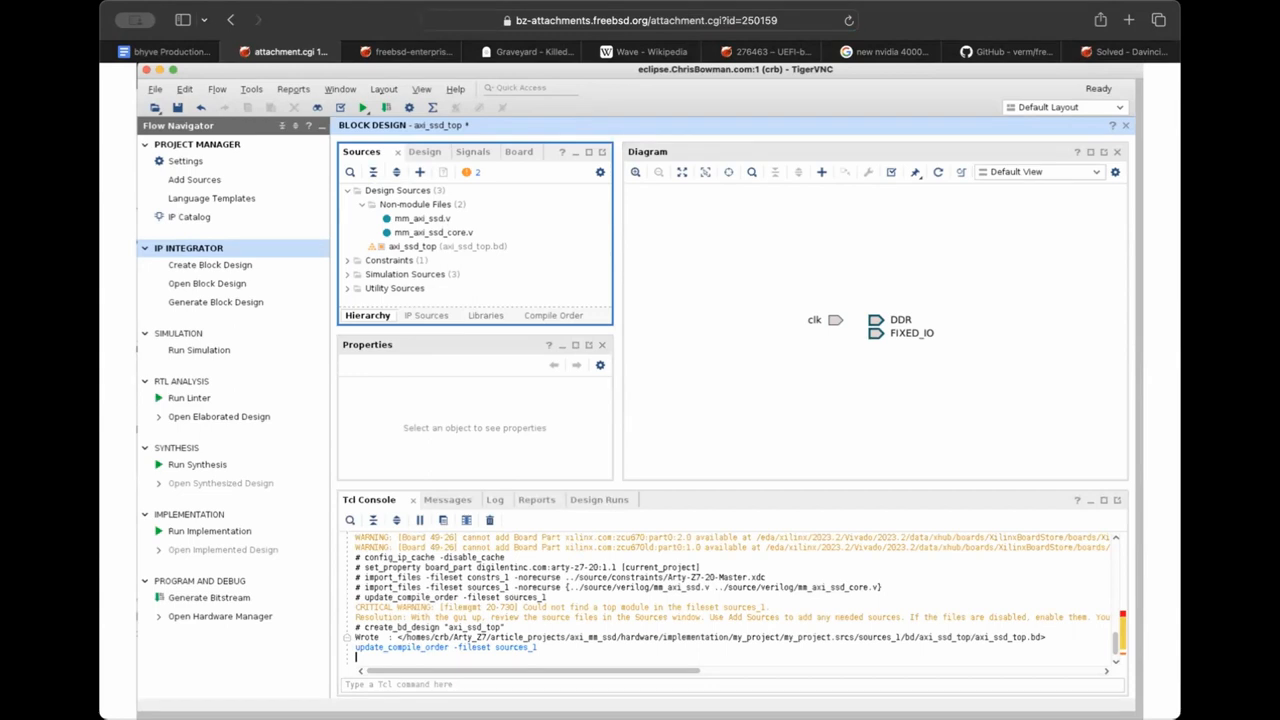
pyautogui.moveTo(772, 252)
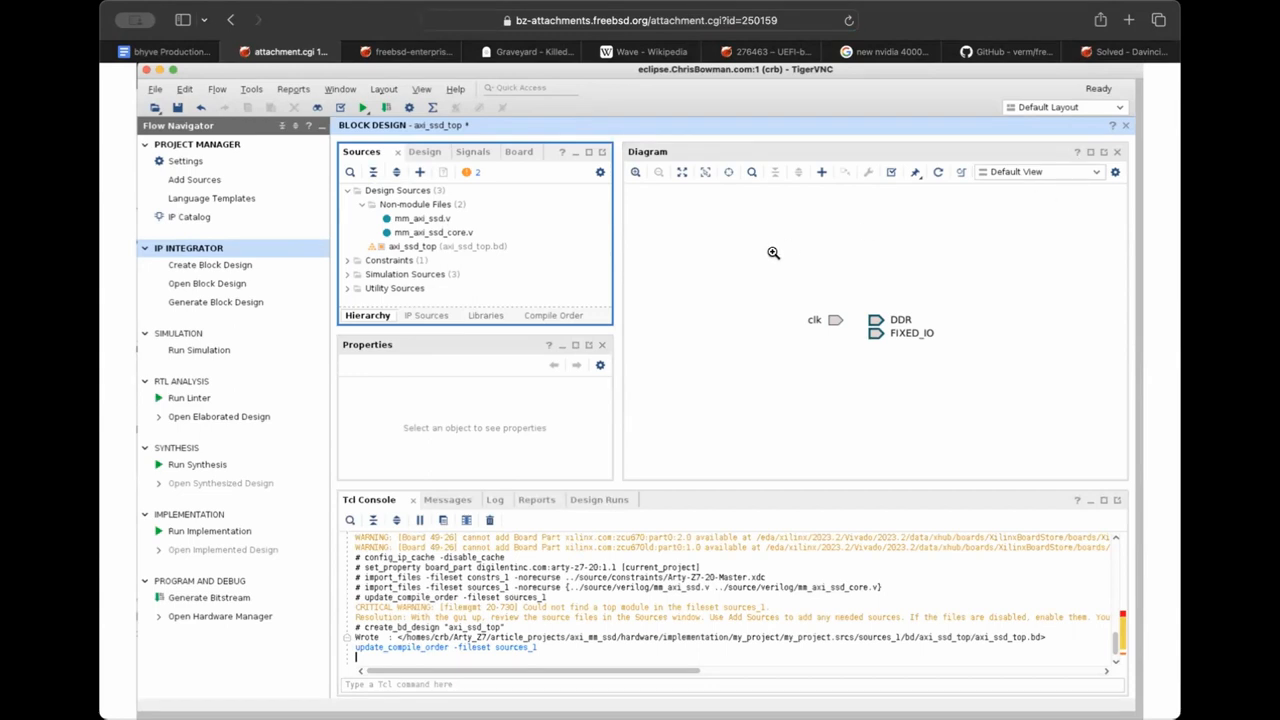
pyautogui.click(230, 20)
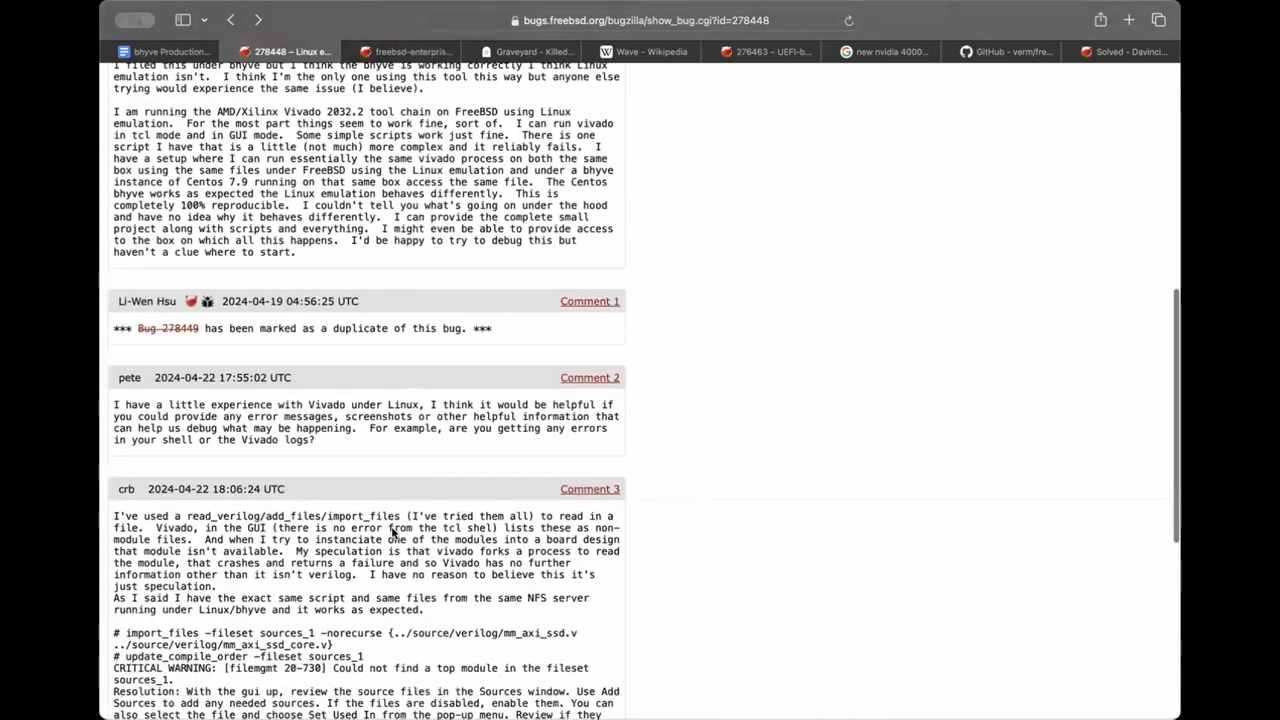
# Return to the top of bug 278448, then switch back to the bhyve call notes document.
pyautogui.scroll(3)
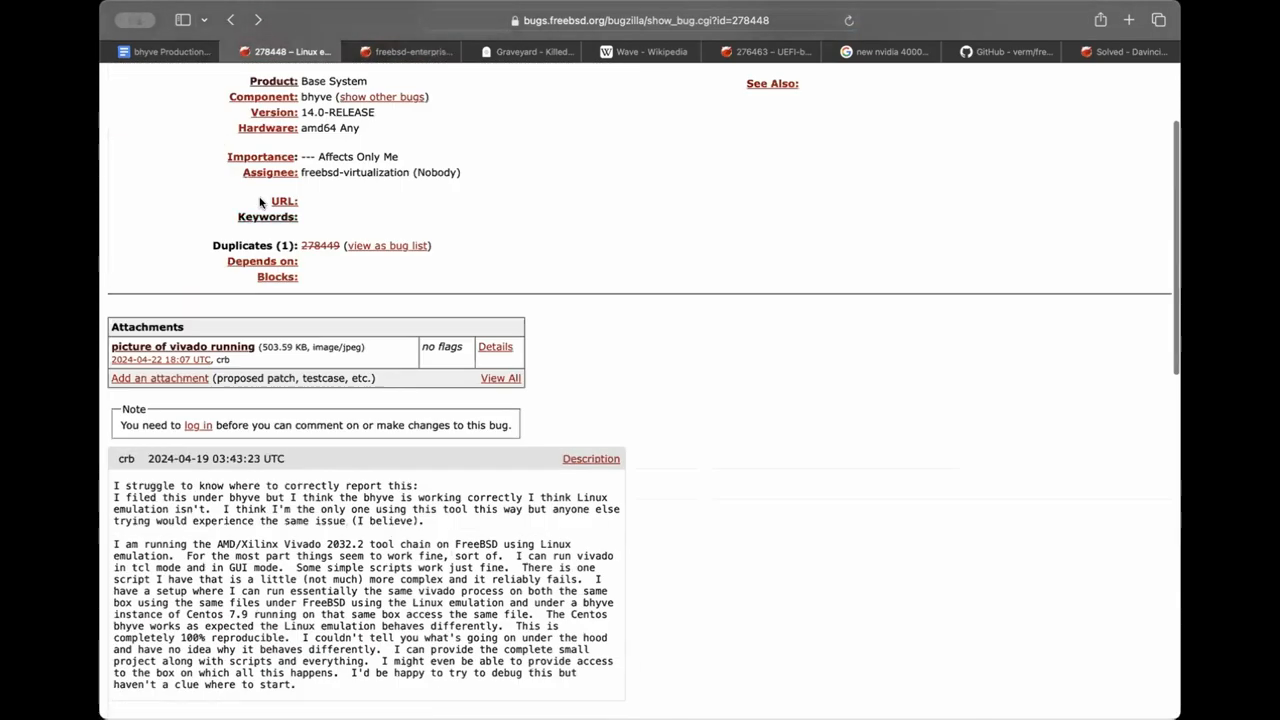
pyautogui.click(168, 52)
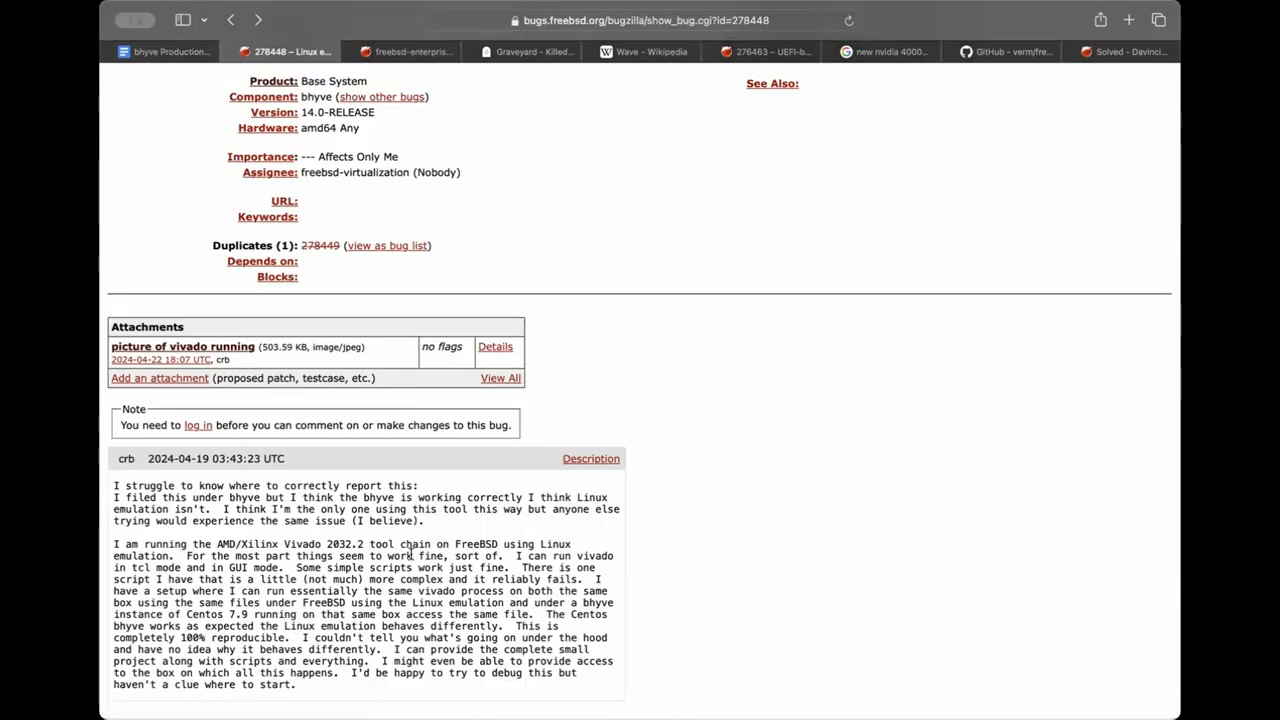
pyautogui.moveTo(1066, 576)
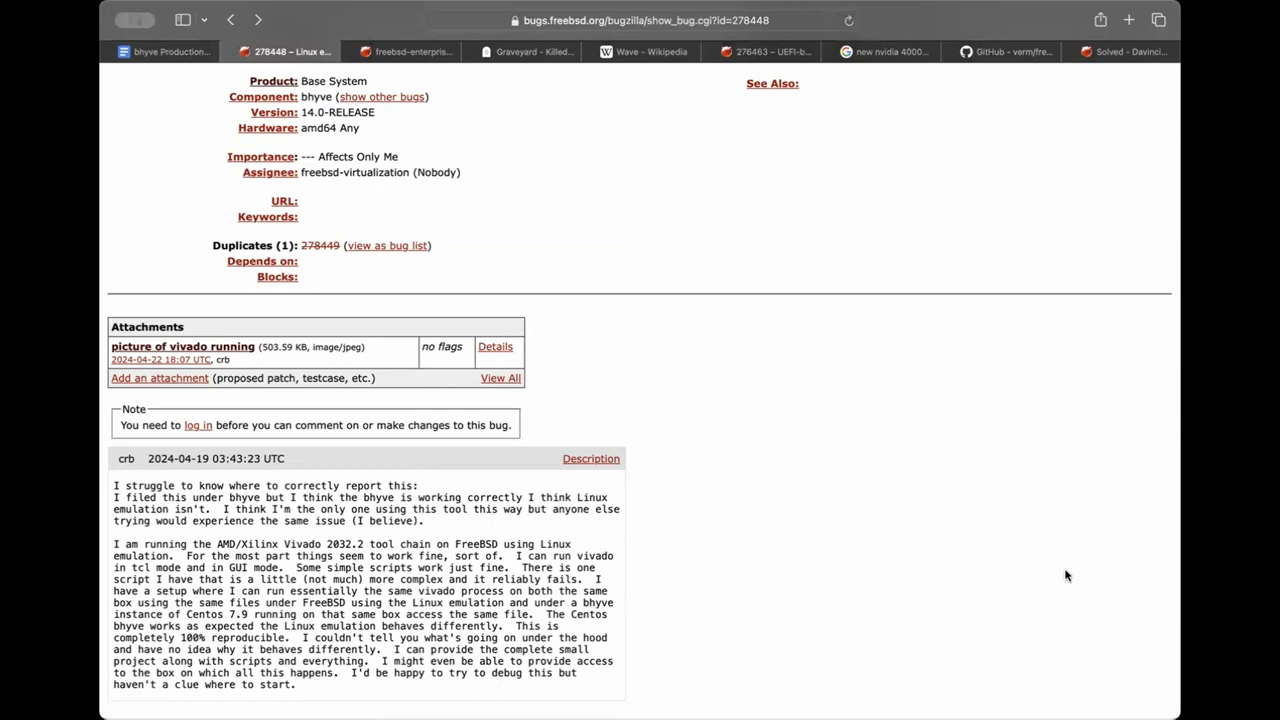
pyautogui.moveTo(768, 546)
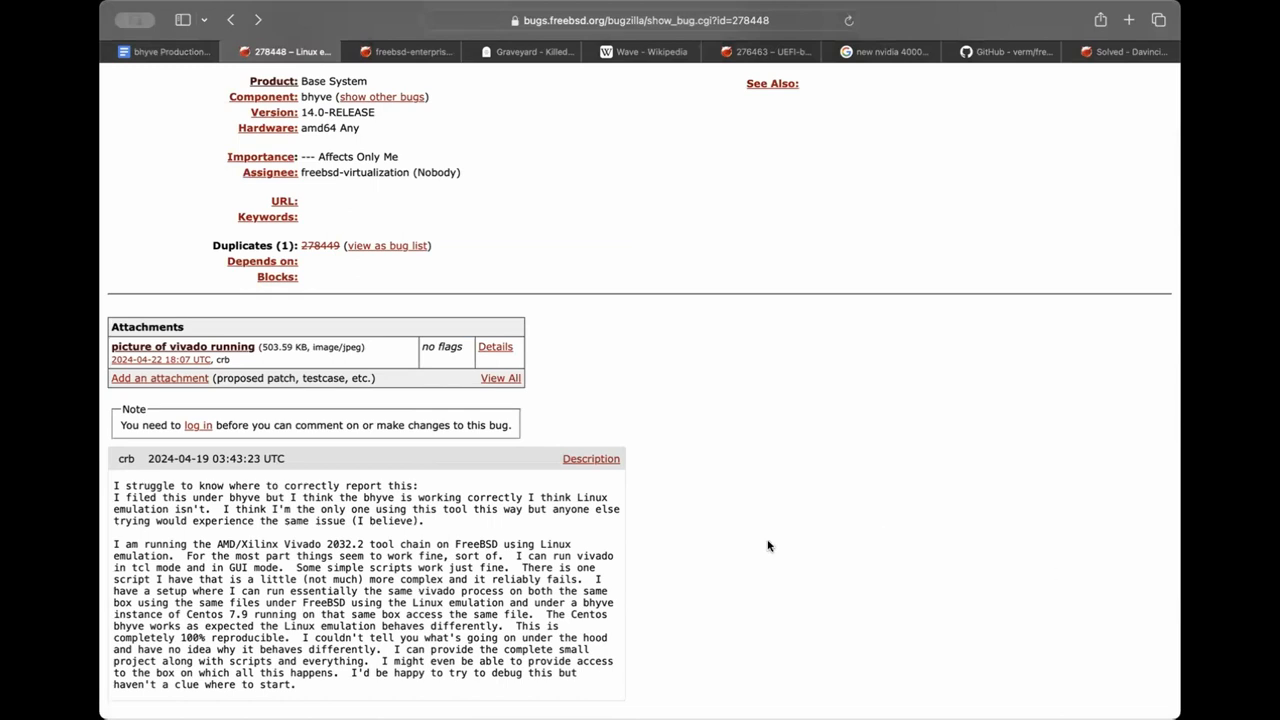
pyautogui.moveTo(568, 576)
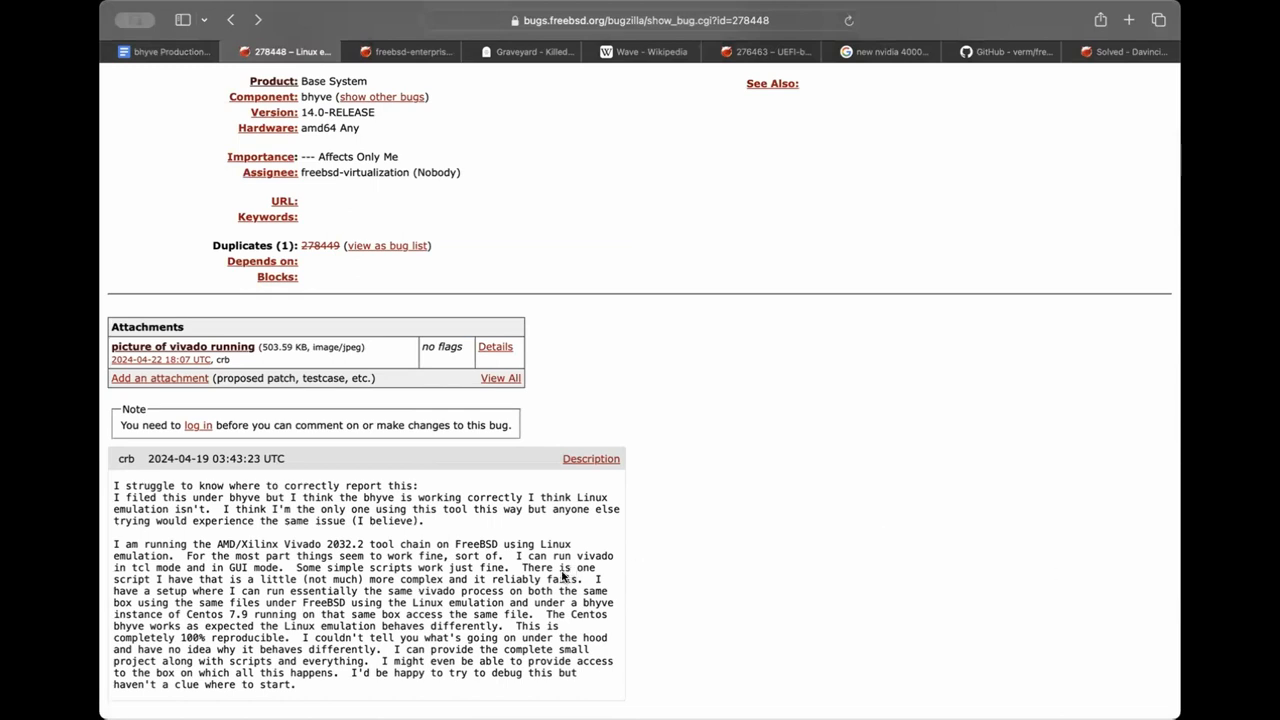
pyautogui.moveTo(182, 346)
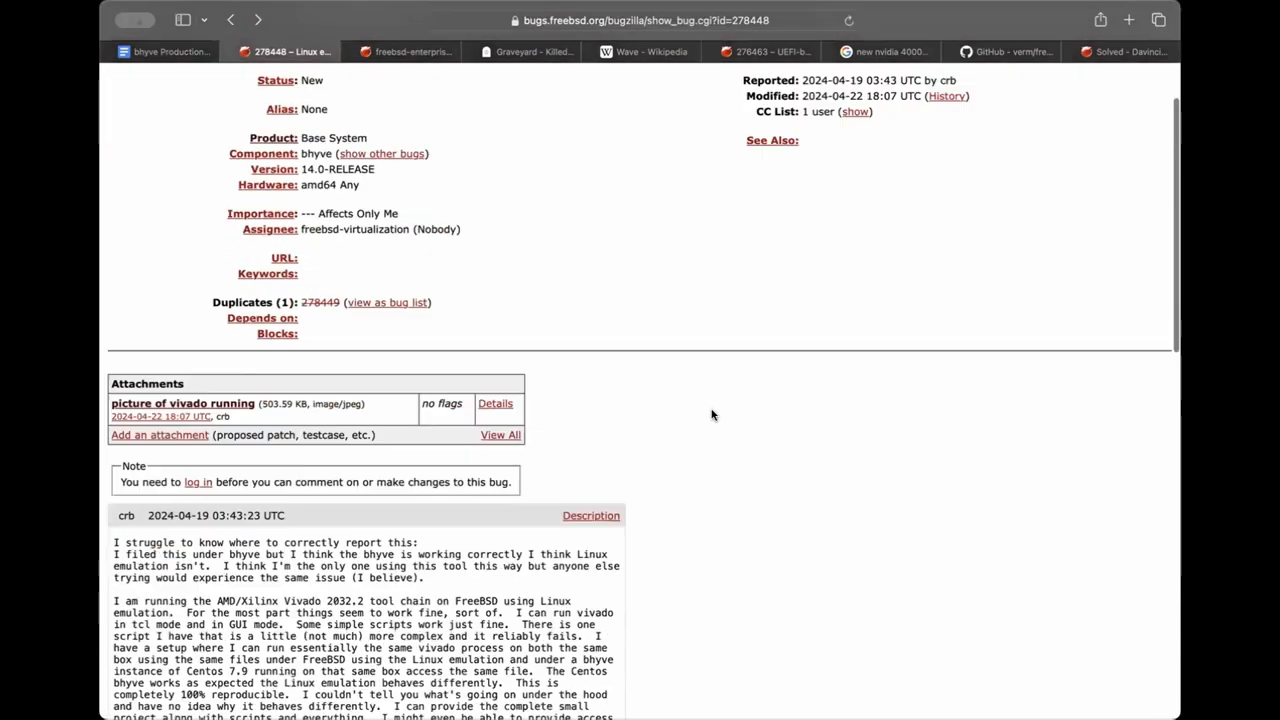
pyautogui.scroll(-3)
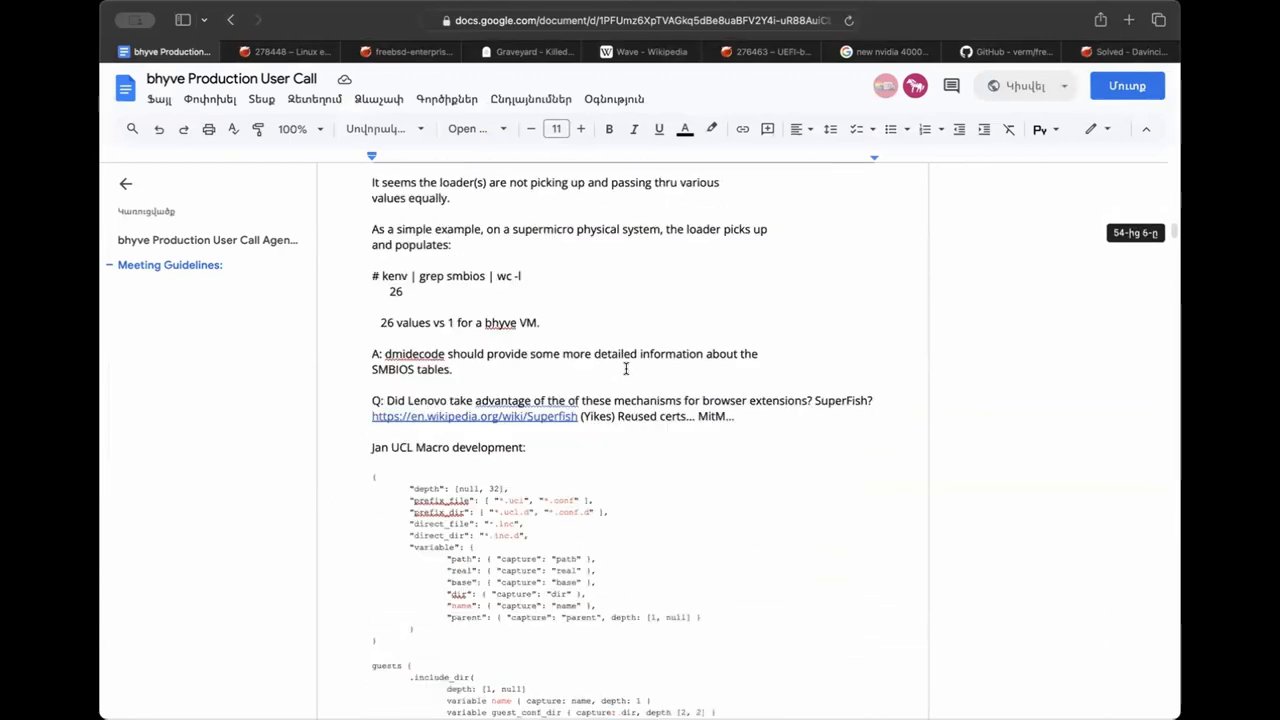
# Search the notes for 'hacka' and follow the link to the Production User Hackathon scratchpad.
pyautogui.scroll(-3)
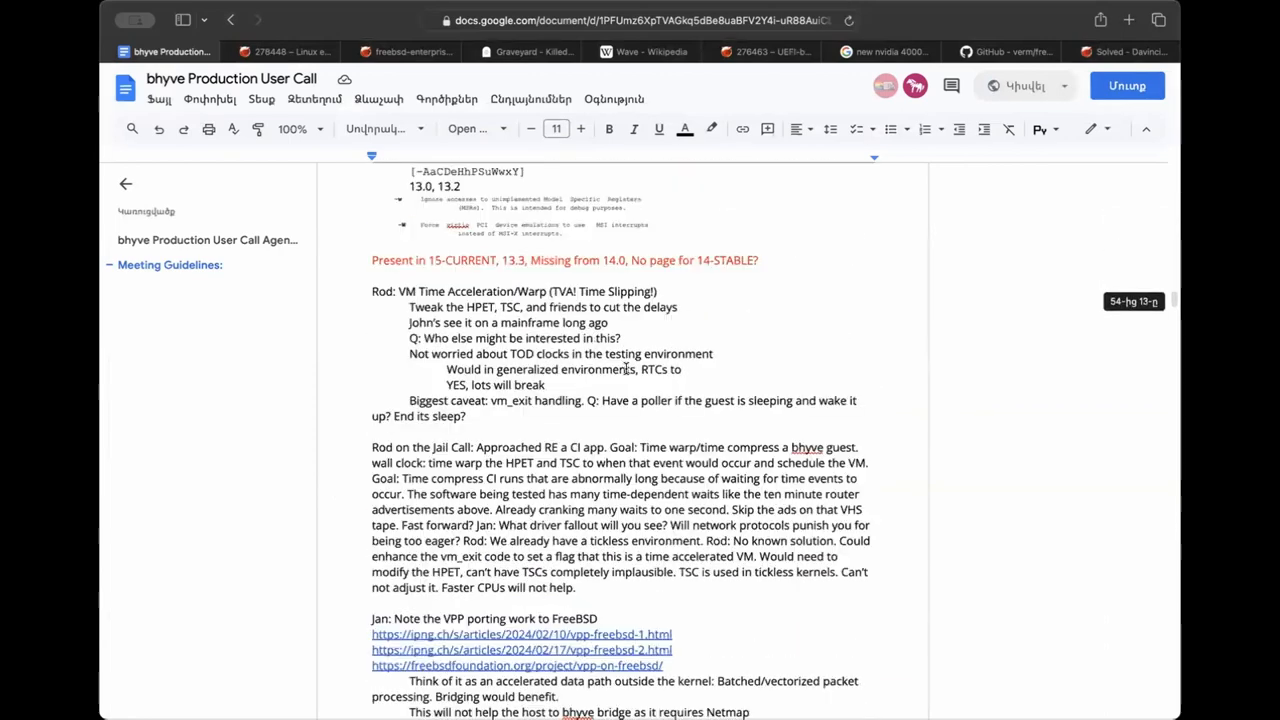
pyautogui.scroll(-3)
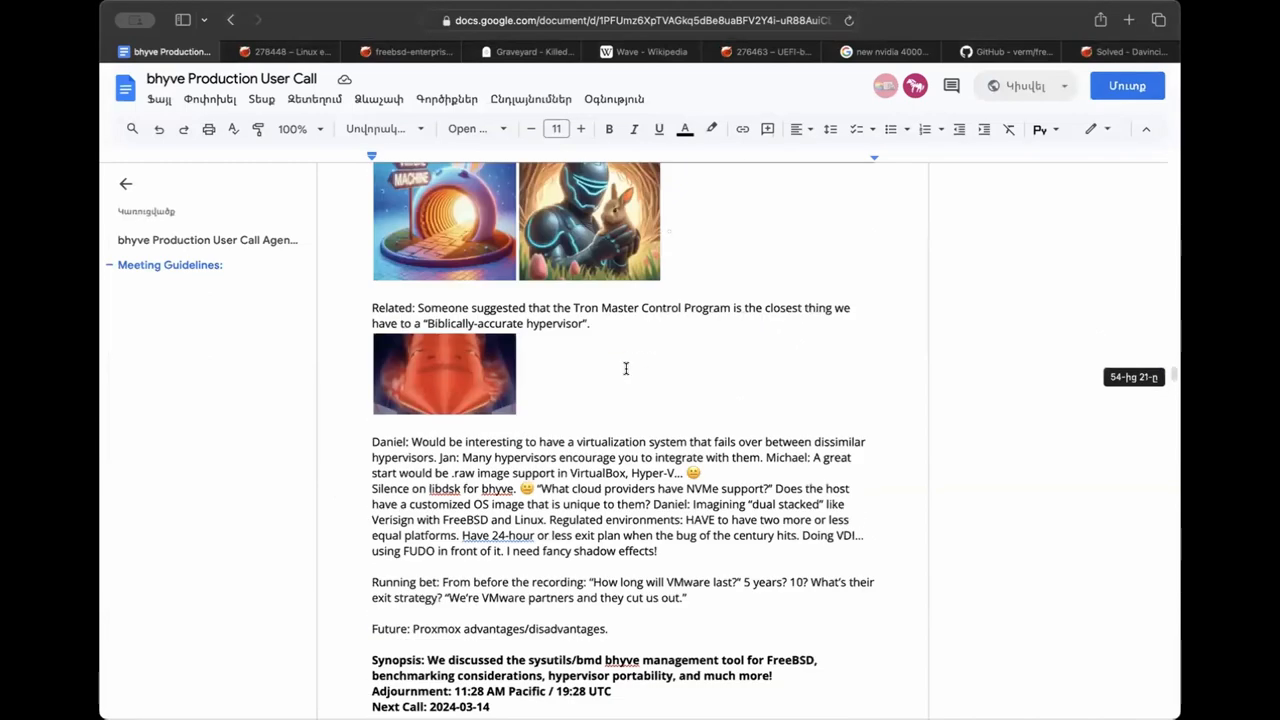
pyautogui.scroll(-3)
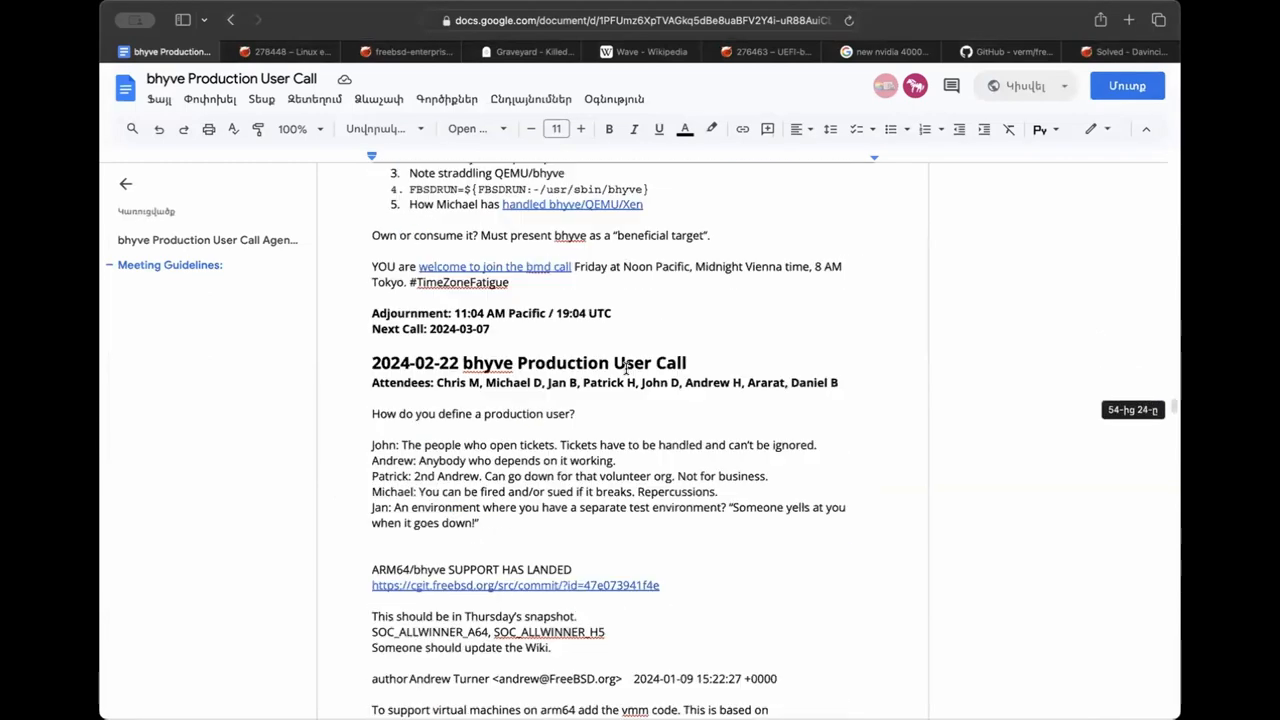
pyautogui.scroll(-3)
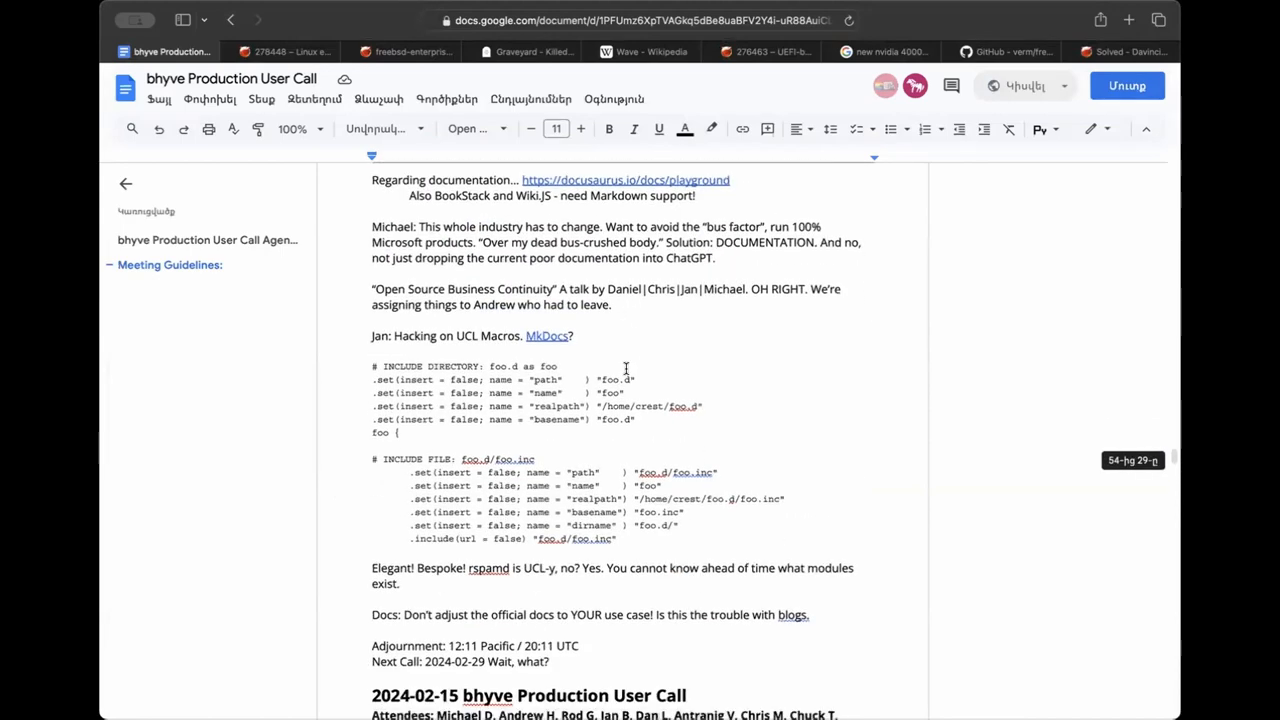
pyautogui.scroll(-3)
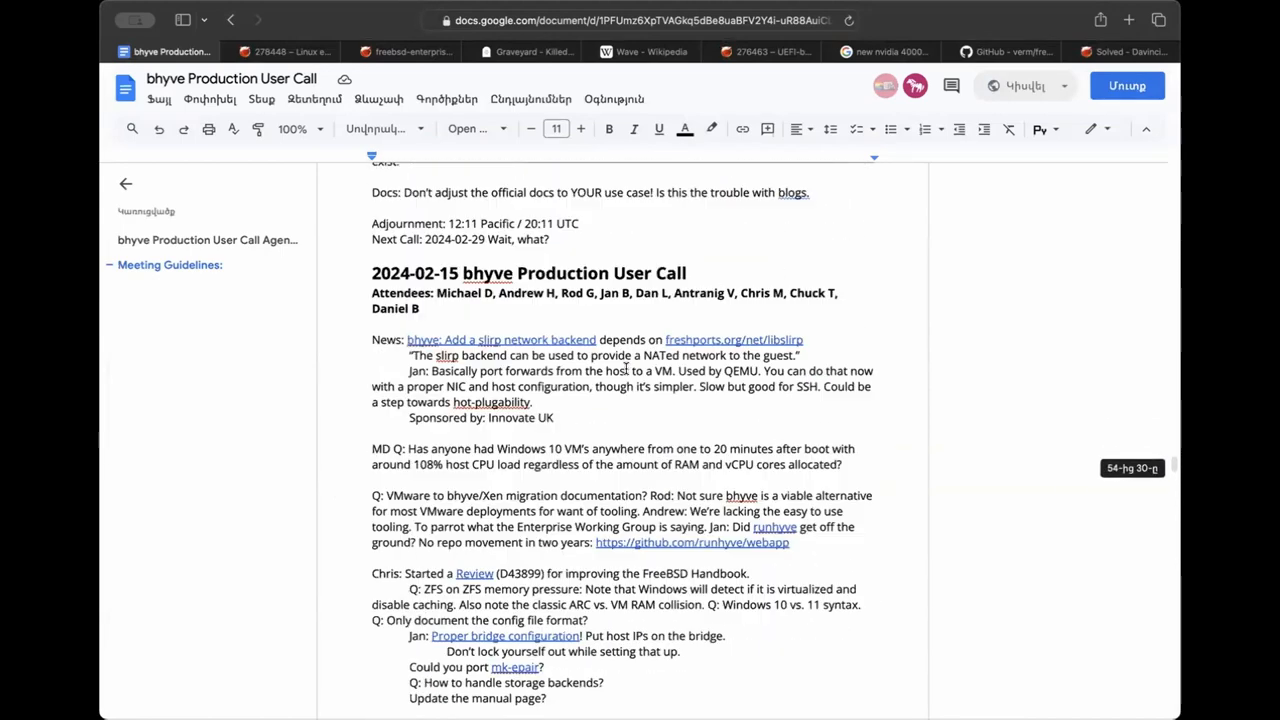
pyautogui.scroll(-3)
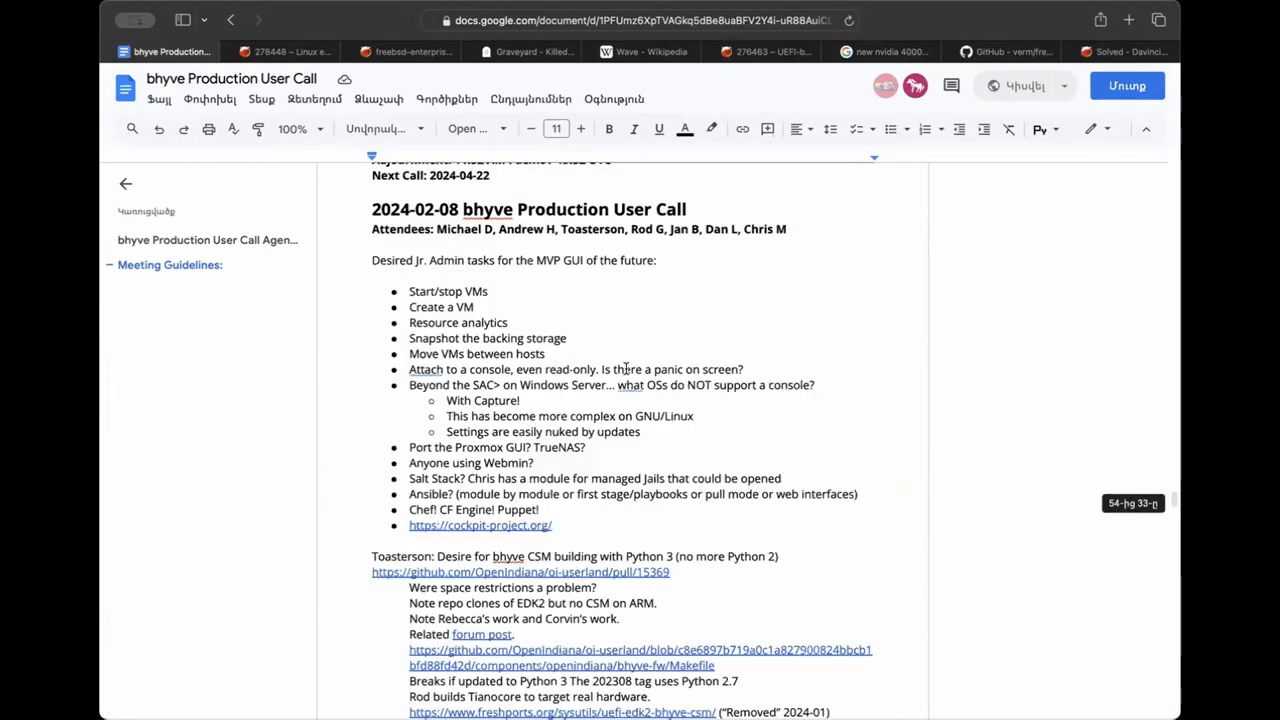
pyautogui.scroll(-3)
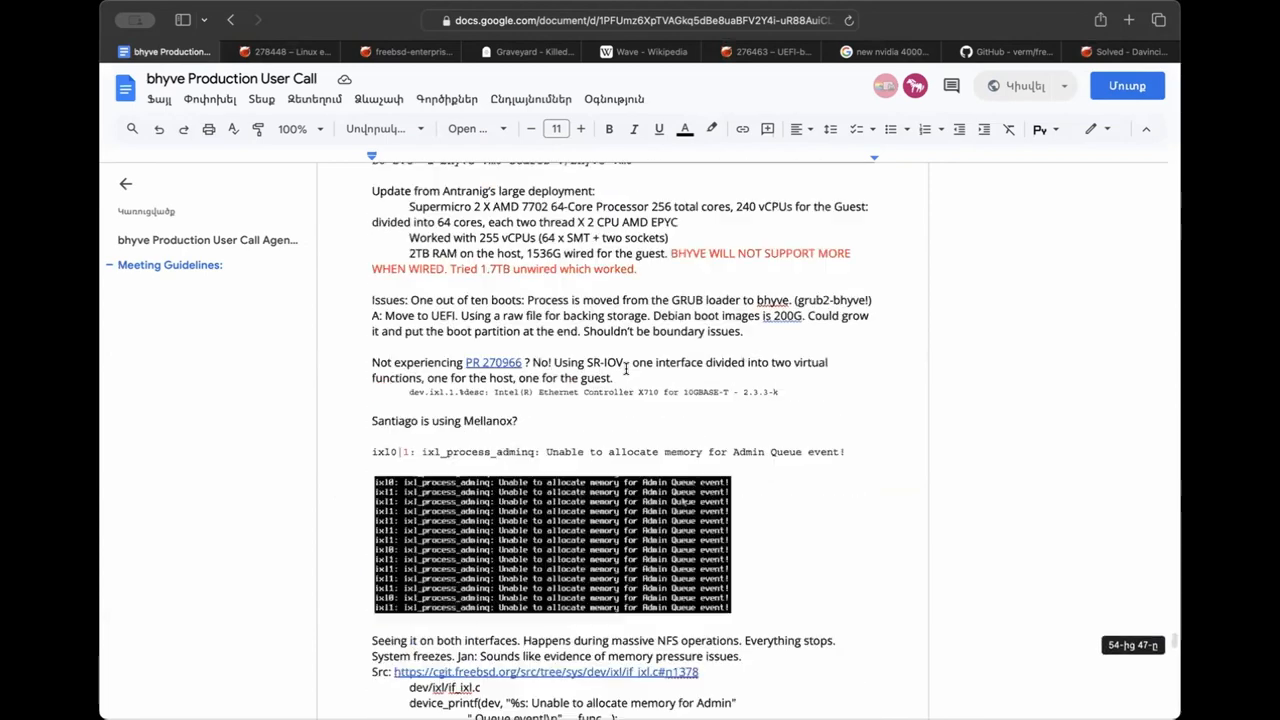
pyautogui.scroll(-3)
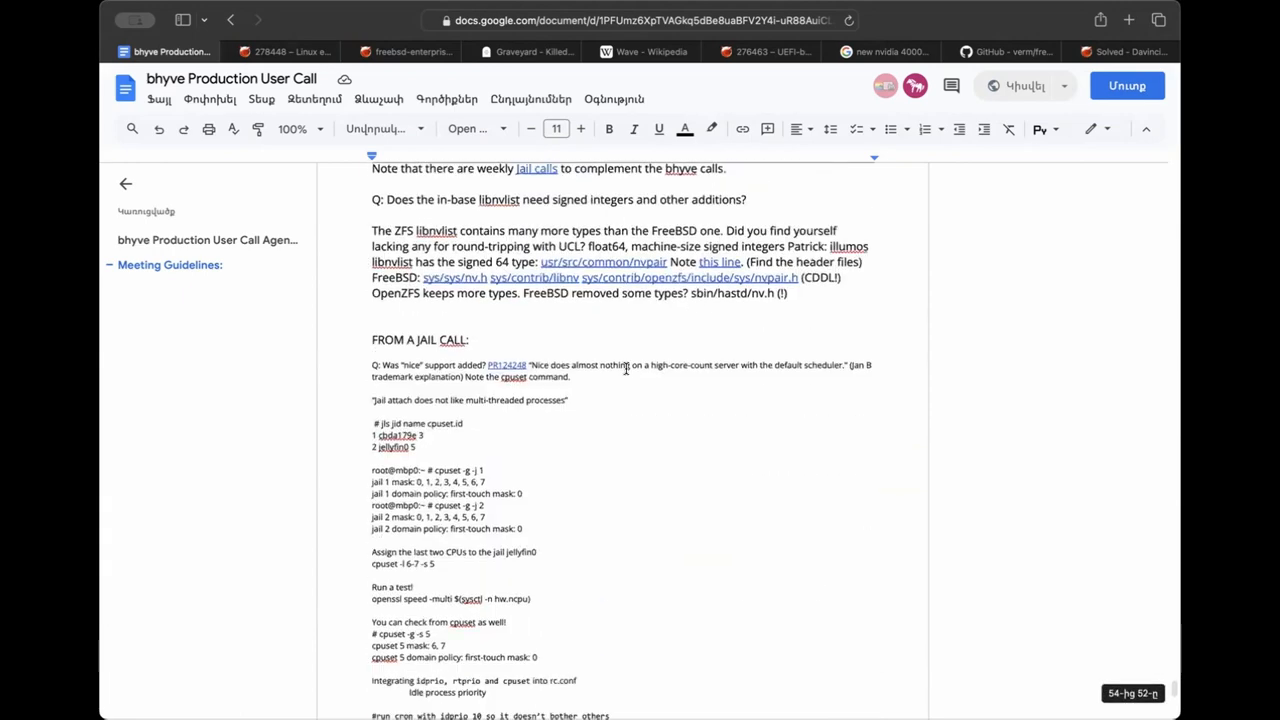
pyautogui.scroll(-3)
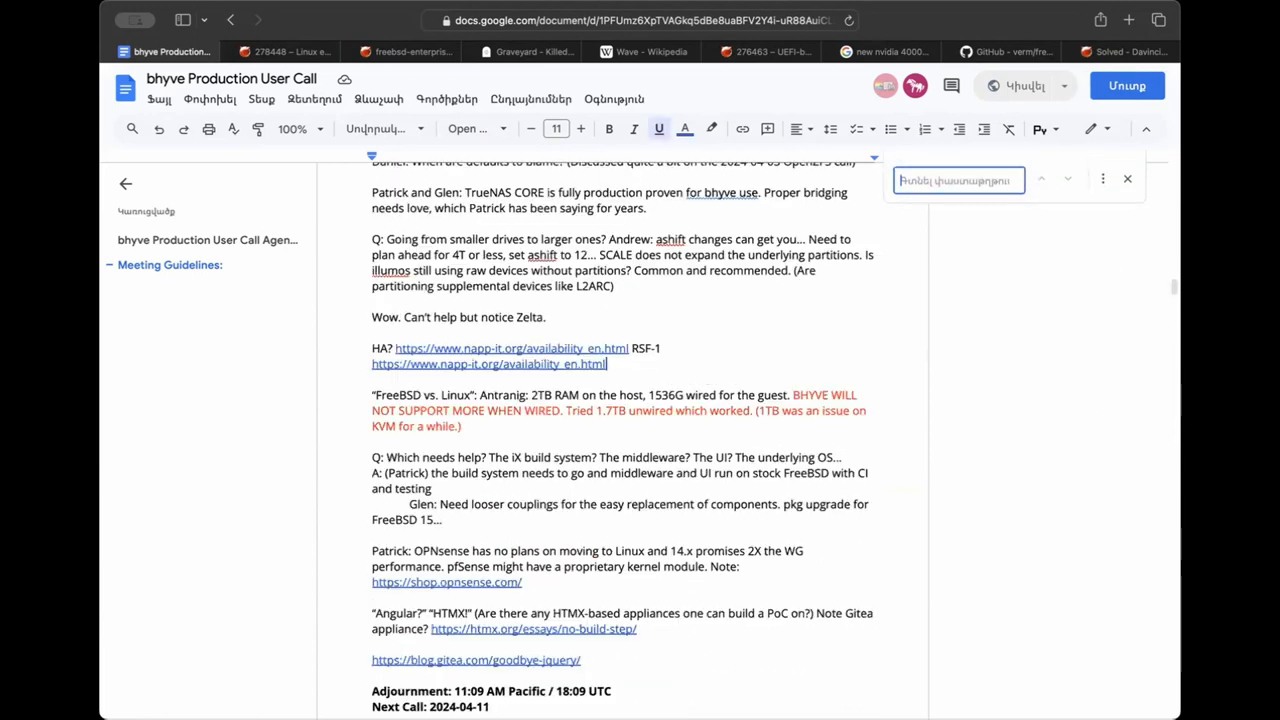
pyautogui.write('hacka')
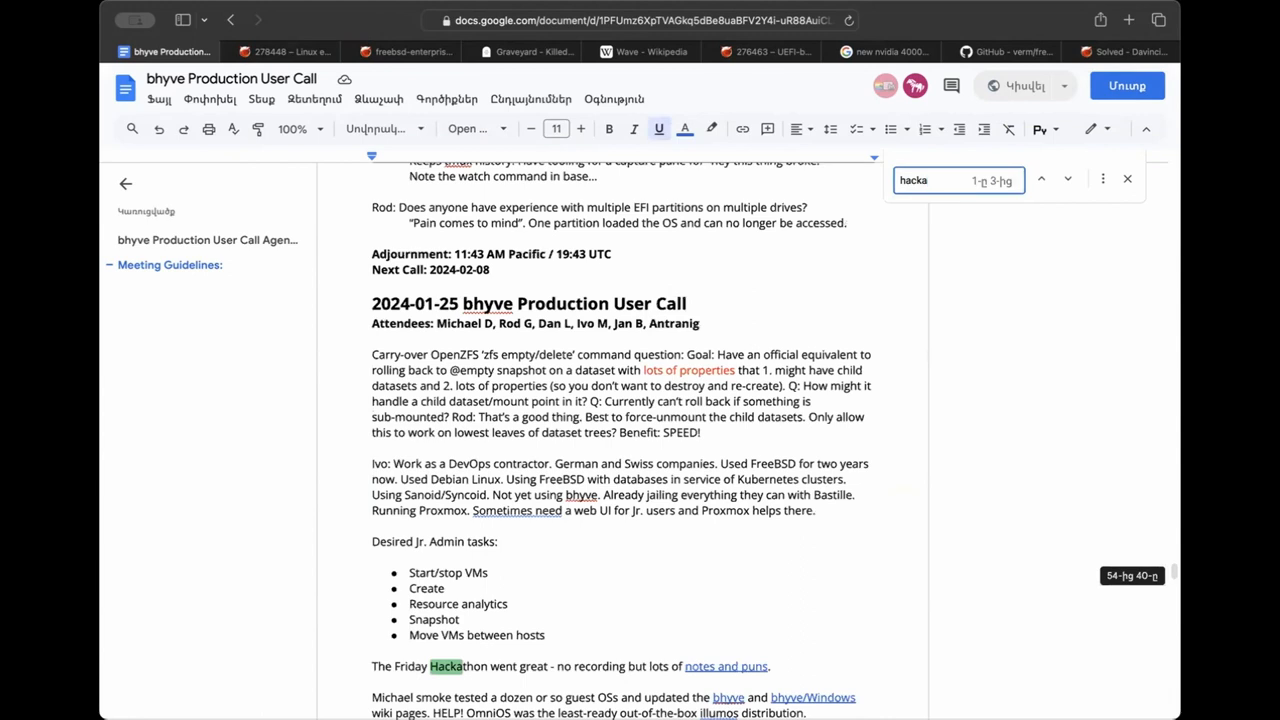
pyautogui.moveTo(724, 664)
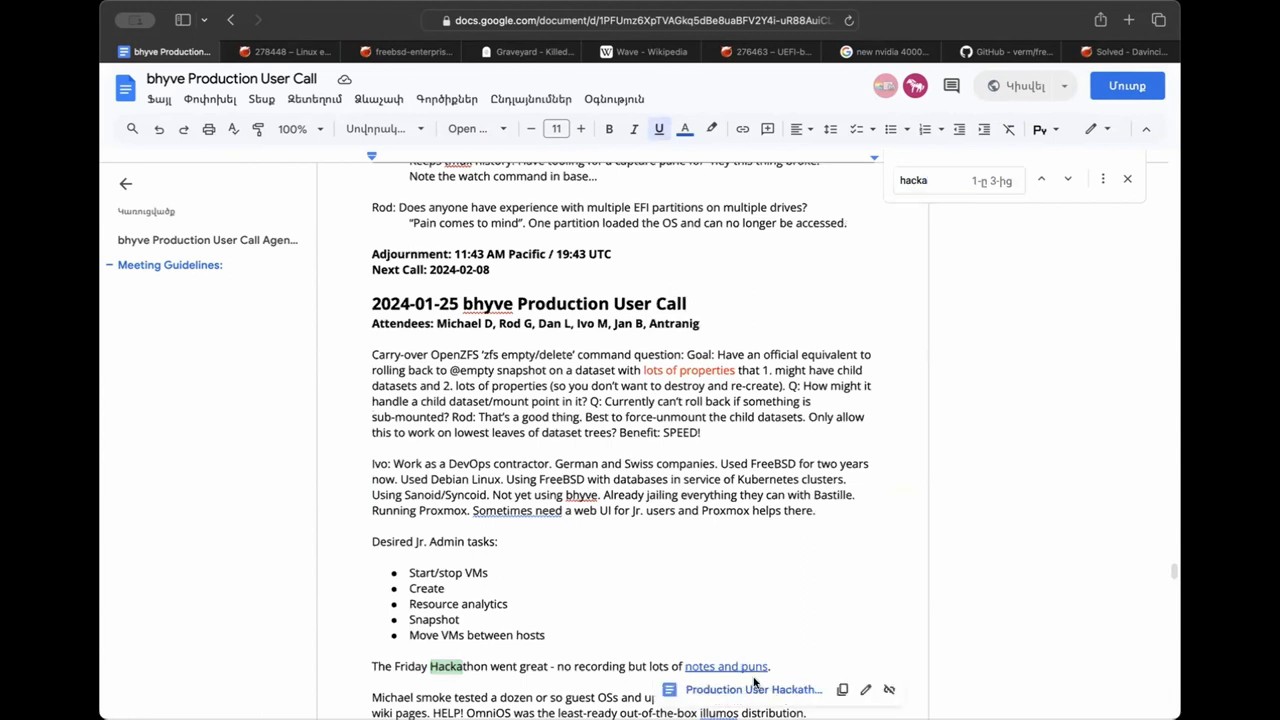
pyautogui.click(752, 688)
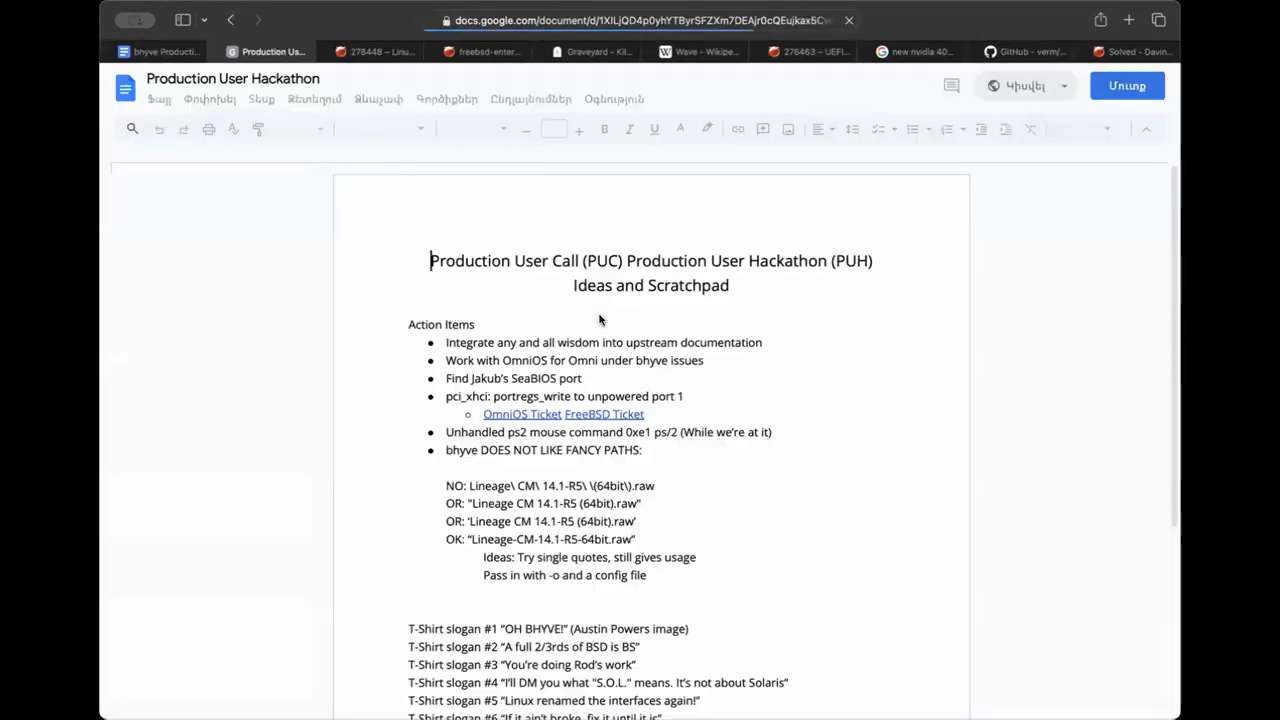
# Scroll past the T-shirt slogans to the terminal error screenshot in the scratchpad.
pyautogui.scroll(-3)
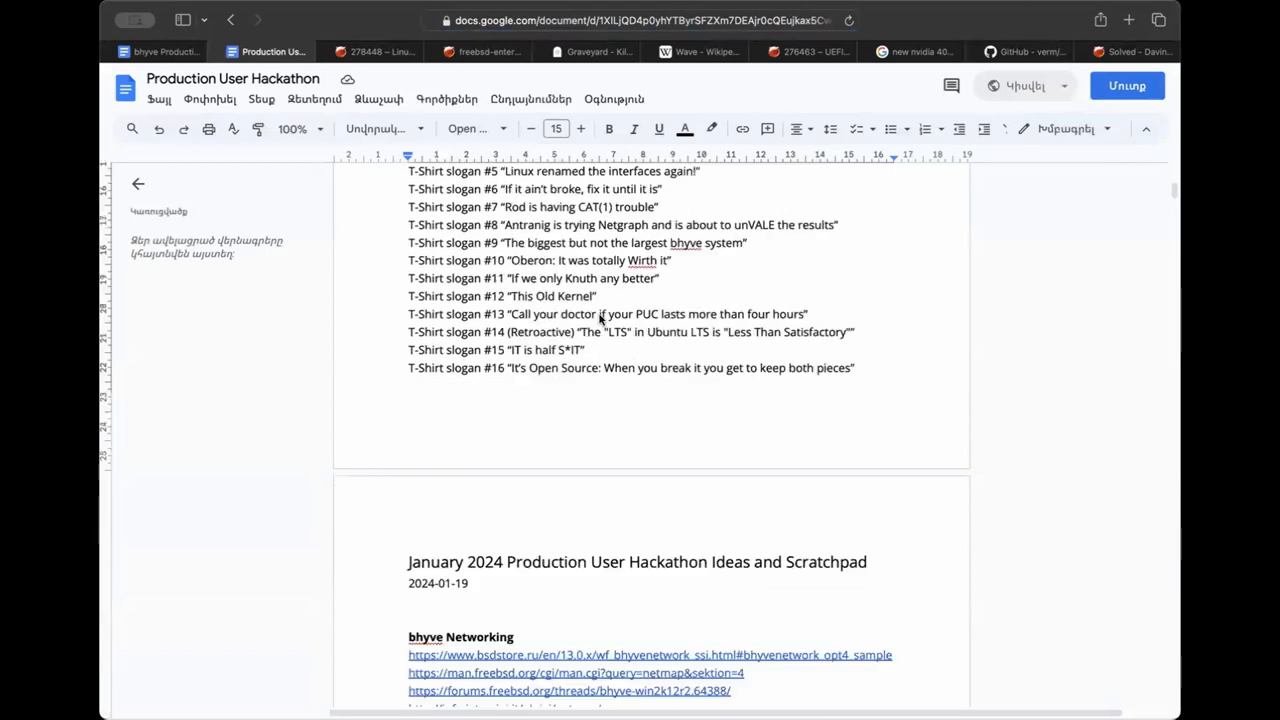
pyautogui.scroll(-3)
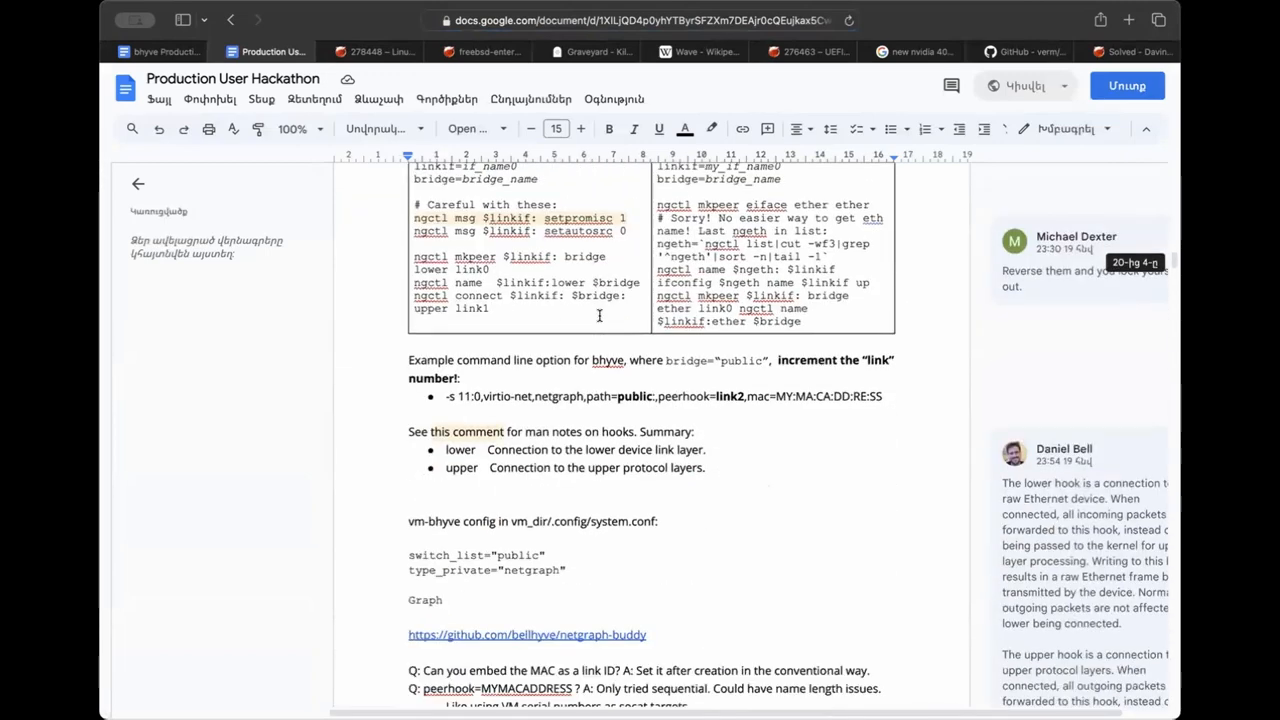
pyautogui.scroll(-3)
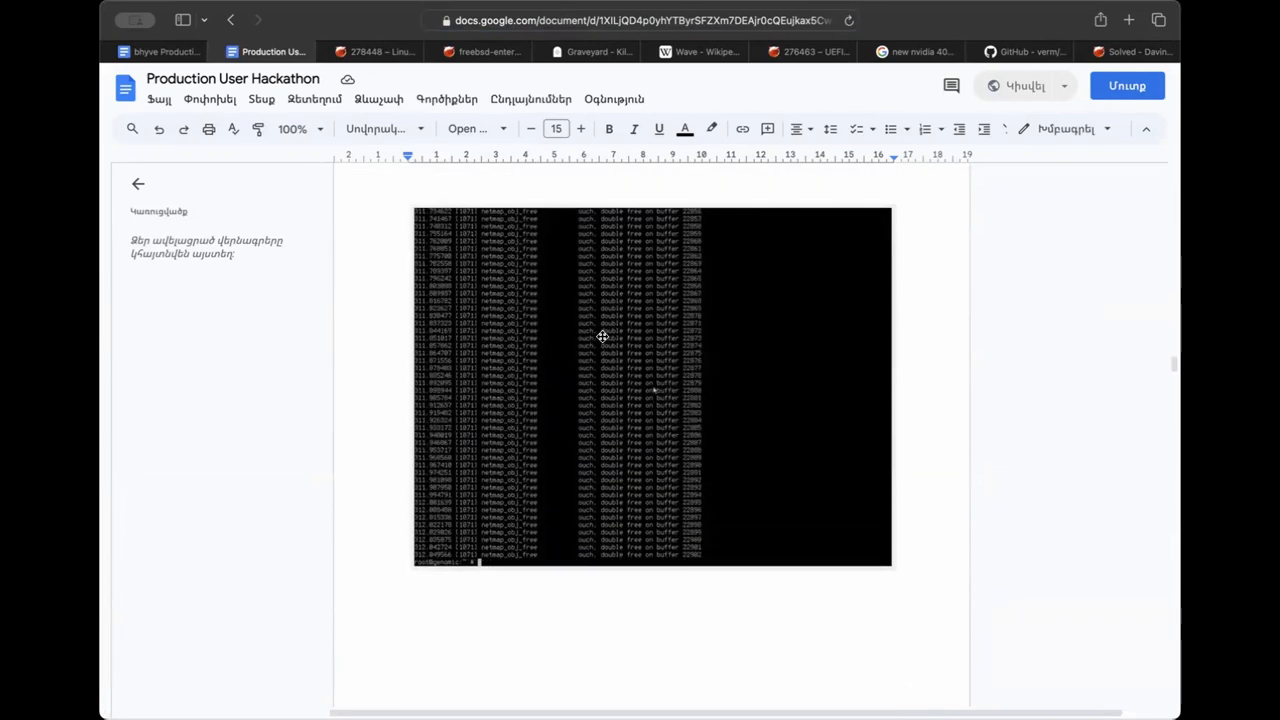
# Zoom to 200% and read through the netmap 'double free on buffer' error lines in the screenshot.
pyautogui.click(296, 128)
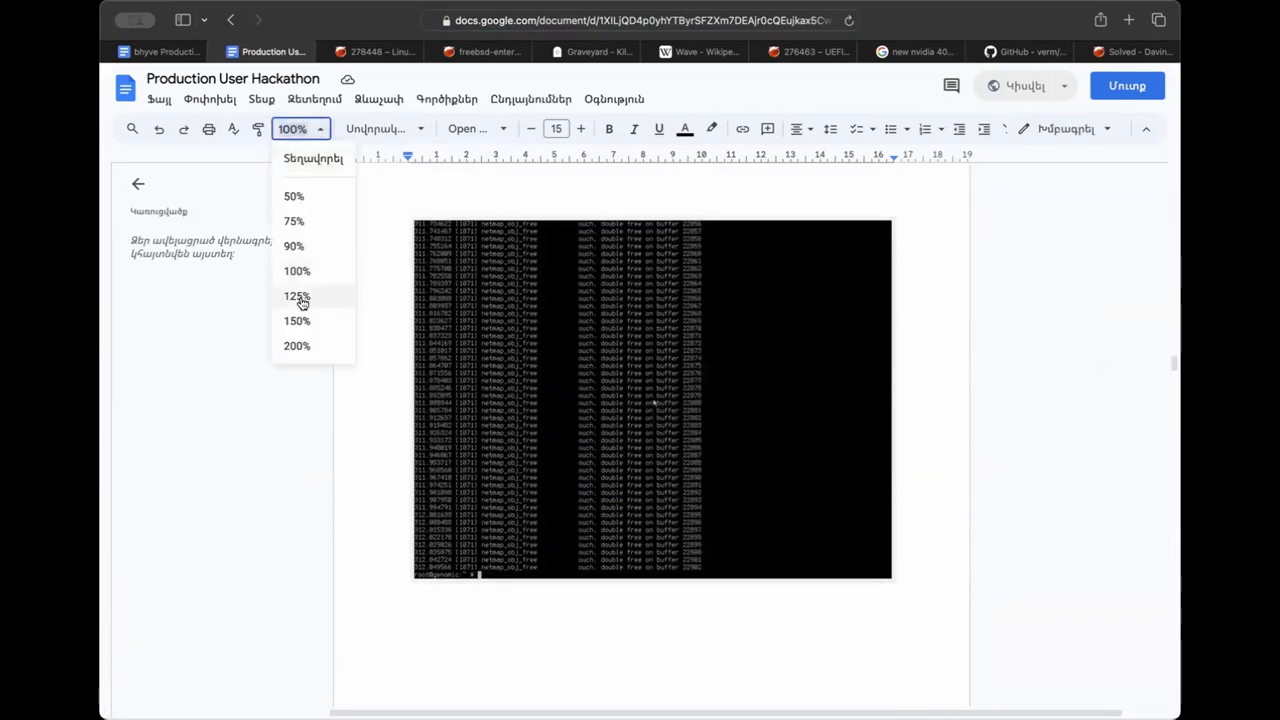
pyautogui.click(296, 320)
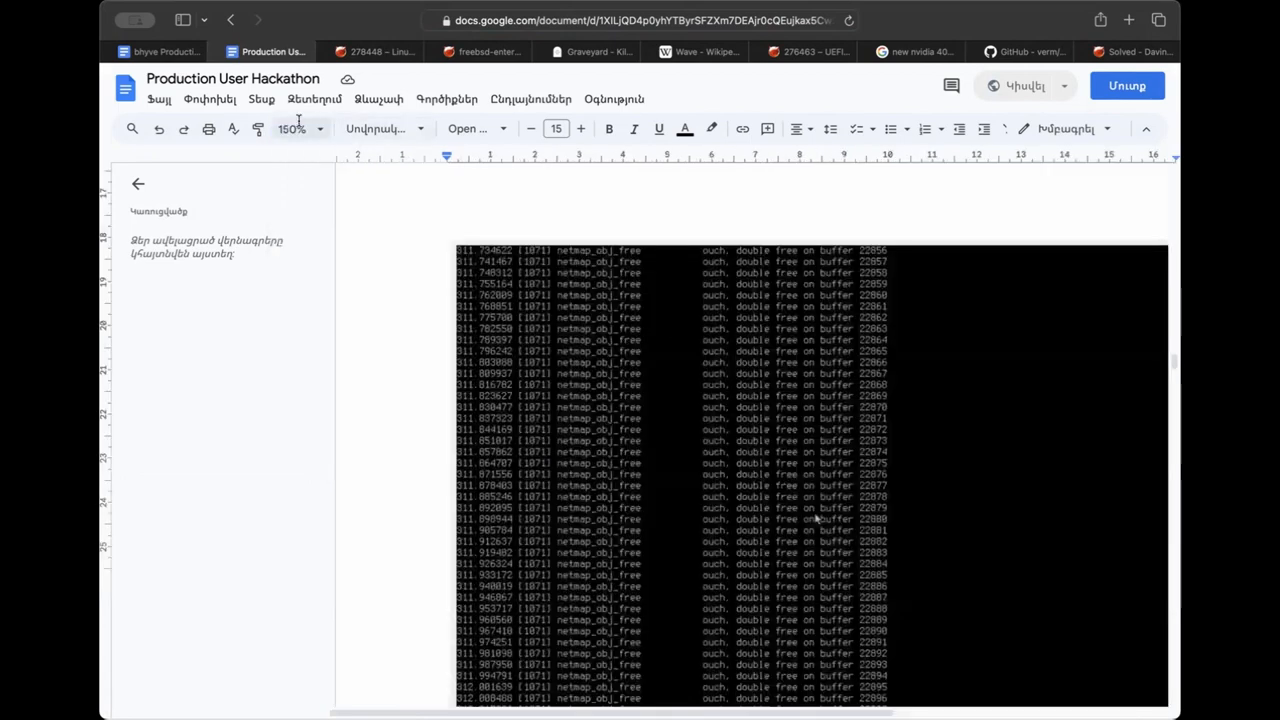
pyautogui.click(292, 128)
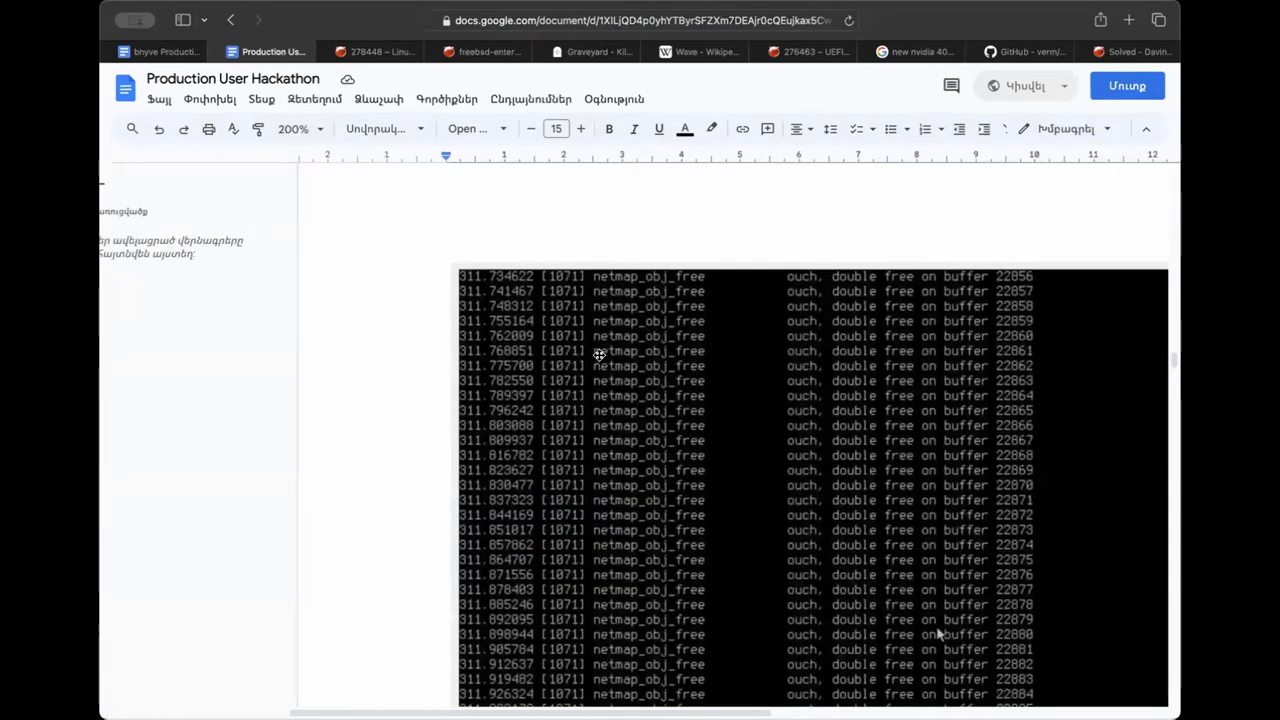
pyautogui.scroll(-3)
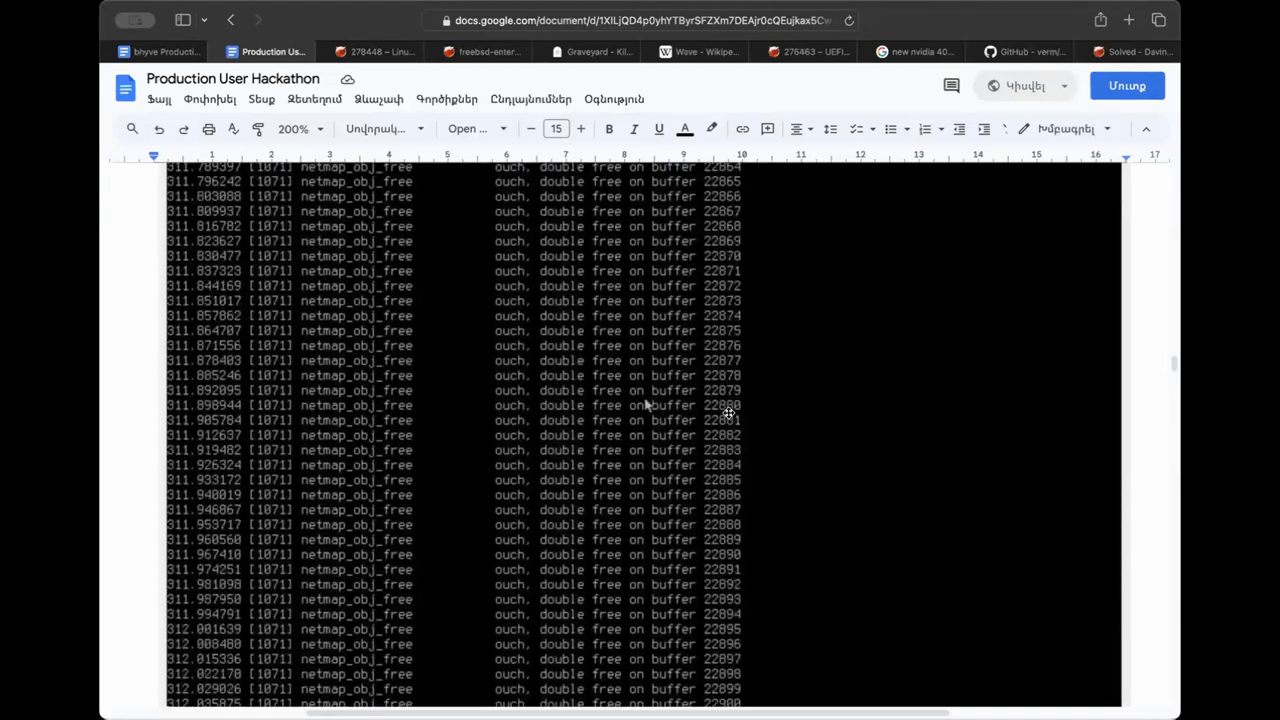
pyautogui.scroll(-3)
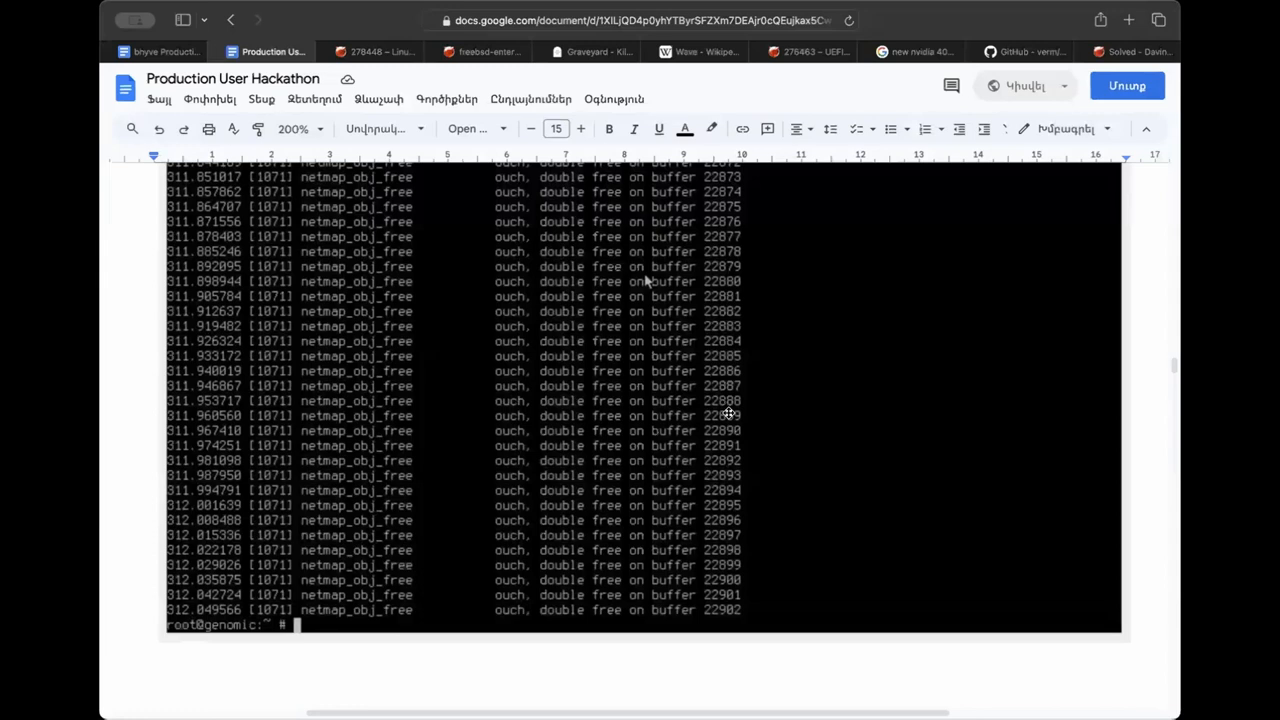
pyautogui.scroll(3)
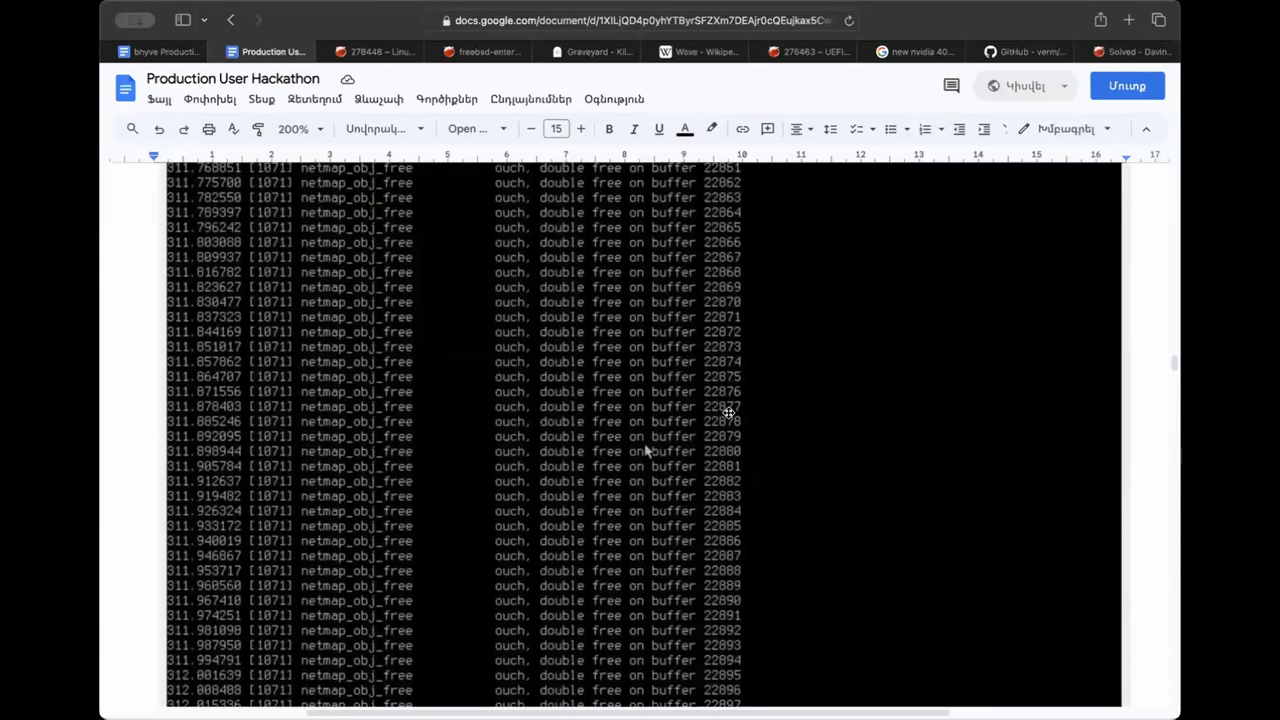
pyautogui.scroll(-3)
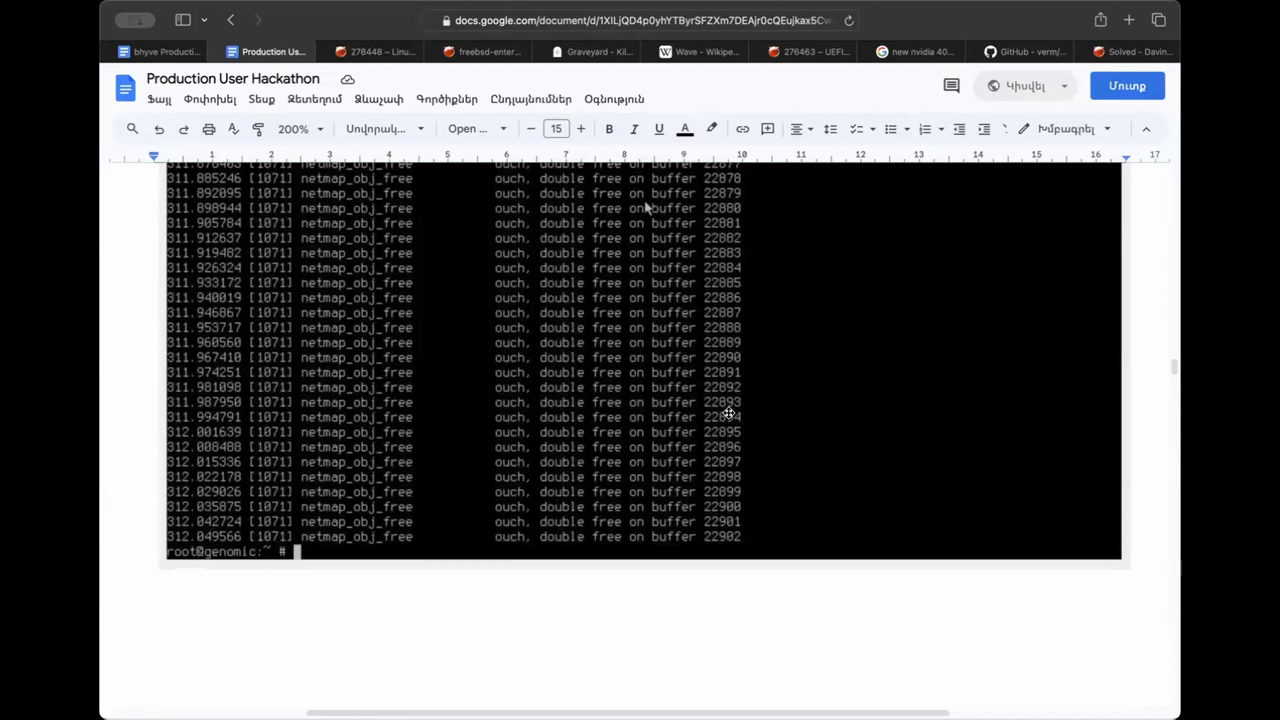
pyautogui.scroll(-3)
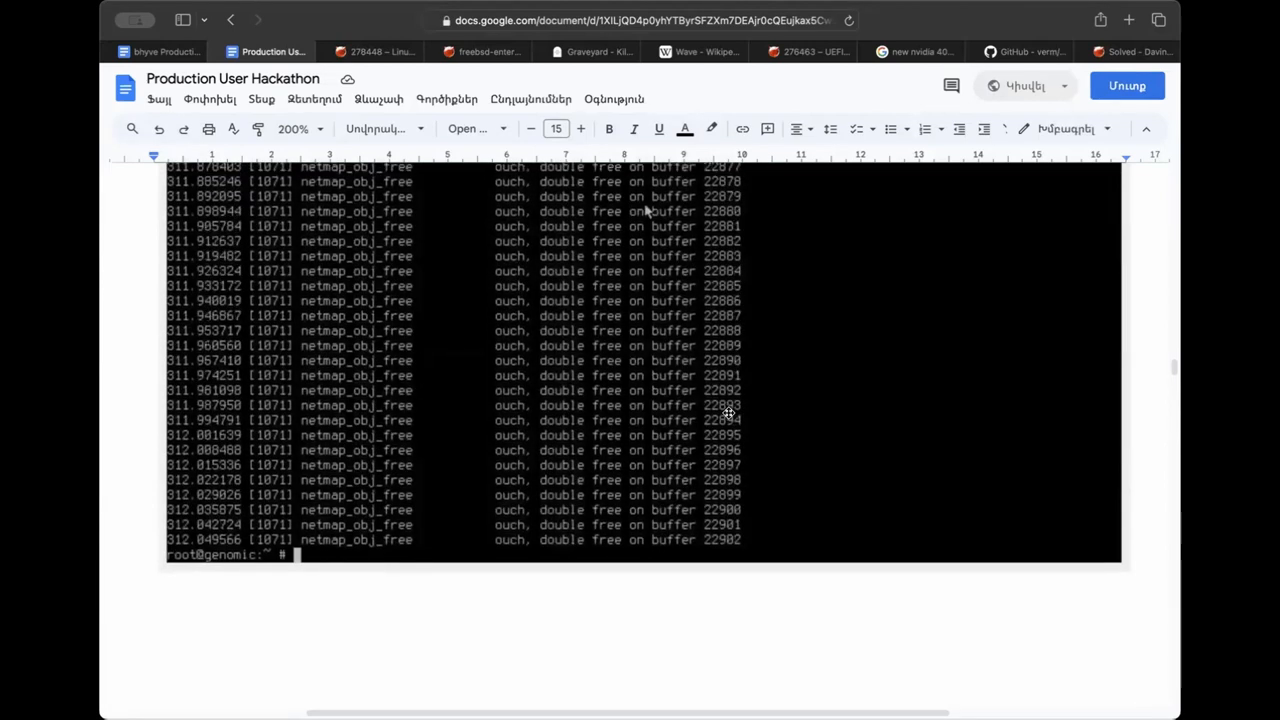
pyautogui.scroll(-3)
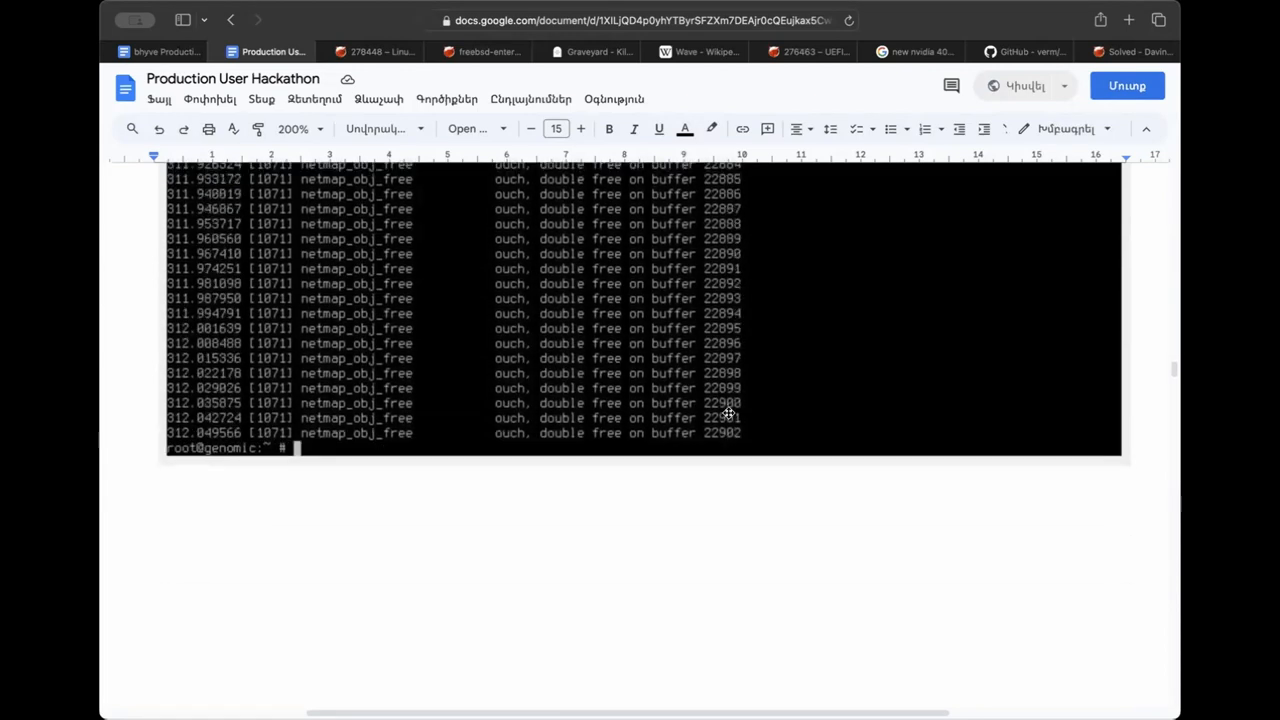
pyautogui.scroll(-3)
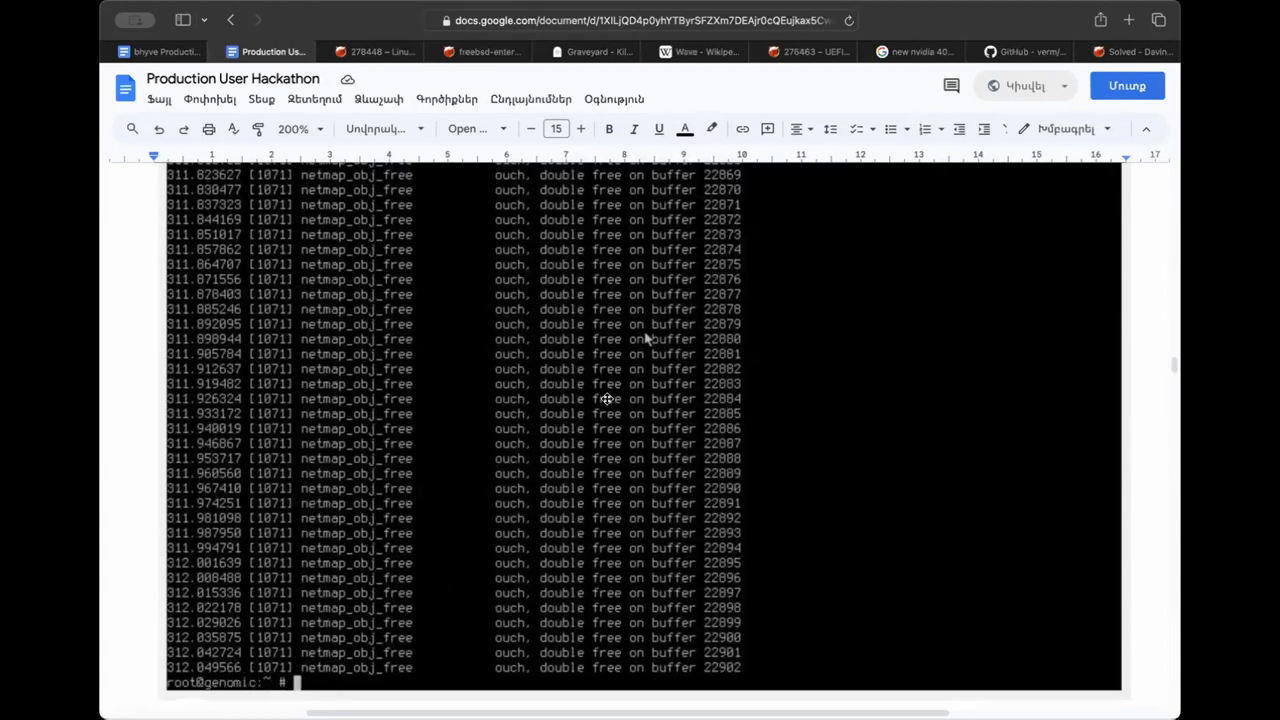
pyautogui.moveTo(466, 320)
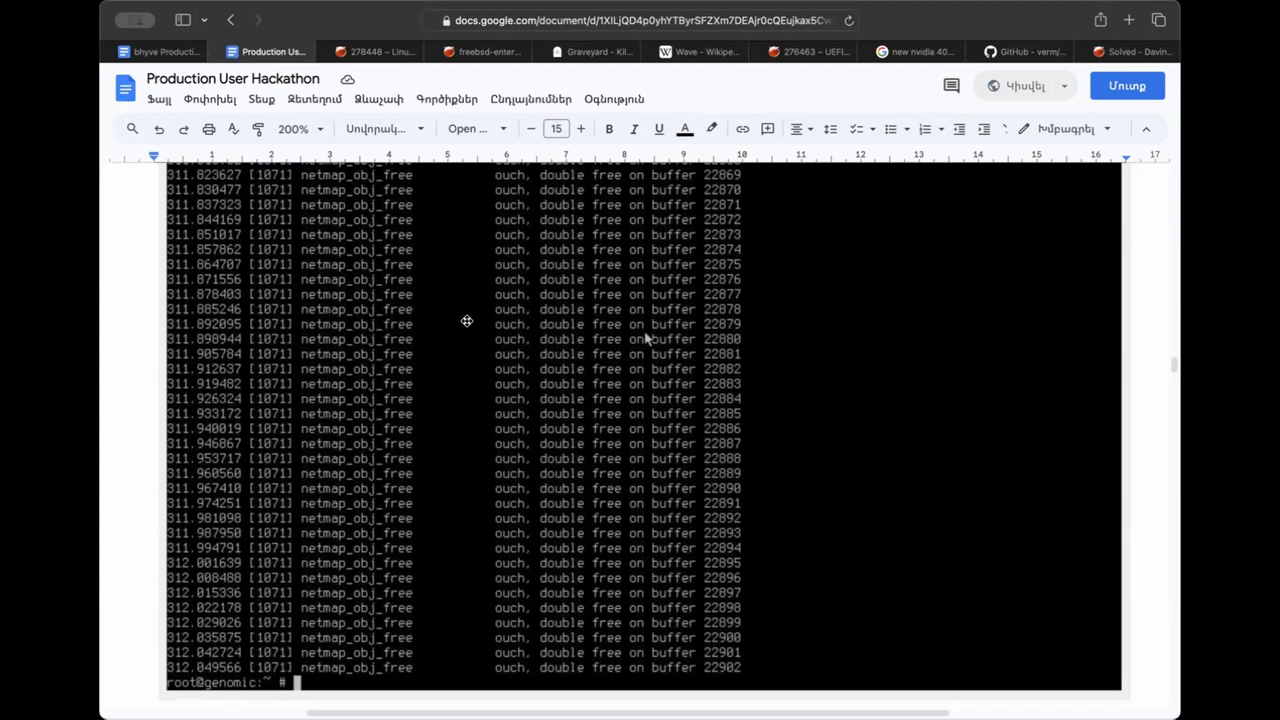
pyautogui.click(292, 128)
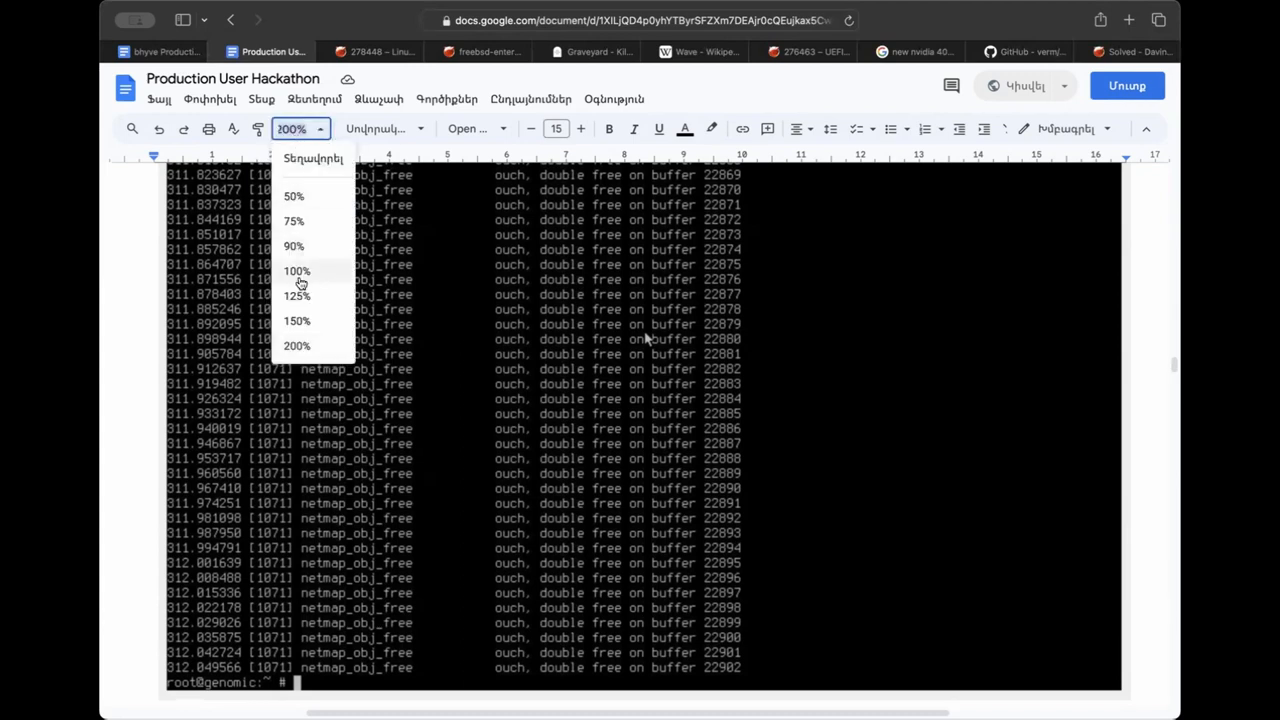
# Reset zoom to 100% and scroll through the memory-limit, 10GbE tuning, Boot-a-thon and RTC notes.
pyautogui.click(296, 272)
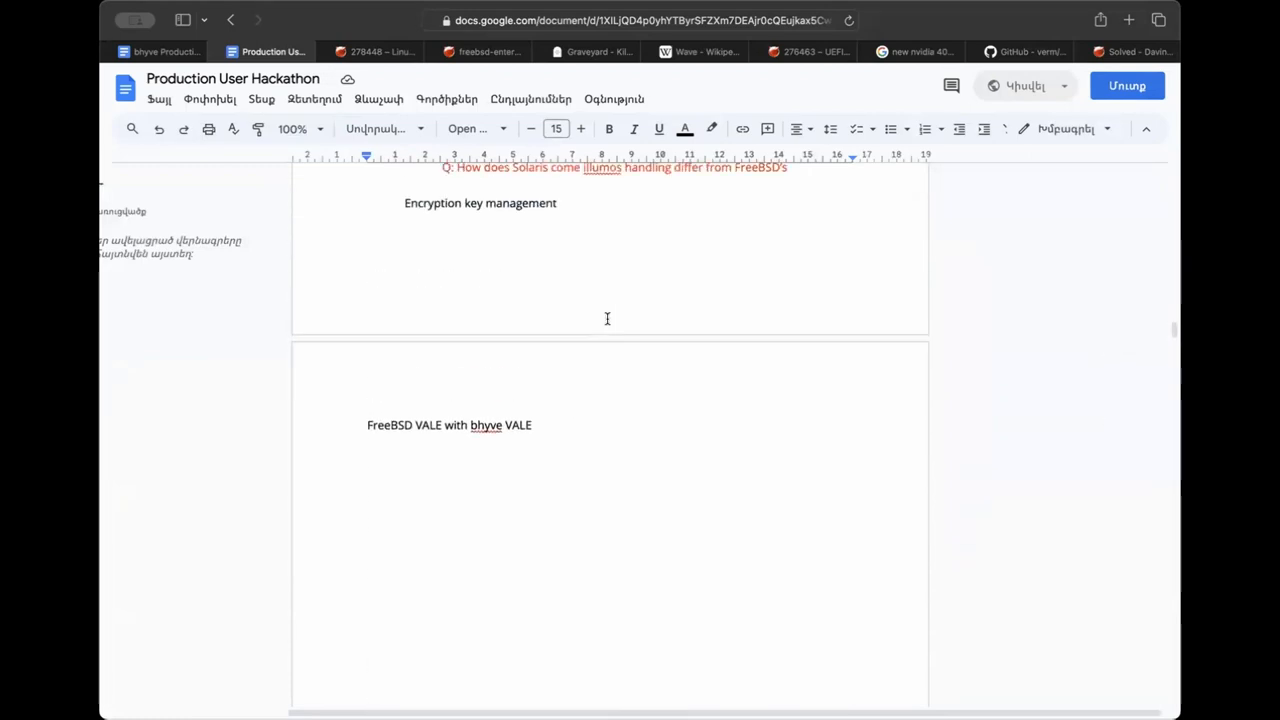
pyautogui.scroll(-3)
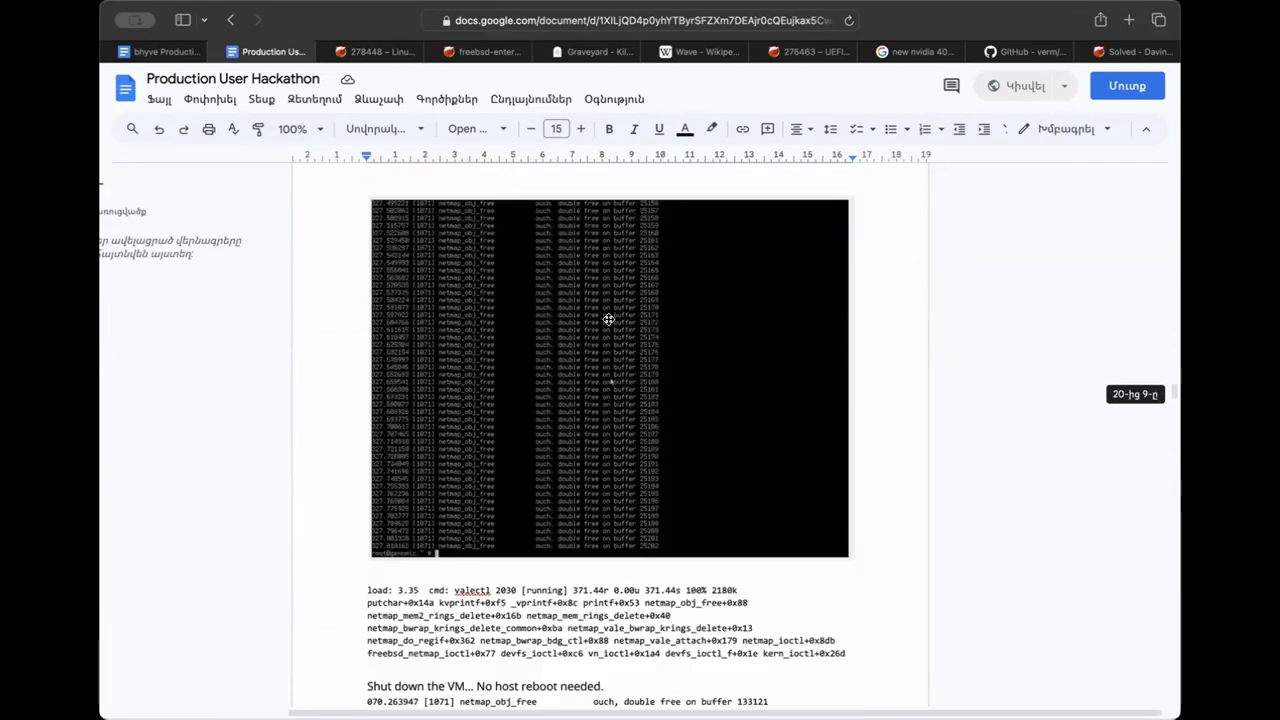
pyautogui.scroll(-3)
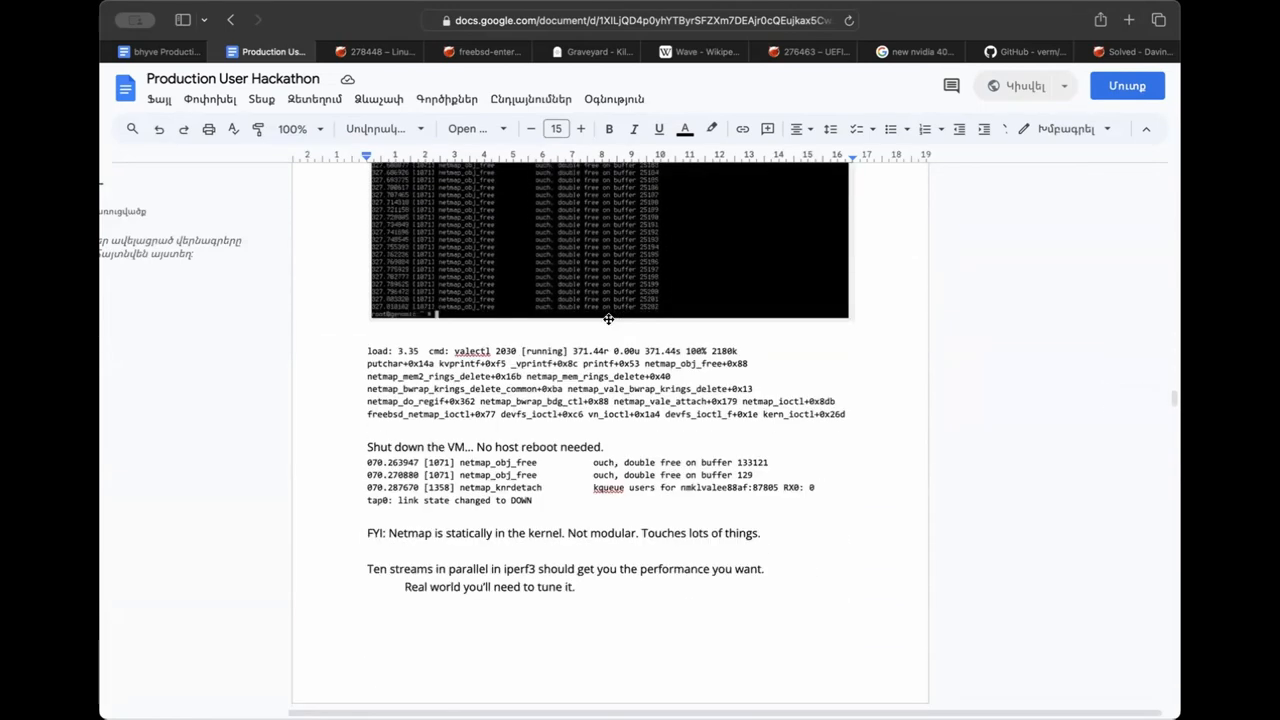
pyautogui.scroll(-3)
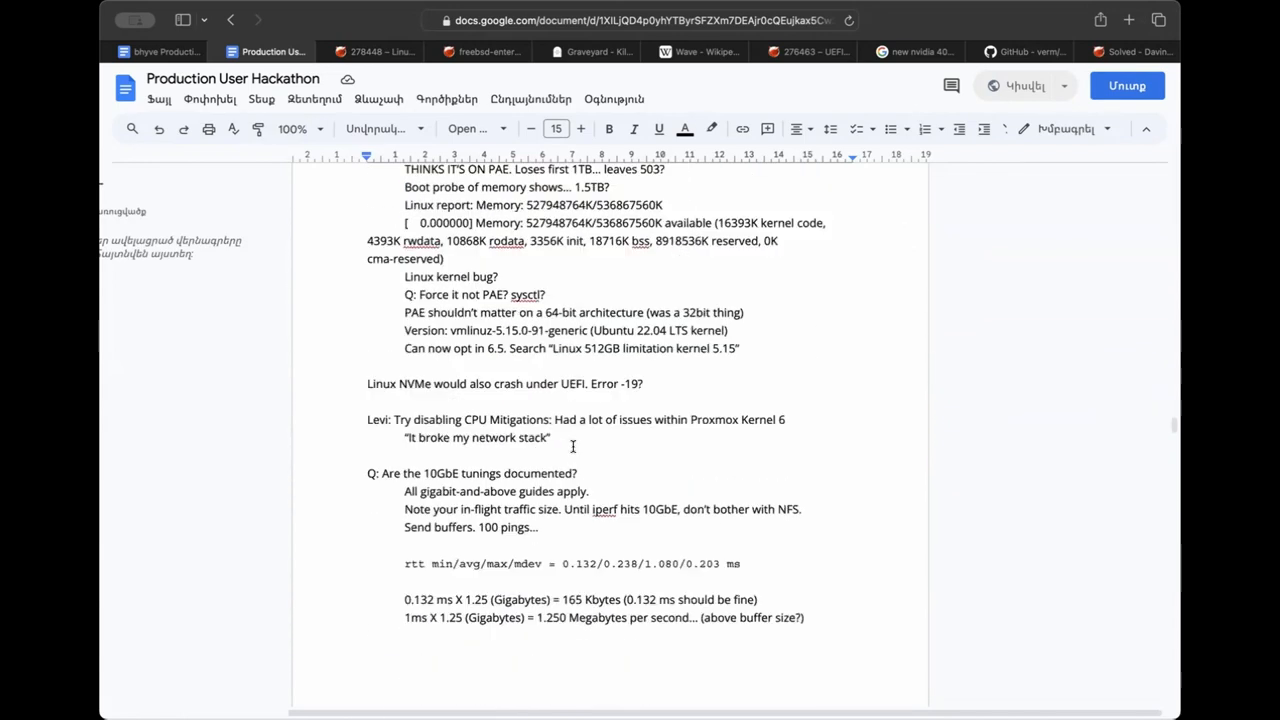
pyautogui.scroll(-3)
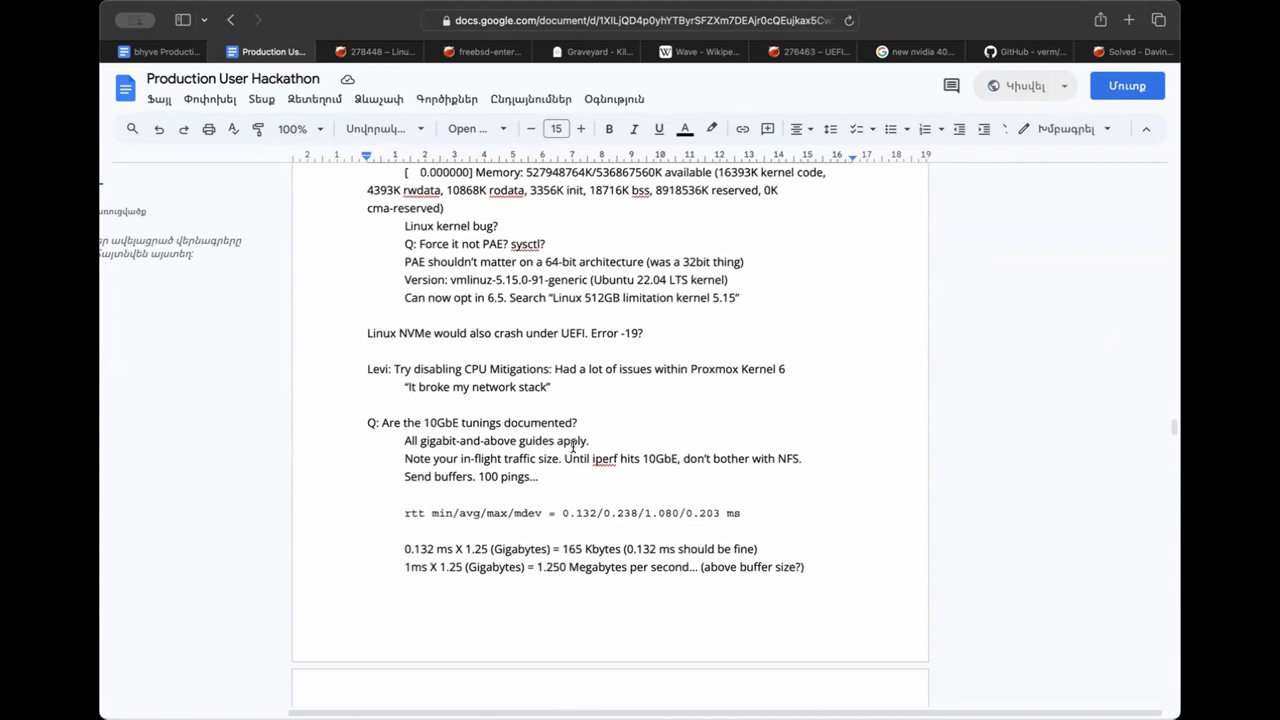
pyautogui.scroll(-3)
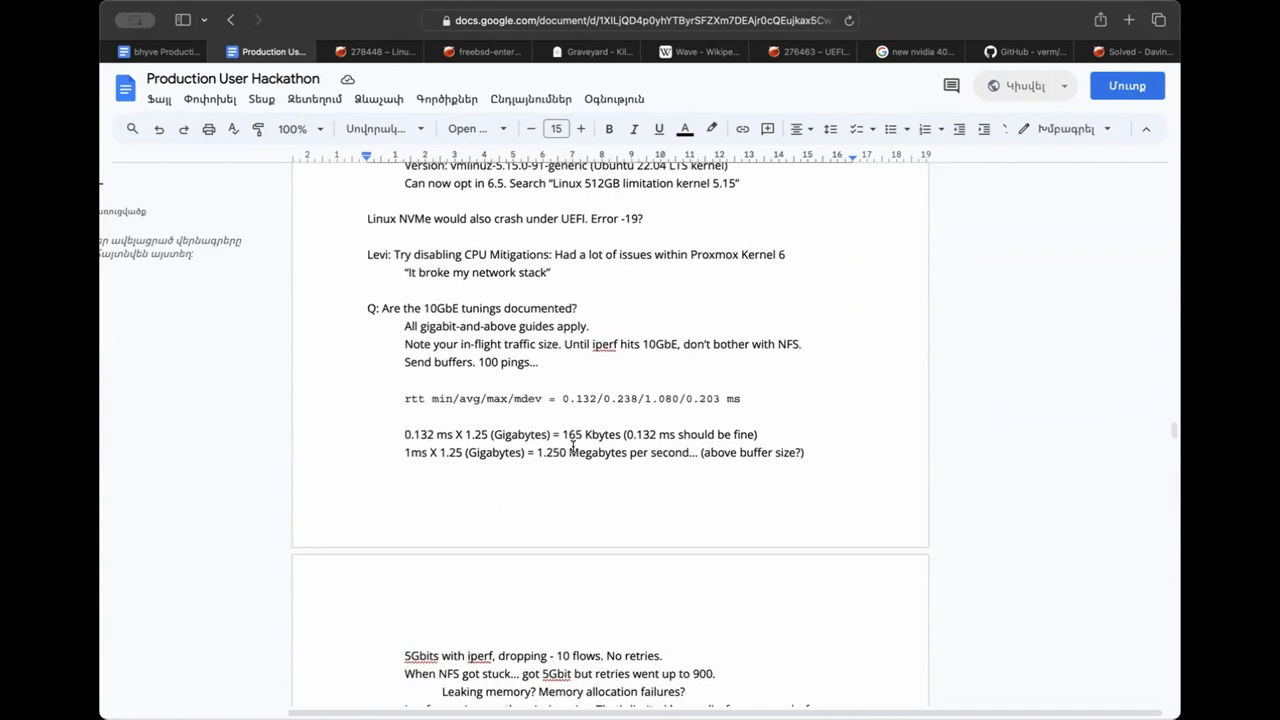
pyautogui.scroll(-3)
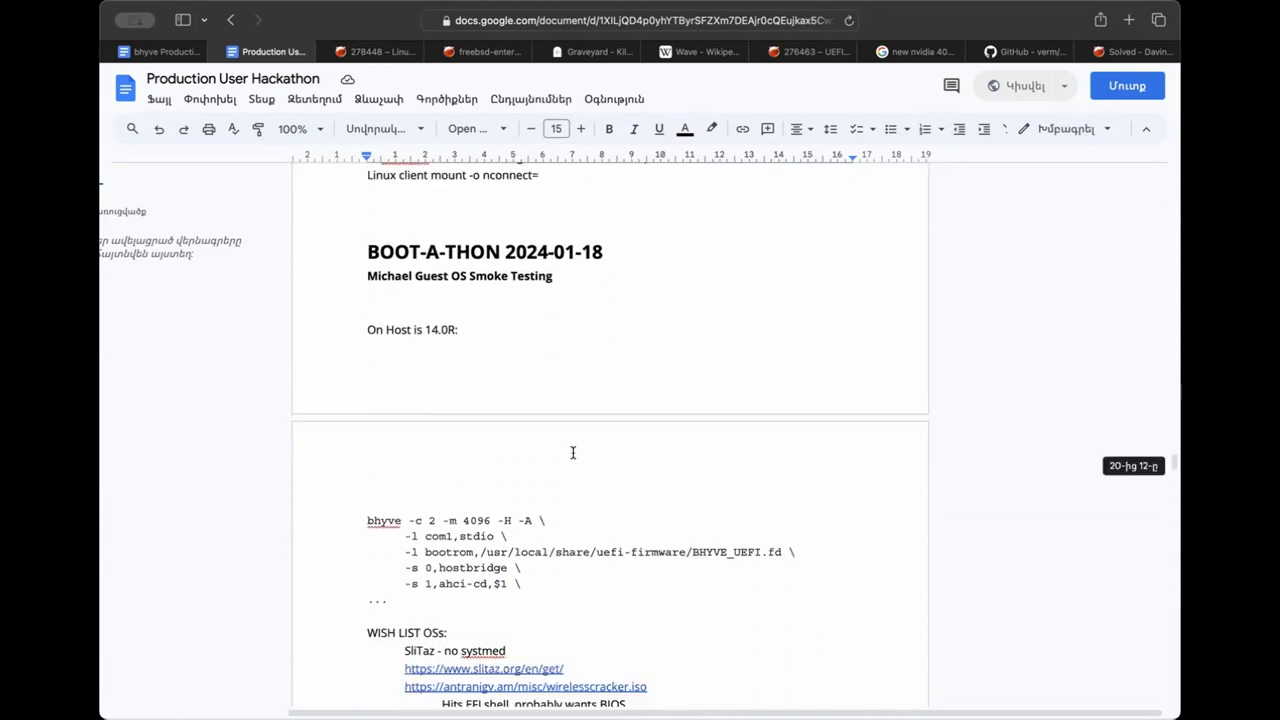
pyautogui.scroll(-3)
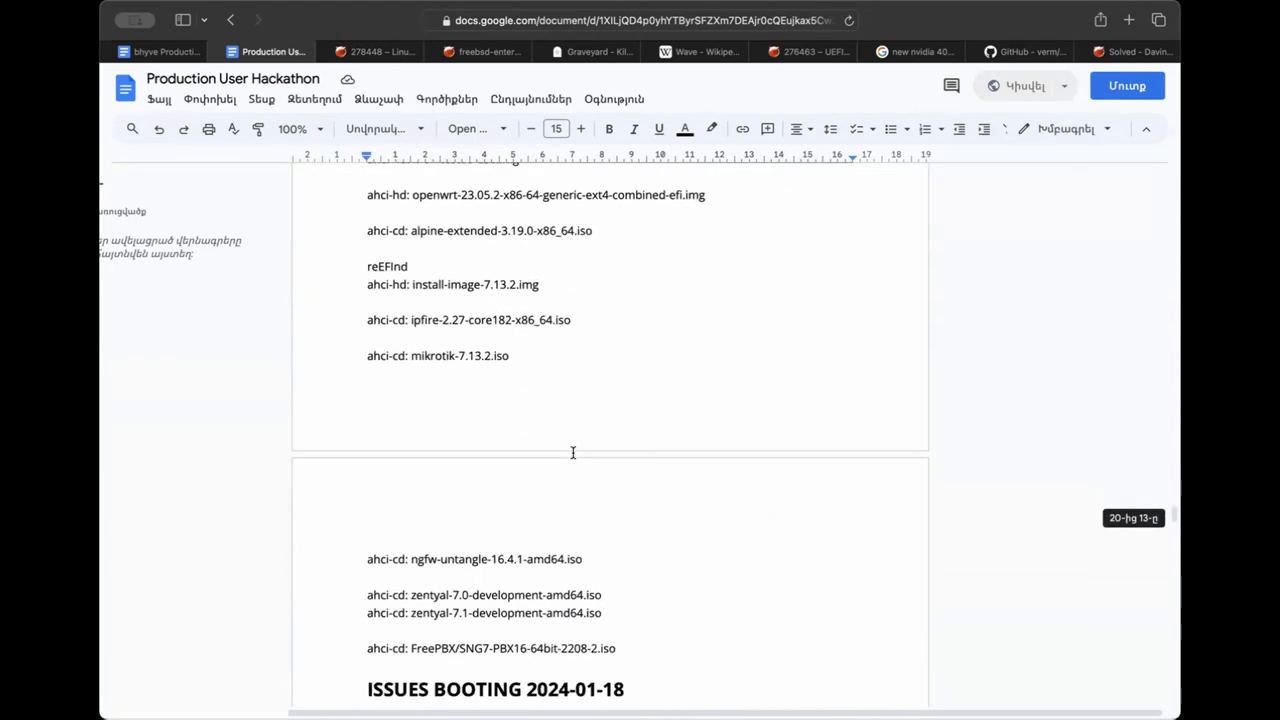
pyautogui.scroll(-3)
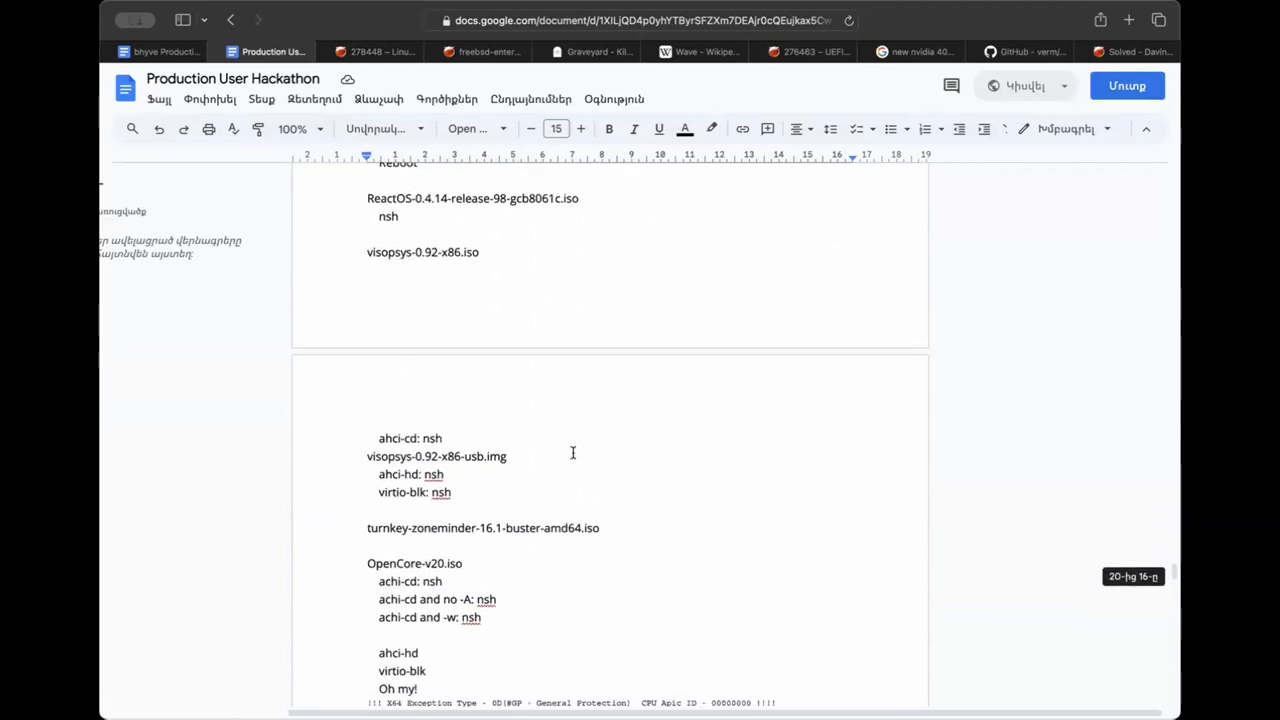
pyautogui.scroll(-3)
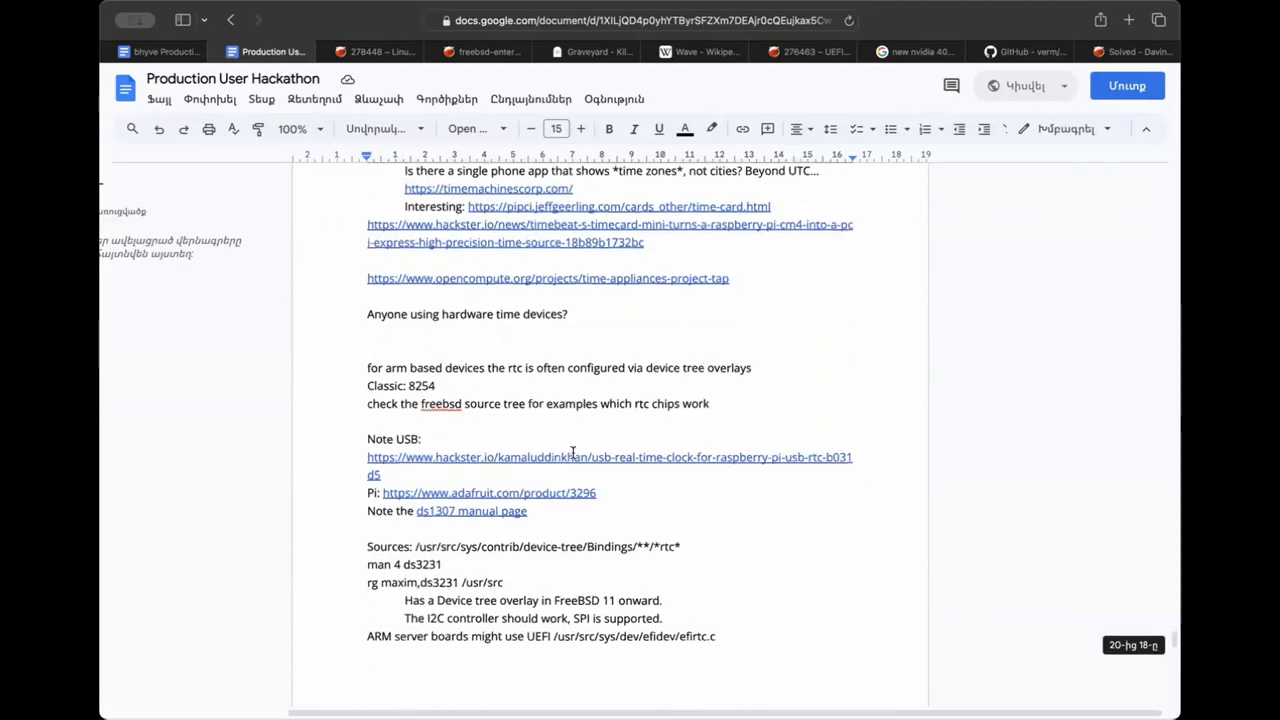
pyautogui.scroll(-3)
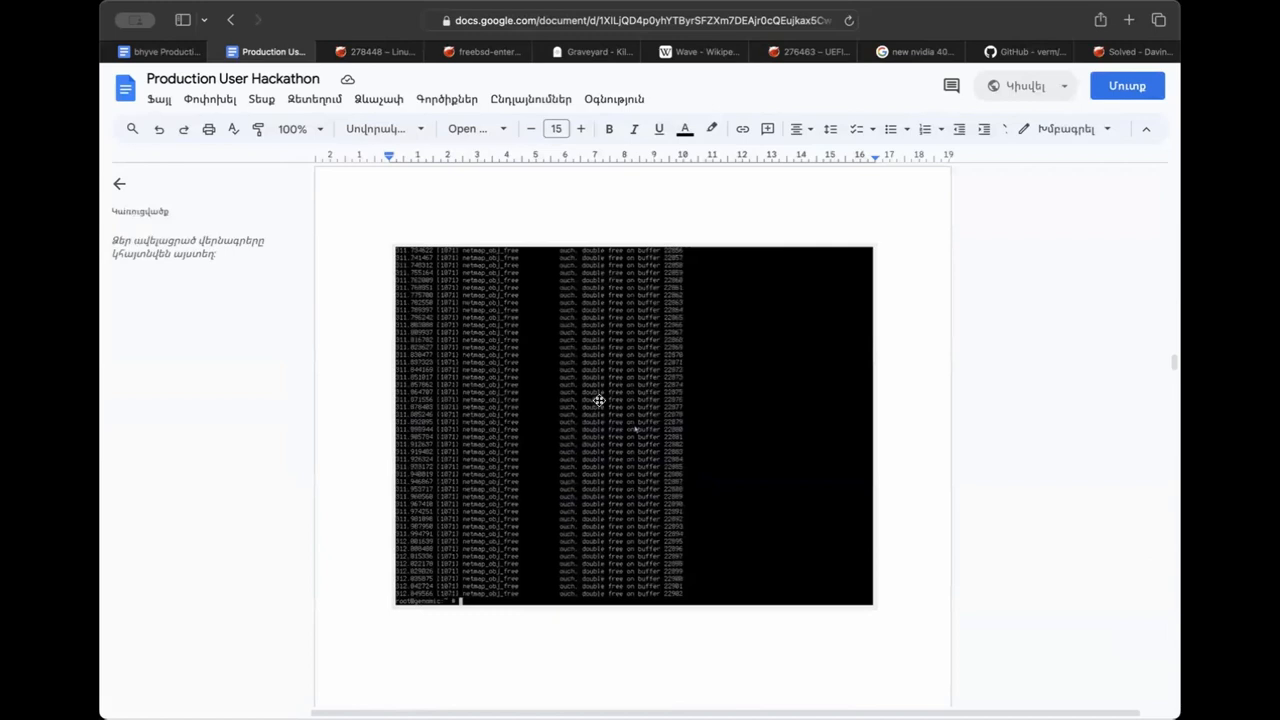
pyautogui.moveTo(550, 428)
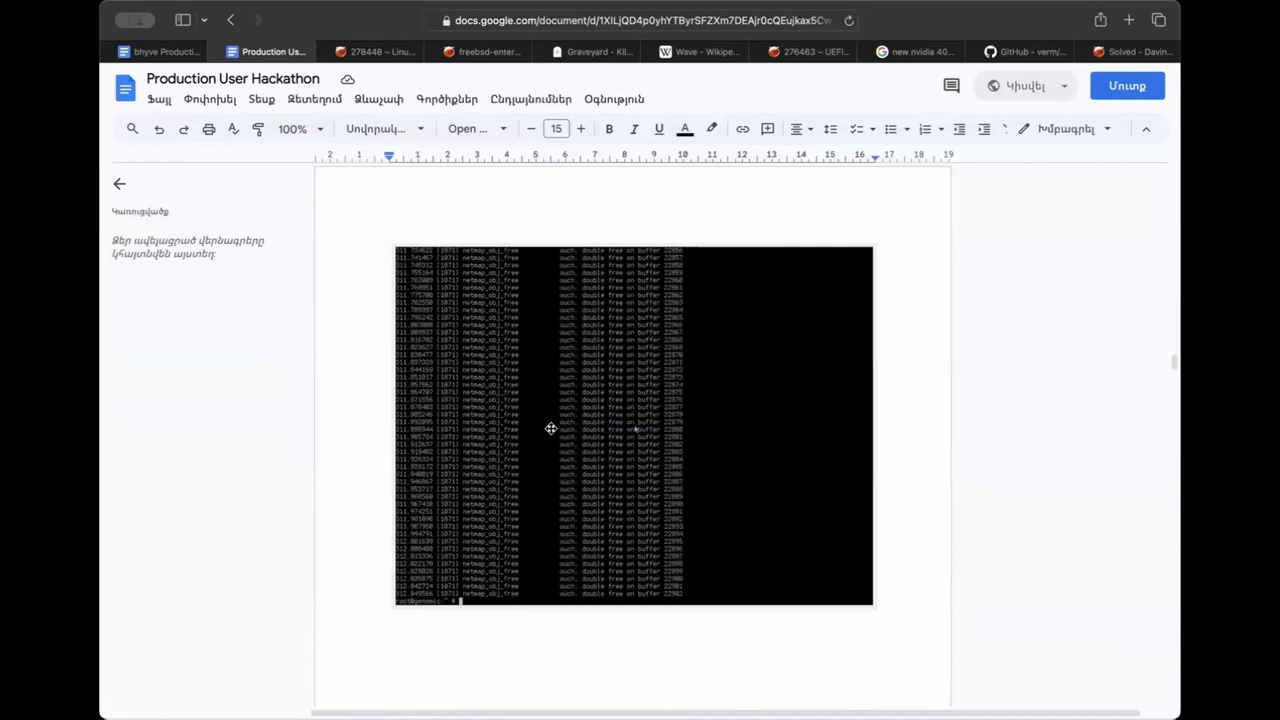
pyautogui.moveTo(164, 68)
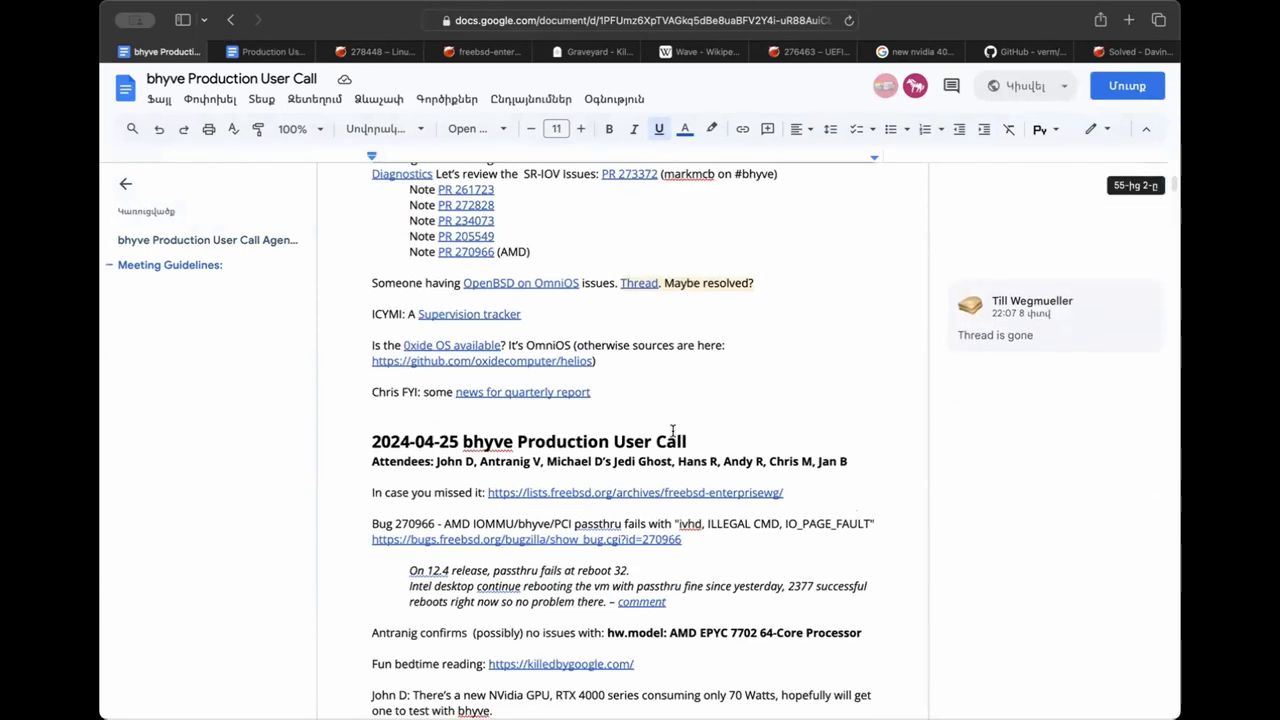
pyautogui.scroll(-3)
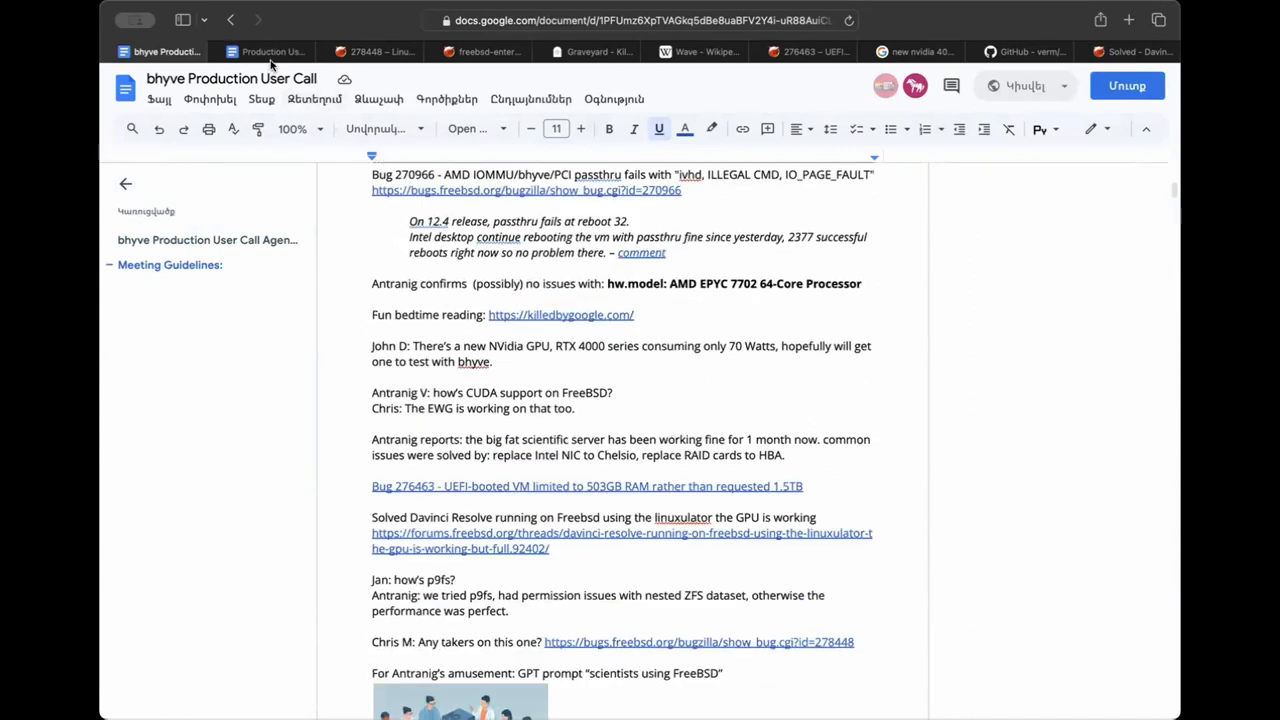
pyautogui.click(264, 52)
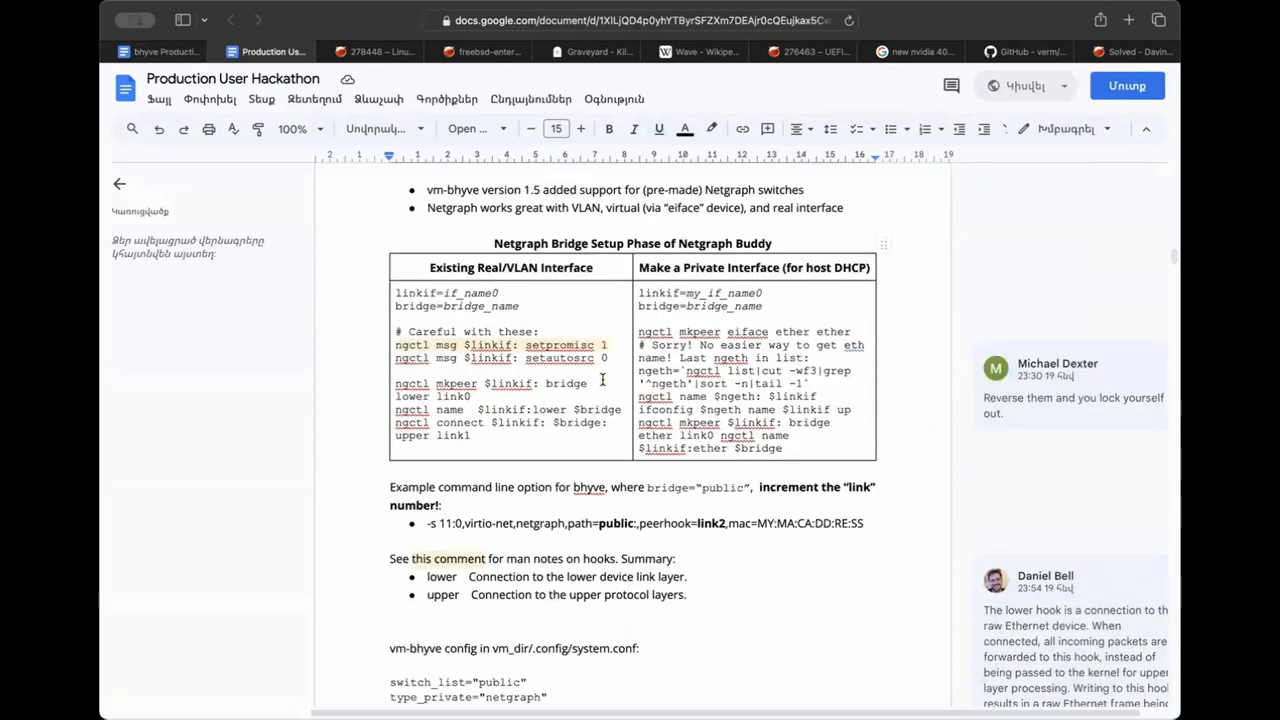
pyautogui.scroll(-3)
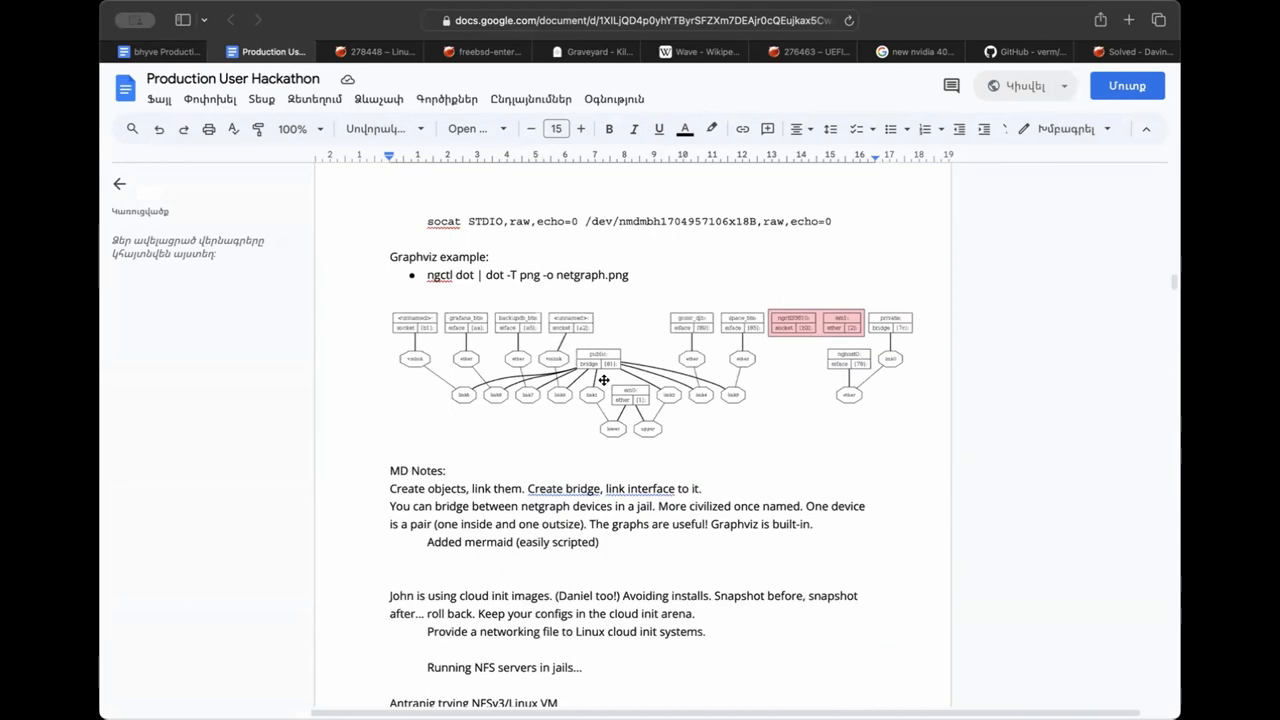
pyautogui.scroll(-3)
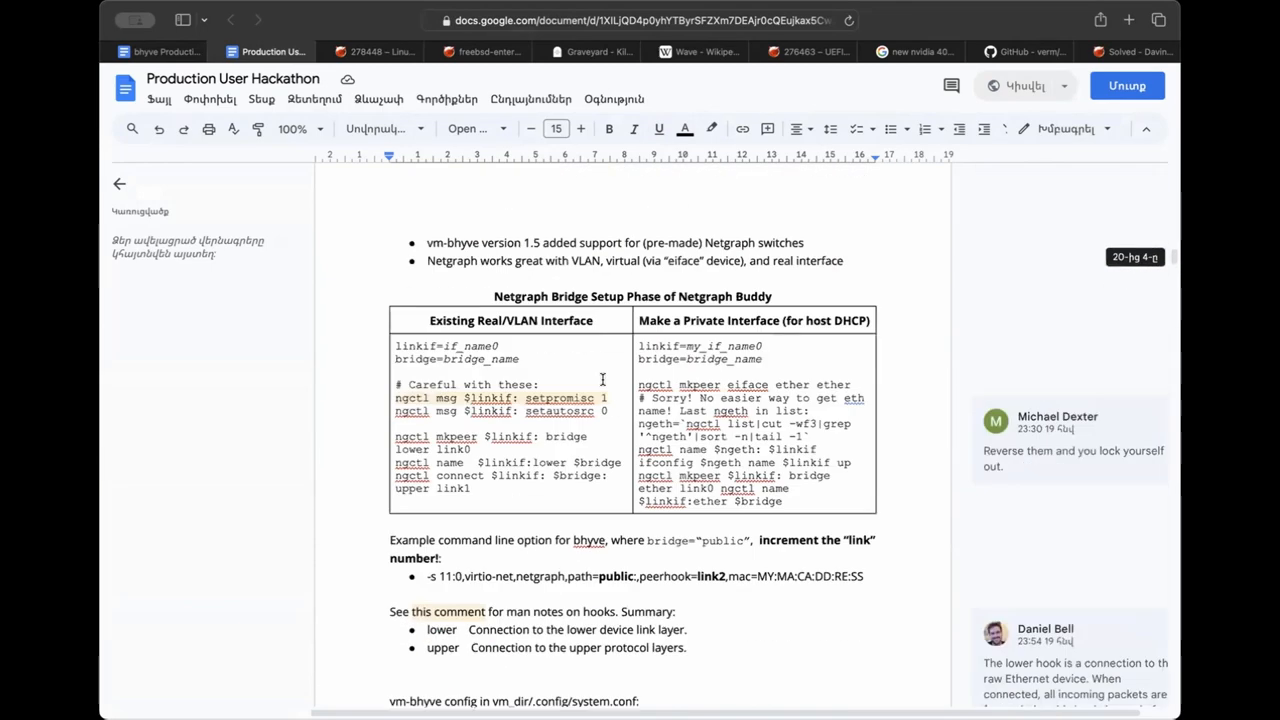
pyautogui.scroll(-3)
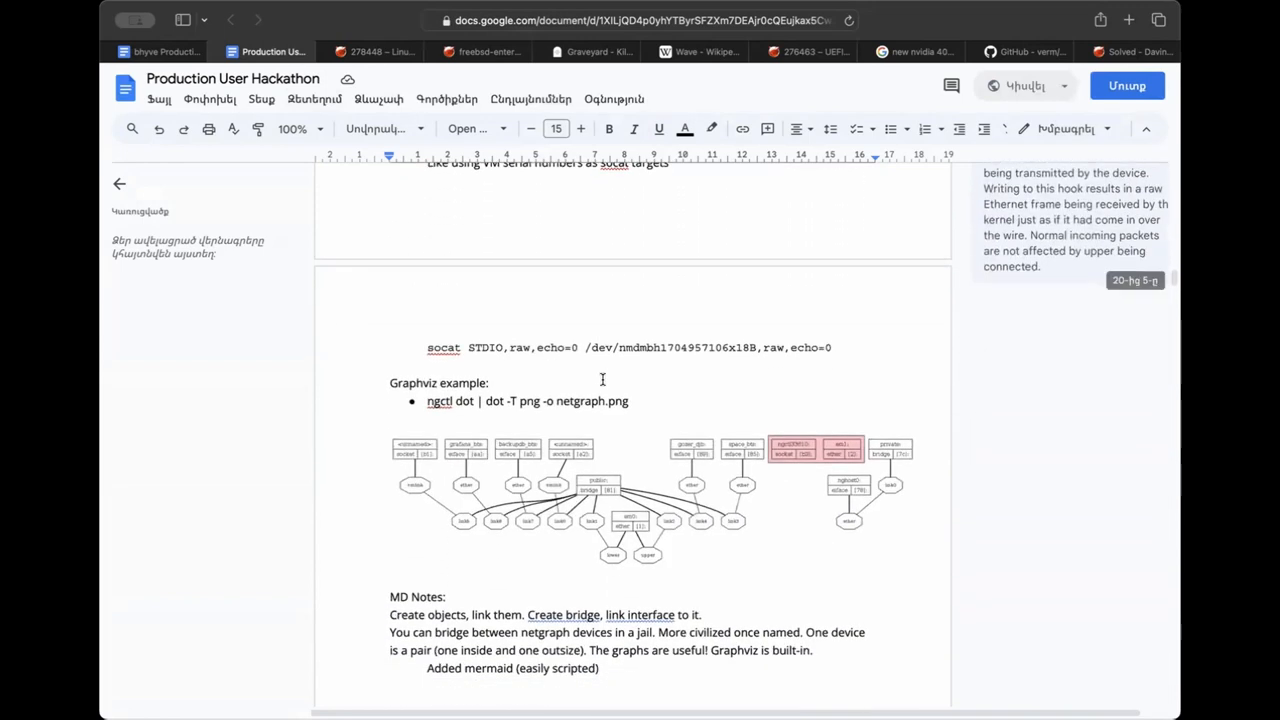
pyautogui.scroll(-3)
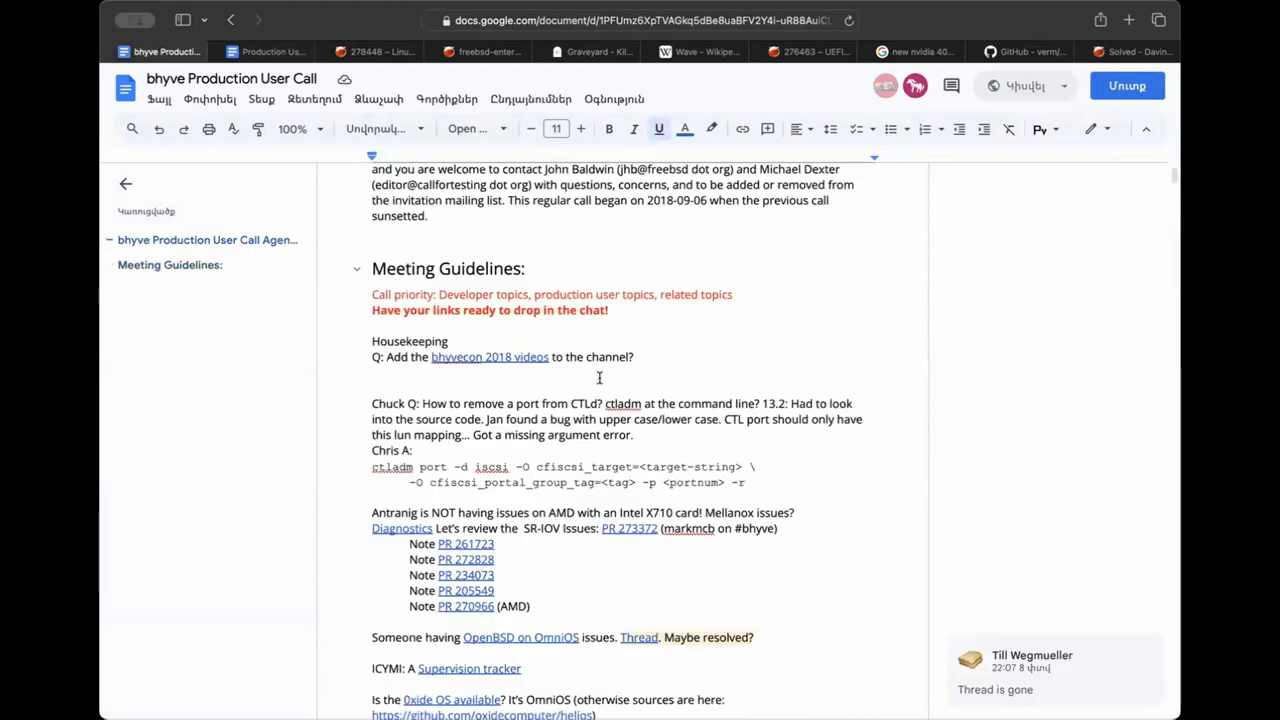
pyautogui.scroll(-3)
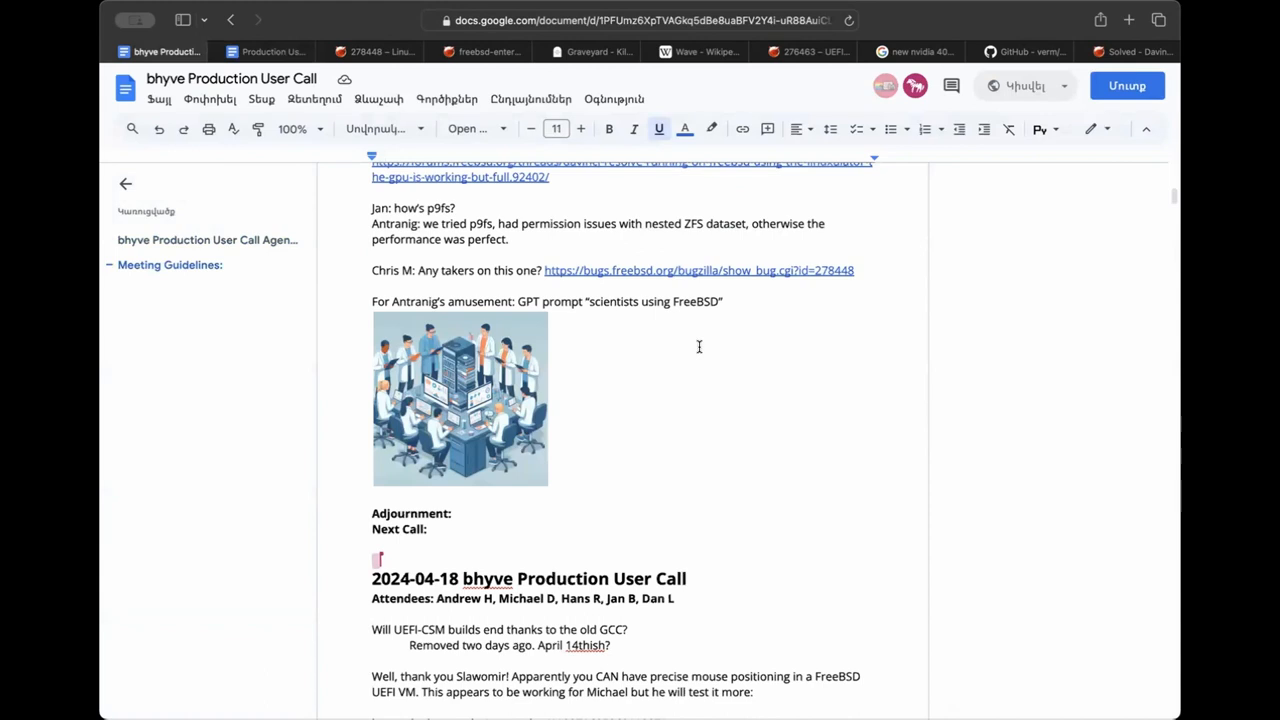
pyautogui.moveTo(588, 378)
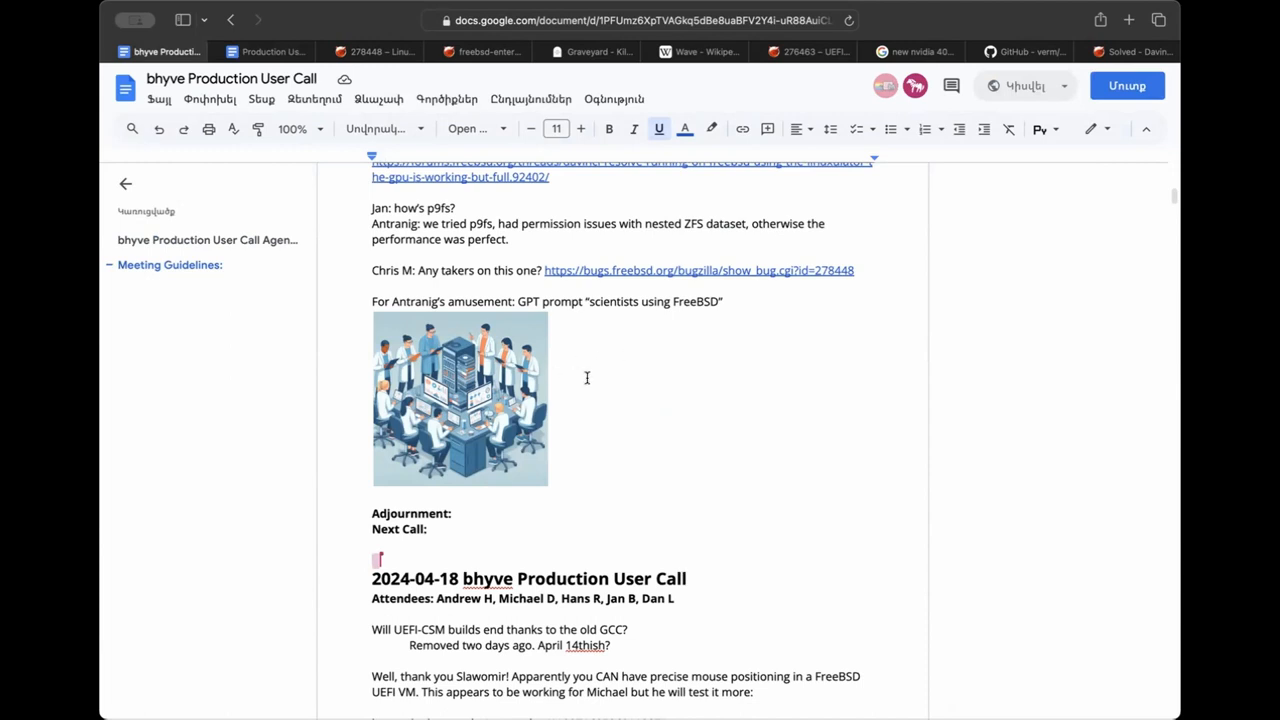
# Zoom the call notes to 200% and read down to the image above Adjournment.
pyautogui.click(294, 128)
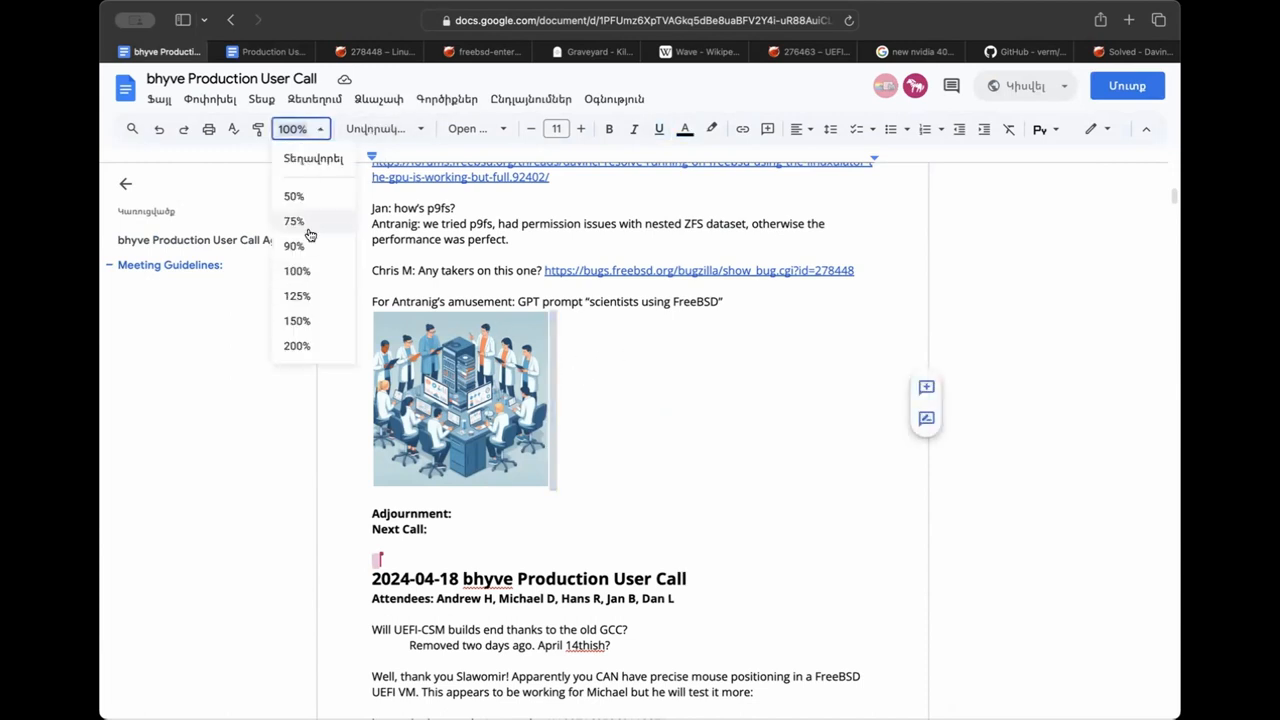
pyautogui.click(296, 344)
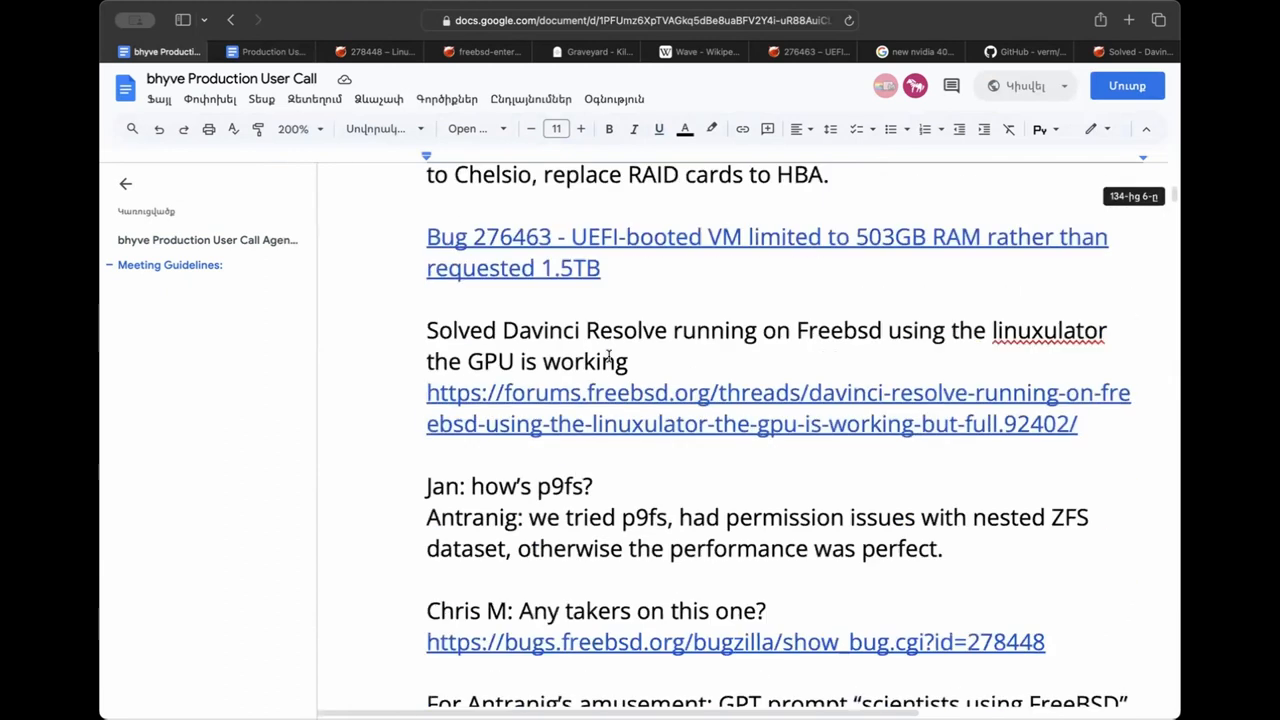
pyautogui.scroll(-3)
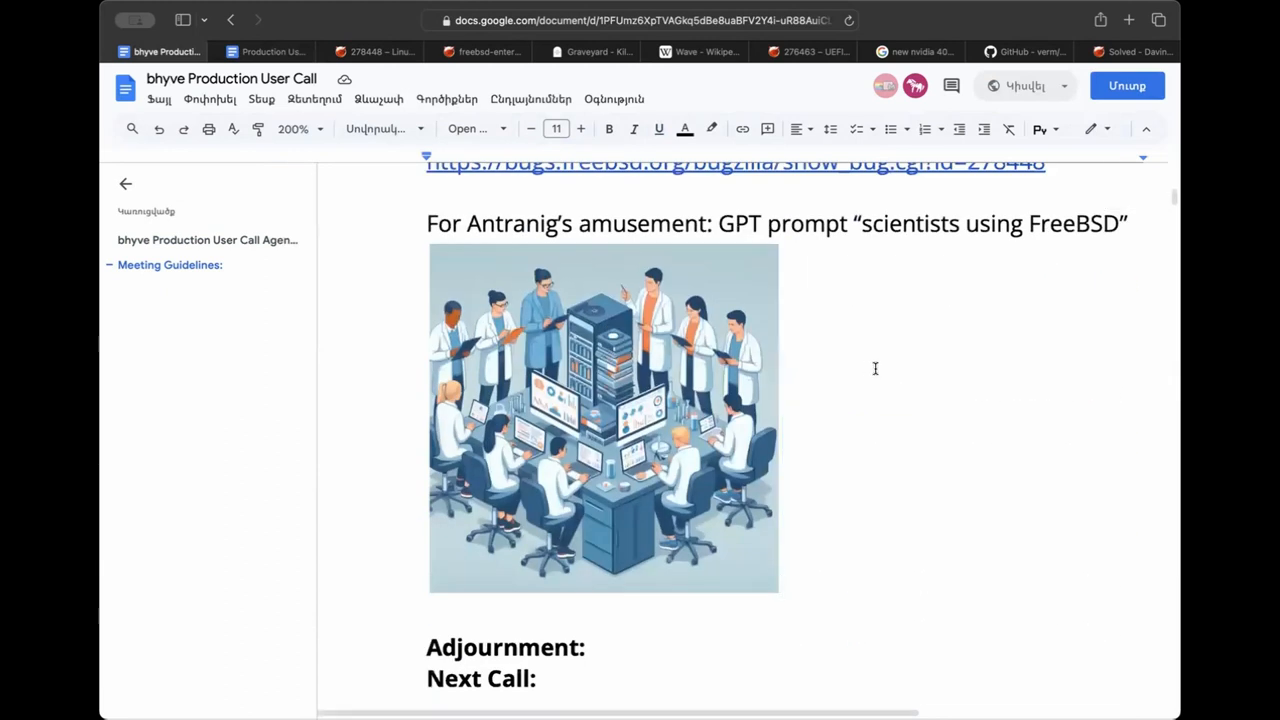
pyautogui.click(124, 184)
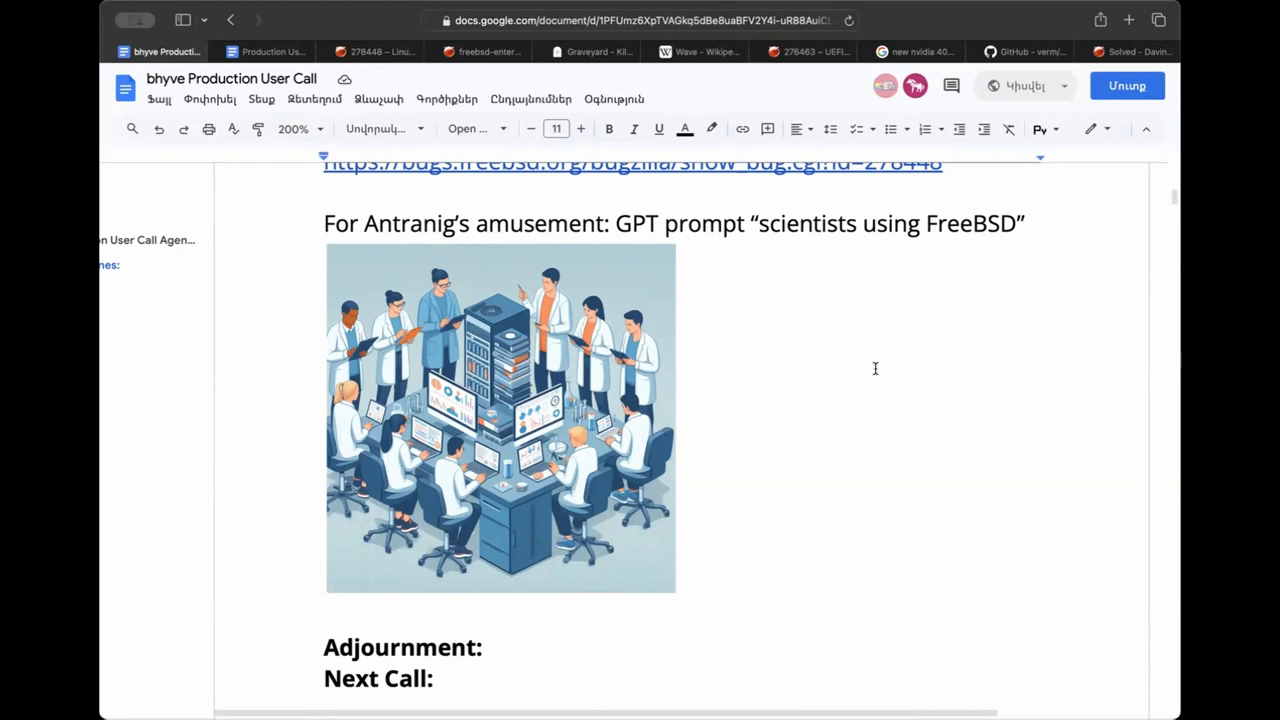
pyautogui.moveTo(548, 406)
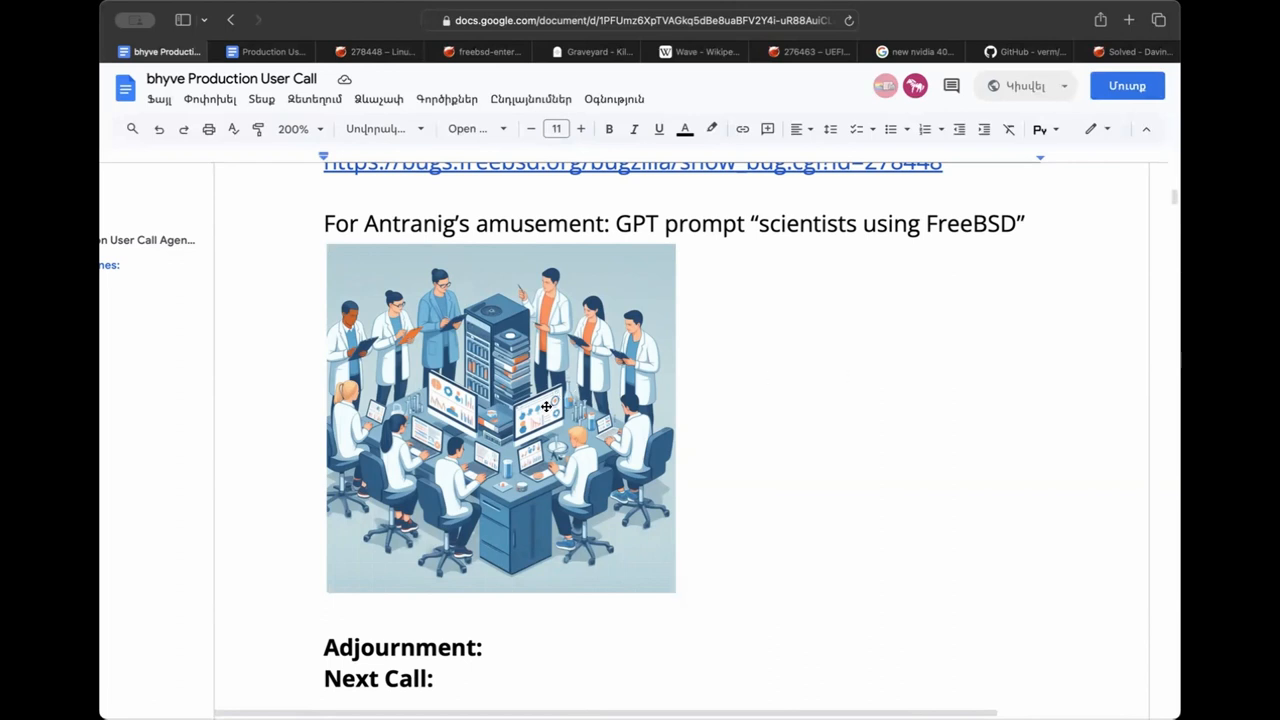
pyautogui.moveTo(604, 320)
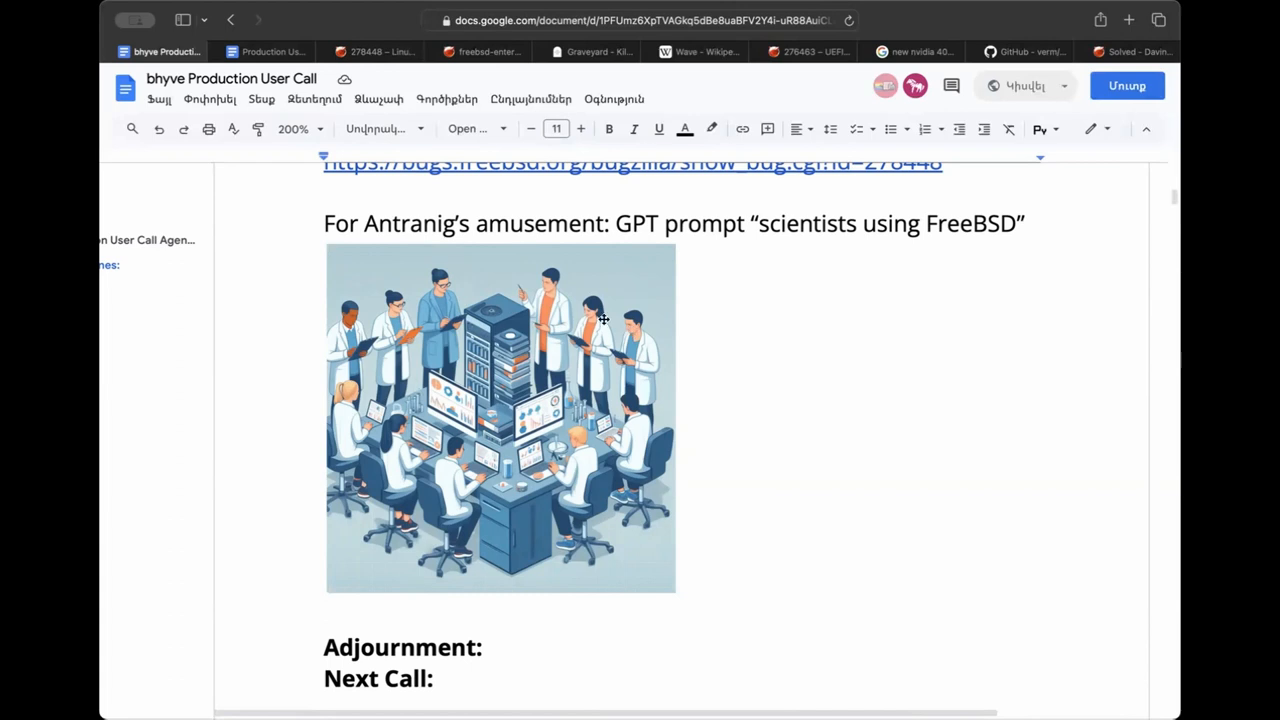
pyautogui.click(292, 128)
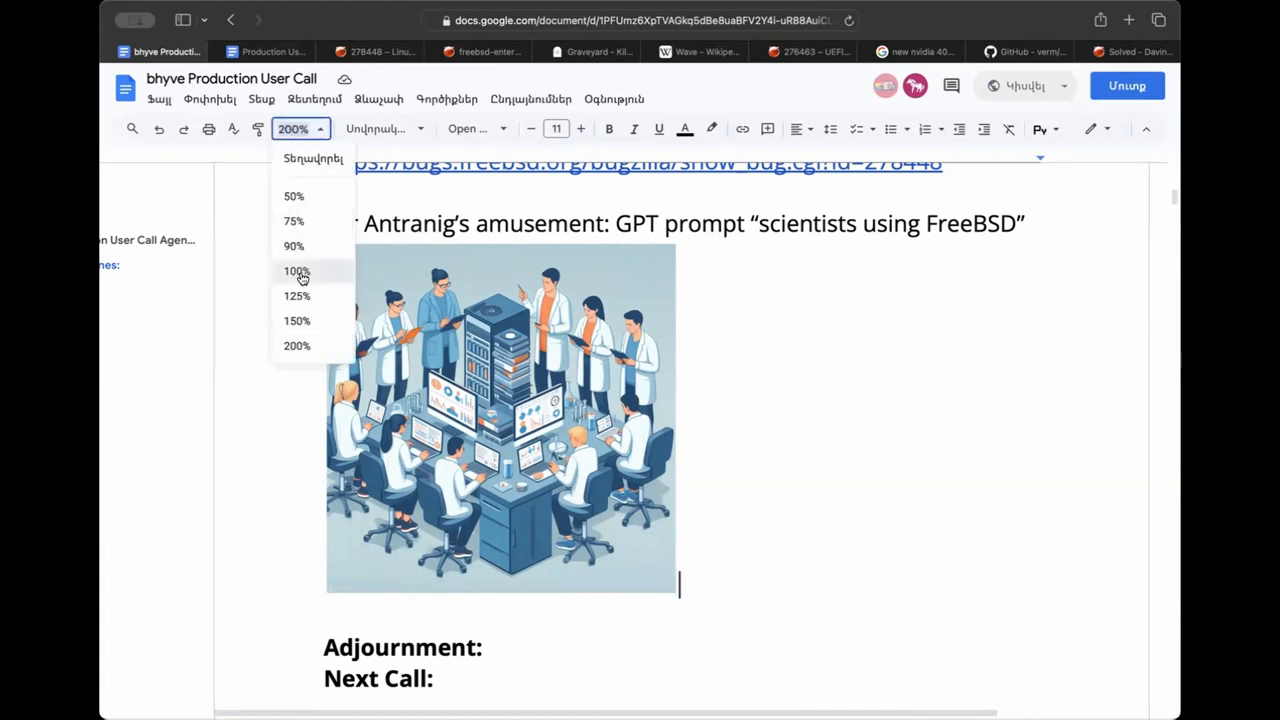
# Set the call notes zoom back to 100%.
pyautogui.click(296, 270)
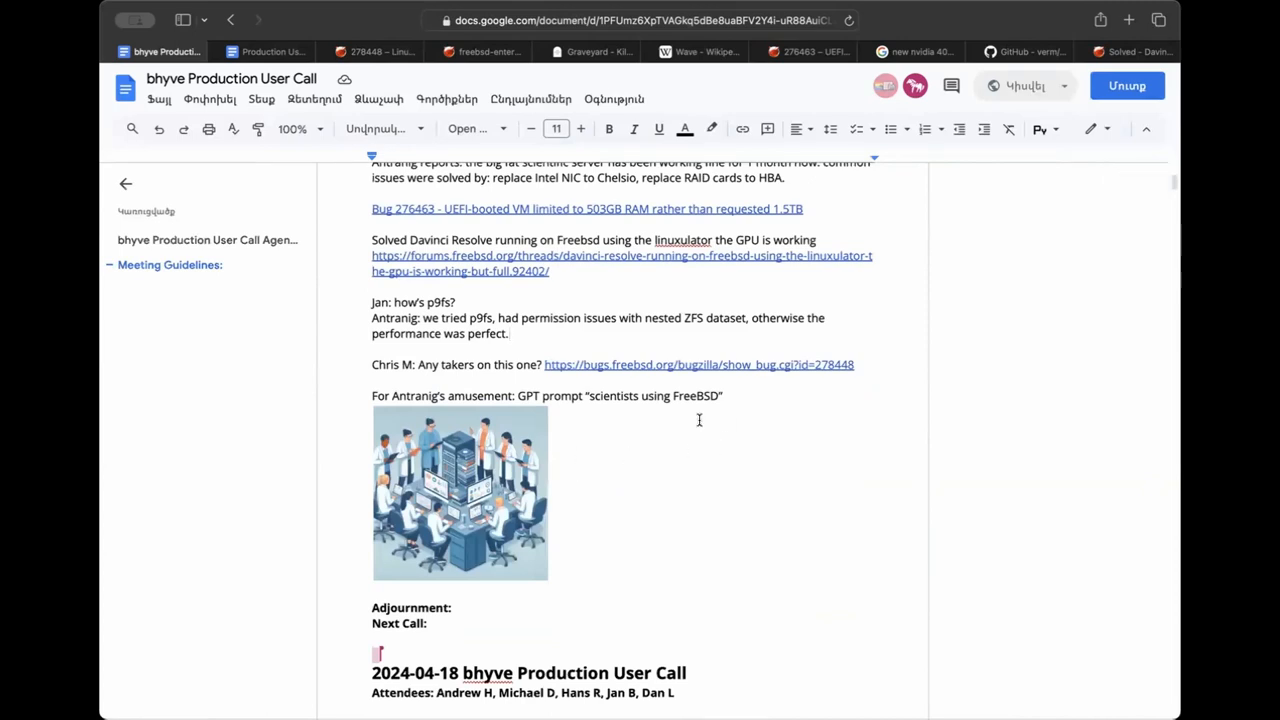
pyautogui.moveTo(616, 356)
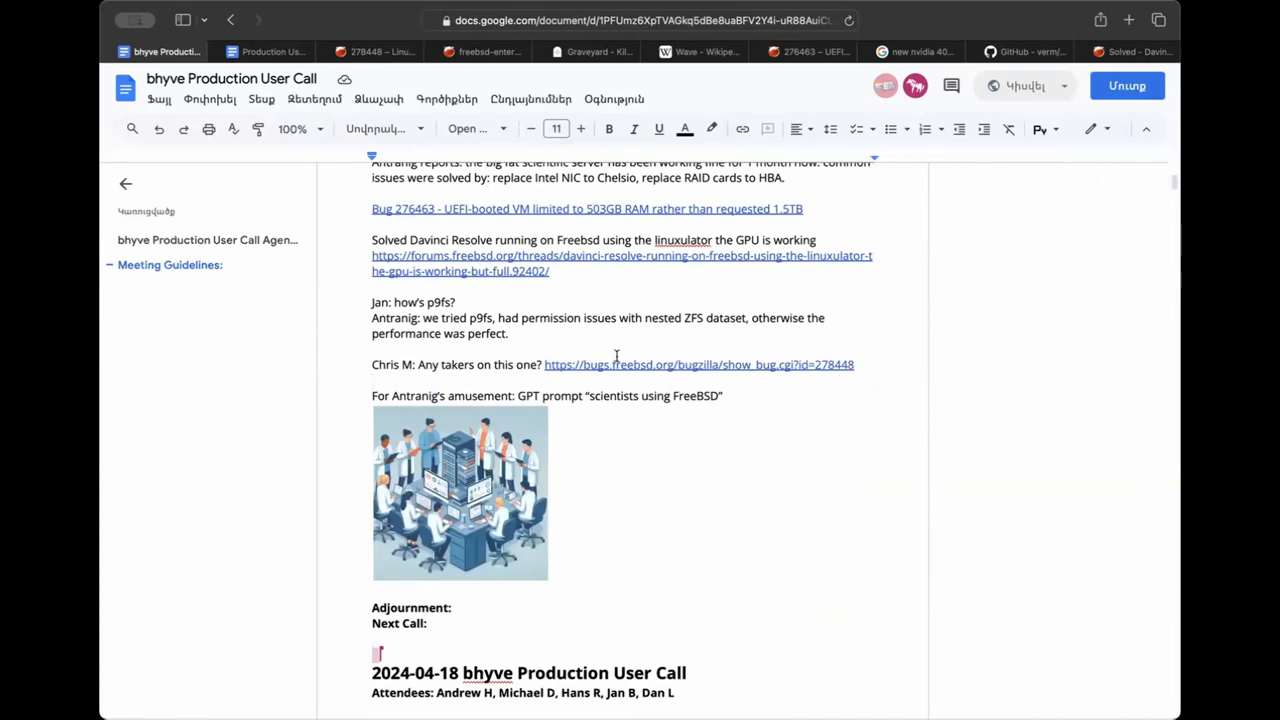
pyautogui.moveTo(592, 360)
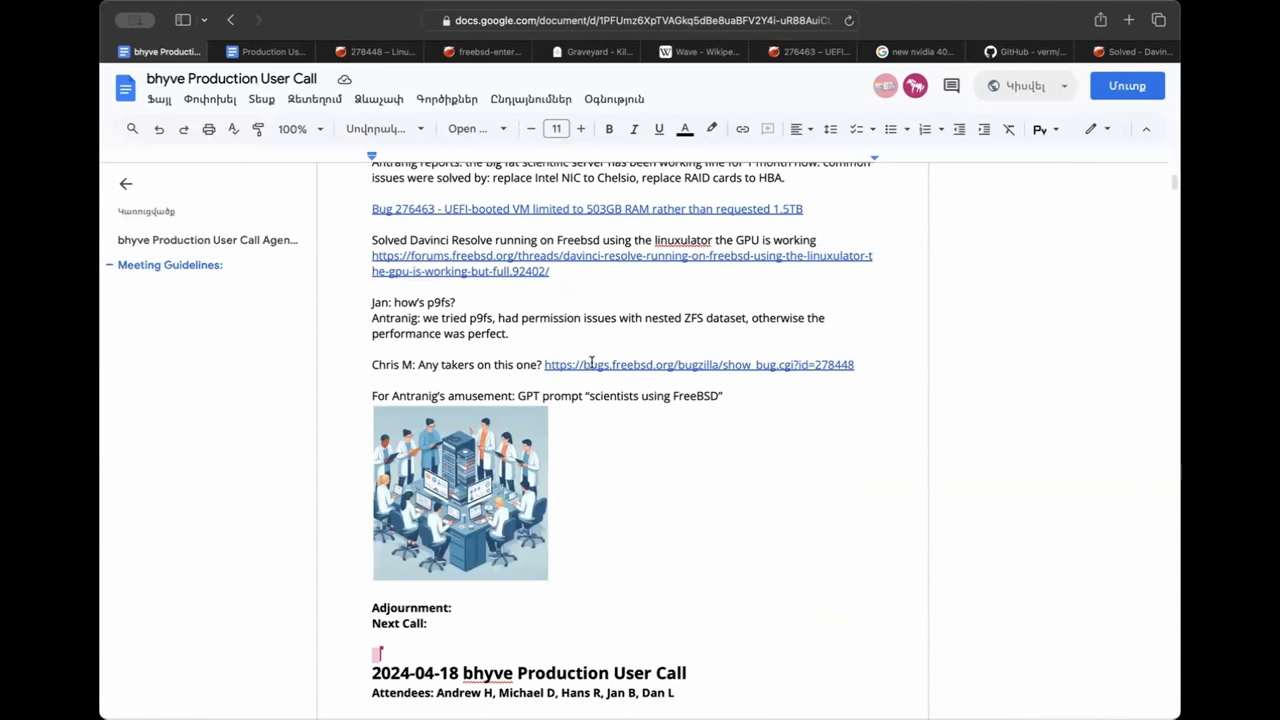
pyautogui.moveTo(400, 84)
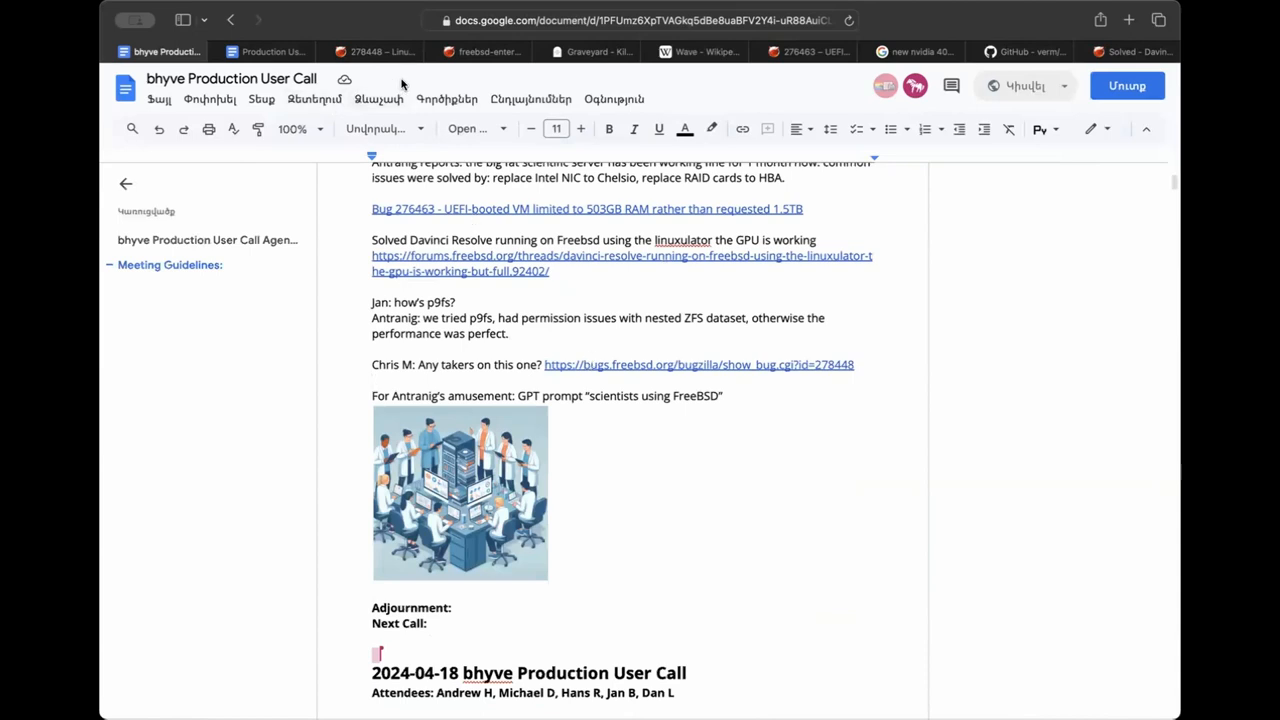
pyautogui.click(376, 52)
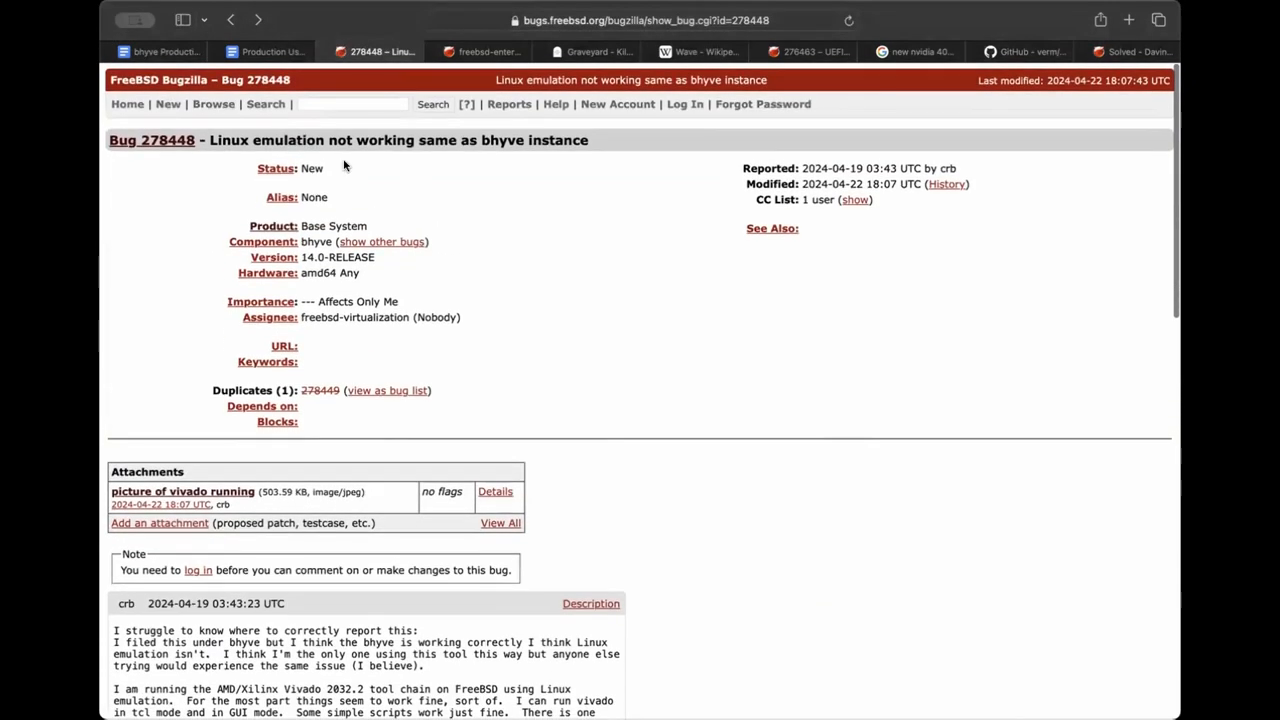
pyautogui.scroll(-3)
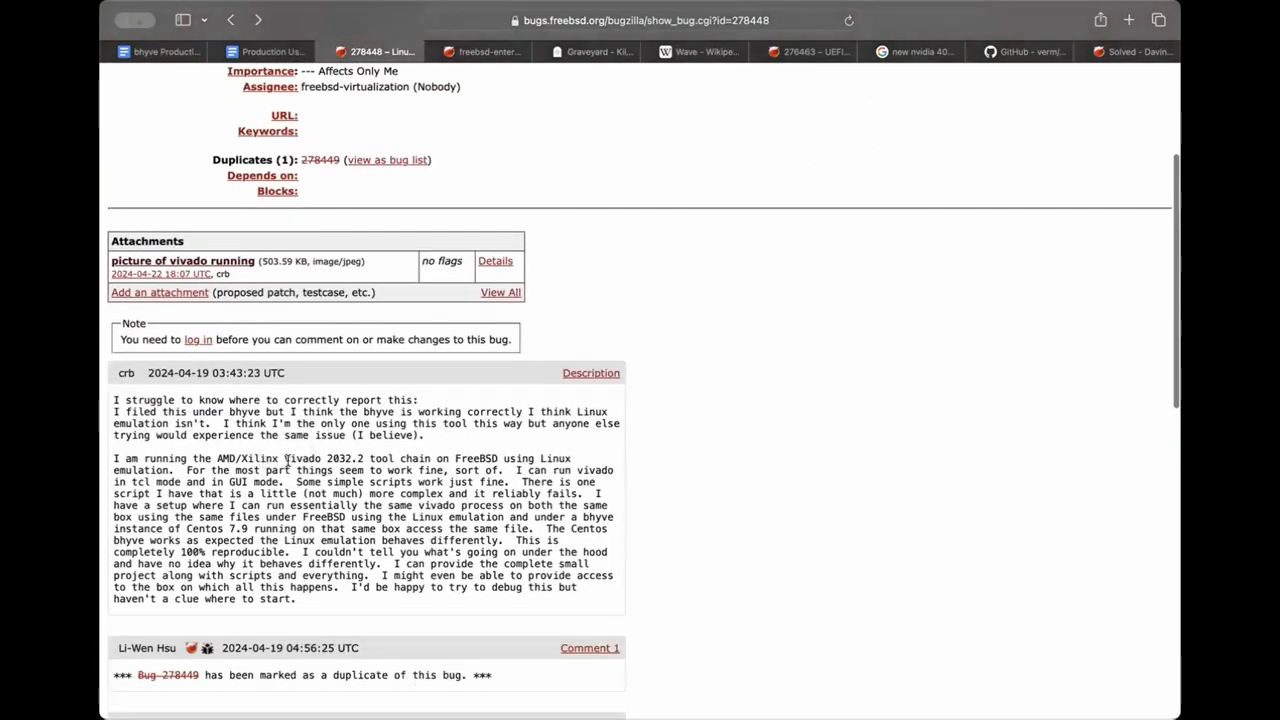
pyautogui.scroll(-3)
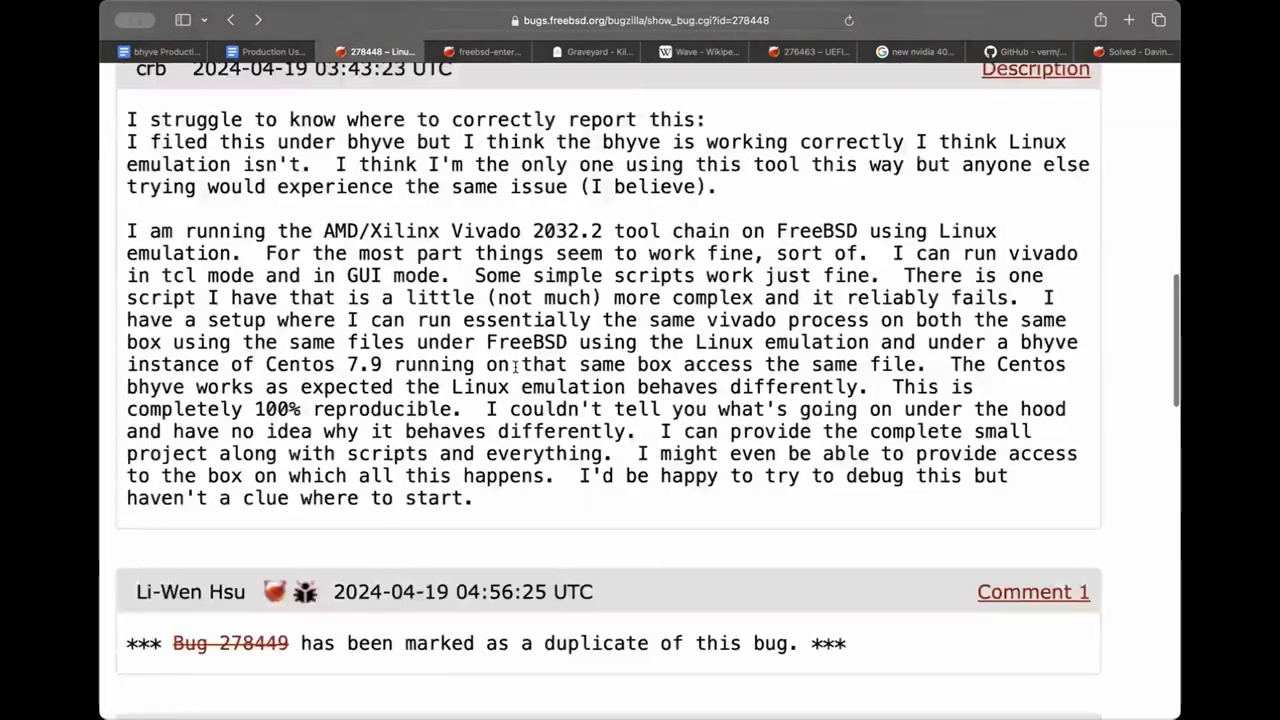
pyautogui.scroll(-3)
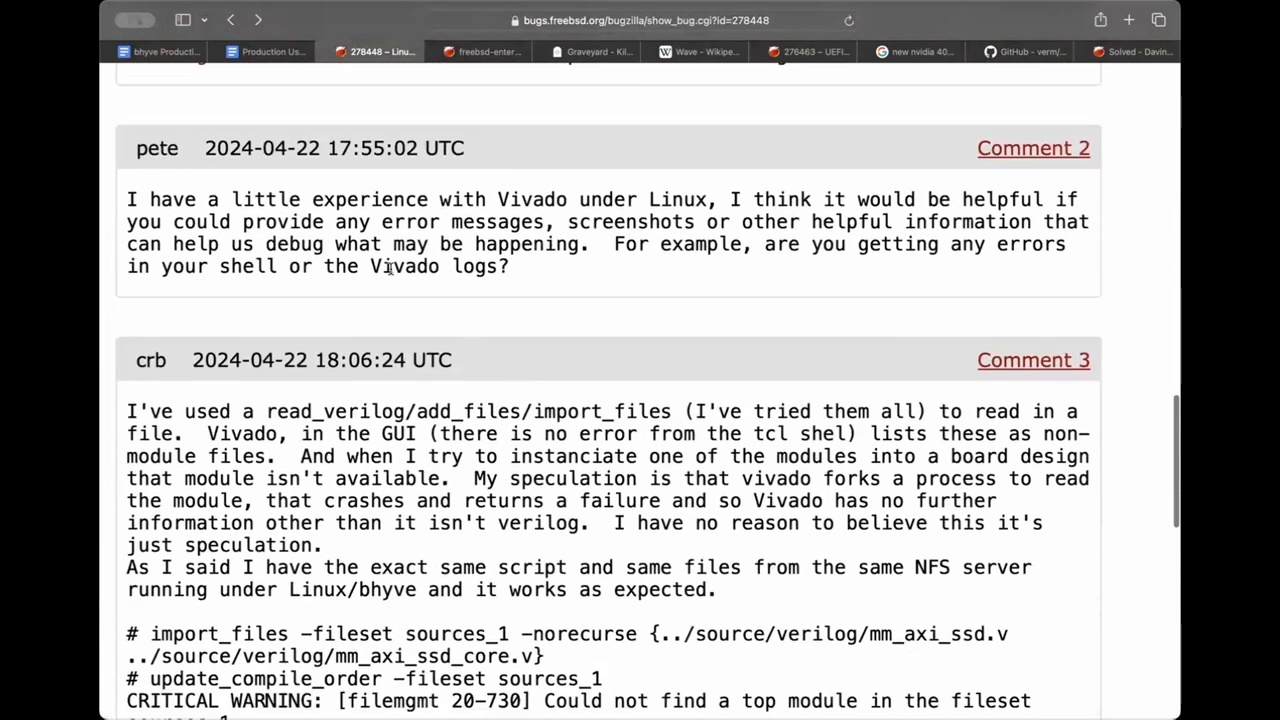
pyautogui.scroll(3)
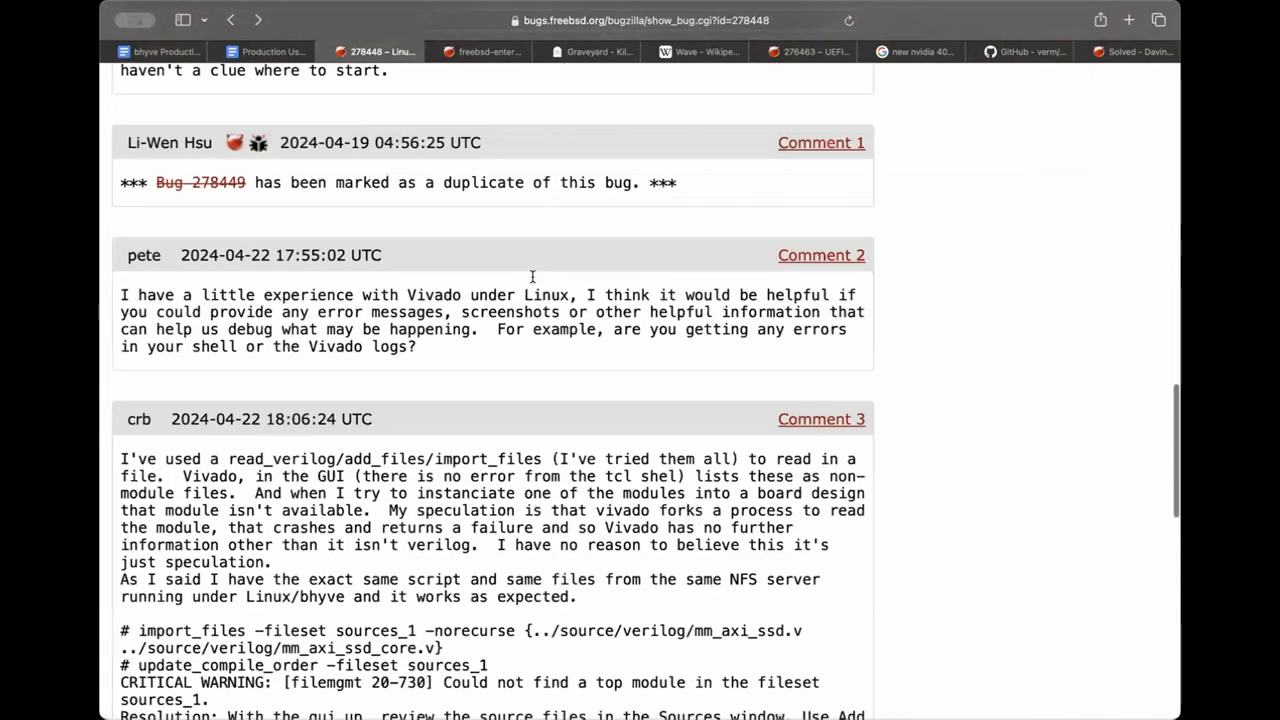
pyautogui.scroll(3)
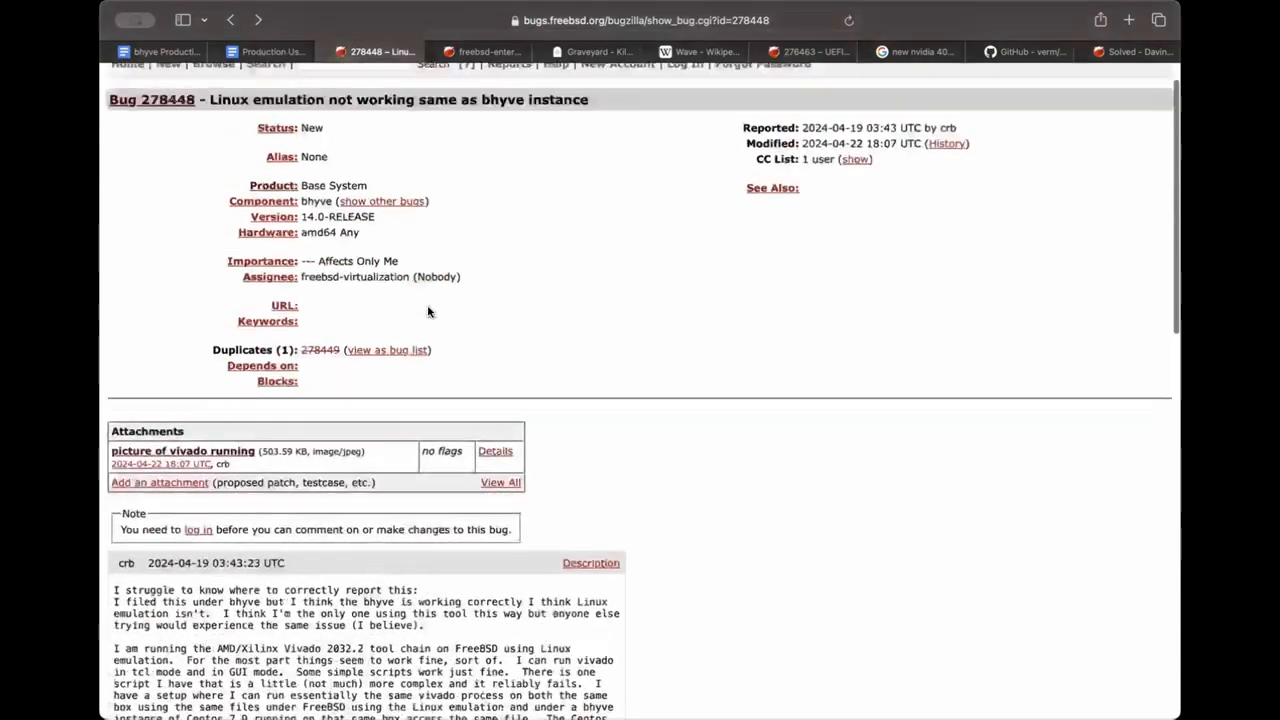
pyautogui.scroll(-3)
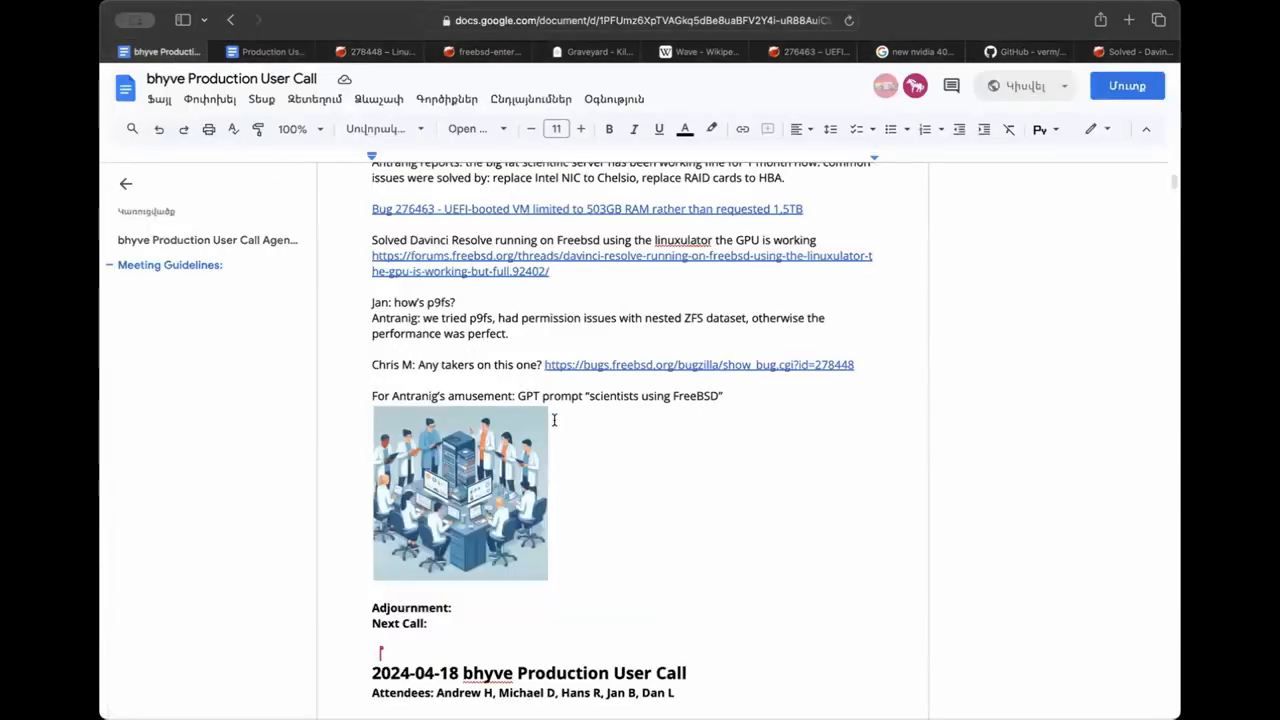
pyautogui.moveTo(700, 500)
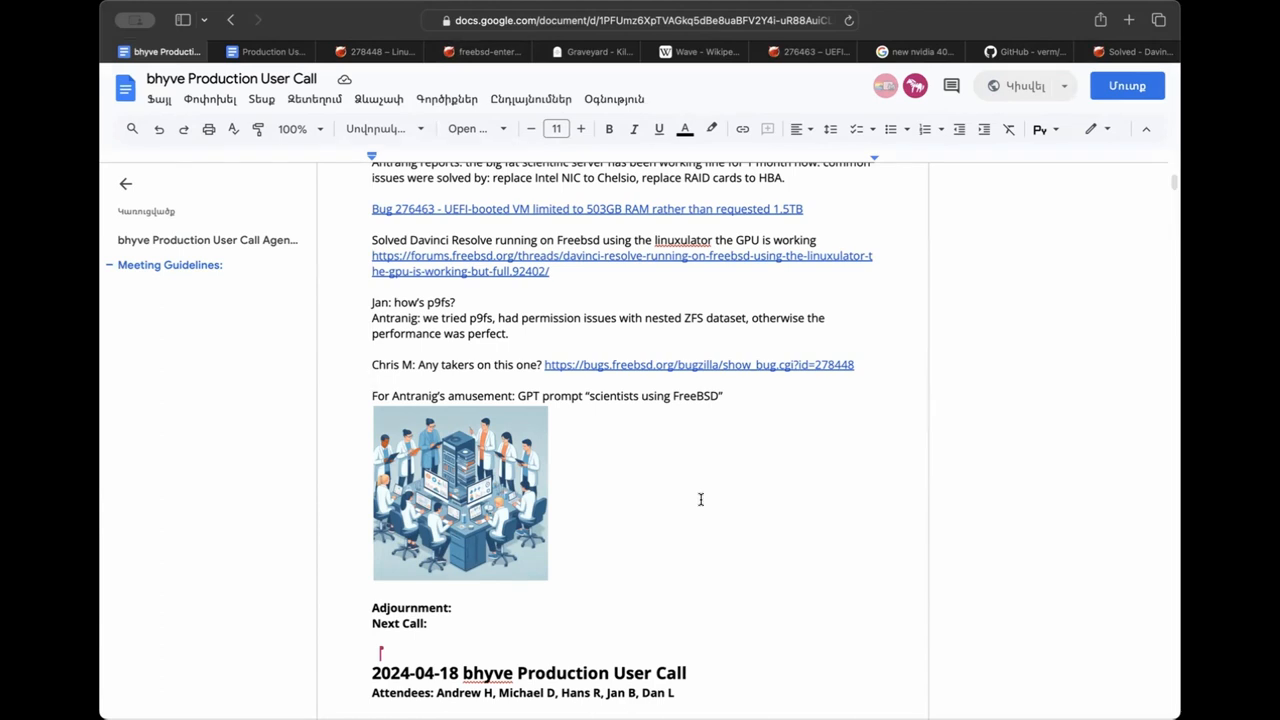
# Scroll the call notes toward the 'Any takers on this one?' bug link line.
pyautogui.scroll(-3)
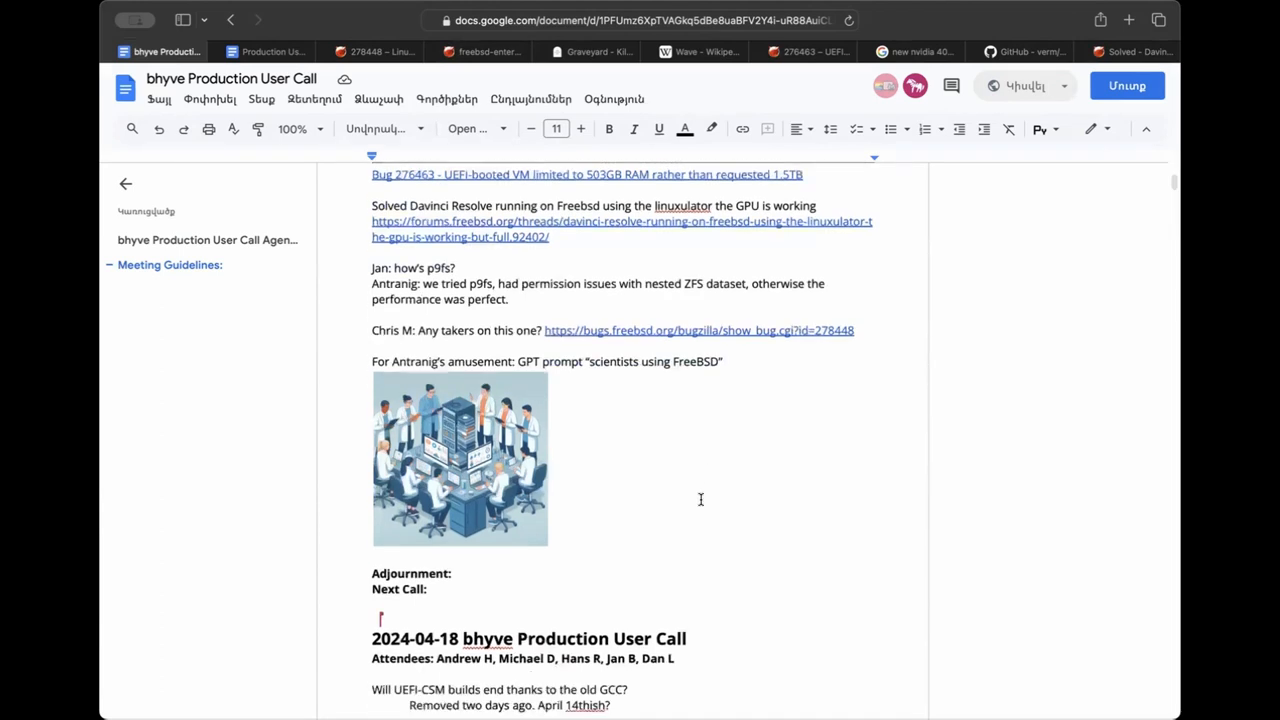
pyautogui.scroll(-3)
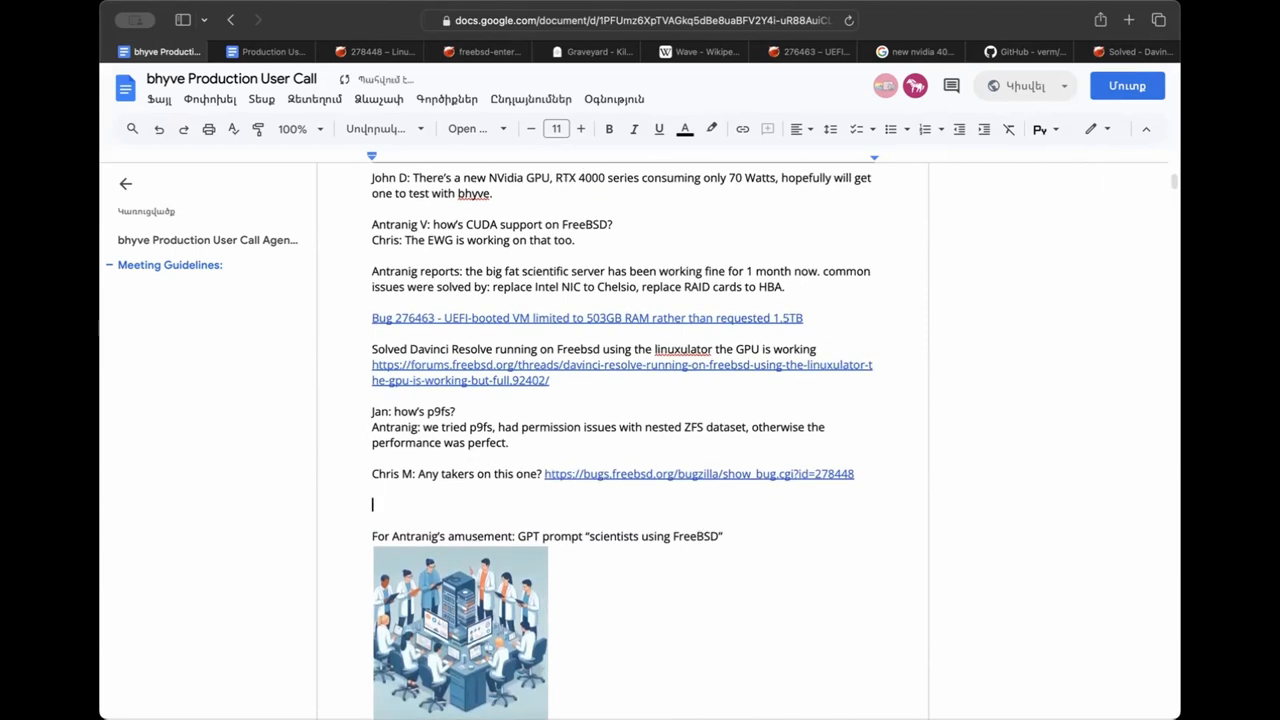
# Add Jan's reply 'set sysctl security.bsd.unprivileged_idprio=1' with the command in a monospace font.
pyautogui.write('Jan:')
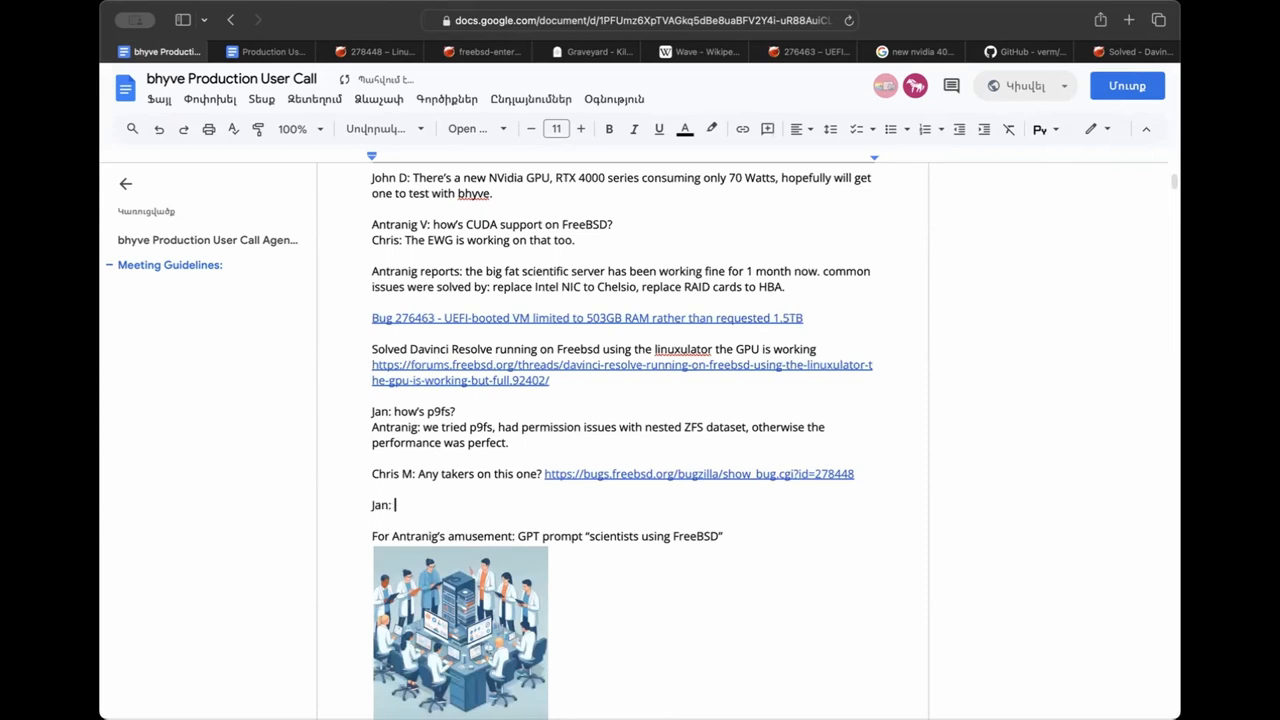
pyautogui.write('set')
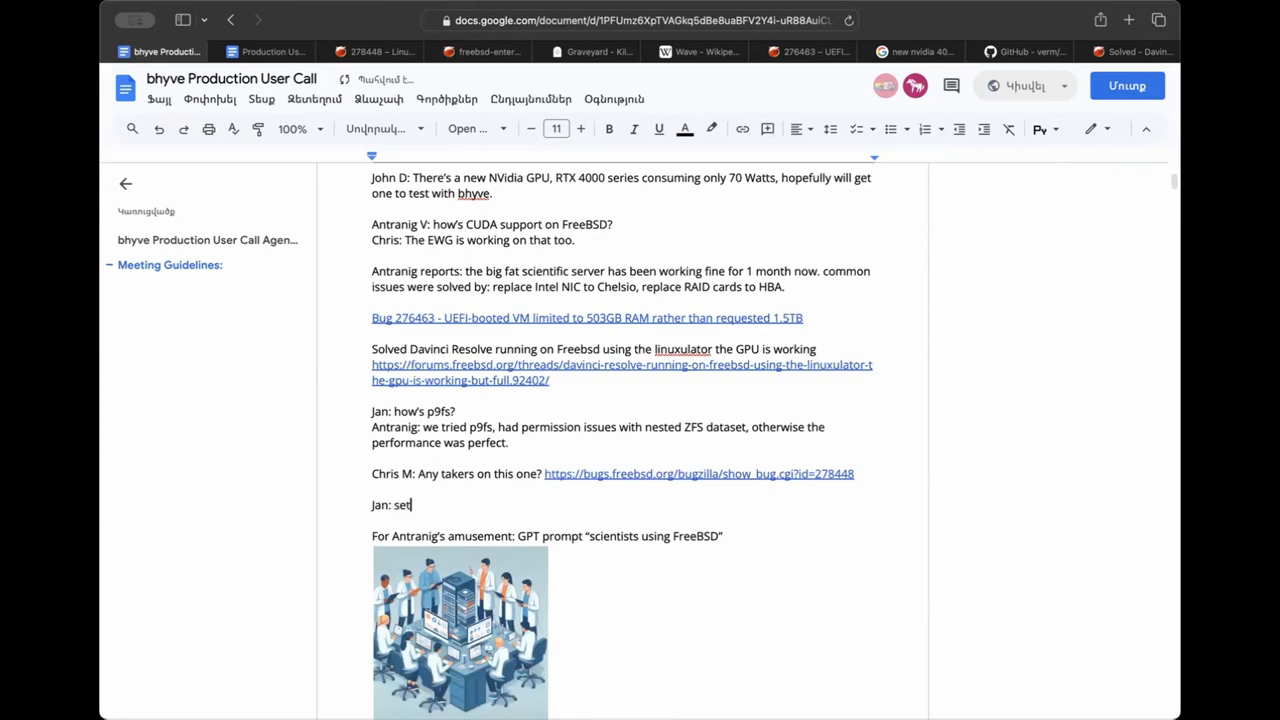
pyautogui.write('sysctl')
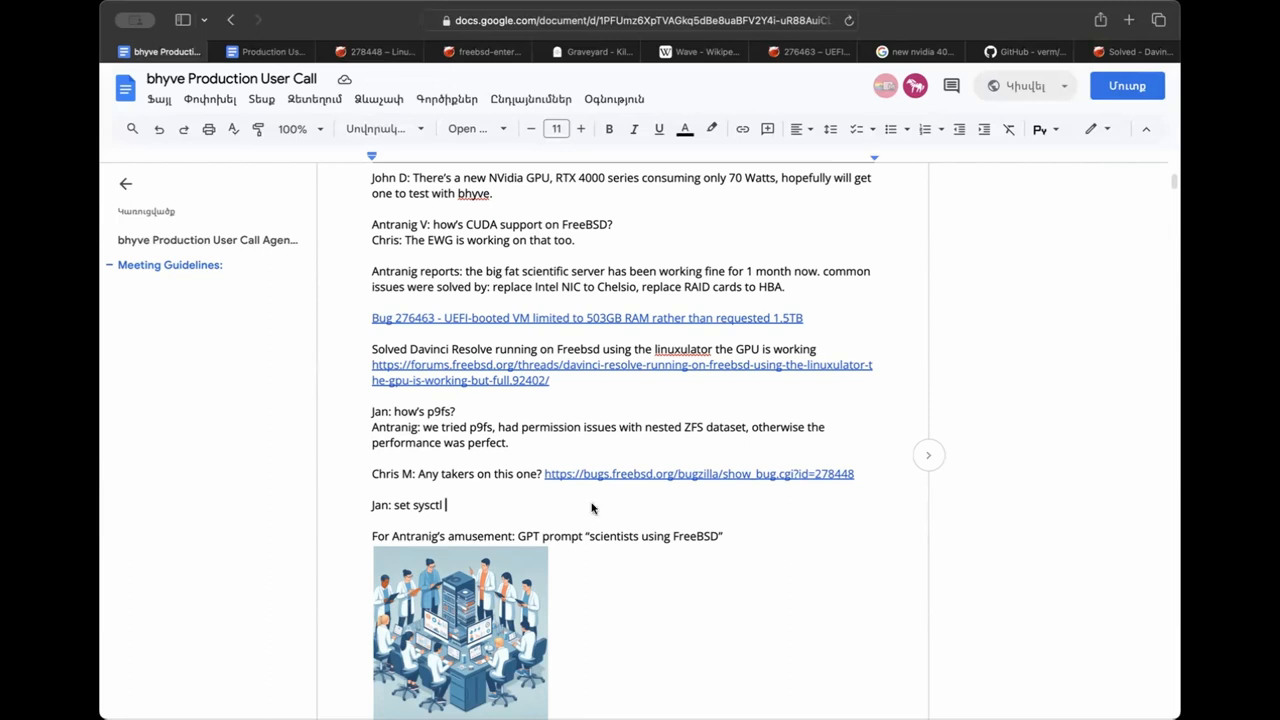
pyautogui.write('security.bsd.unprivileged_idprio=1 to make idprio changes available to everyone.')
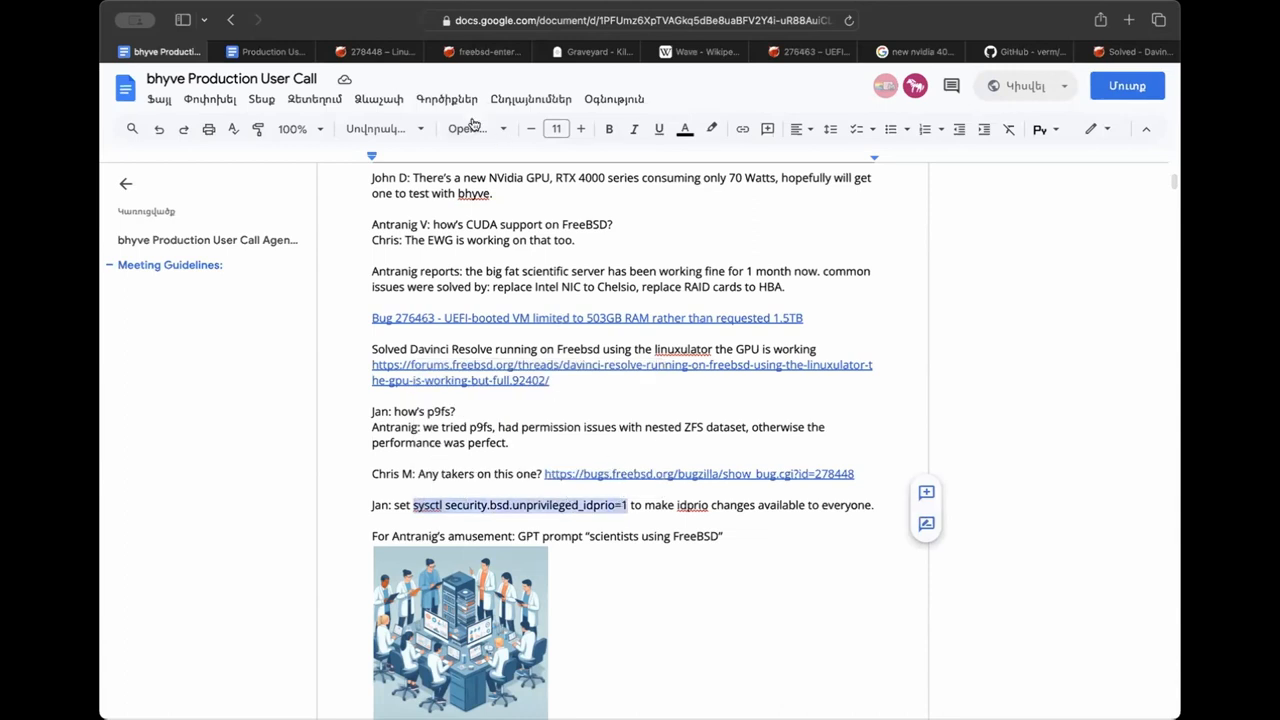
pyautogui.click(470, 128)
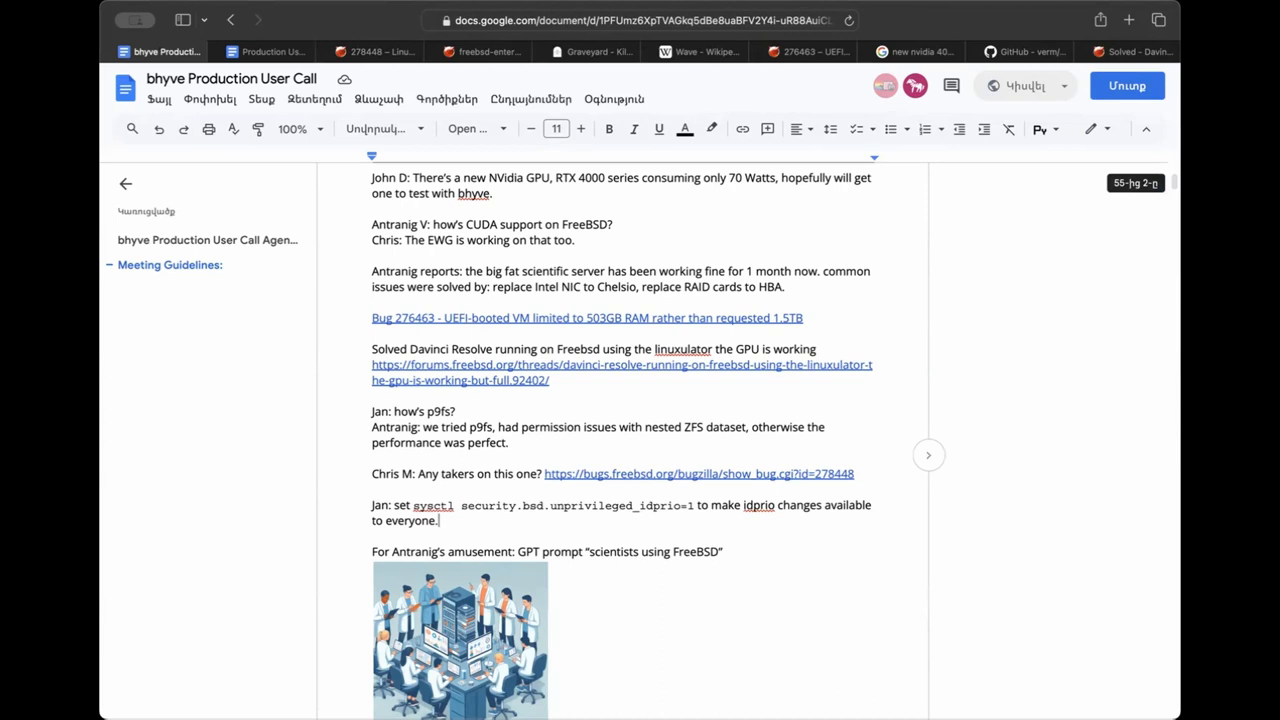
pyautogui.moveTo(546, 516)
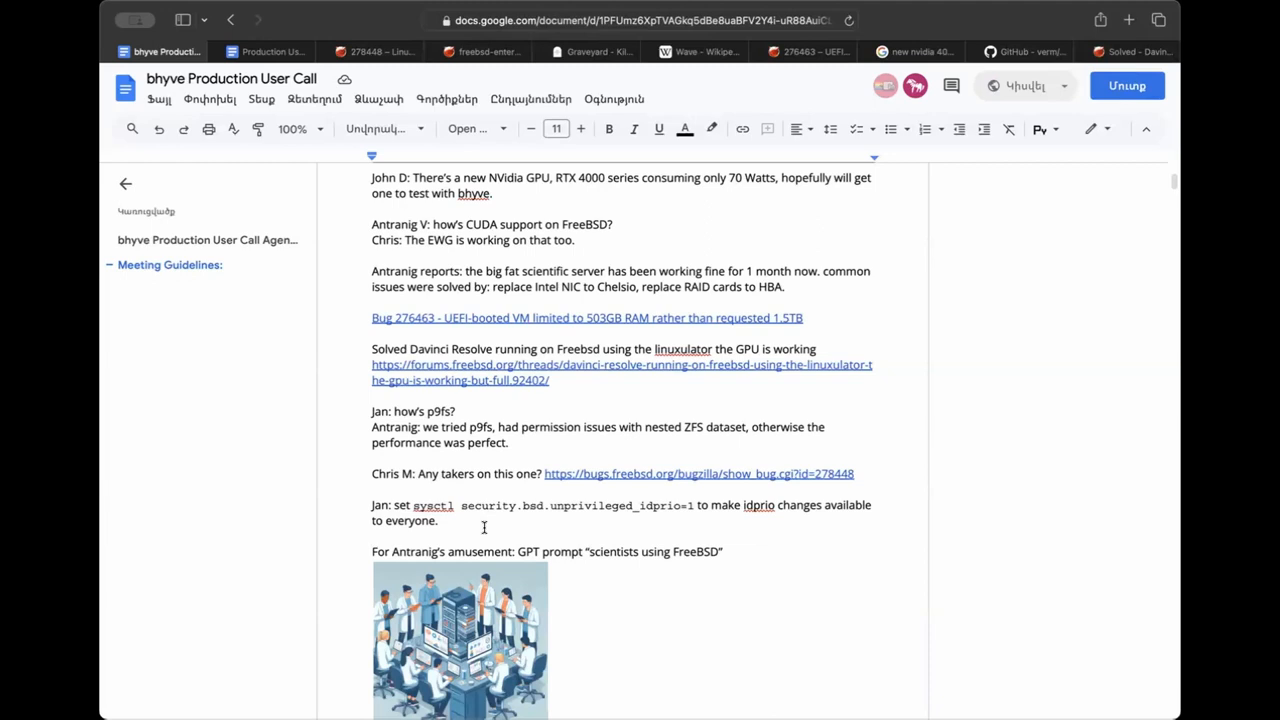
# Place the second image beside the first and append '(and zfs and jails)' to the GPT prompt line.
pyautogui.click(724, 552)
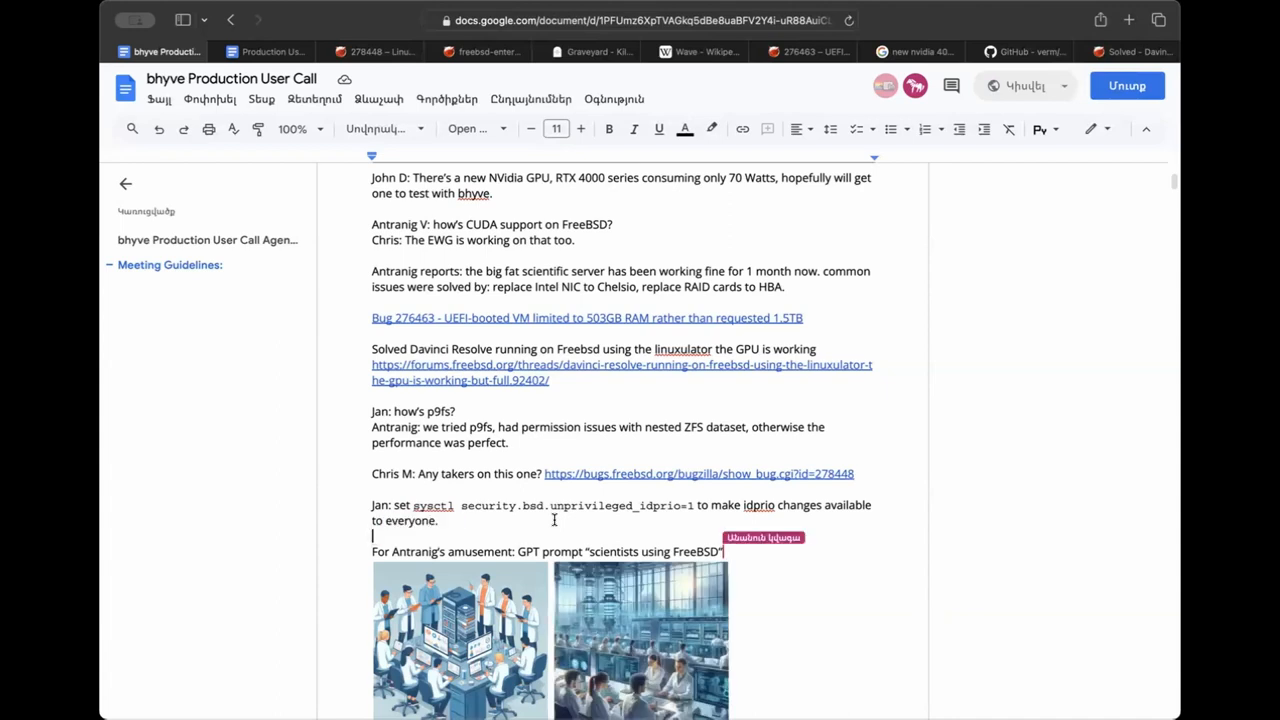
pyautogui.write('(and zfs and jails')
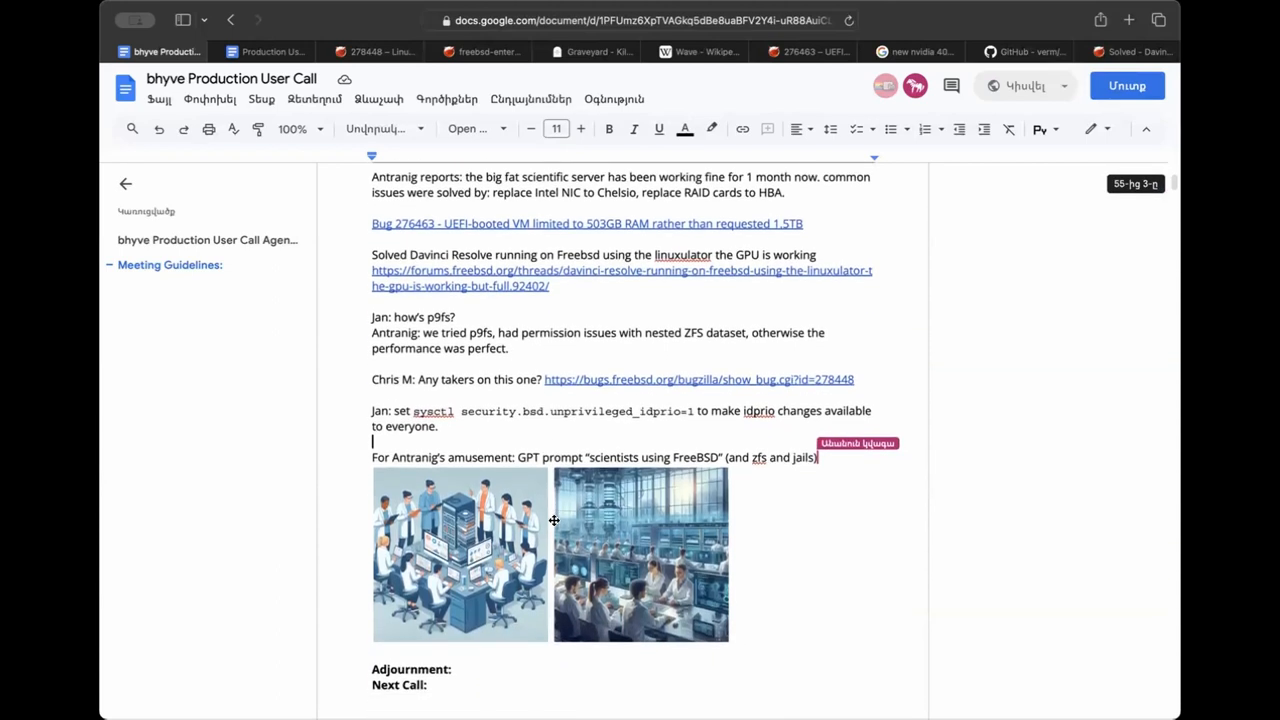
pyautogui.scroll(-3)
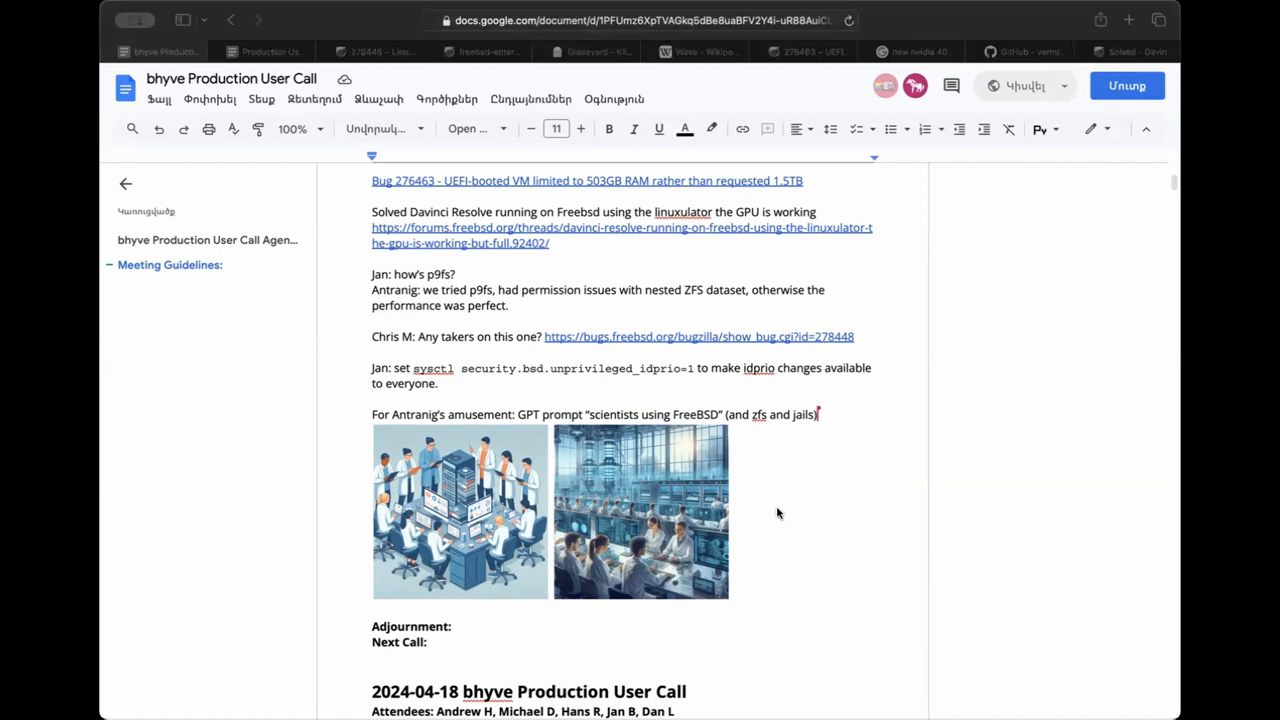
pyautogui.moveTo(296, 42)
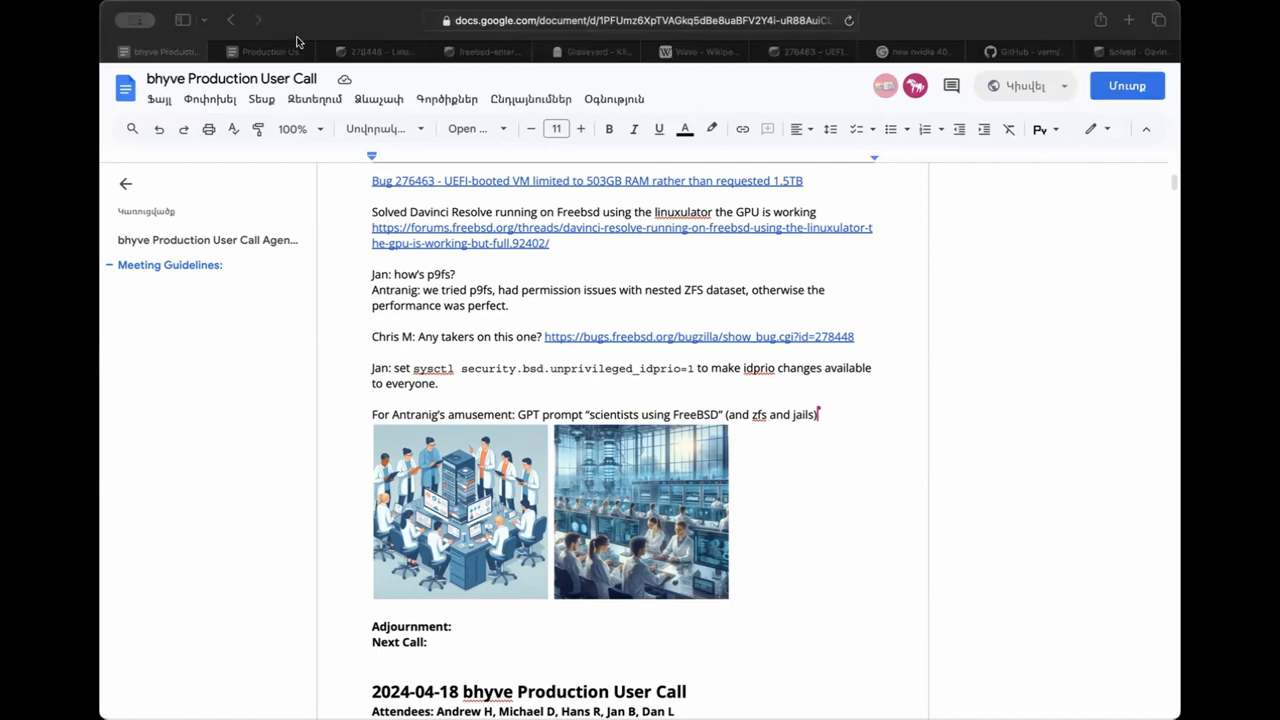
pyautogui.moveTo(298, 40)
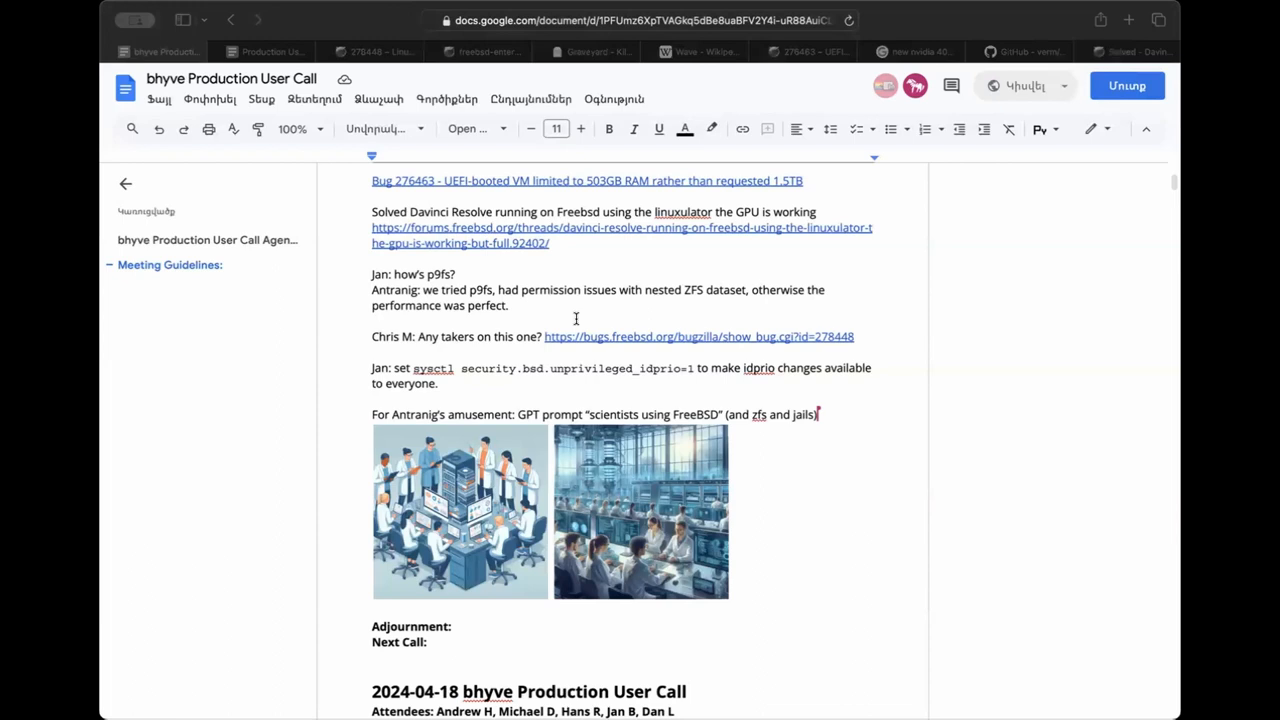
pyautogui.moveTo(576, 318)
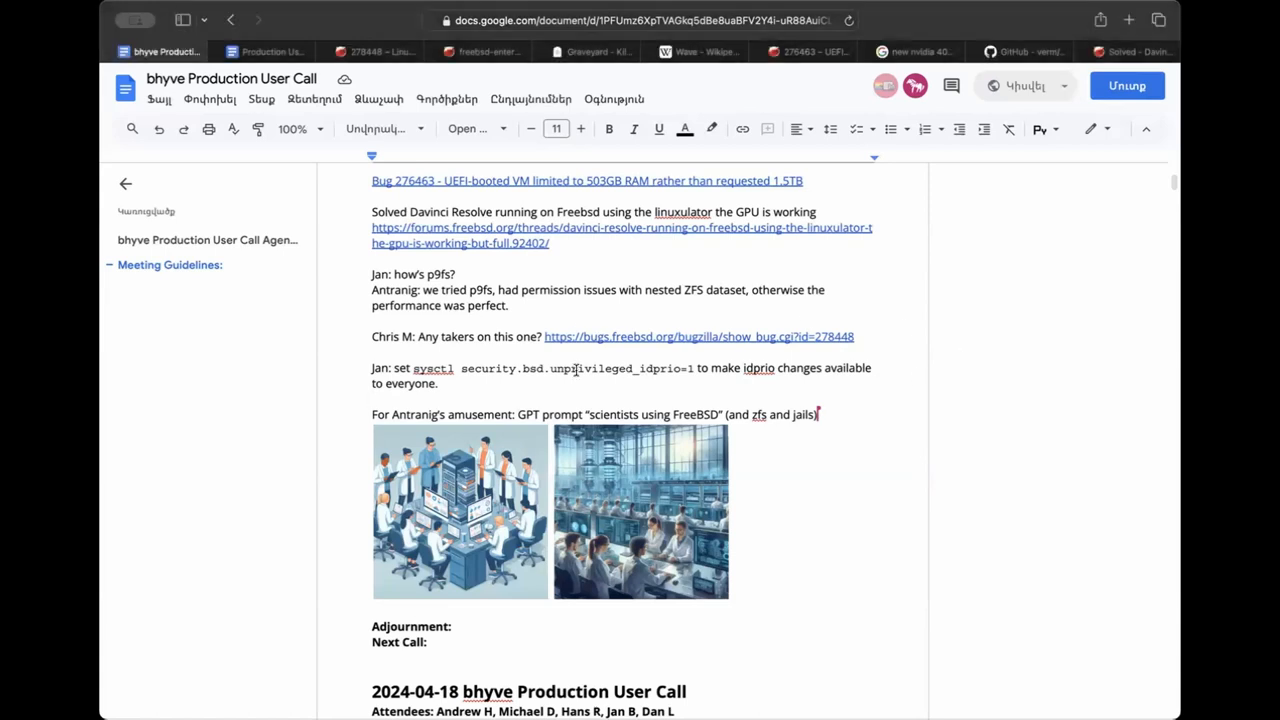
# Write 'Pro tip: on multi-core systems use sysutils/powerdxx instead of powerd.' with the port linked.
pyautogui.write('Pro tip:')
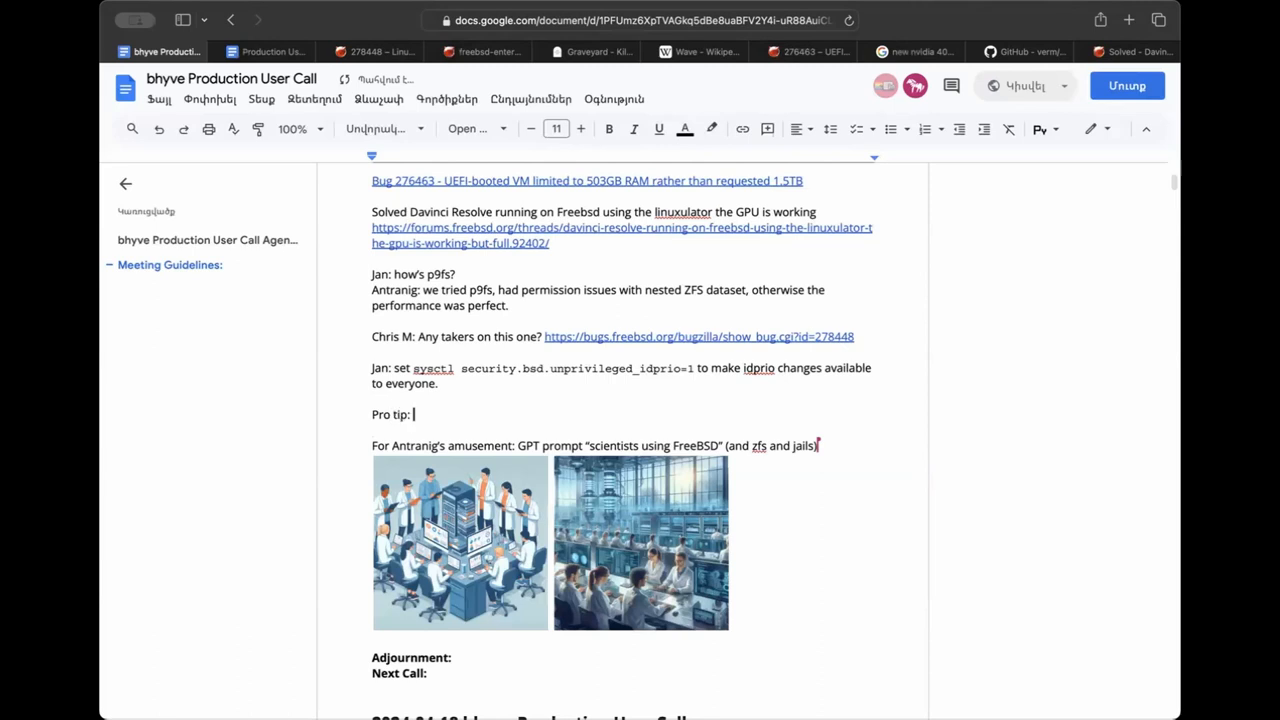
pyautogui.write('on multi-core syste')
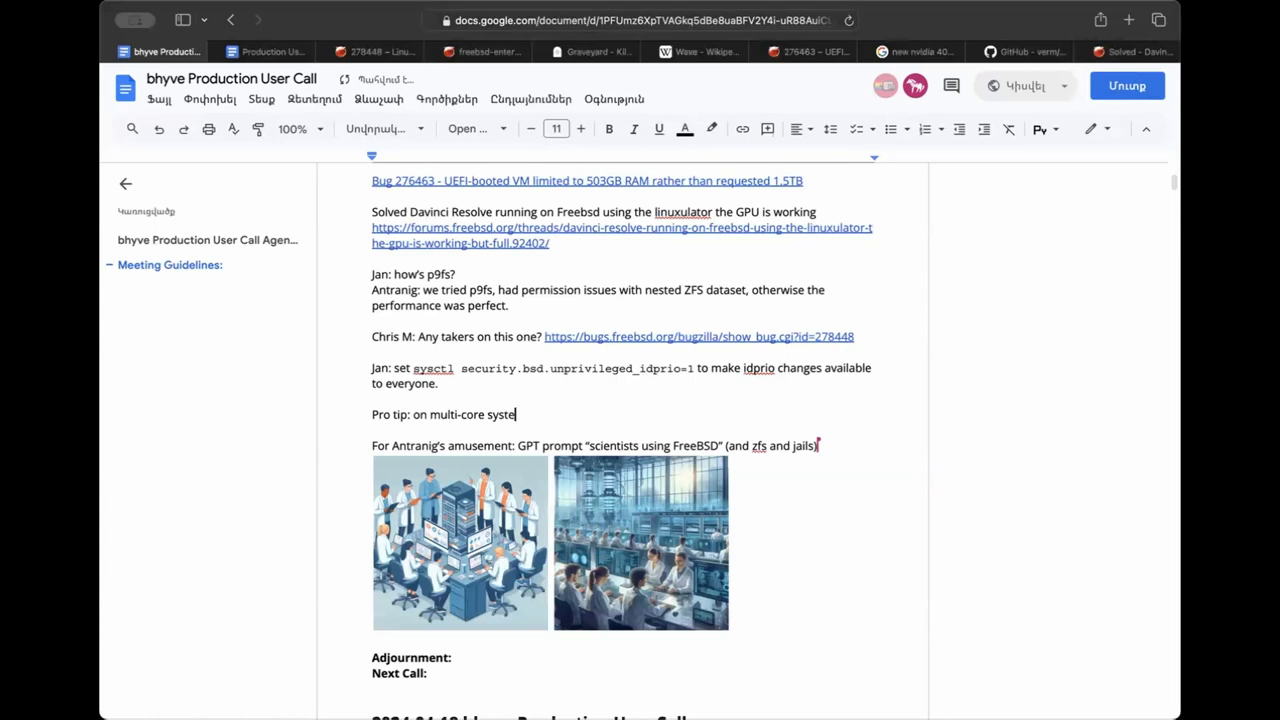
pyautogui.write('ms use')
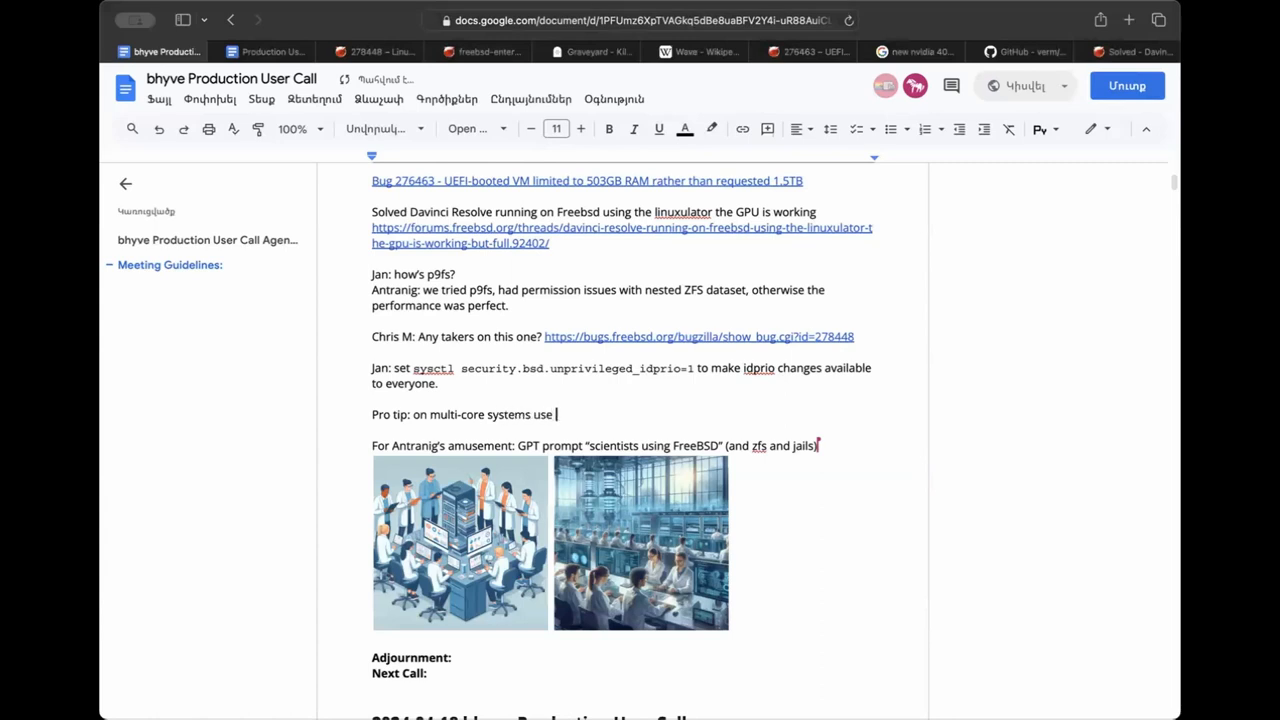
pyautogui.write('powerdxx instead of')
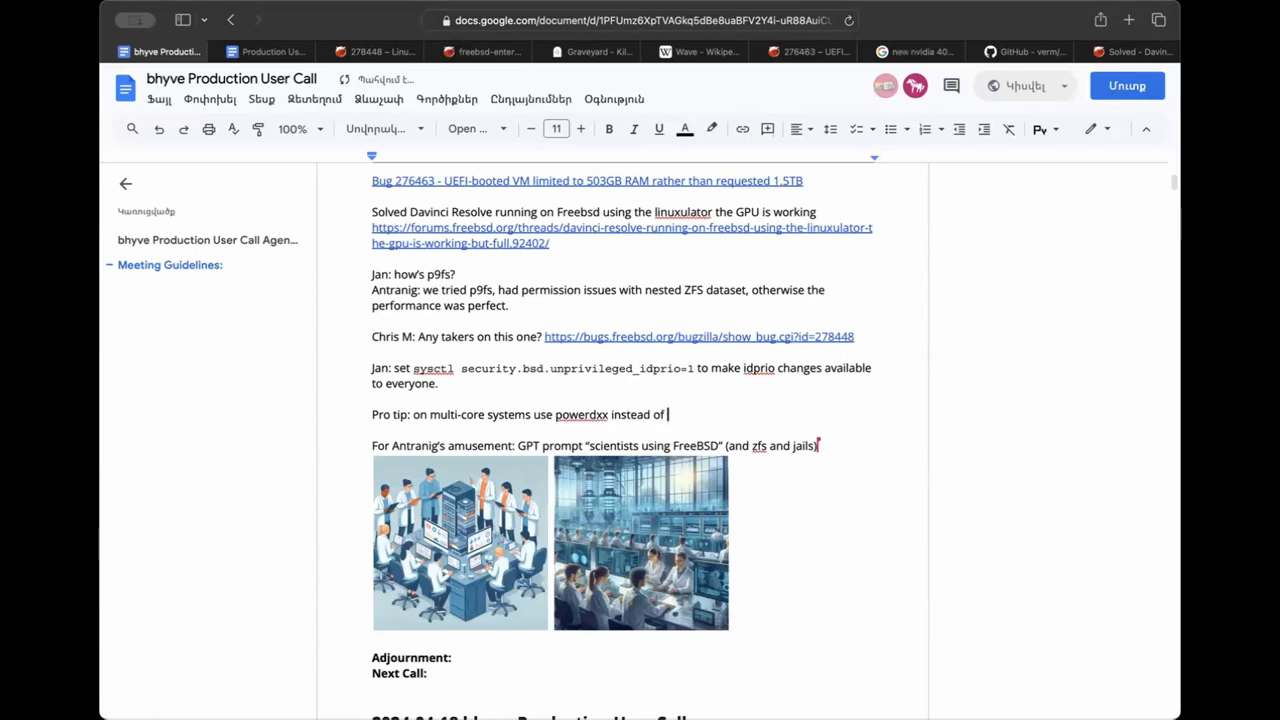
pyautogui.write('powerd.')
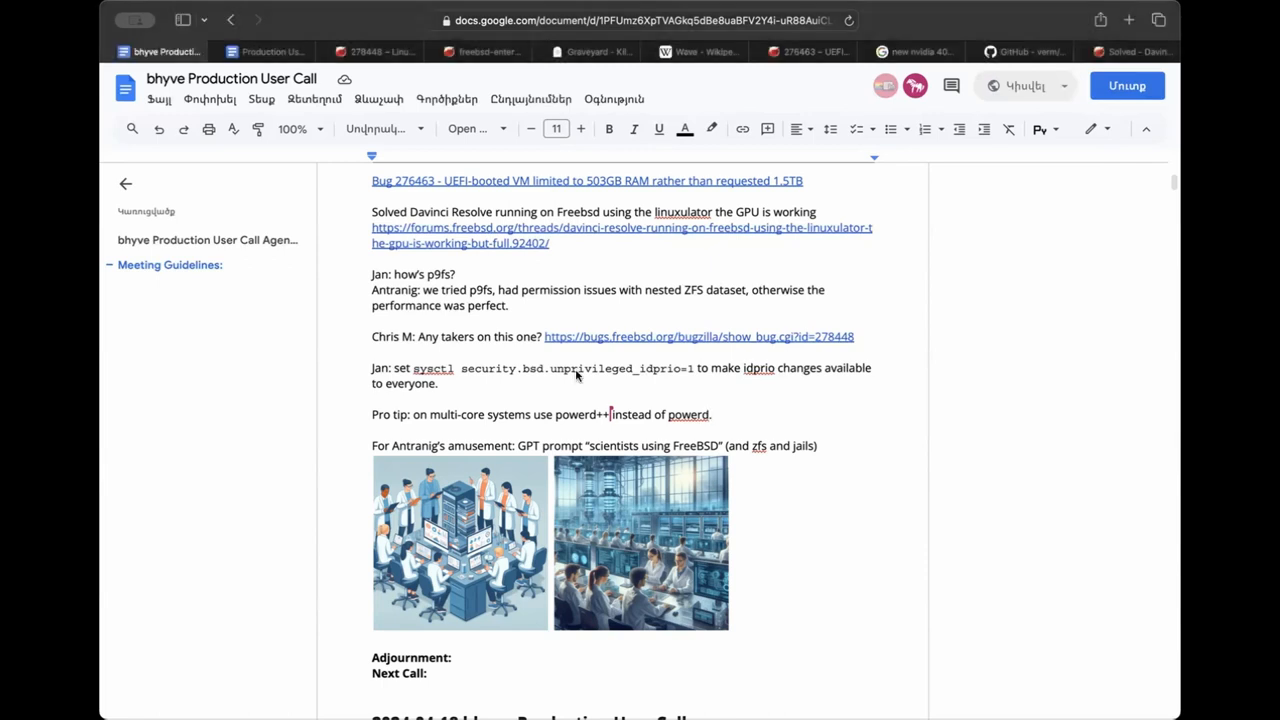
pyautogui.write('xx')
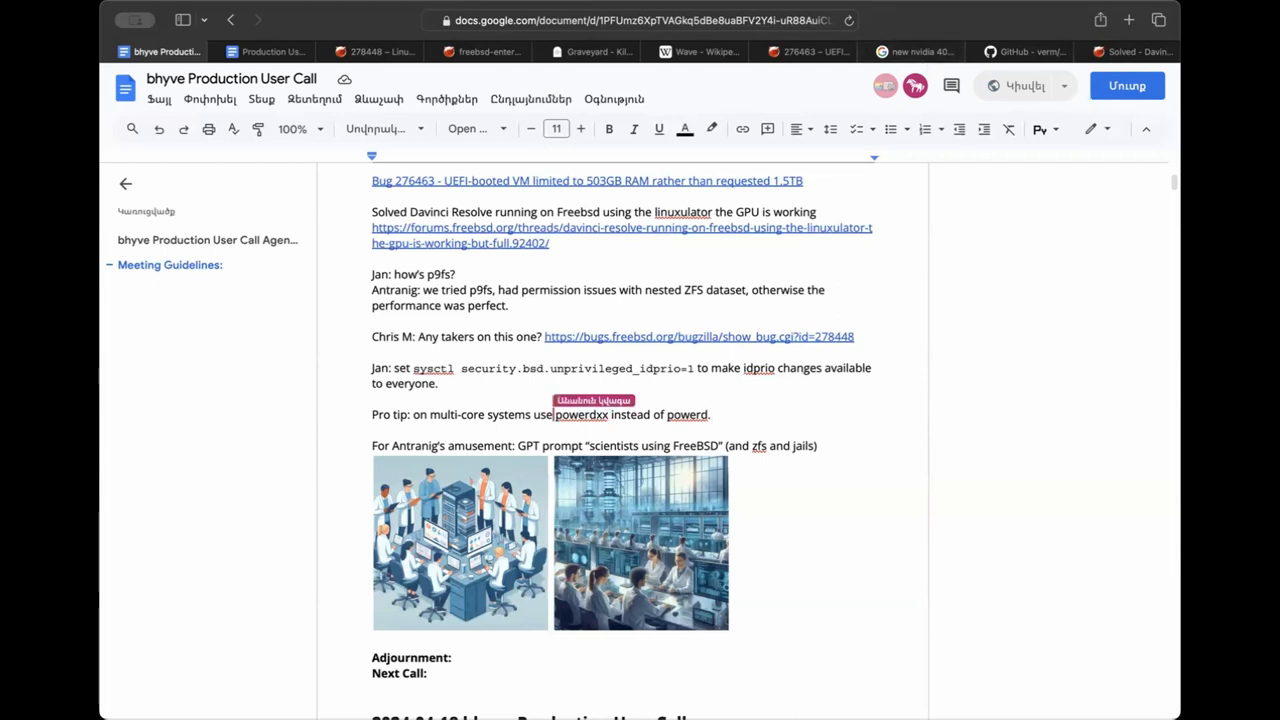
pyautogui.write('ty')
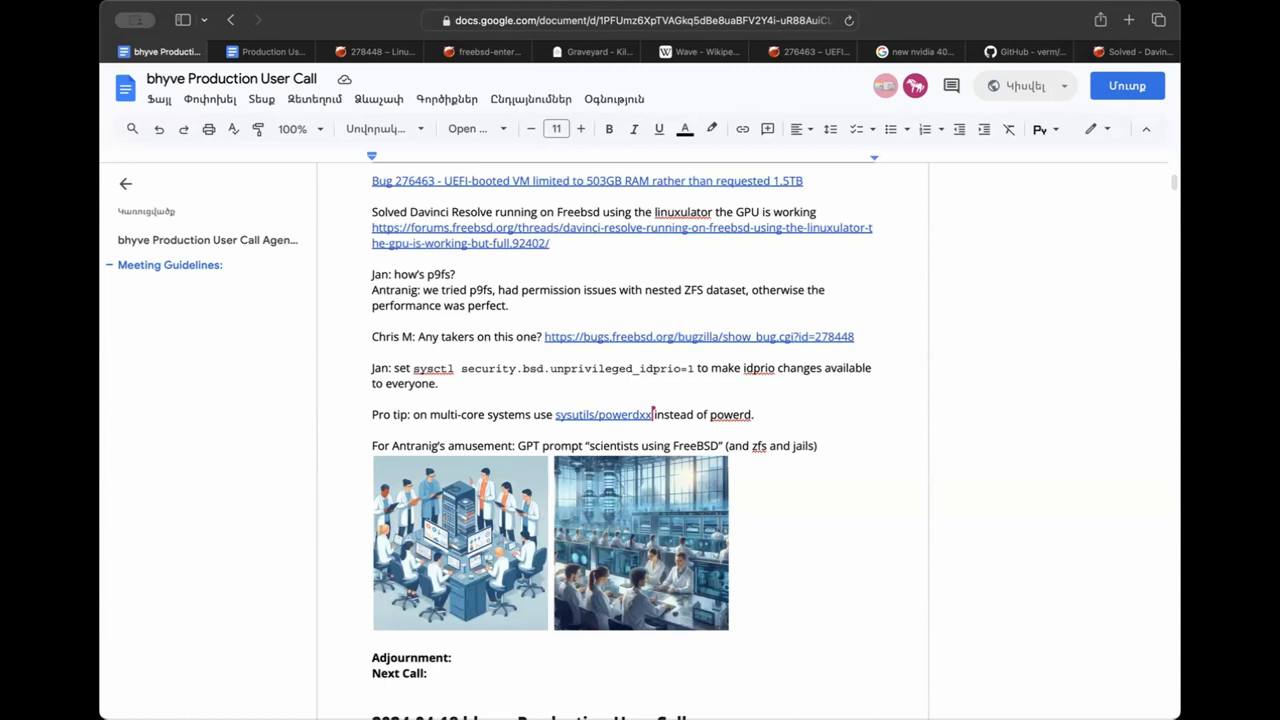
pyautogui.moveTo(508, 378)
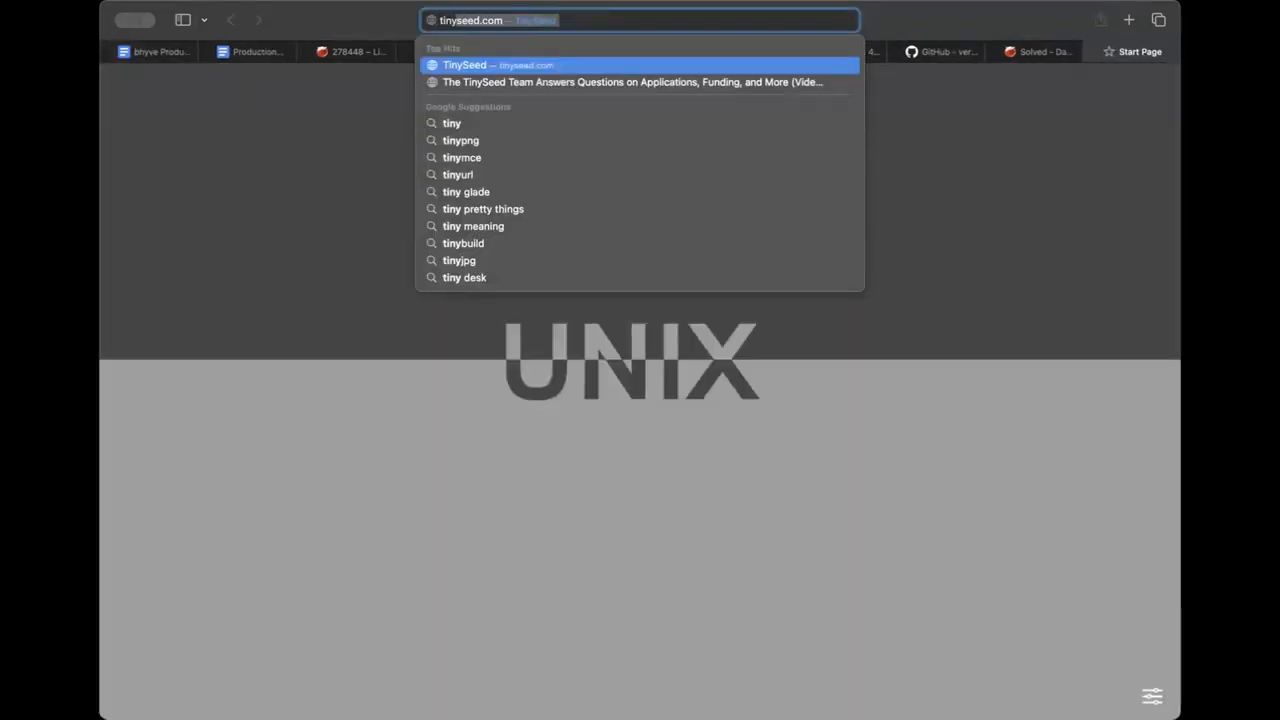
# Browse tinytapeout.com down to the TT07 submission details, then return to the call notes.
pyautogui.write('tinytaped')
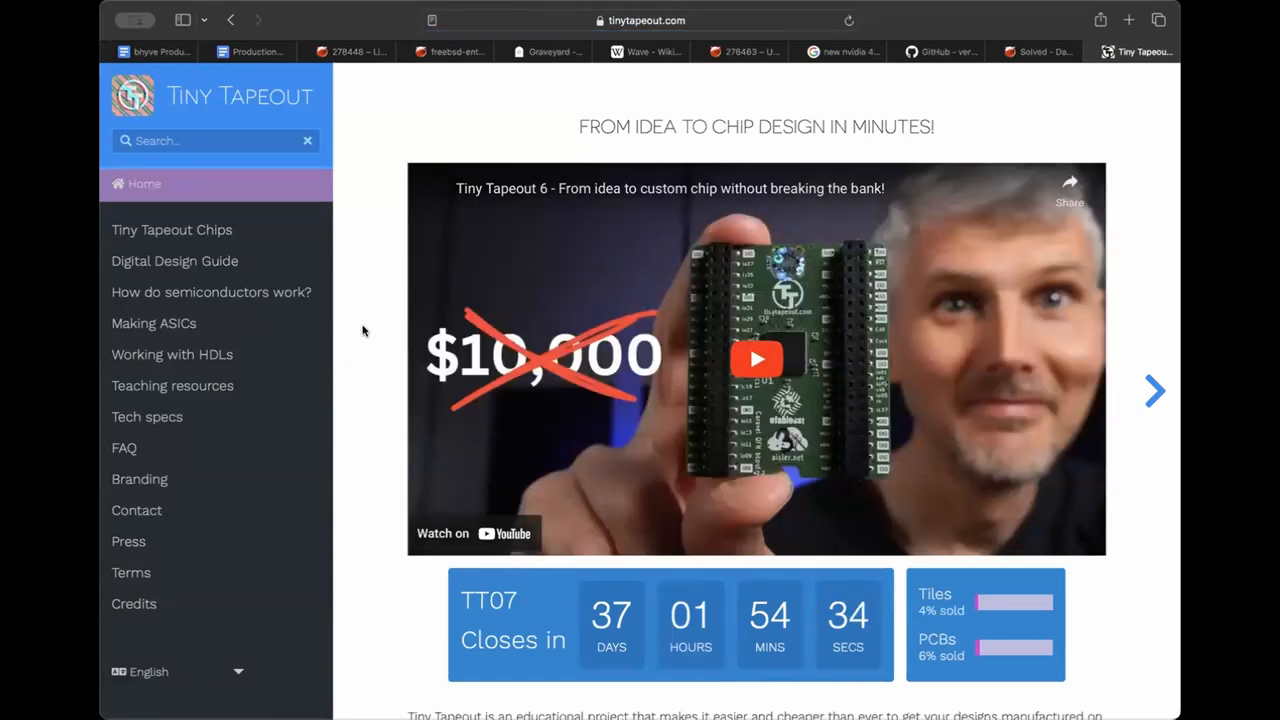
pyautogui.scroll(-3)
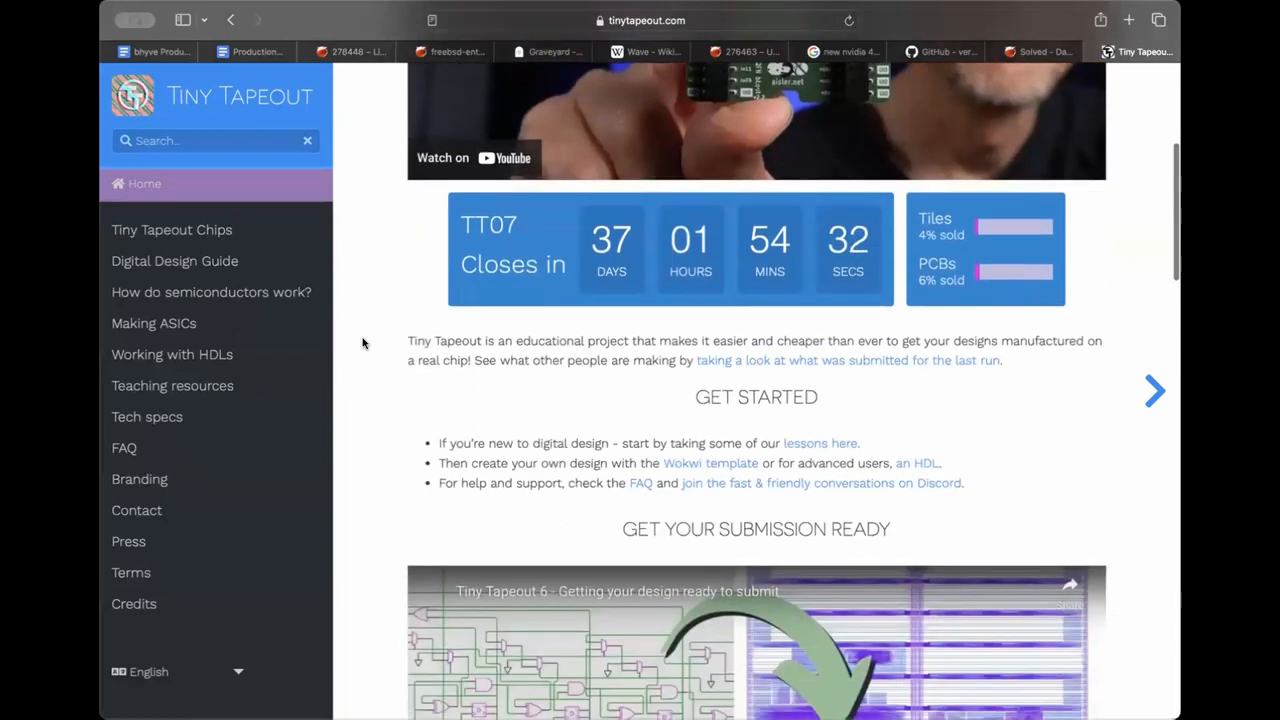
pyautogui.scroll(-3)
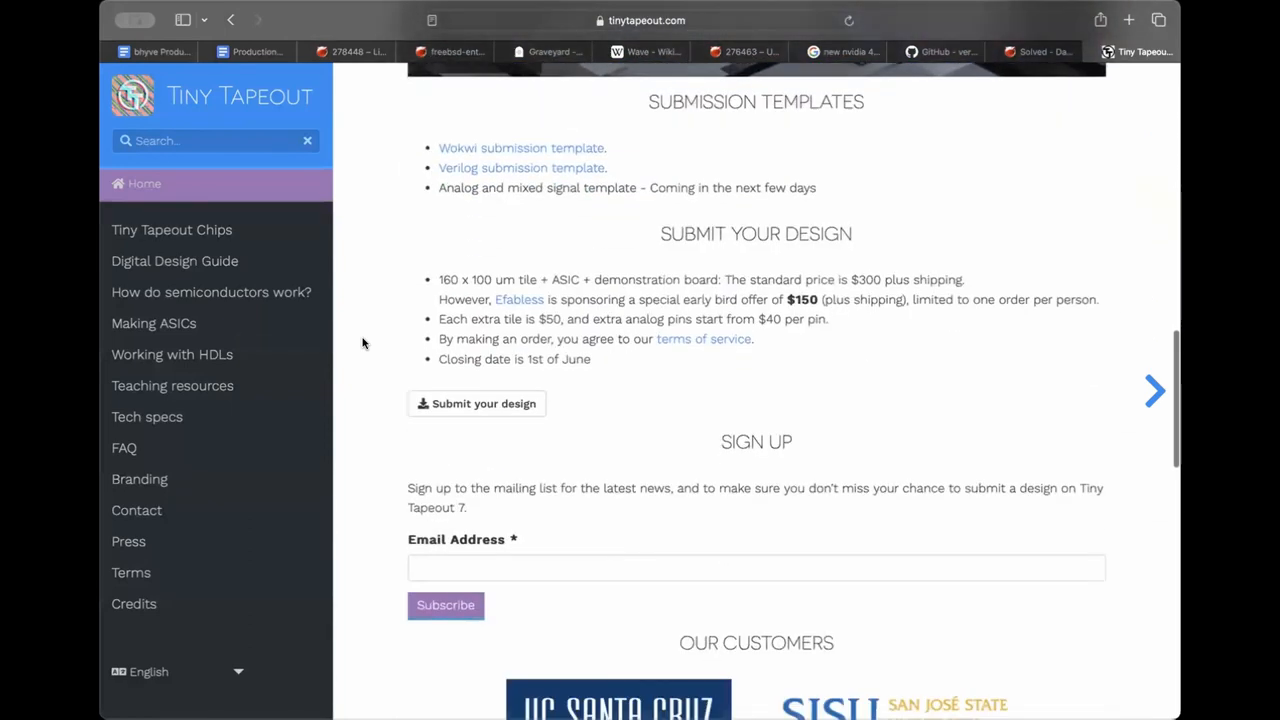
pyautogui.scroll(-3)
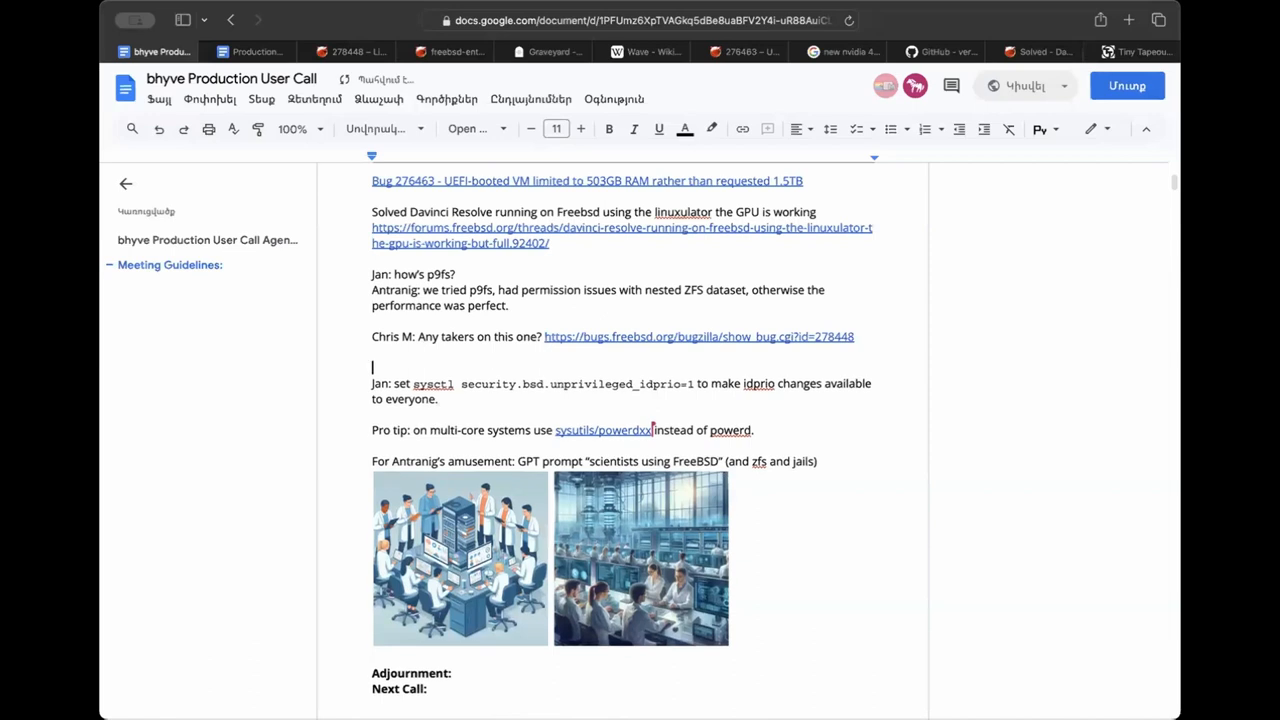
pyautogui.write('A')
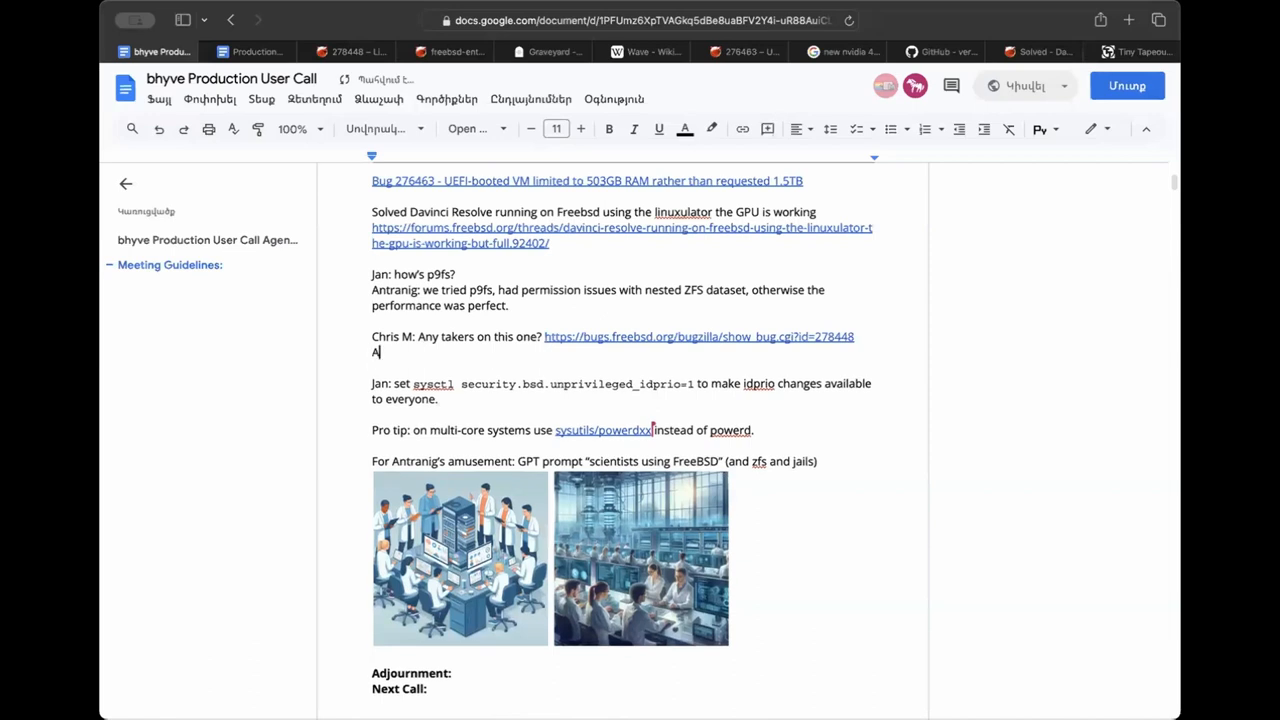
pyautogui.write('ndy: for')
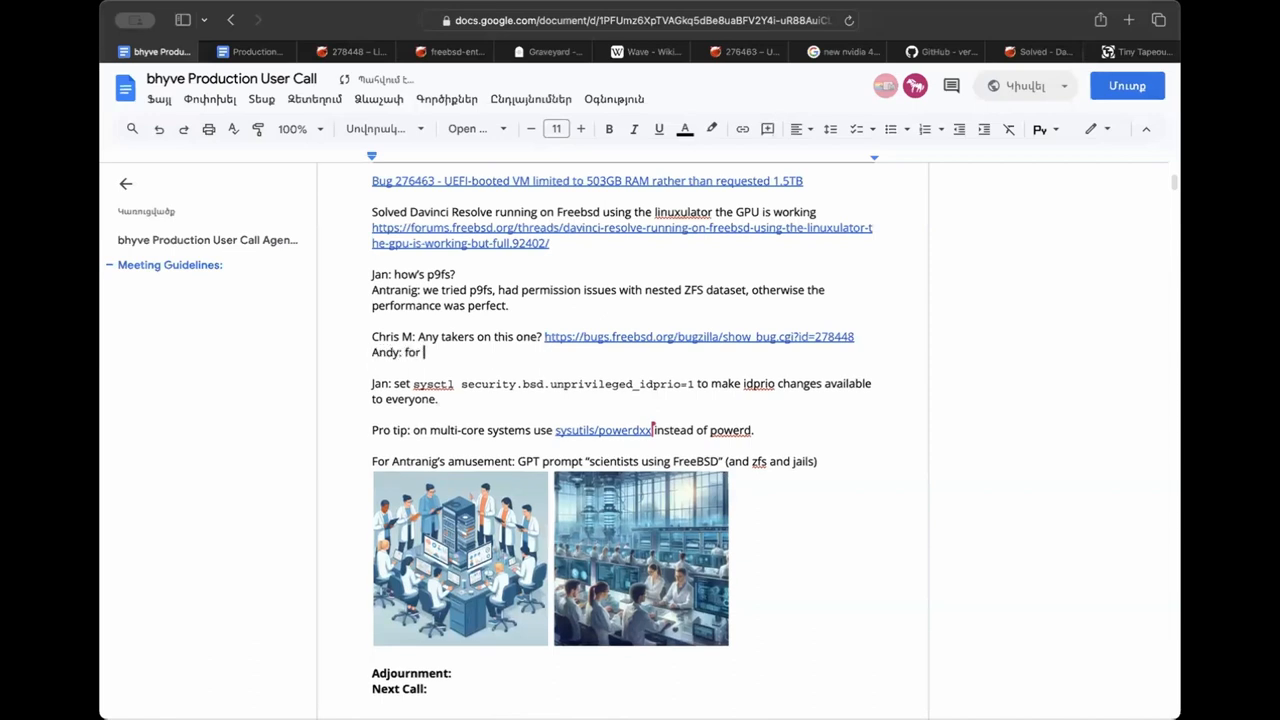
pyautogui.write('FPGA lover: https://tinytapeout.com/')
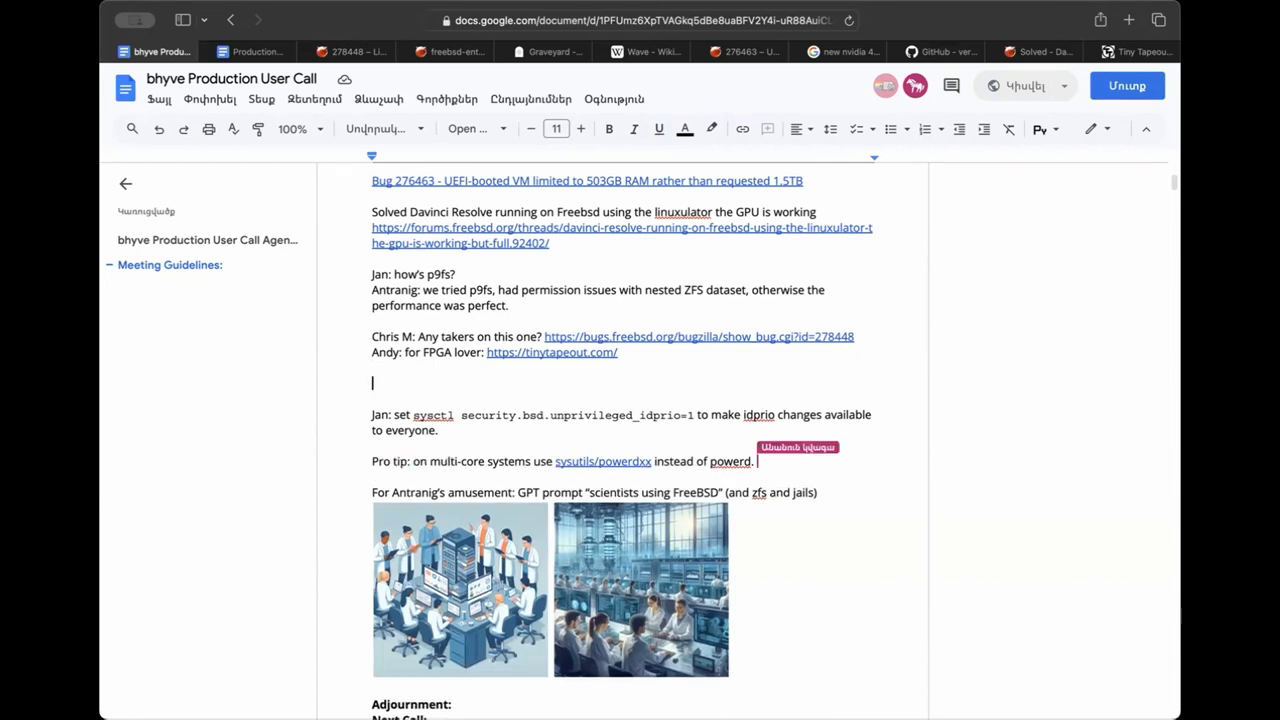
# Append '(looking for a new port maintainer by the way...)' after sysutils/powerdxx in the pro tip.
pyautogui.write('(this one')
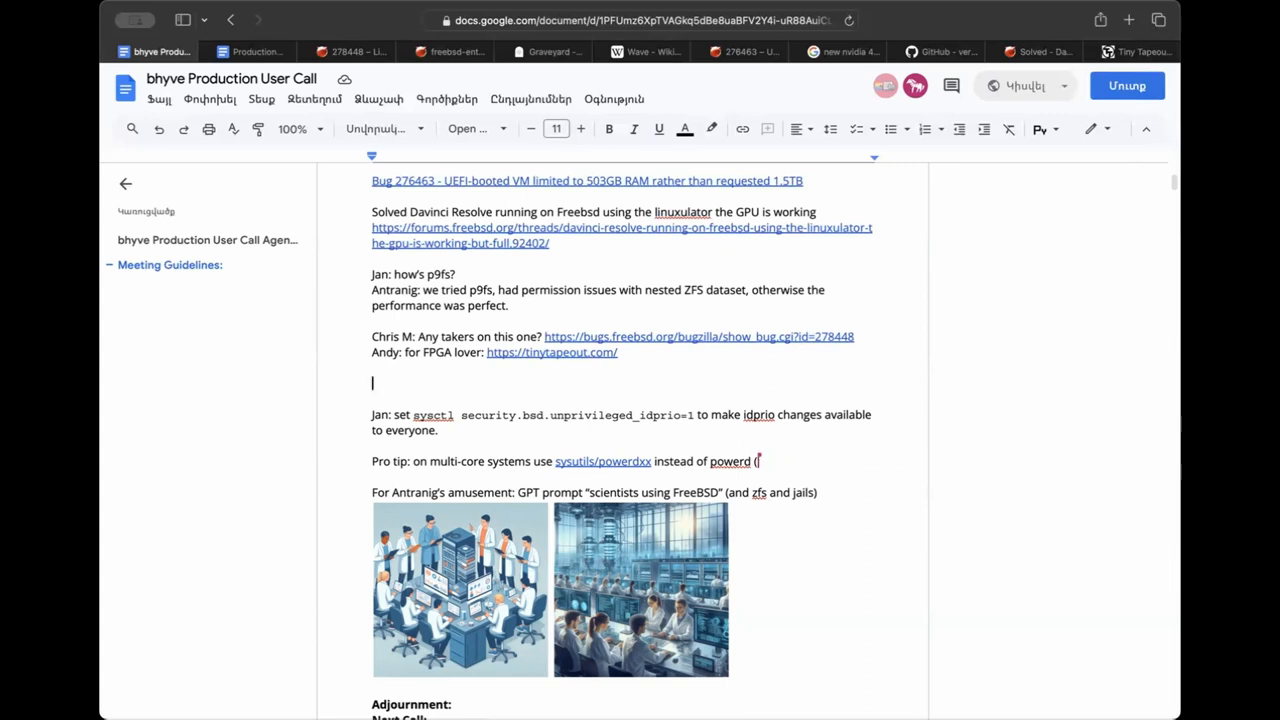
pyautogui.moveTo(756, 460)
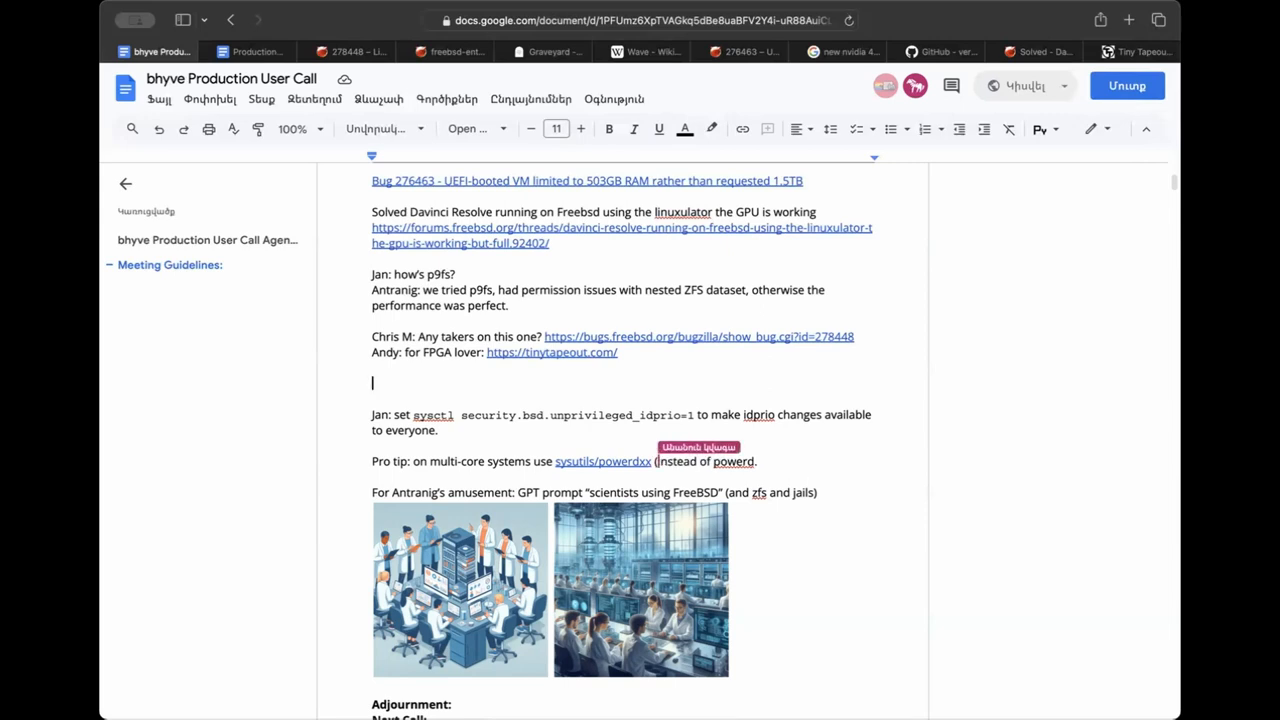
pyautogui.write('looking for a new m')
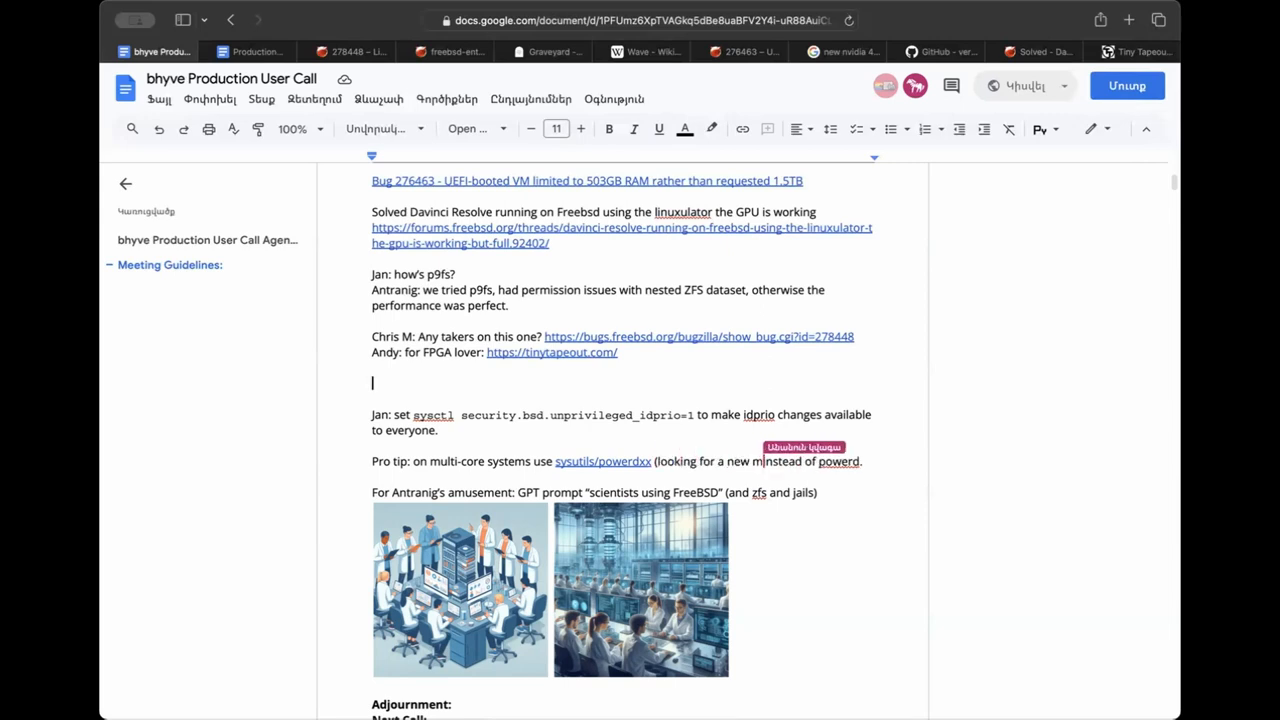
pyautogui.write('maintainer by the way...)')
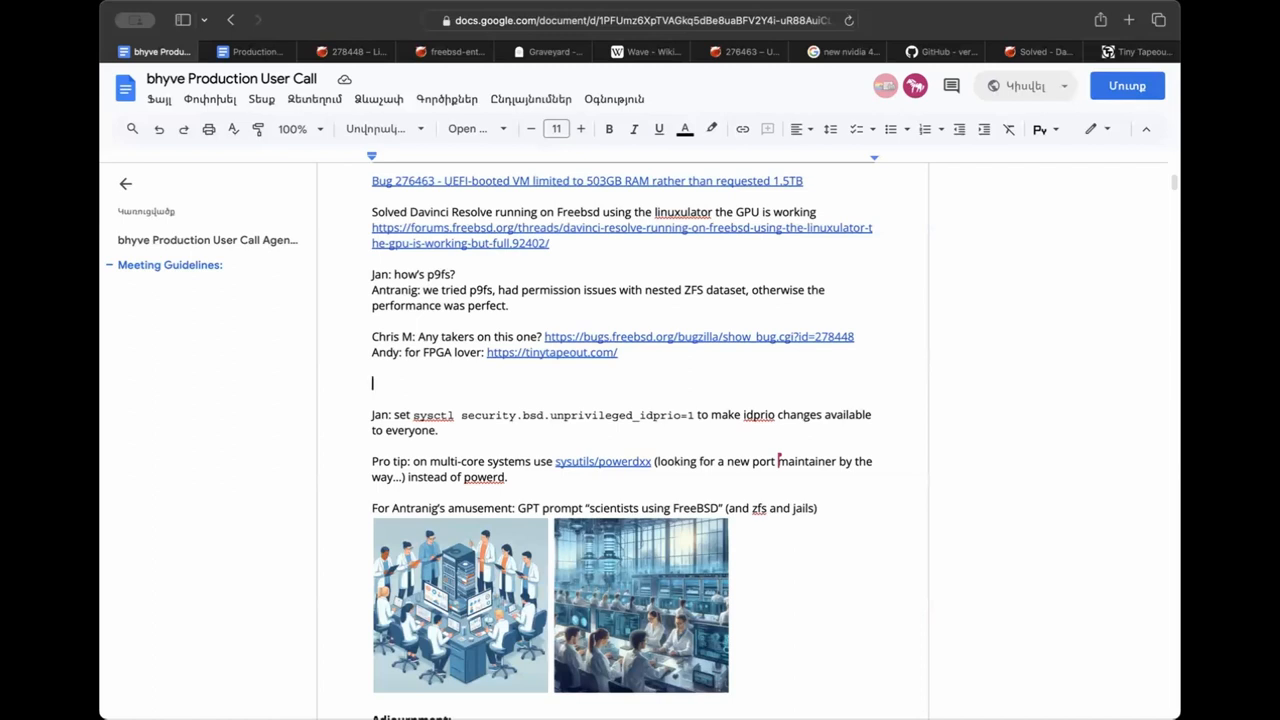
pyautogui.write('J')
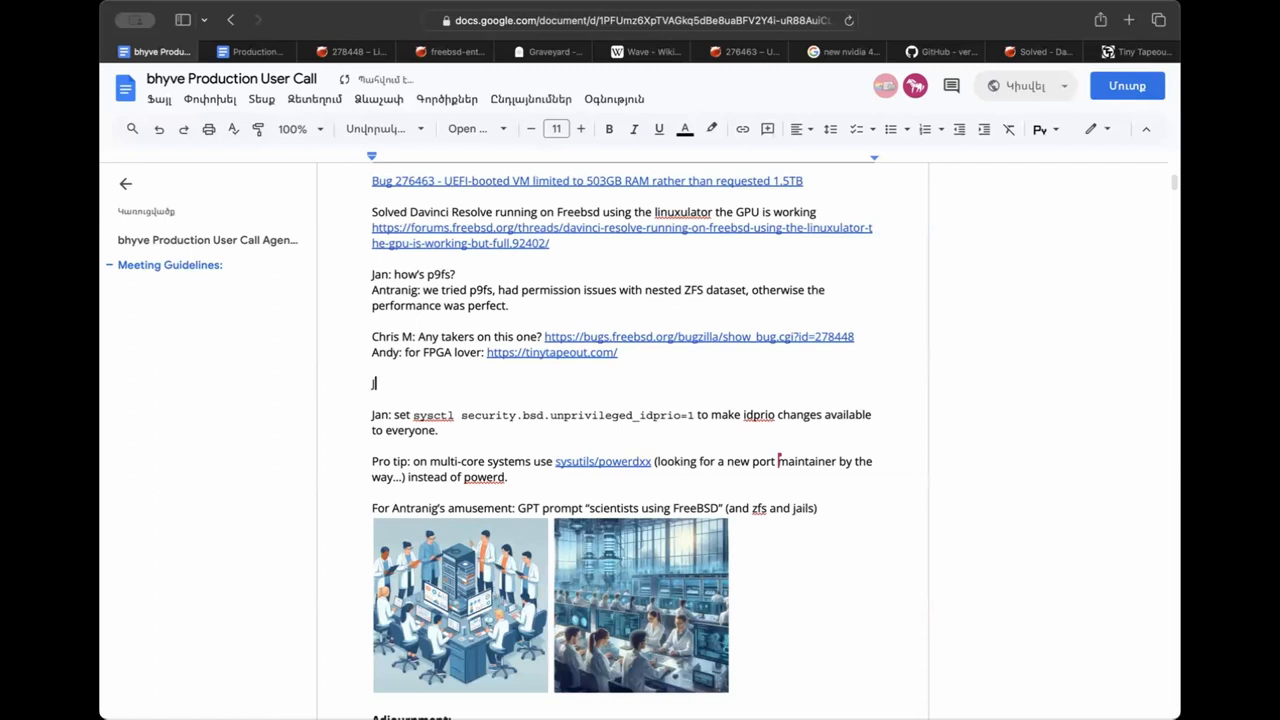
# Write John's tip: go to BIOS, set performance to max, might solve power/performance-related network issues.
pyautogui.write('John:')
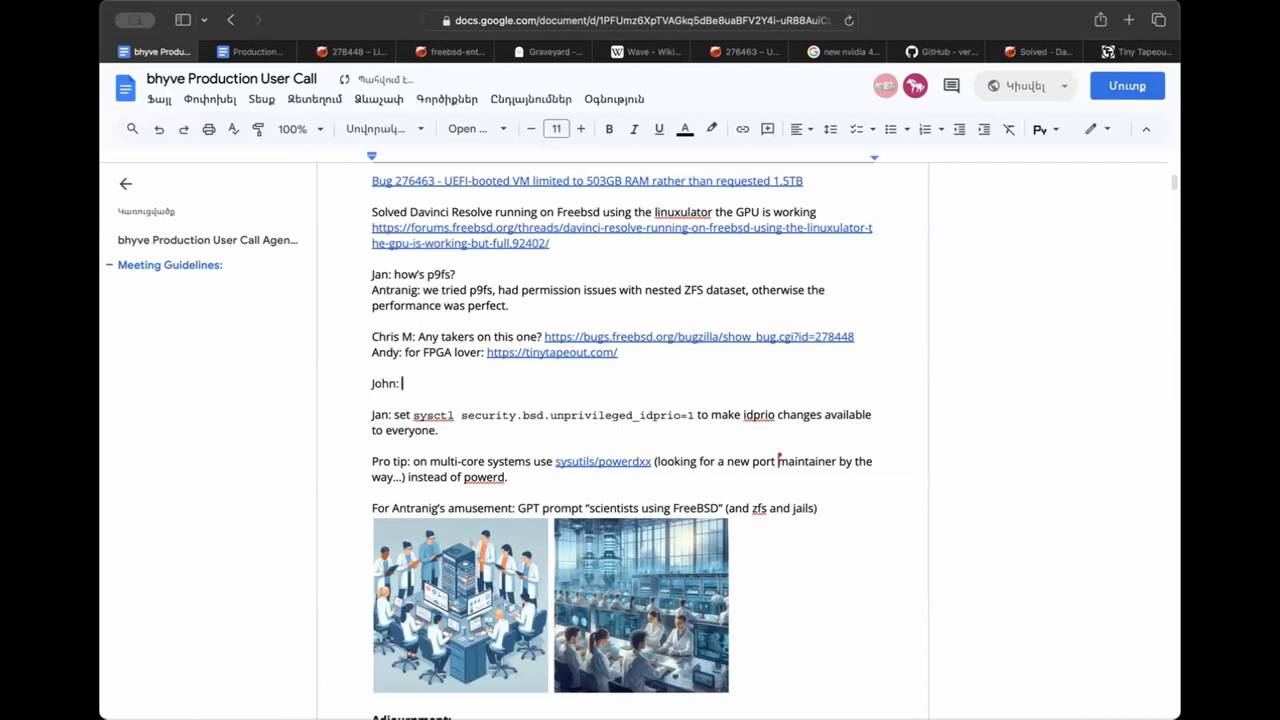
pyautogui.write('go to BIOS,')
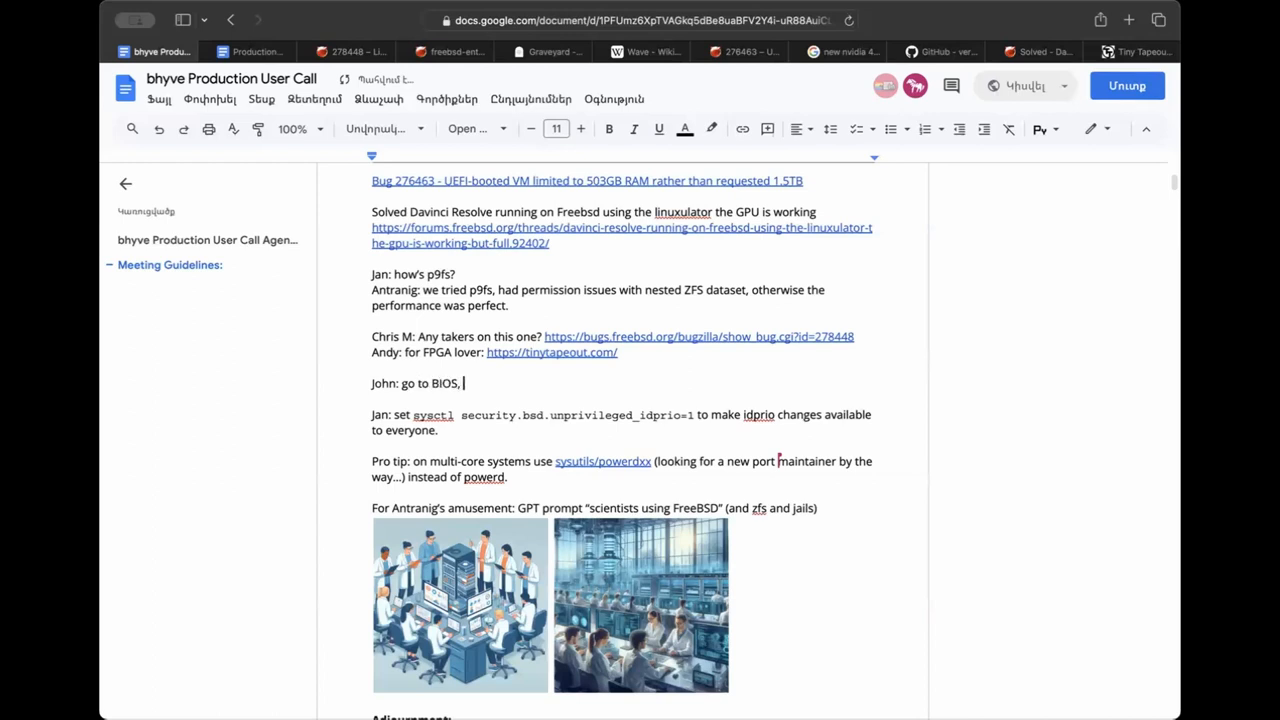
pyautogui.write('check')
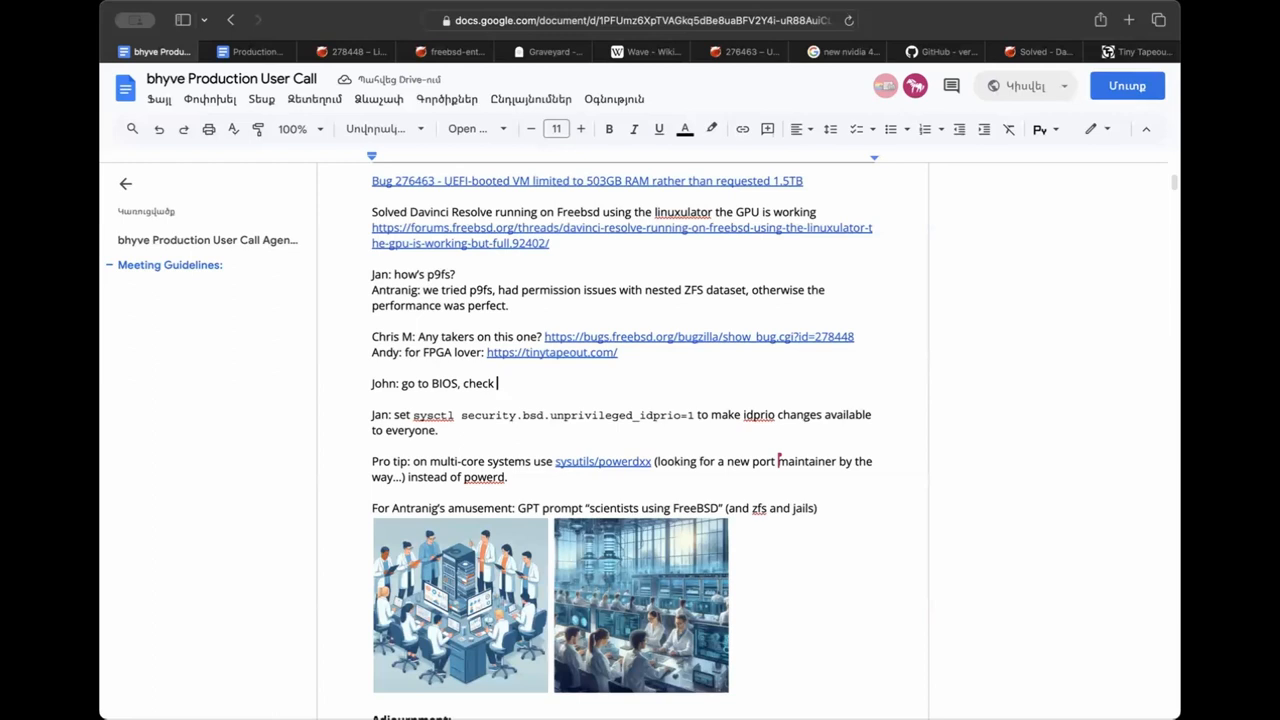
pyautogui.write('about the per')
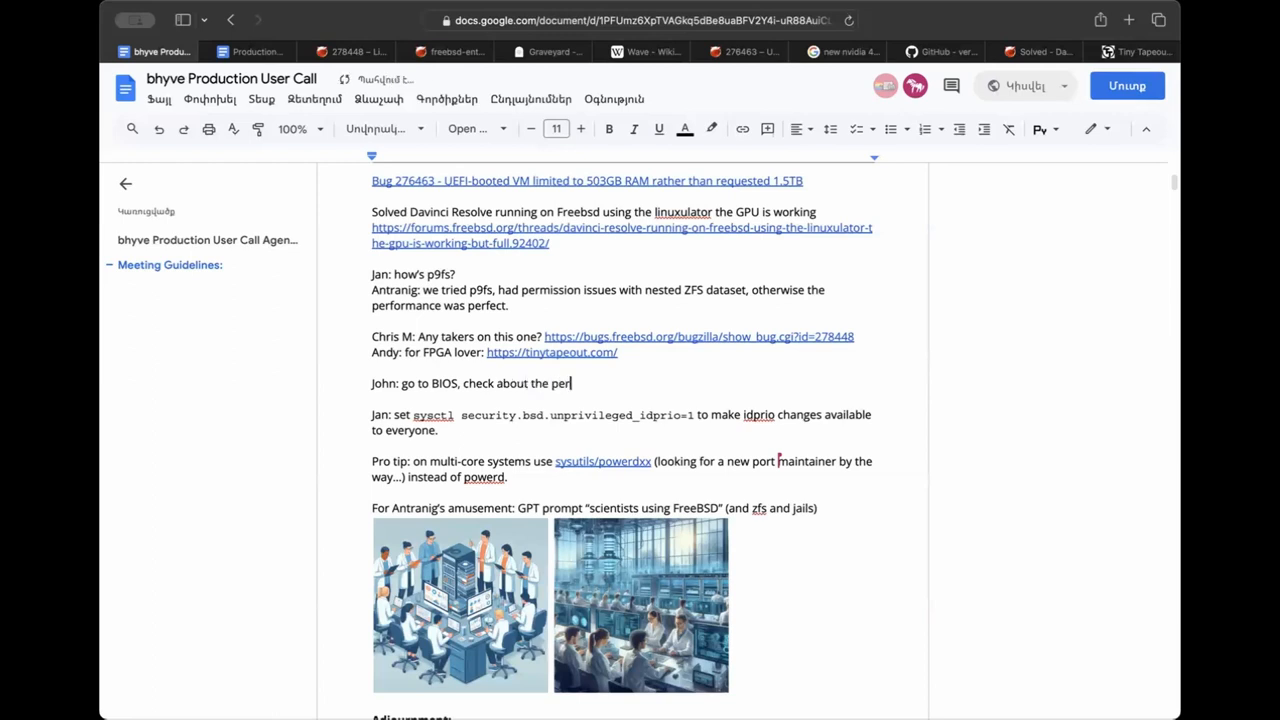
pyautogui.write('ormance, set it to max,')
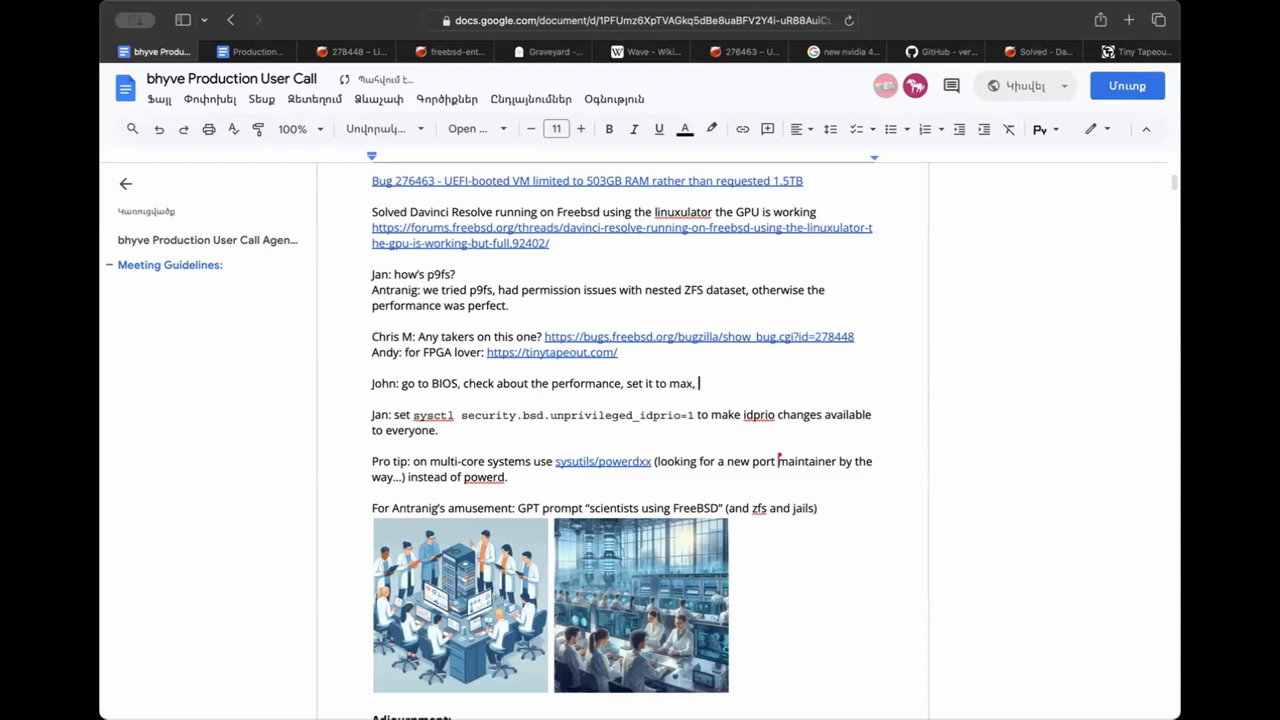
pyautogui.write('might solve')
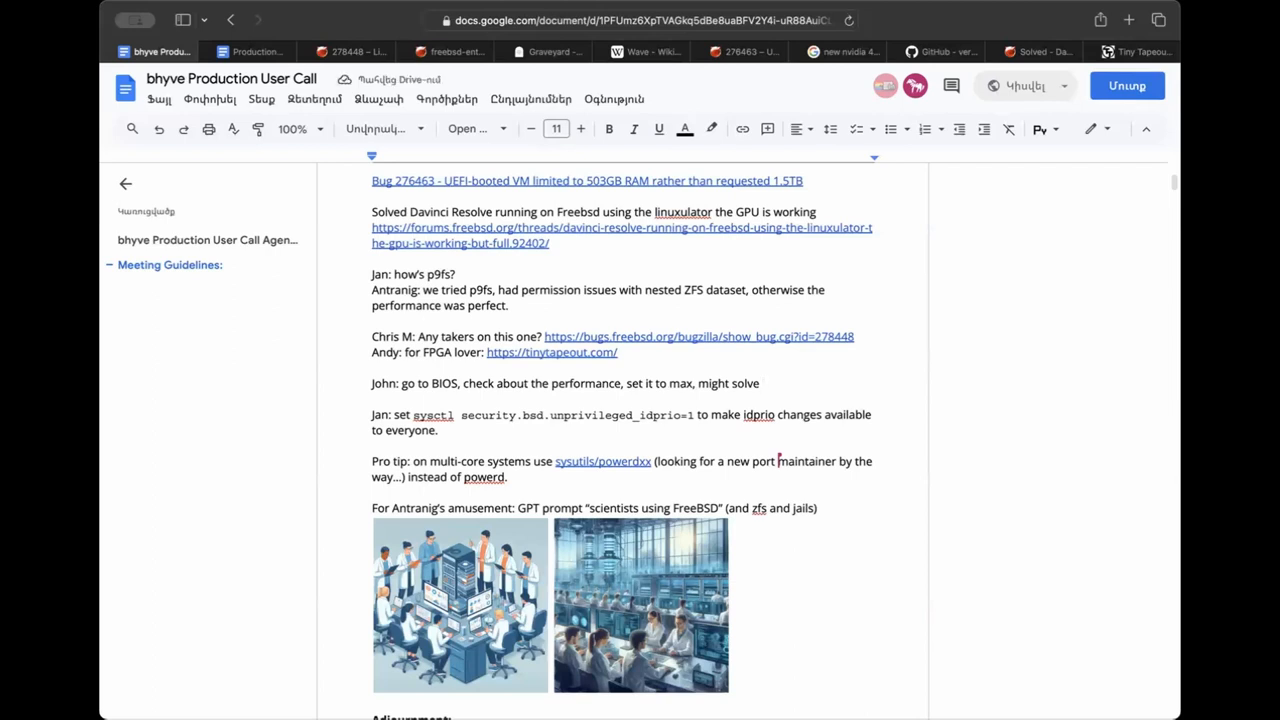
pyautogui.write('power/pe')
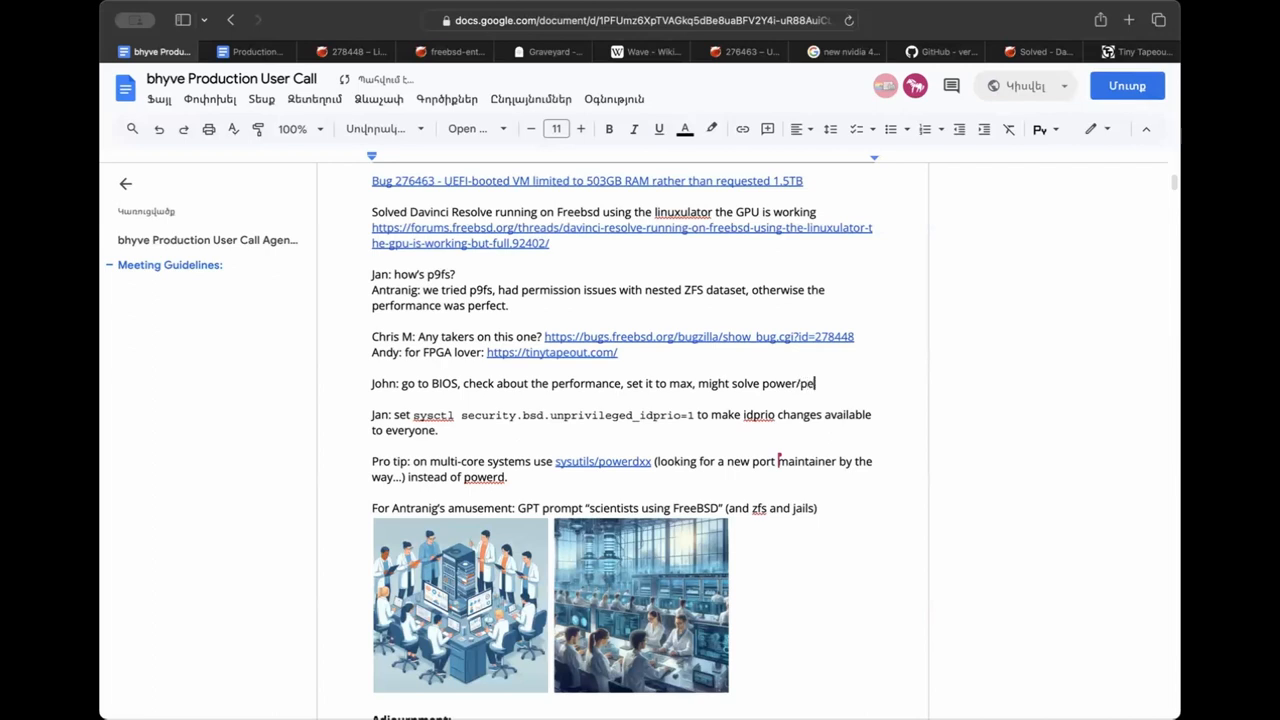
pyautogui.write('rformance-')
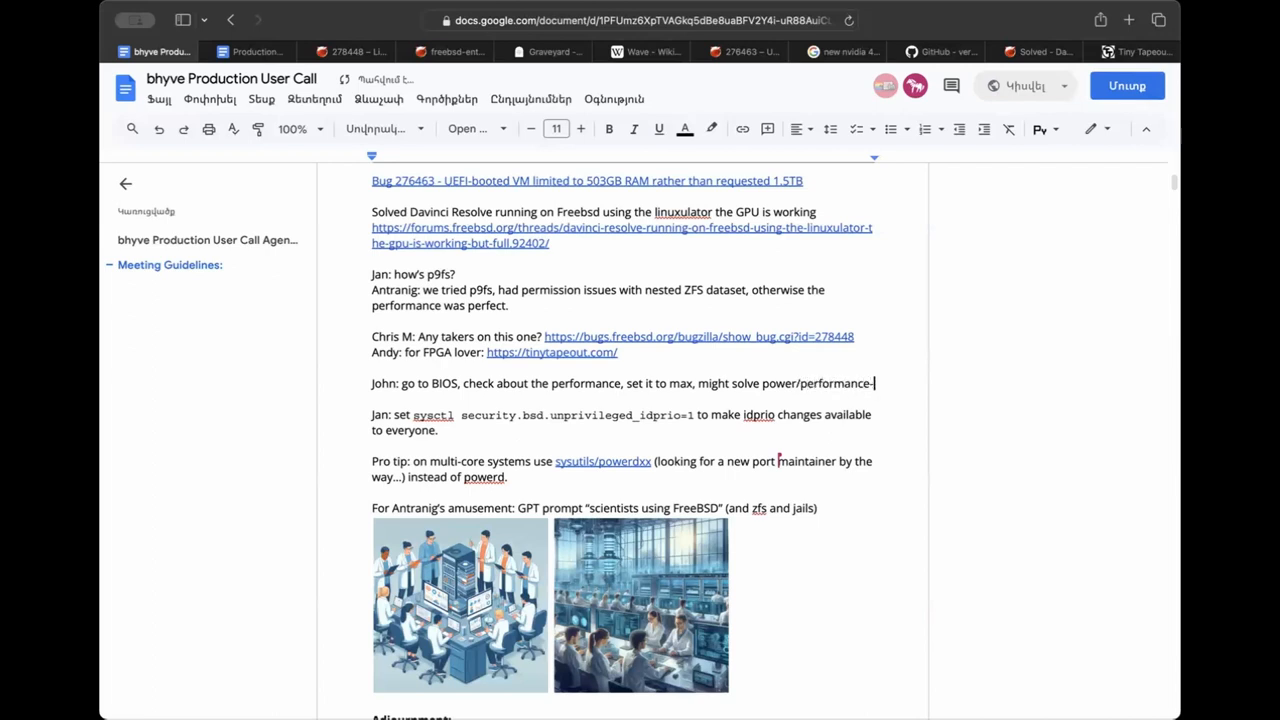
pyautogui.write('related network issues.')
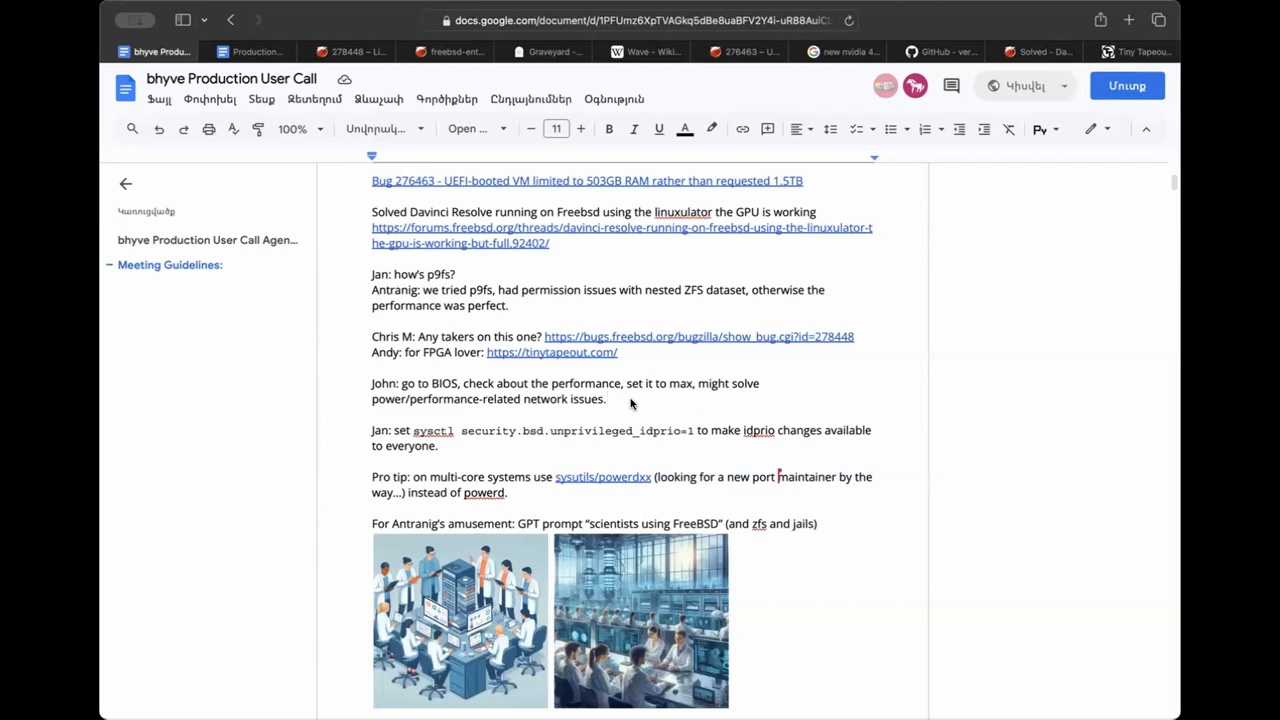
pyautogui.moveTo(628, 400)
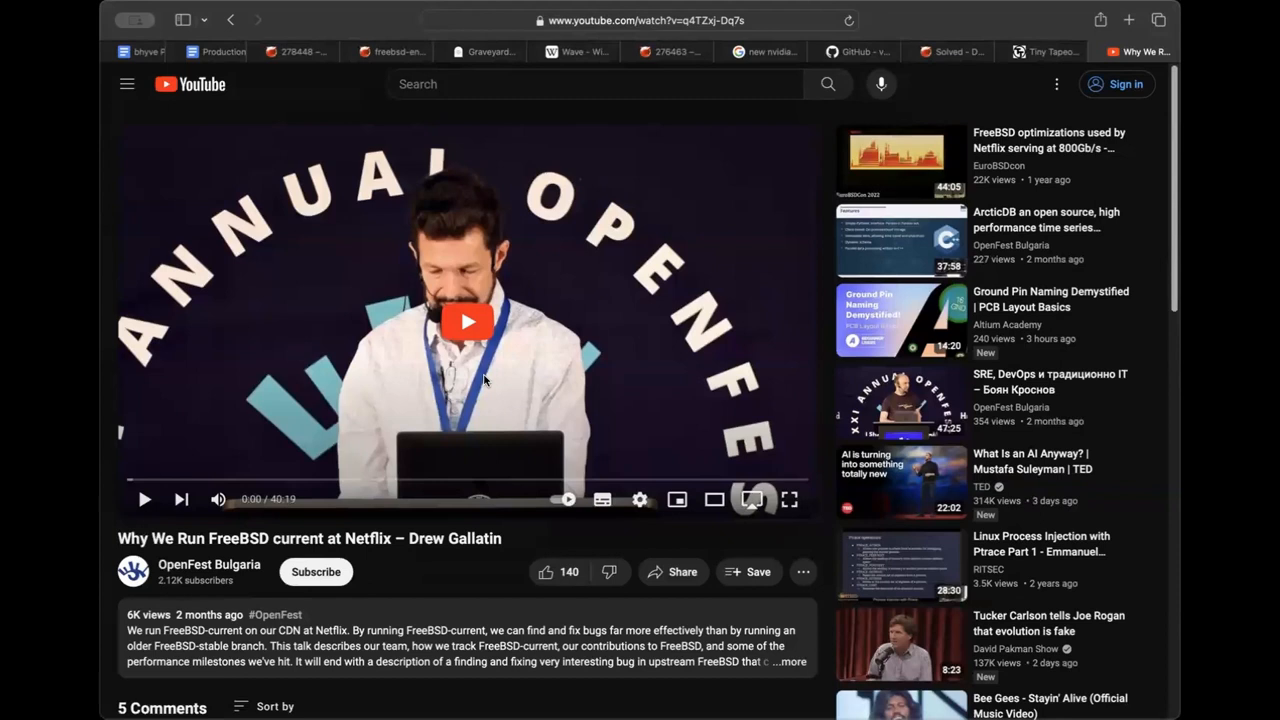
# Copy the Netflix FreeBSD talk's video URL and switch back to the call notes document.
pyautogui.click(640, 20)
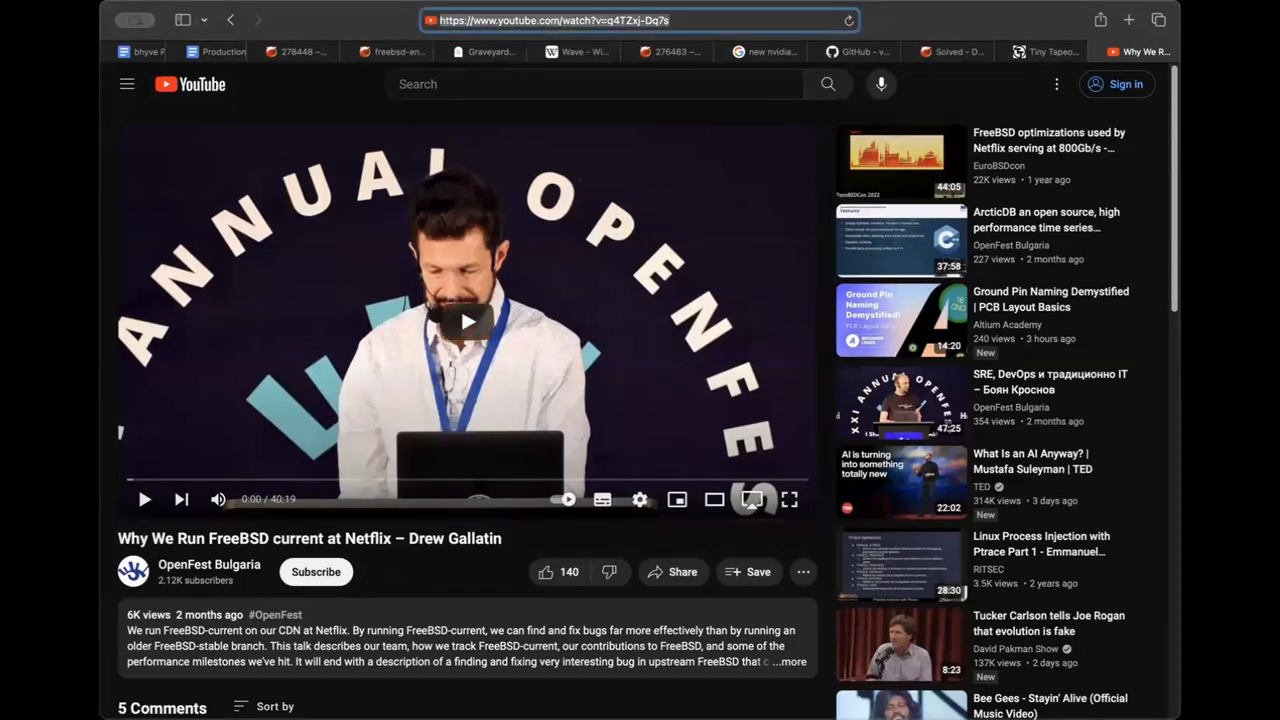
pyautogui.moveTo(514, 538)
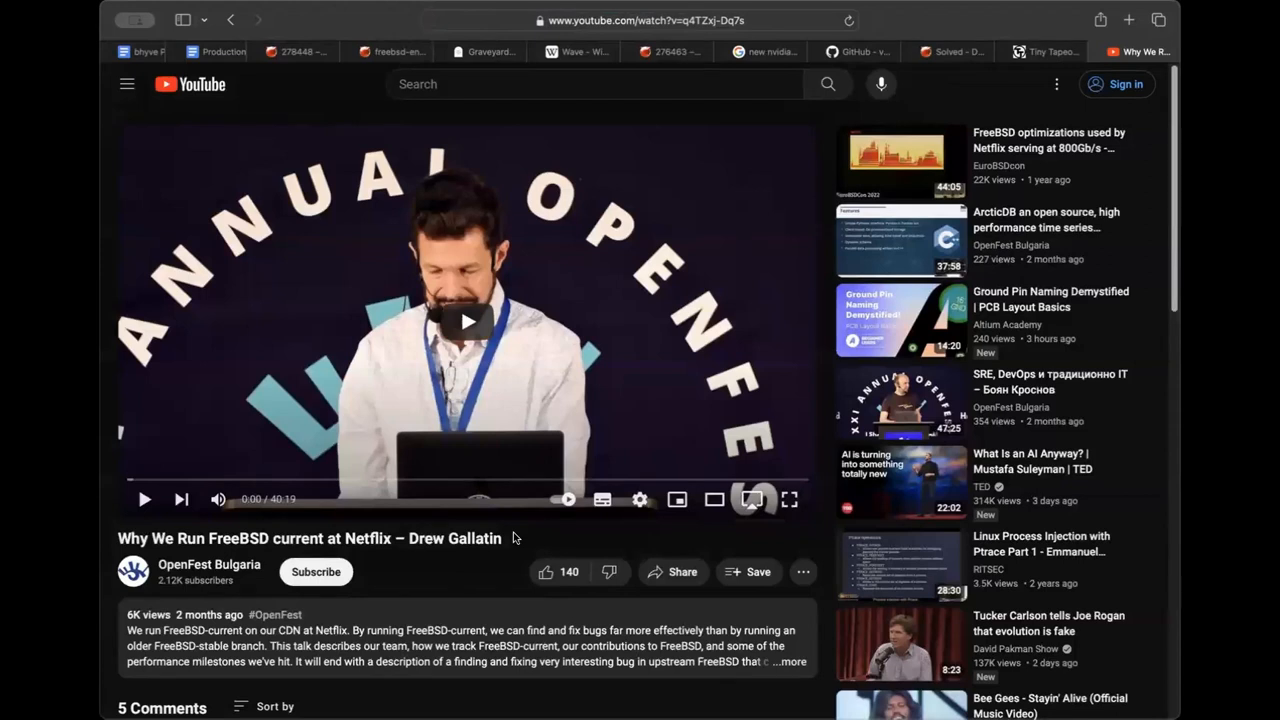
pyautogui.click(640, 20)
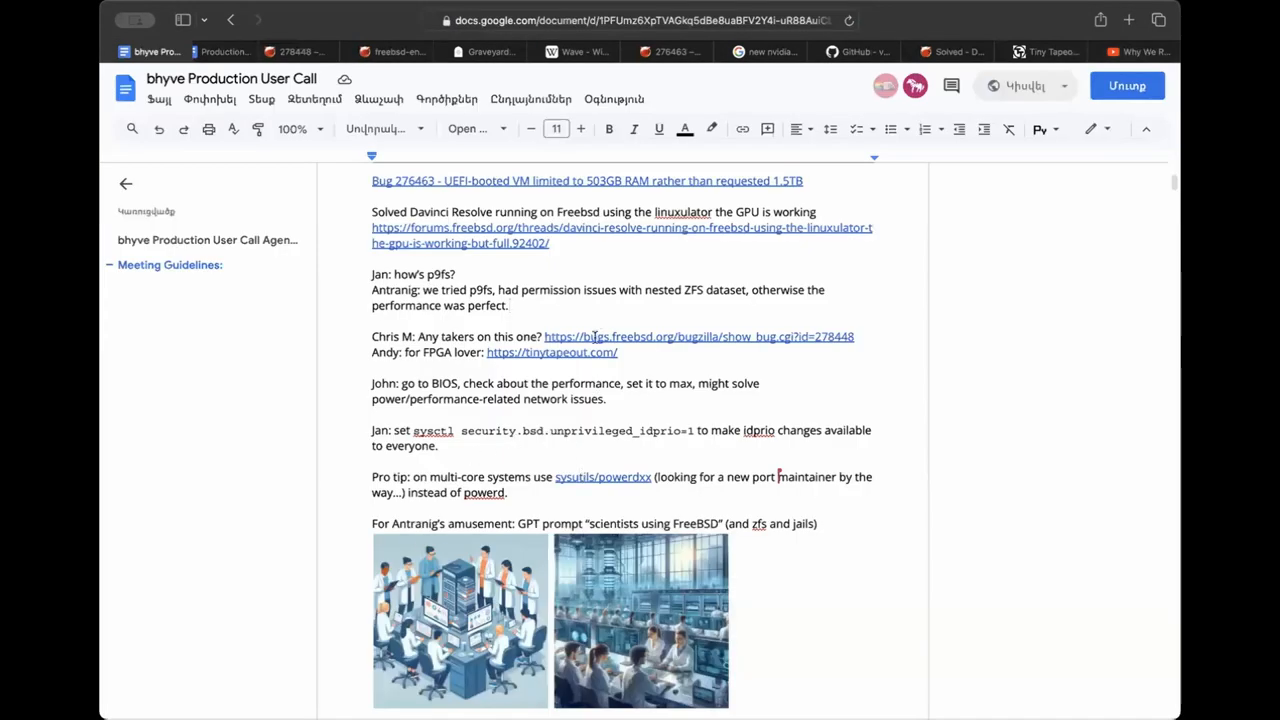
# Add the linked title 'Why We Run FreeBSD current at Netflix – Drew Gallatin' below the pro tip, then return to the video.
pyautogui.scroll(-3)
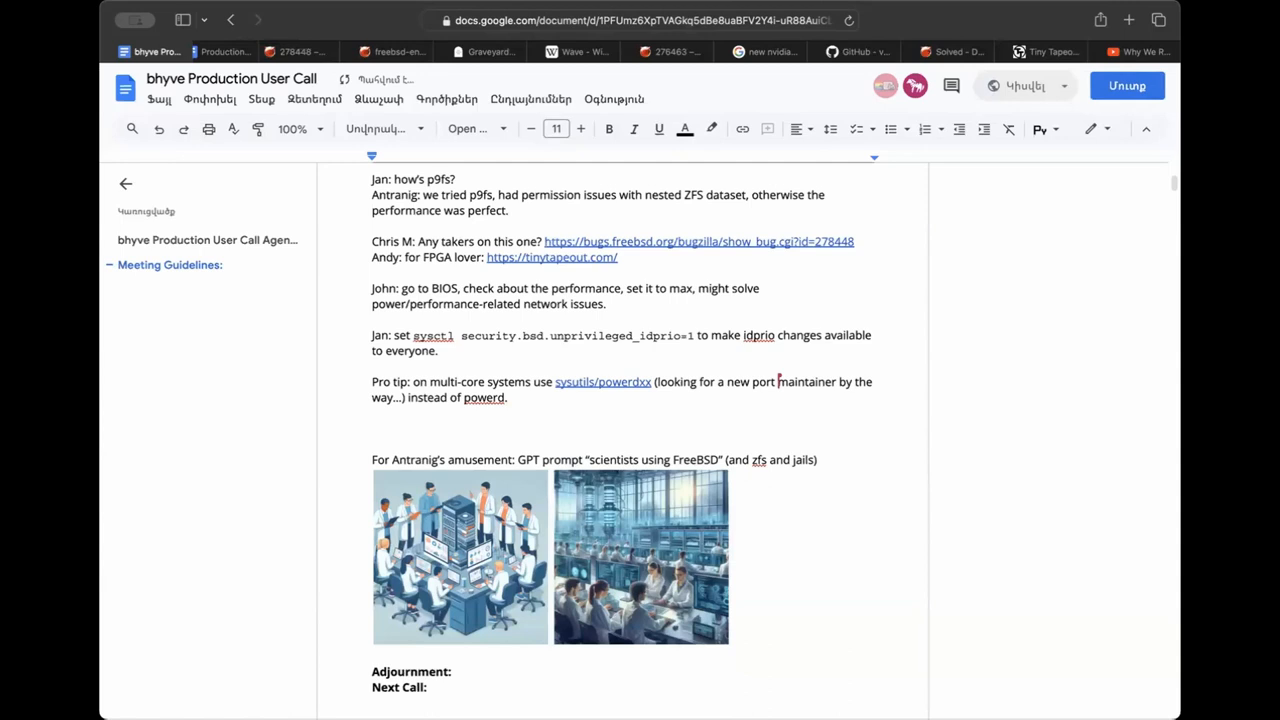
pyautogui.write('Why We Run FreeBSD current at Netflix – Drew Gallatin')
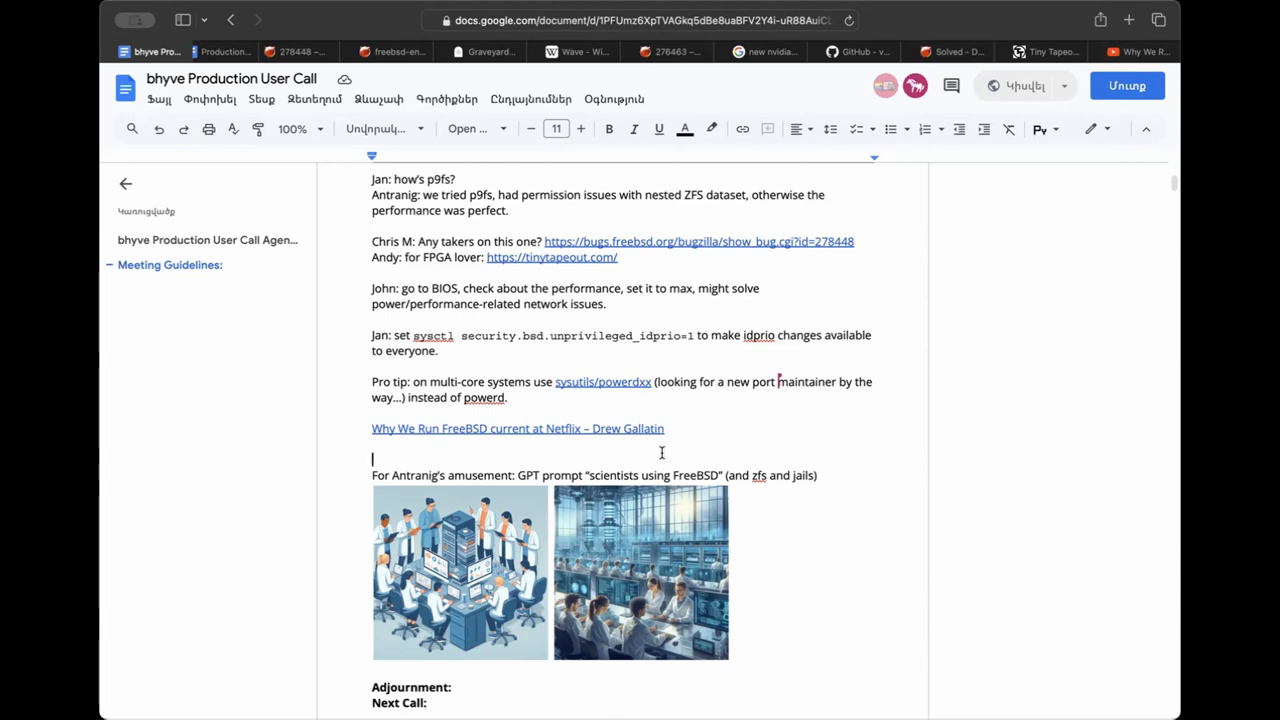
pyautogui.click(516, 428)
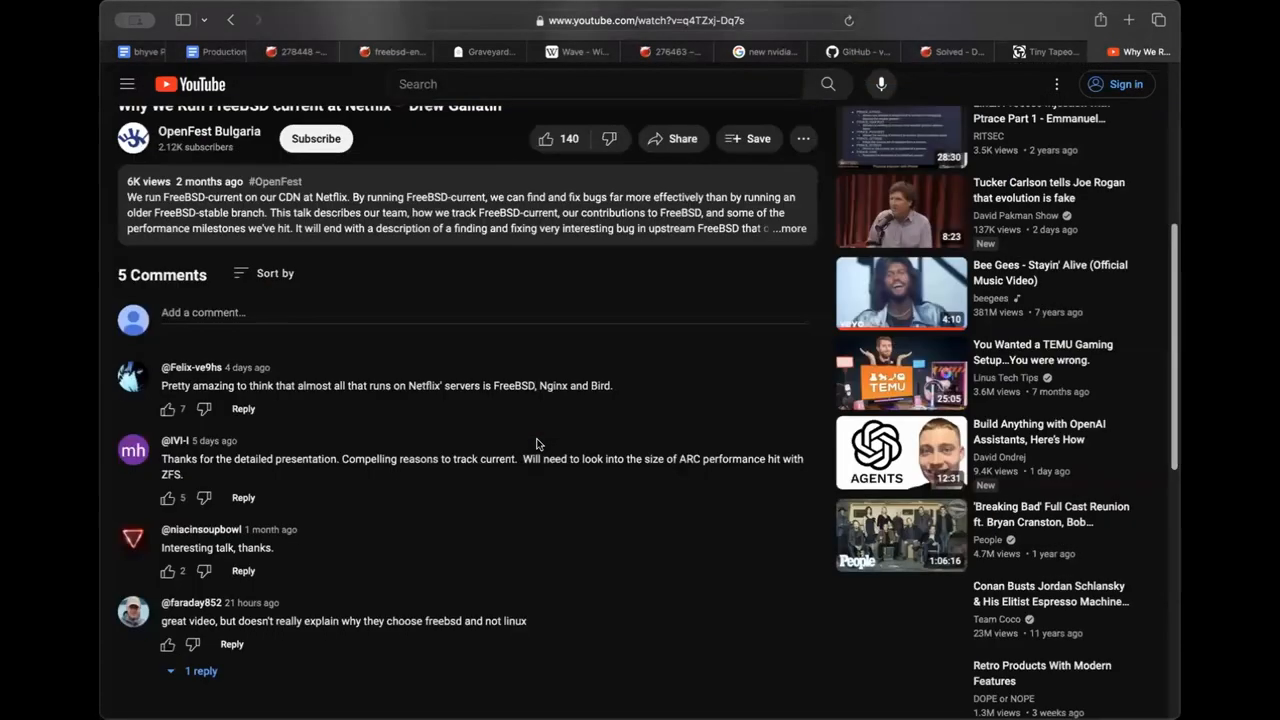
pyautogui.scroll(-3)
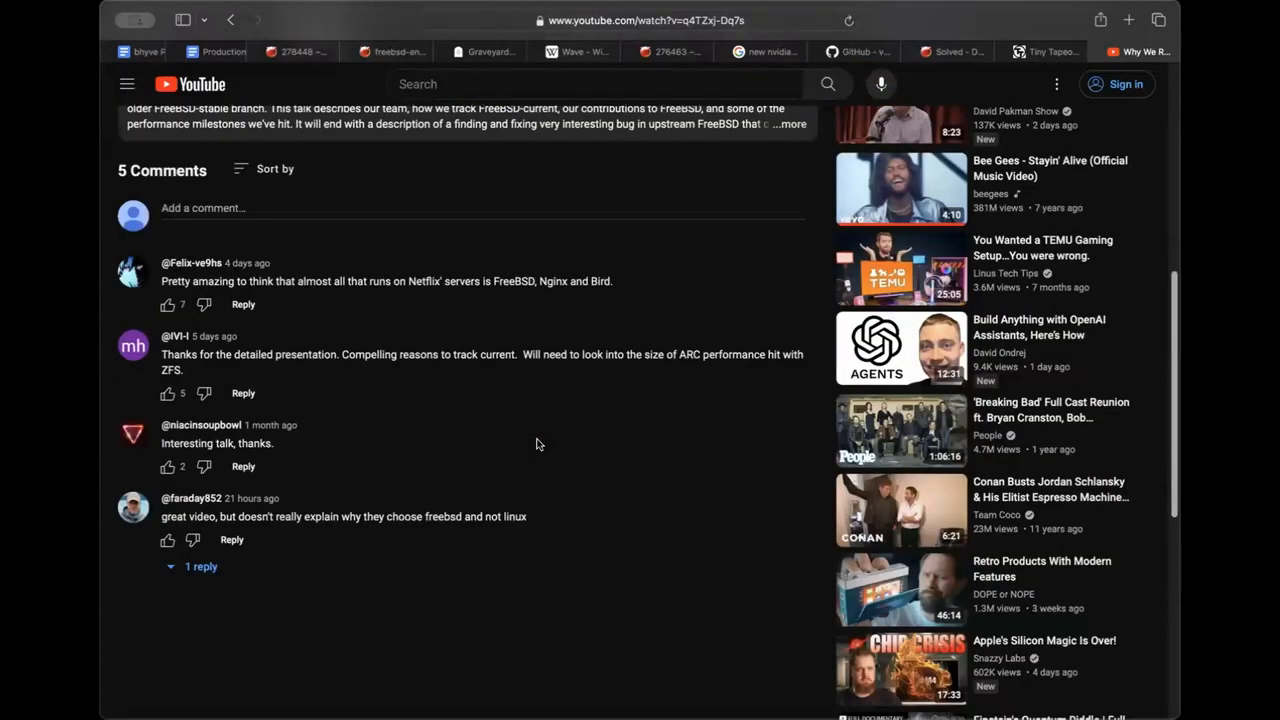
pyautogui.click(200, 566)
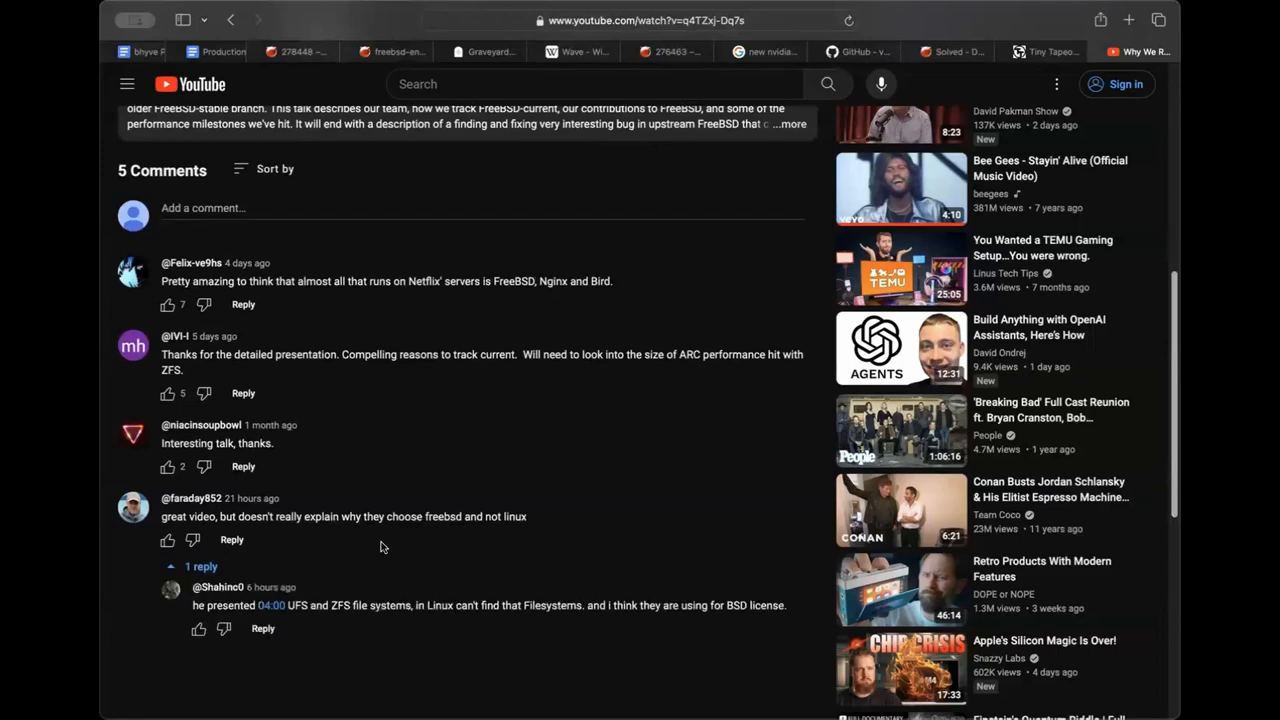
pyautogui.moveTo(536, 518)
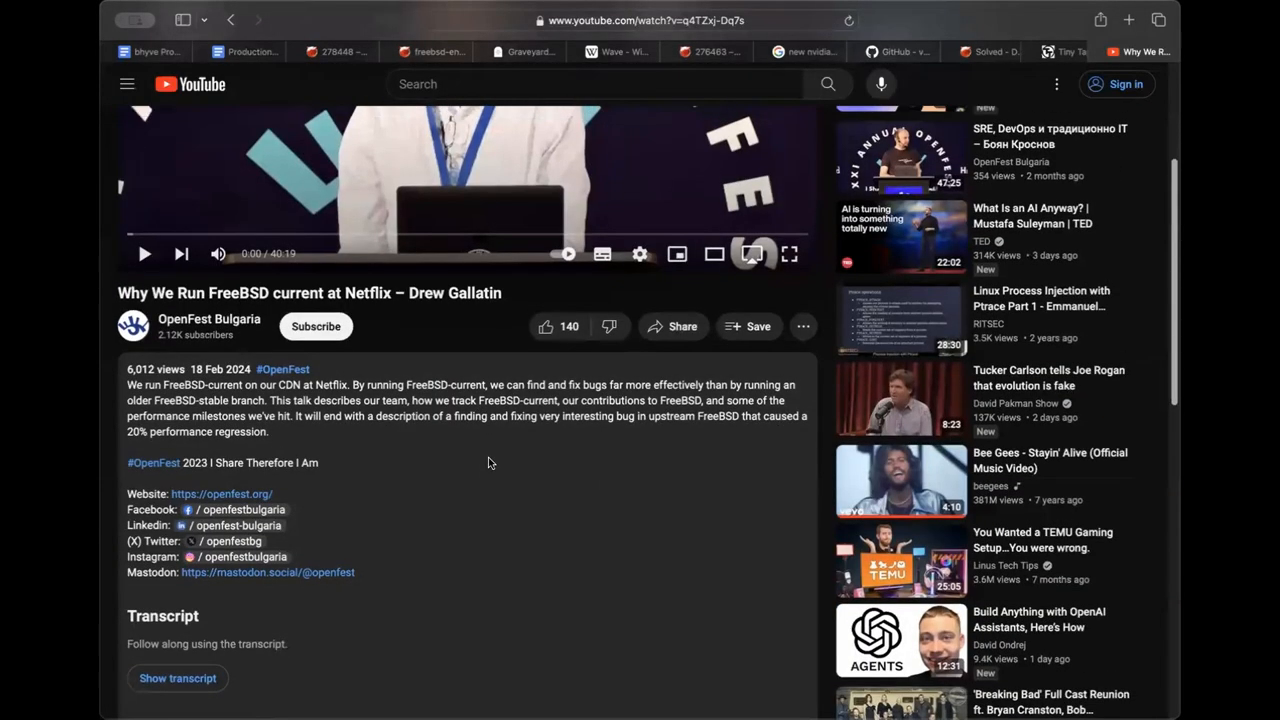
pyautogui.click(148, 52)
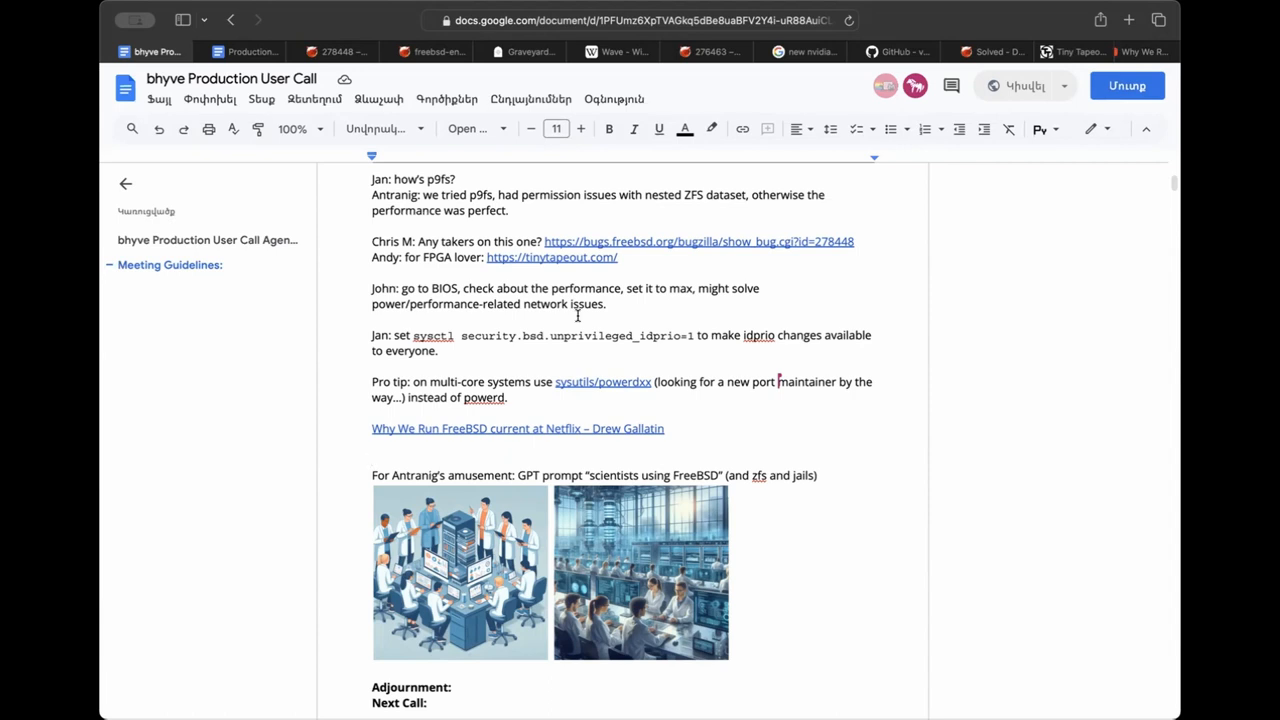
# Insert an empty line after the Netflix talk link, above the GPT images.
pyautogui.scroll(-3)
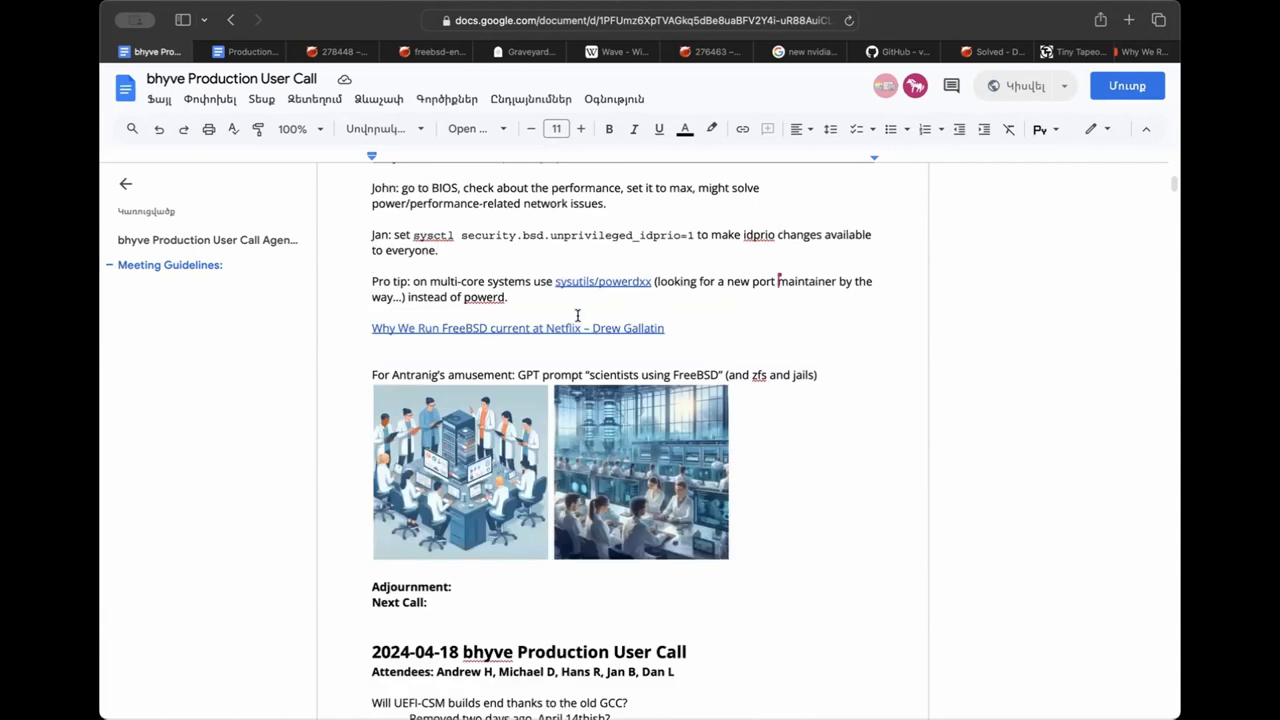
pyautogui.scroll(3)
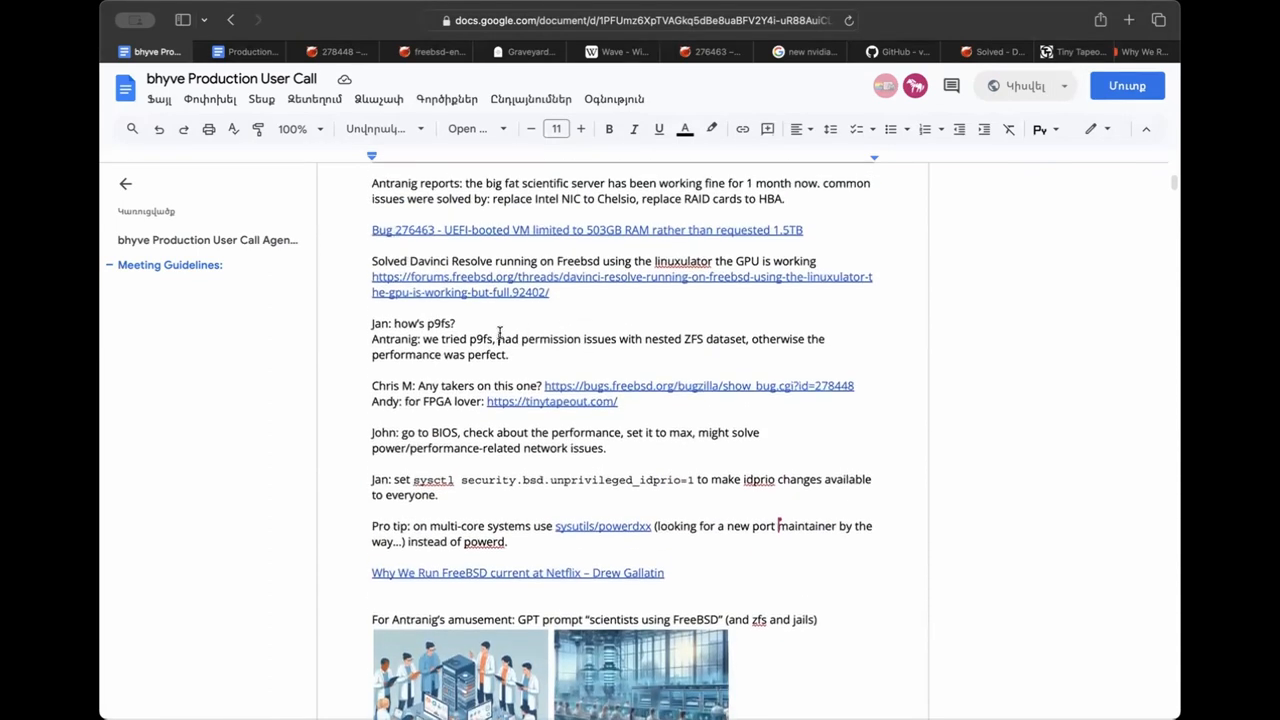
pyautogui.moveTo(560, 324)
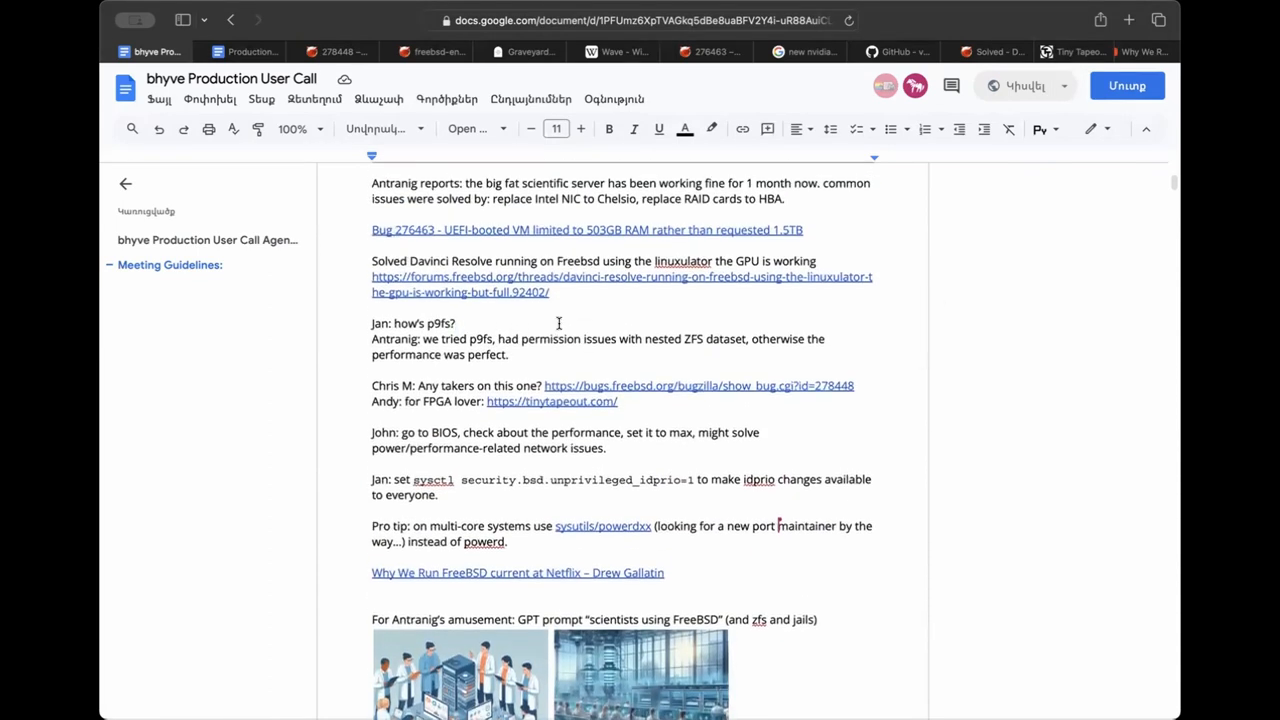
pyautogui.scroll(-3)
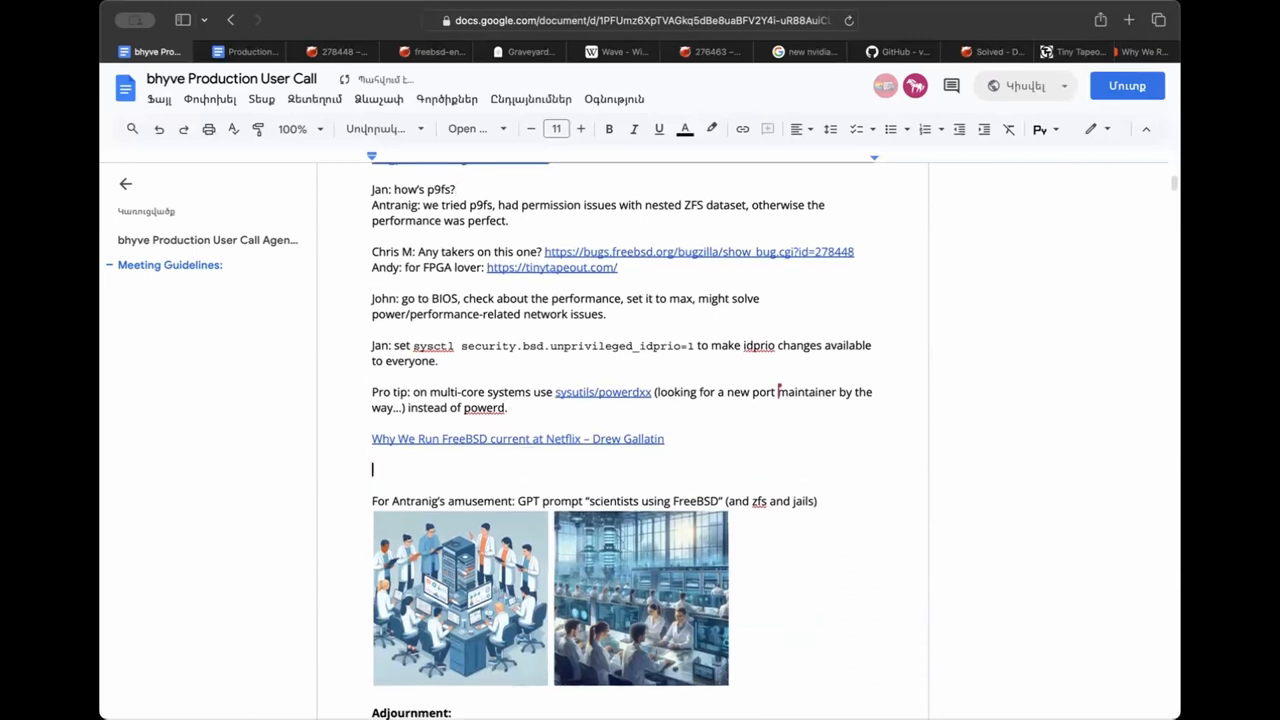
# Note that IPMItool's SDR command differs: Linux more usable output, FreeBSD non-readable outputs; select tool name to fix spelling.
pyautogui.write('More about IPM')
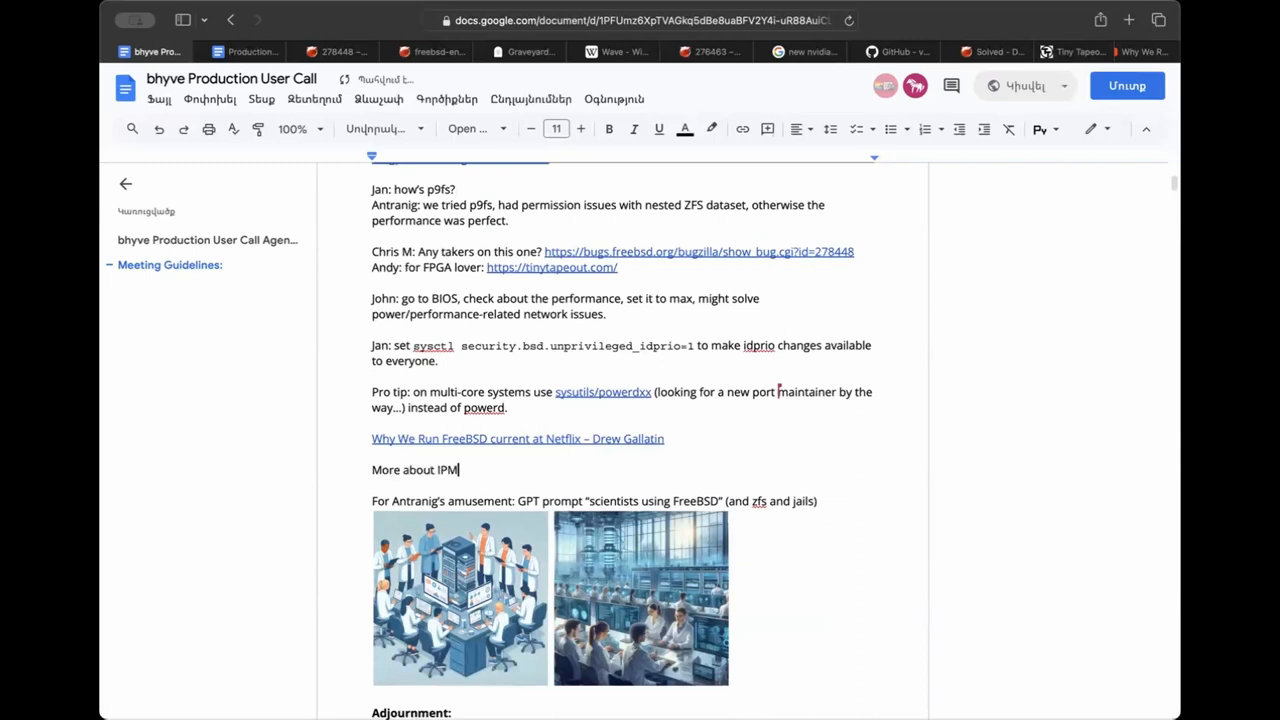
pyautogui.write('tool:')
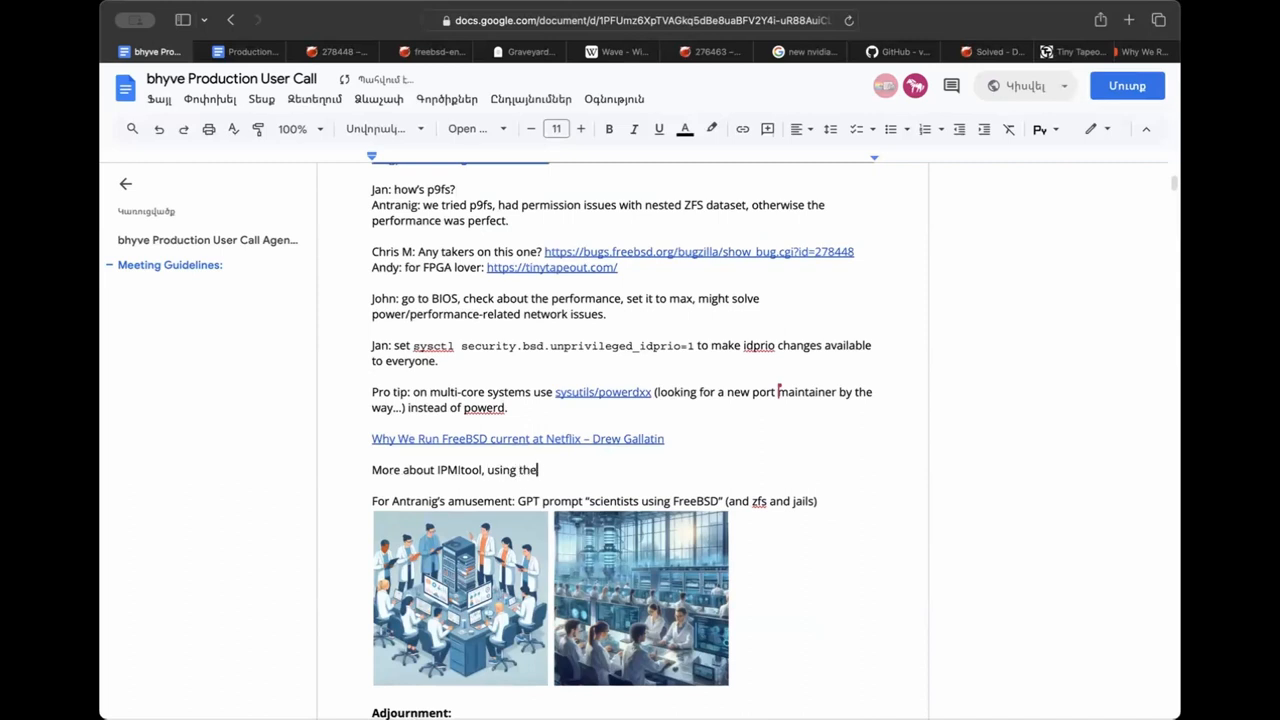
pyautogui.write('SDR command, is diff')
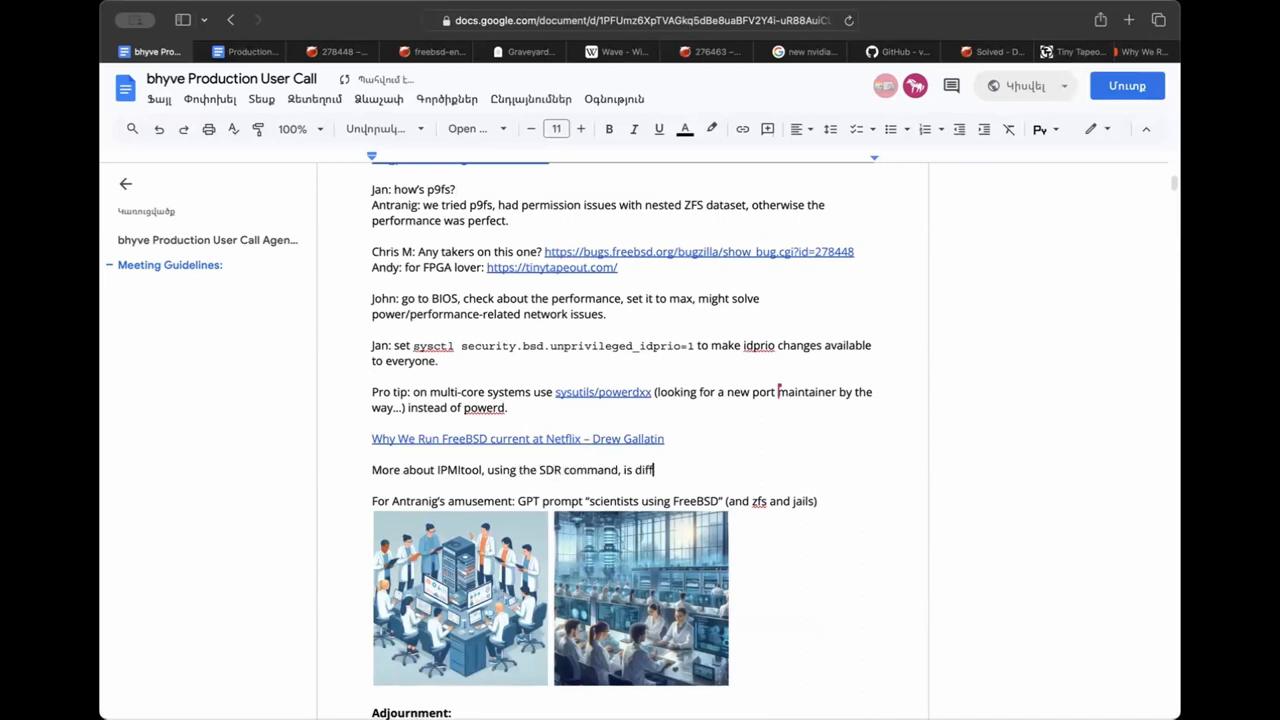
pyautogui.write('erent on Linux')
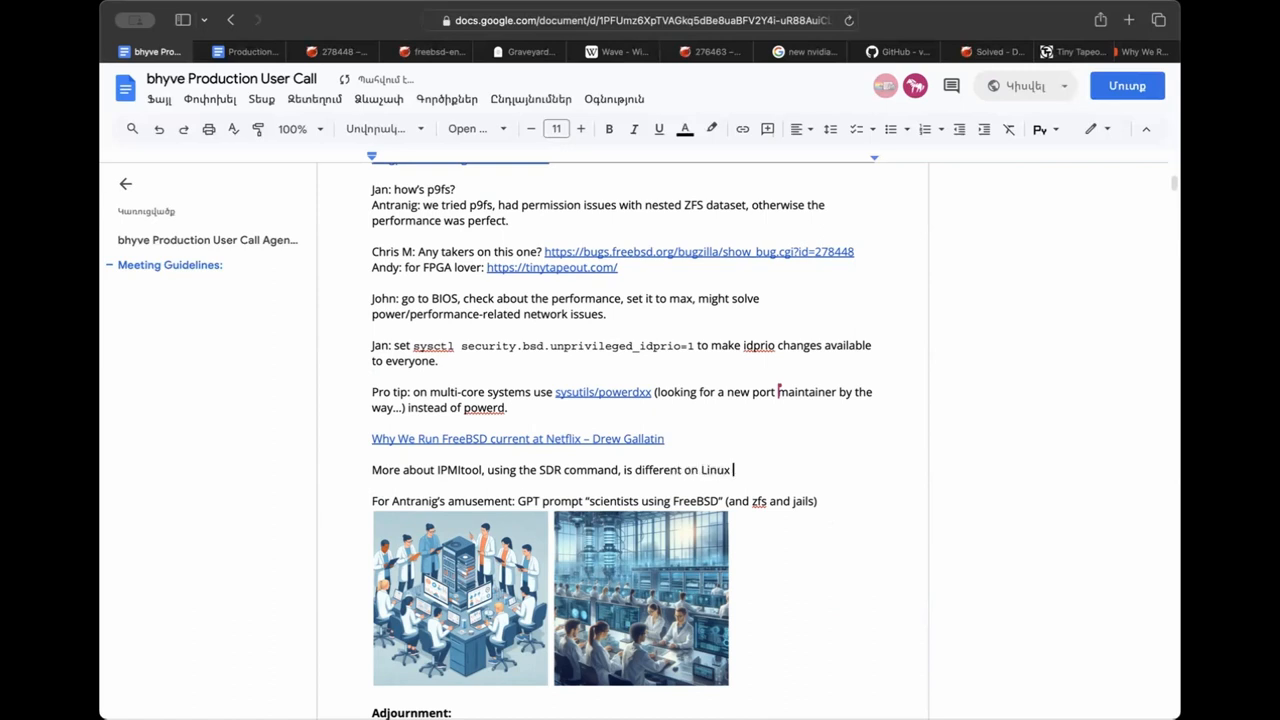
pyautogui.write('vs FreeBSD.')
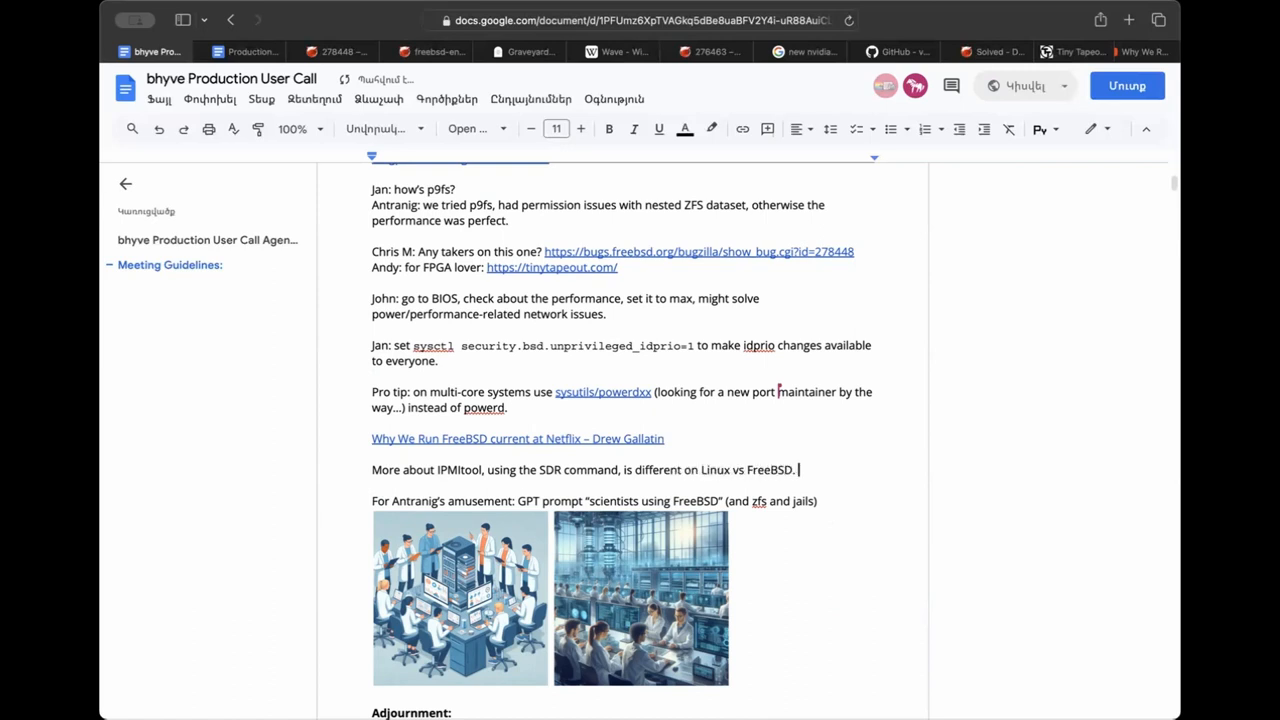
pyautogui.write('on Linux:')
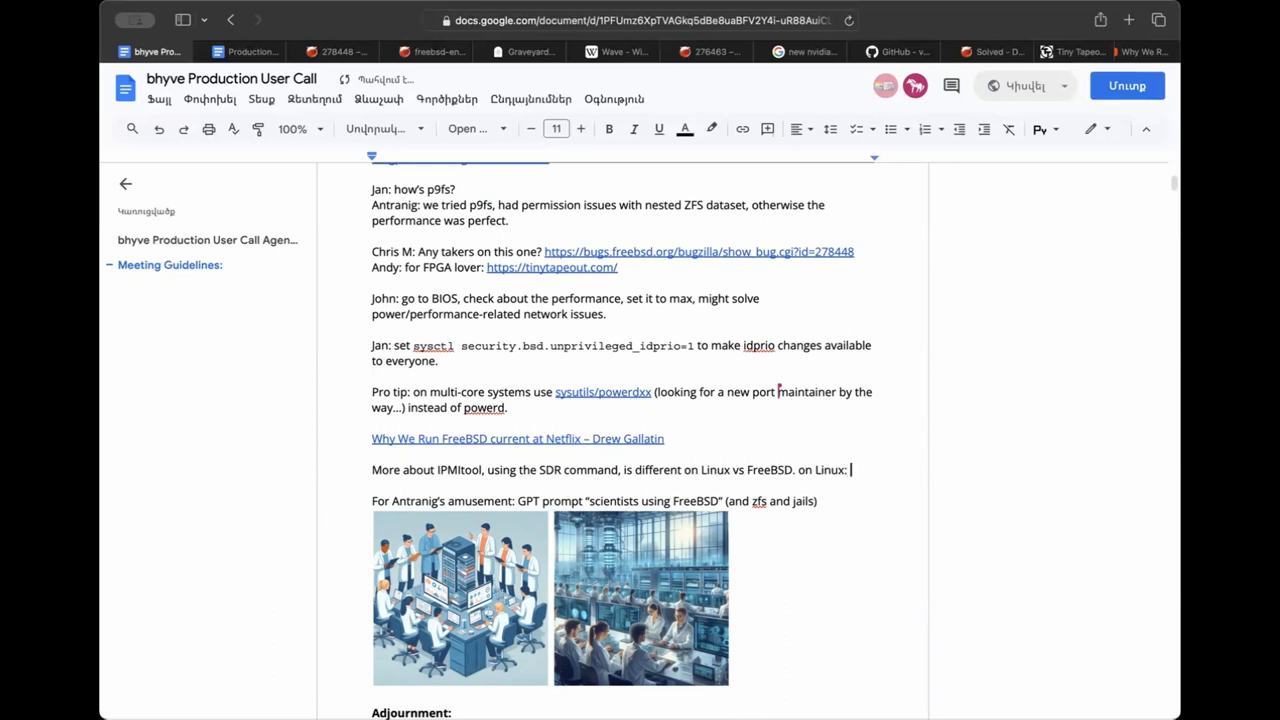
pyautogui.write('more usable outp')
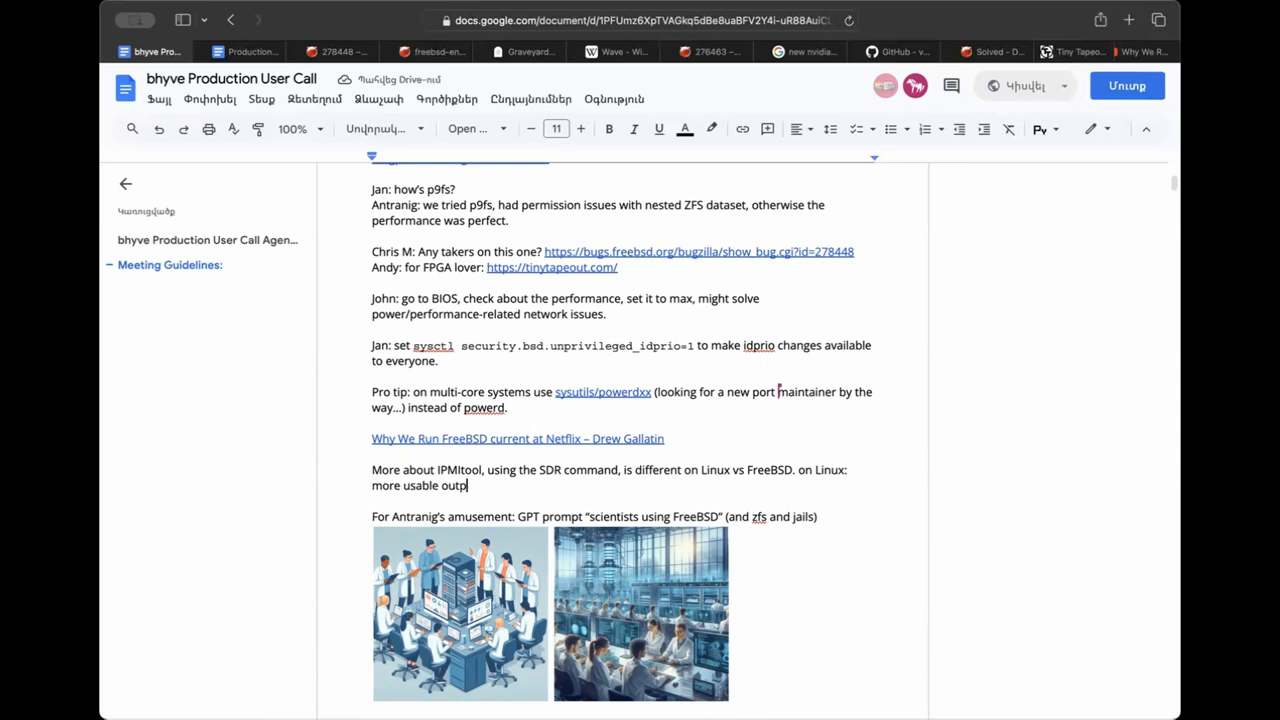
pyautogui.write('ut, on FreeBSD a lot of not readab')
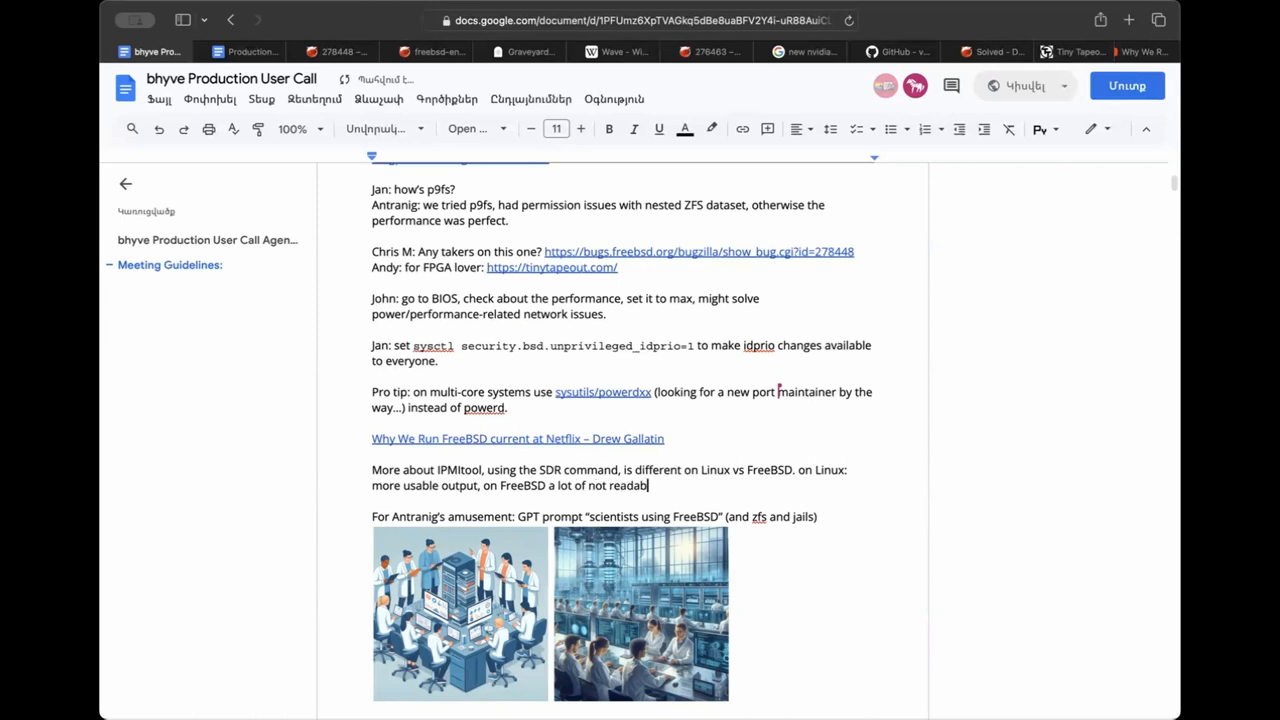
pyautogui.write('e outputs.')
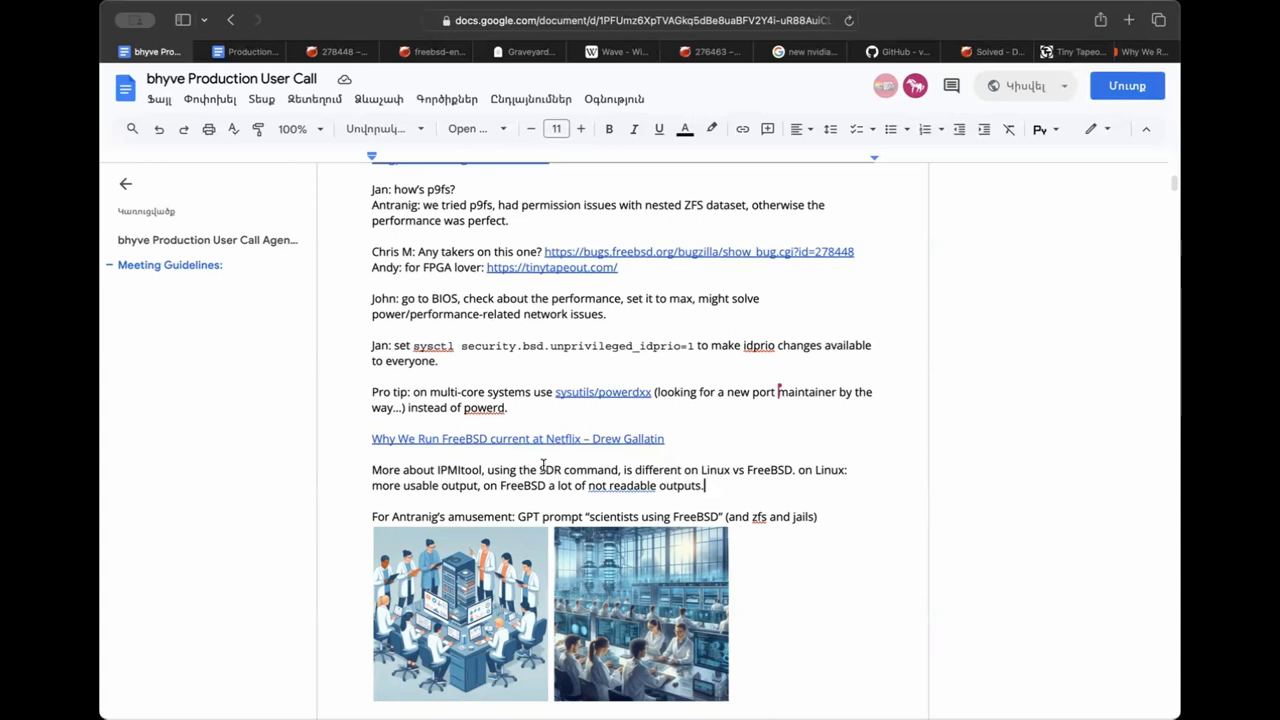
pyautogui.doubleClick(460, 468)
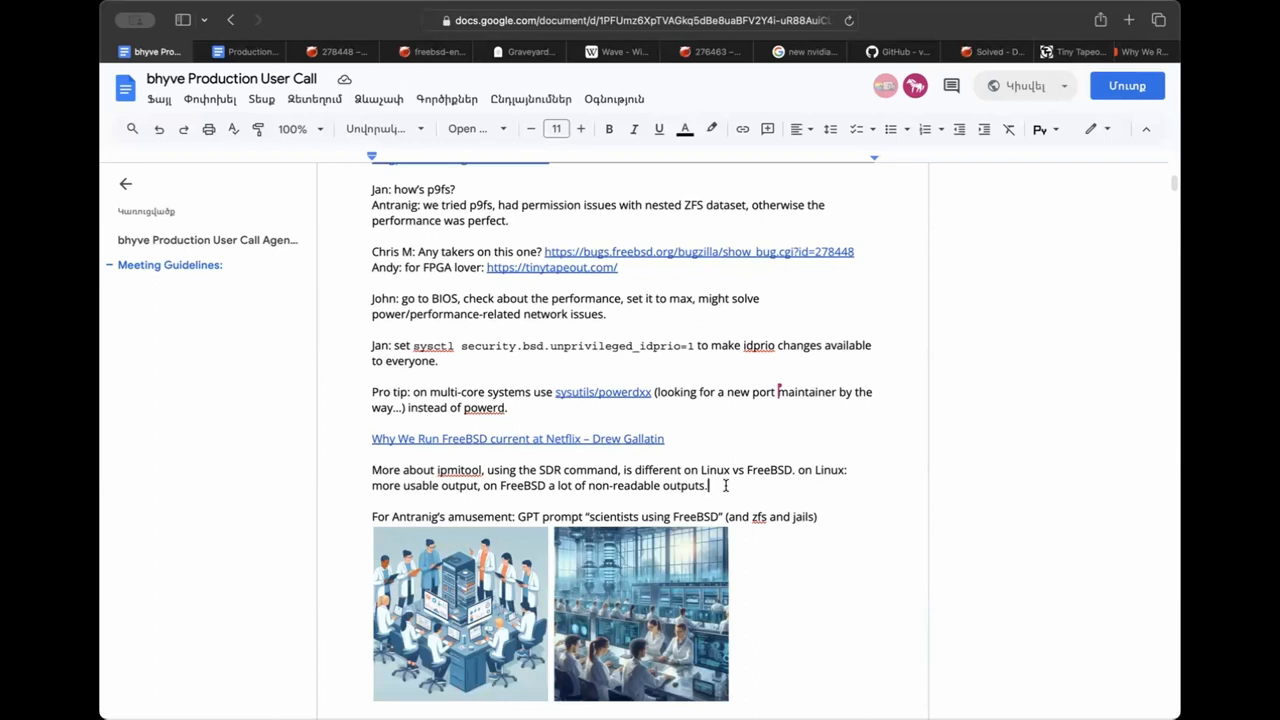
pyautogui.moveTo(728, 488)
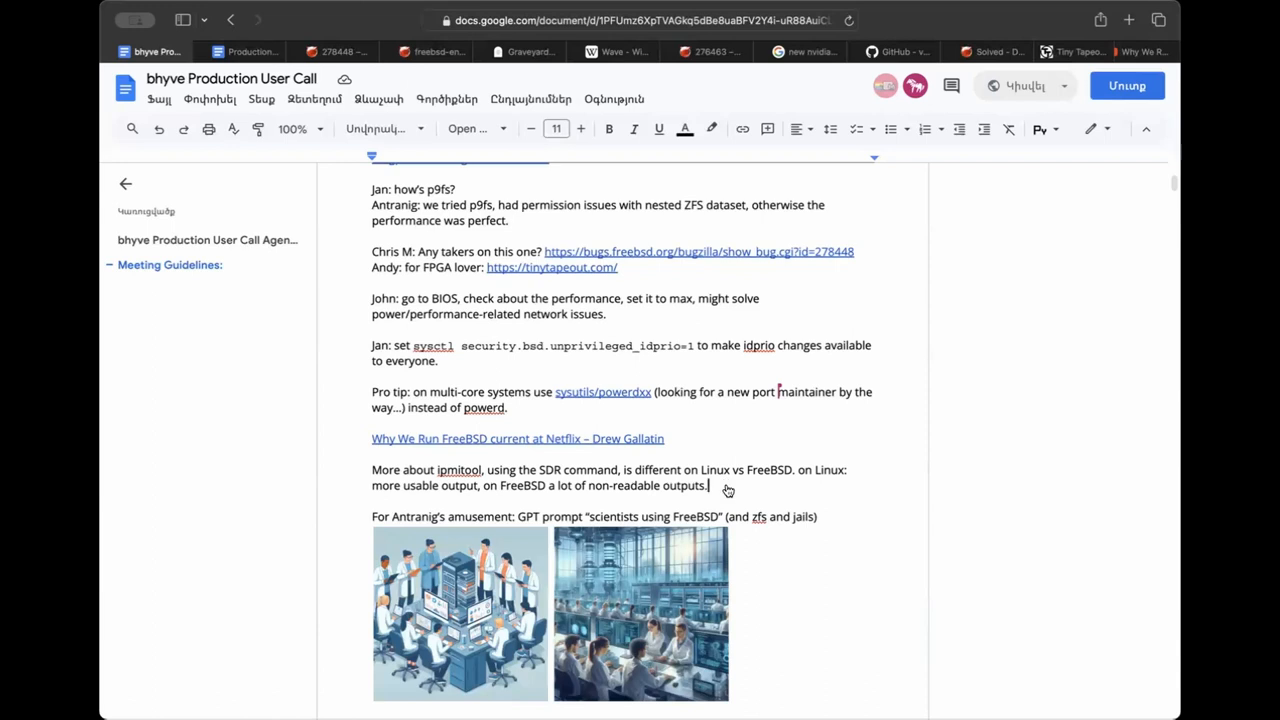
pyautogui.moveTo(592, 364)
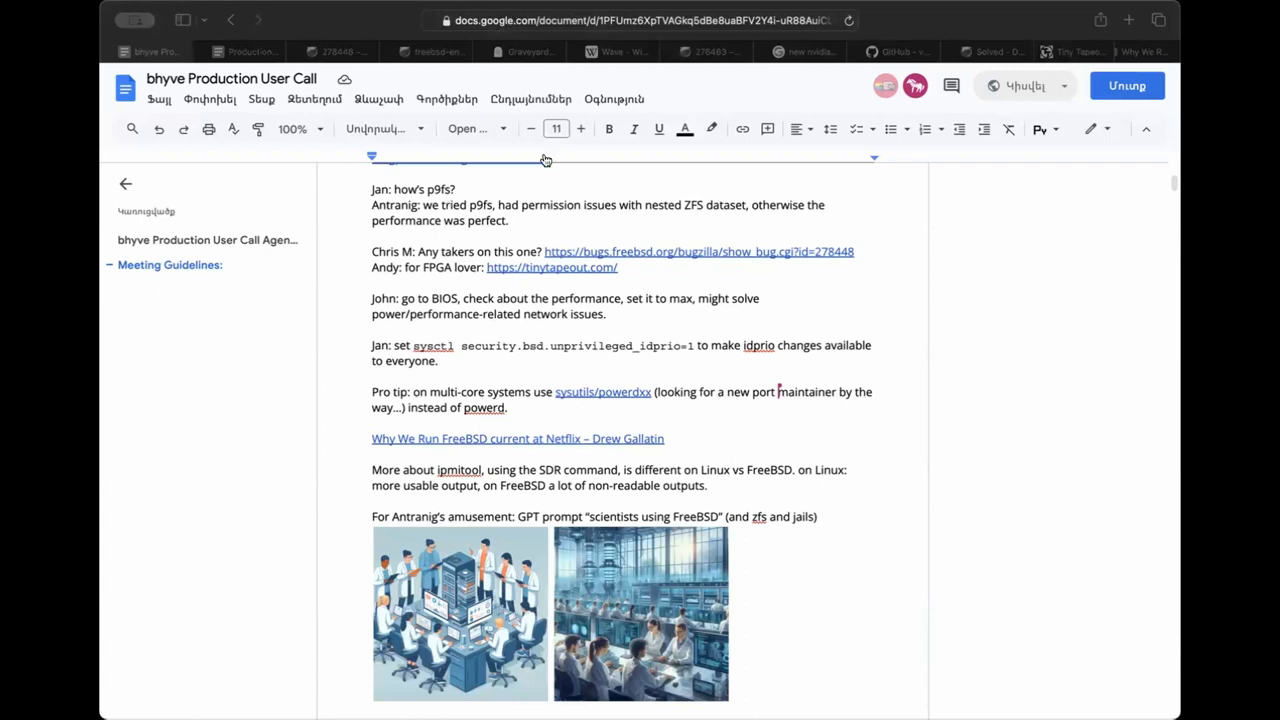
pyautogui.moveTo(528, 112)
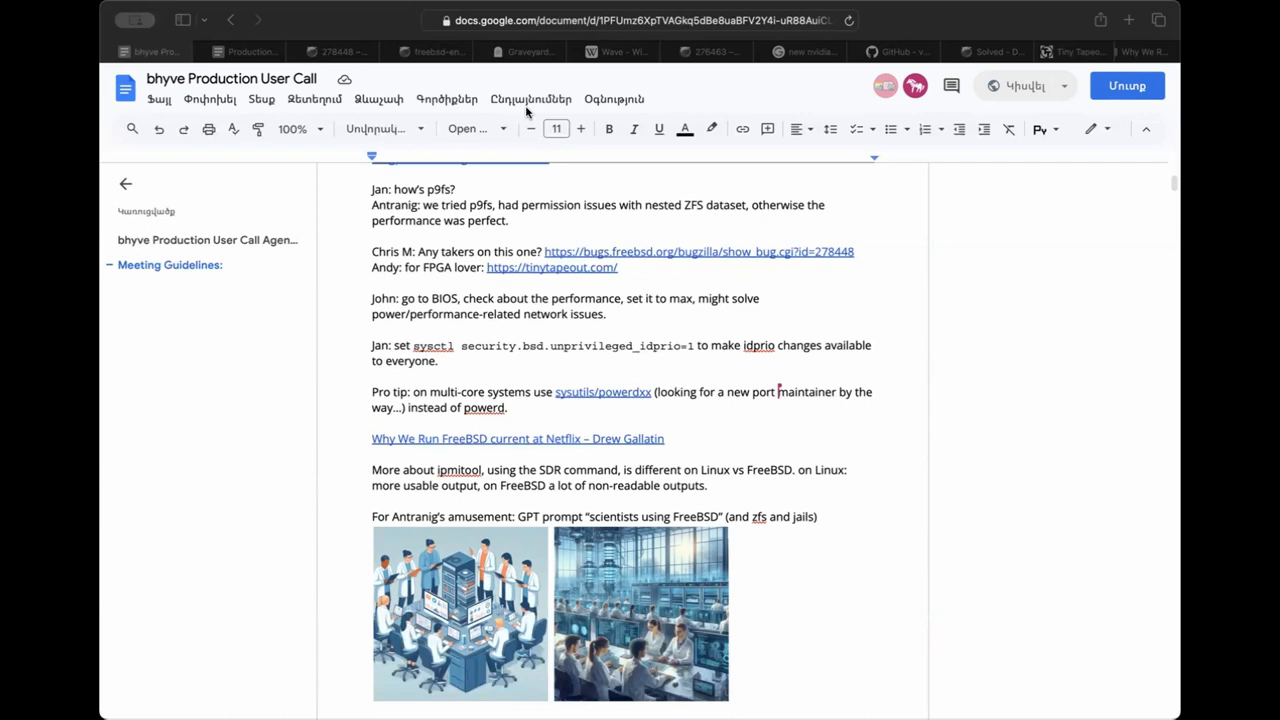
pyautogui.moveTo(528, 112)
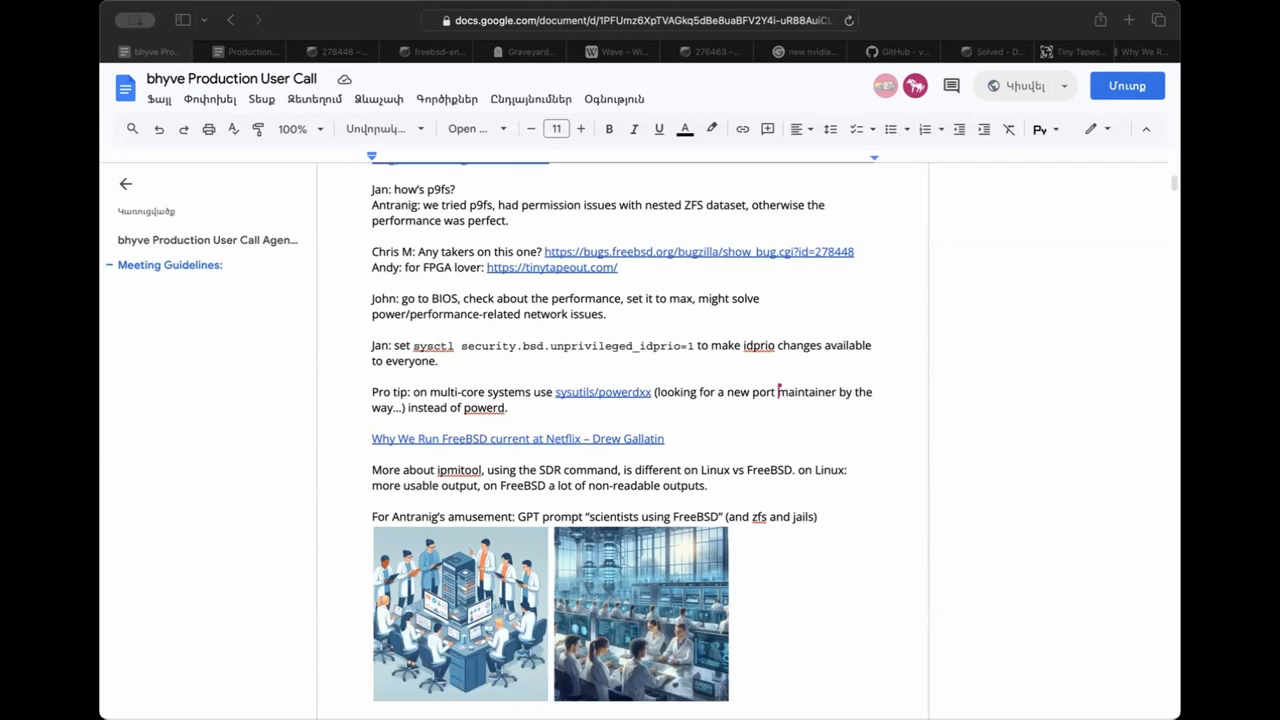
pyautogui.moveTo(676, 344)
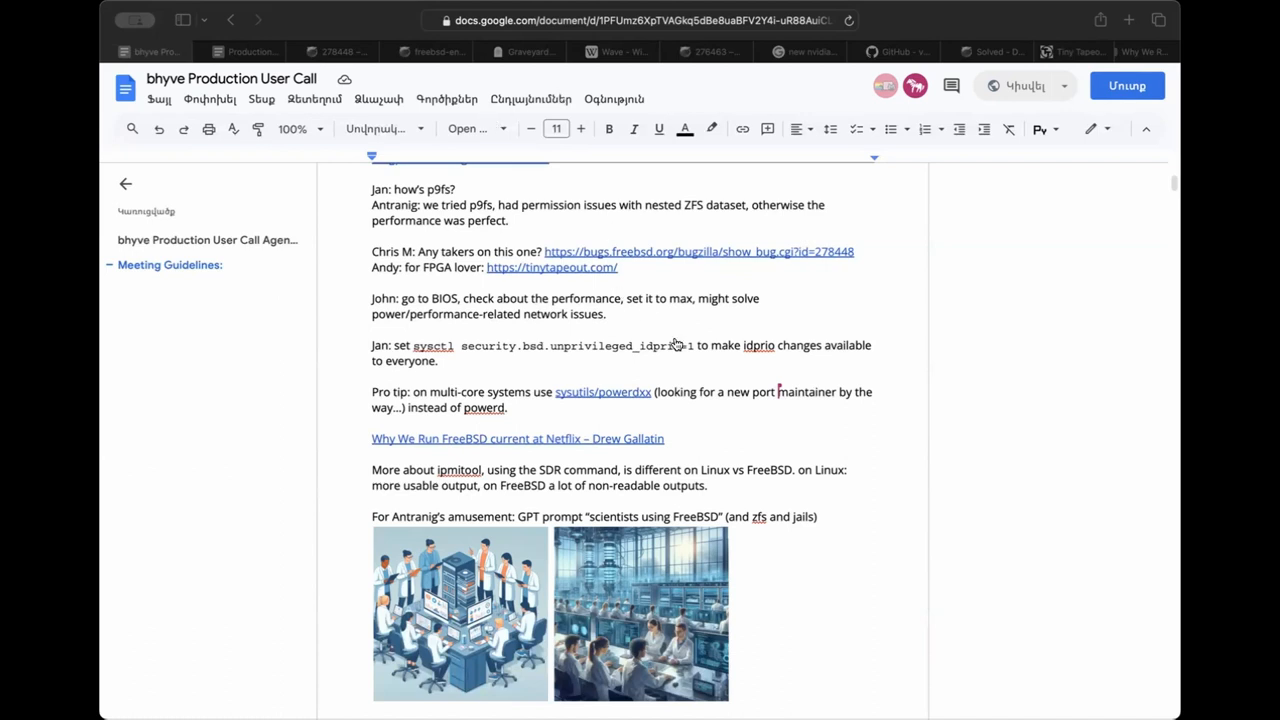
pyautogui.moveTo(644, 344)
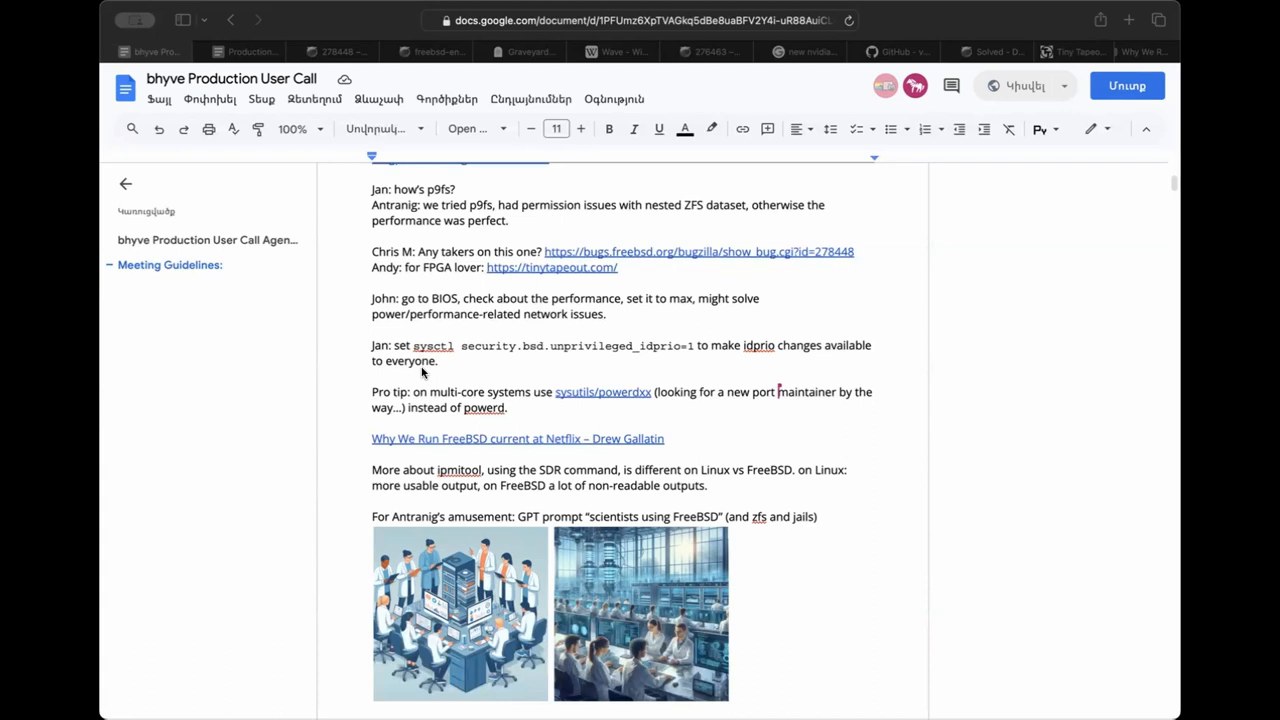
pyautogui.moveTo(610, 380)
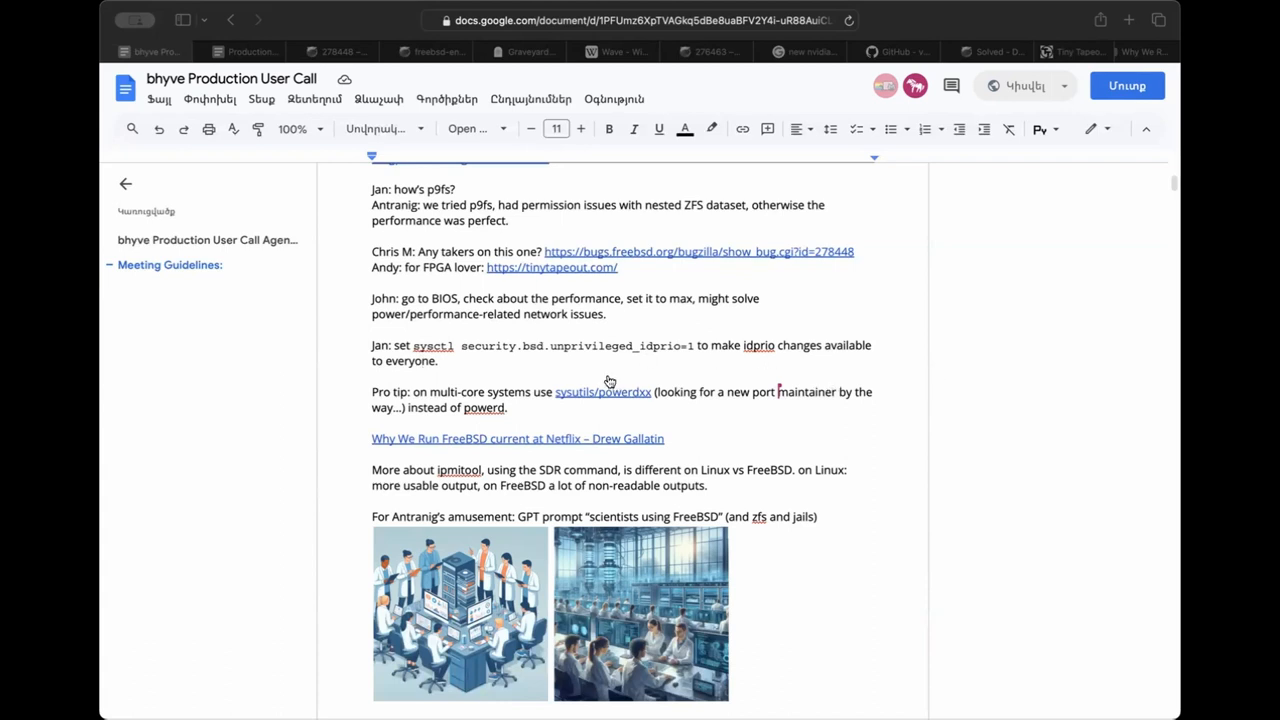
pyautogui.moveTo(440, 500)
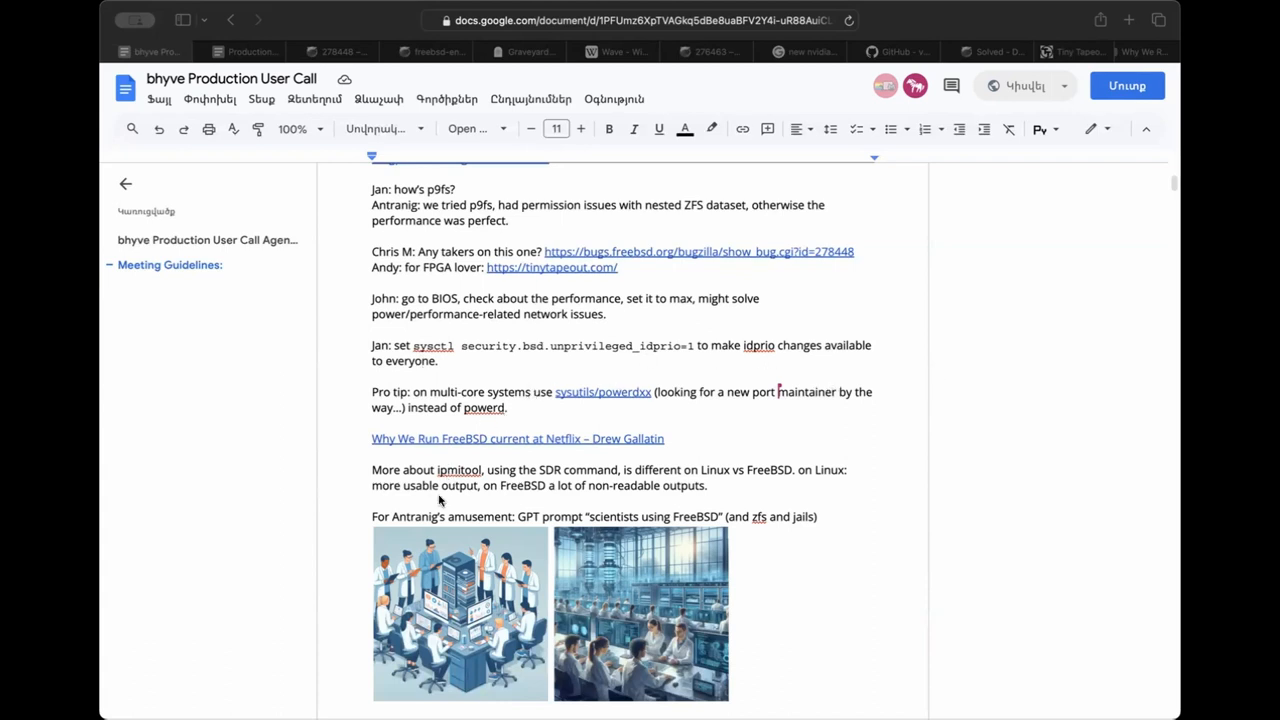
pyautogui.moveTo(422, 508)
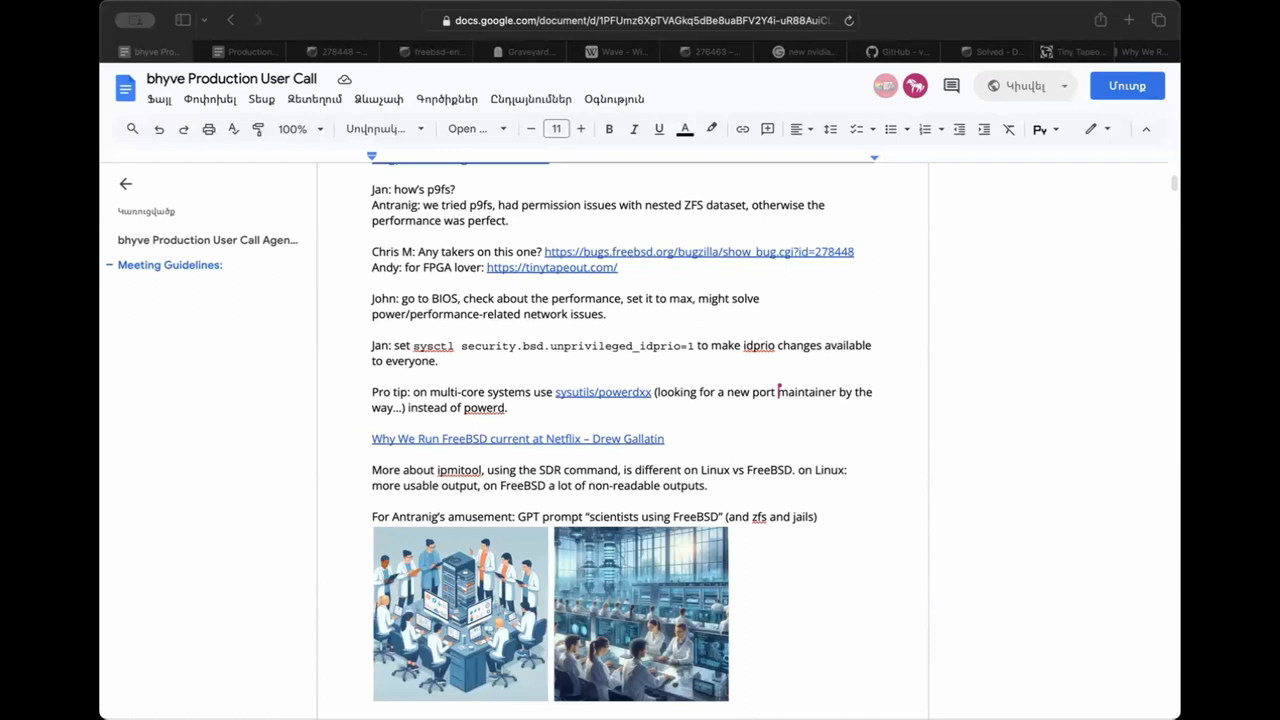
pyautogui.moveTo(470, 434)
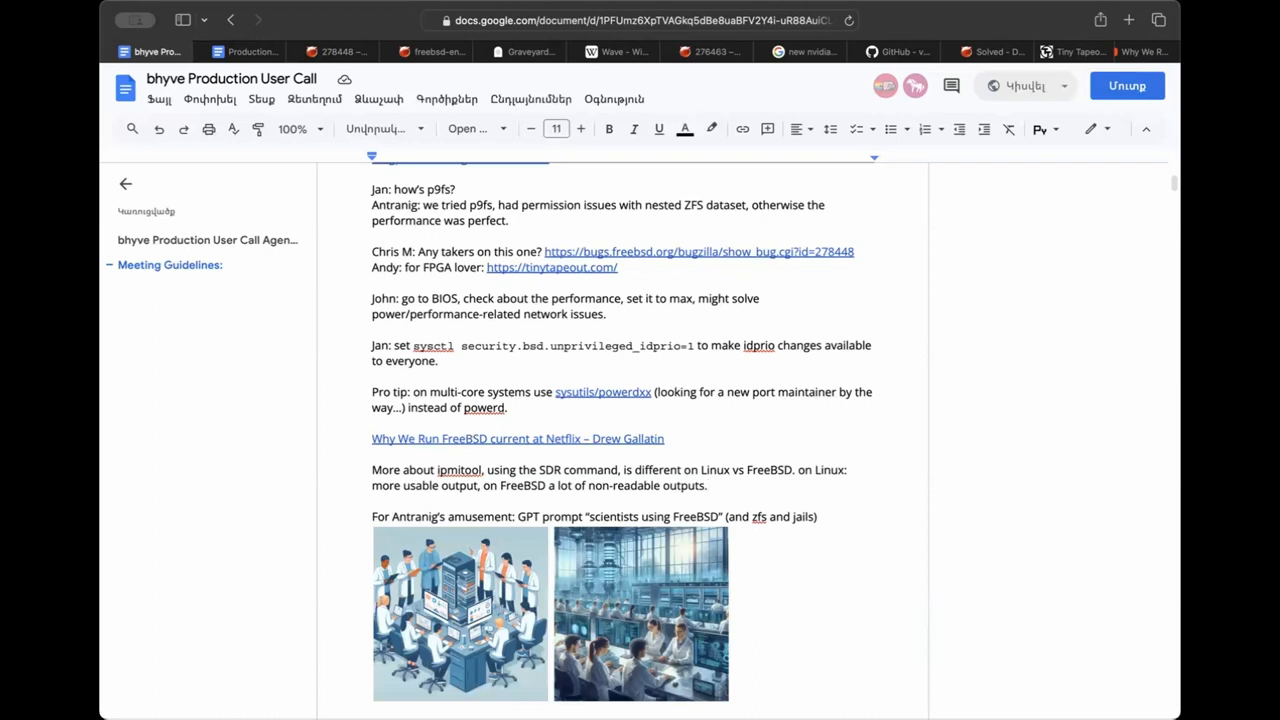
pyautogui.moveTo(800, 328)
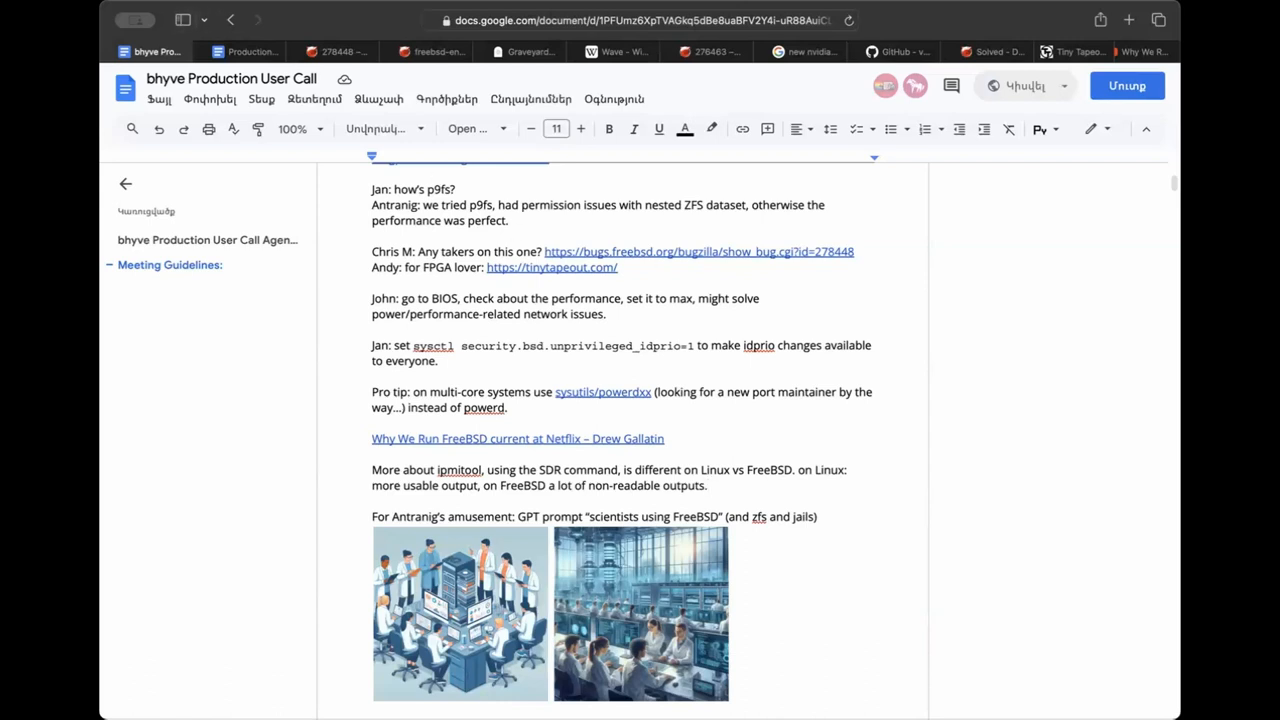
pyautogui.moveTo(784, 296)
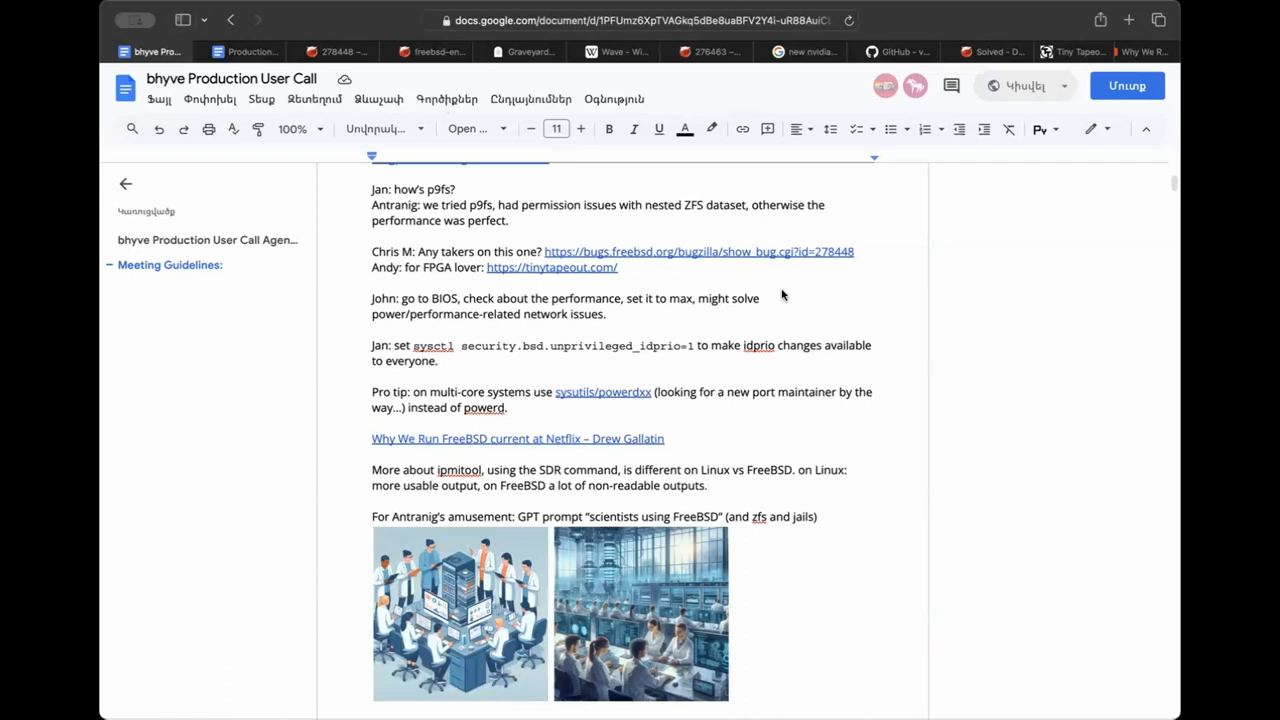
pyautogui.moveTo(240, 52)
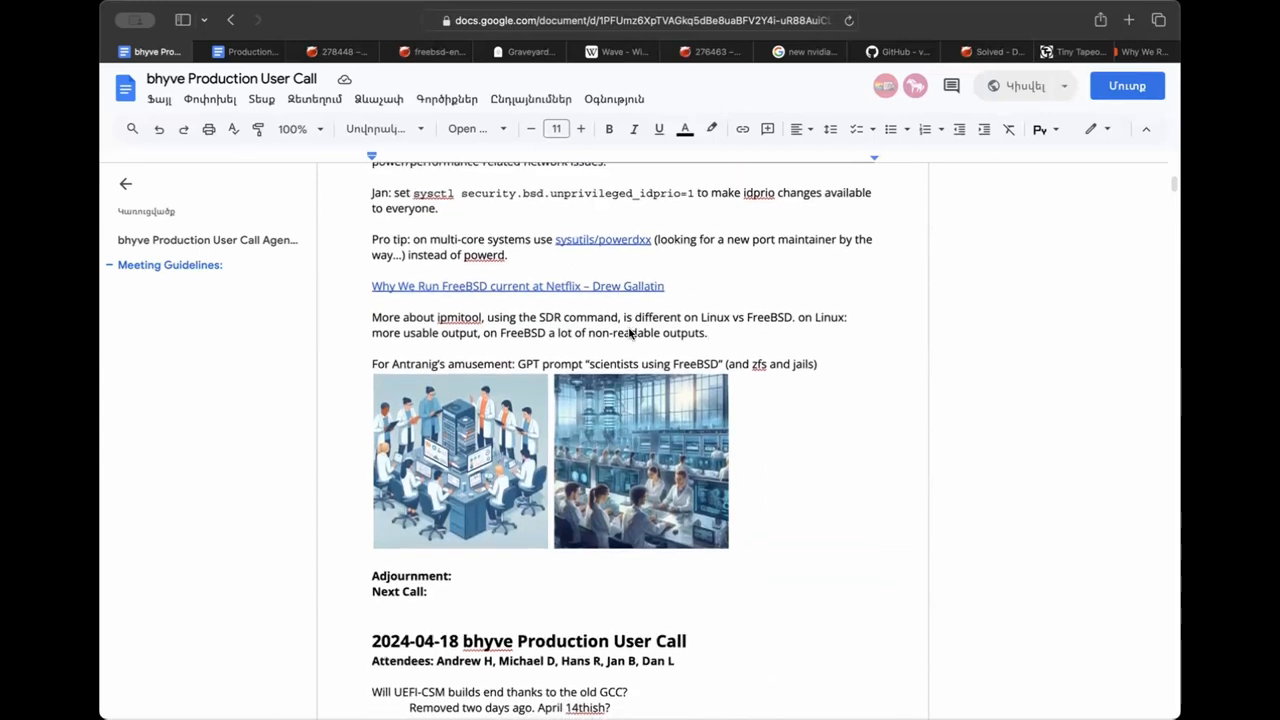
# Fill Next Call with '02-05-2024, or just check your calendar like a normal human being.'.
pyautogui.scroll(-3)
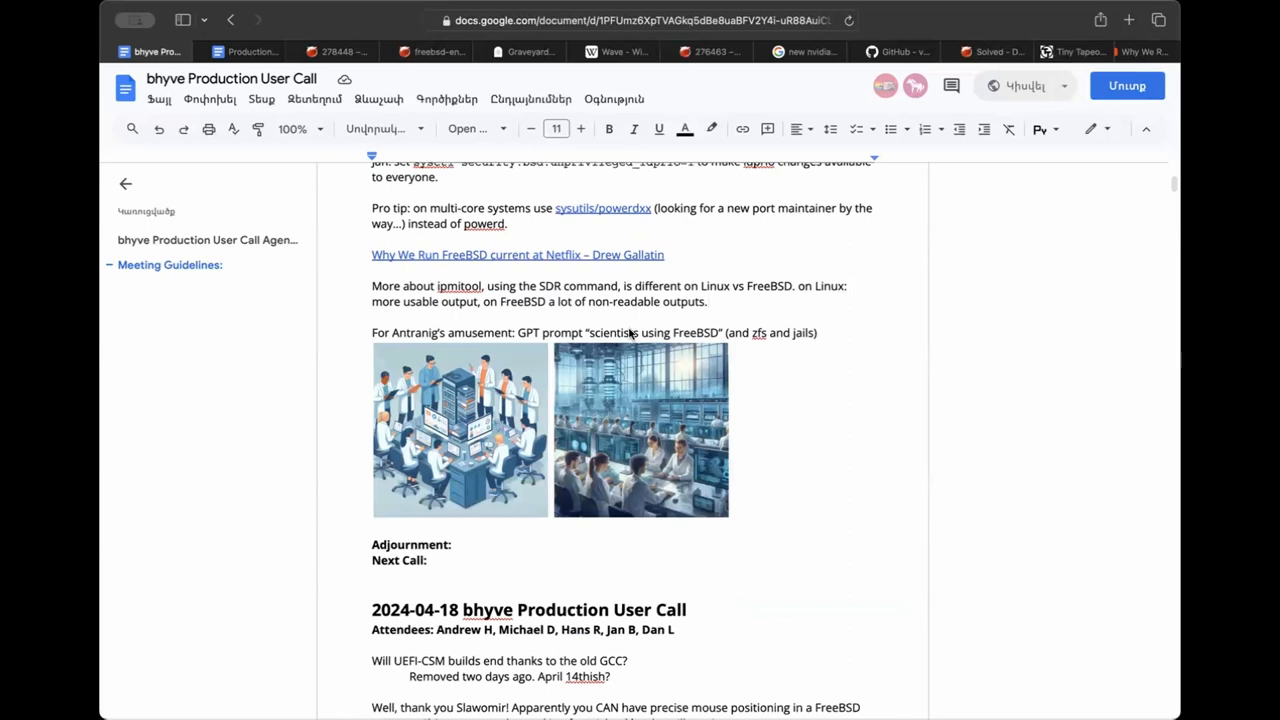
pyautogui.click(434, 560)
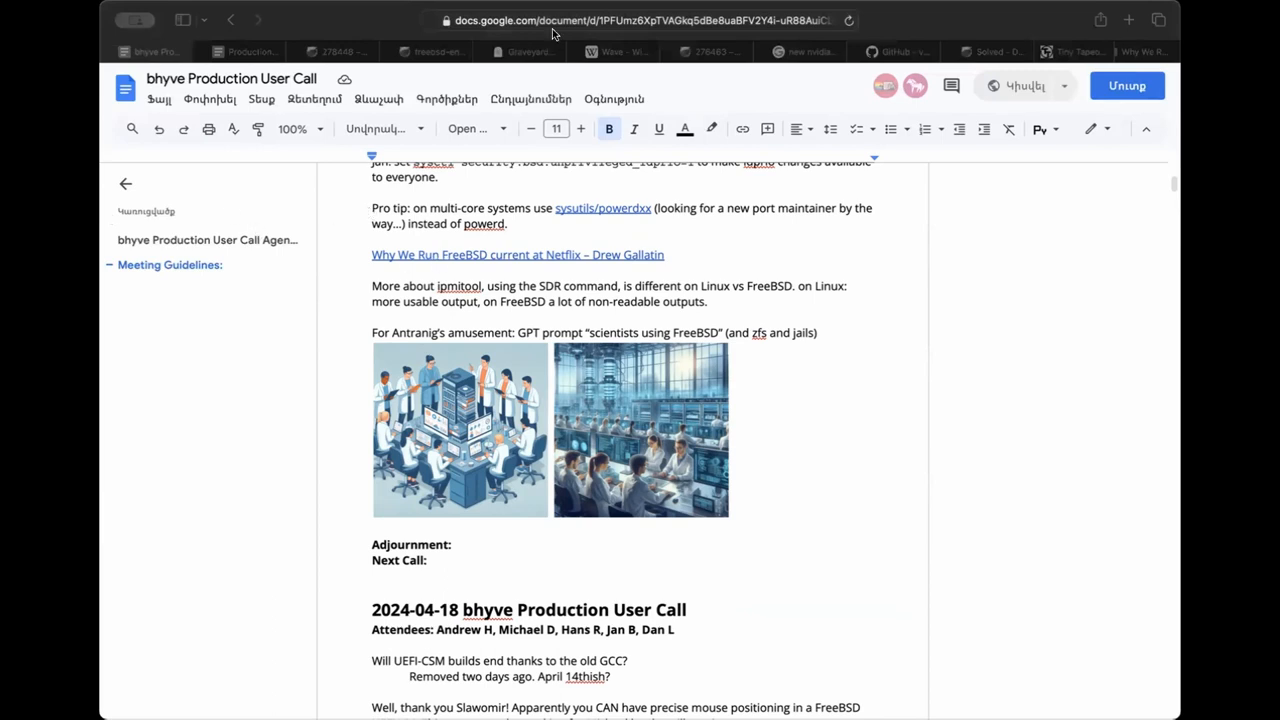
pyautogui.moveTo(864, 552)
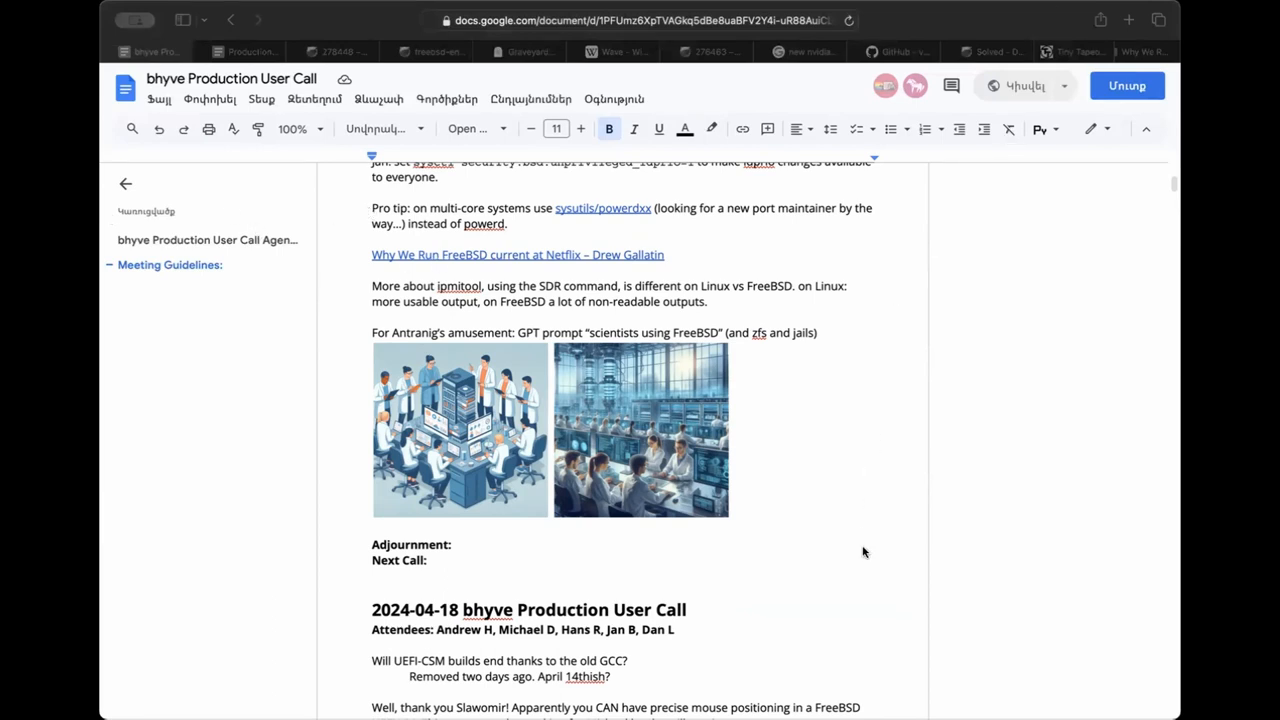
pyautogui.moveTo(862, 560)
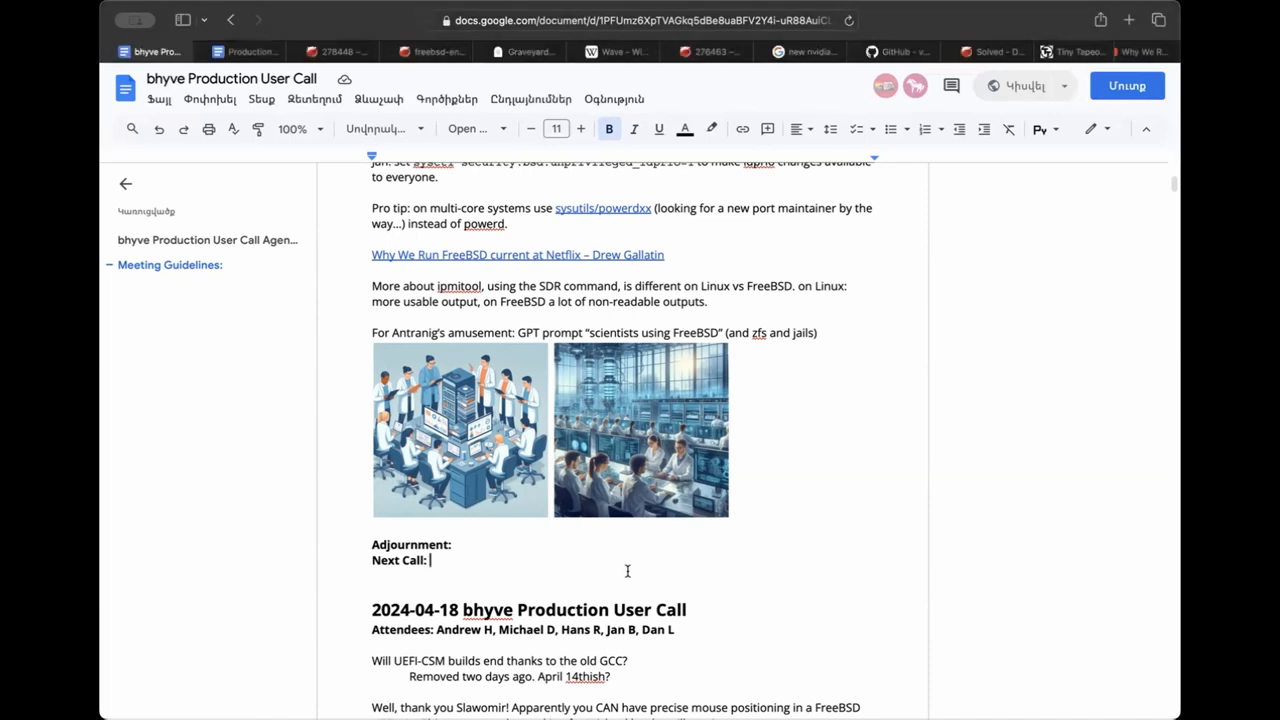
pyautogui.write('M')
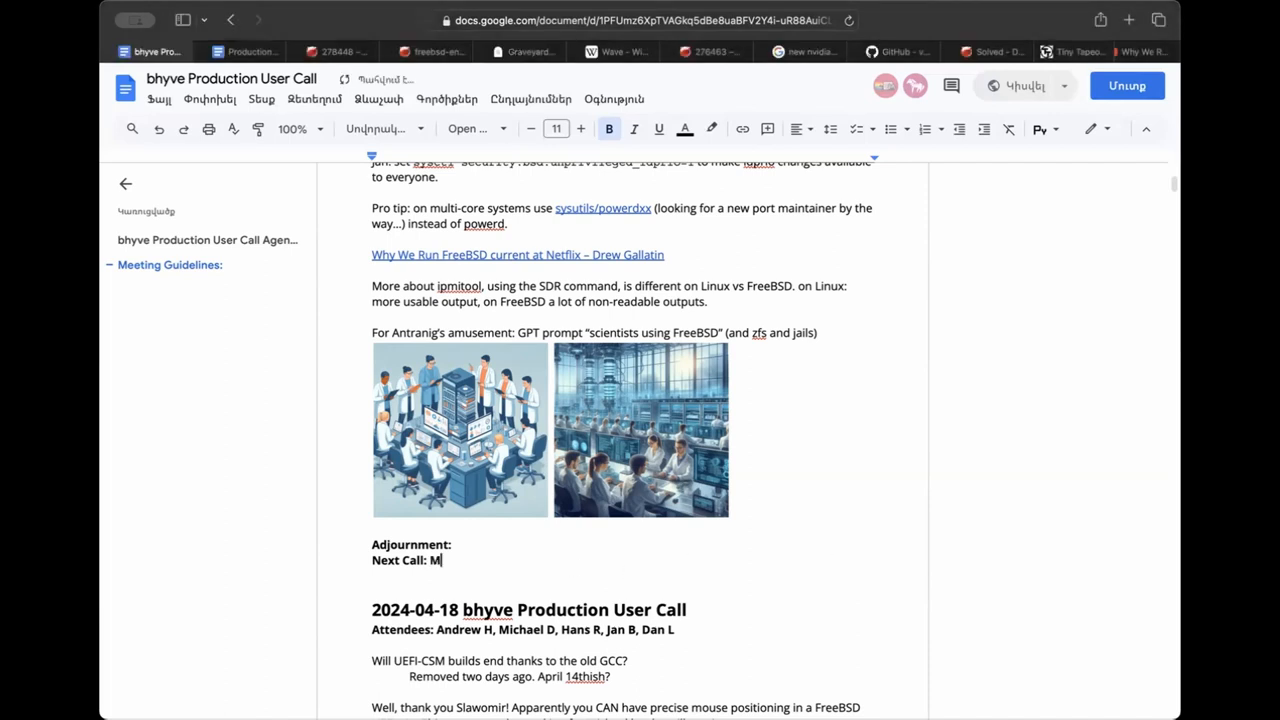
pyautogui.write('02')
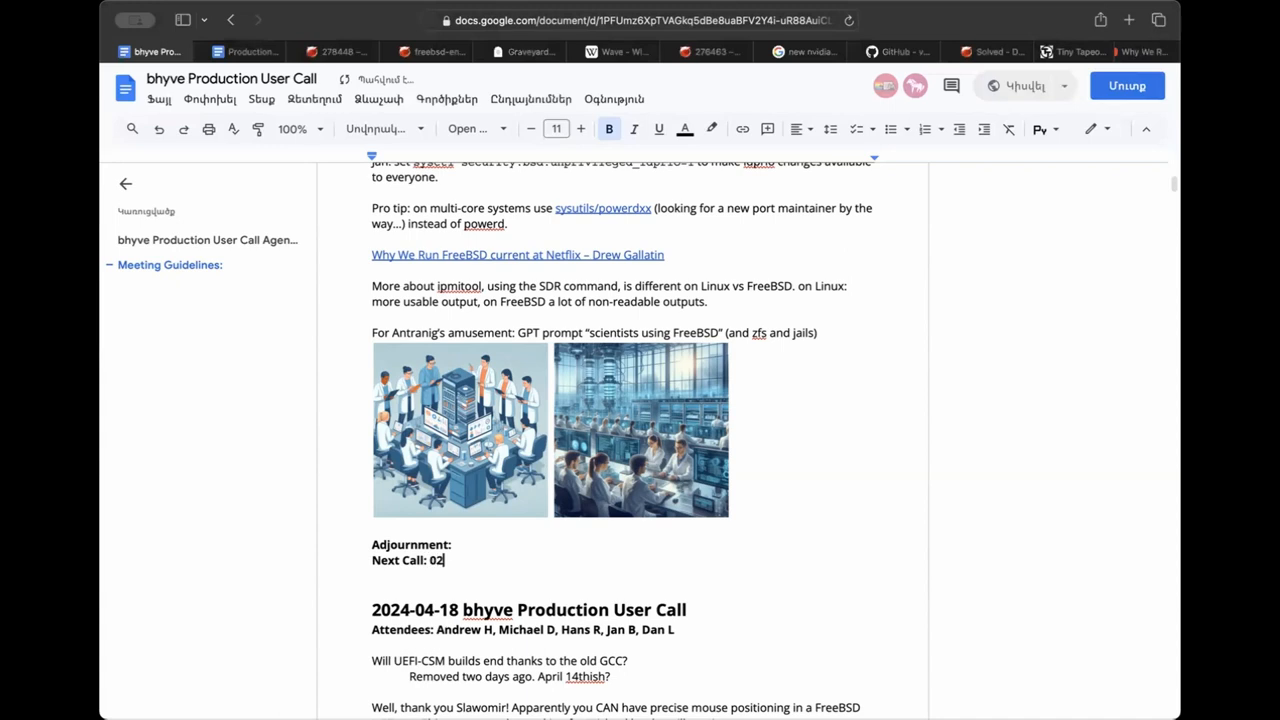
pyautogui.write('-0')
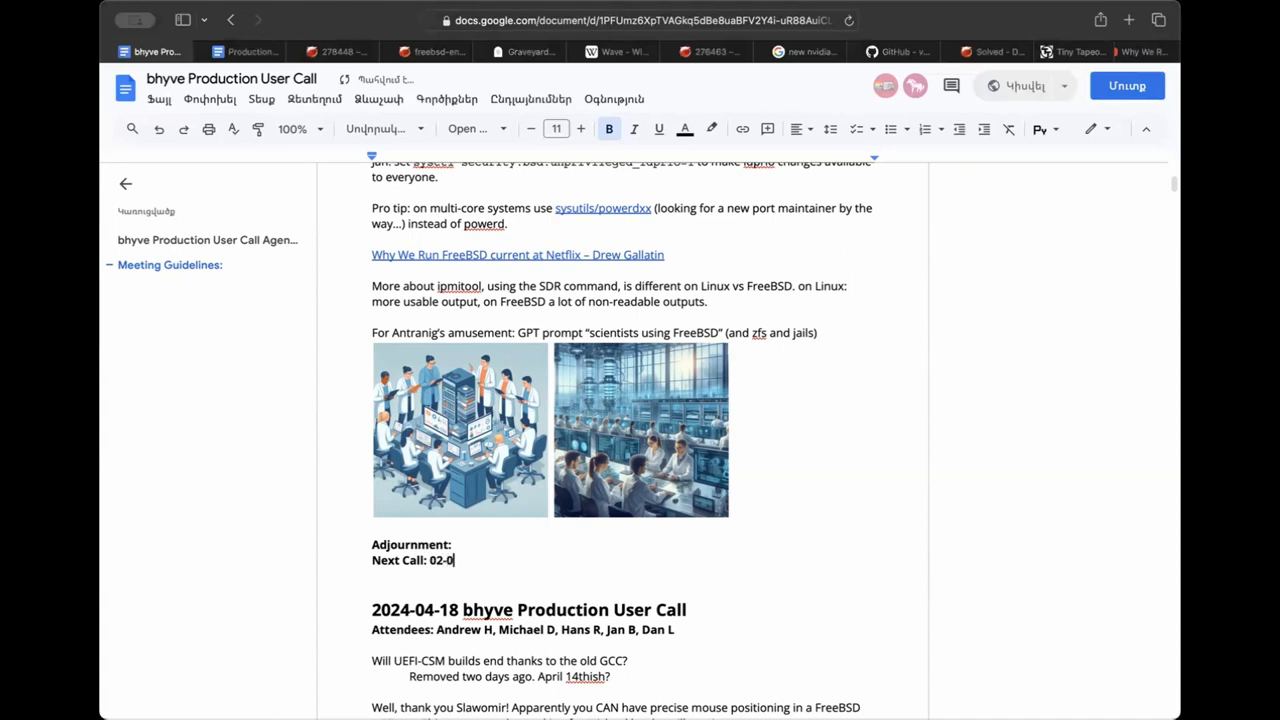
pyautogui.write('5')
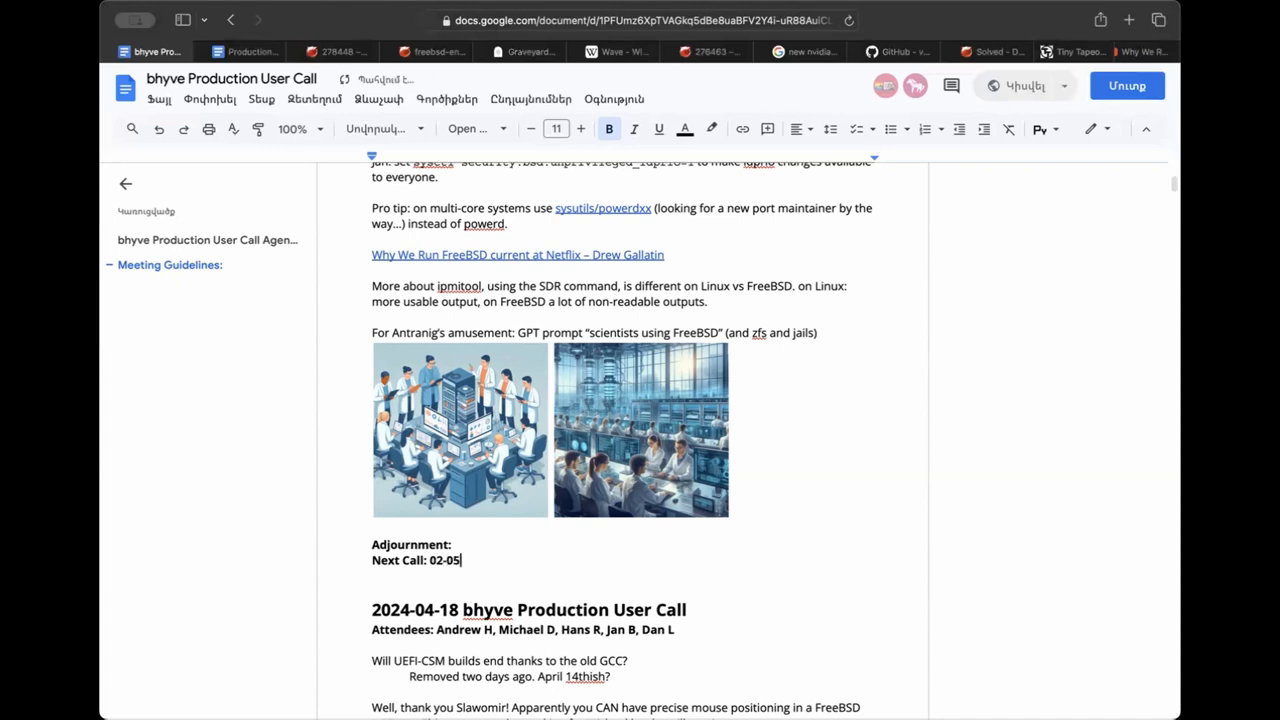
pyautogui.write('-2024')
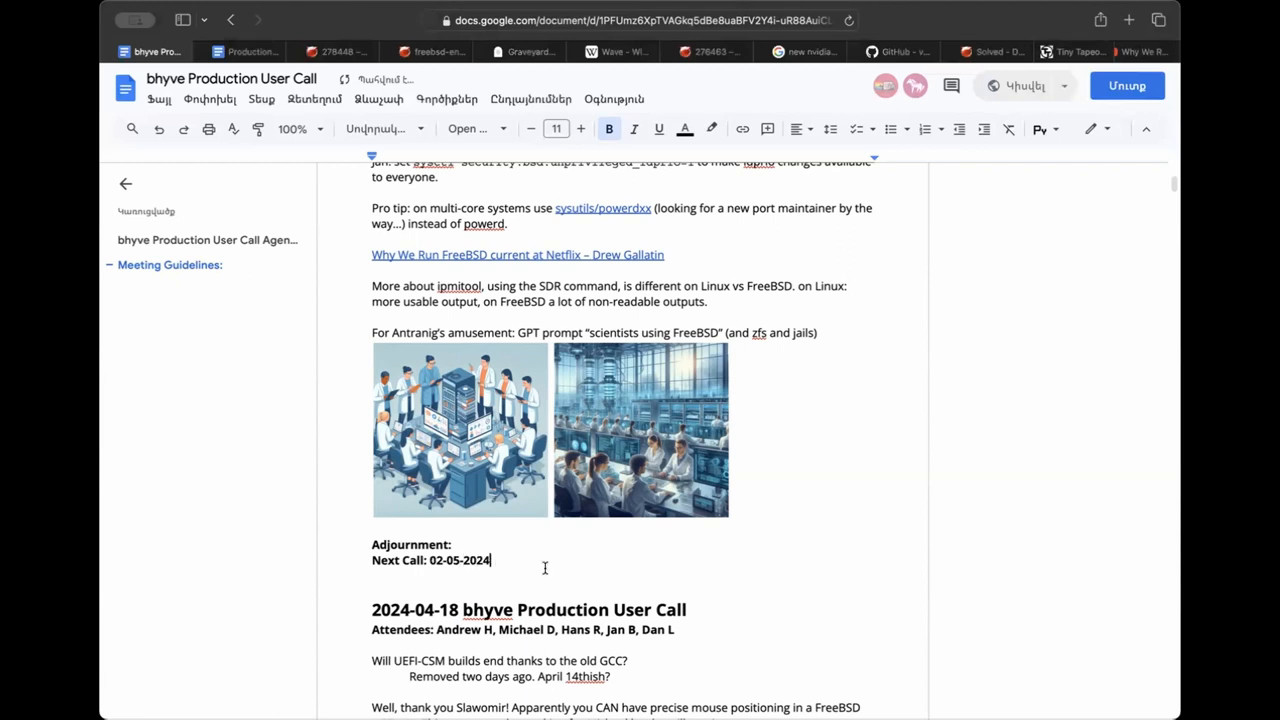
pyautogui.write(', o')
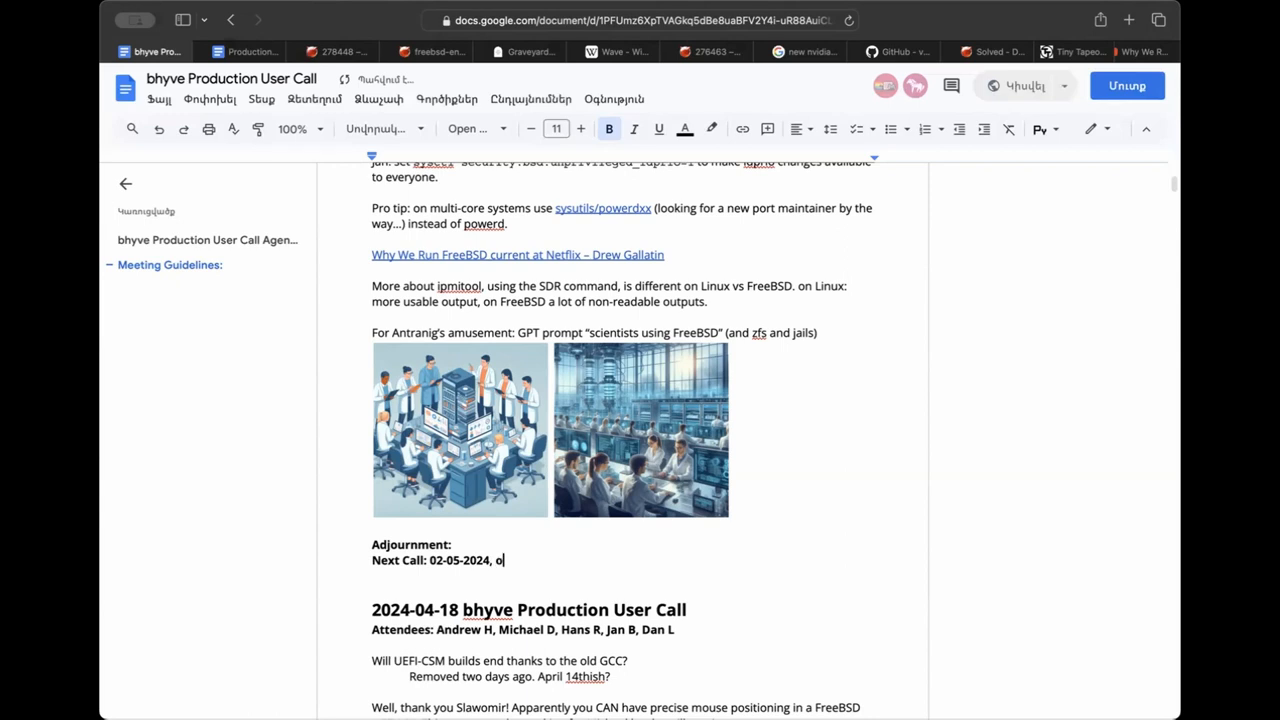
pyautogui.write('r just check your')
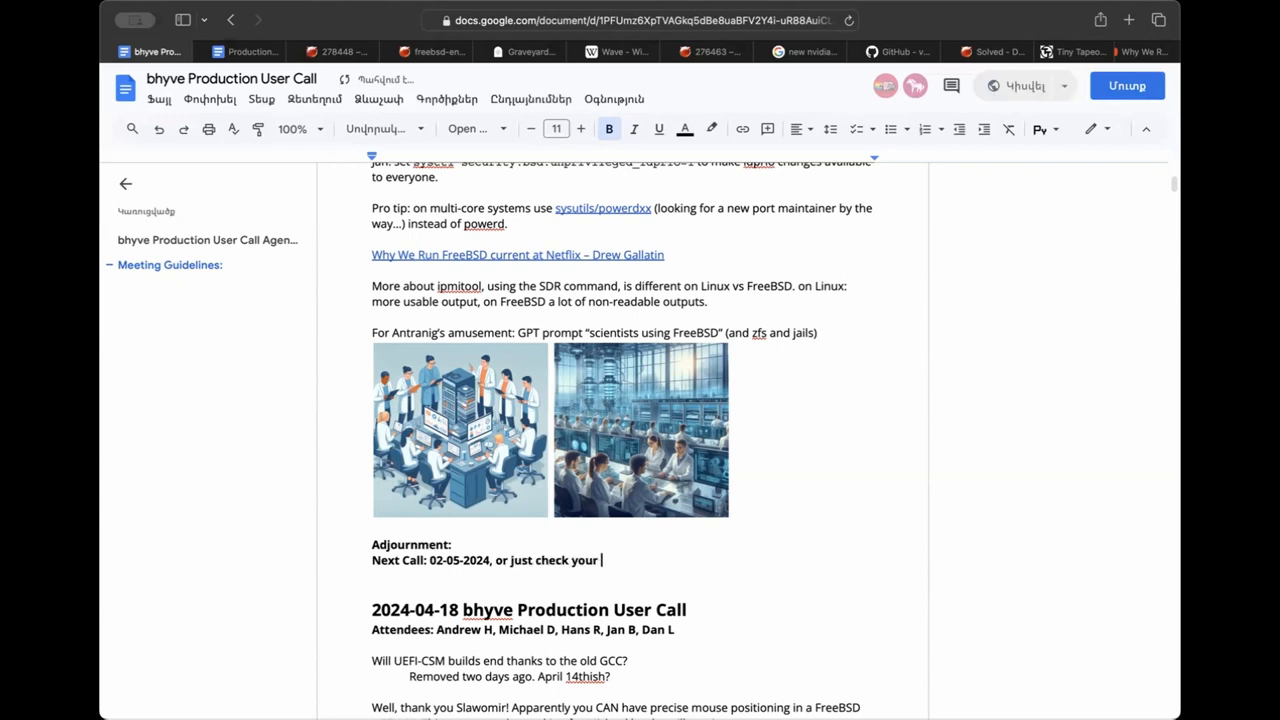
pyautogui.write('calendar like a n')
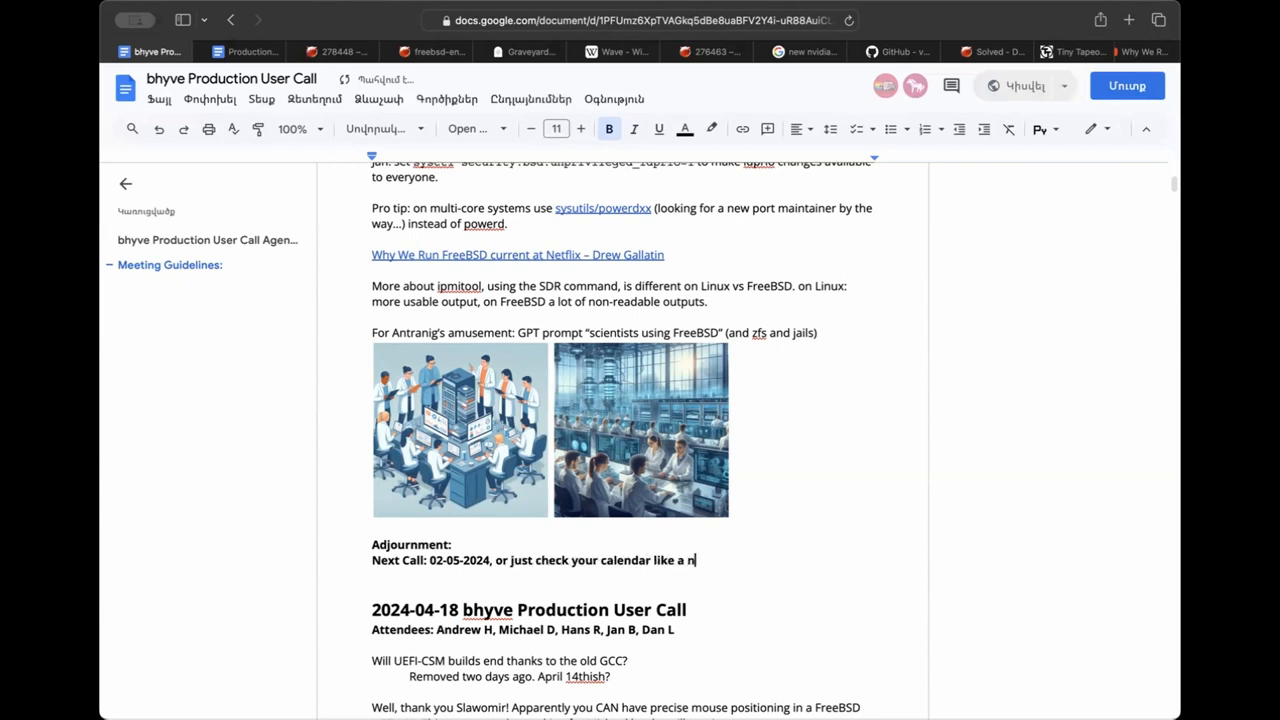
pyautogui.write('ormal human being.')
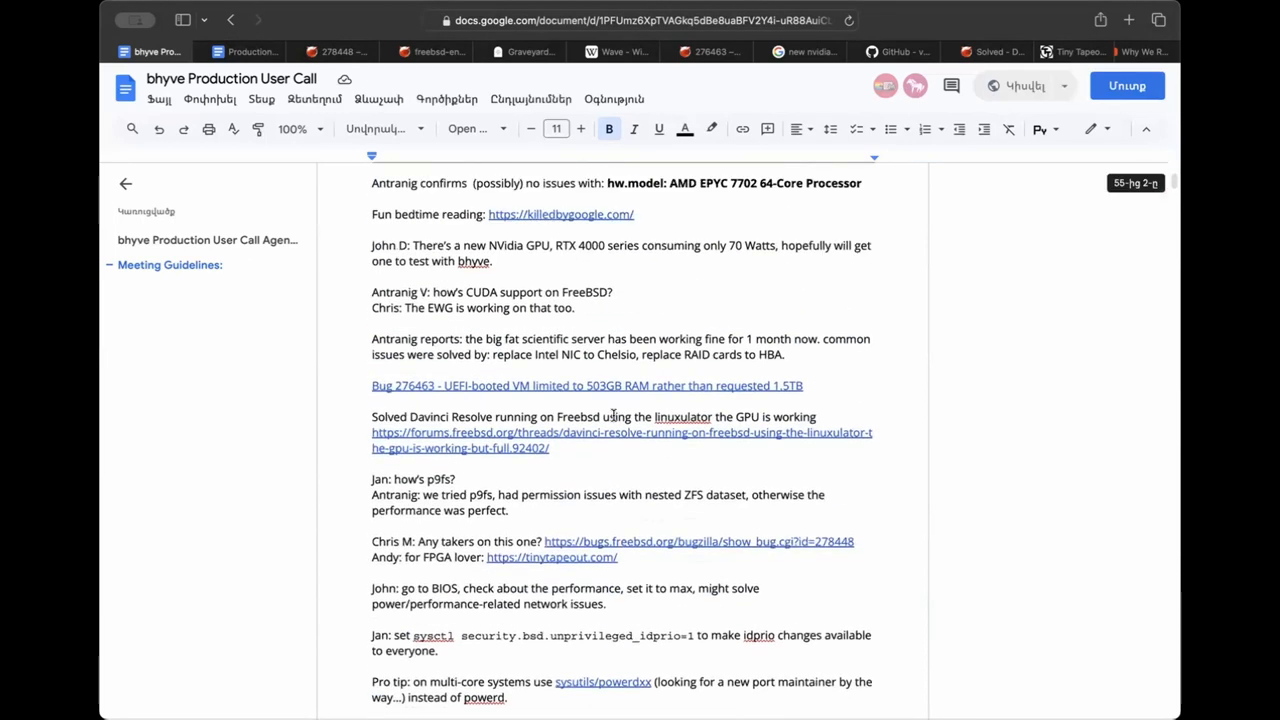
# Fill Adjournment with '18:23 UTC'.
pyautogui.scroll(-3)
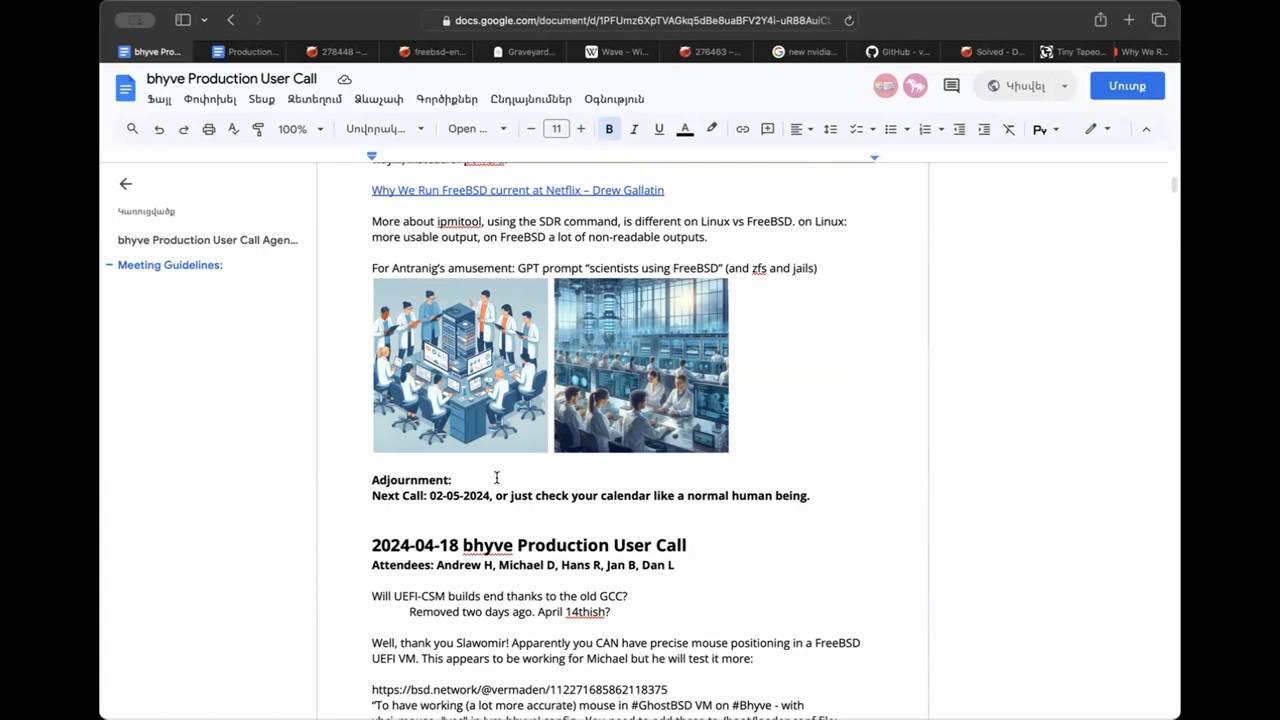
pyautogui.write('18:2')
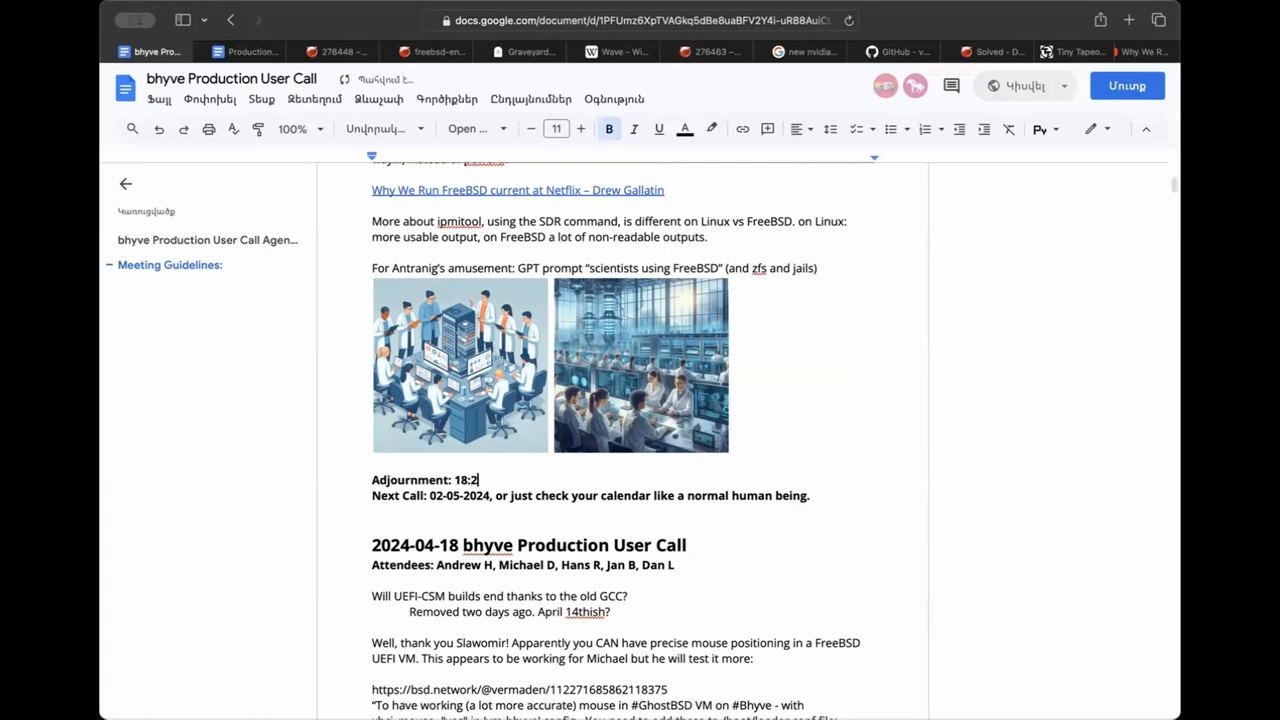
pyautogui.write('3')
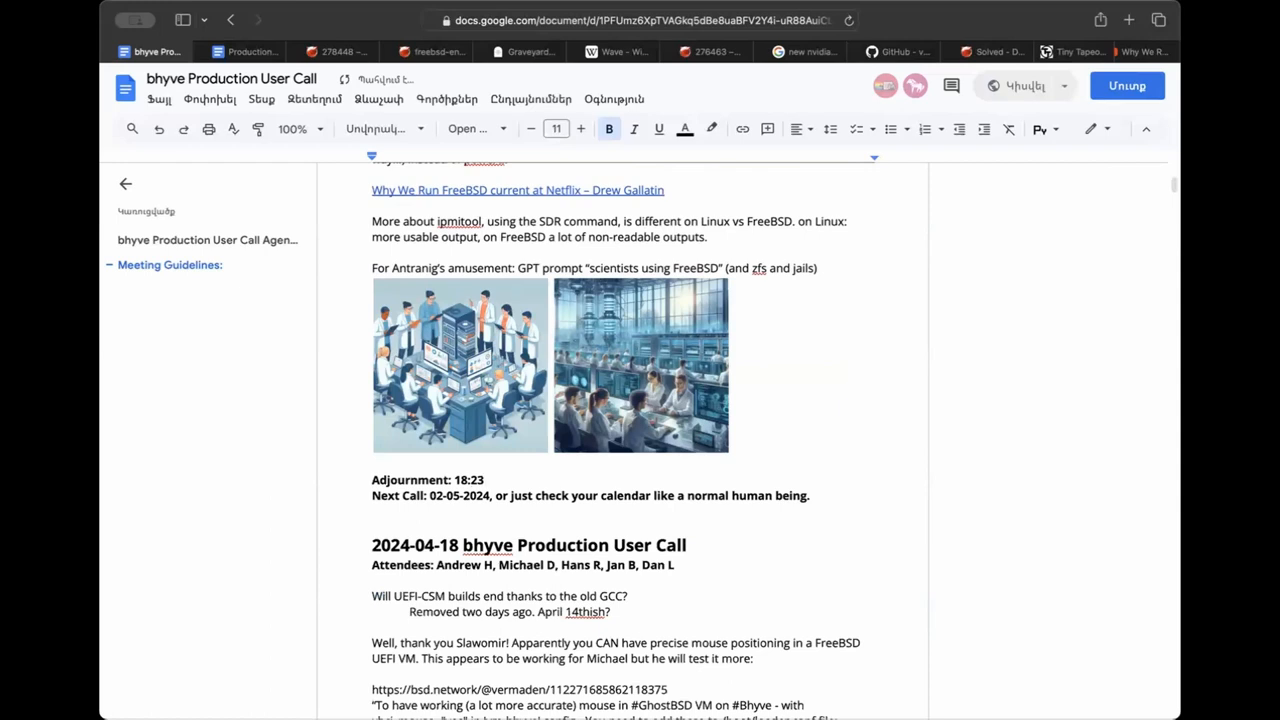
pyautogui.write('UTC')
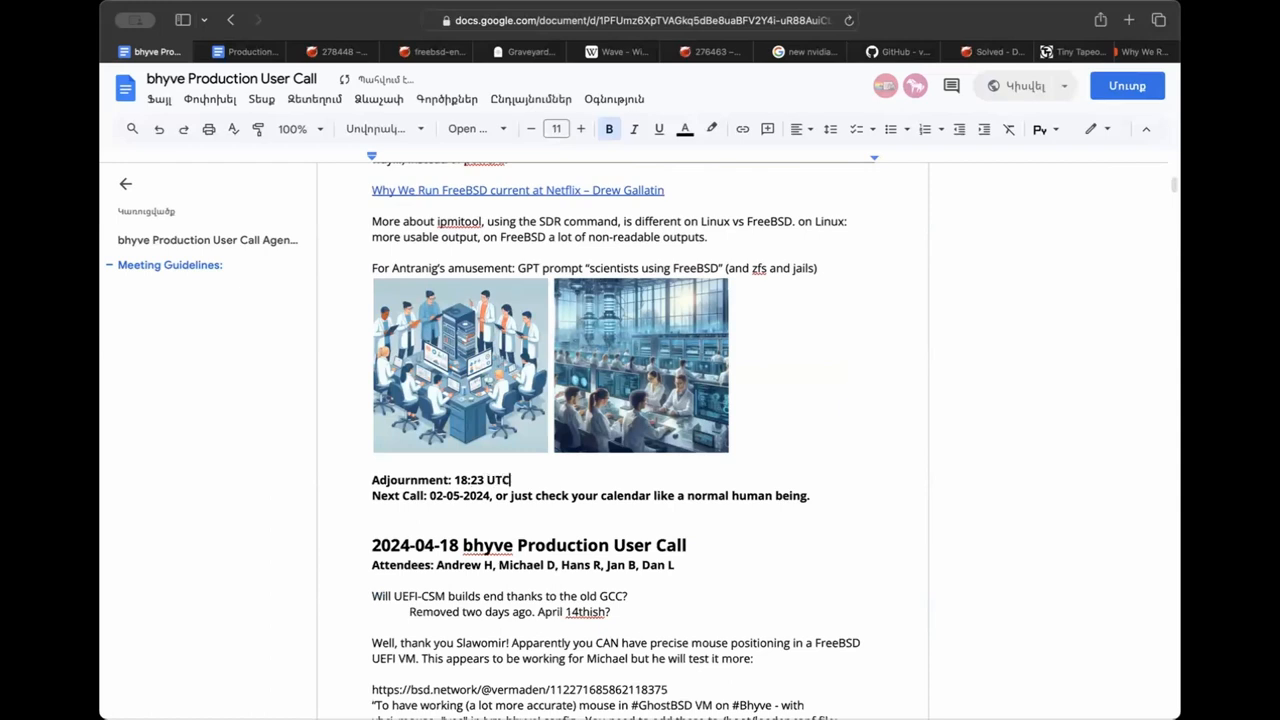